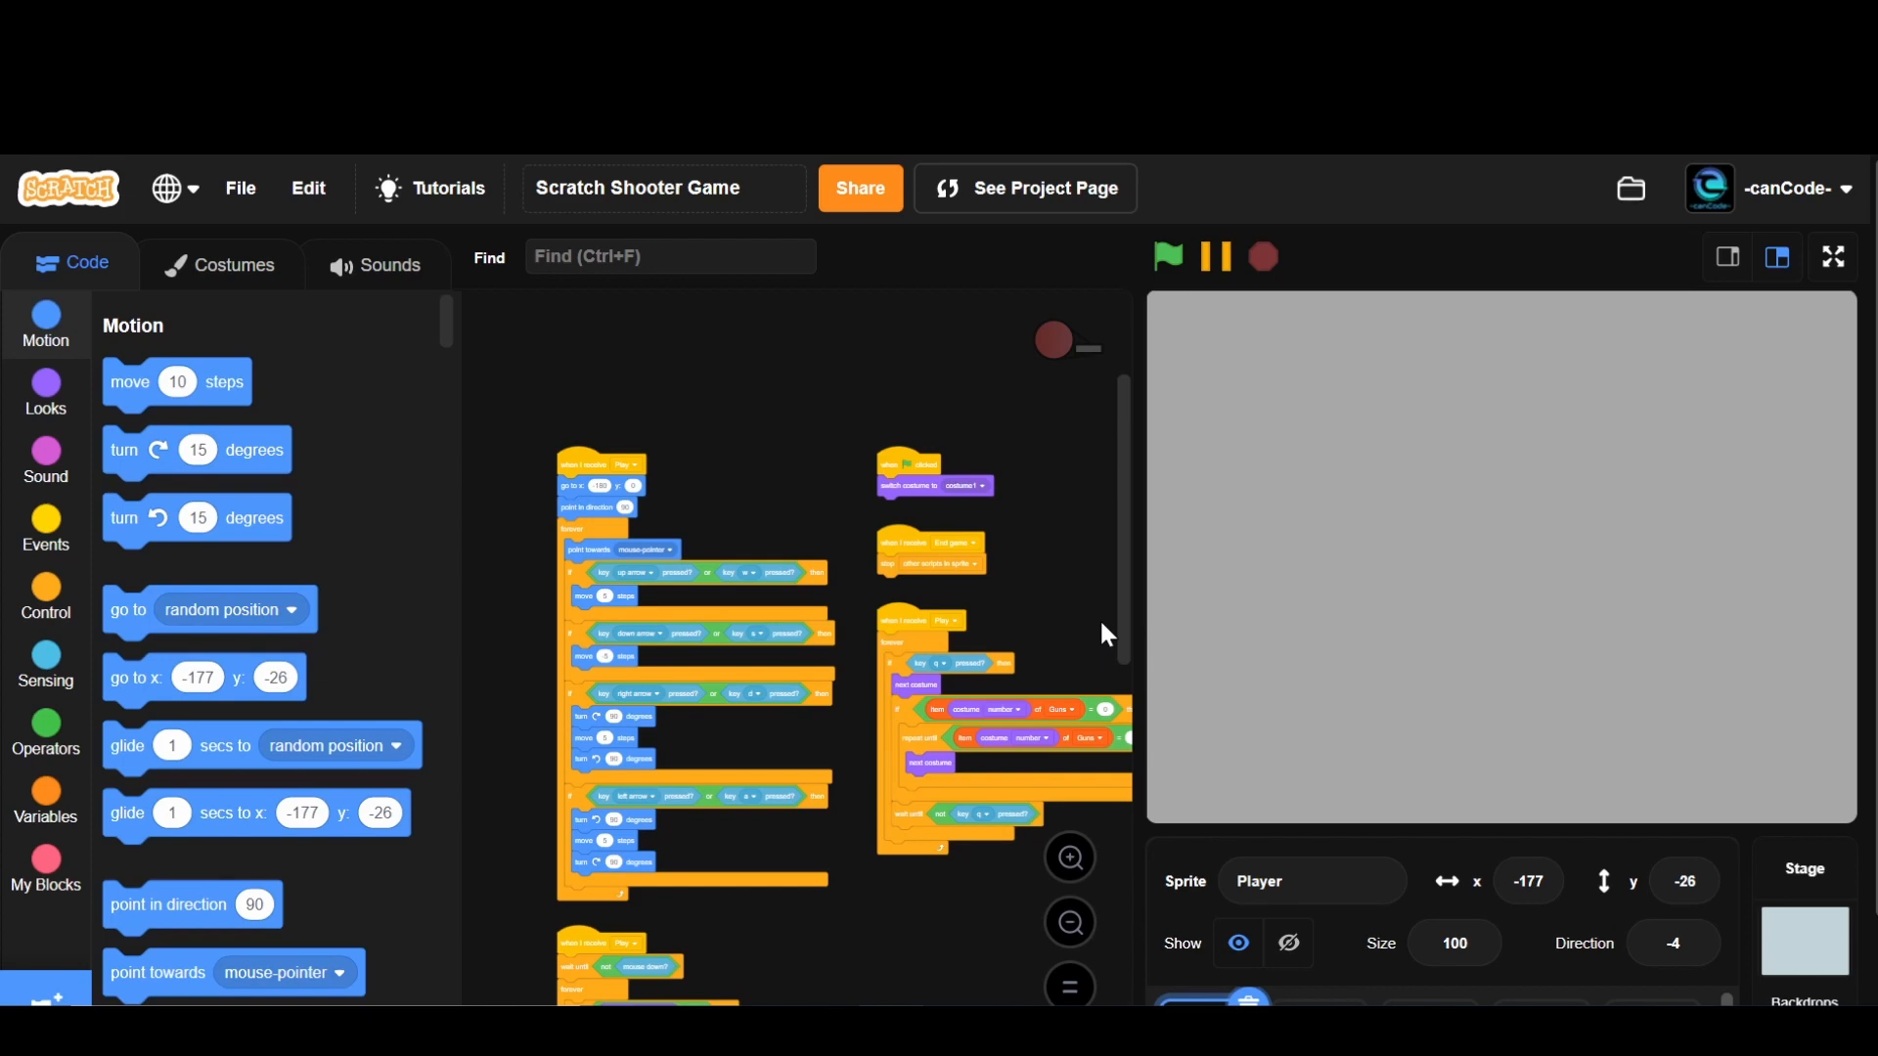
{"action": "mouse_move", "coordinate": [1124, 577]}
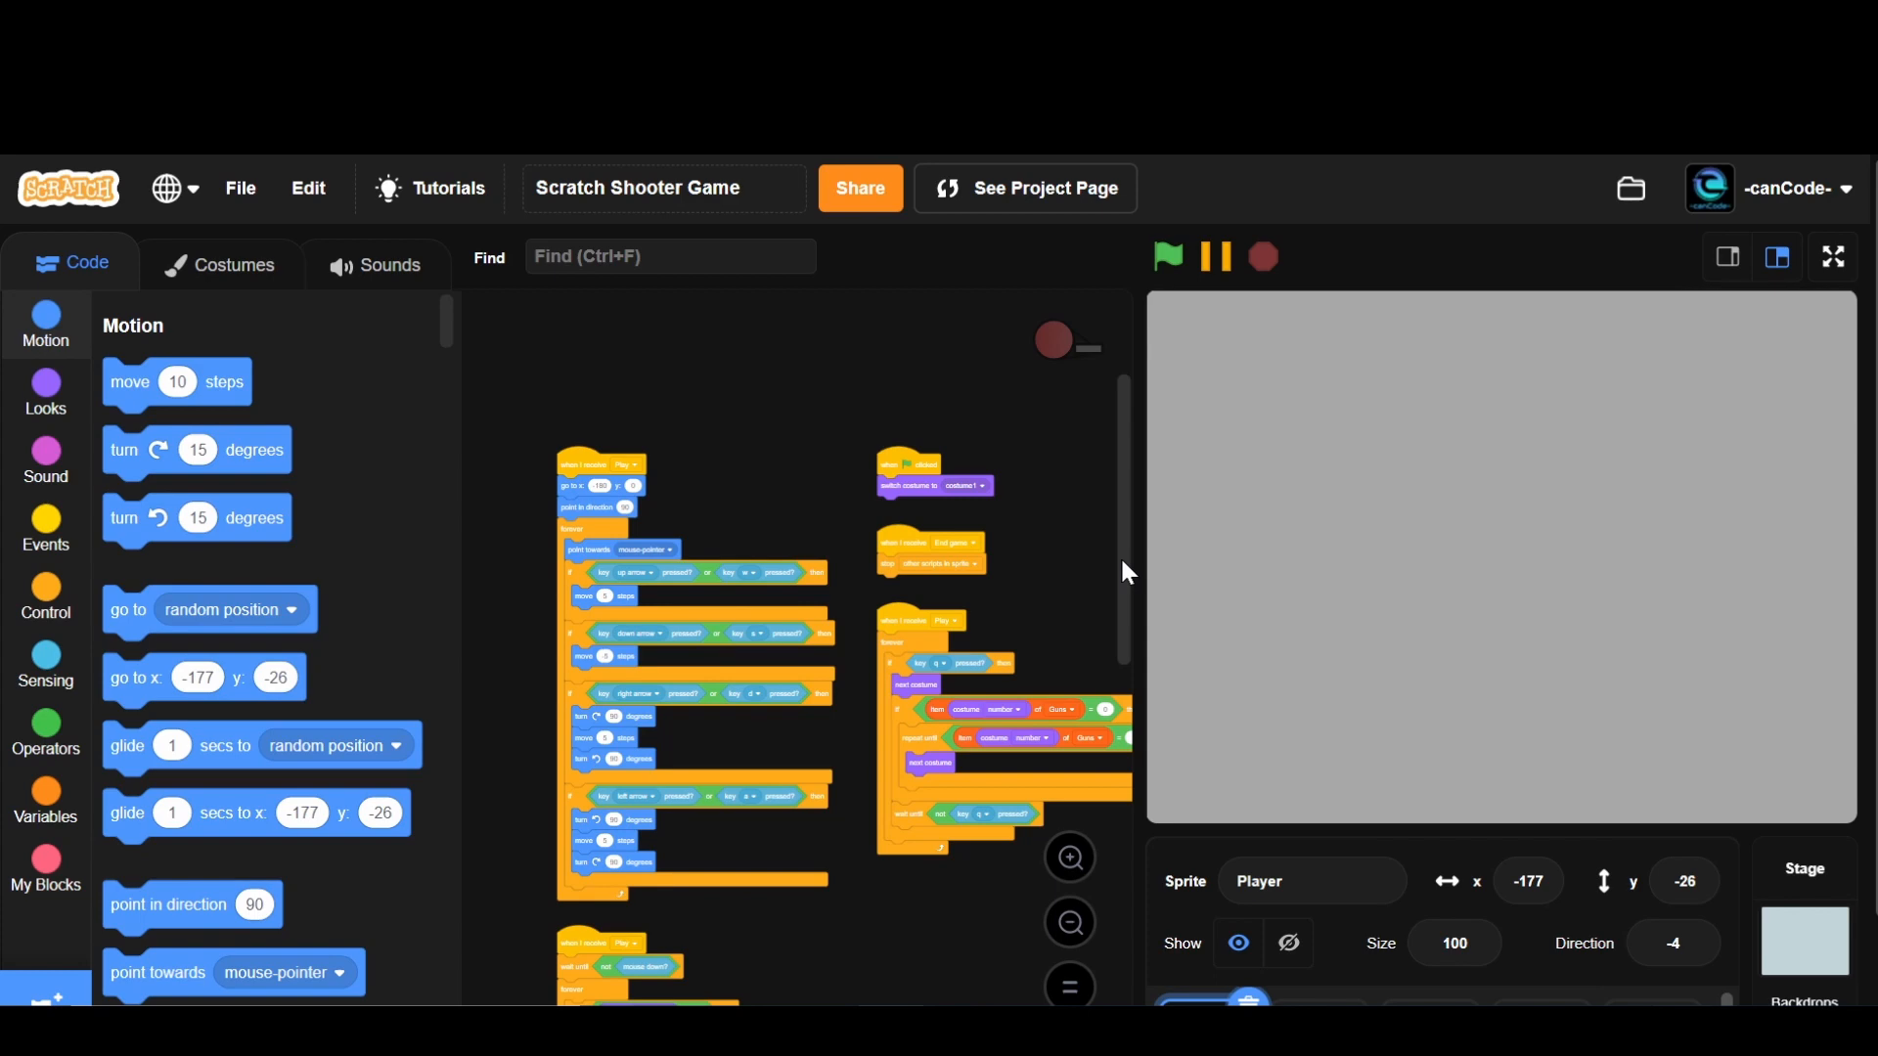
{"action": "mouse_move", "coordinate": [1162, 589]}
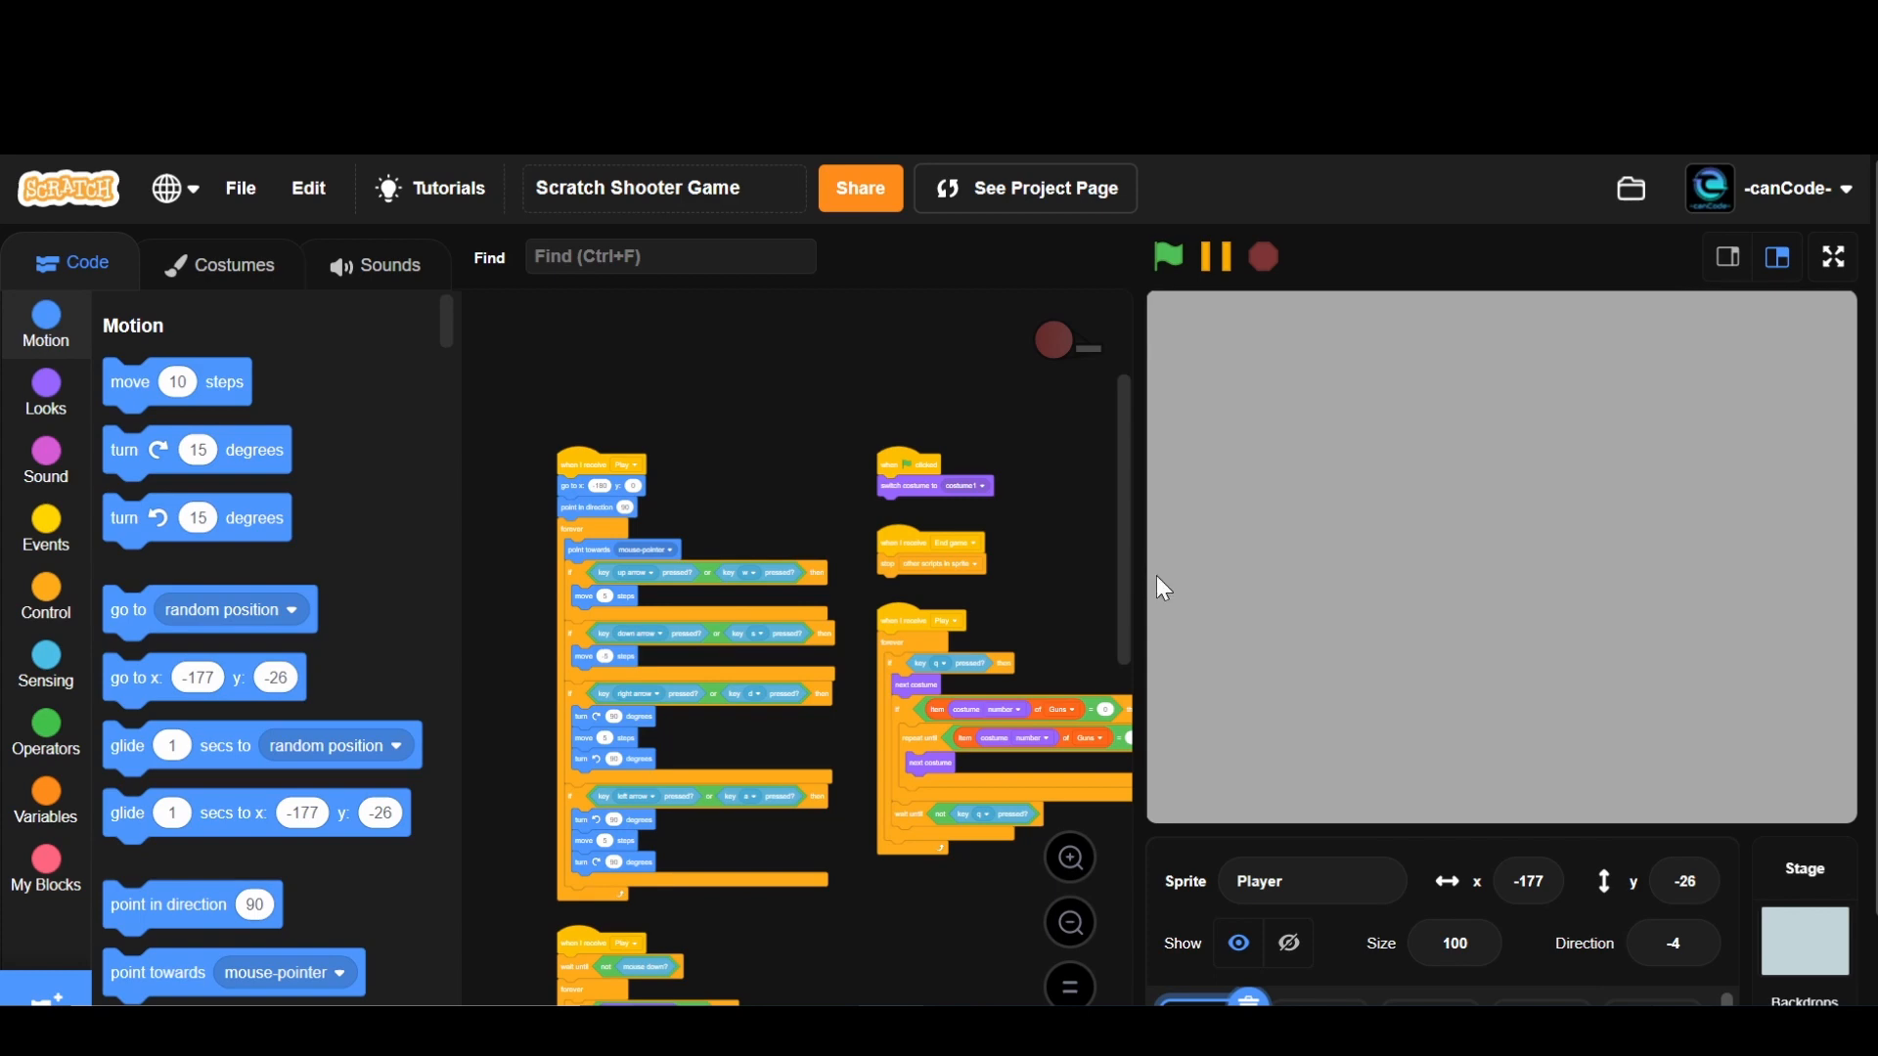
{"action": "mouse_move", "coordinate": [829, 908]}
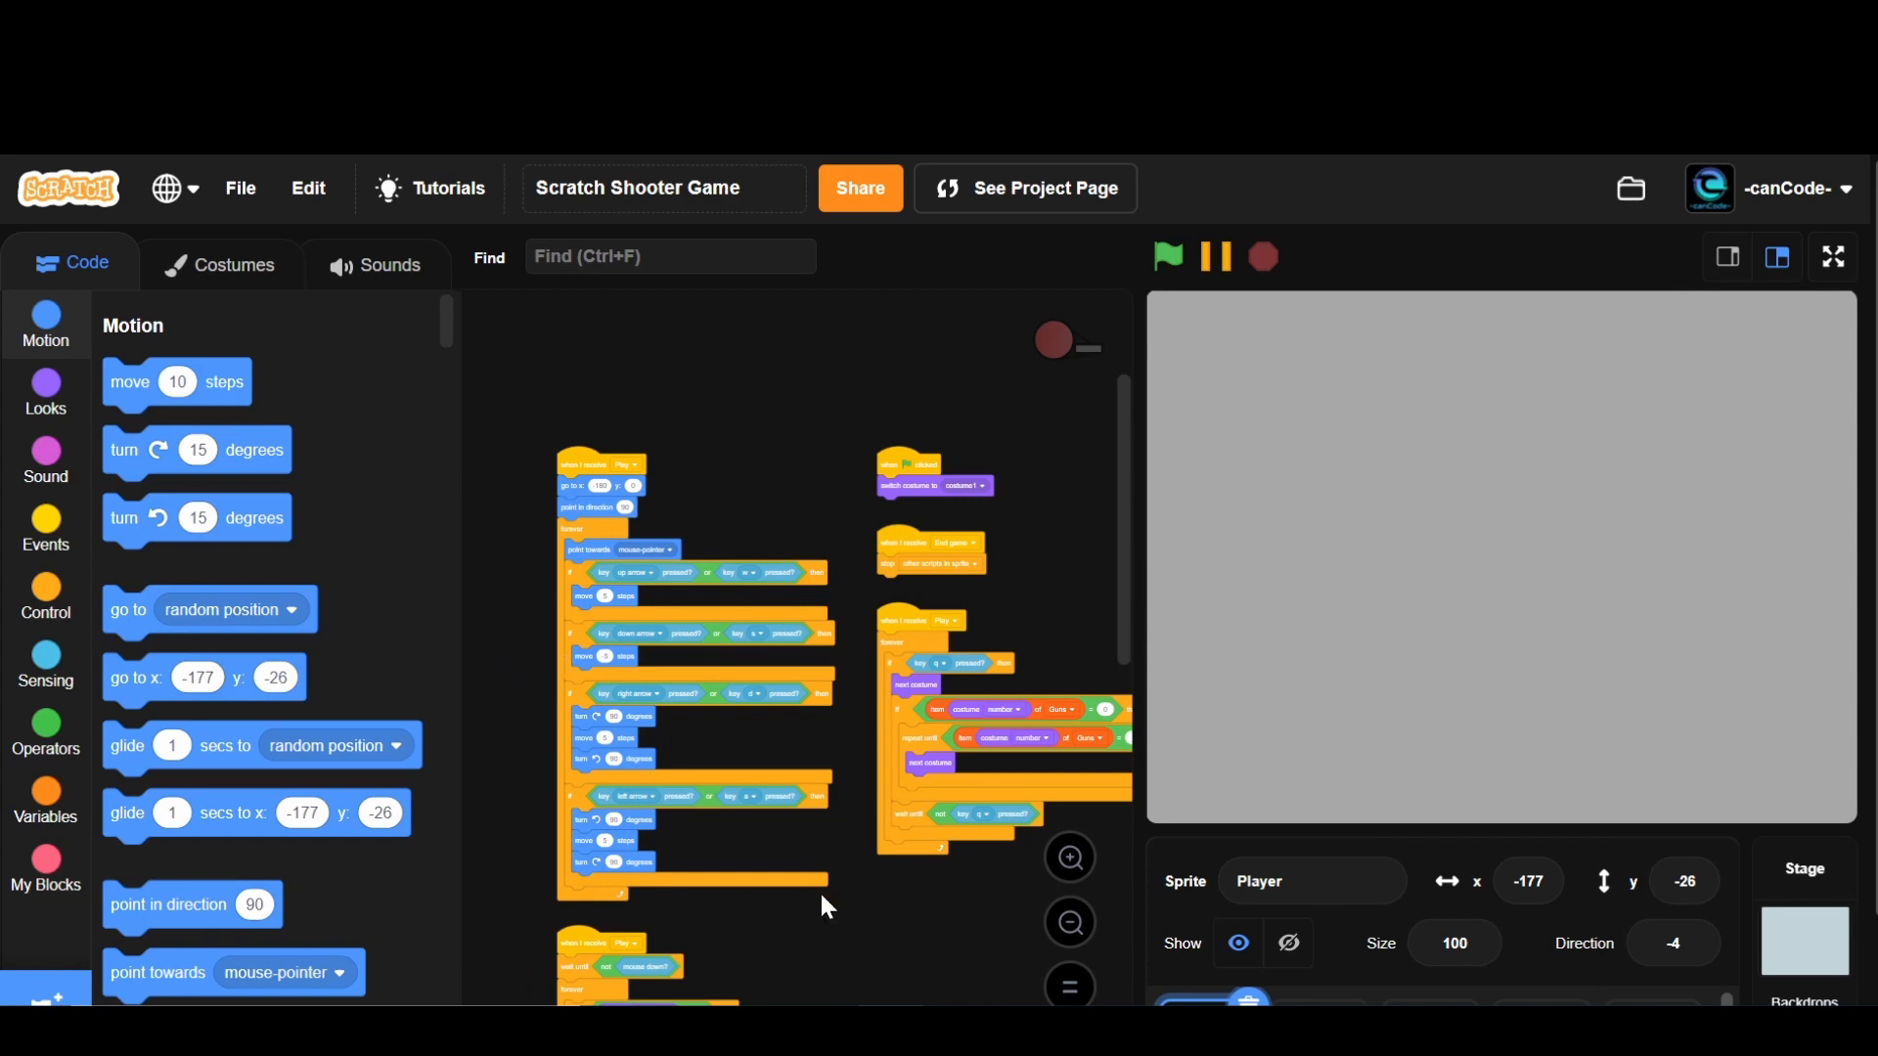
{"action": "mouse_move", "coordinate": [867, 942]}
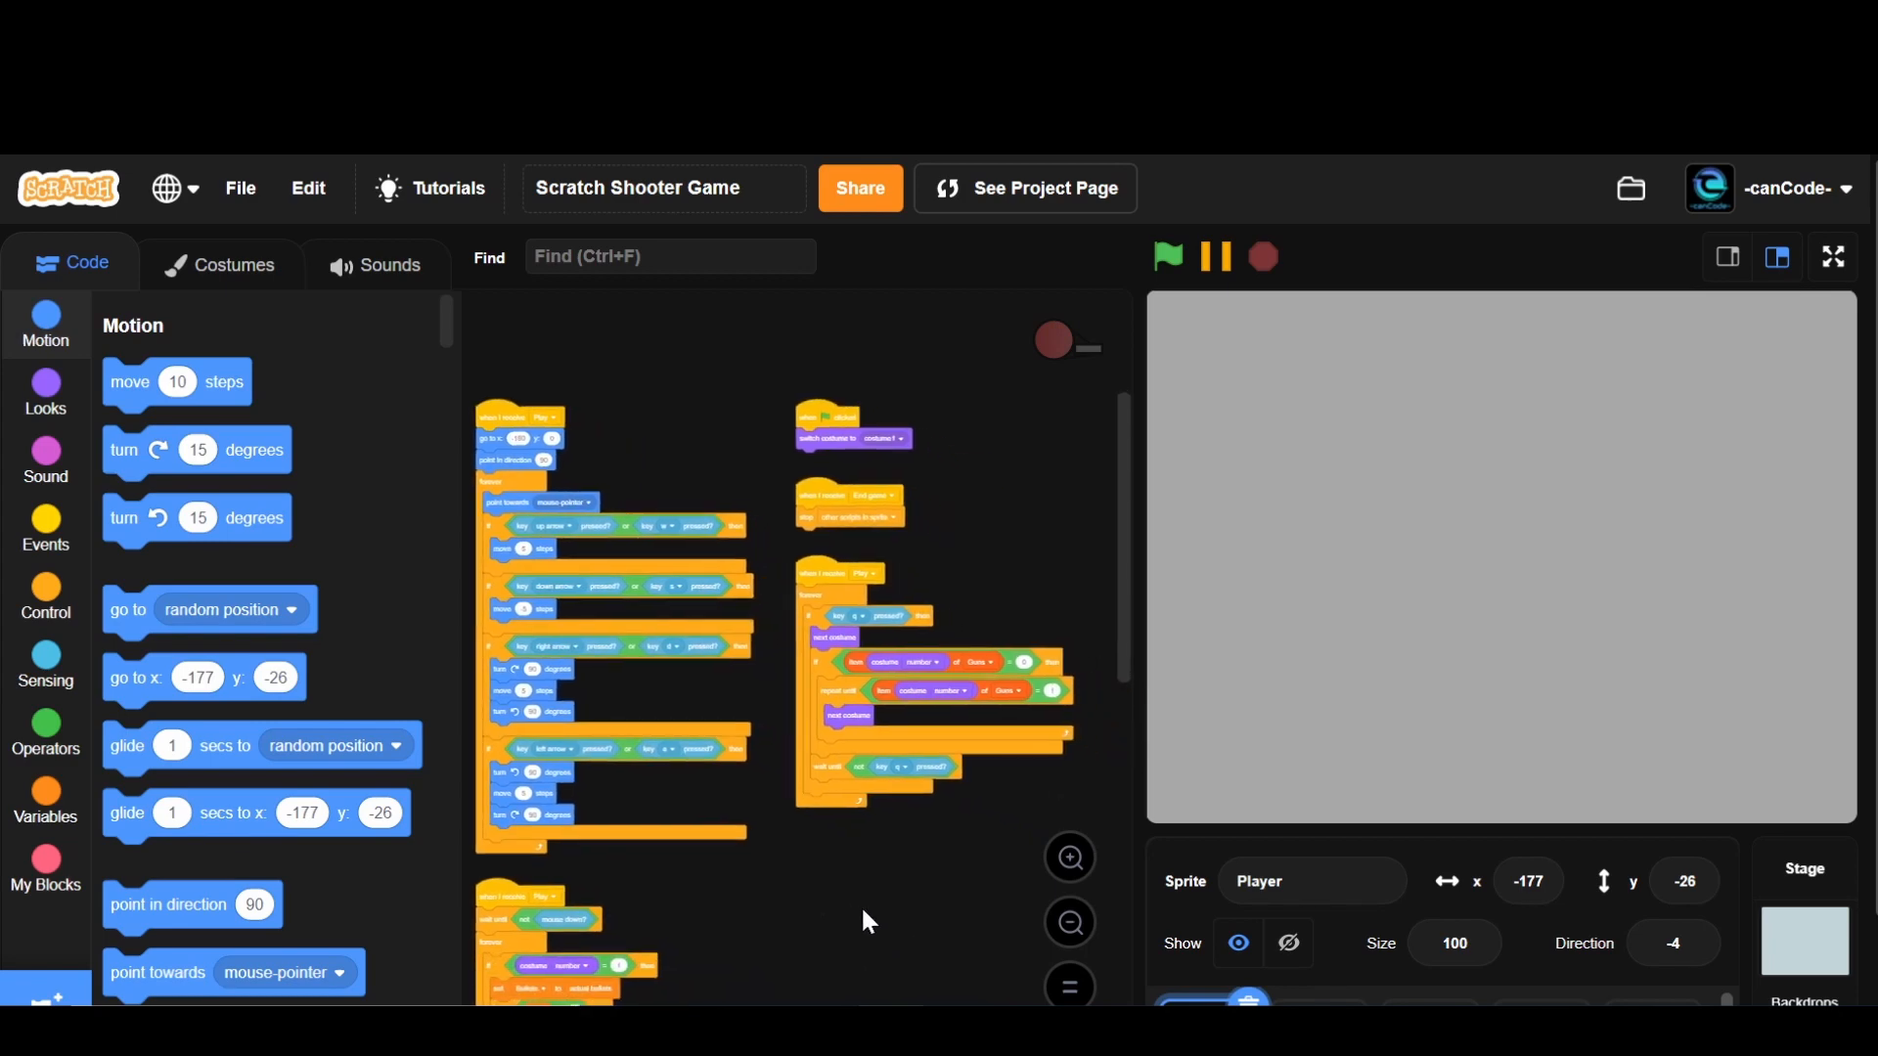
{"action": "mouse_move", "coordinate": [779, 861]}
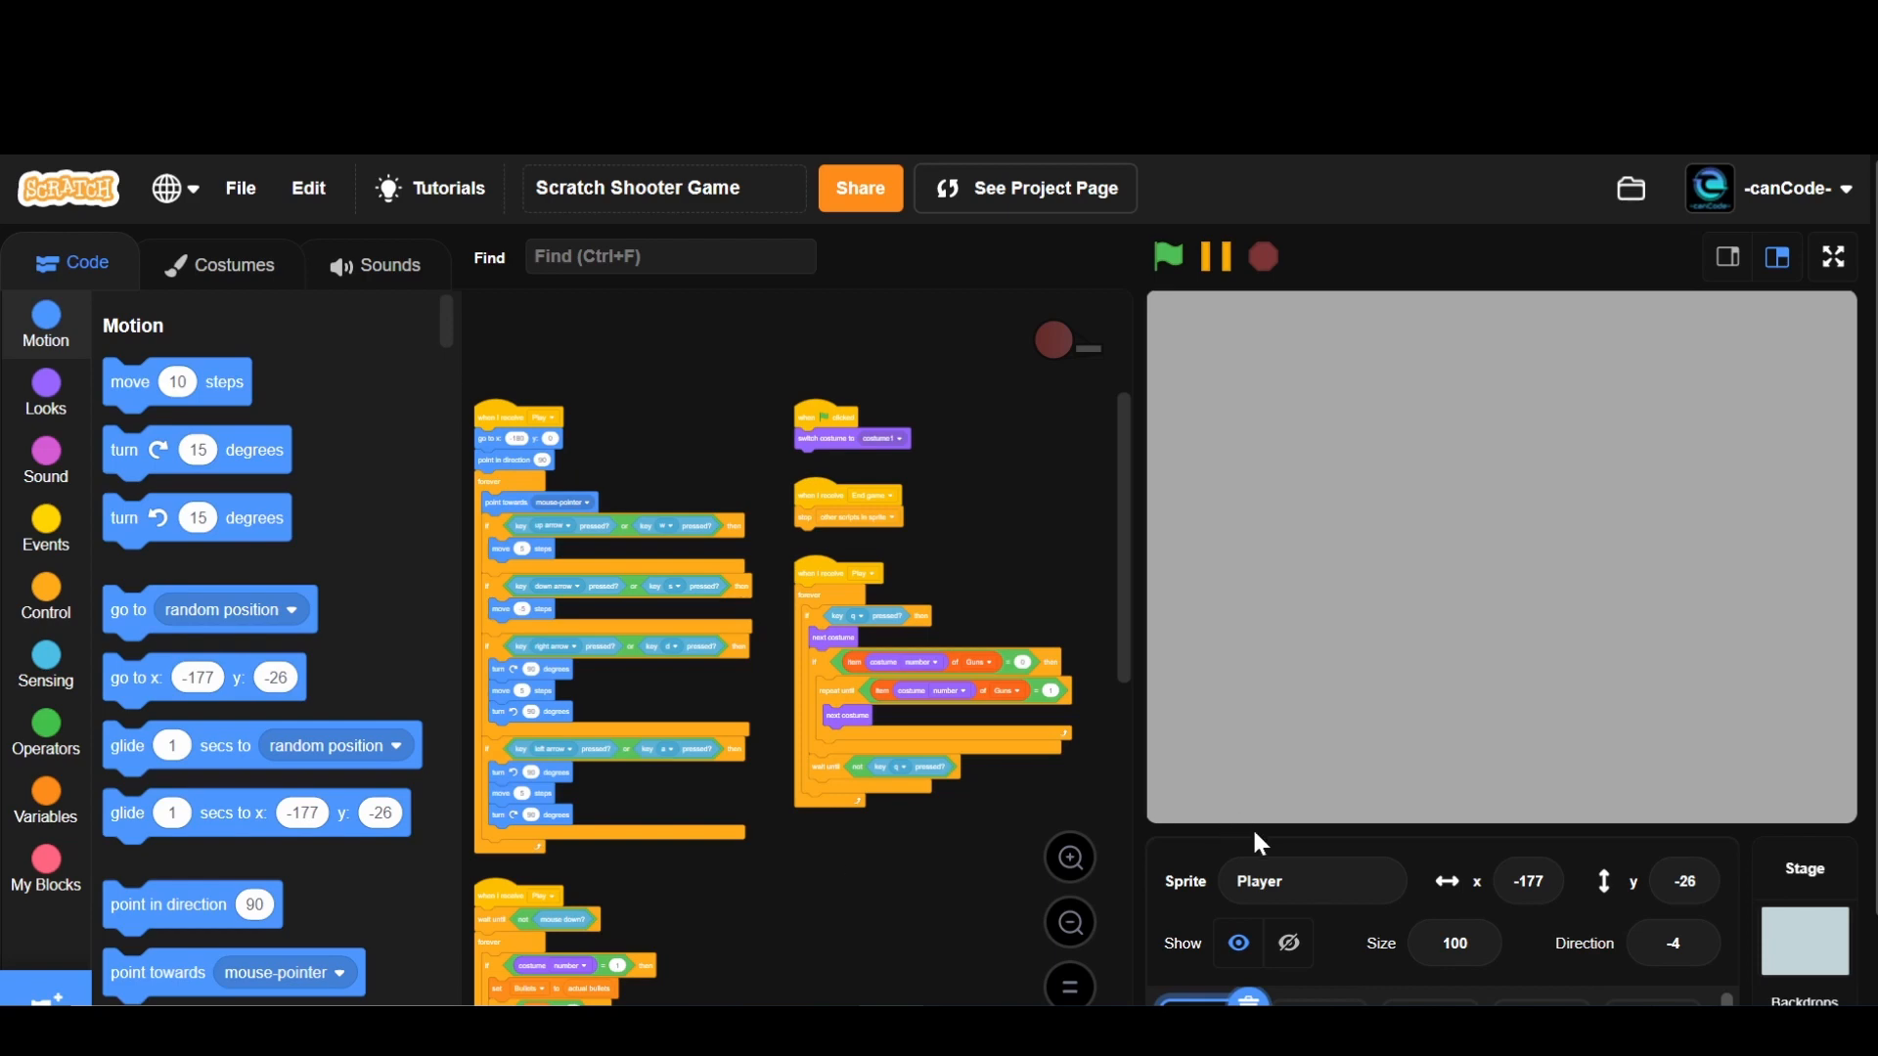
- Rename the Shop items' Rifle4 costume to Shotgun, then view the Player sprite's costumes
{"action": "scroll", "scroll_direction": "down", "scroll_amount": 3}
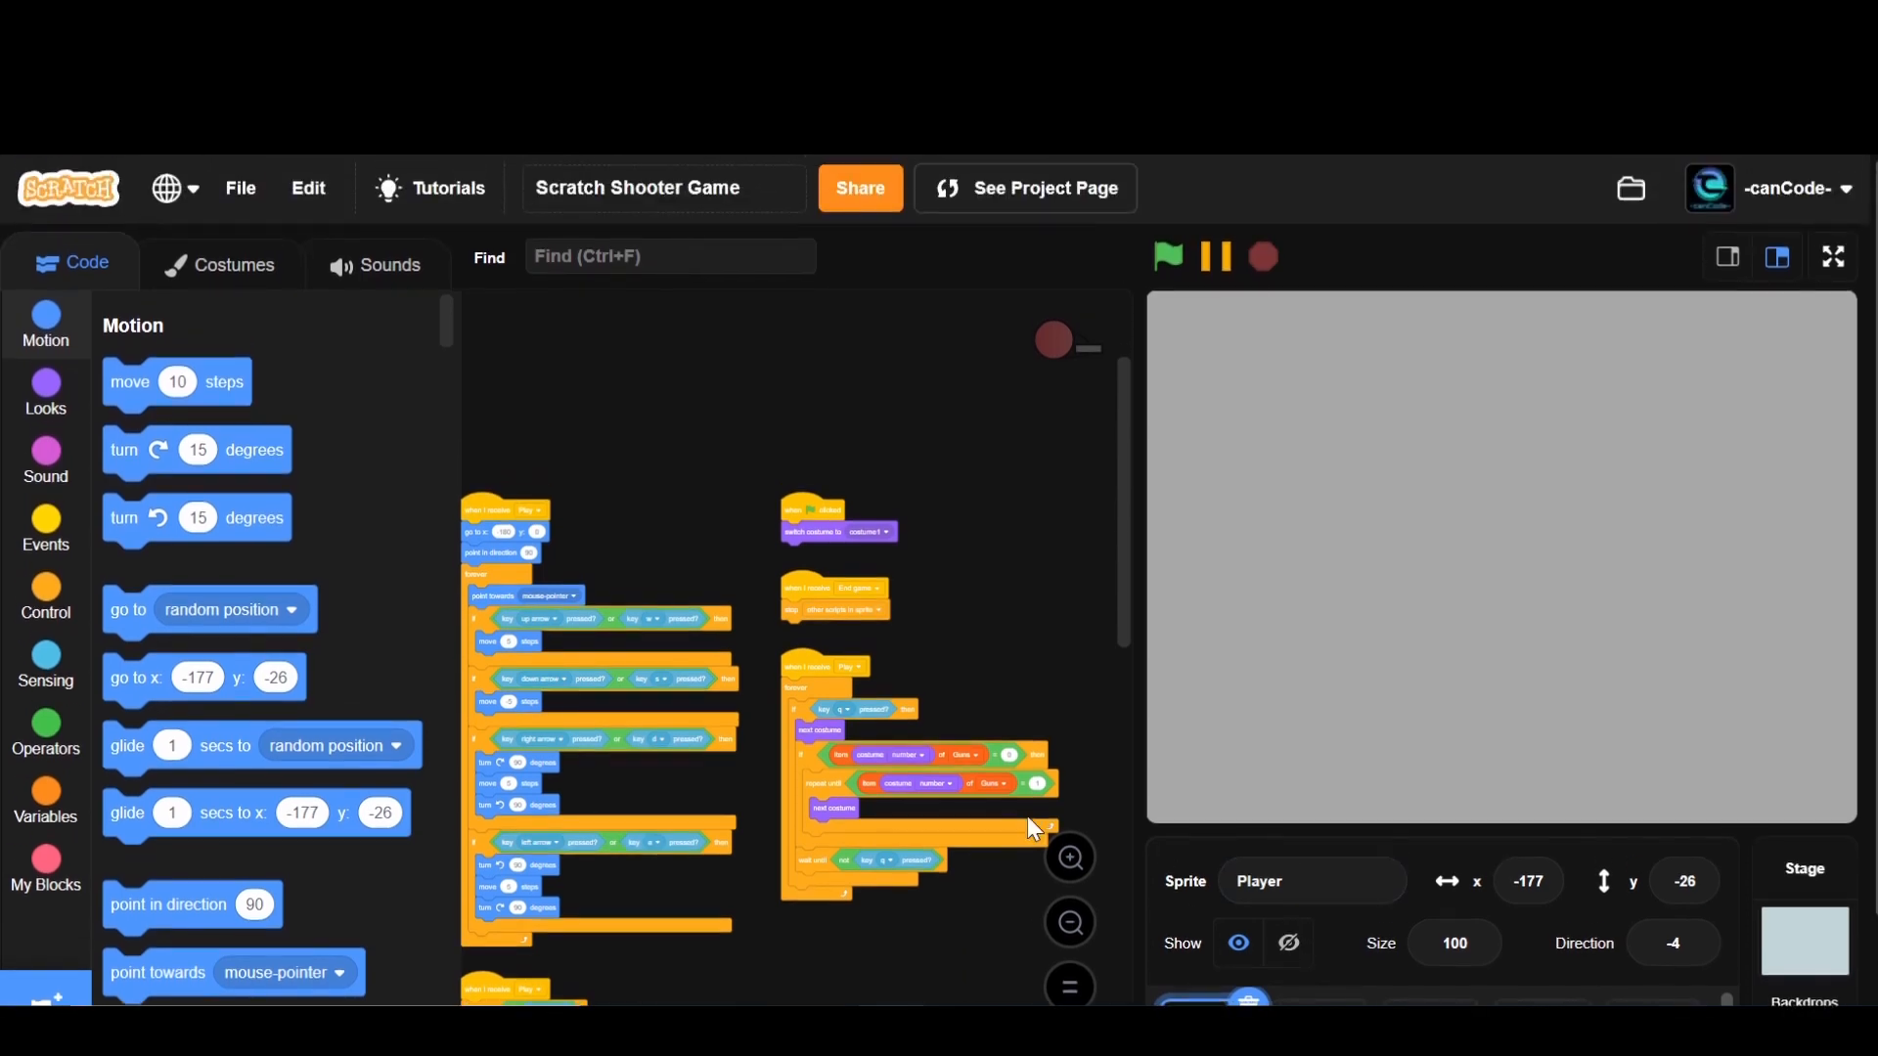
{"action": "mouse_move", "coordinate": [1005, 740]}
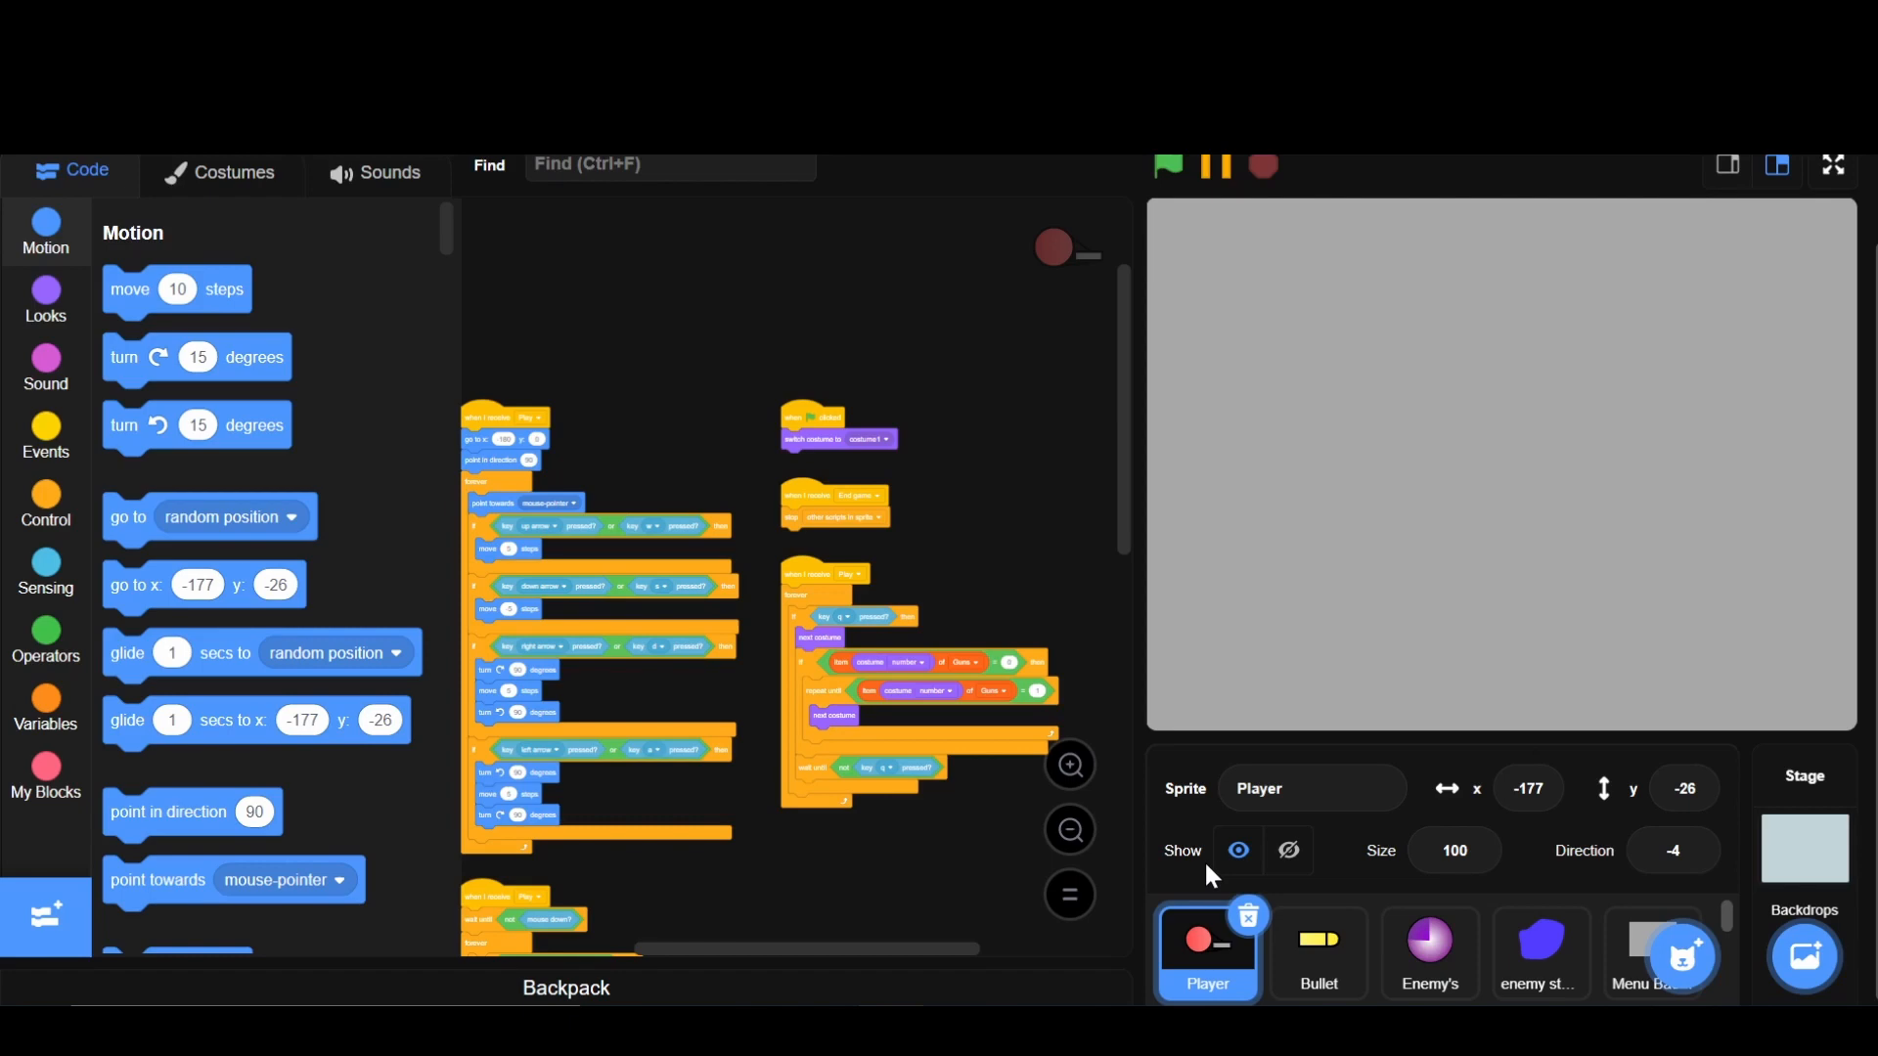
{"action": "left_click", "coordinate": [1319, 953]}
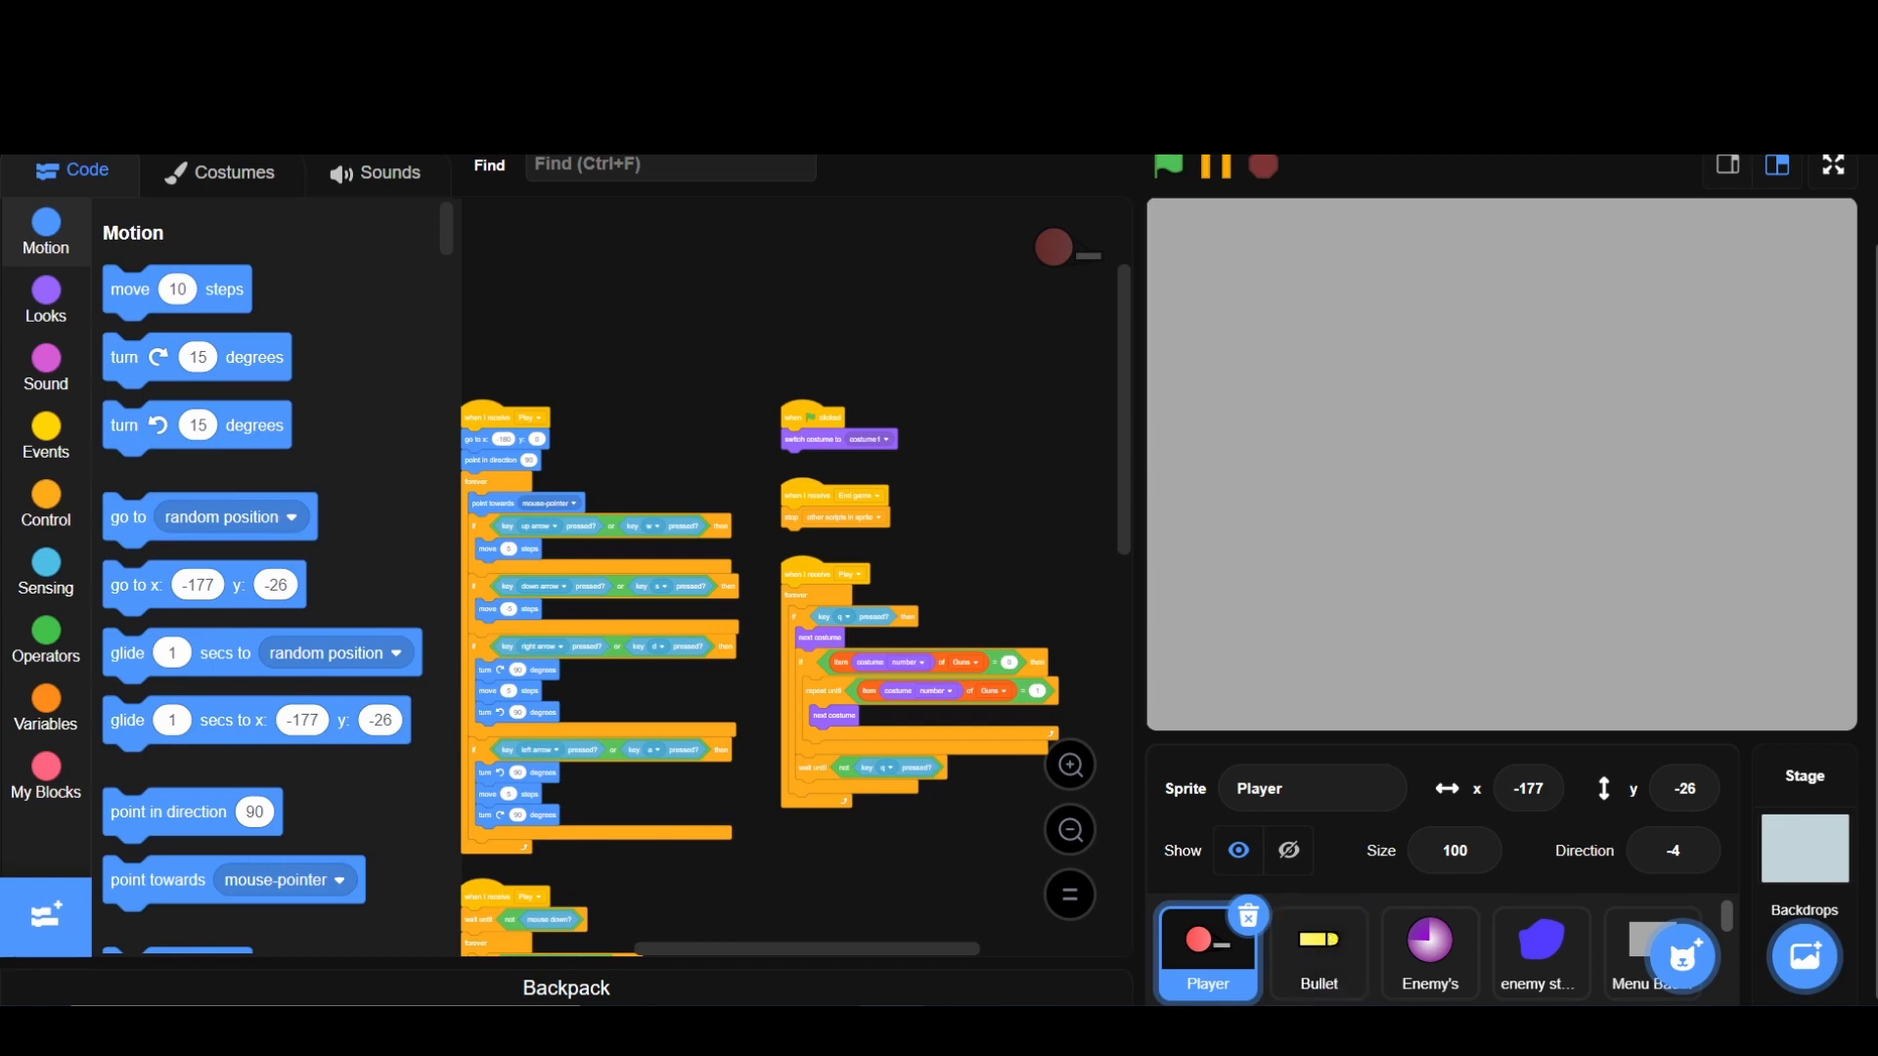
{"action": "mouse_move", "coordinate": [1171, 980]}
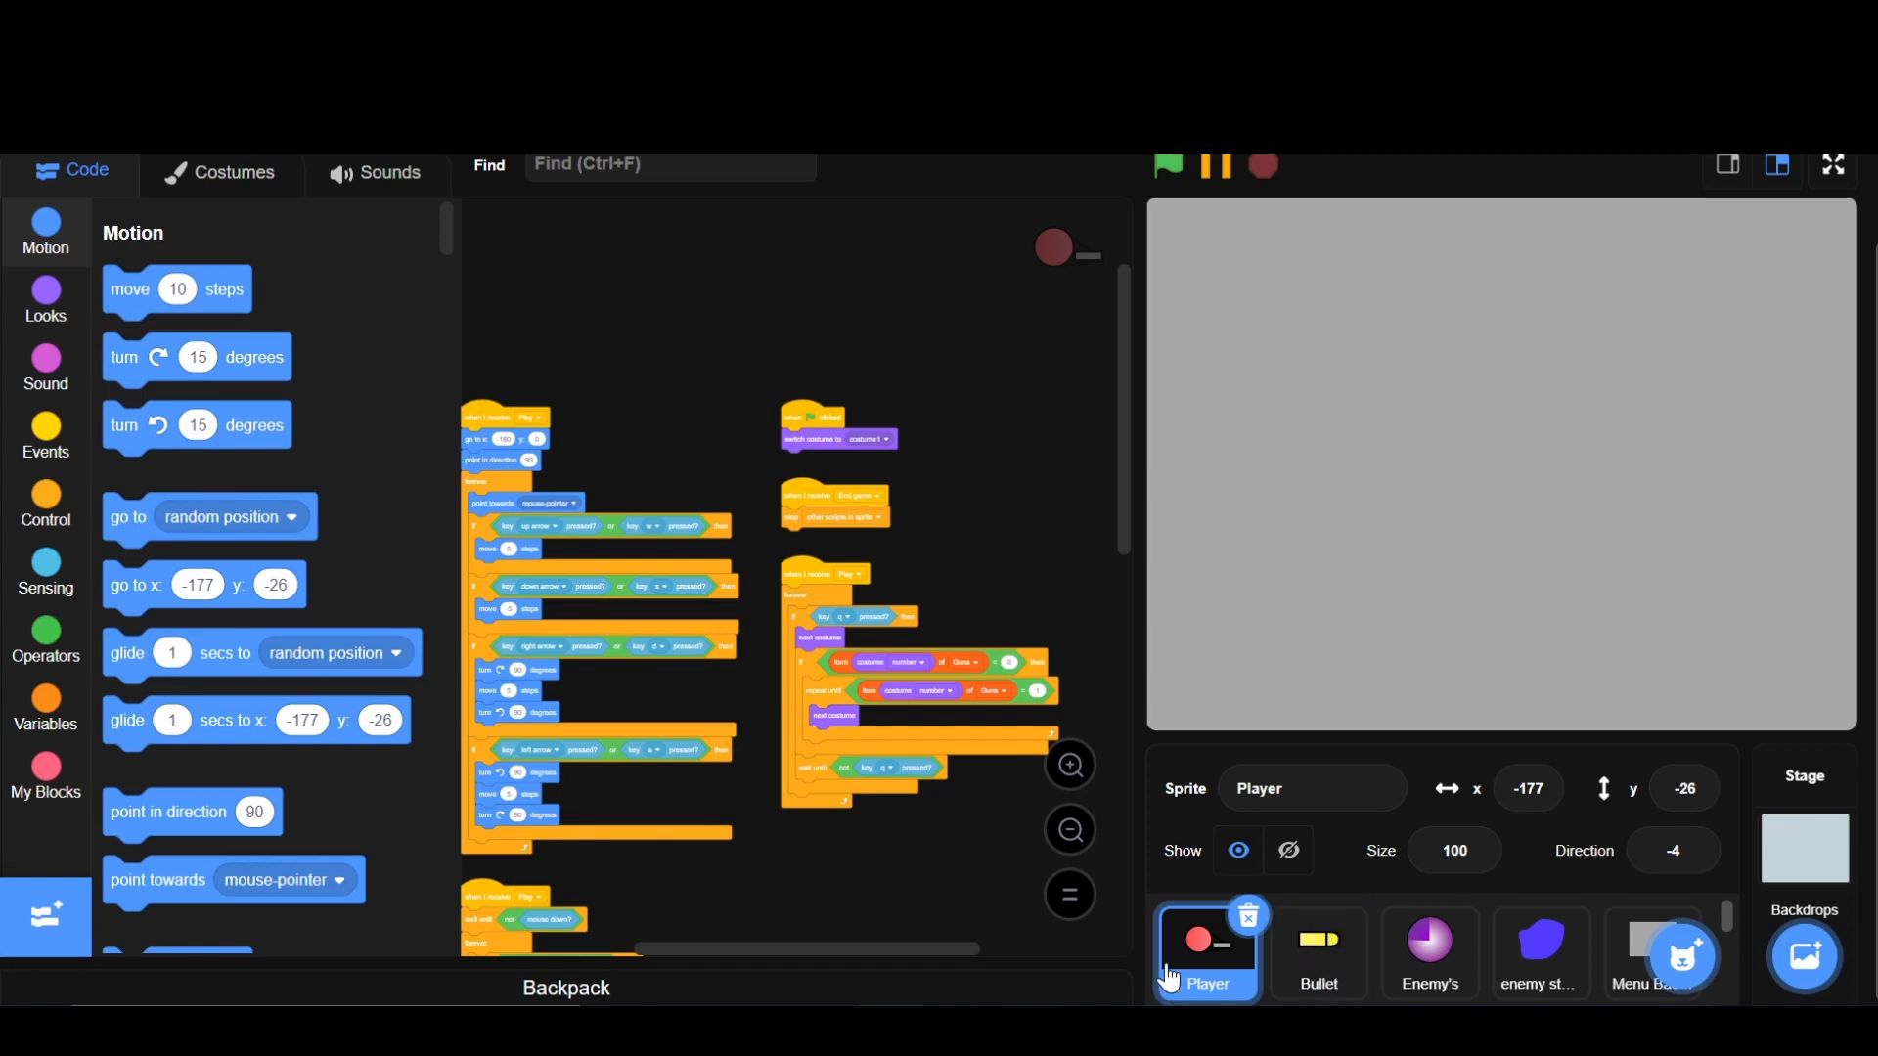
{"action": "left_click", "coordinate": [1318, 954]}
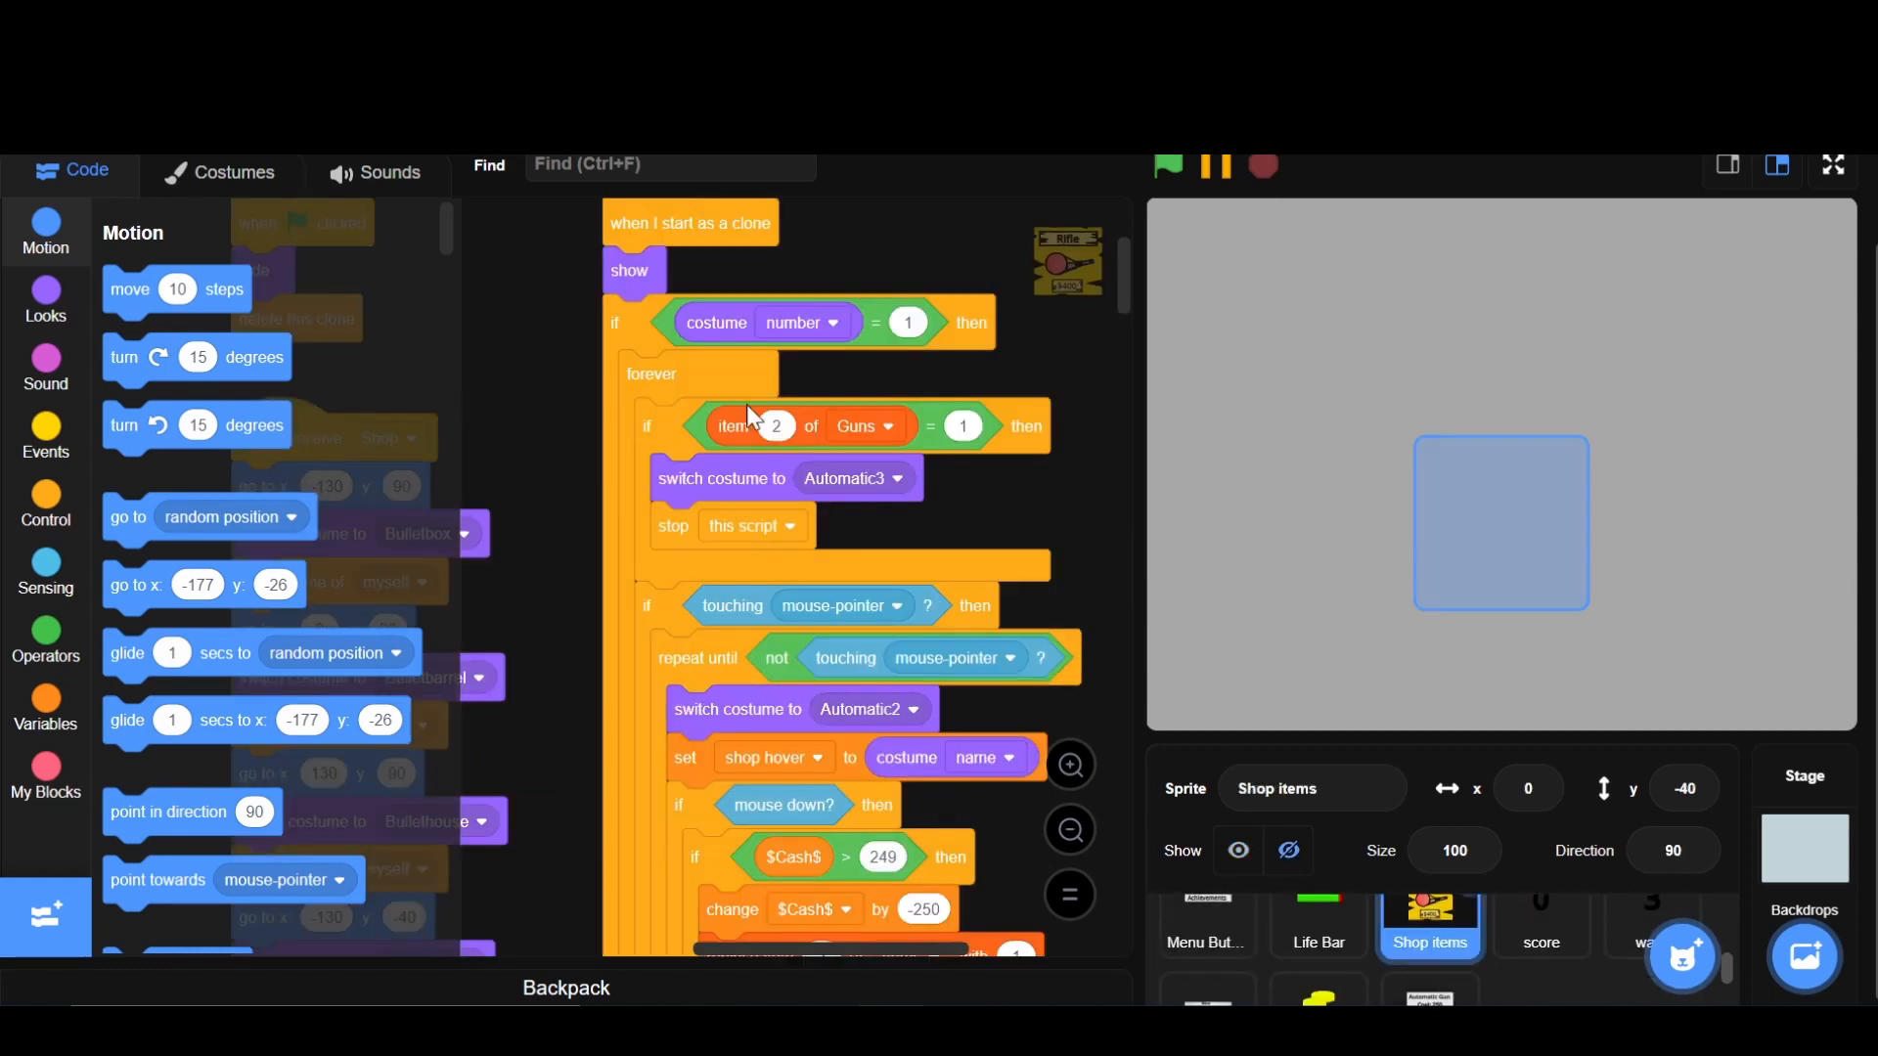
{"action": "left_click", "coordinate": [233, 172]}
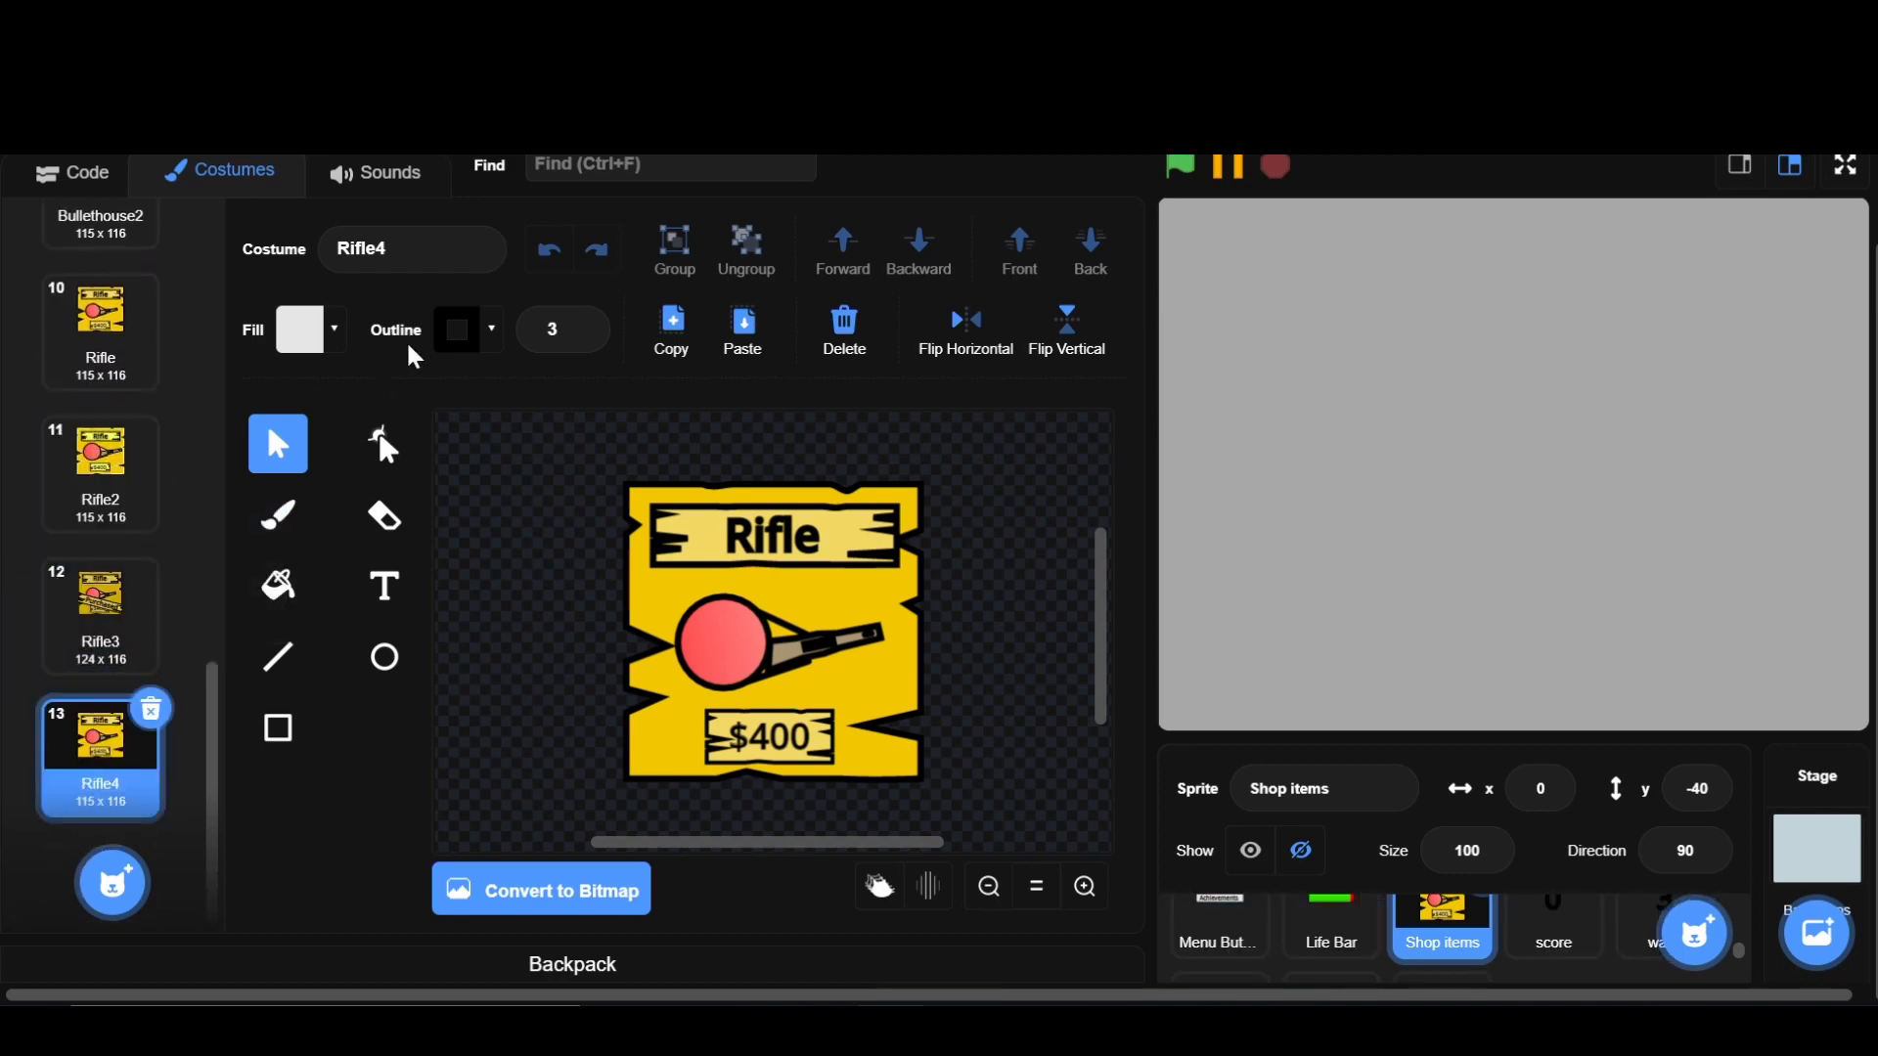
{"action": "type", "text": "Shotgun"}
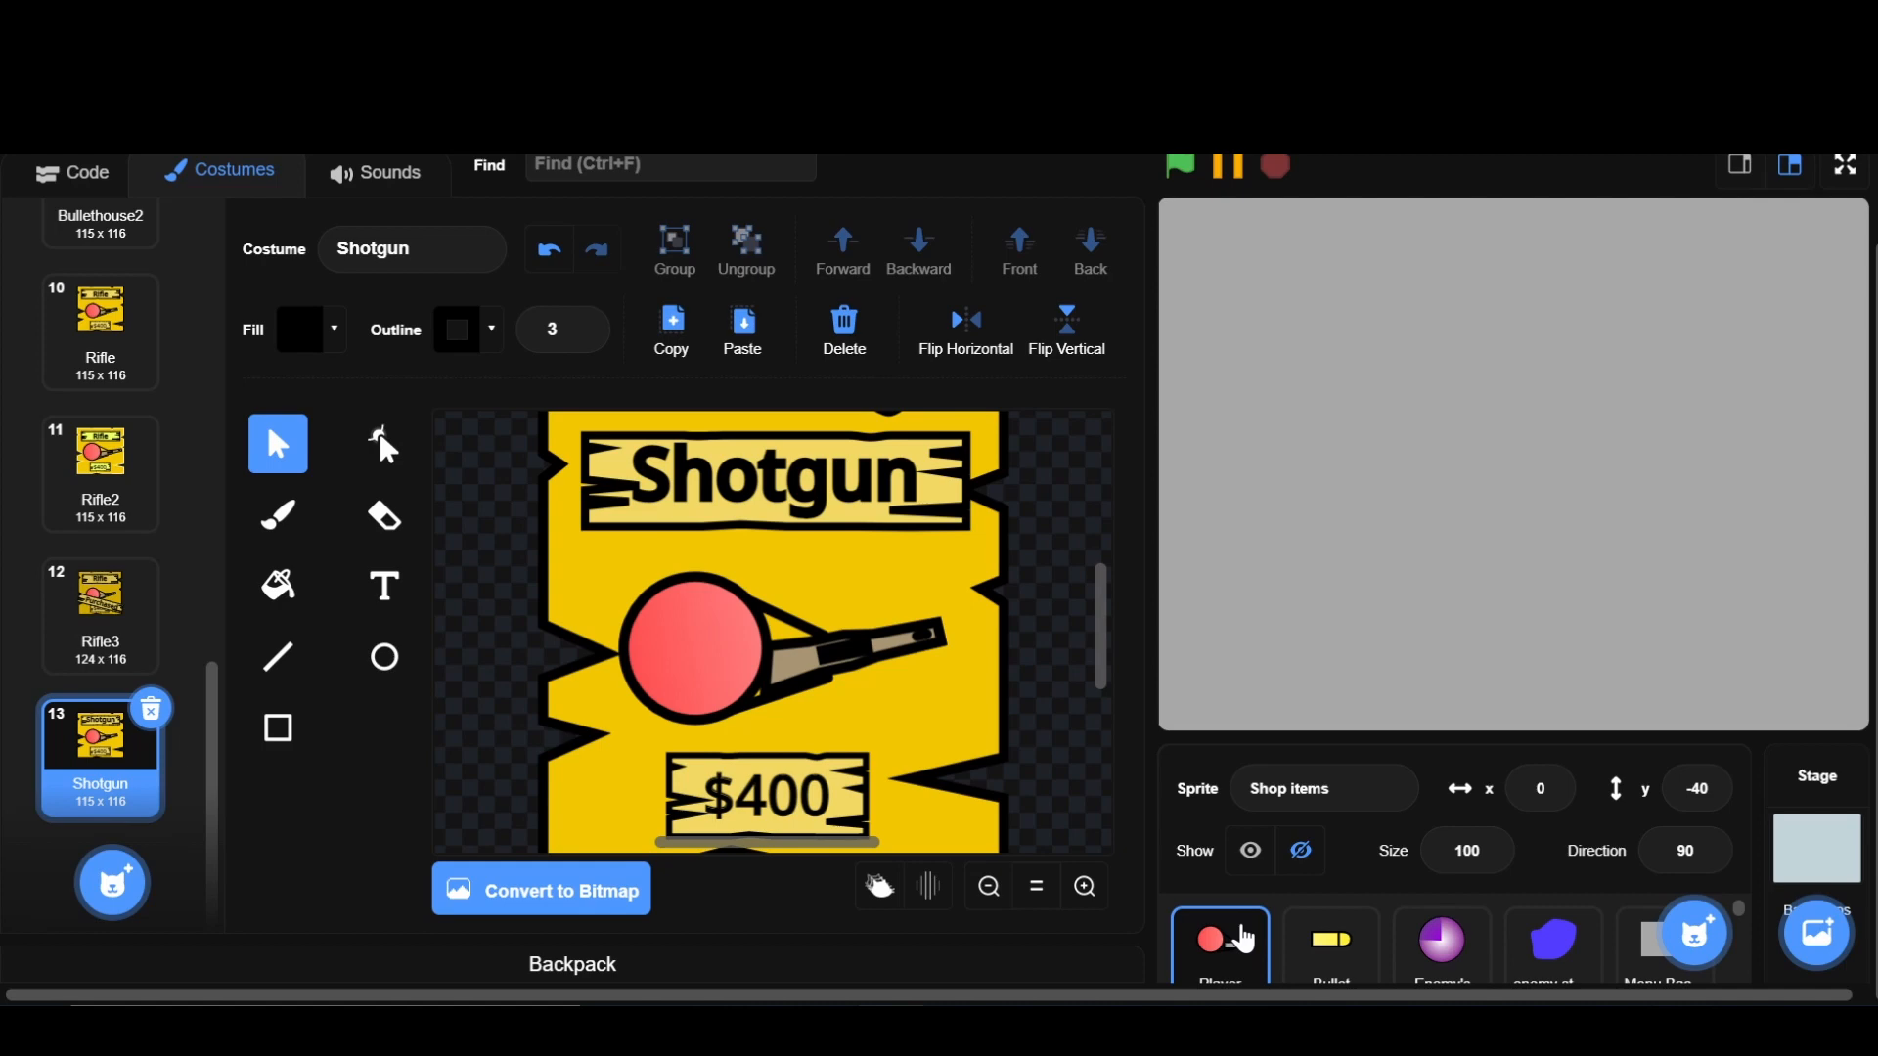
{"action": "left_click", "coordinate": [1221, 953]}
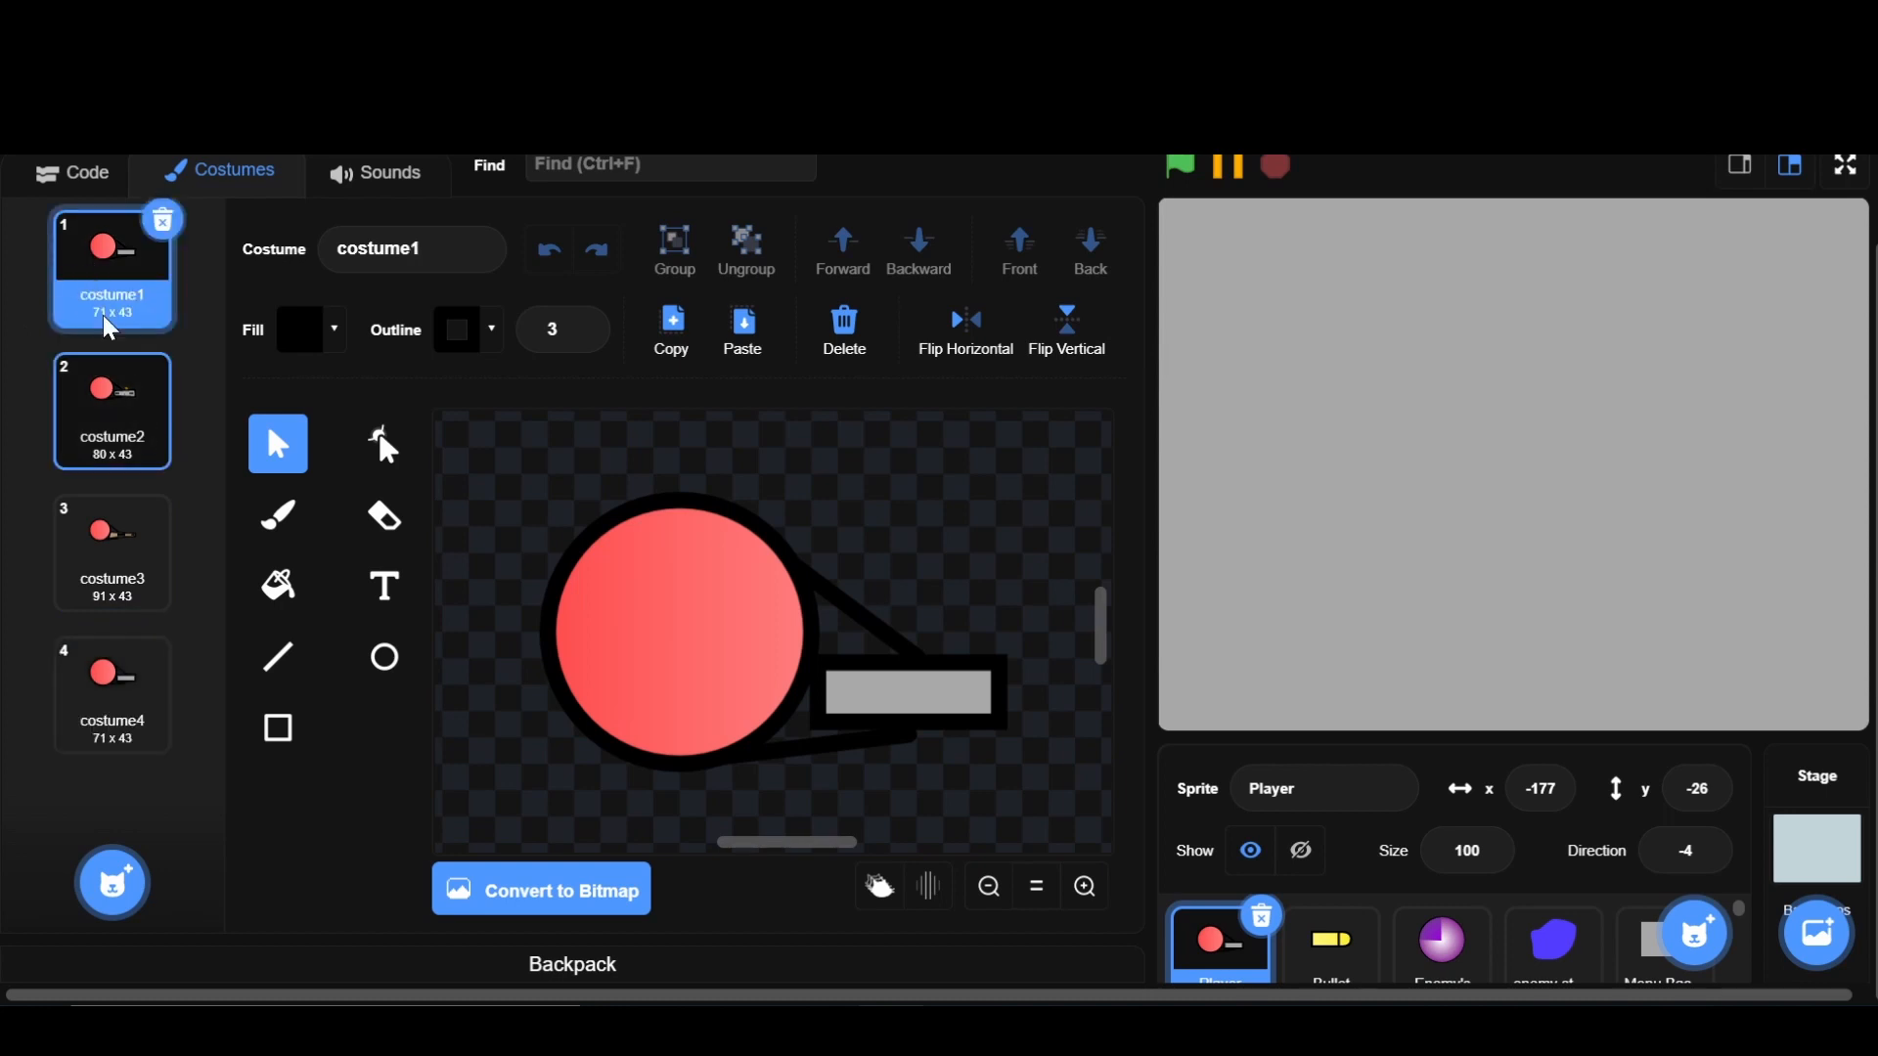
- Rename the Player's costumes to Normal, Auto, Rifle and Shotgun, and zoom into Shotgun
{"action": "left_click", "coordinate": [411, 249]}
{"action": "type", "text": "Normal"}
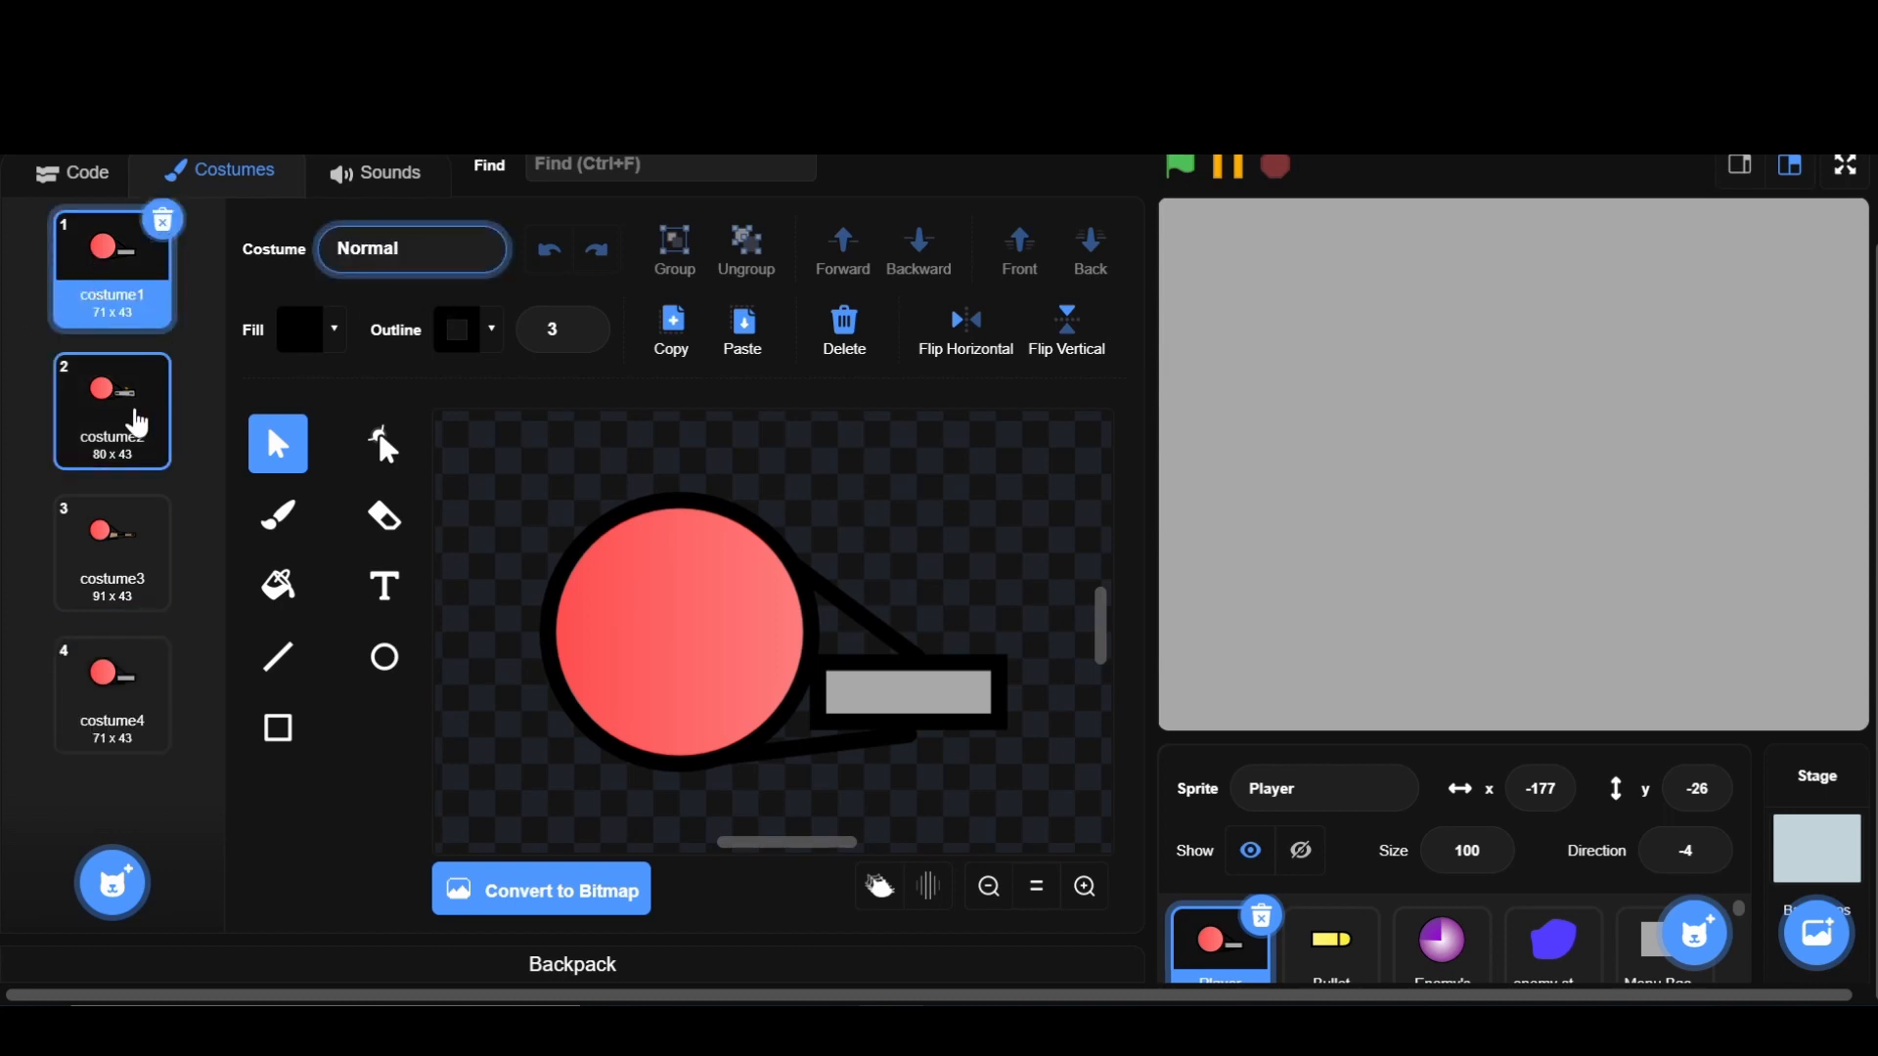
{"action": "left_click", "coordinate": [112, 409]}
{"action": "type", "text": "Auto"}
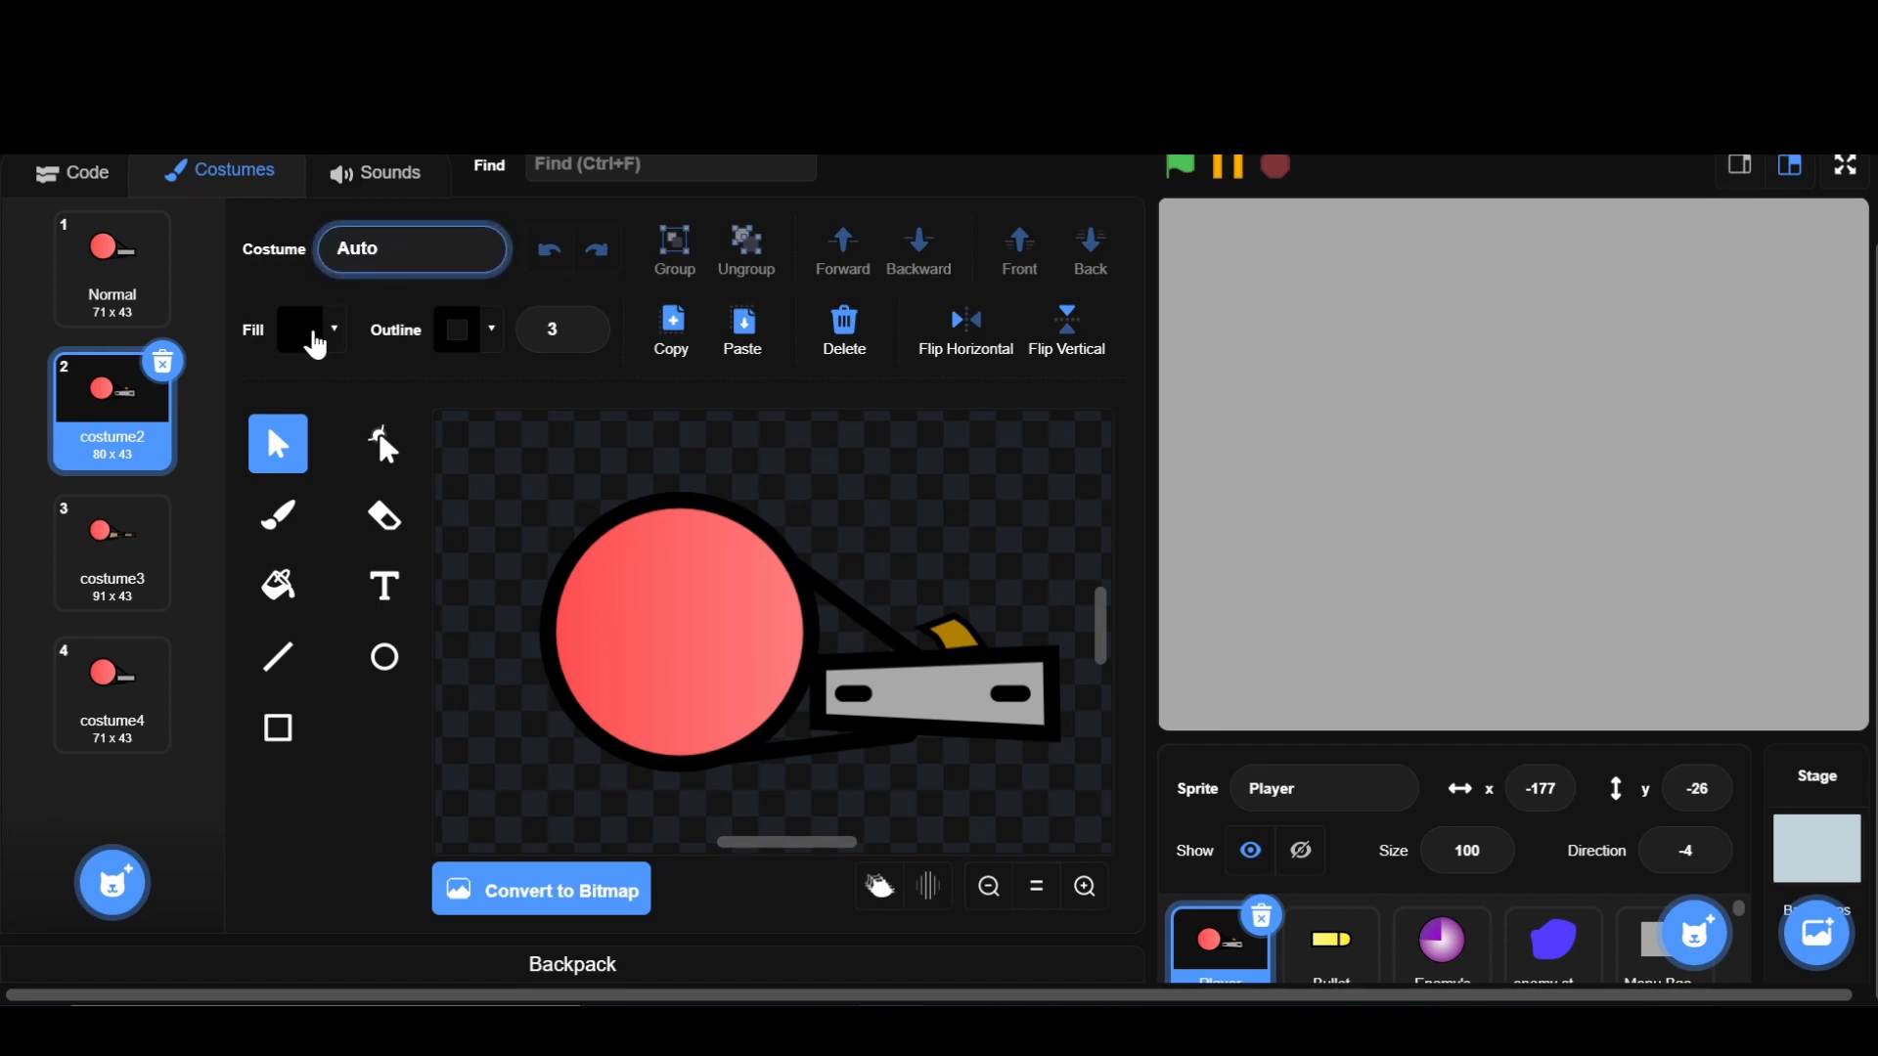
{"action": "left_click", "coordinate": [112, 552]}
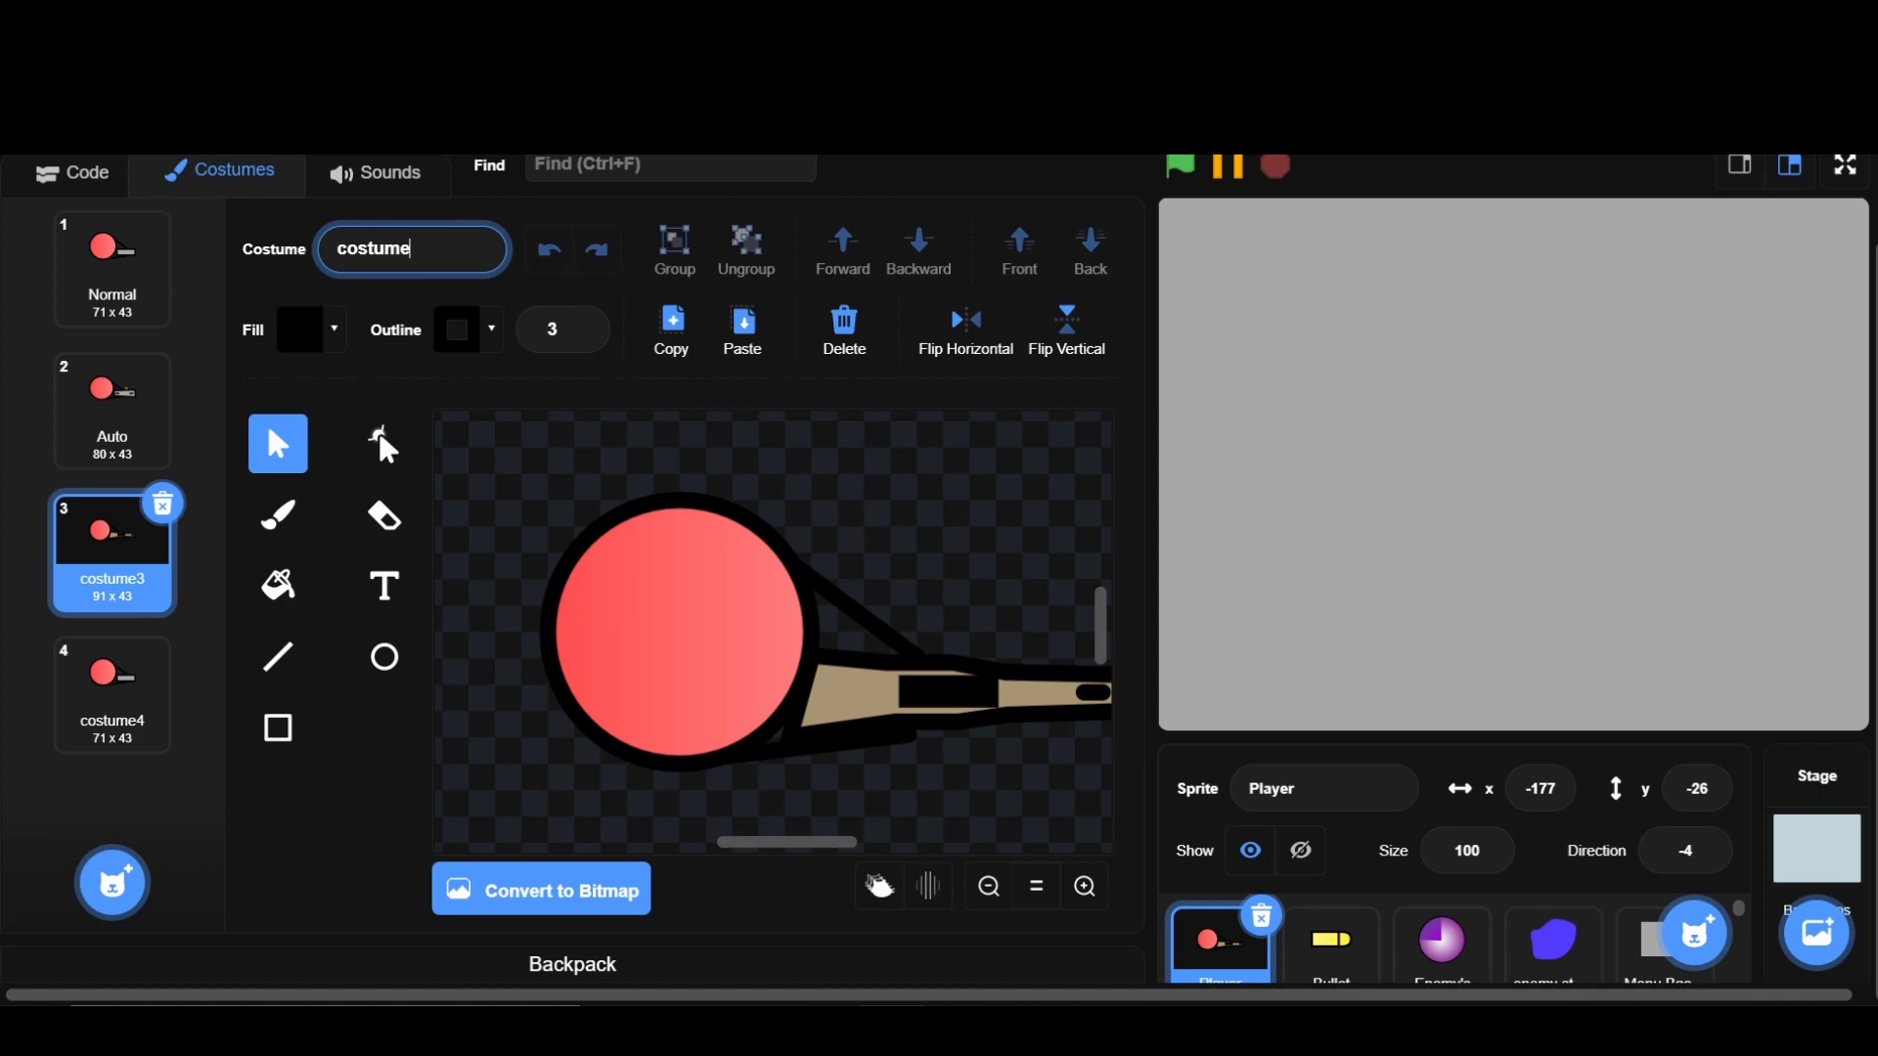
{"action": "type", "text": "Rifle"}
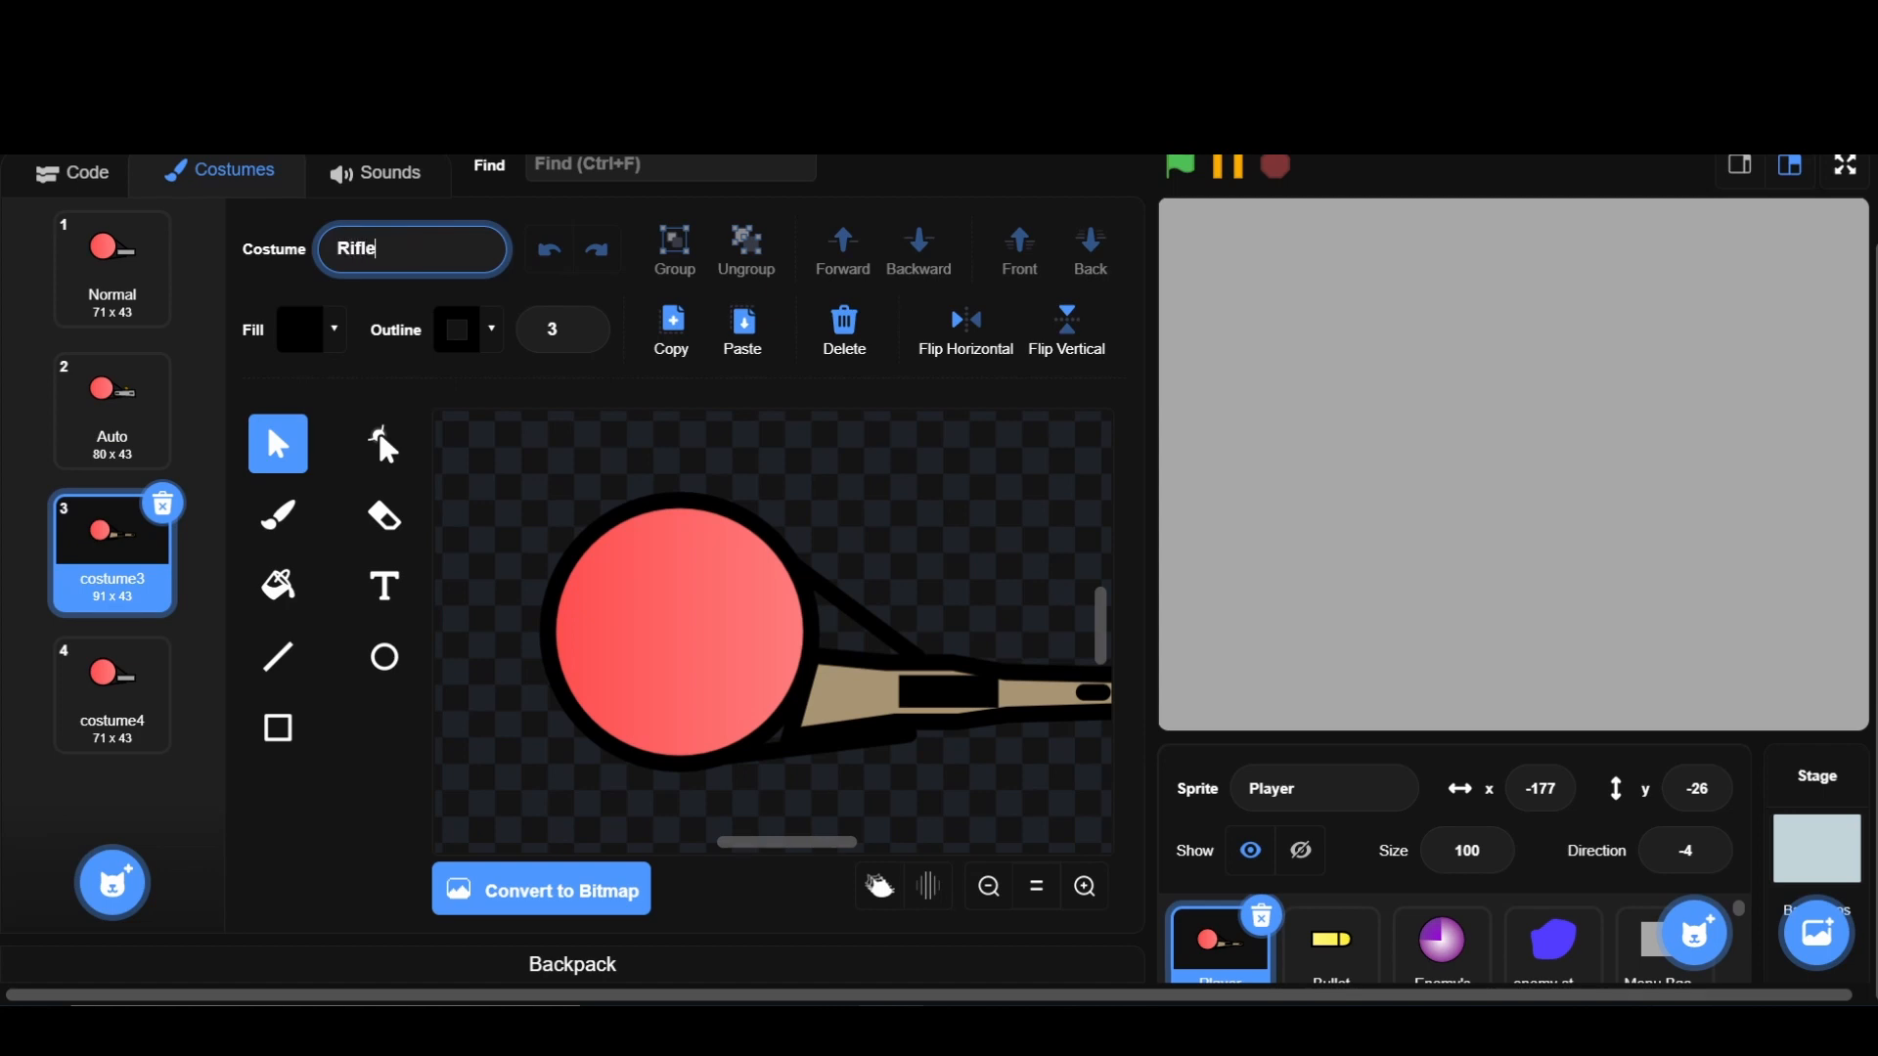
{"action": "left_click", "coordinate": [112, 694]}
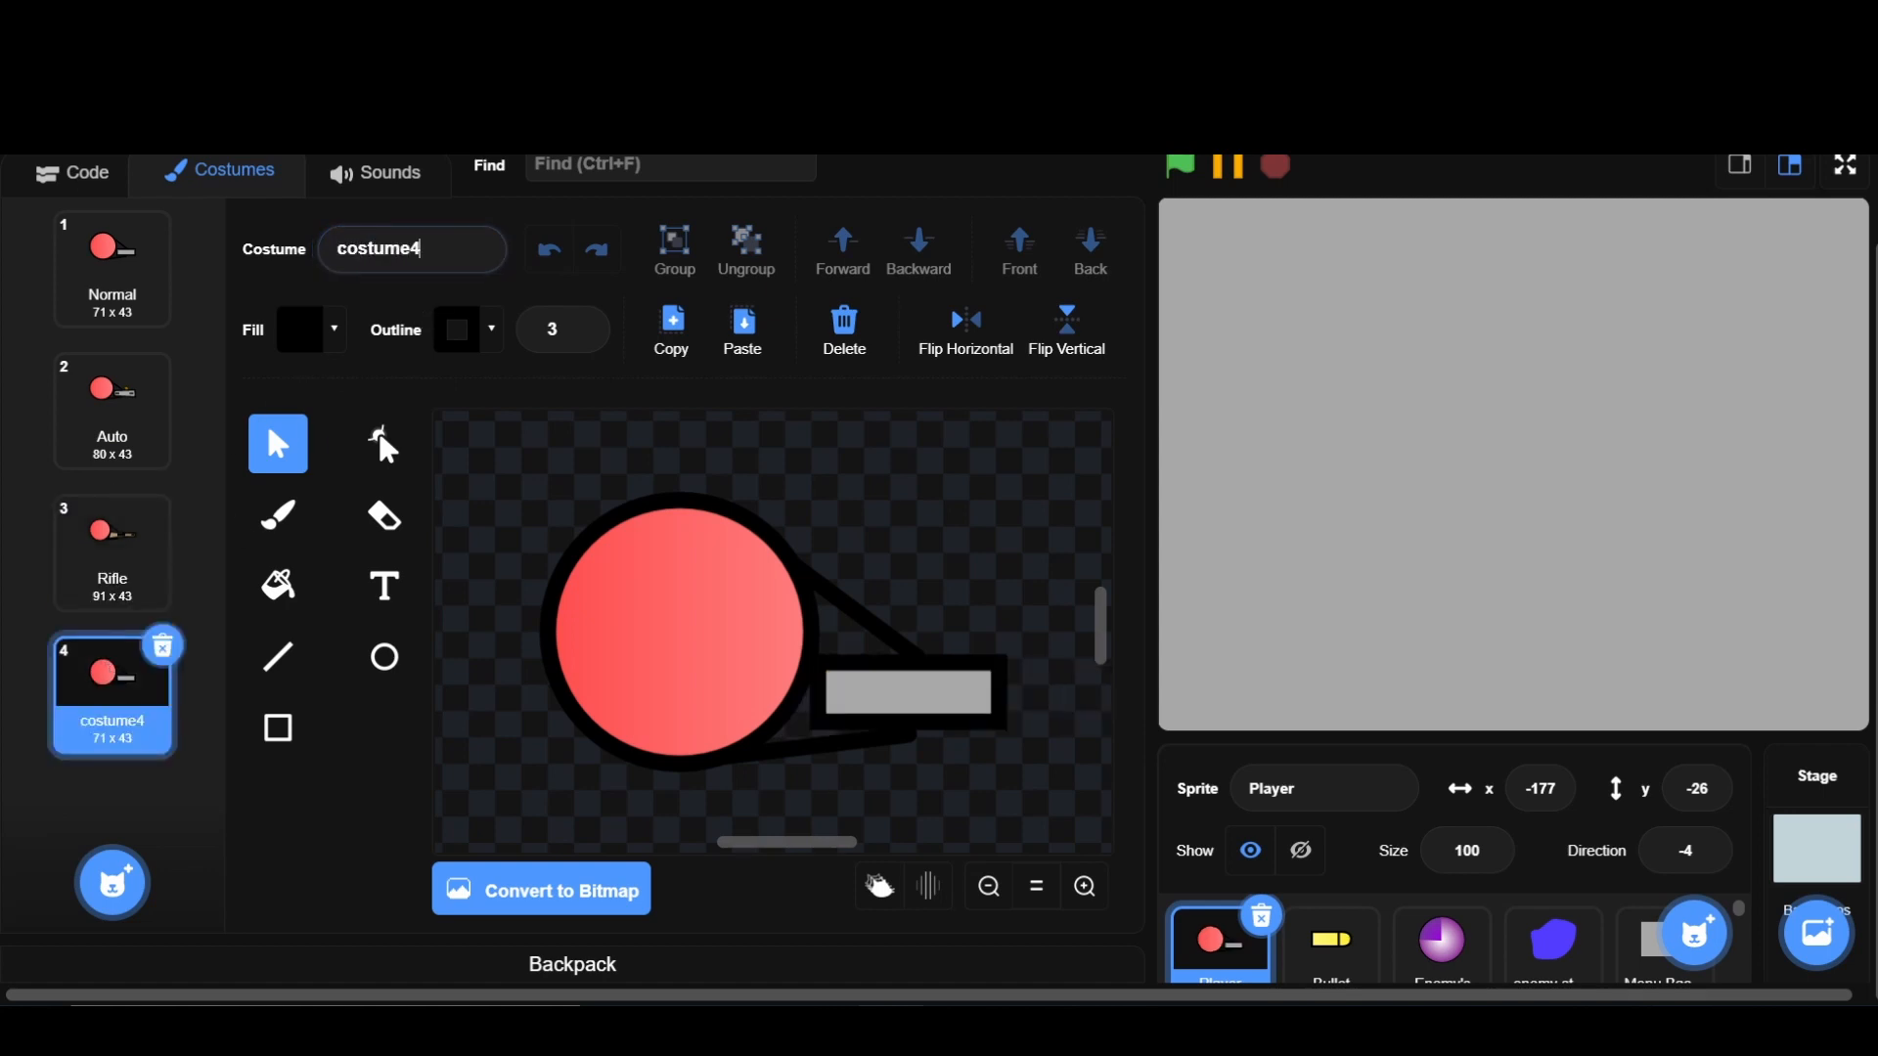
{"action": "type", "text": "Shot"}
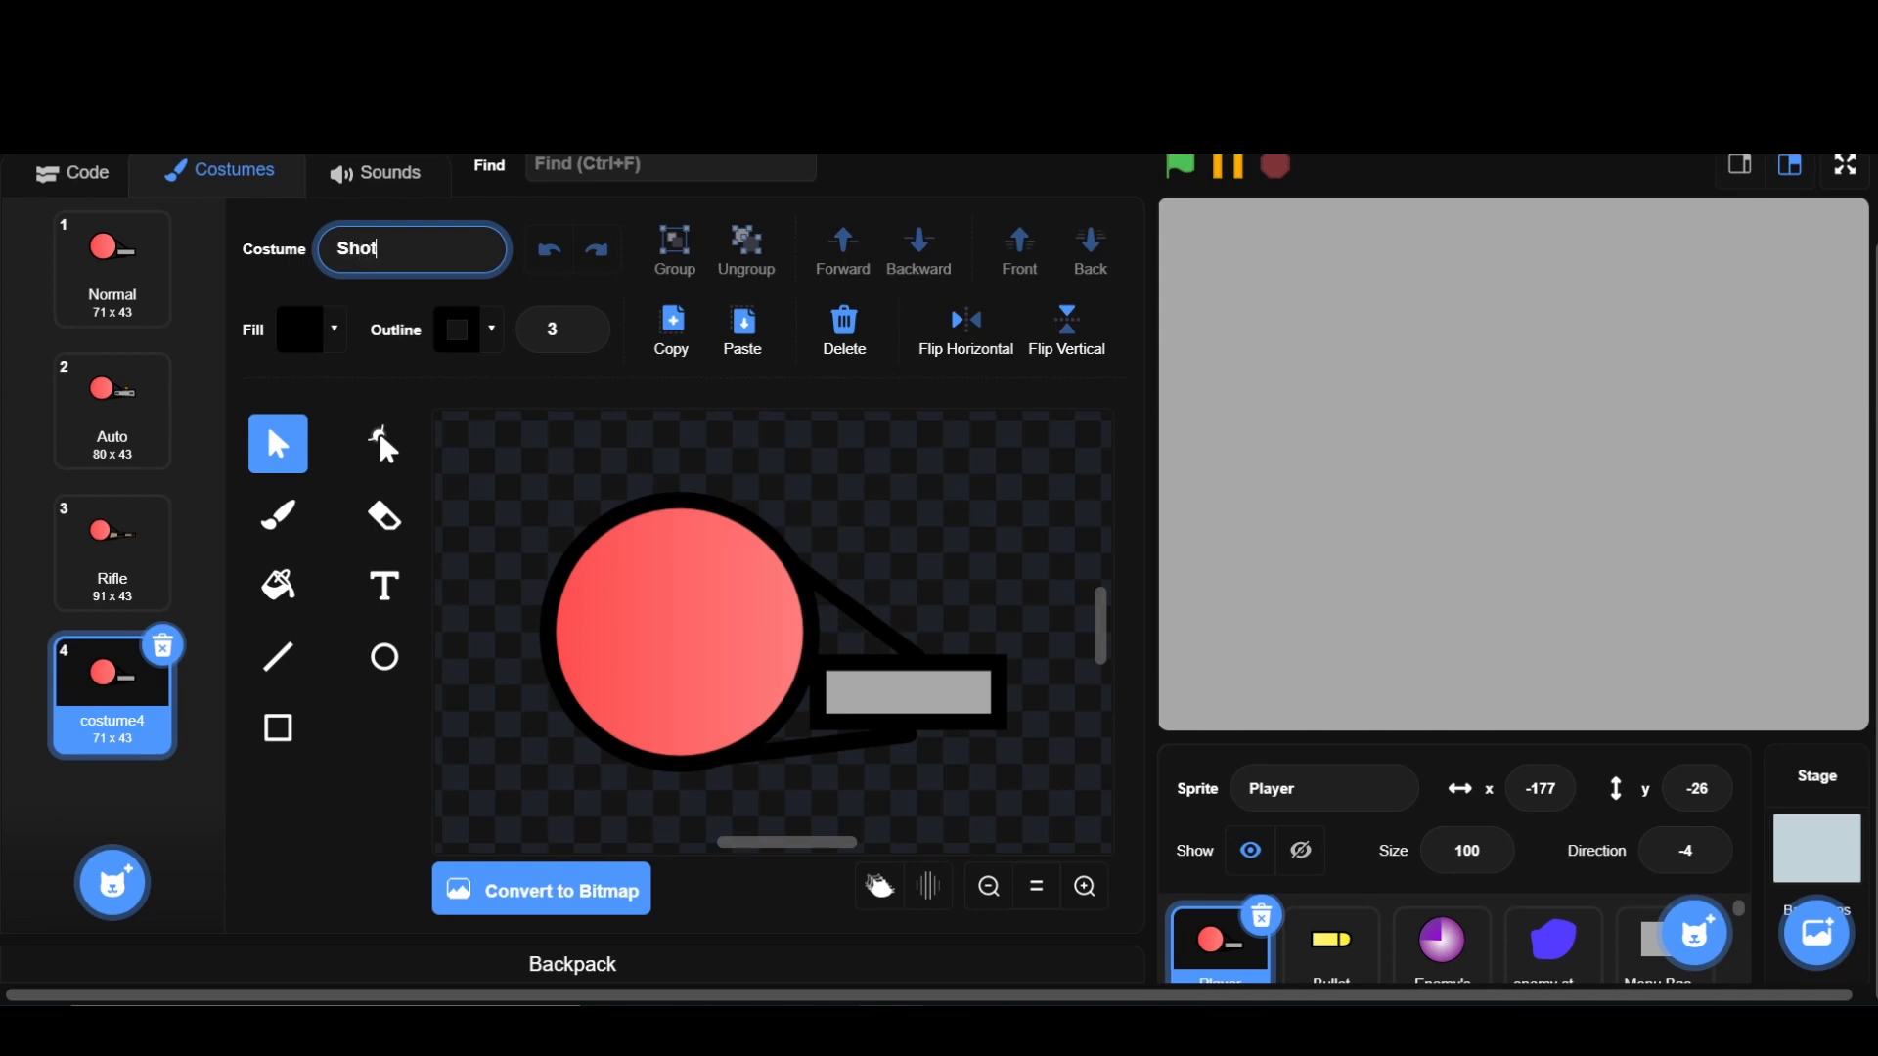
{"action": "type", "text": "gun"}
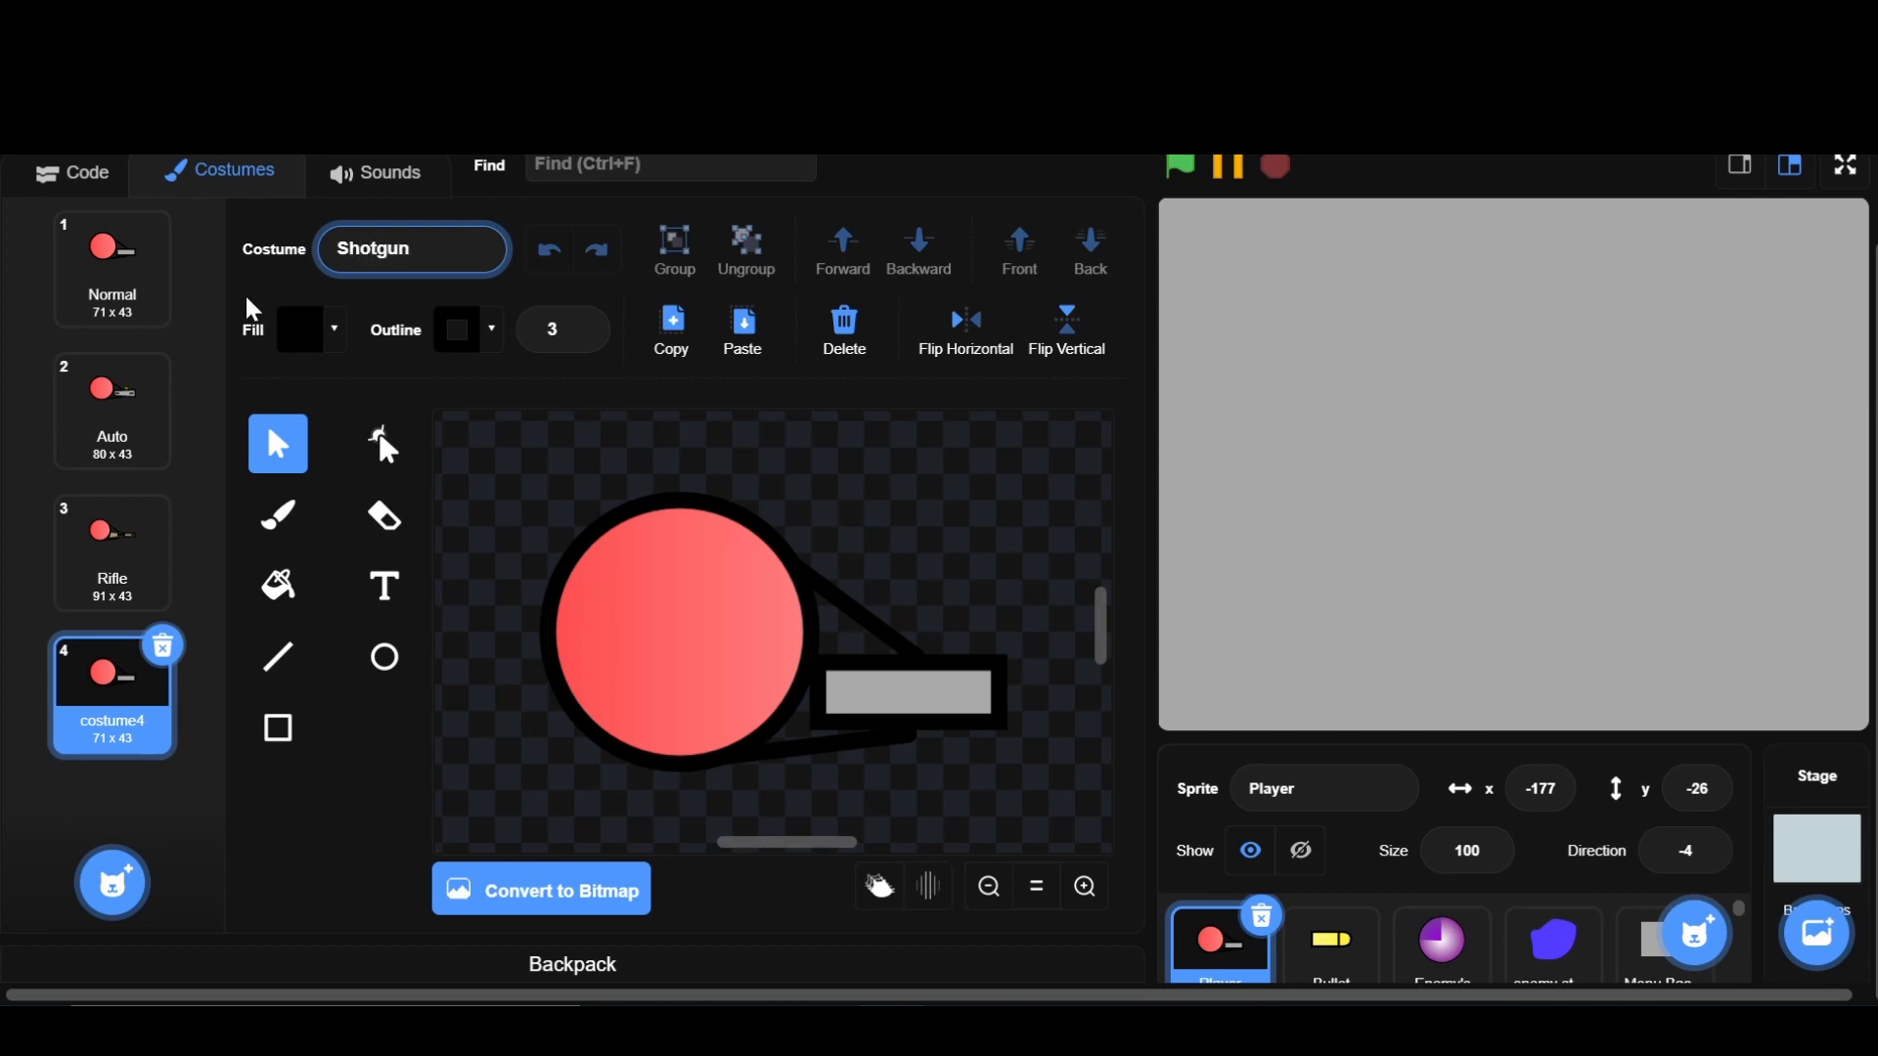
{"action": "left_click", "coordinate": [1083, 886]}
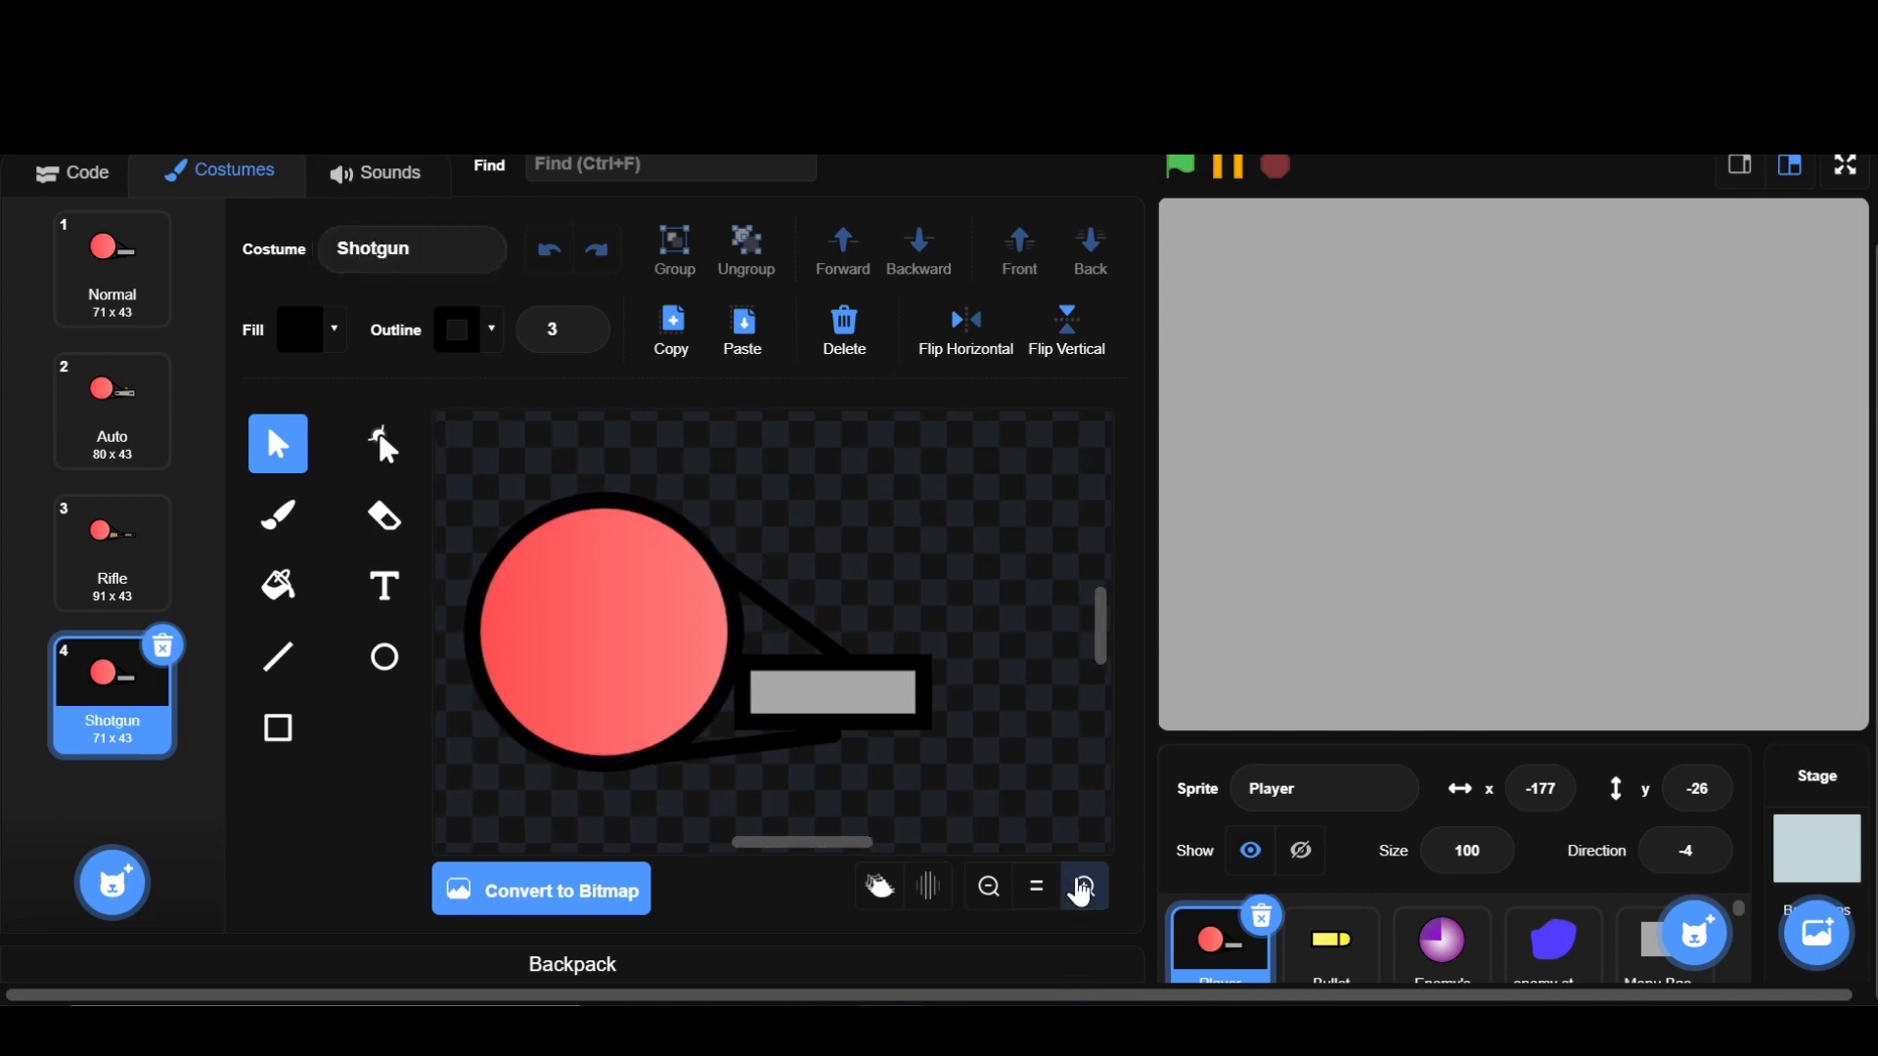
- Reshape the Player Shotgun costume's barrel into a flared grey shape, then zoom out
{"action": "left_click", "coordinate": [383, 444]}
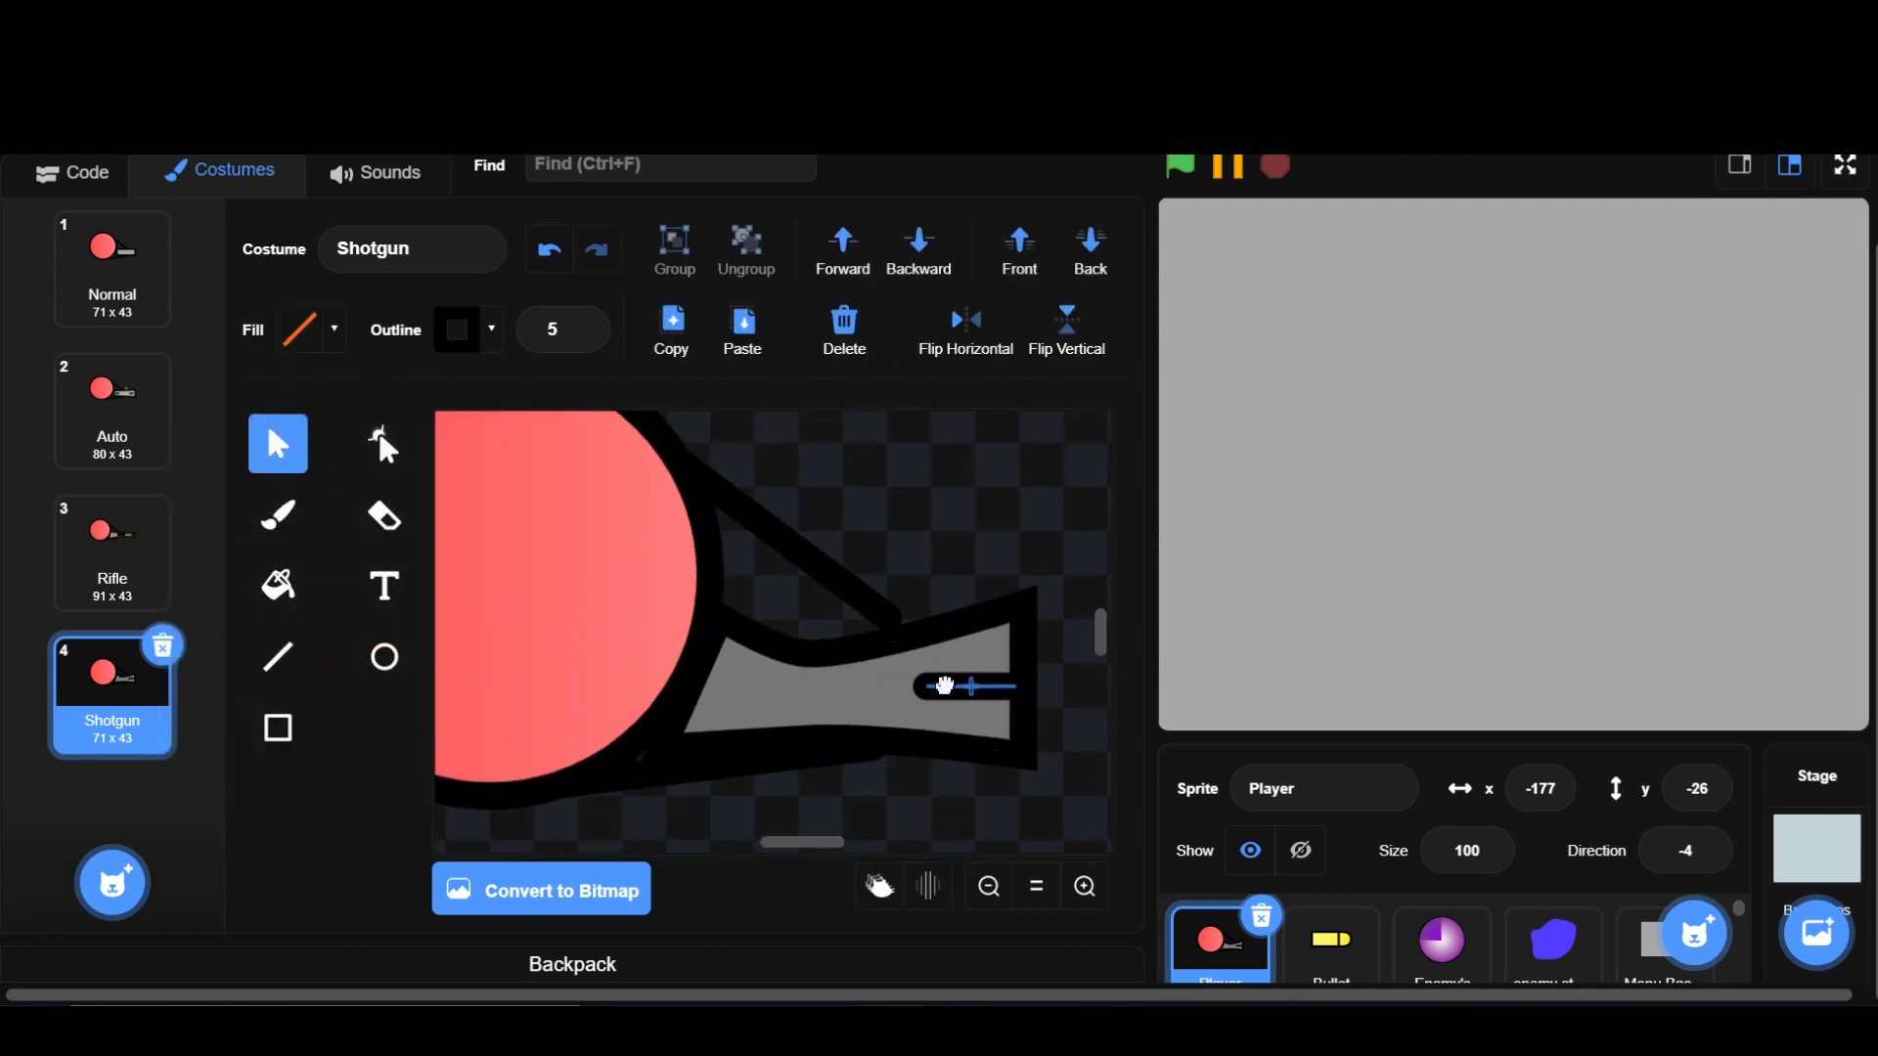
{"action": "left_click", "coordinate": [988, 886]}
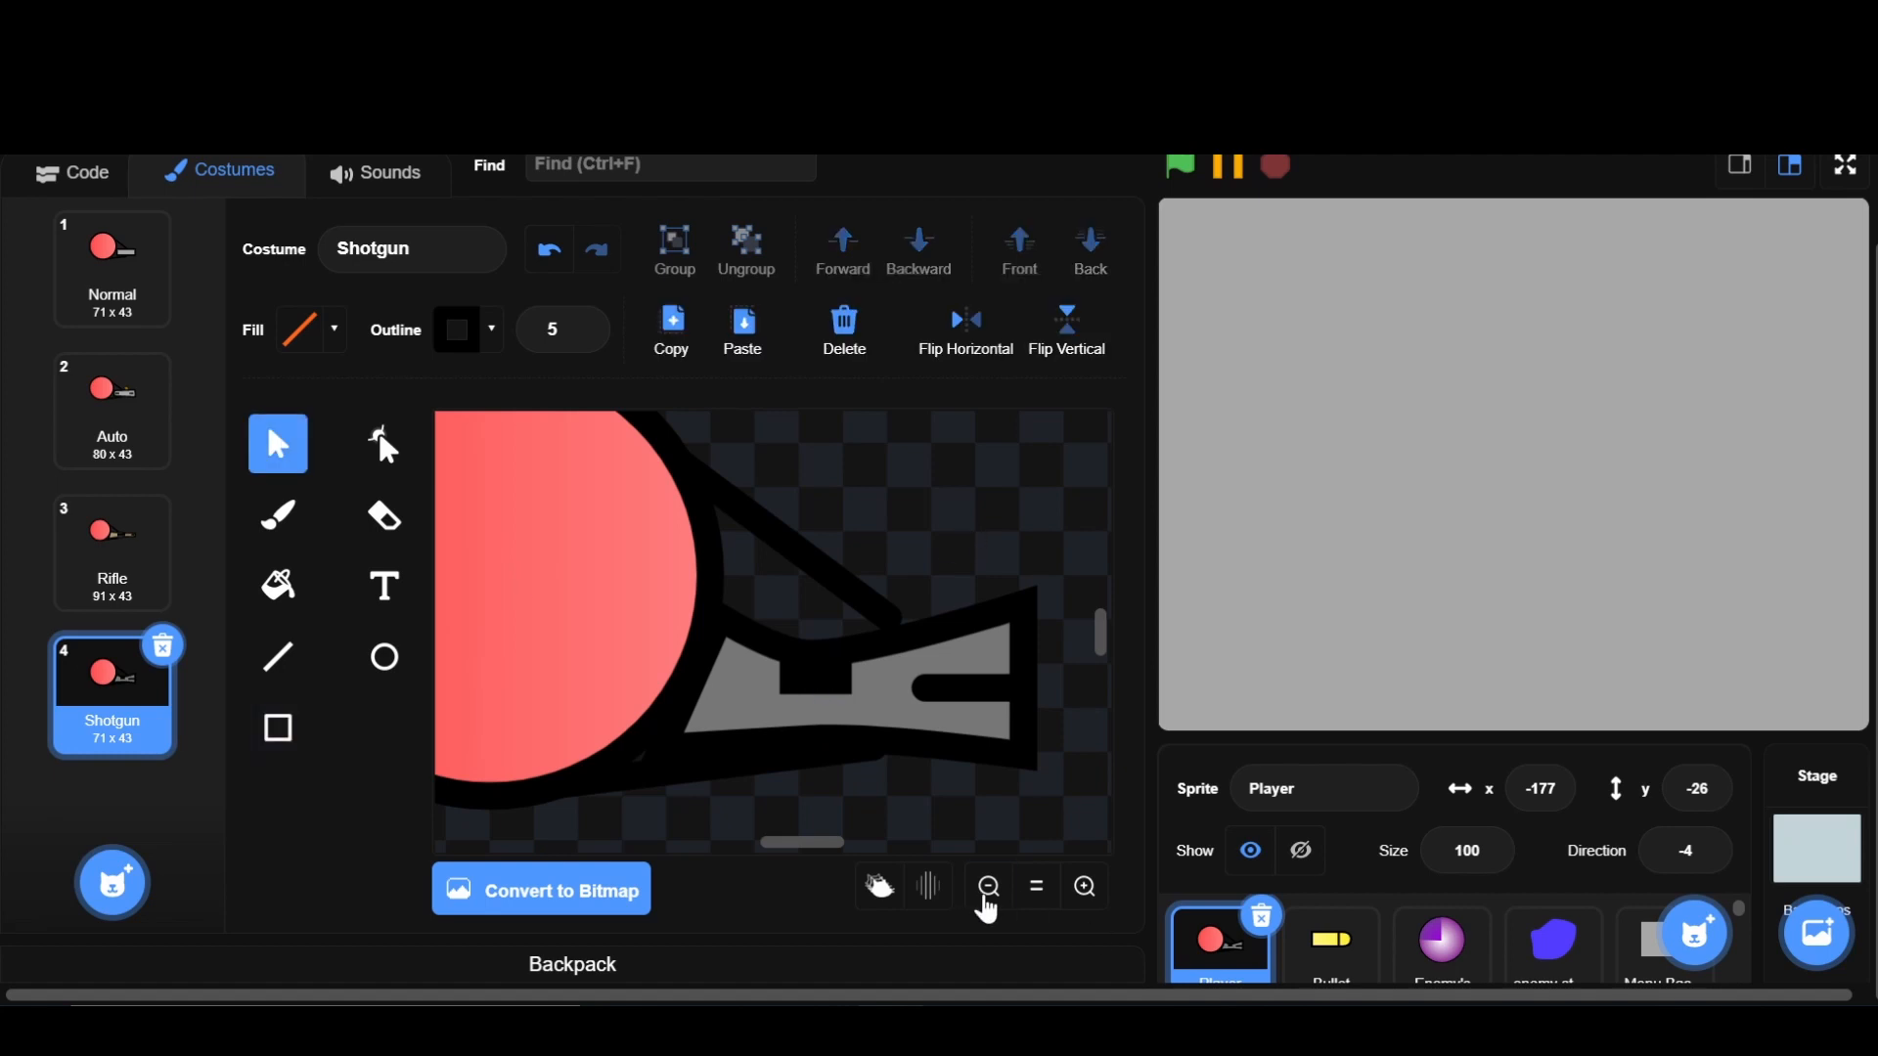
{"action": "left_click", "coordinate": [988, 886]}
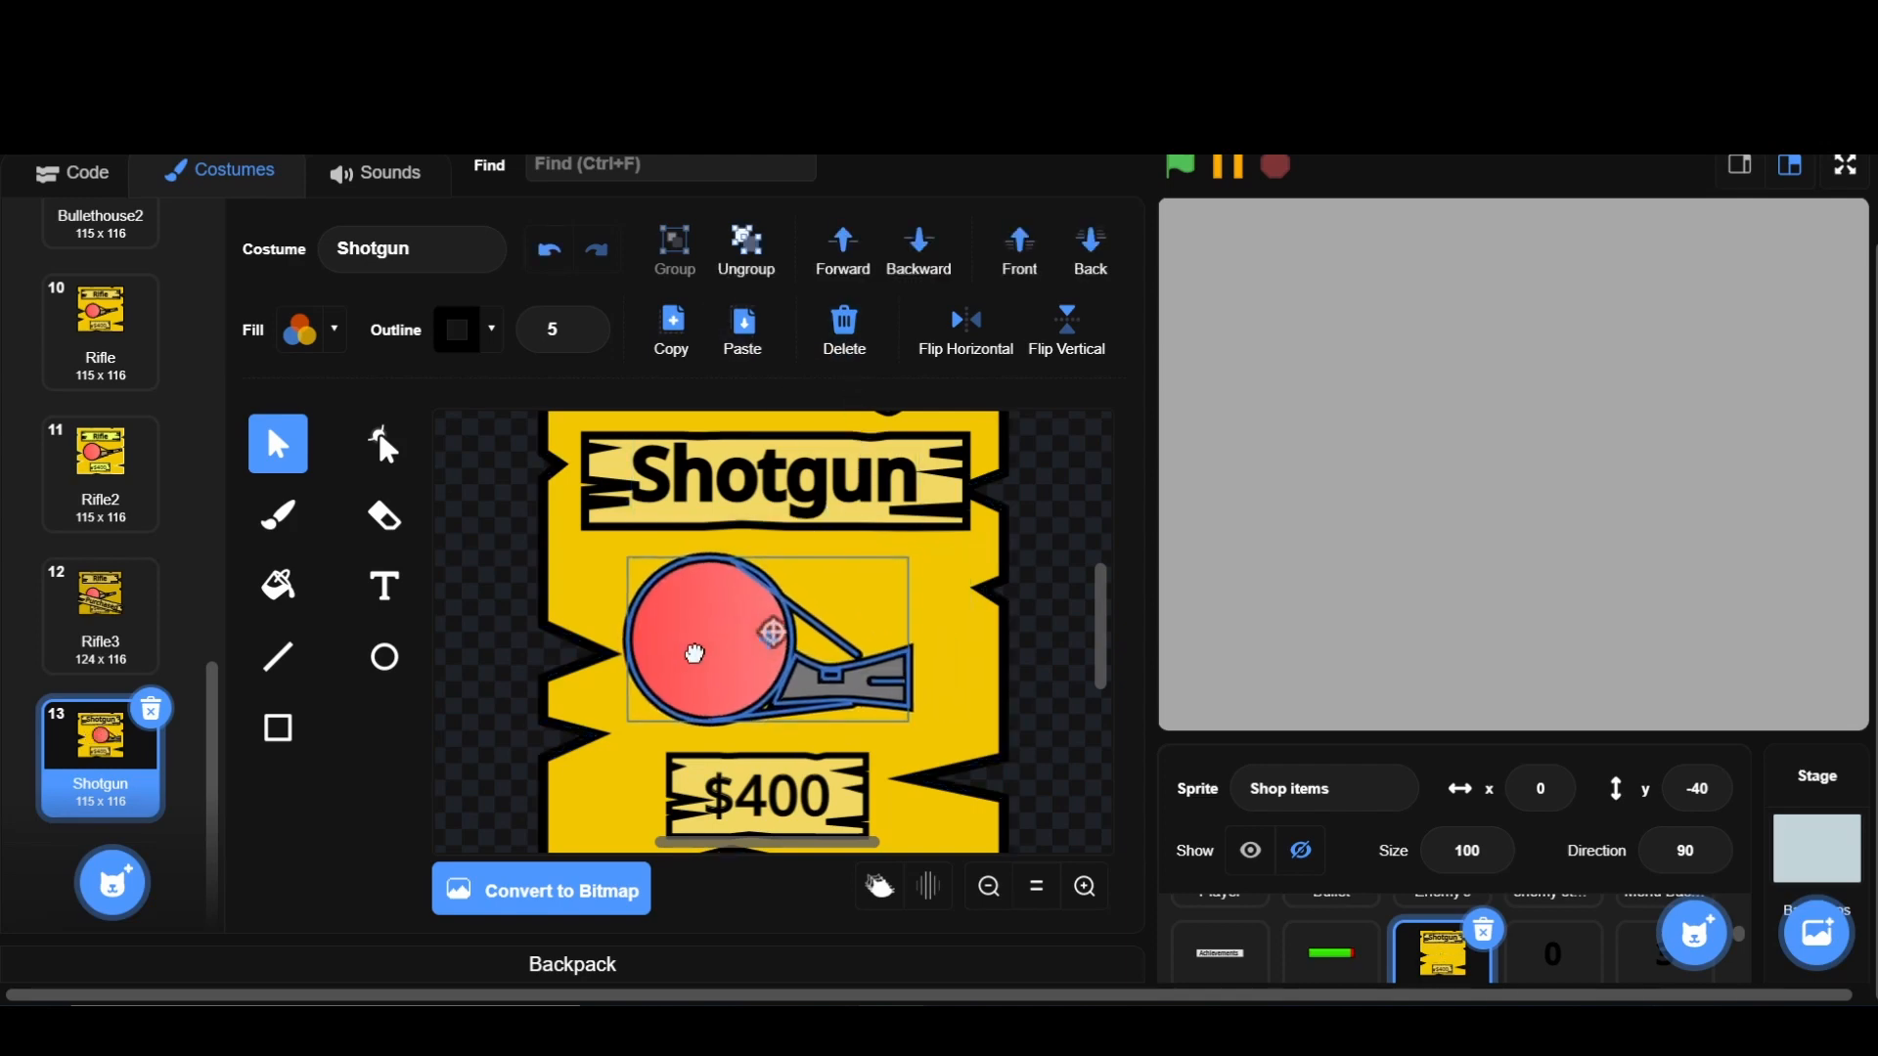
- Change the Shotgun shop card's price text from $400 to $600
{"action": "left_click", "coordinate": [384, 586]}
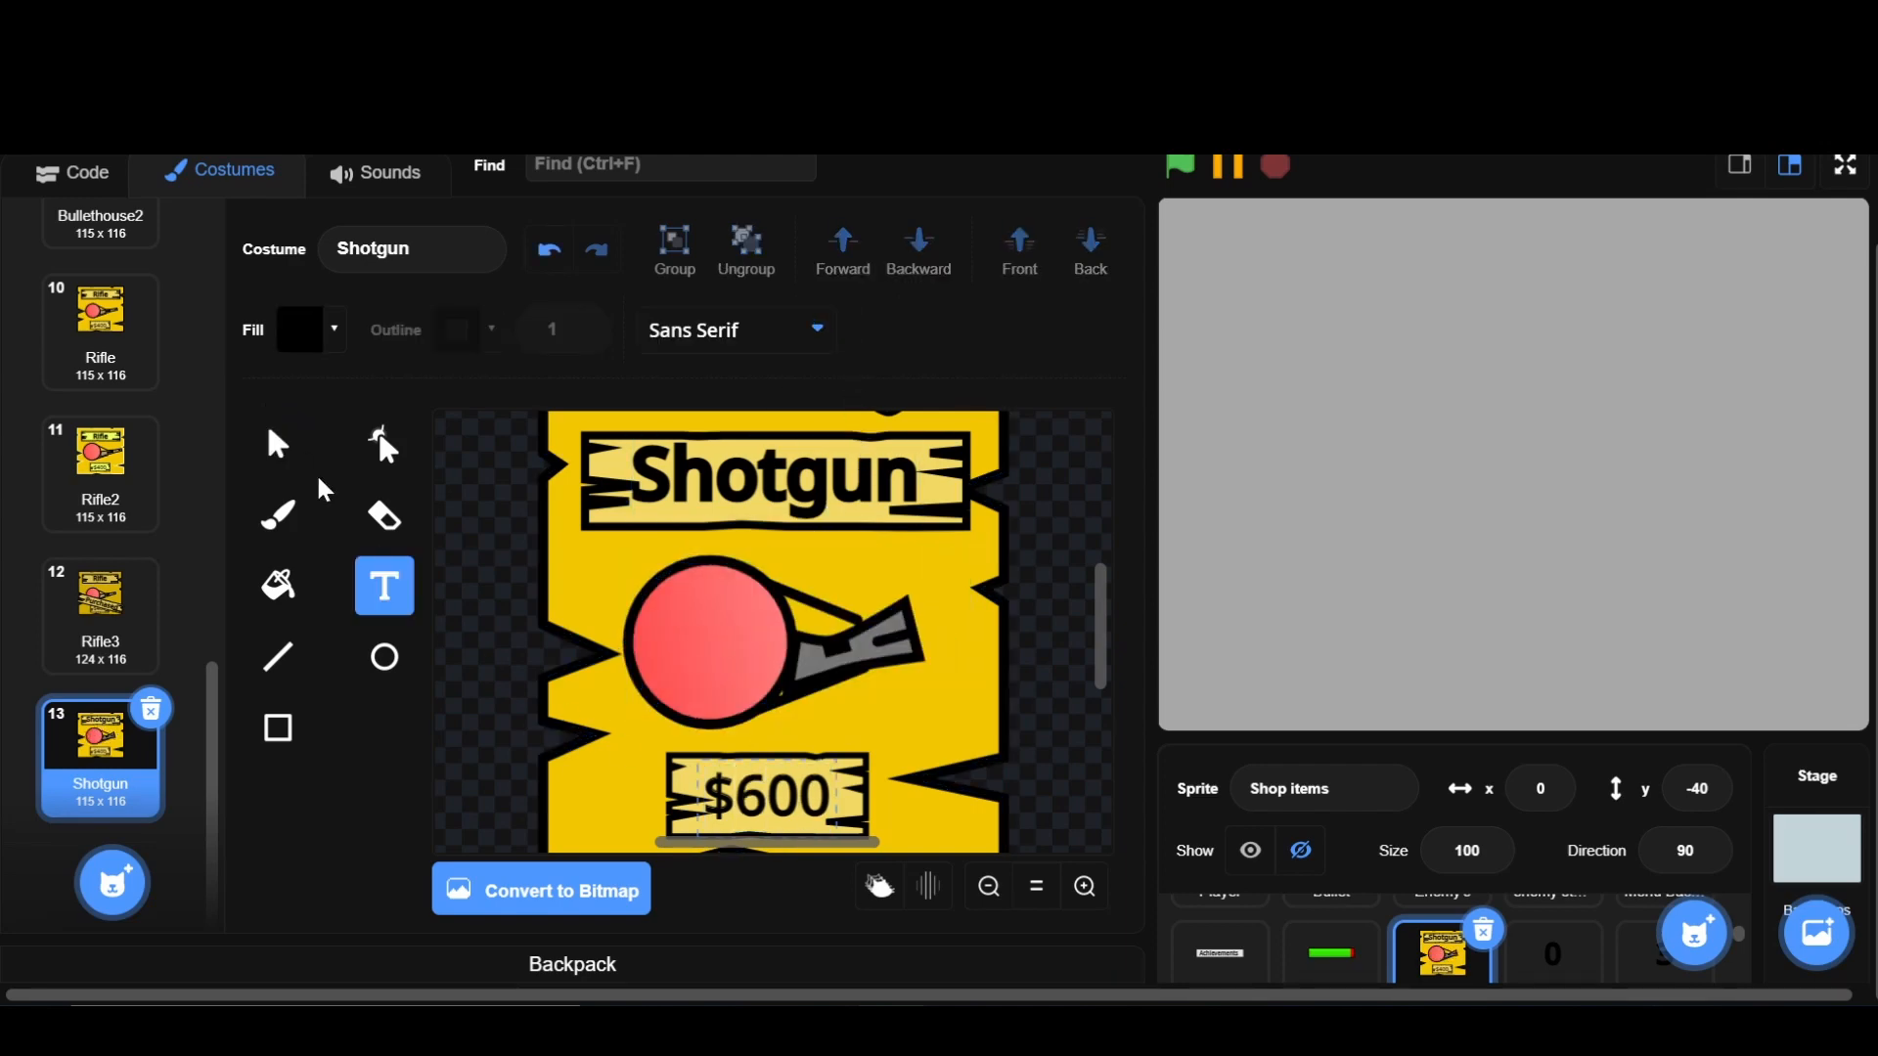
{"action": "left_click", "coordinate": [278, 444]}
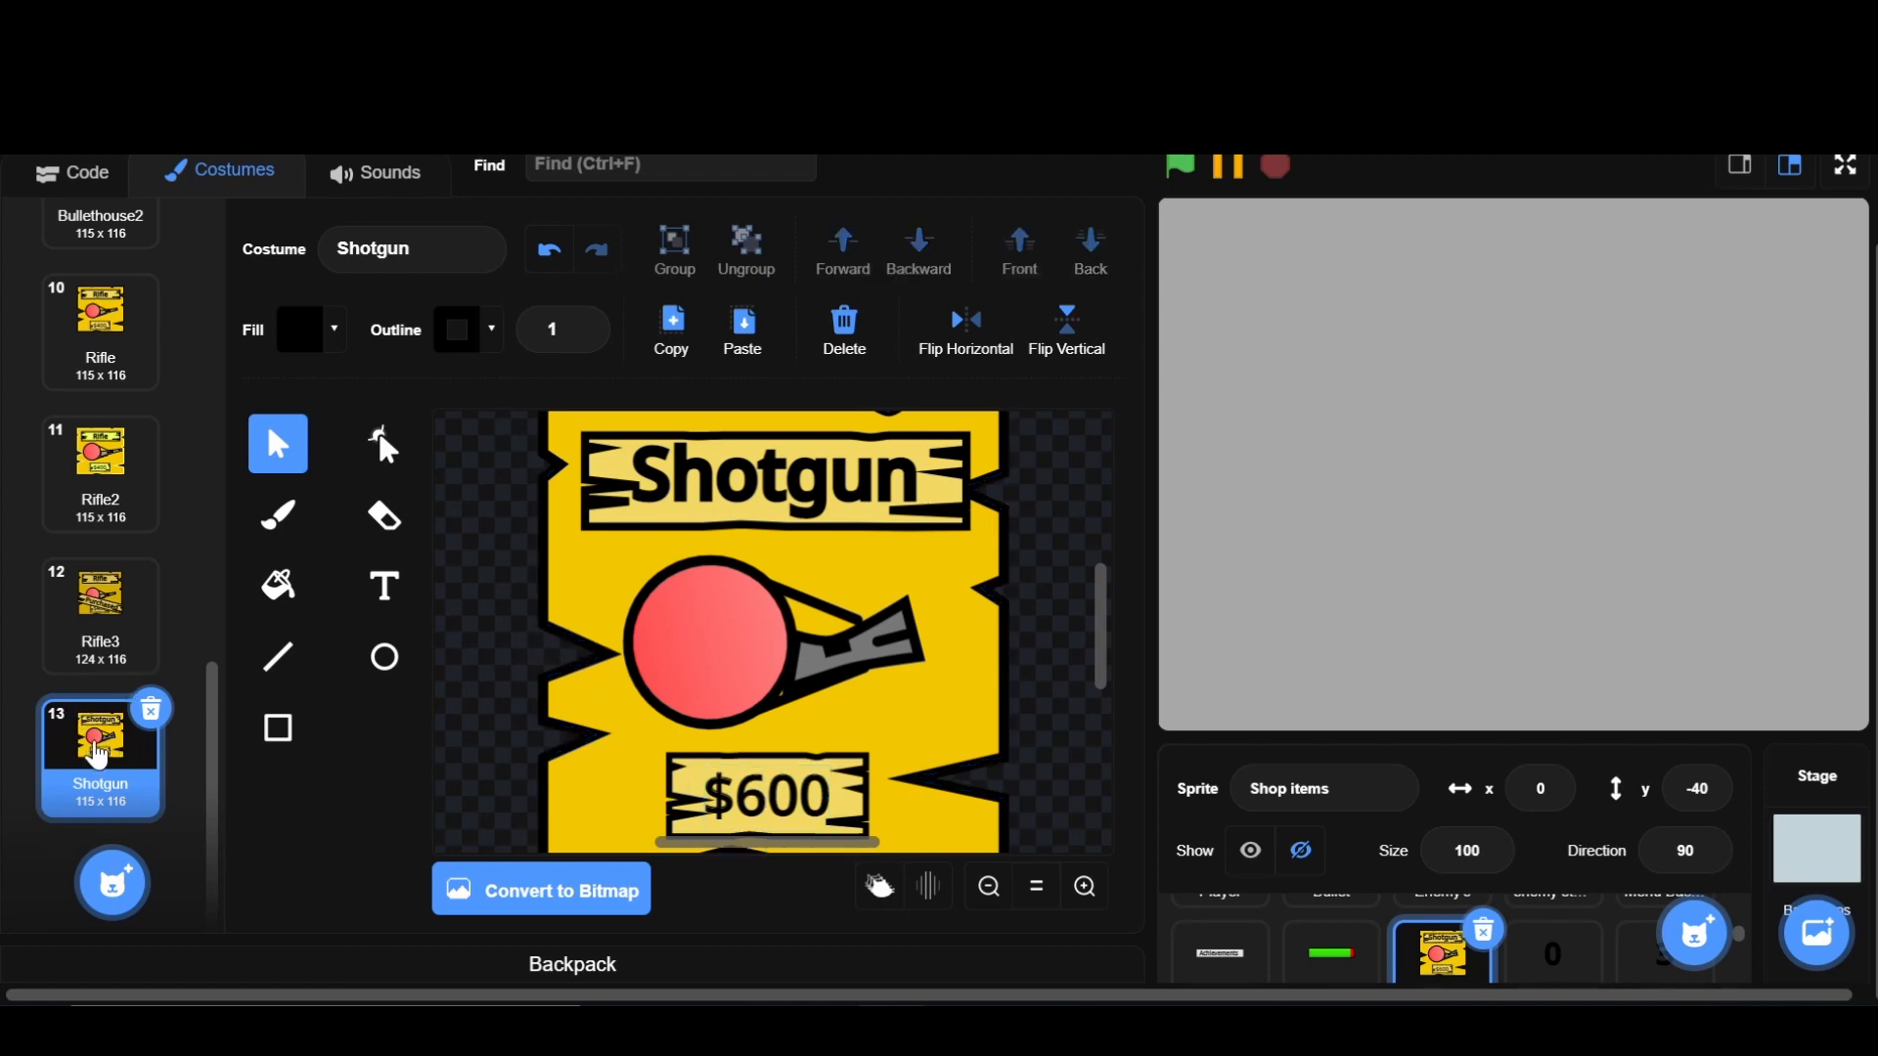
- Duplicate the Shotgun card into Shotgun2 and Shotgun3, adding the rifle's Purchased banner to Shotgun3
{"action": "right_click", "coordinate": [100, 754]}
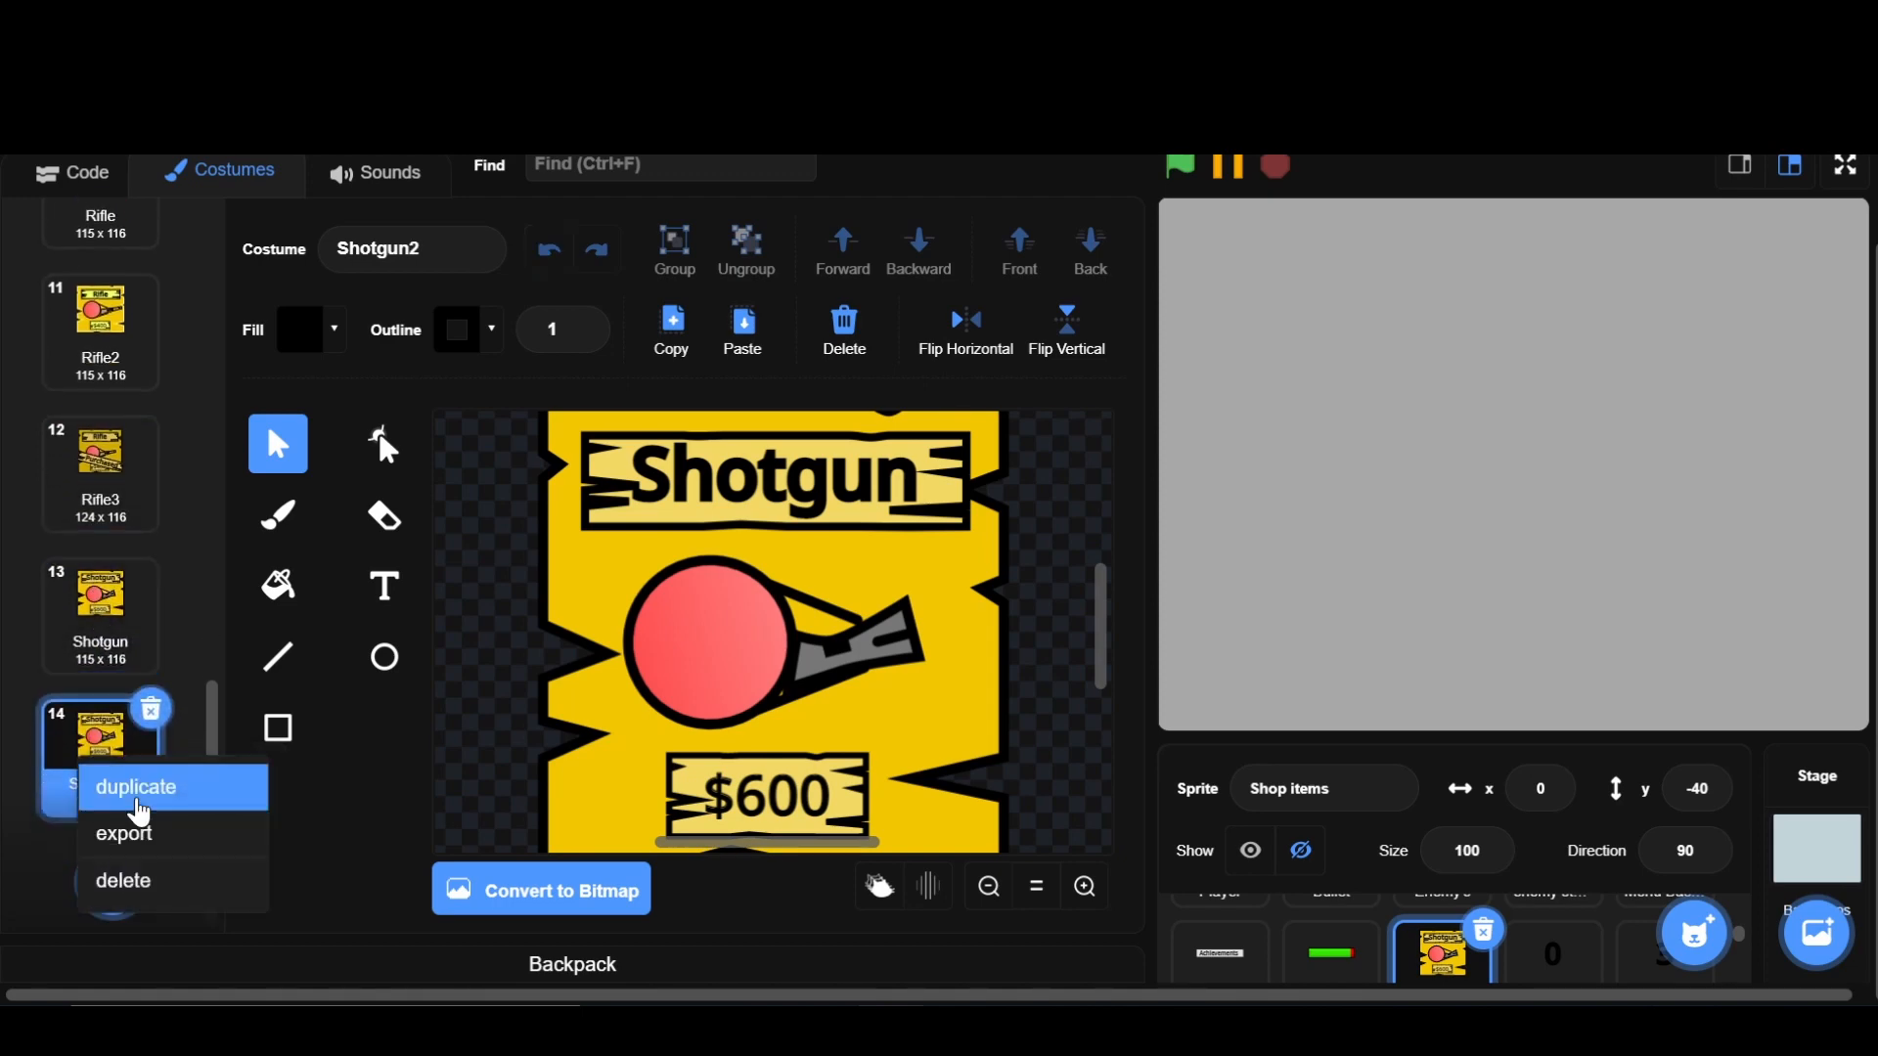
{"action": "left_click", "coordinate": [134, 786]}
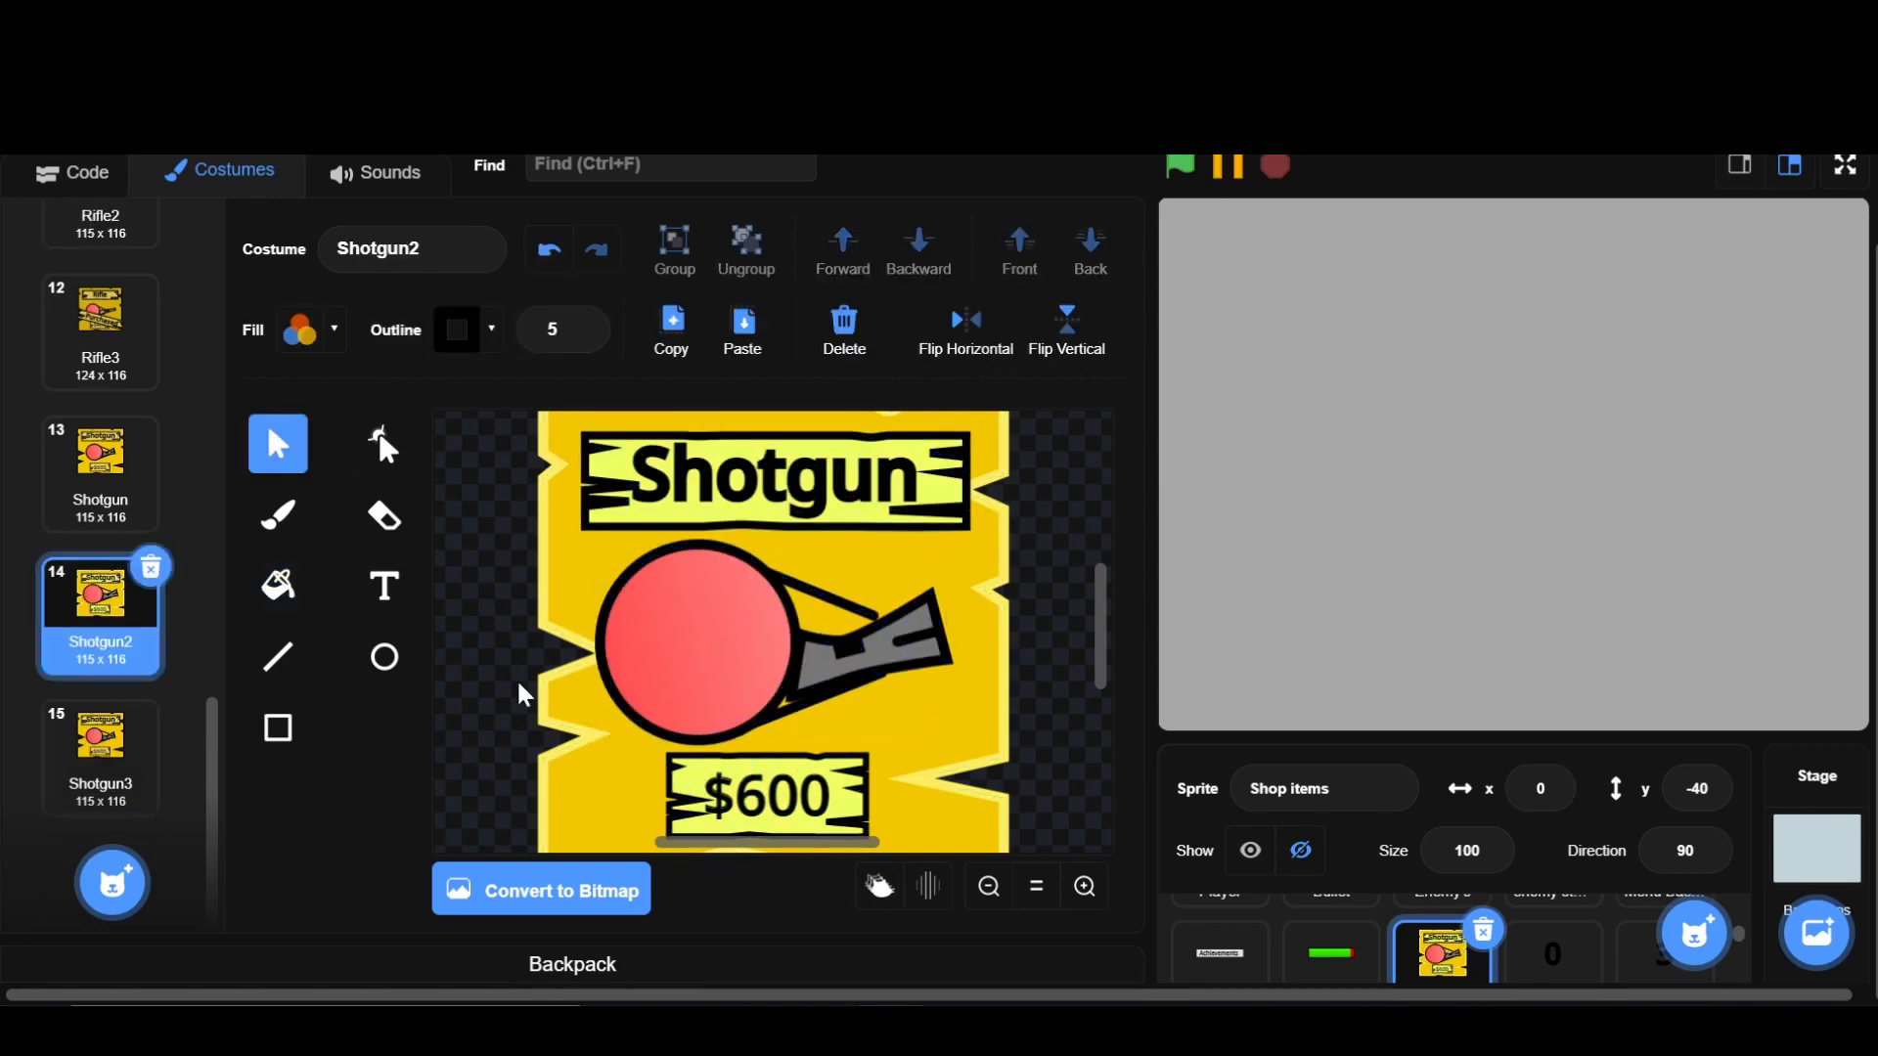
{"action": "left_click", "coordinate": [99, 329]}
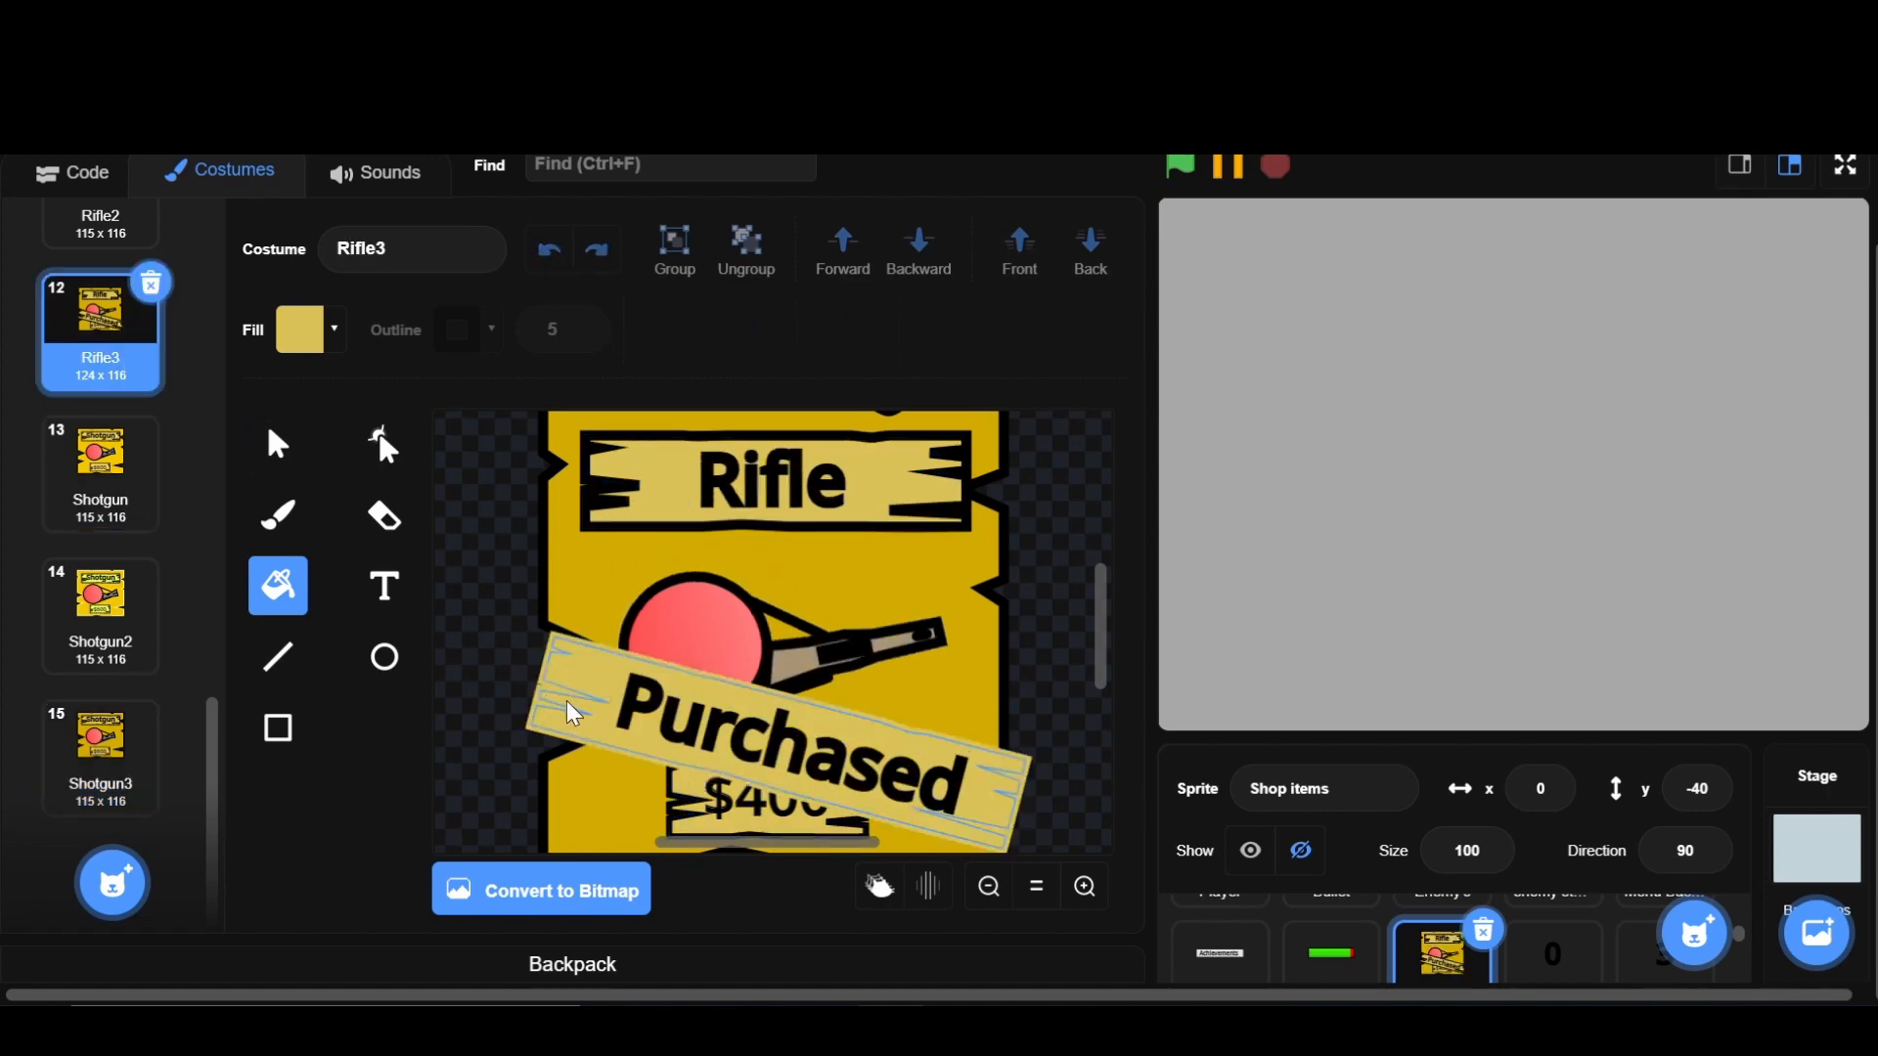
{"action": "left_click", "coordinate": [100, 757]}
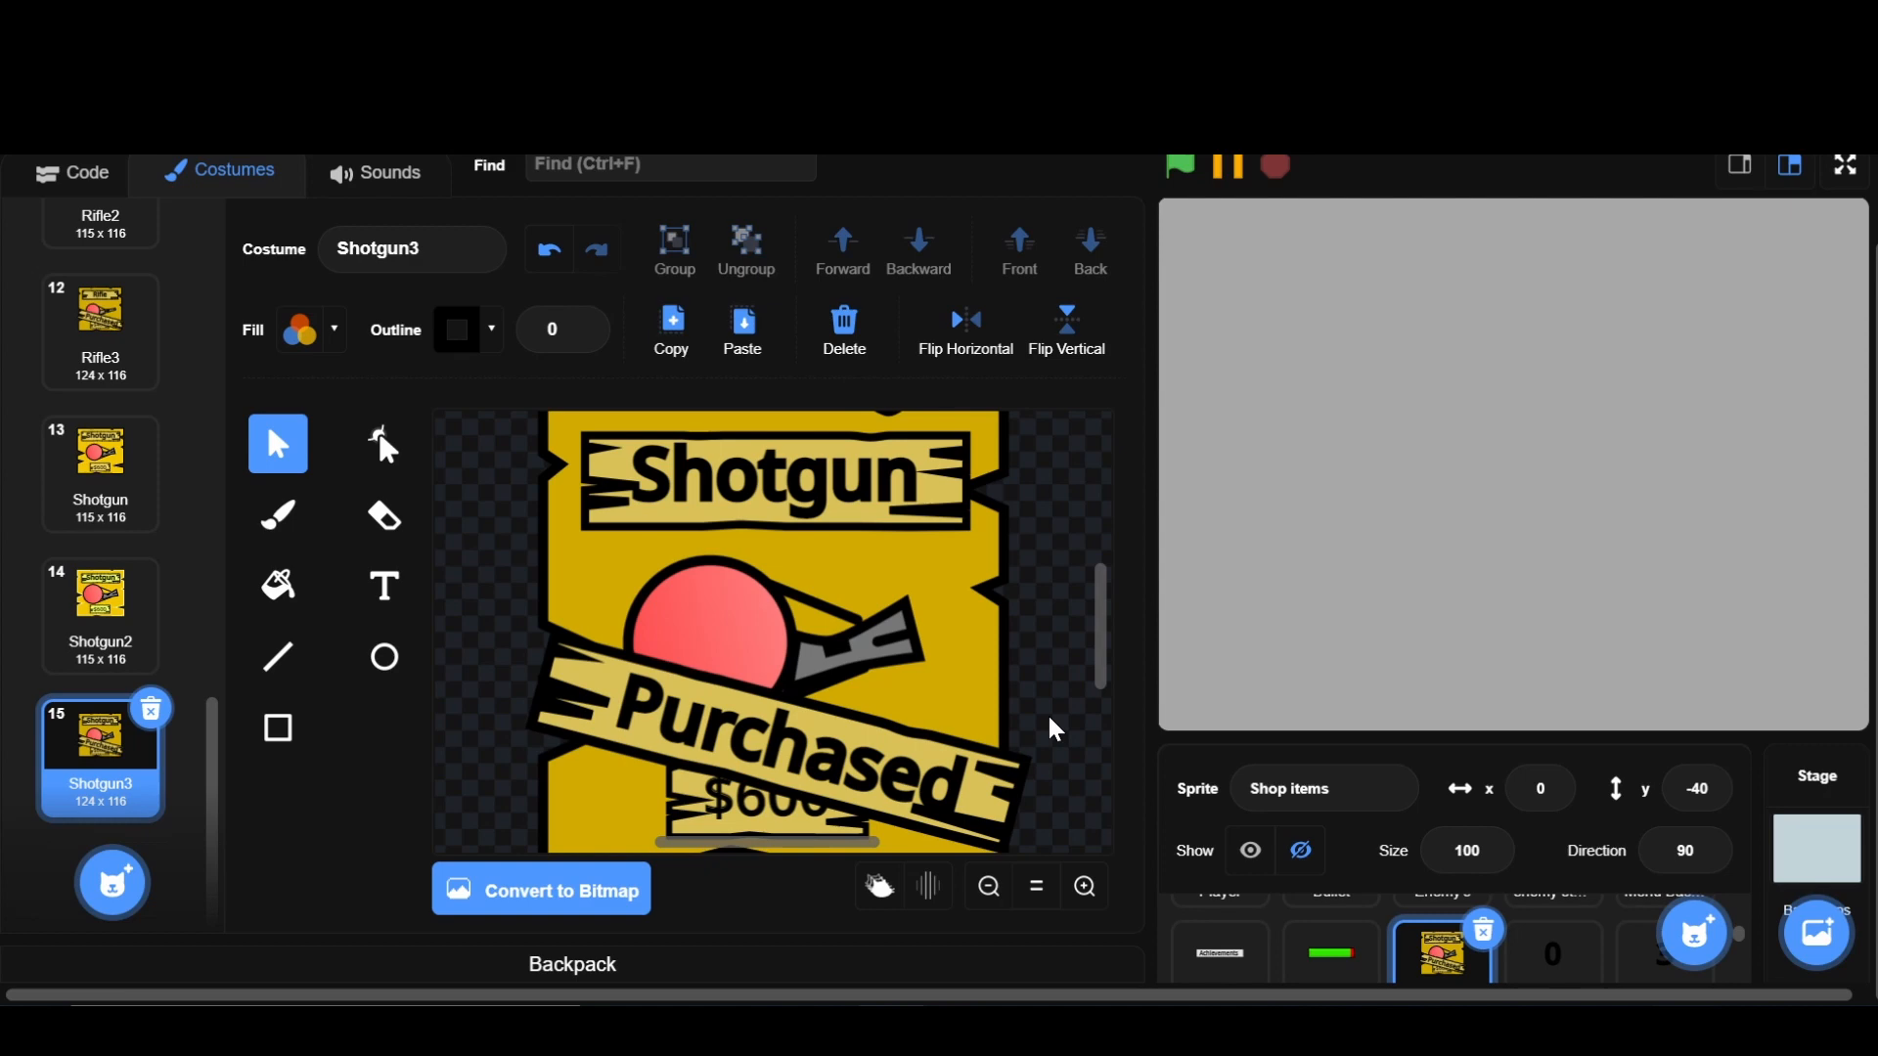
{"action": "left_click", "coordinate": [99, 472]}
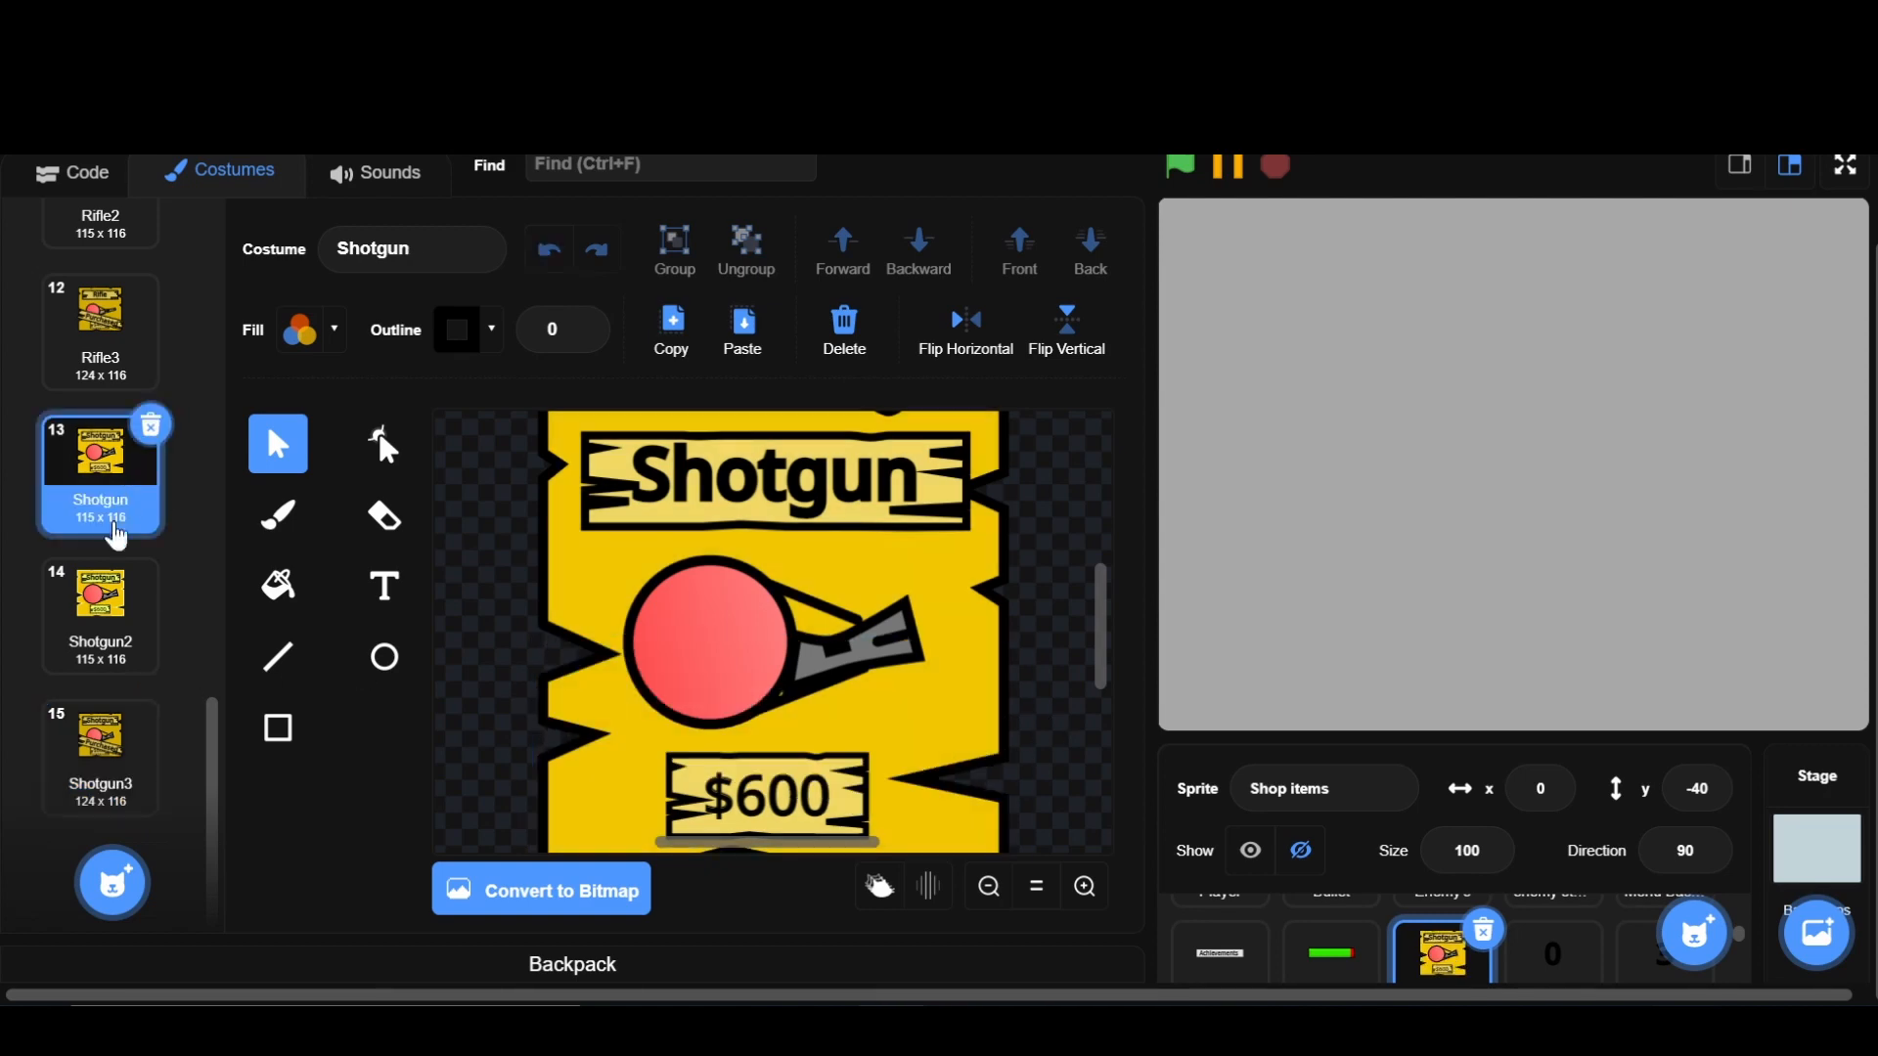
{"action": "left_click", "coordinate": [100, 758]}
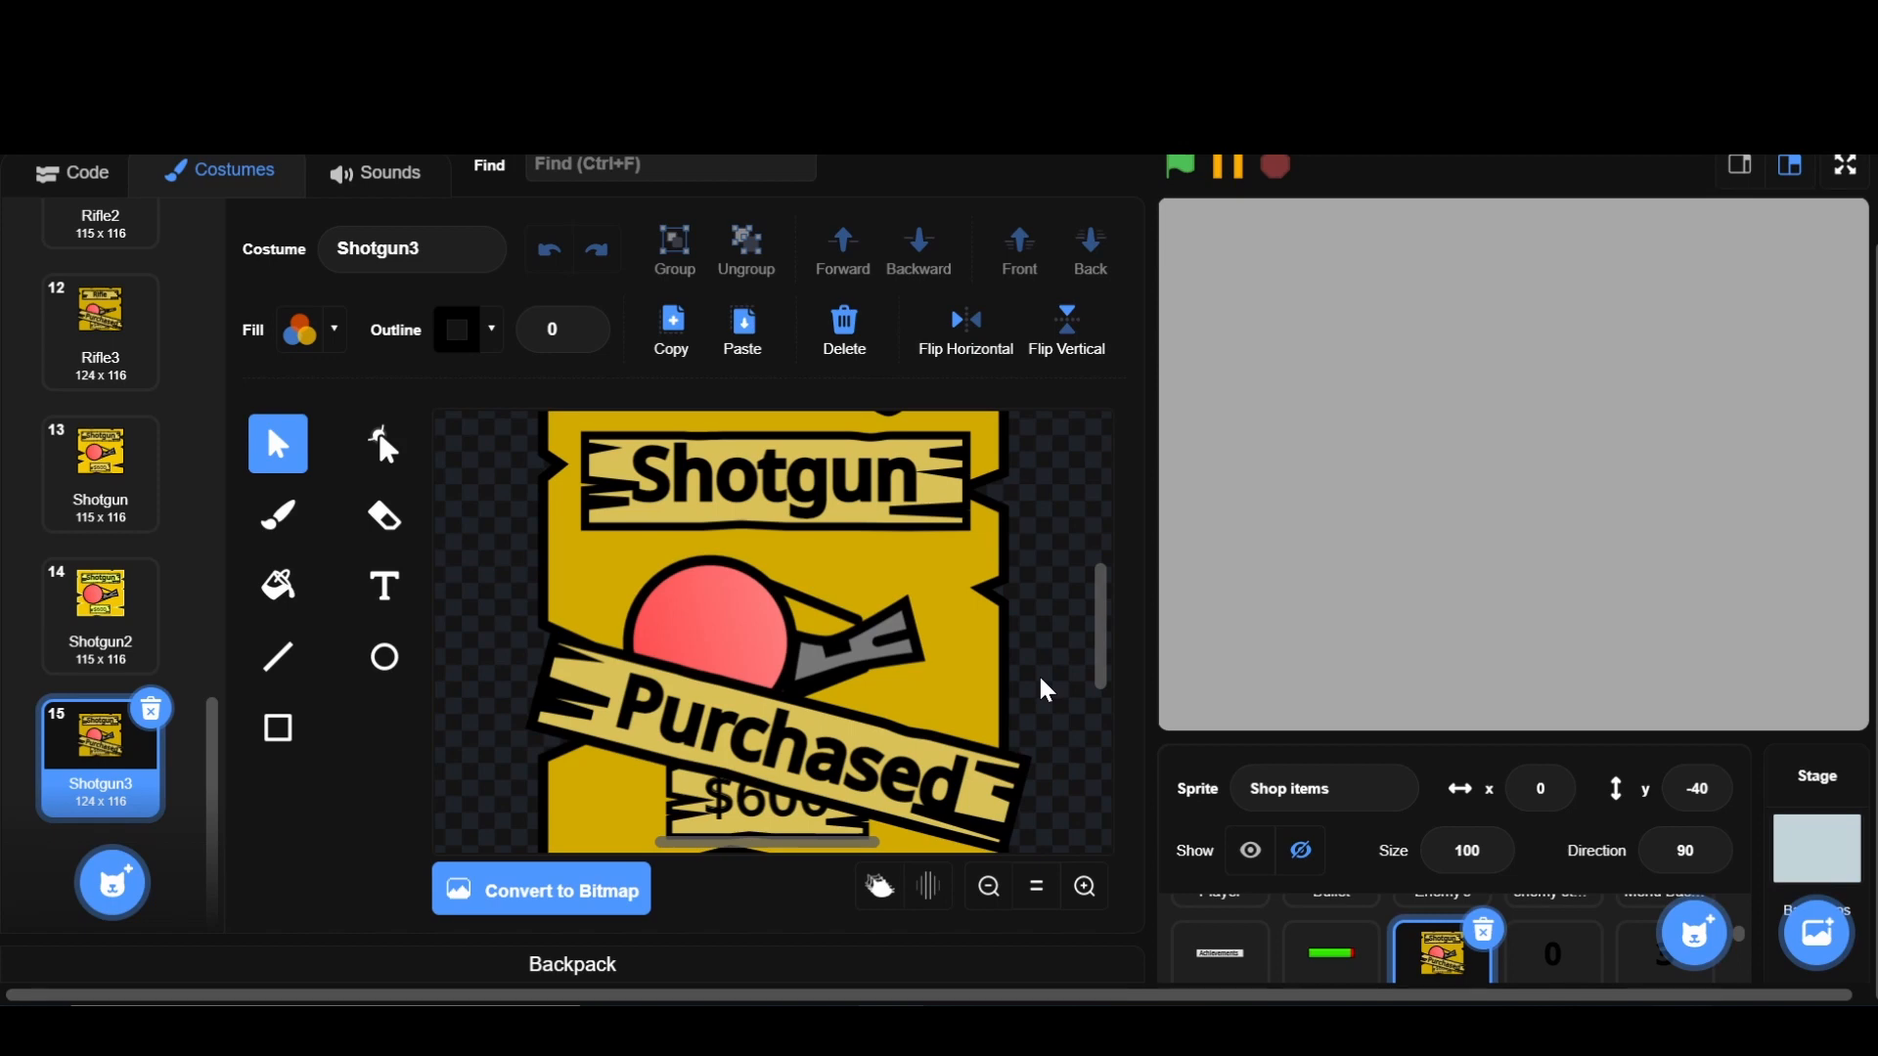
{"action": "left_click", "coordinate": [71, 171]}
{"action": "type", "text": "1"}
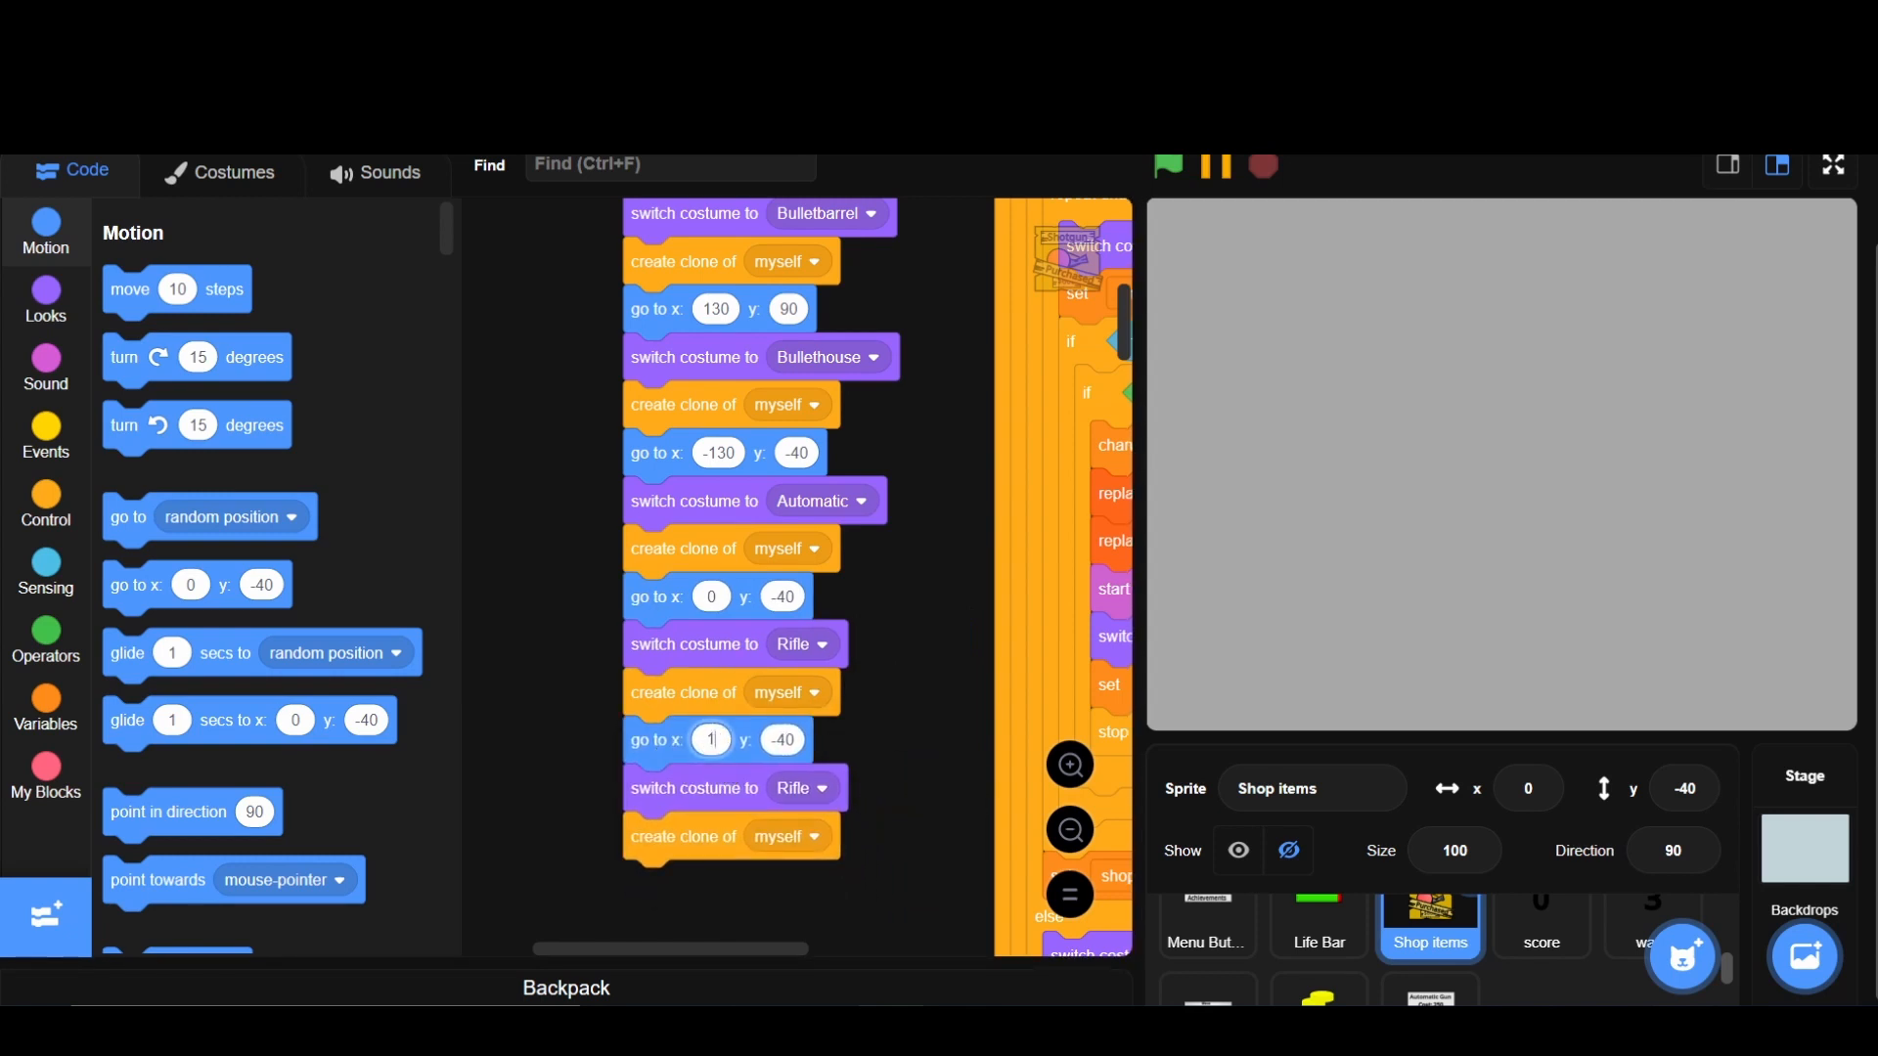
- Add a duplicated shop-item clone block set with x value 30 to the setup script
{"action": "type", "text": "30"}
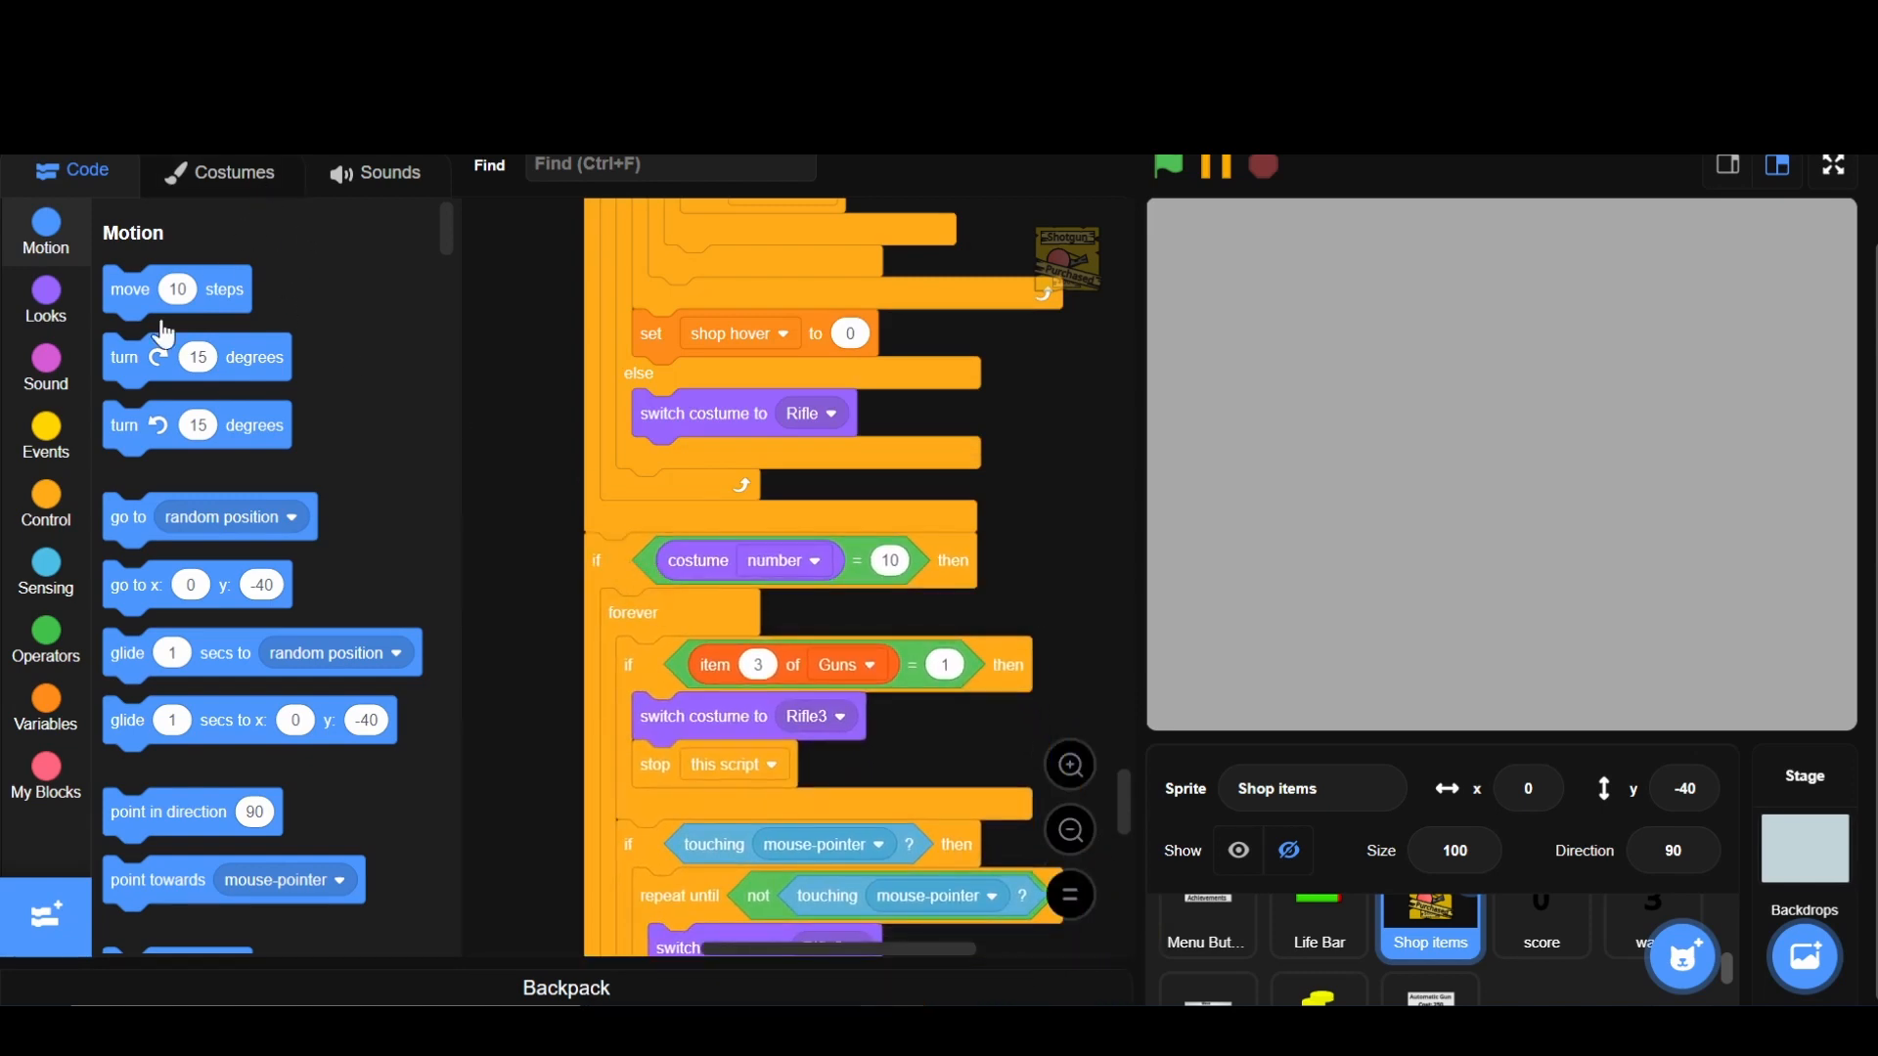
{"action": "left_click", "coordinate": [232, 173]}
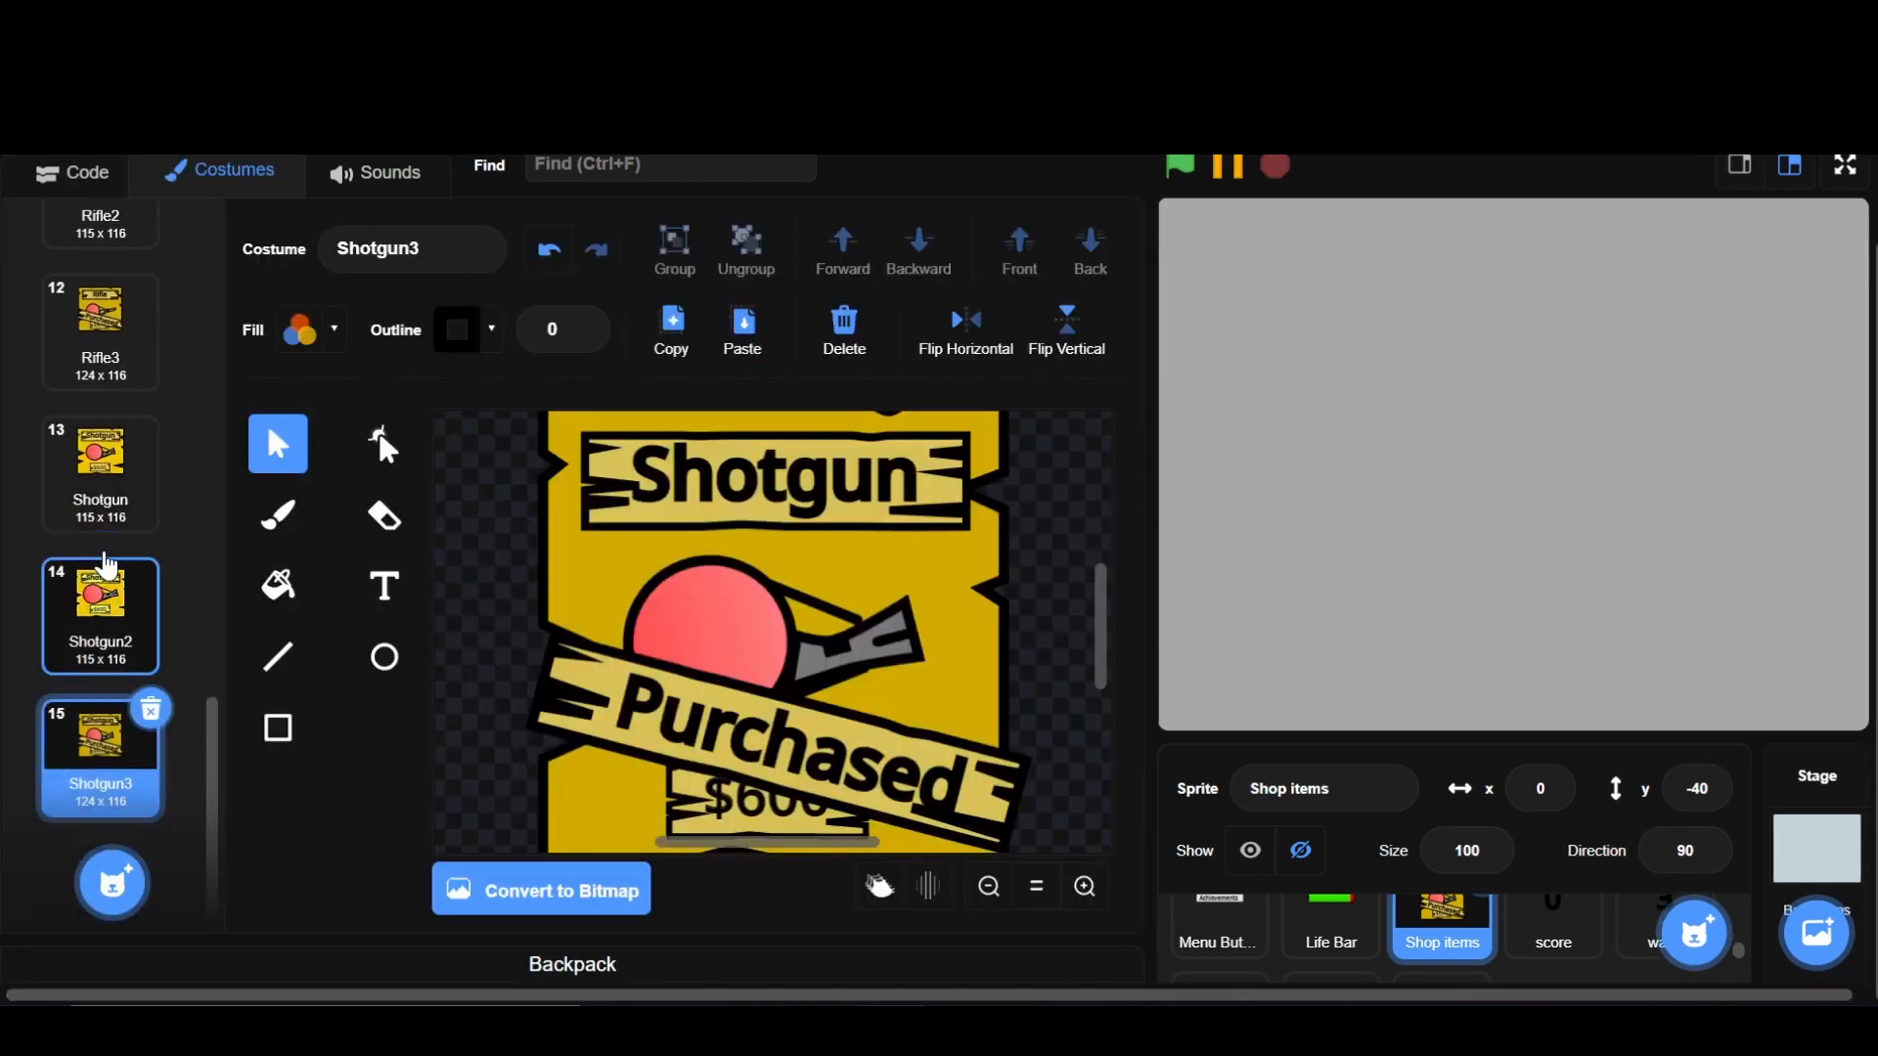
{"action": "left_click", "coordinate": [70, 171]}
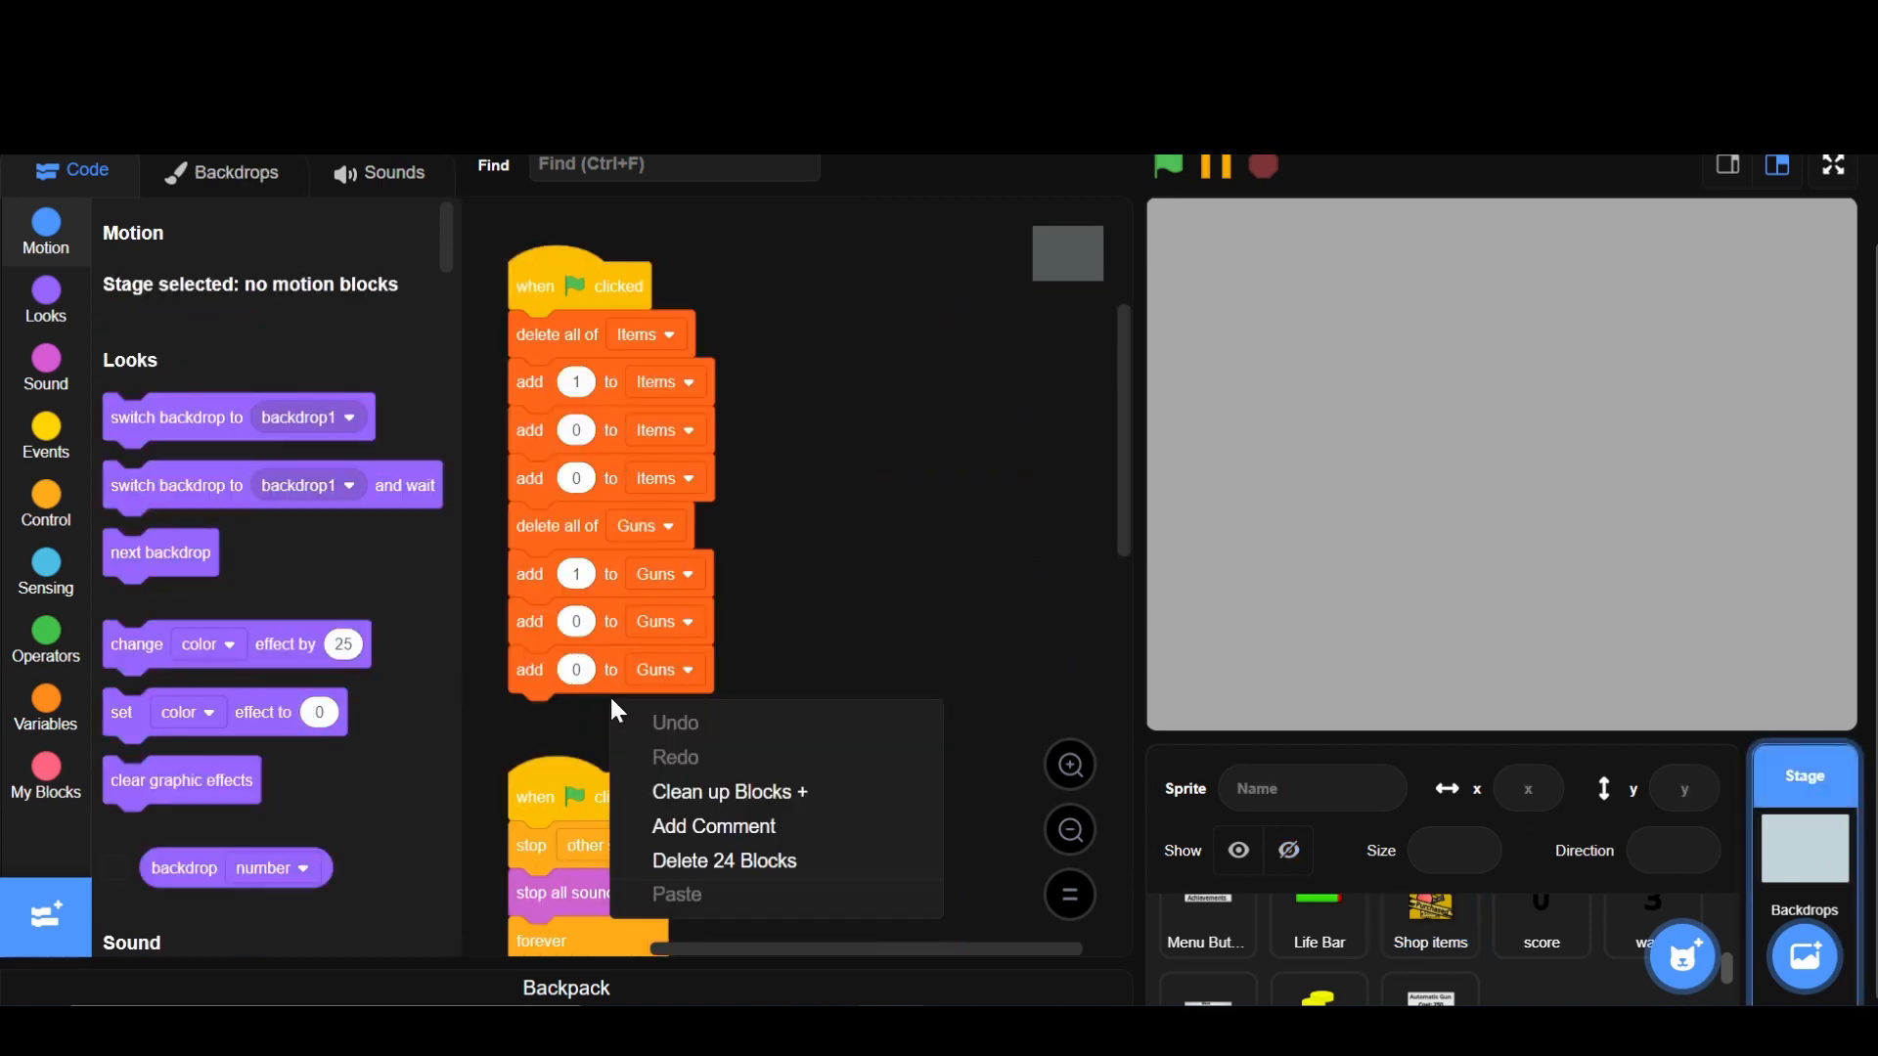
- Add a fourth 'add 0' to Items and Guns in the Stage script, then clean up blocks
{"action": "left_click", "coordinate": [641, 652]}
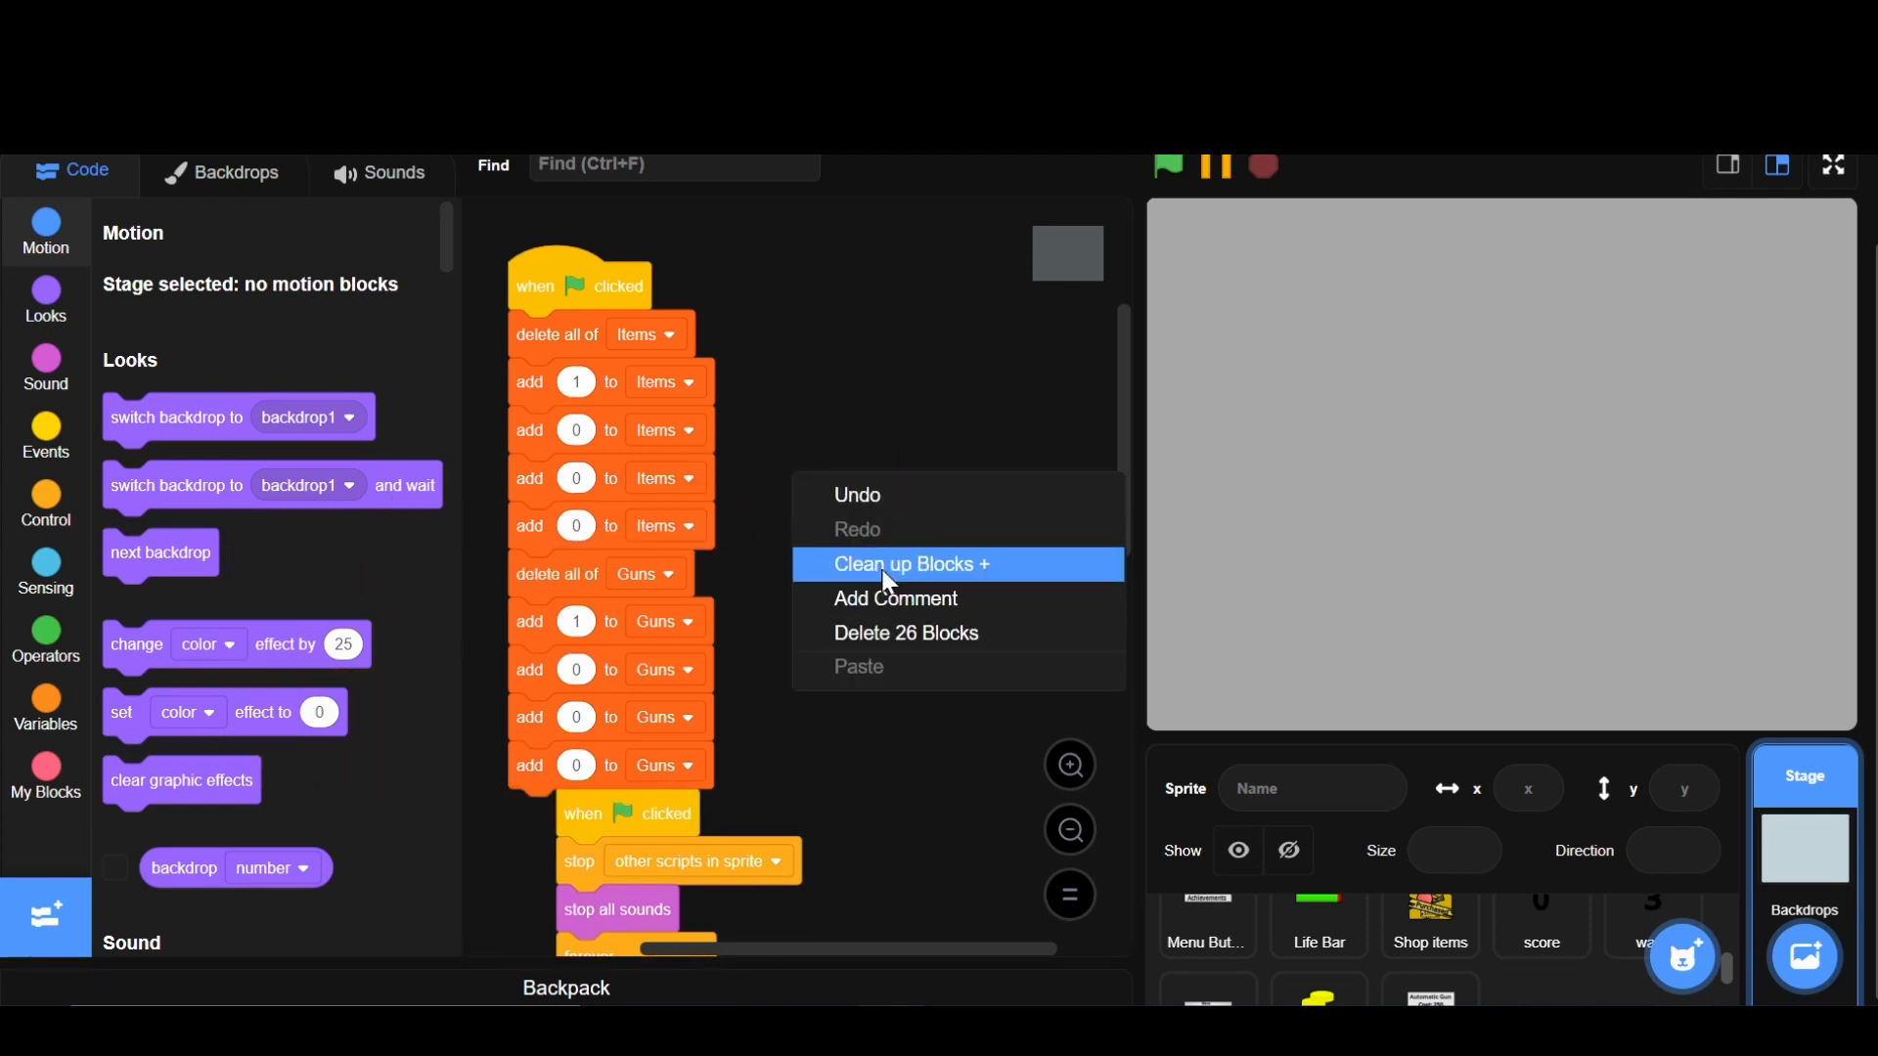
{"action": "left_click", "coordinate": [1429, 921]}
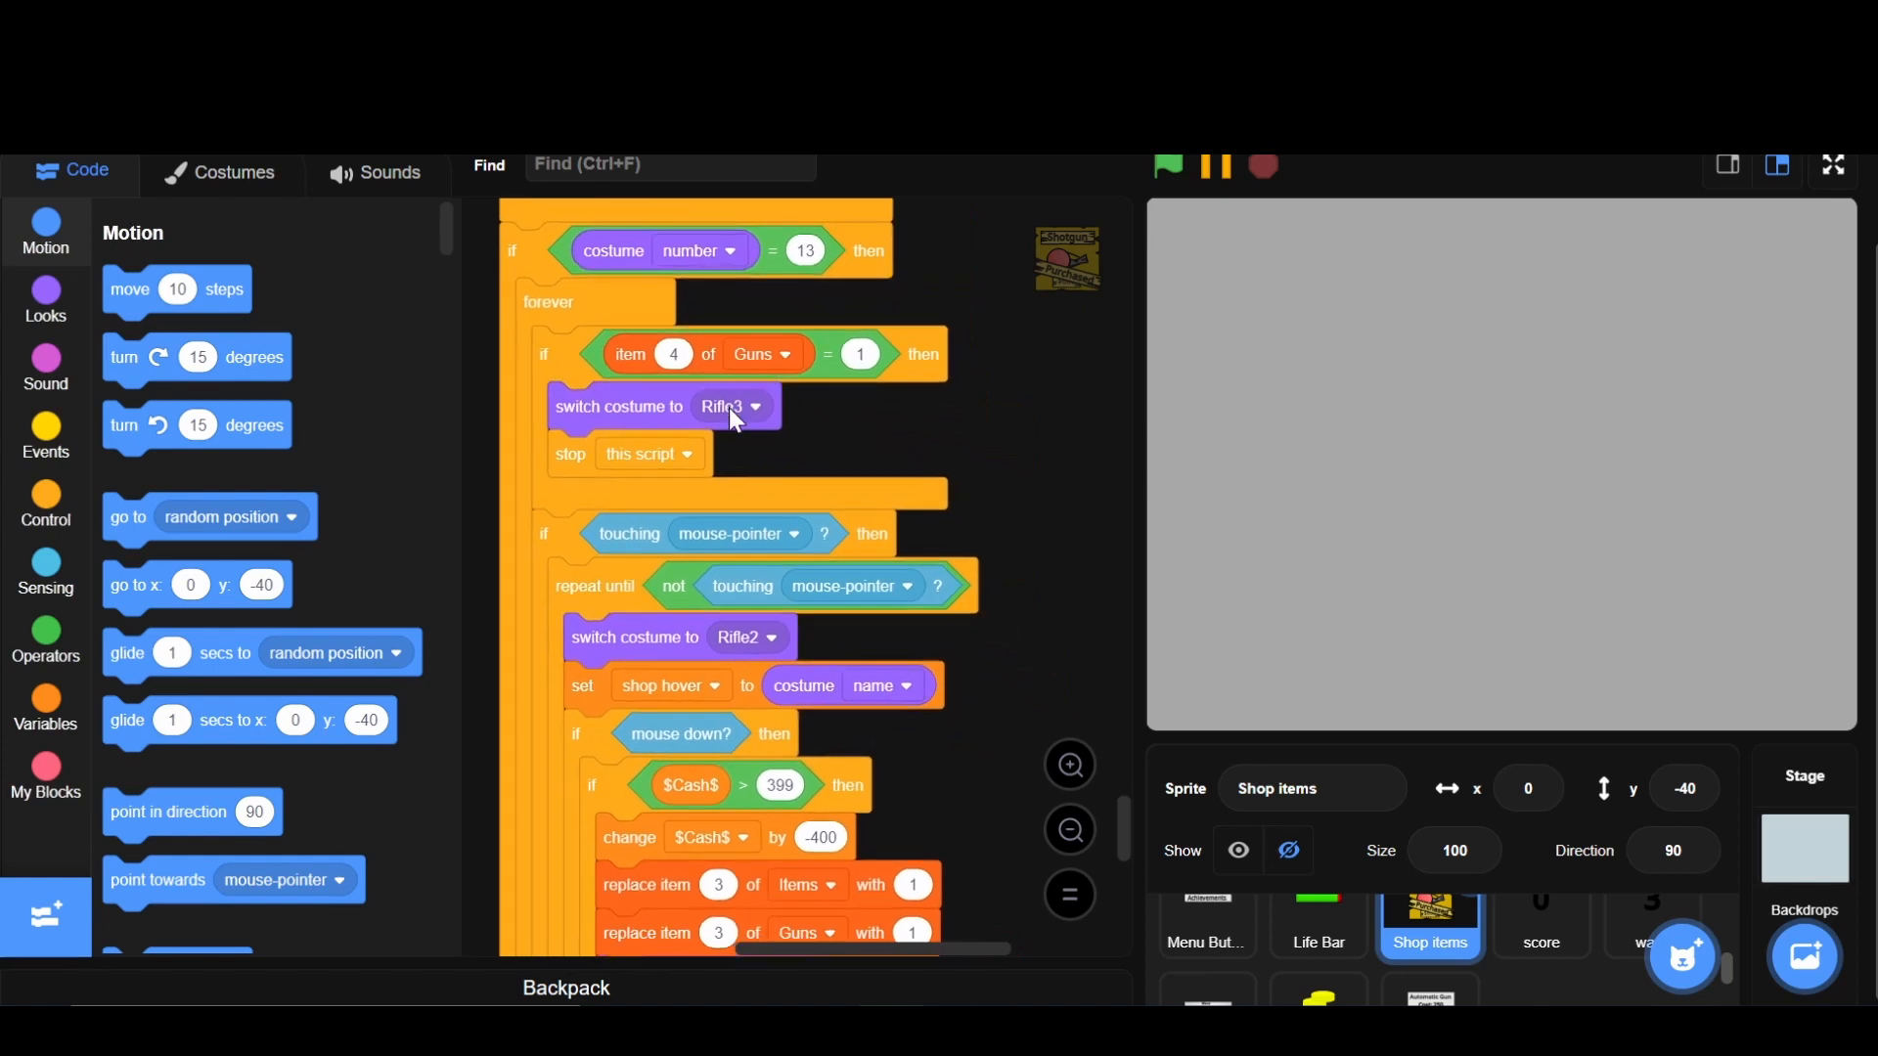
- Set the costume-13 branch to Shotgun3/Shotgun2, a 599 cash check, -600 charge, and item 4
{"action": "left_click", "coordinate": [757, 406]}
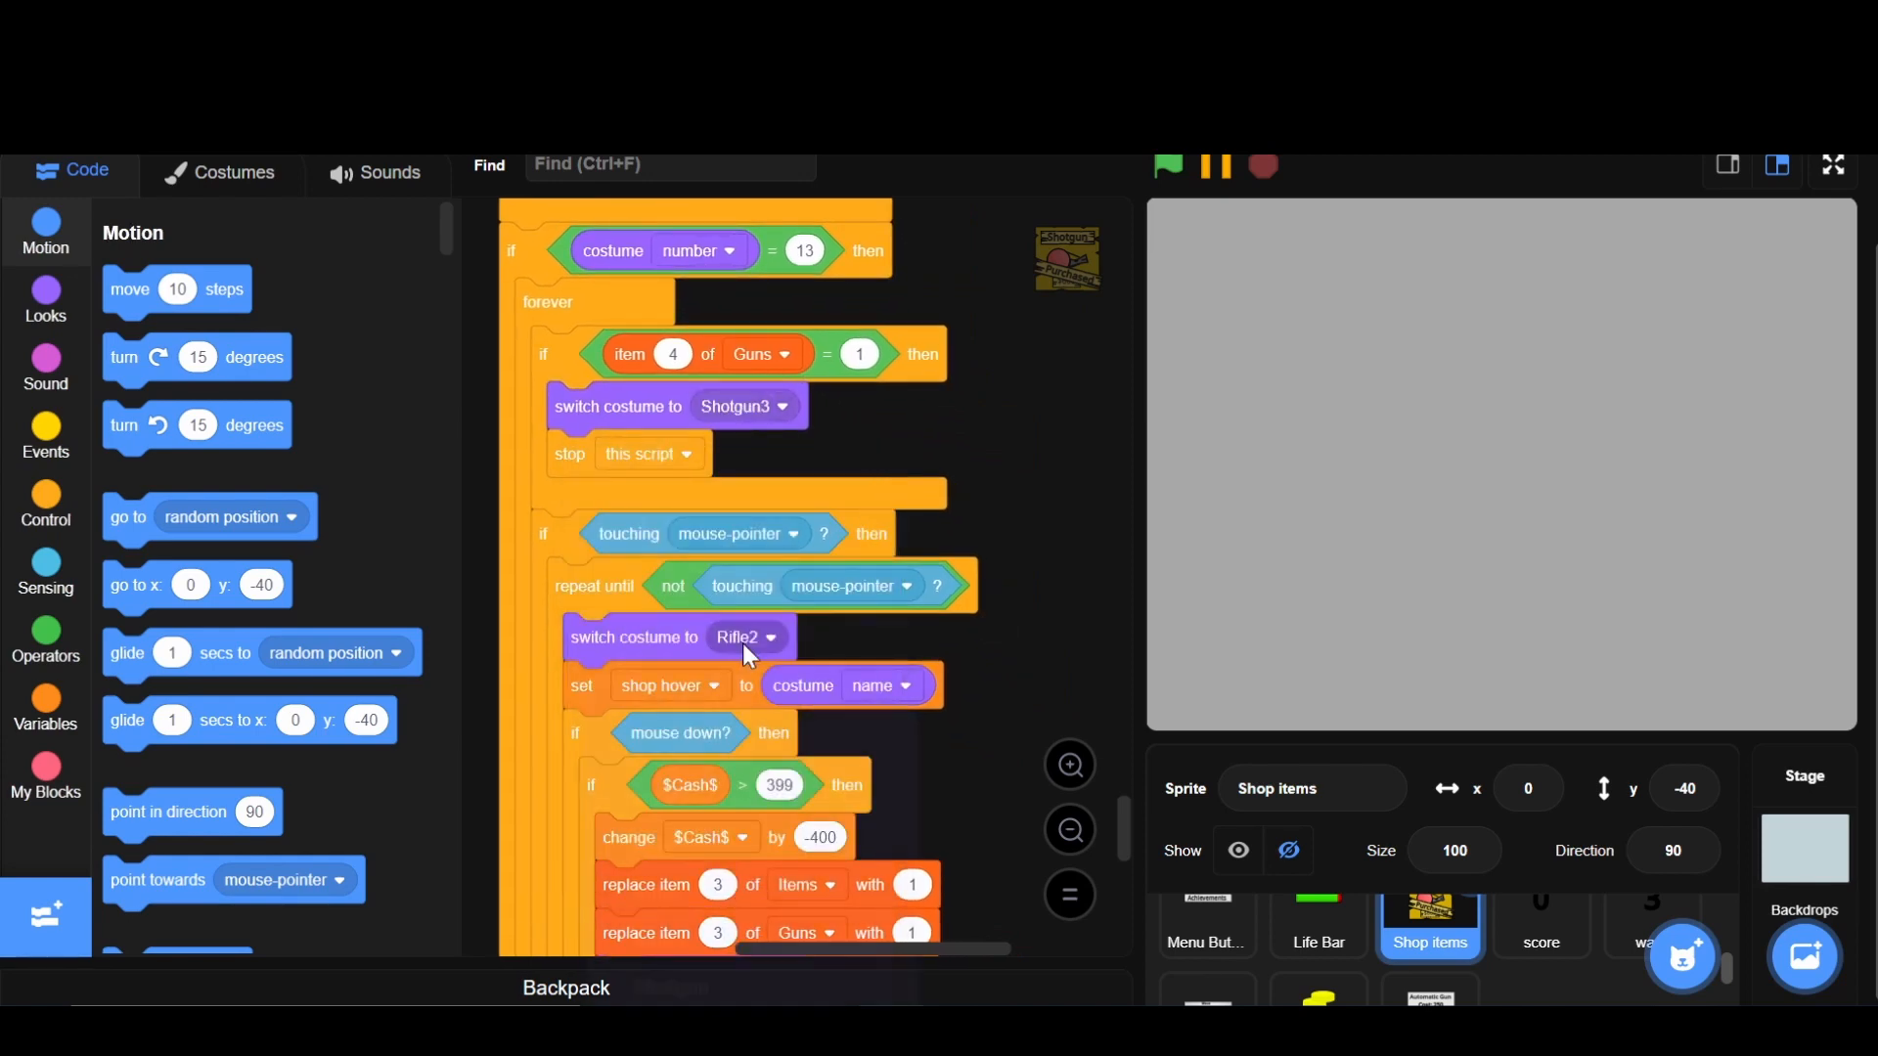
{"action": "left_click", "coordinate": [776, 636]}
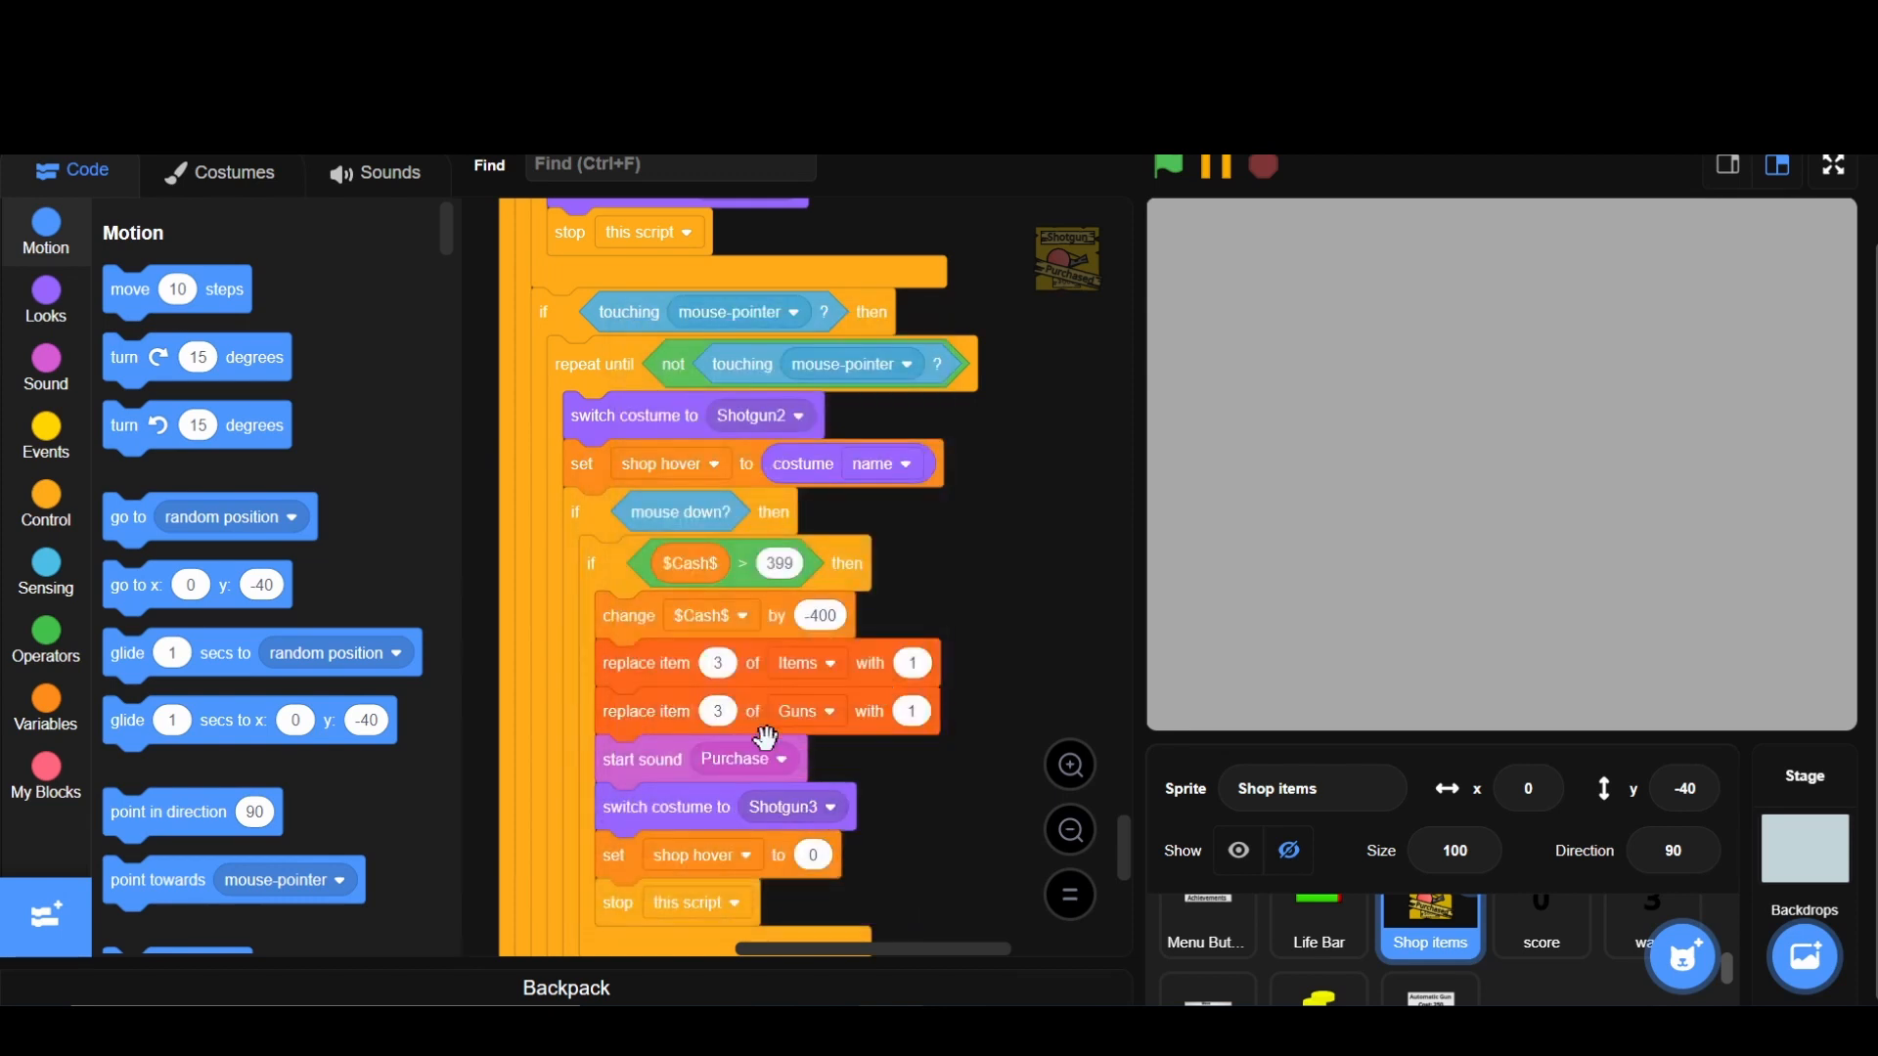
{"action": "mouse_move", "coordinate": [838, 650]}
{"action": "type", "text": "599"}
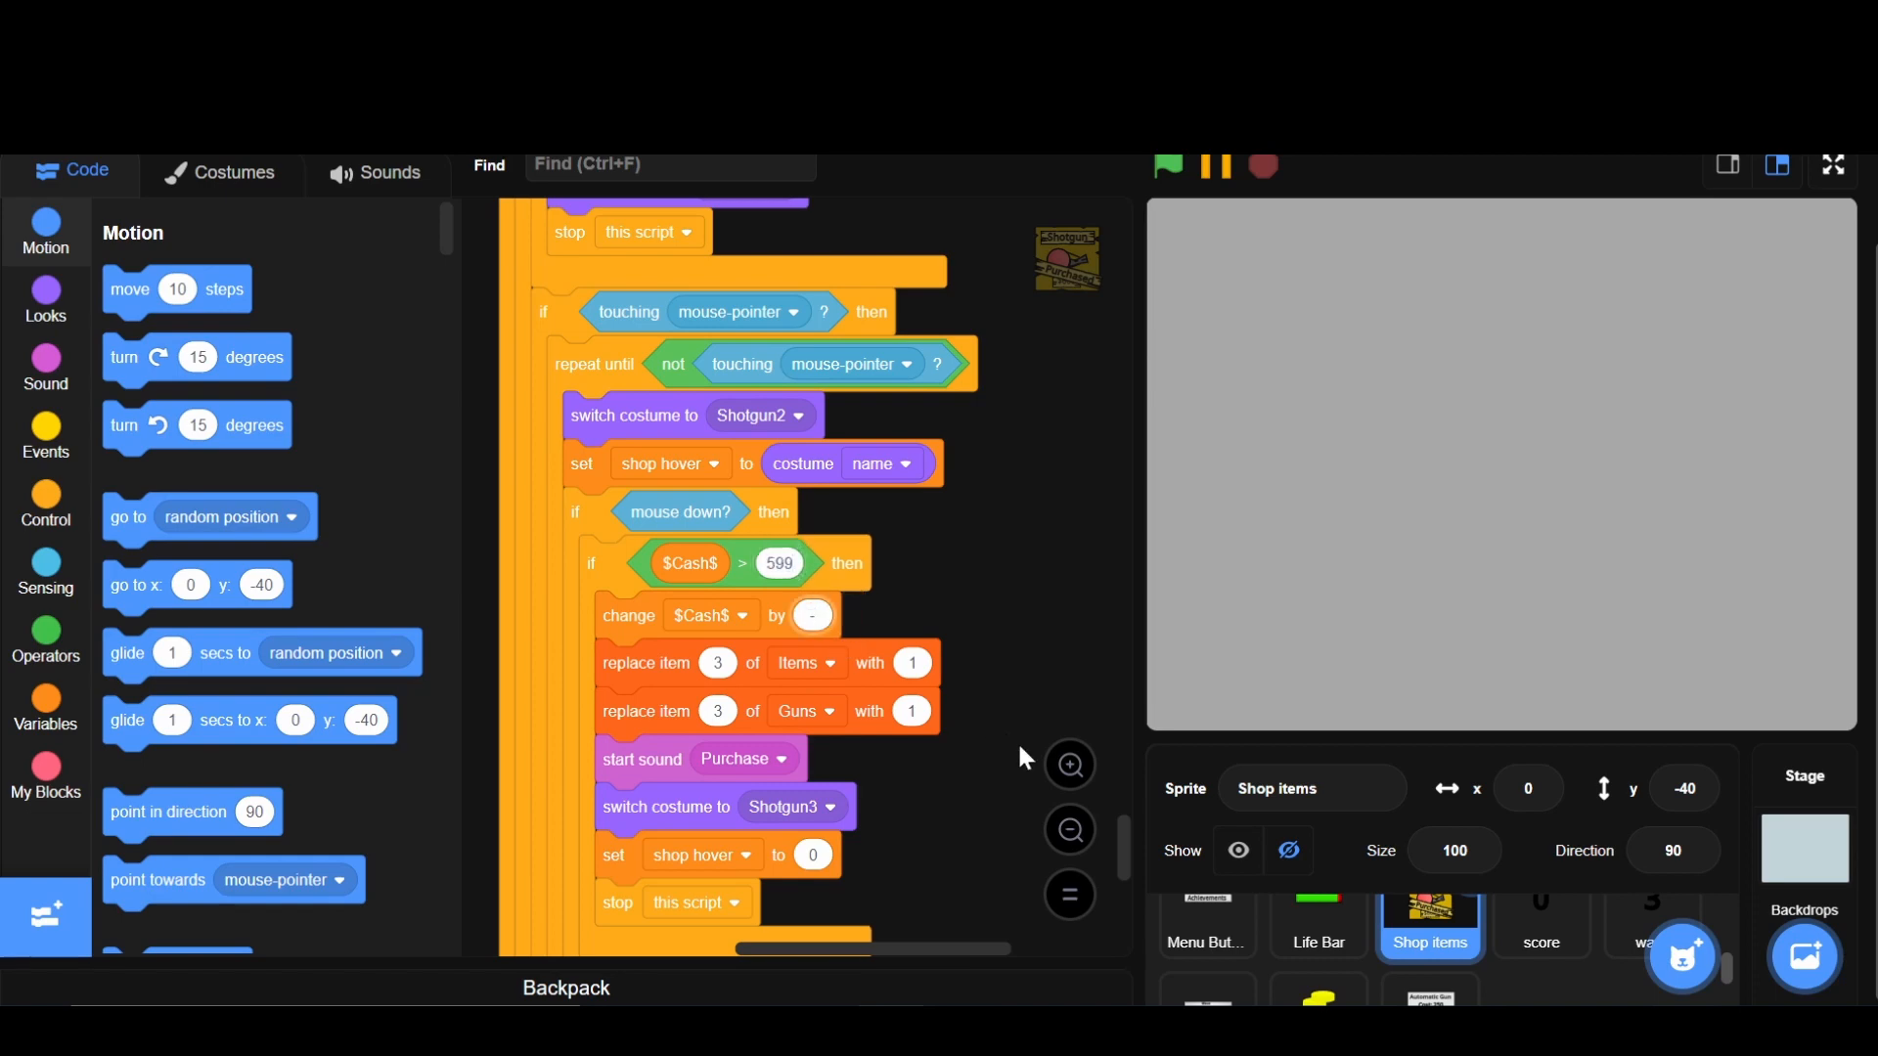
{"action": "type", "text": "-600"}
{"action": "left_click", "coordinate": [718, 710]}
{"action": "type", "text": "4"}
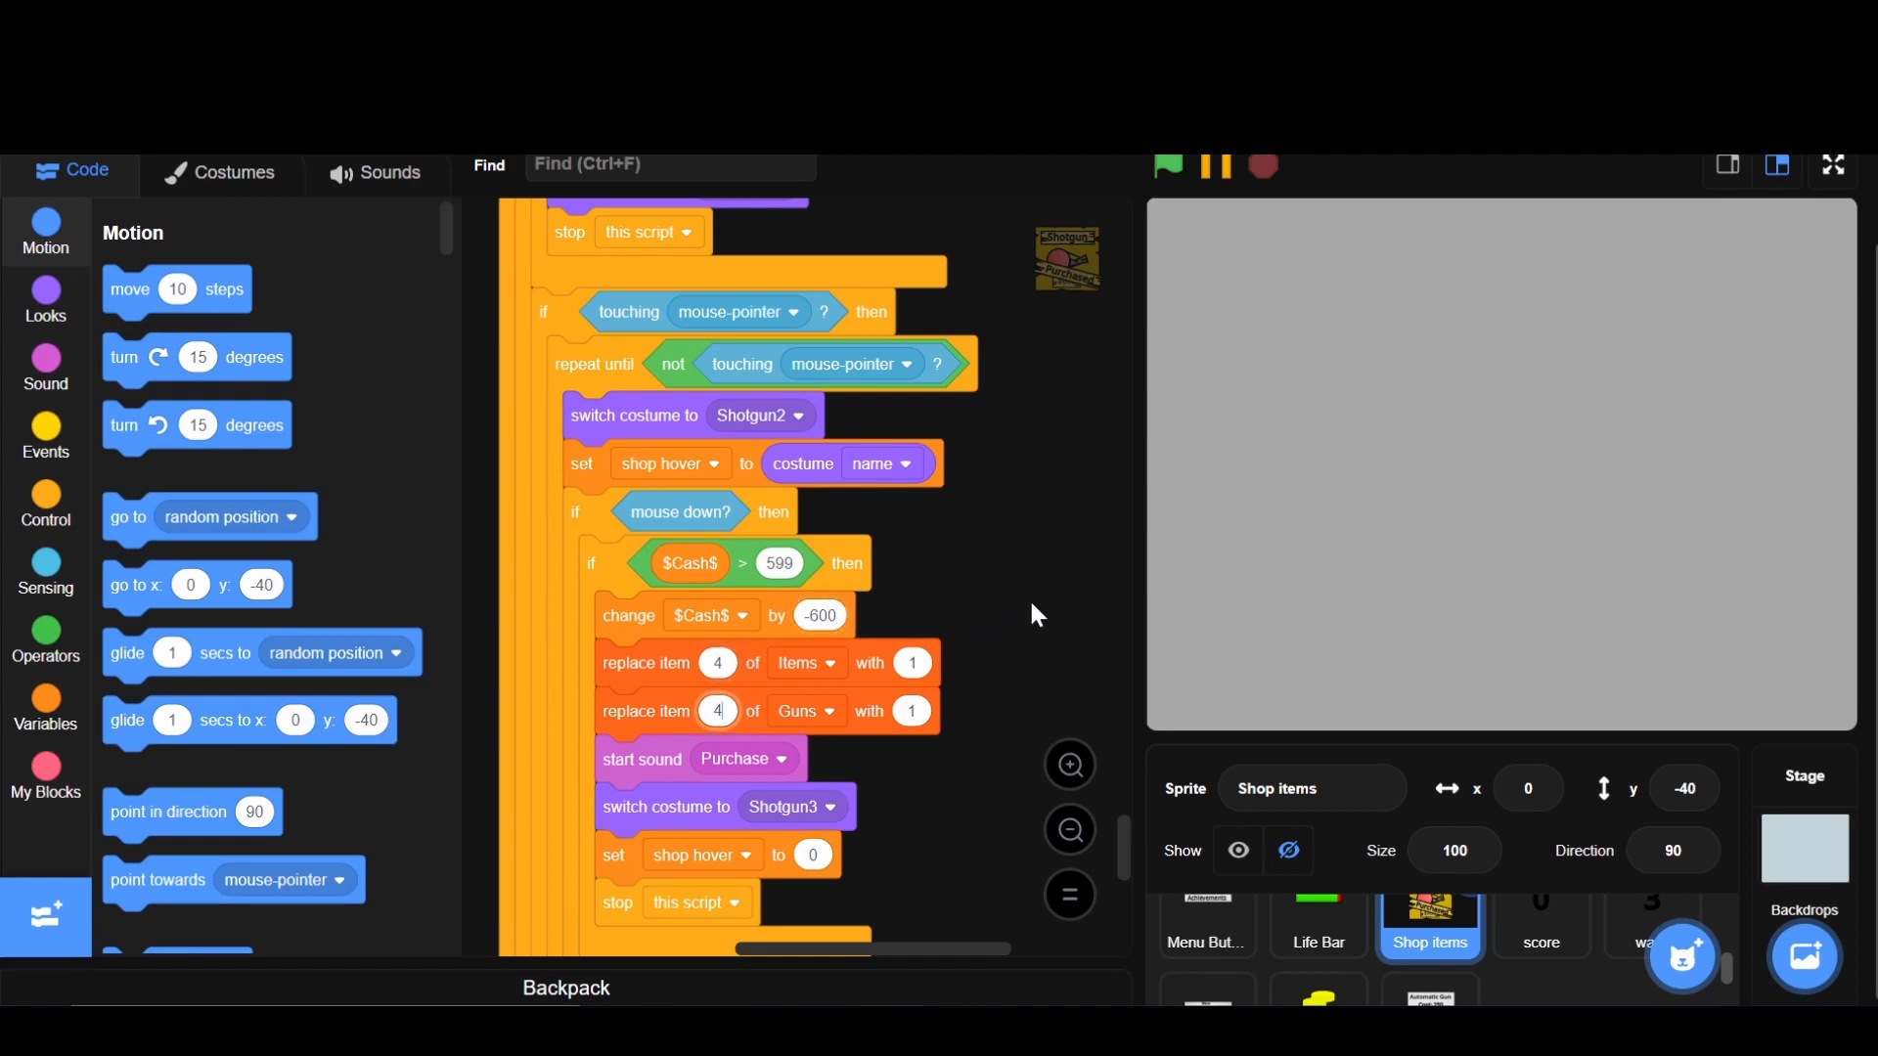
{"action": "scroll", "scroll_direction": "down", "scroll_amount": 3}
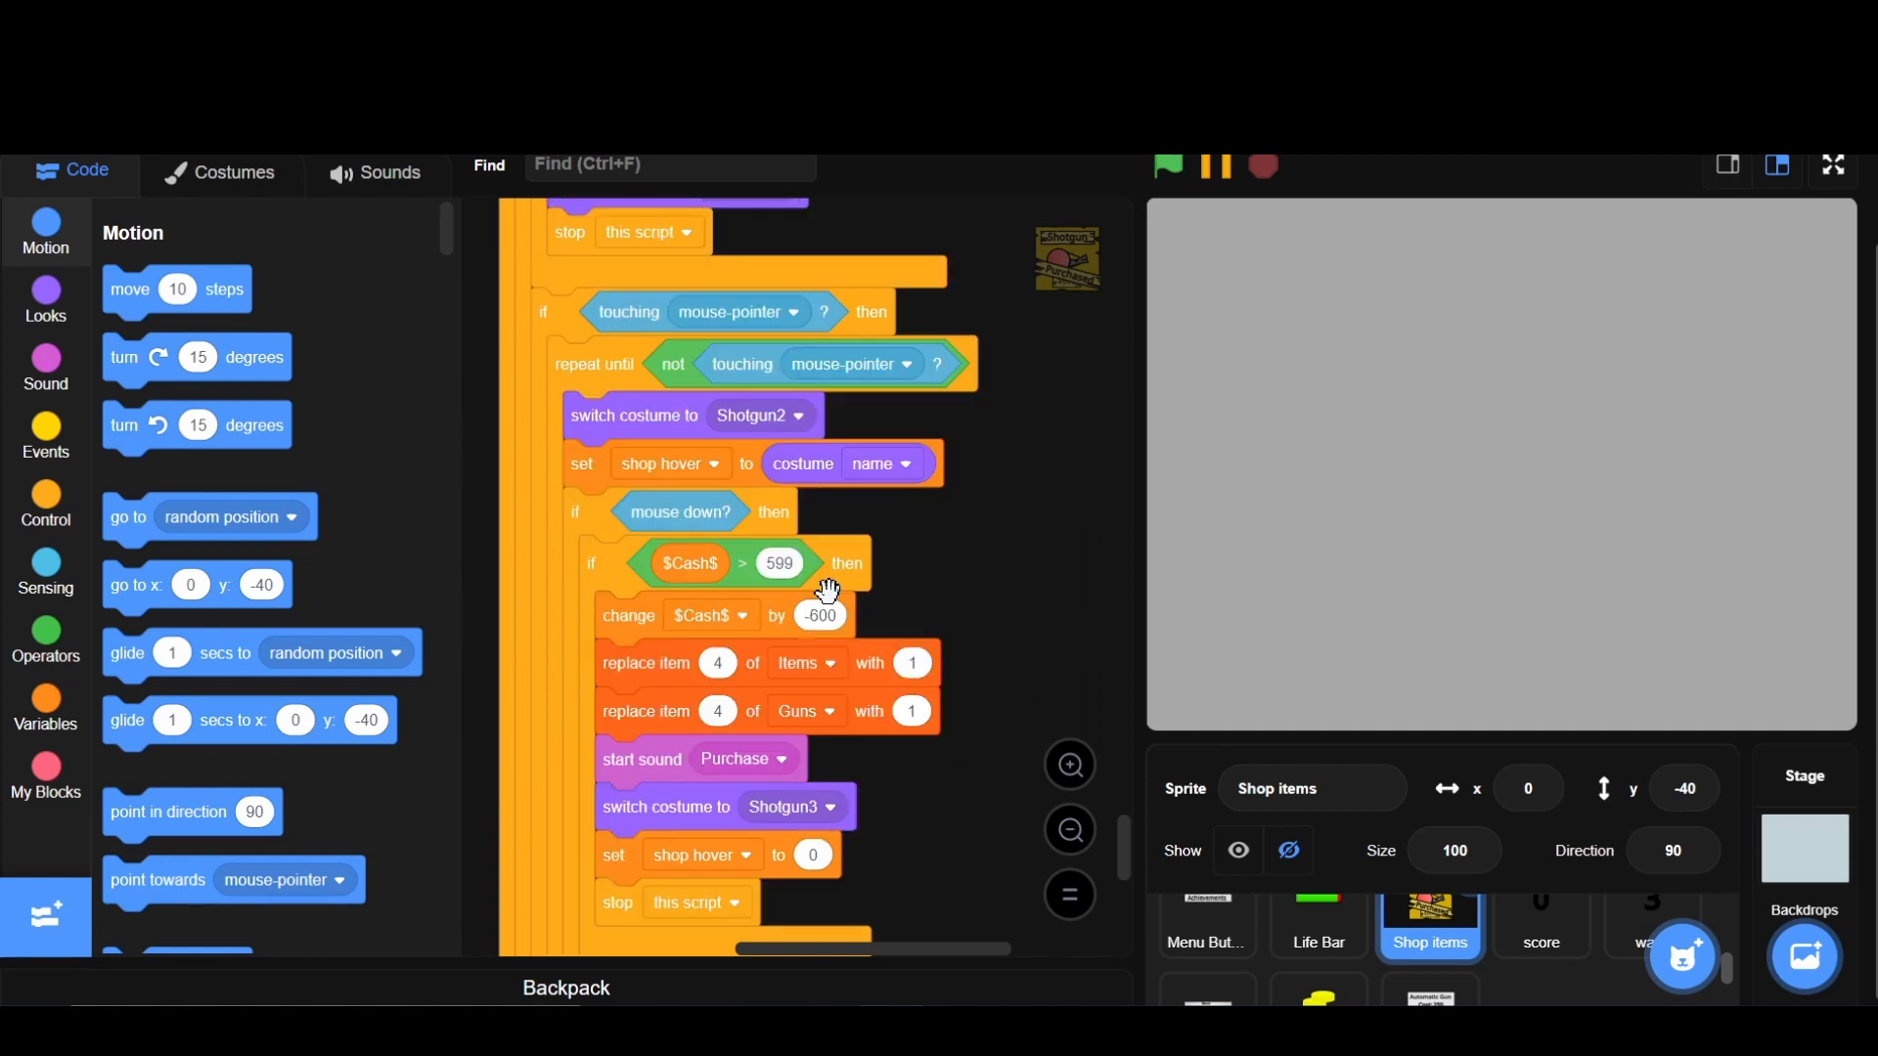
{"action": "scroll", "scroll_direction": "down", "scroll_amount": 3}
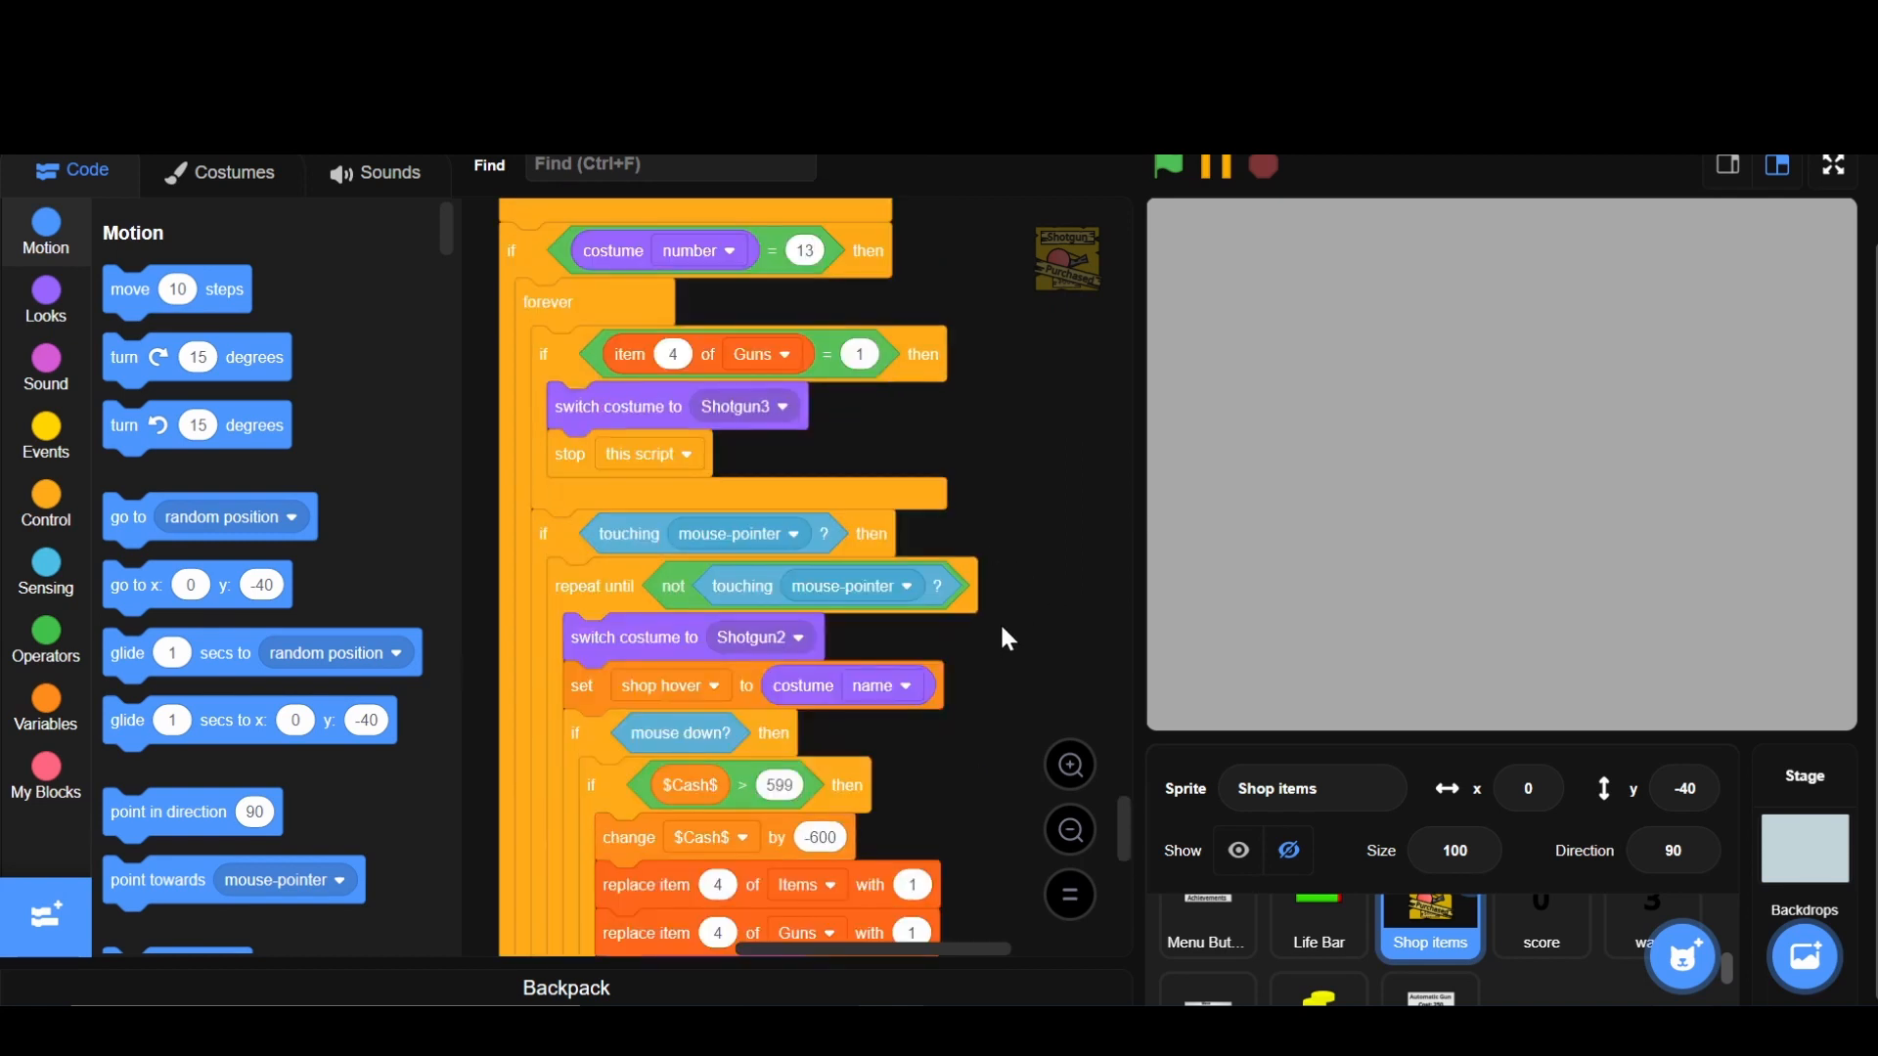
{"action": "mouse_move", "coordinate": [1475, 960]}
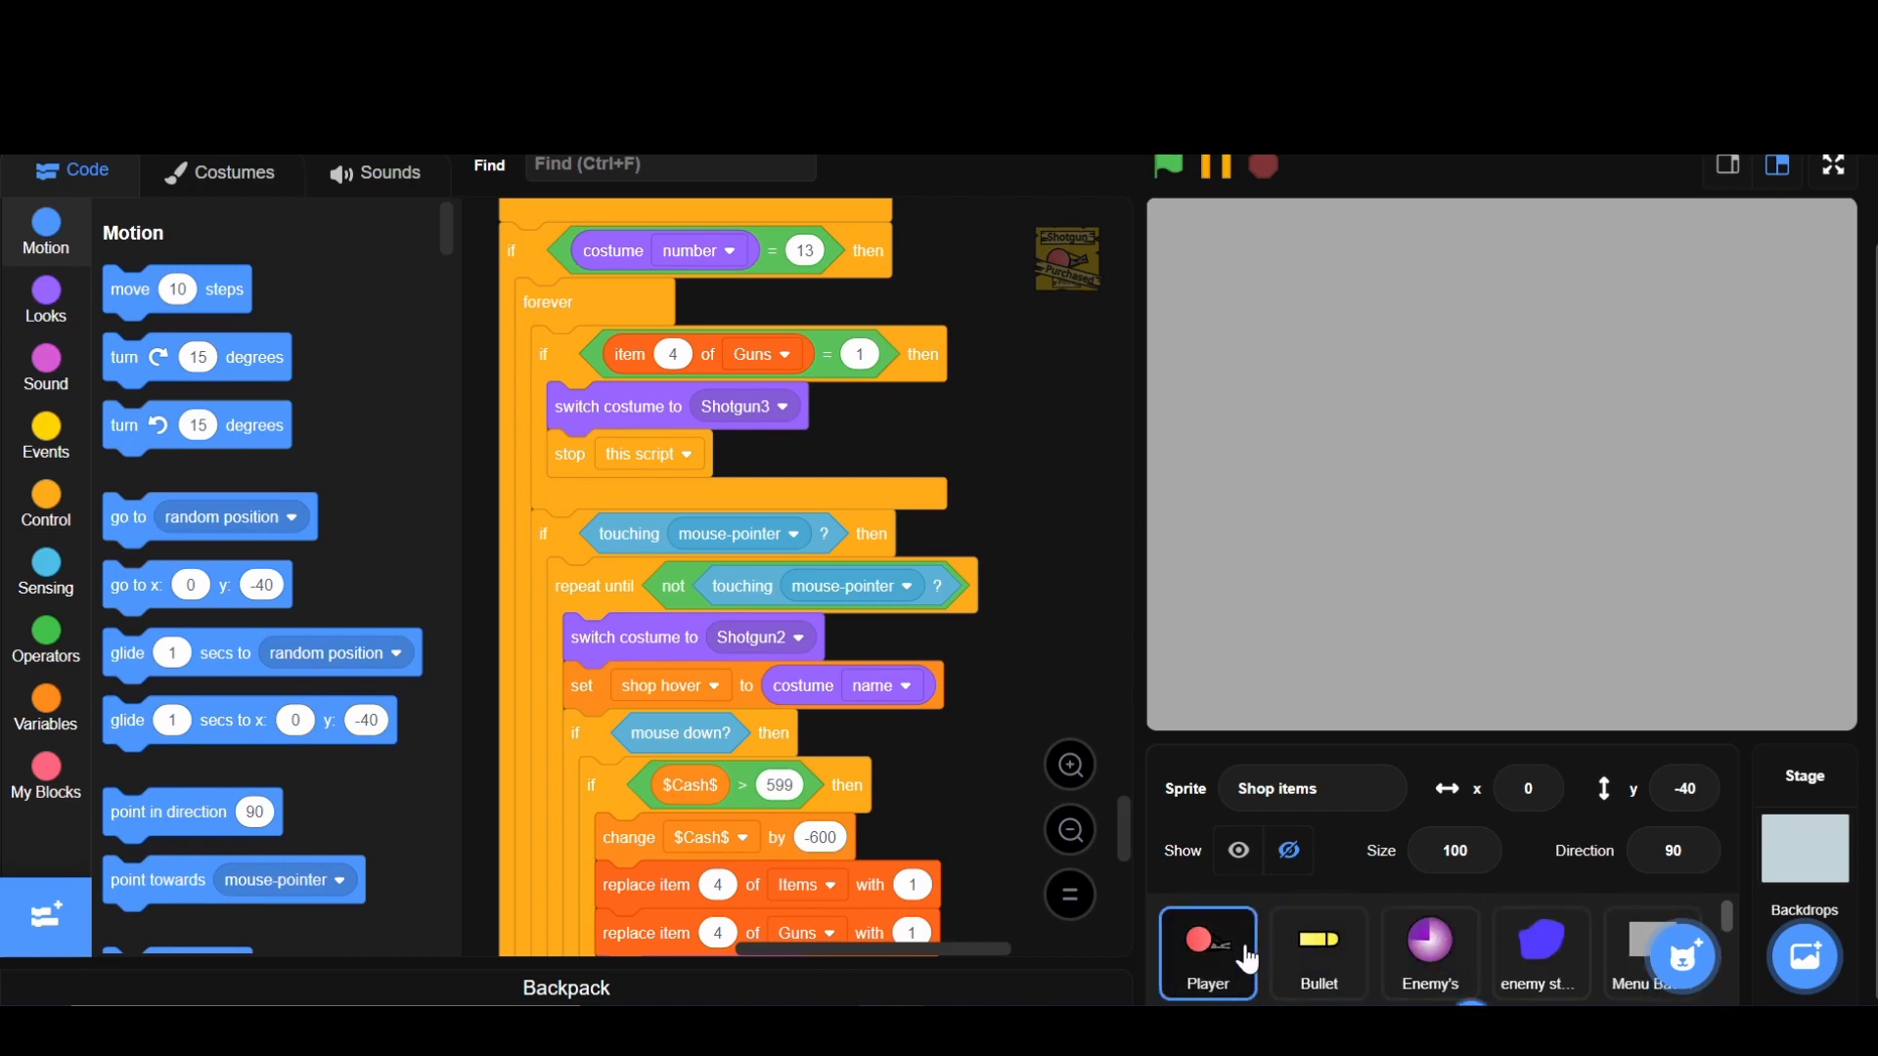
- In the Bullet's costume-4 branch, set Gun Damage 1, ammo change -0.5, and sound Gun4
{"action": "left_click", "coordinate": [1207, 953]}
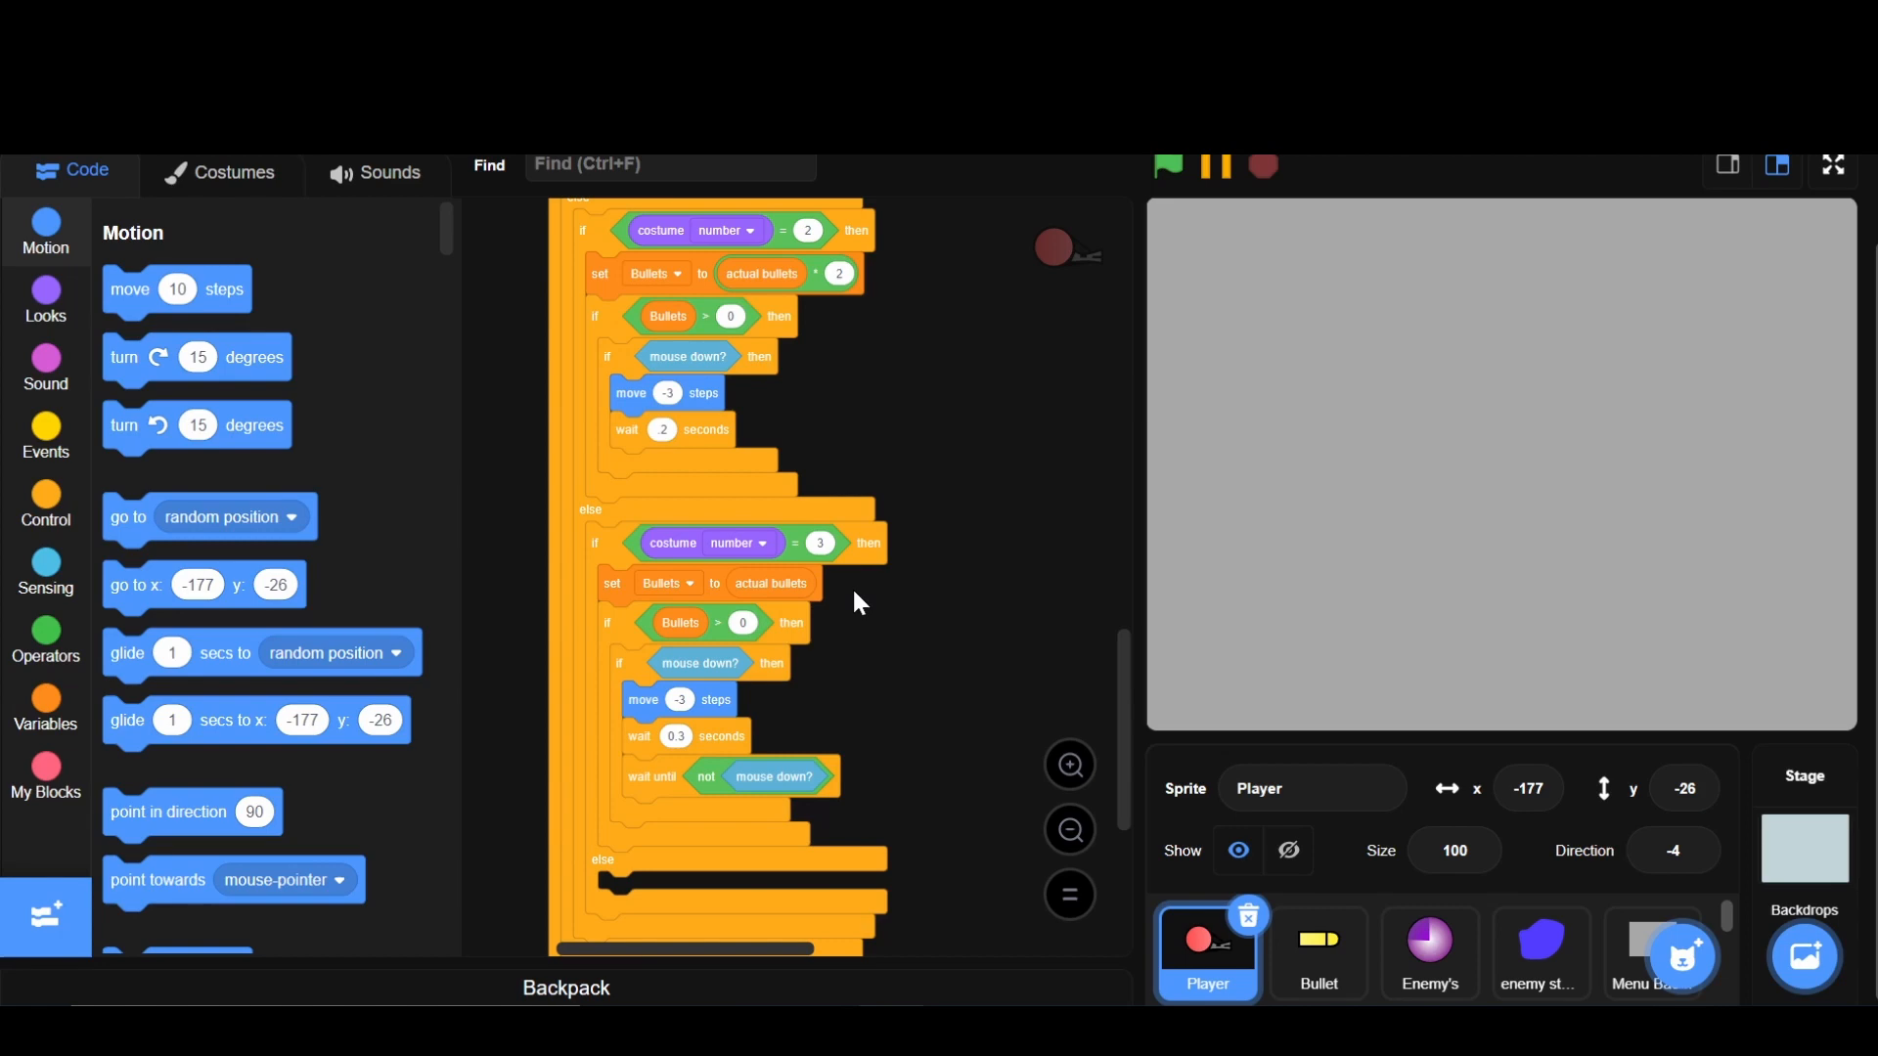
{"action": "left_click", "coordinate": [1319, 954]}
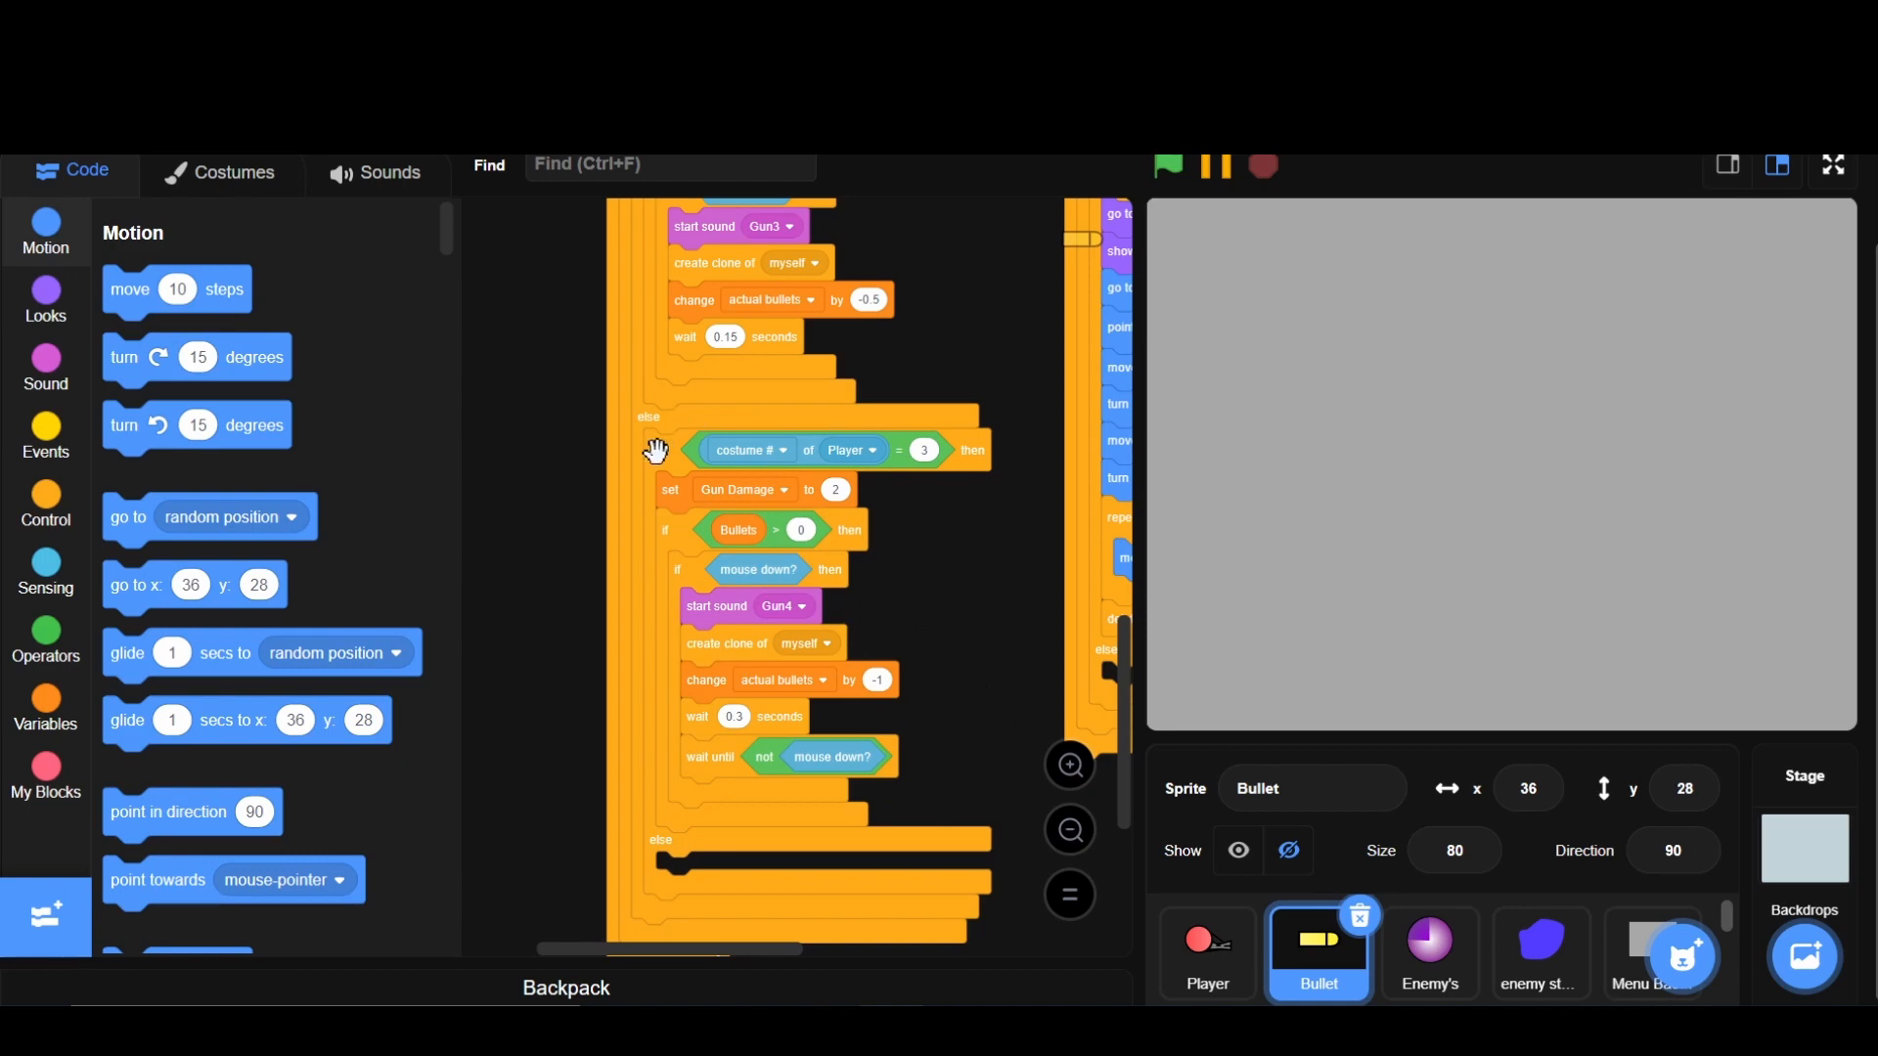
{"action": "left_click_drag", "start_coordinate": [657, 449], "coordinate": [965, 596]}
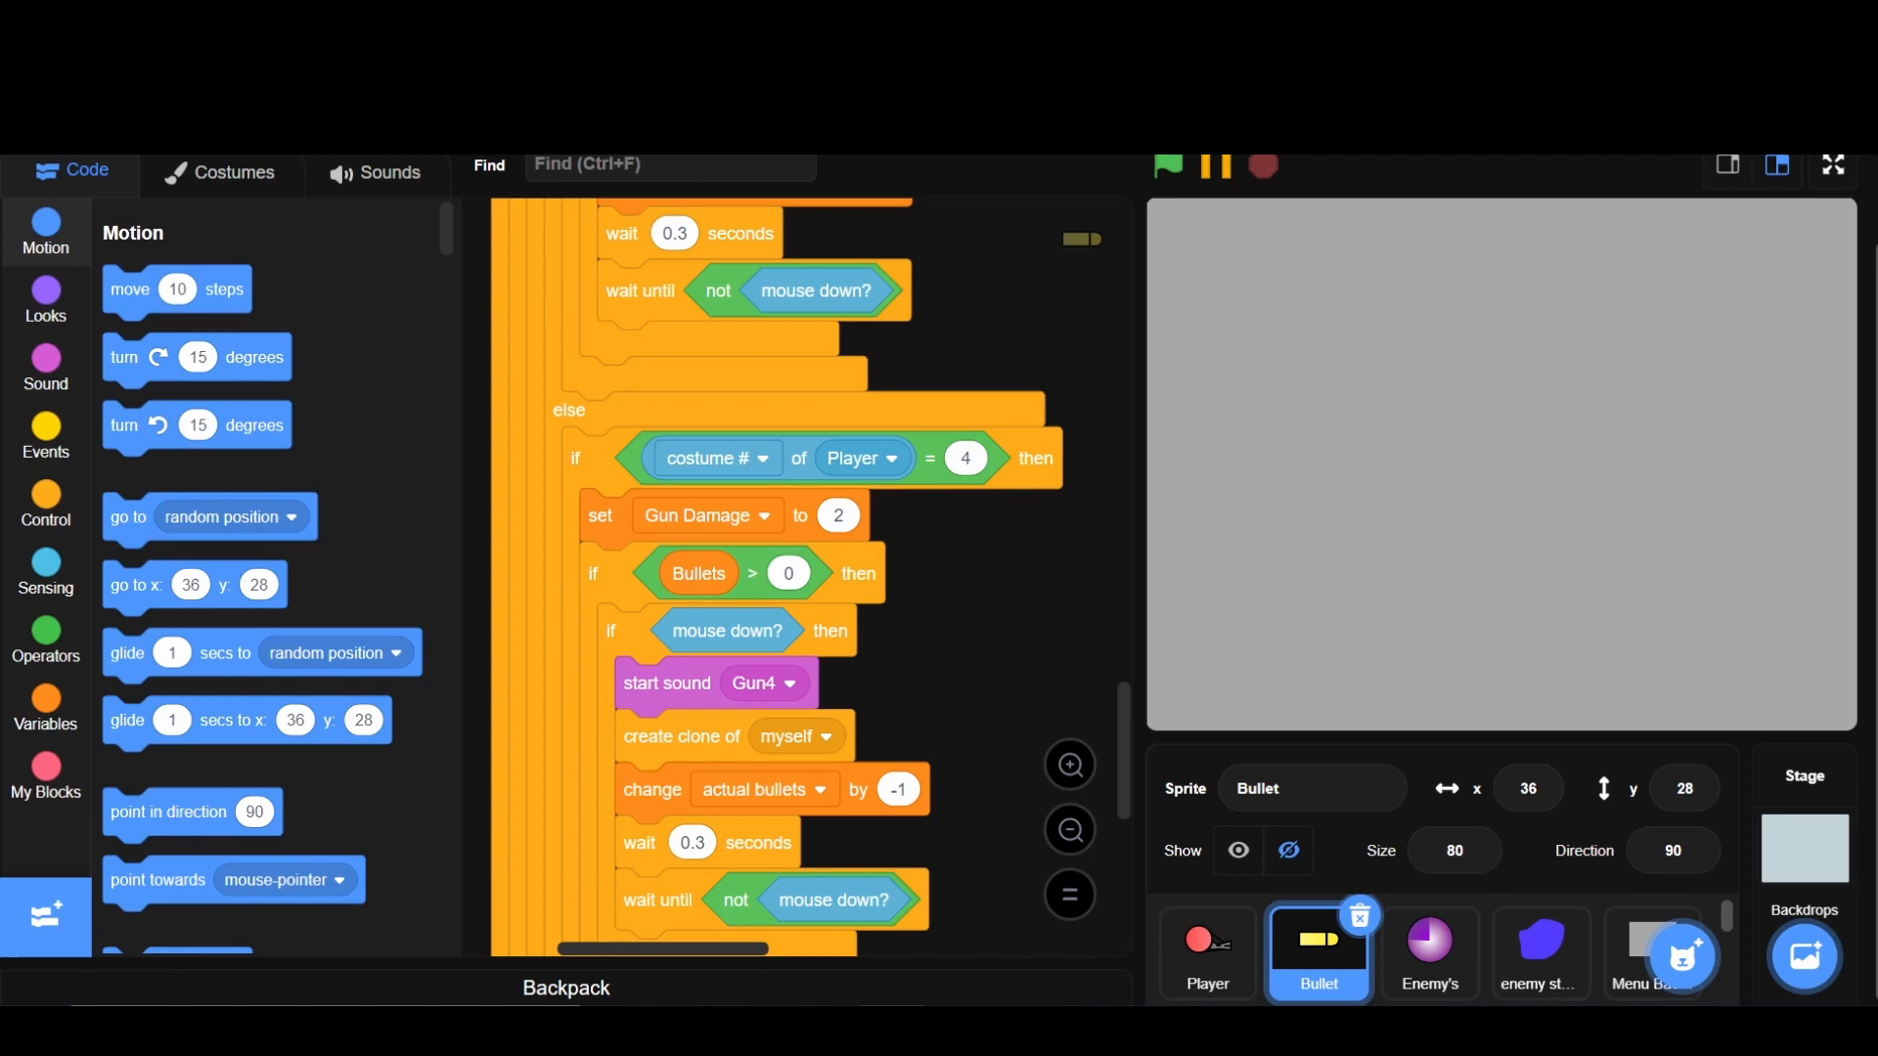
{"action": "mouse_move", "coordinate": [940, 610]}
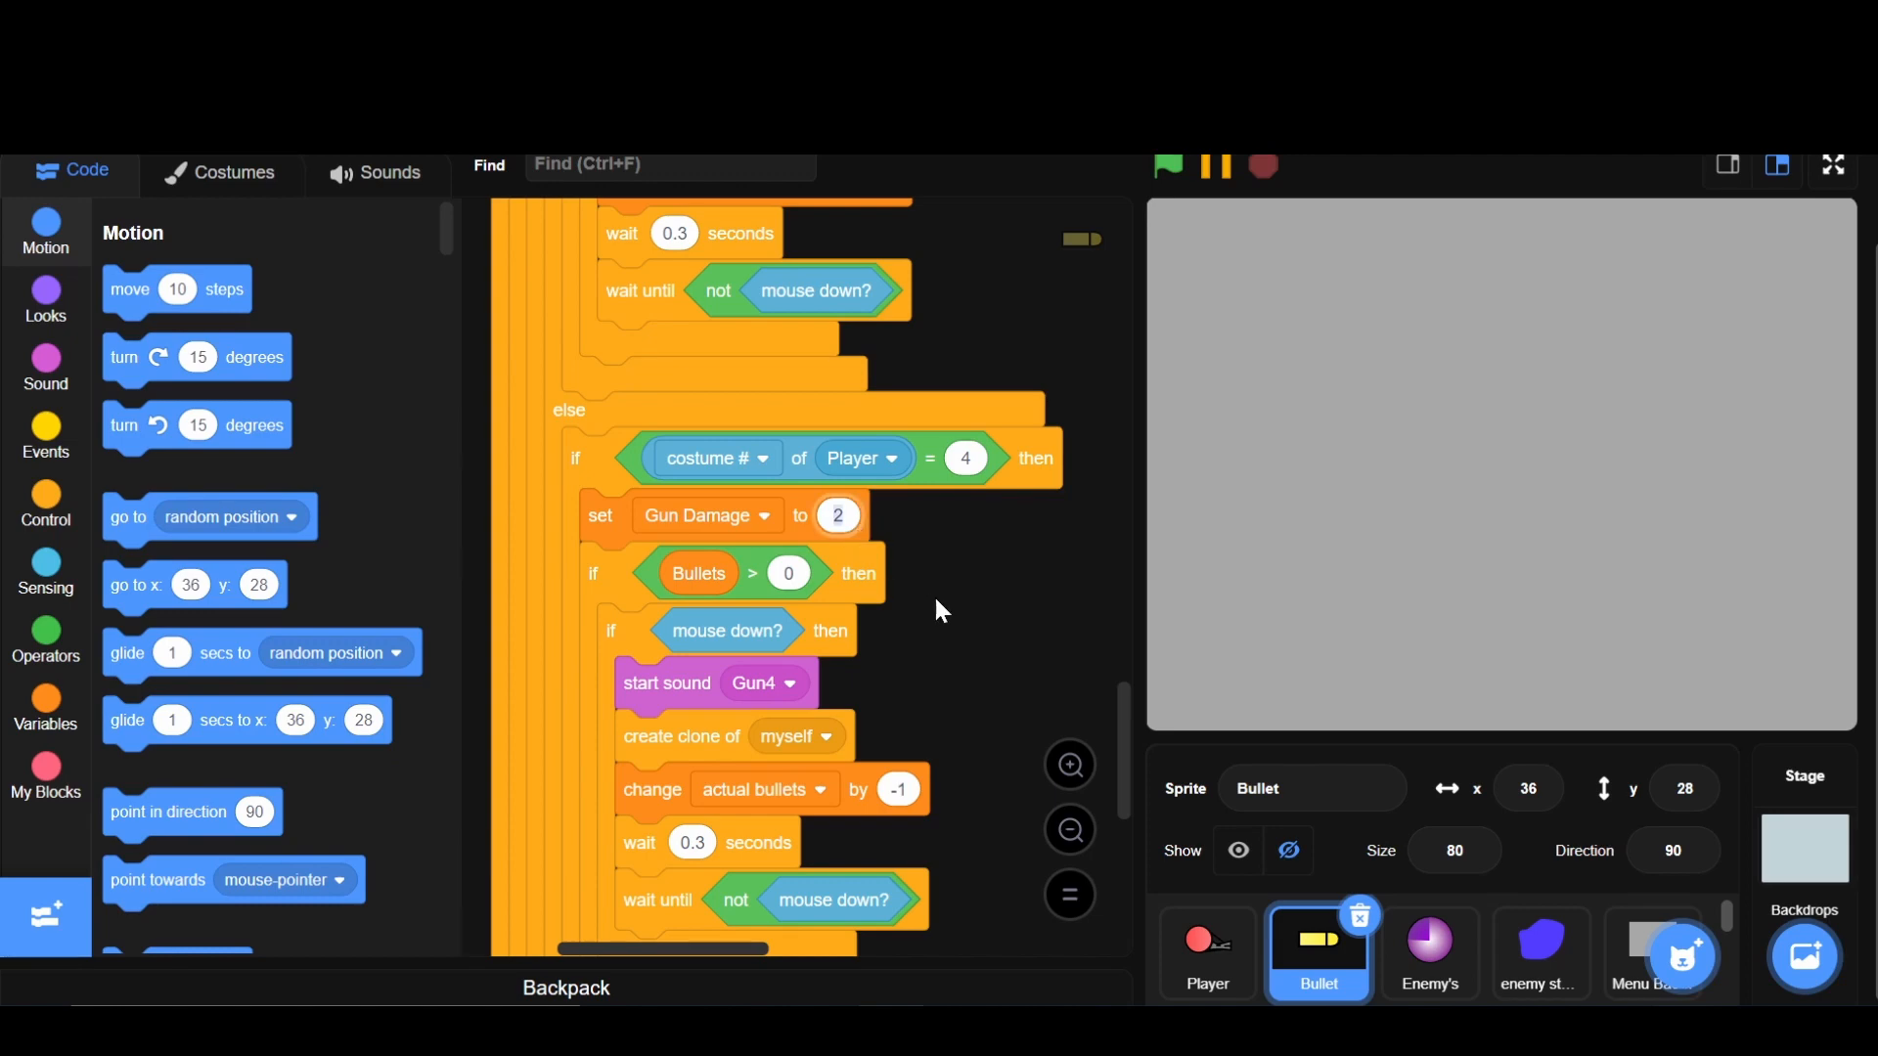
{"action": "scroll", "scroll_direction": "down", "scroll_amount": 3}
{"action": "type", "text": "1"}
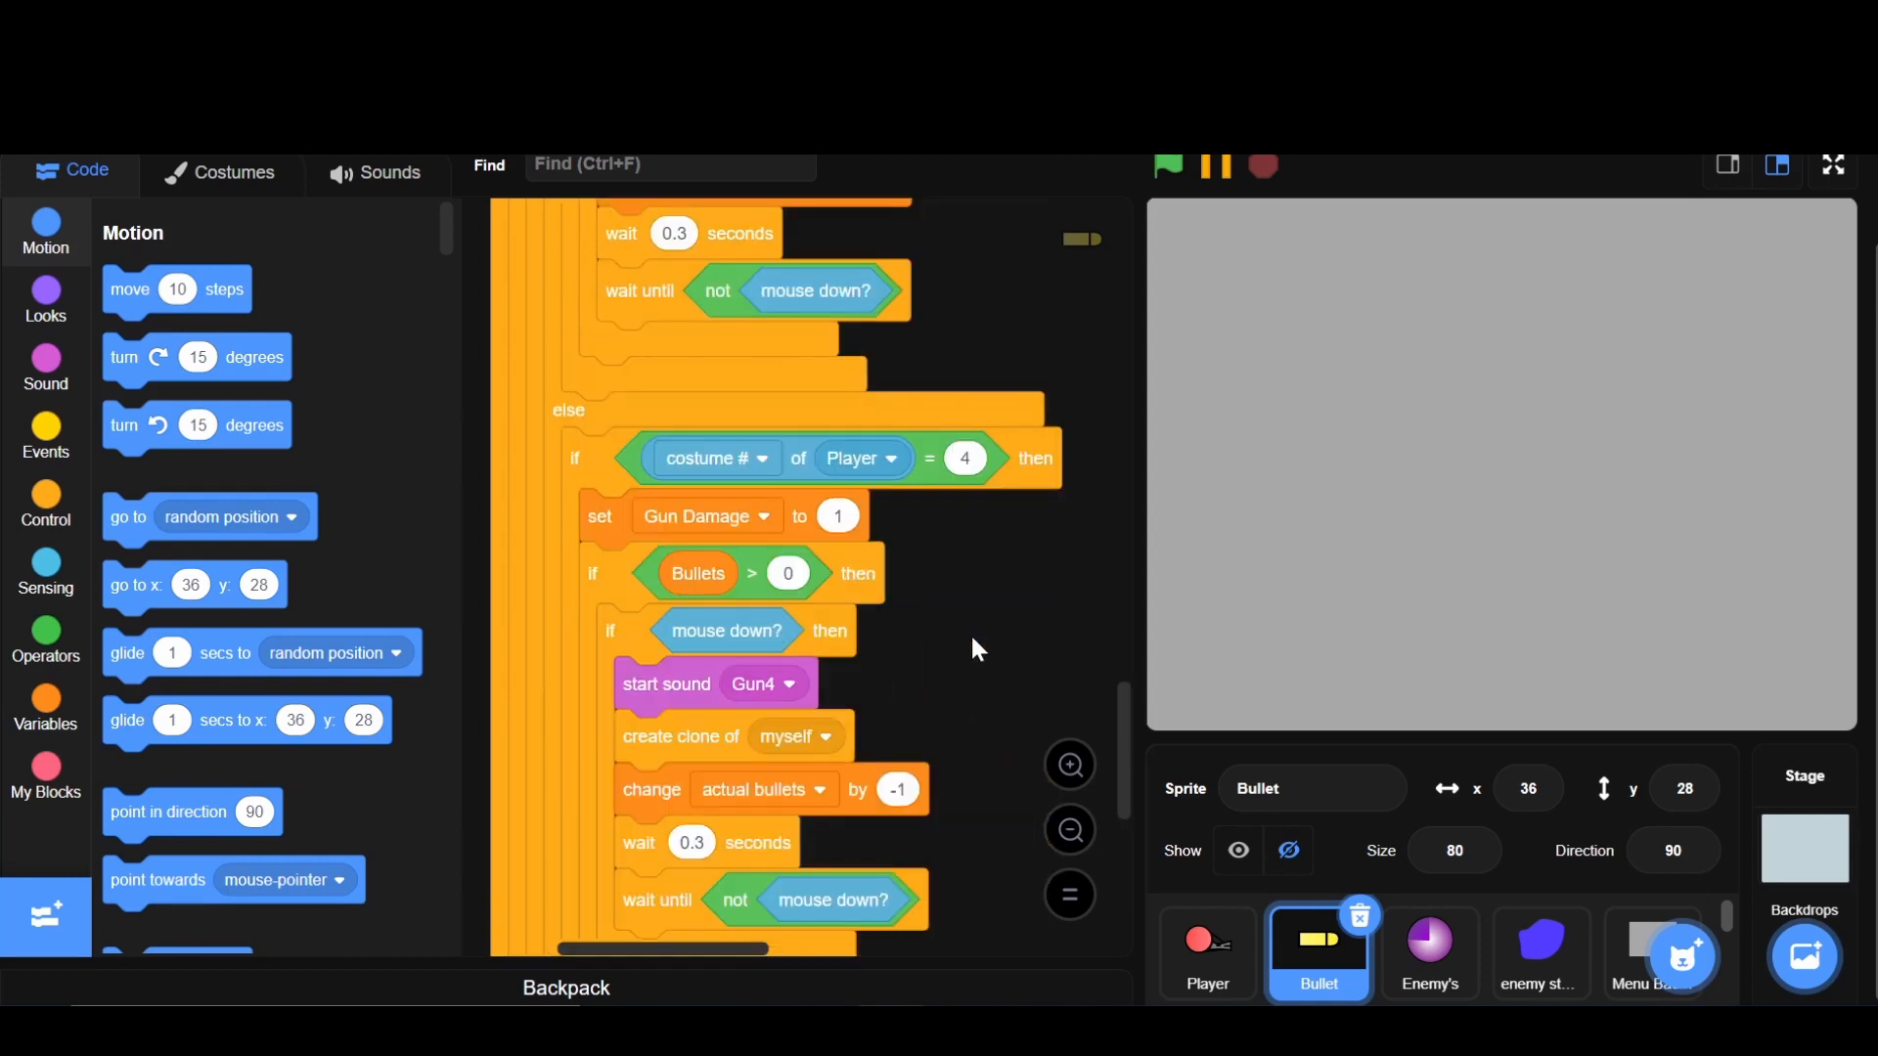
{"action": "mouse_move", "coordinate": [986, 735]}
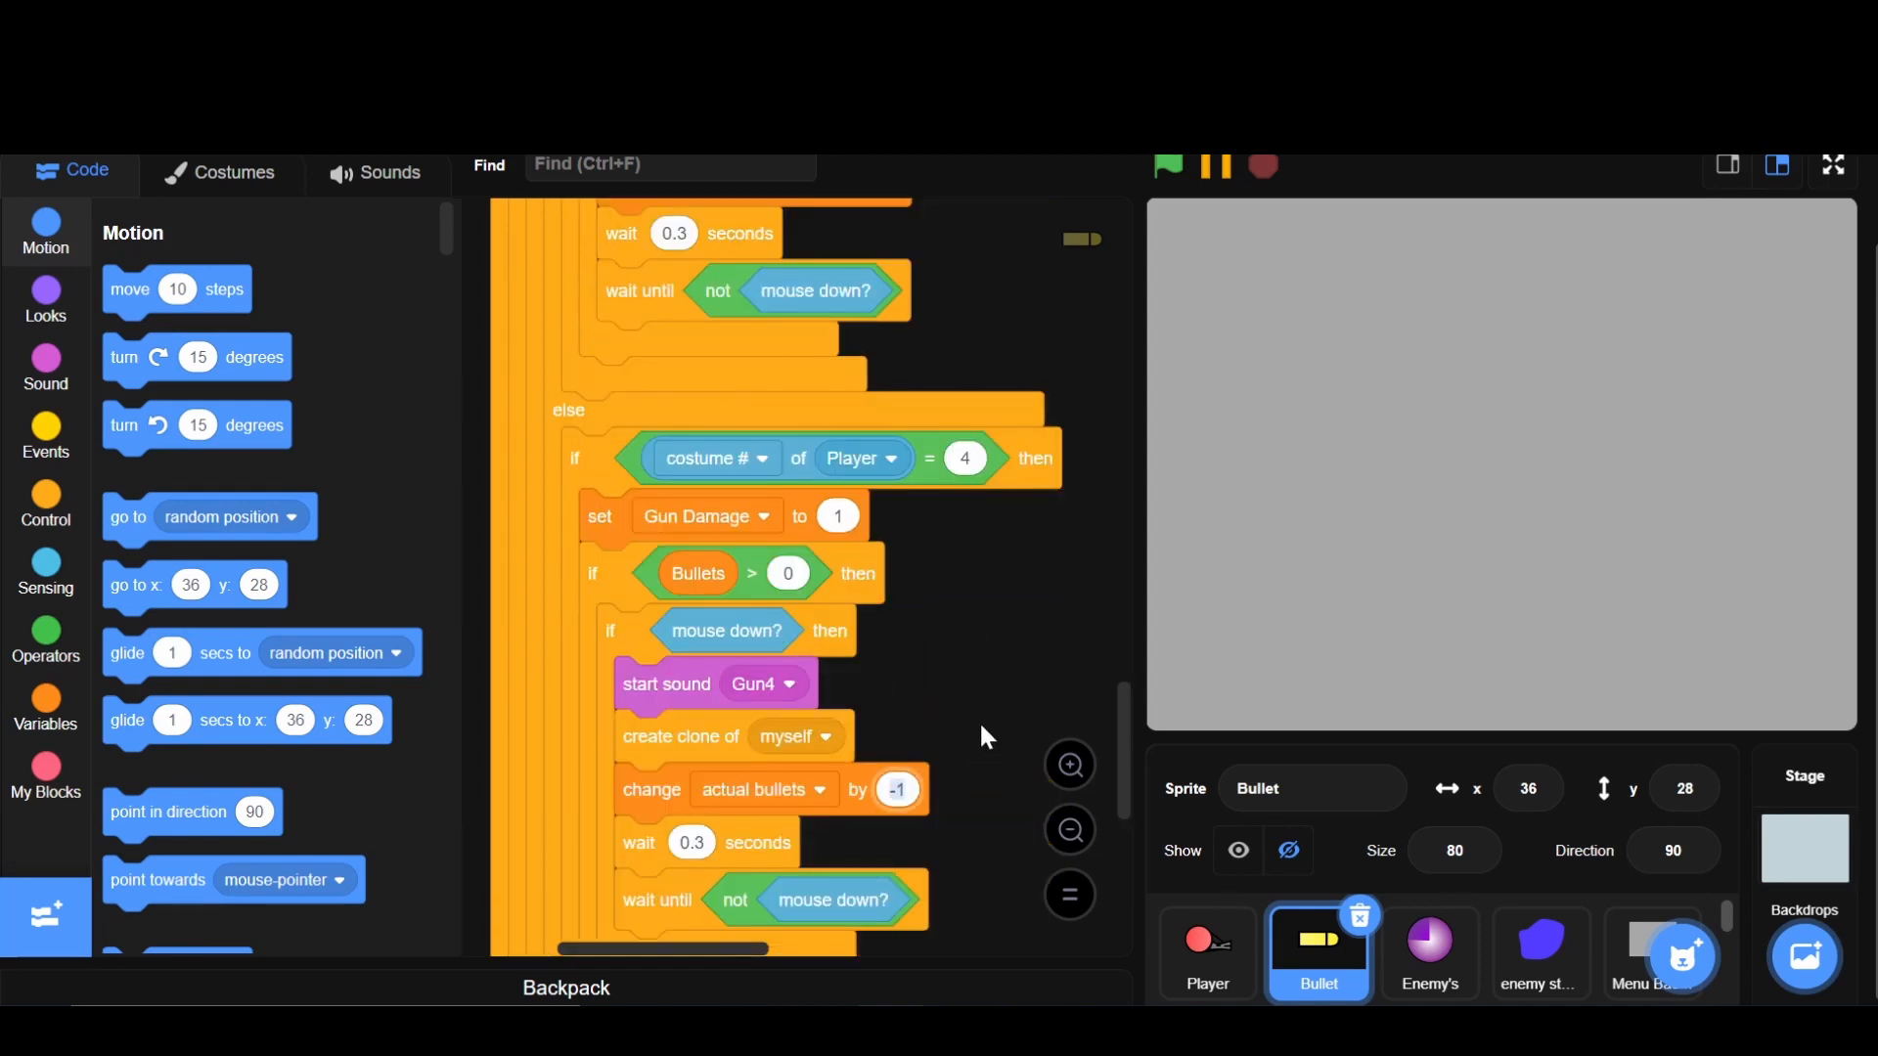
{"action": "left_click", "coordinate": [896, 789]}
{"action": "type", "text": "-0.5"}
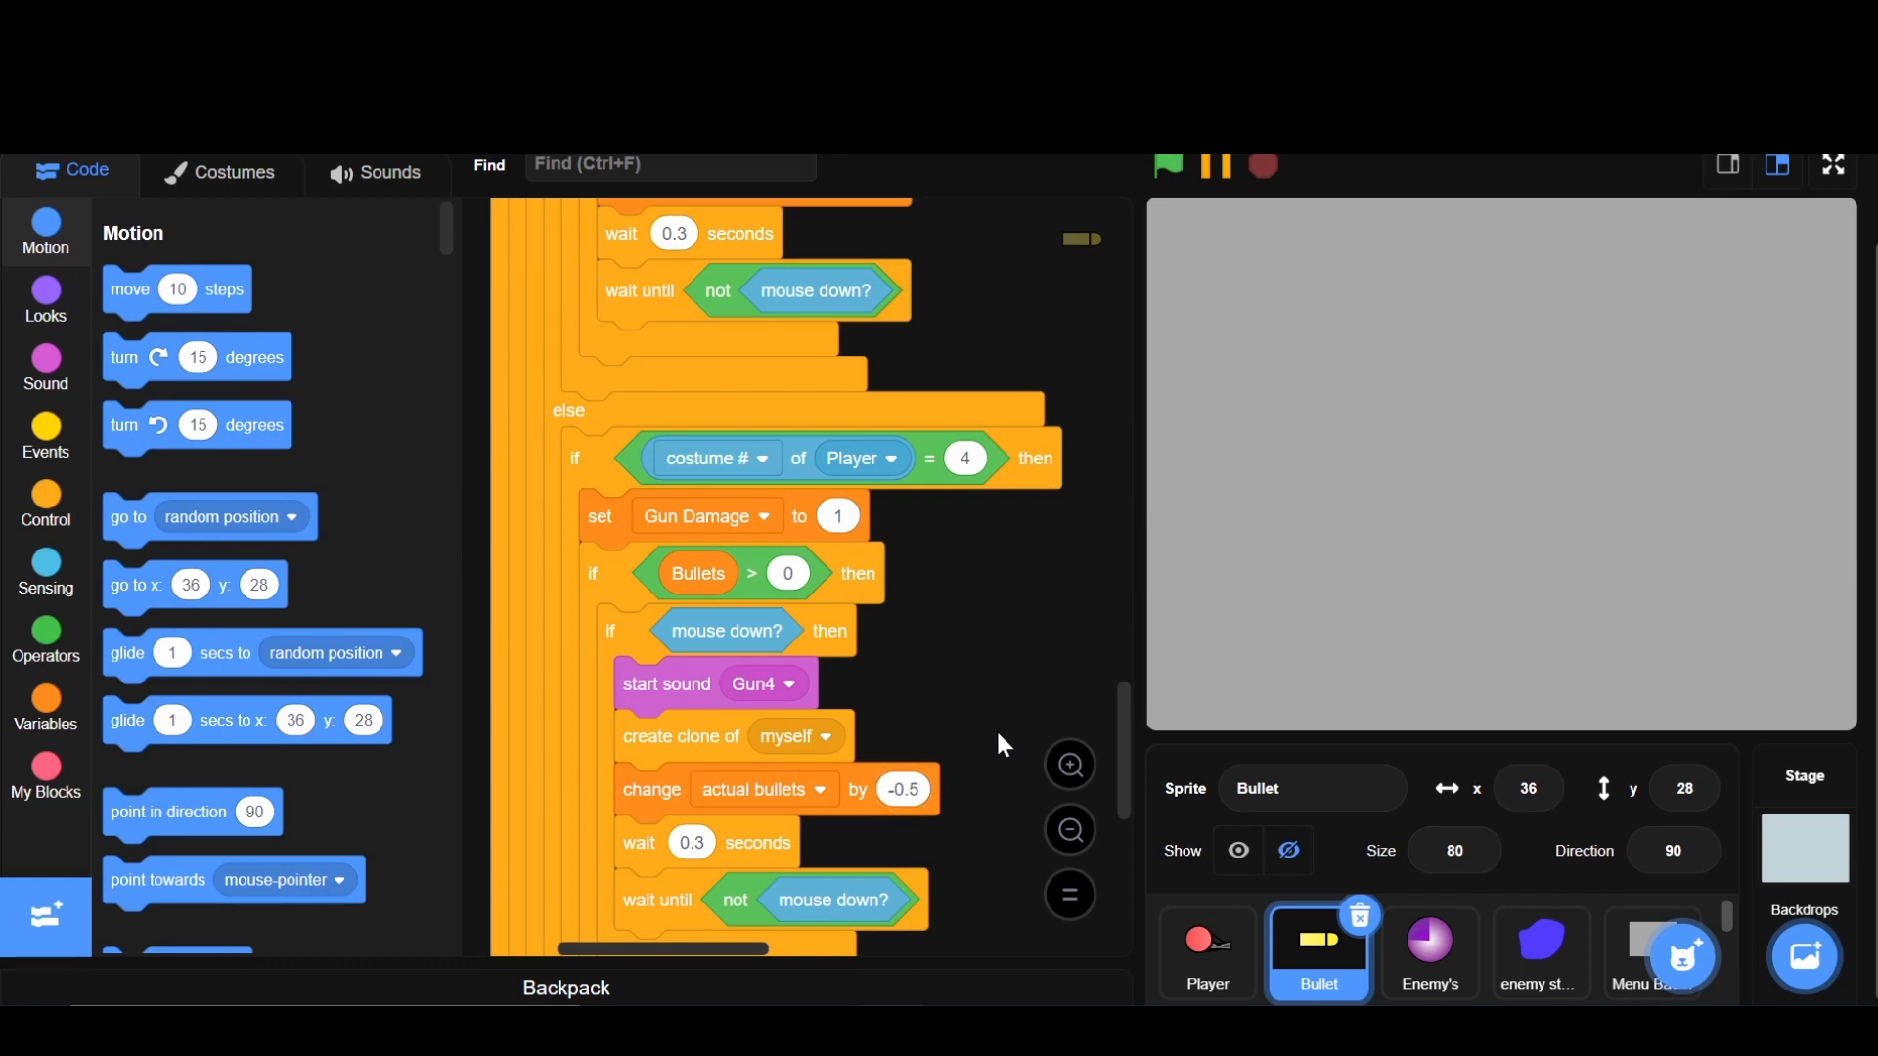
{"action": "mouse_move", "coordinate": [754, 697]}
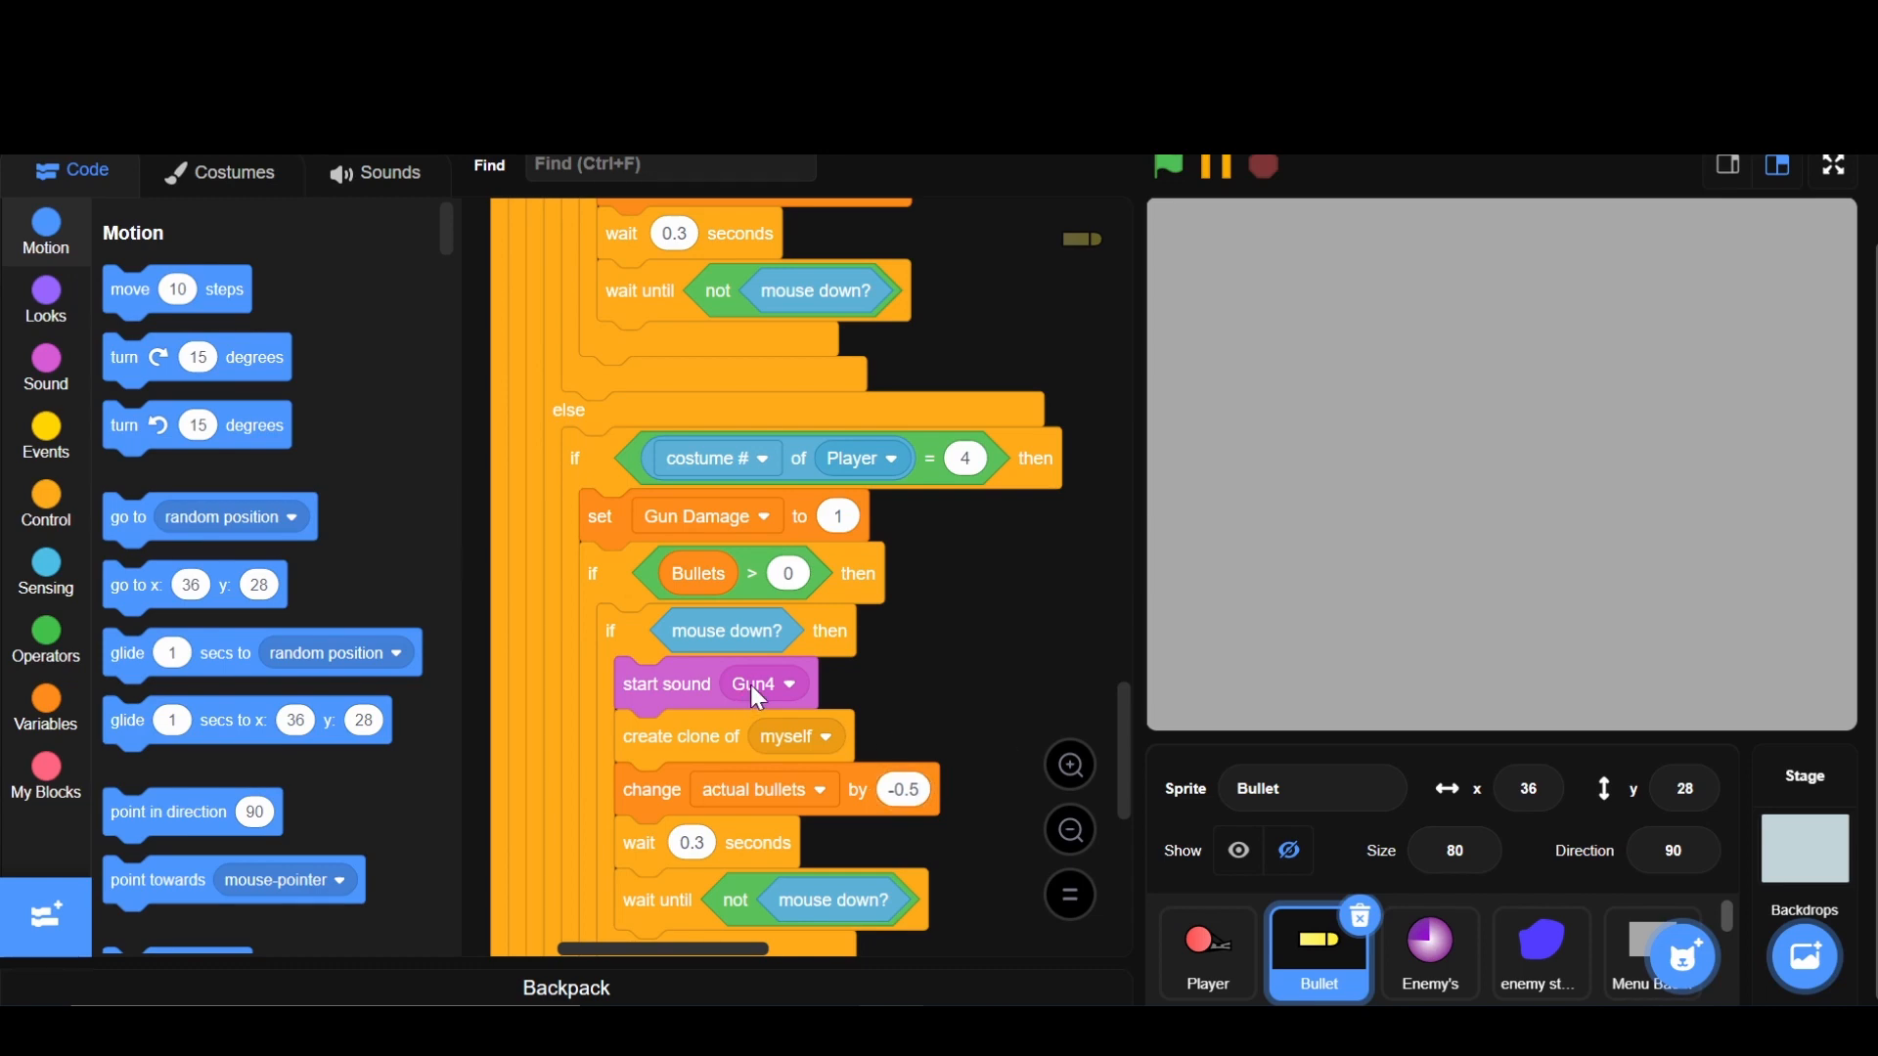
{"action": "left_click", "coordinate": [761, 683]}
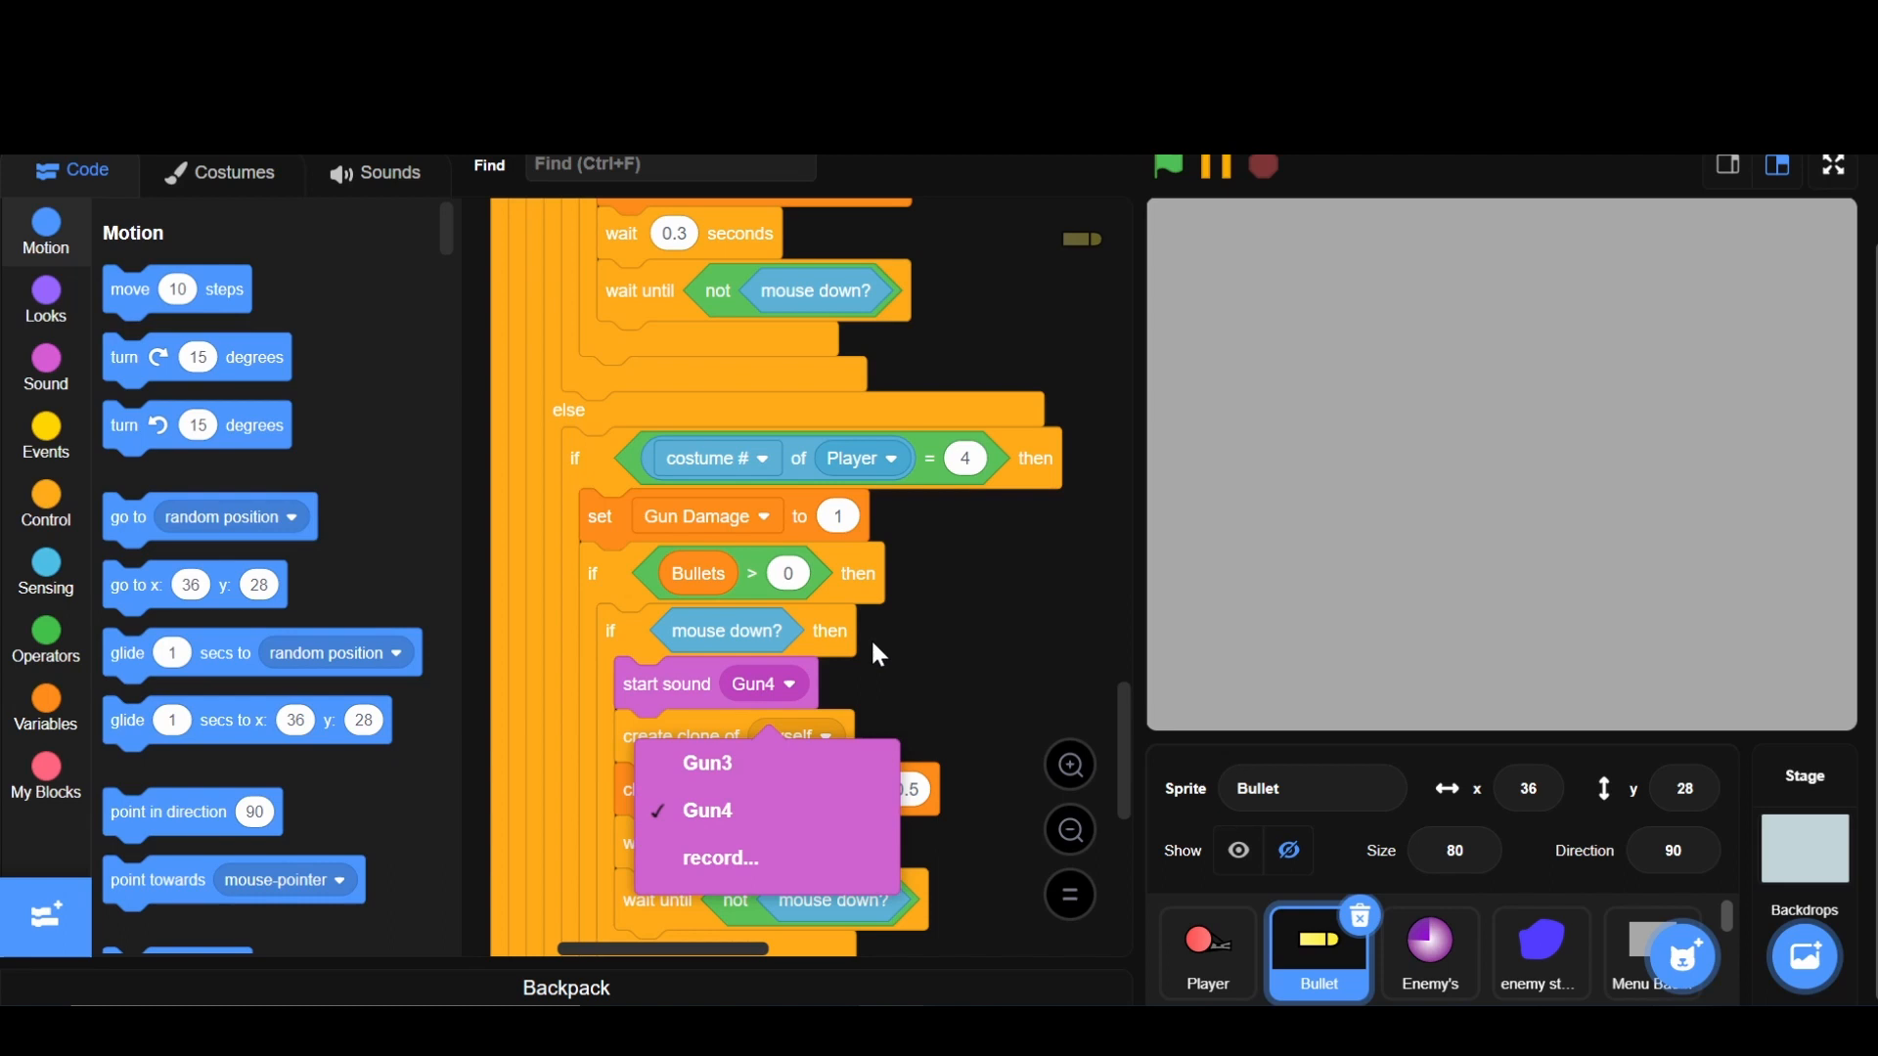
{"action": "left_click", "coordinate": [706, 809]}
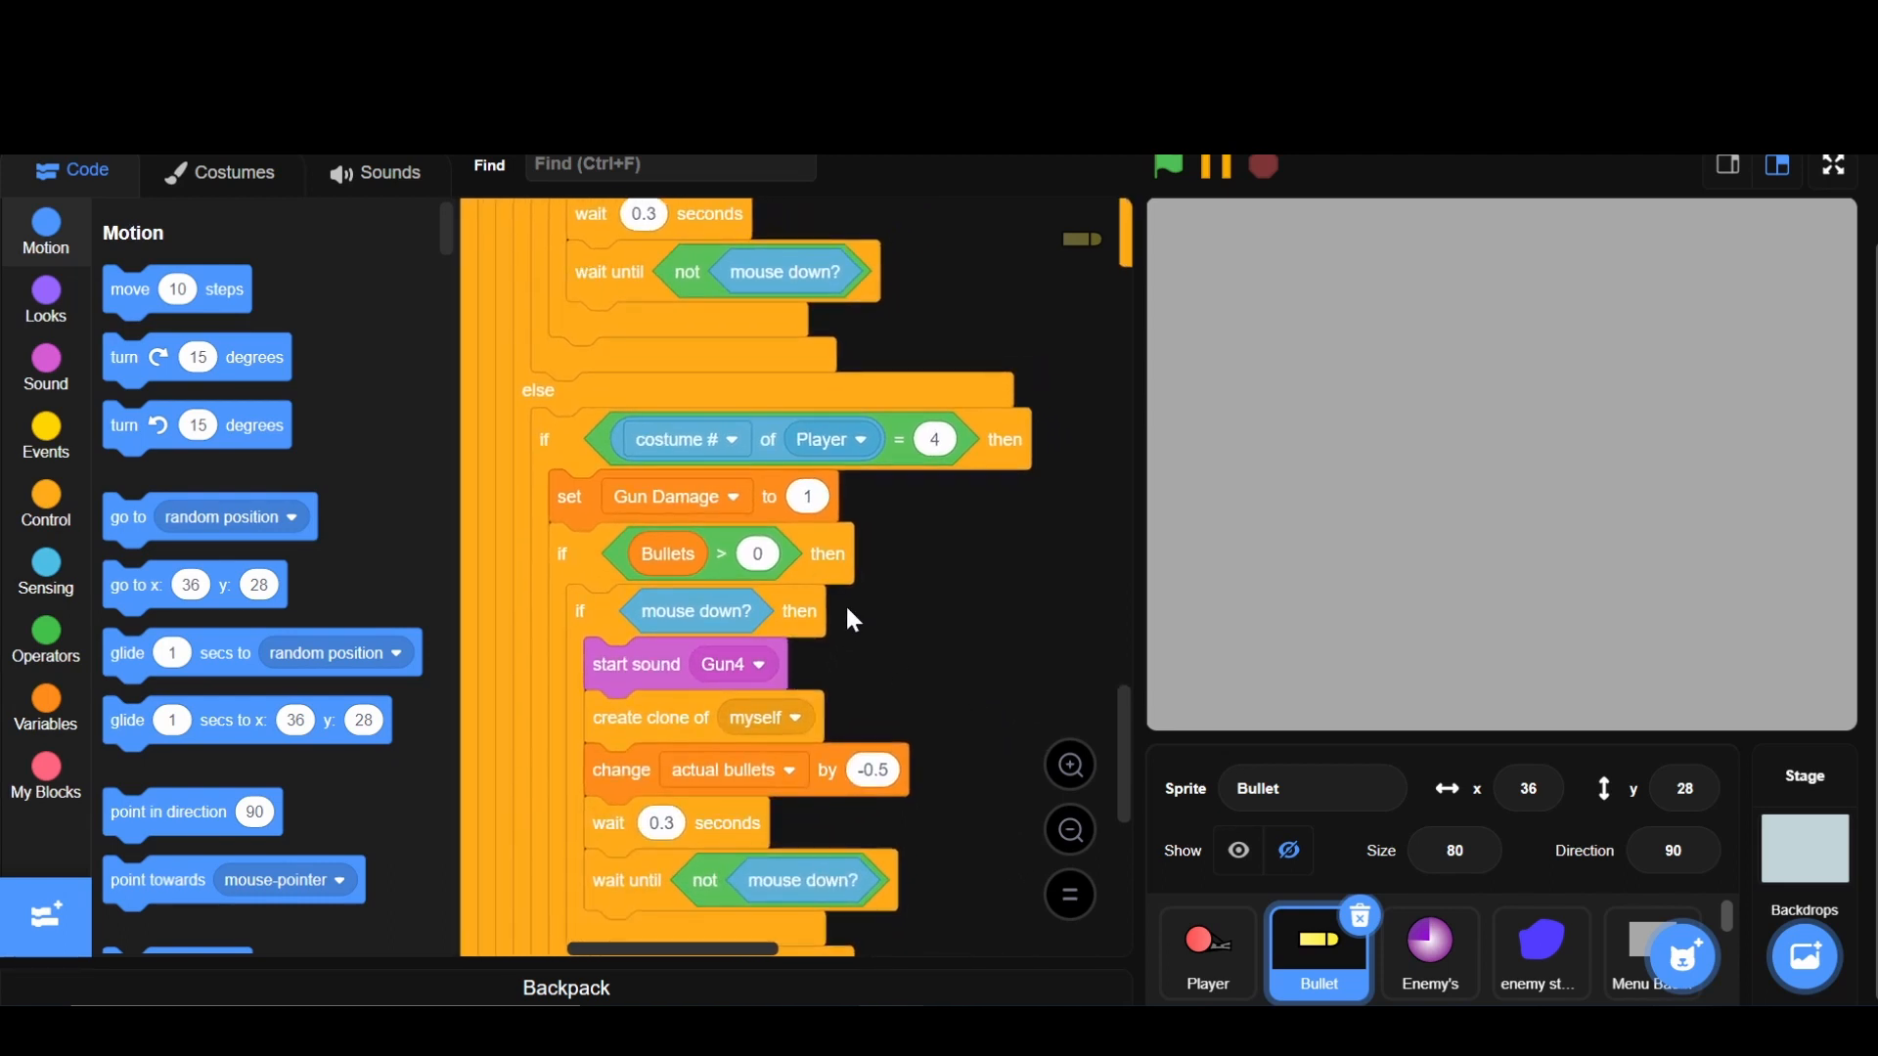
{"action": "mouse_move", "coordinate": [780, 556]}
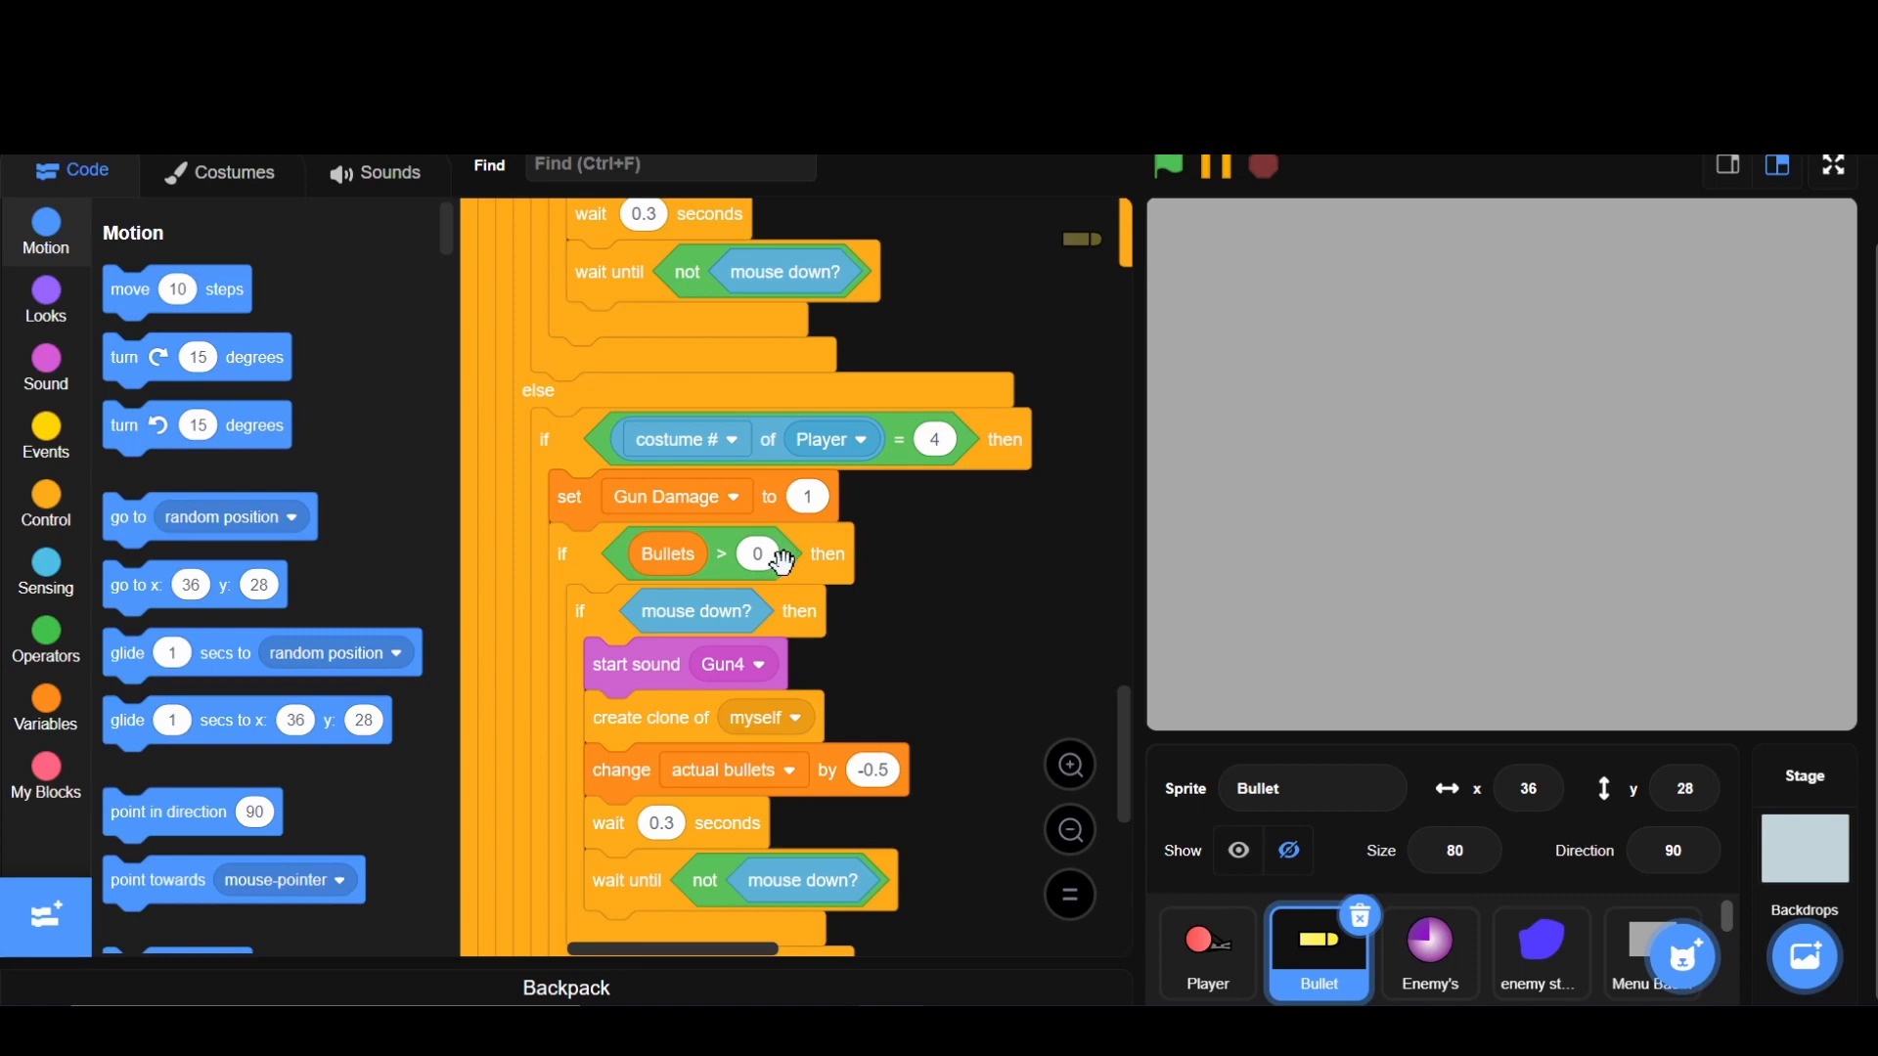
{"action": "mouse_move", "coordinate": [1011, 678]}
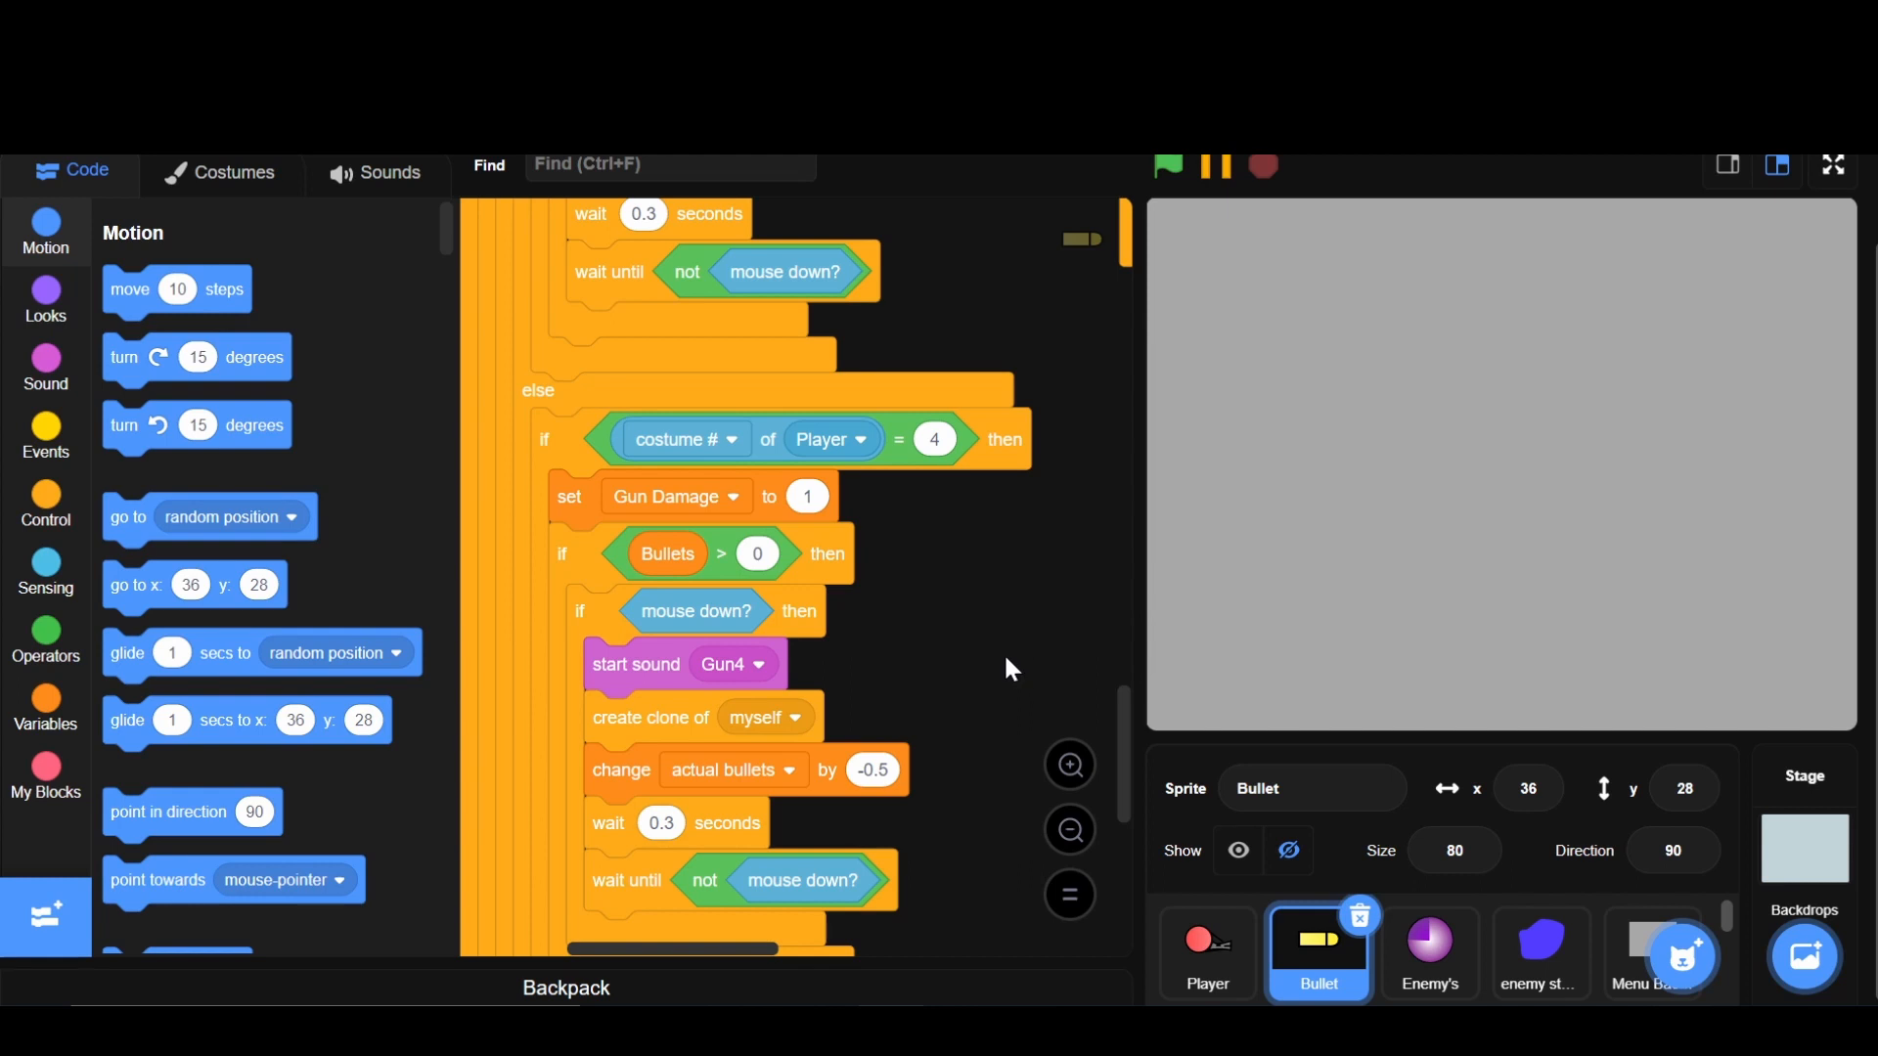
{"action": "mouse_move", "coordinate": [959, 636]}
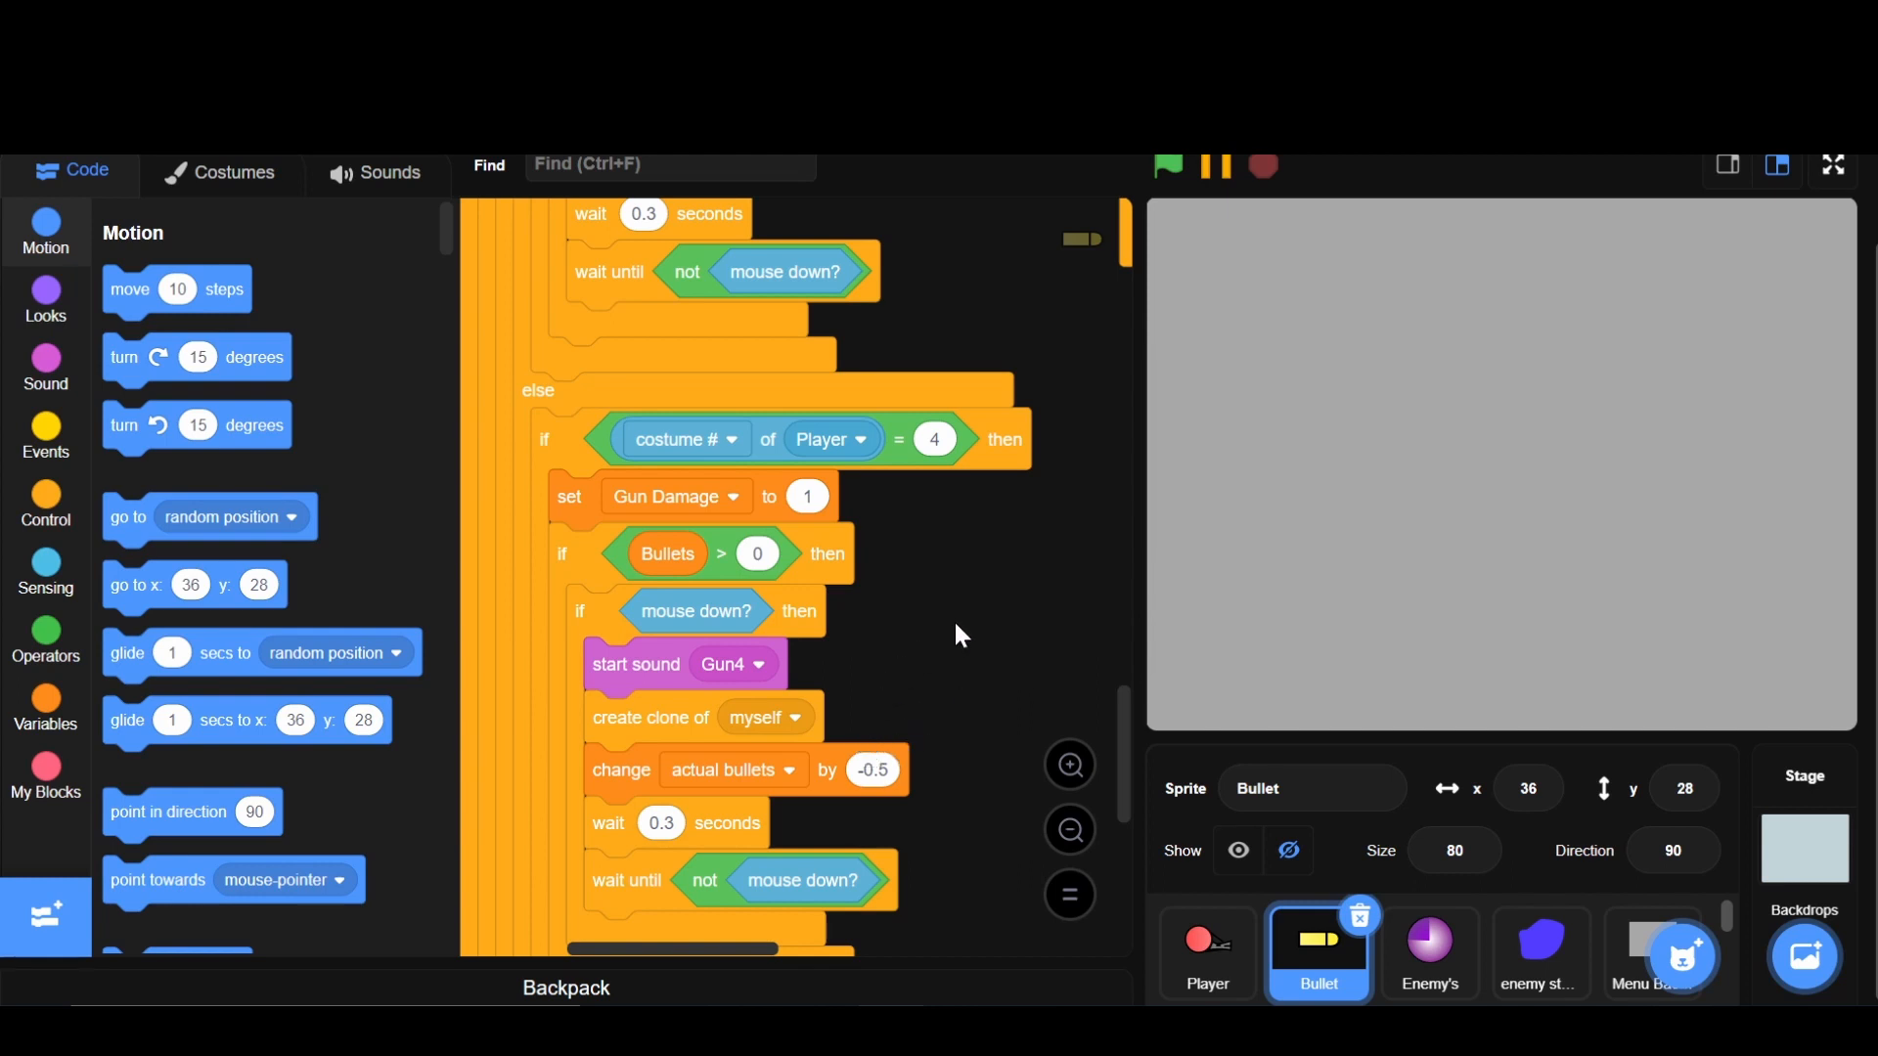
- Add a second 'create clone of myself' block to the Bullet's costume-4 branch
{"action": "scroll", "scroll_direction": "down", "scroll_amount": 3}
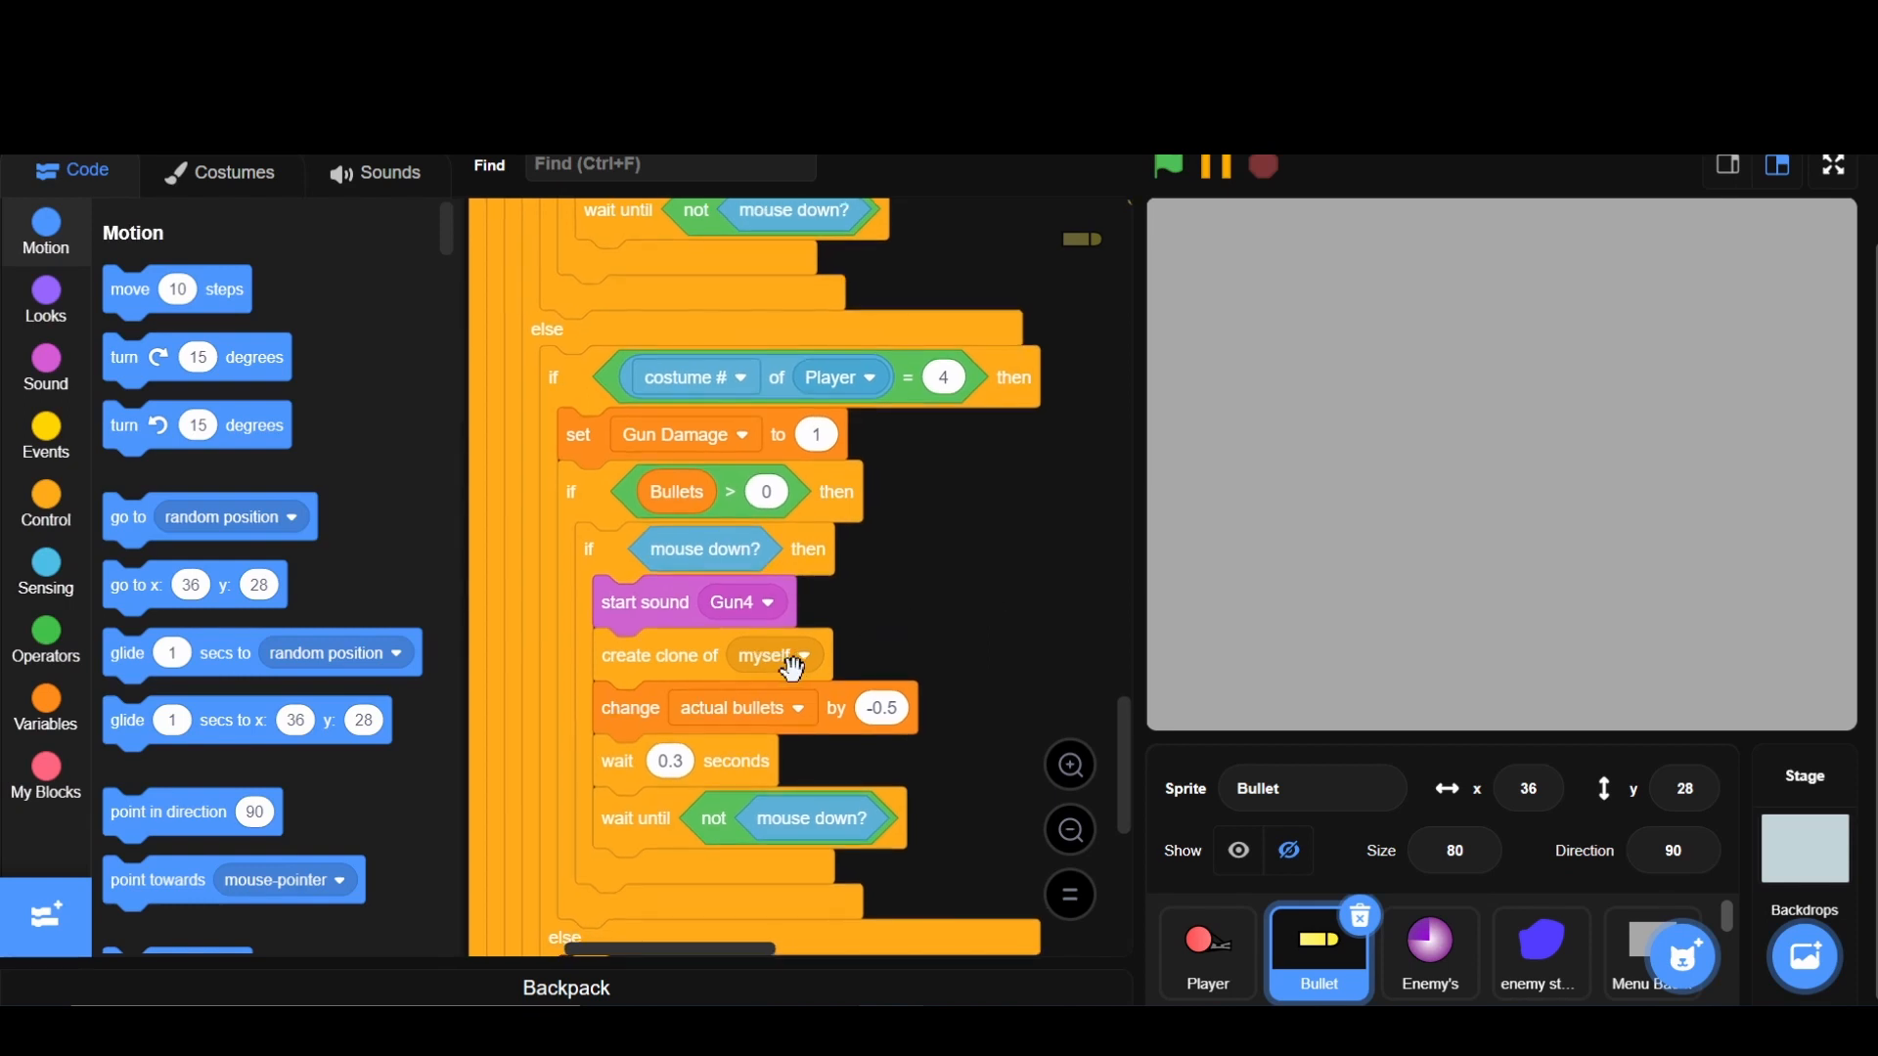
{"action": "left_click_drag", "start_coordinate": [790, 658], "coordinate": [952, 595]}
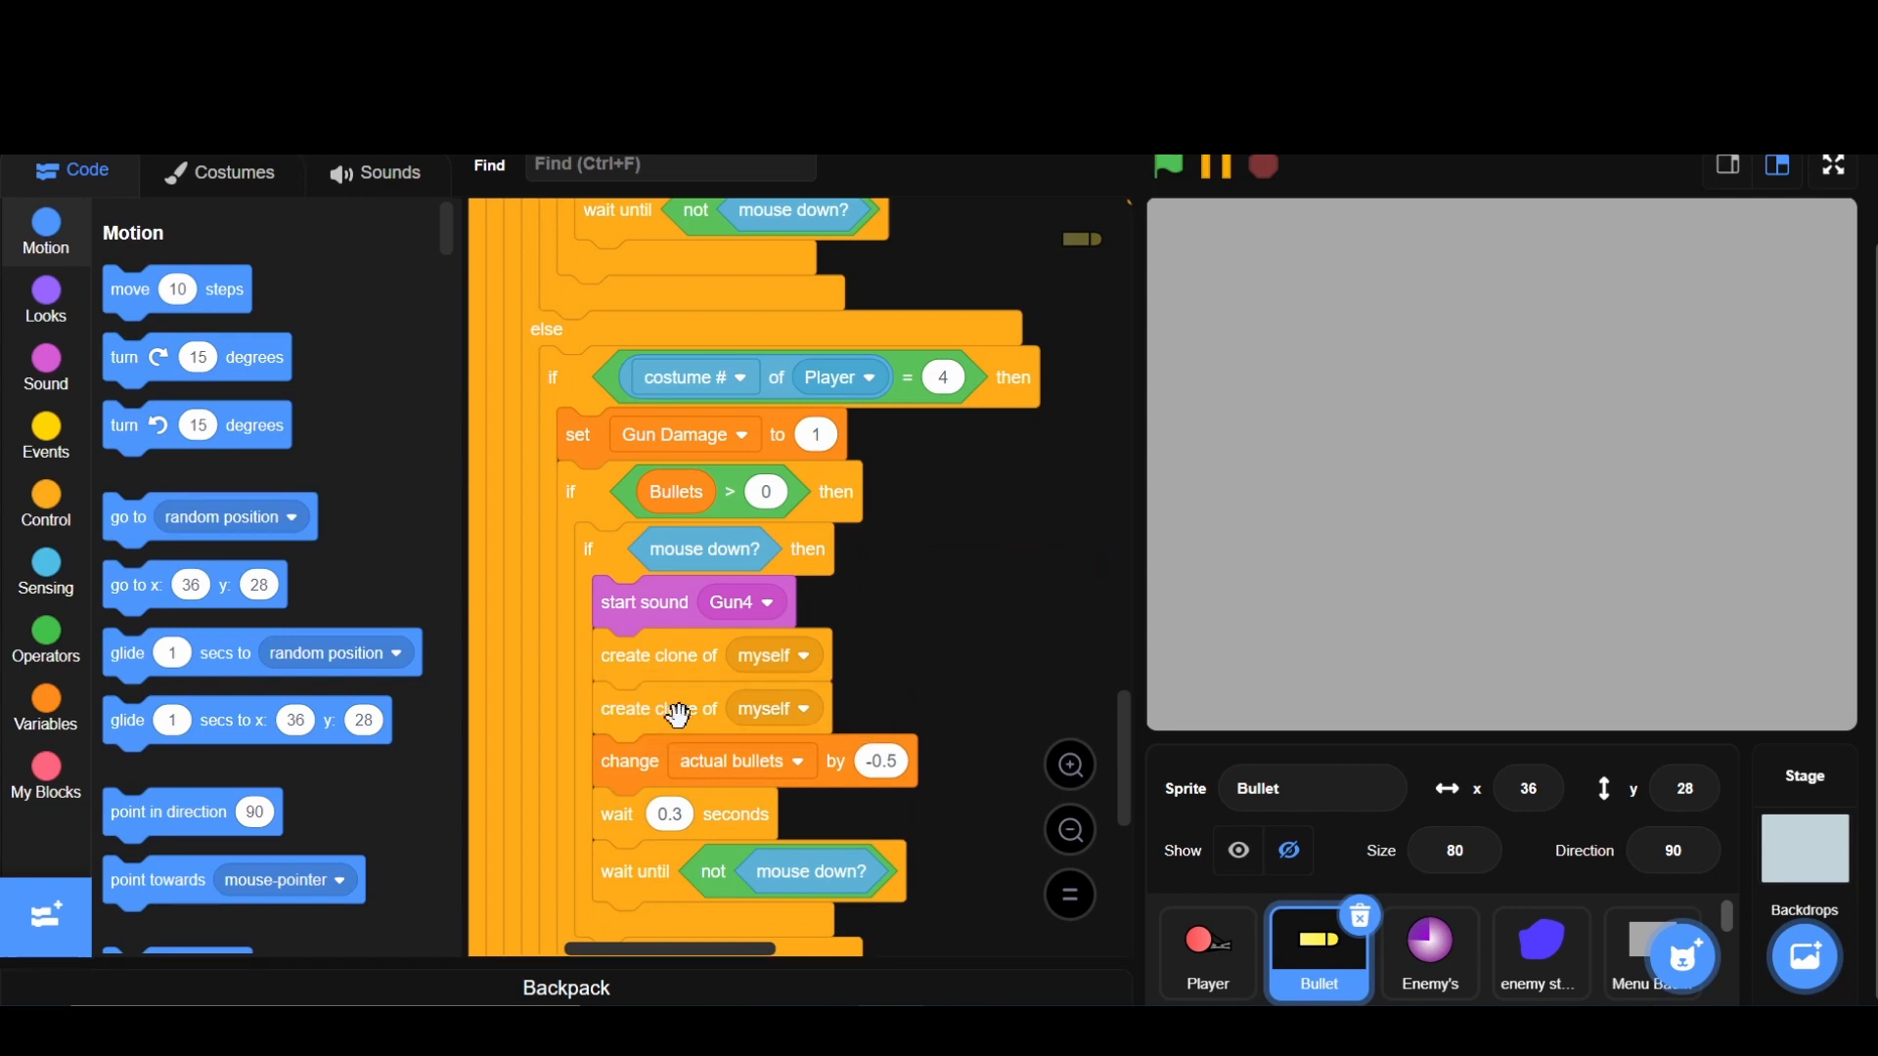
{"action": "mouse_move", "coordinate": [916, 634]}
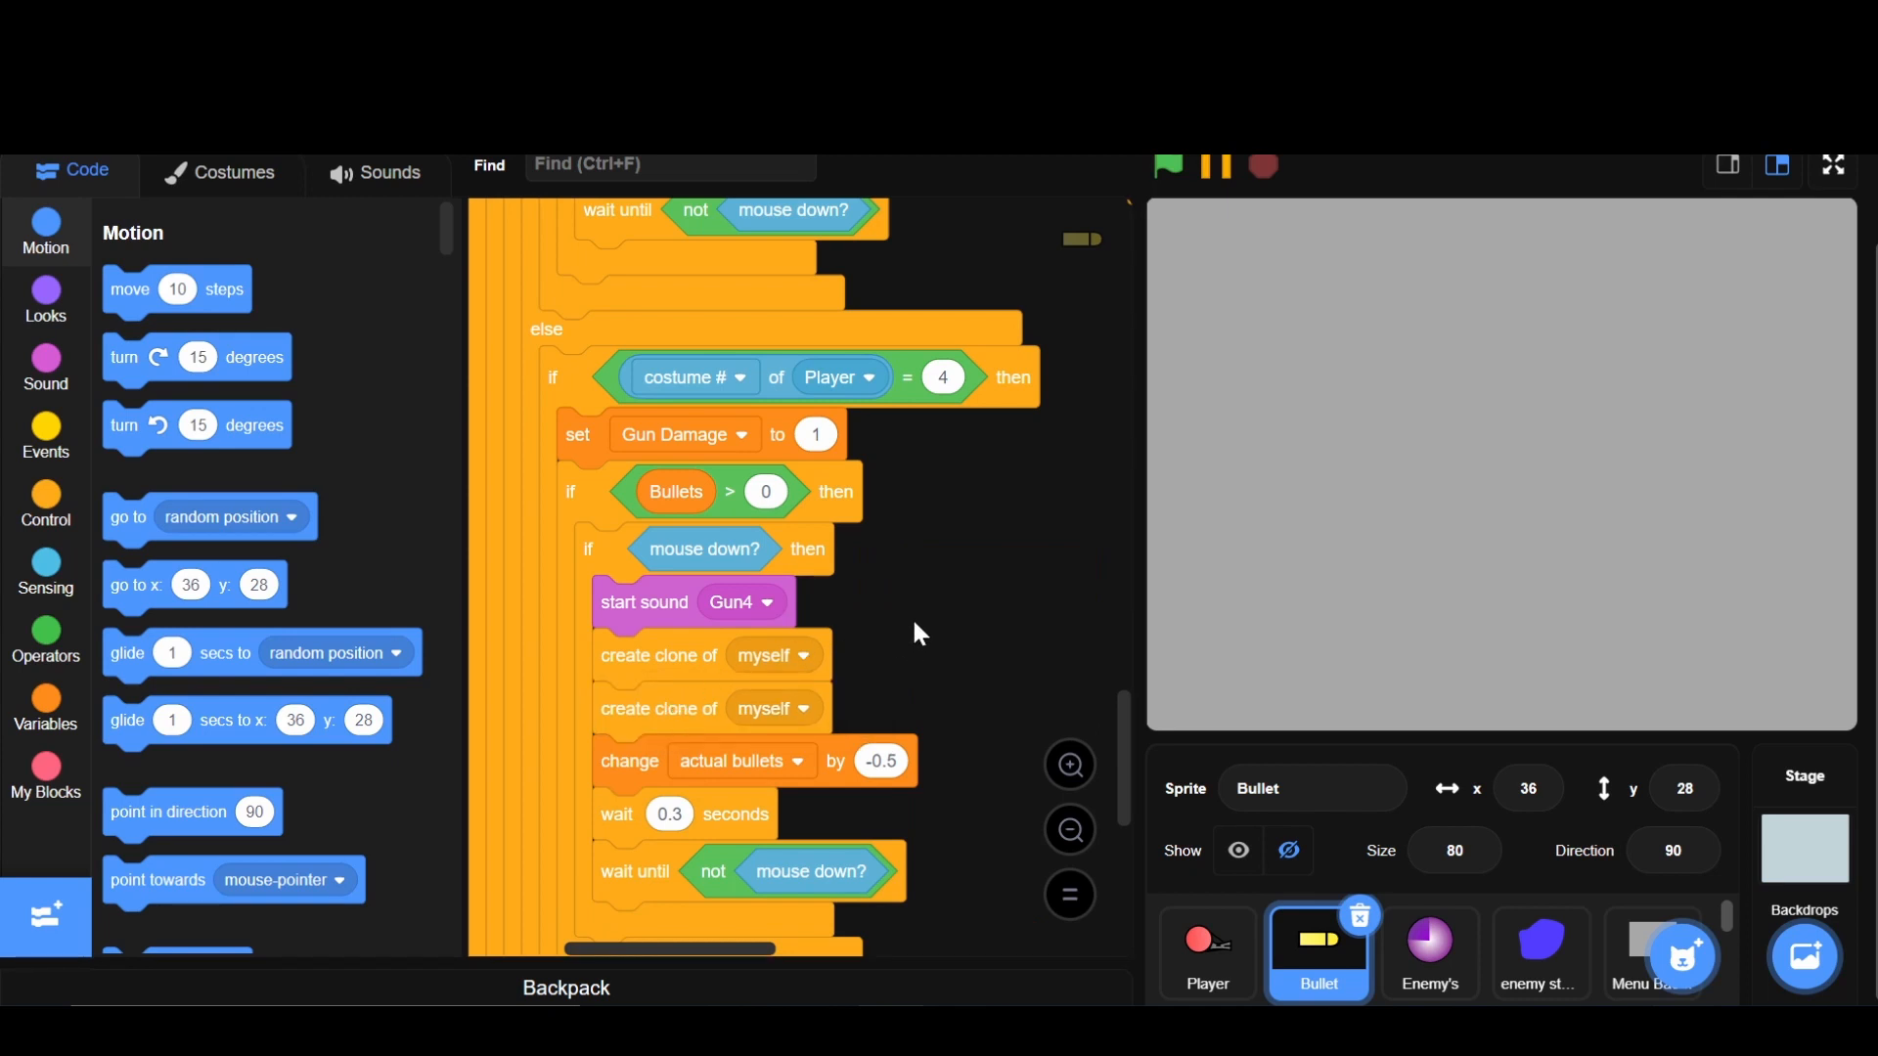
{"action": "scroll", "scroll_direction": "down", "scroll_amount": 3}
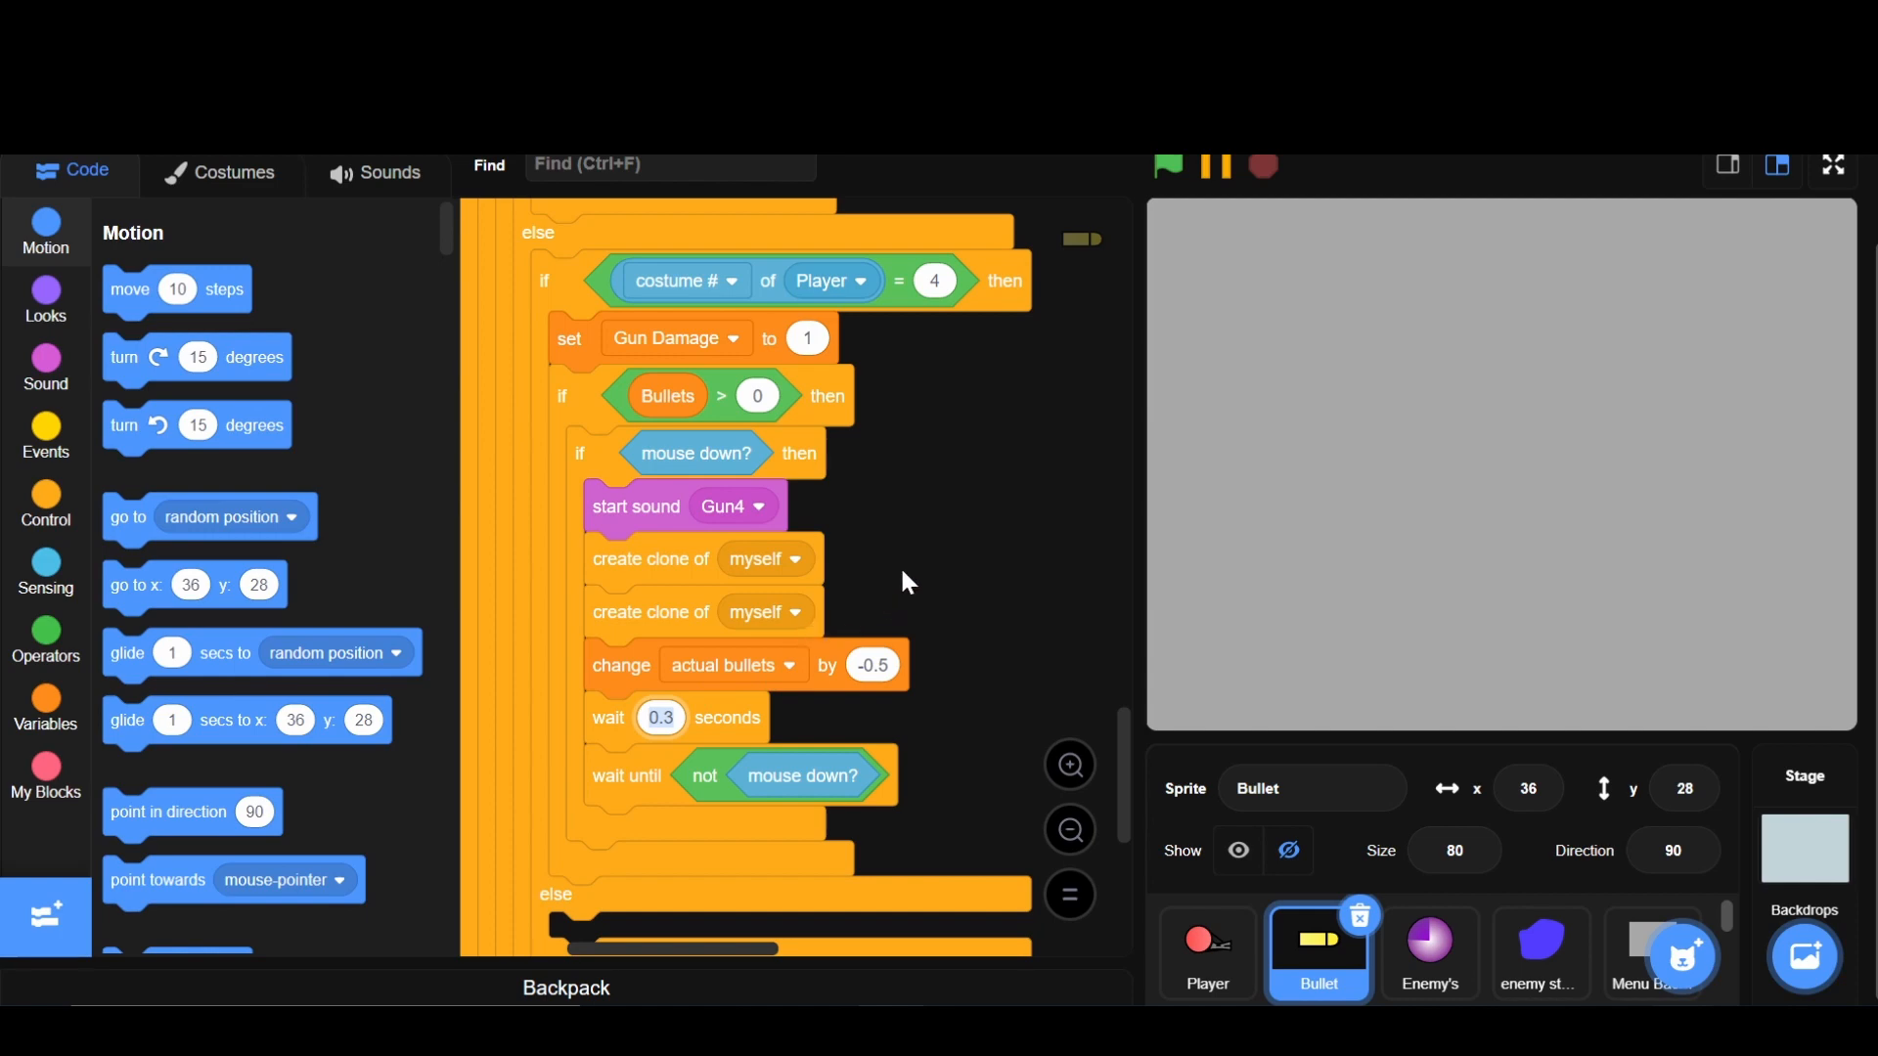
{"action": "mouse_move", "coordinate": [976, 487]}
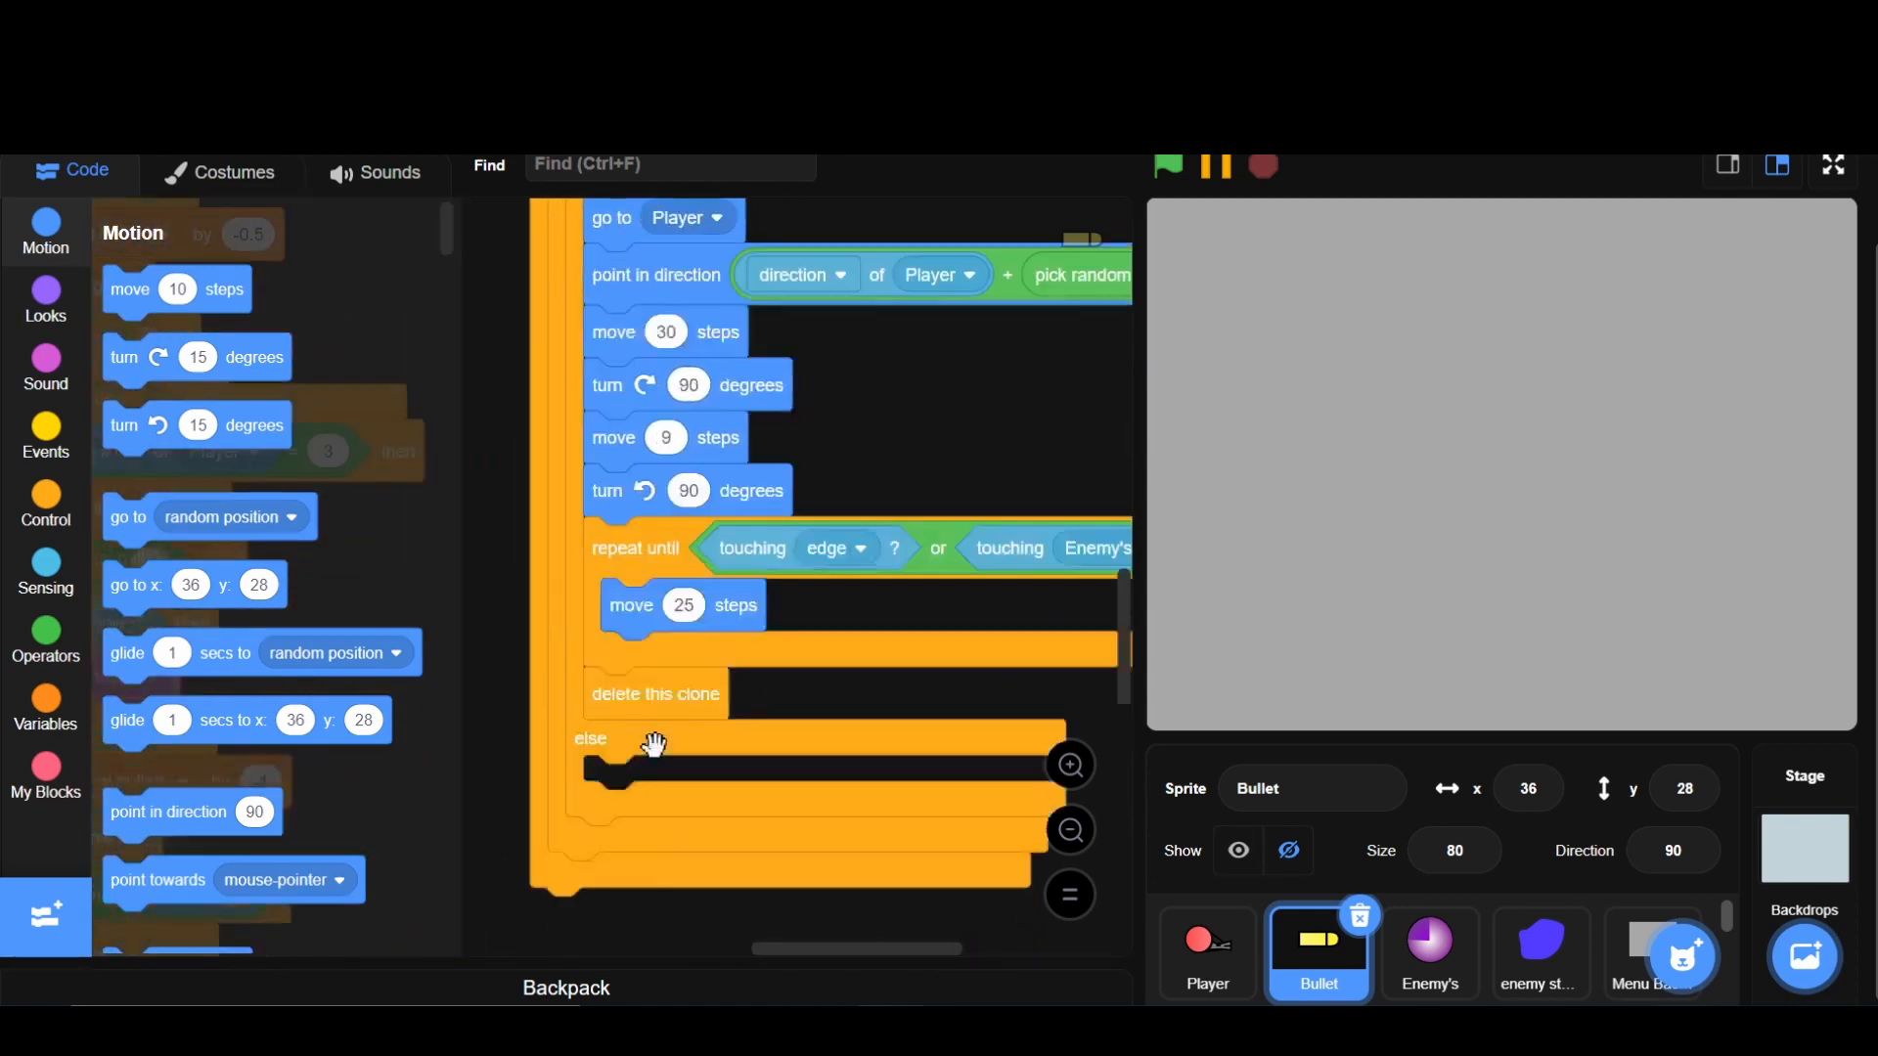
- Copy the aim-and-fly blocks into a nested else branch for Player costume 3
{"action": "scroll", "scroll_direction": "down", "scroll_amount": 3}
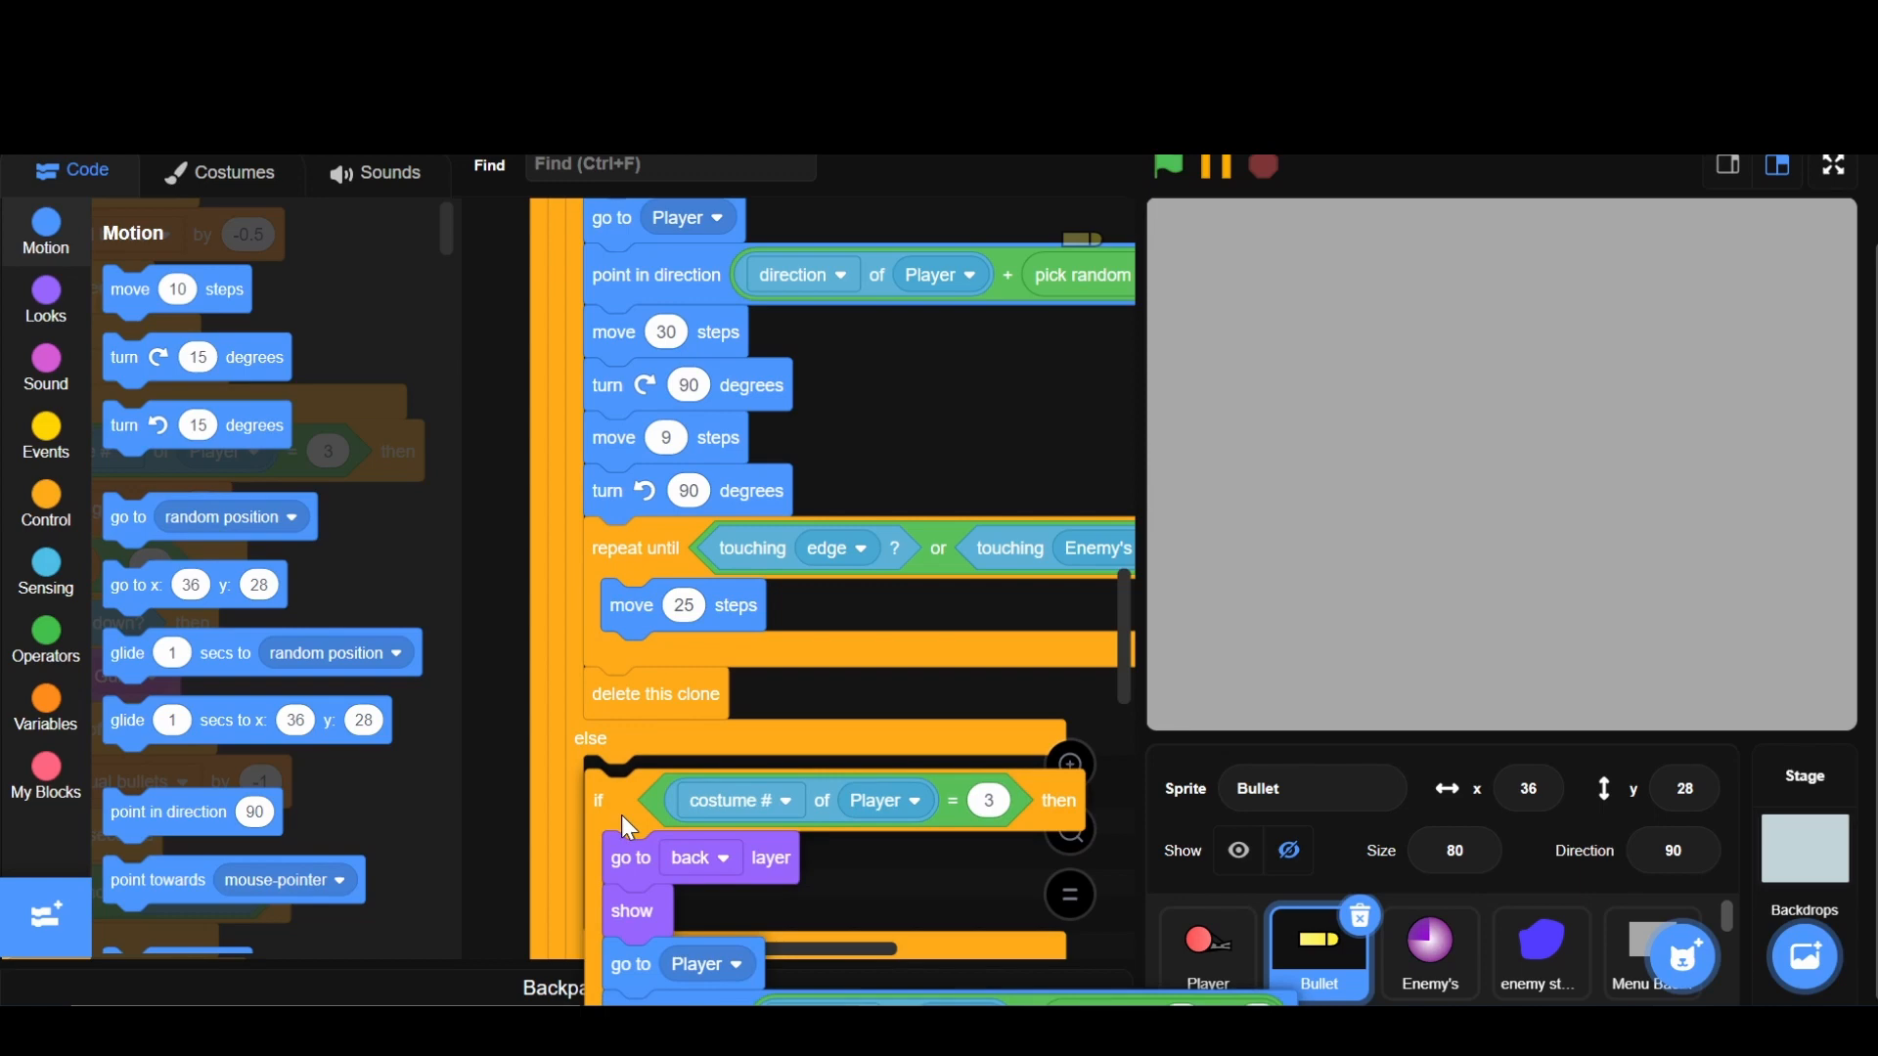
{"action": "scroll", "scroll_direction": "down", "scroll_amount": 3}
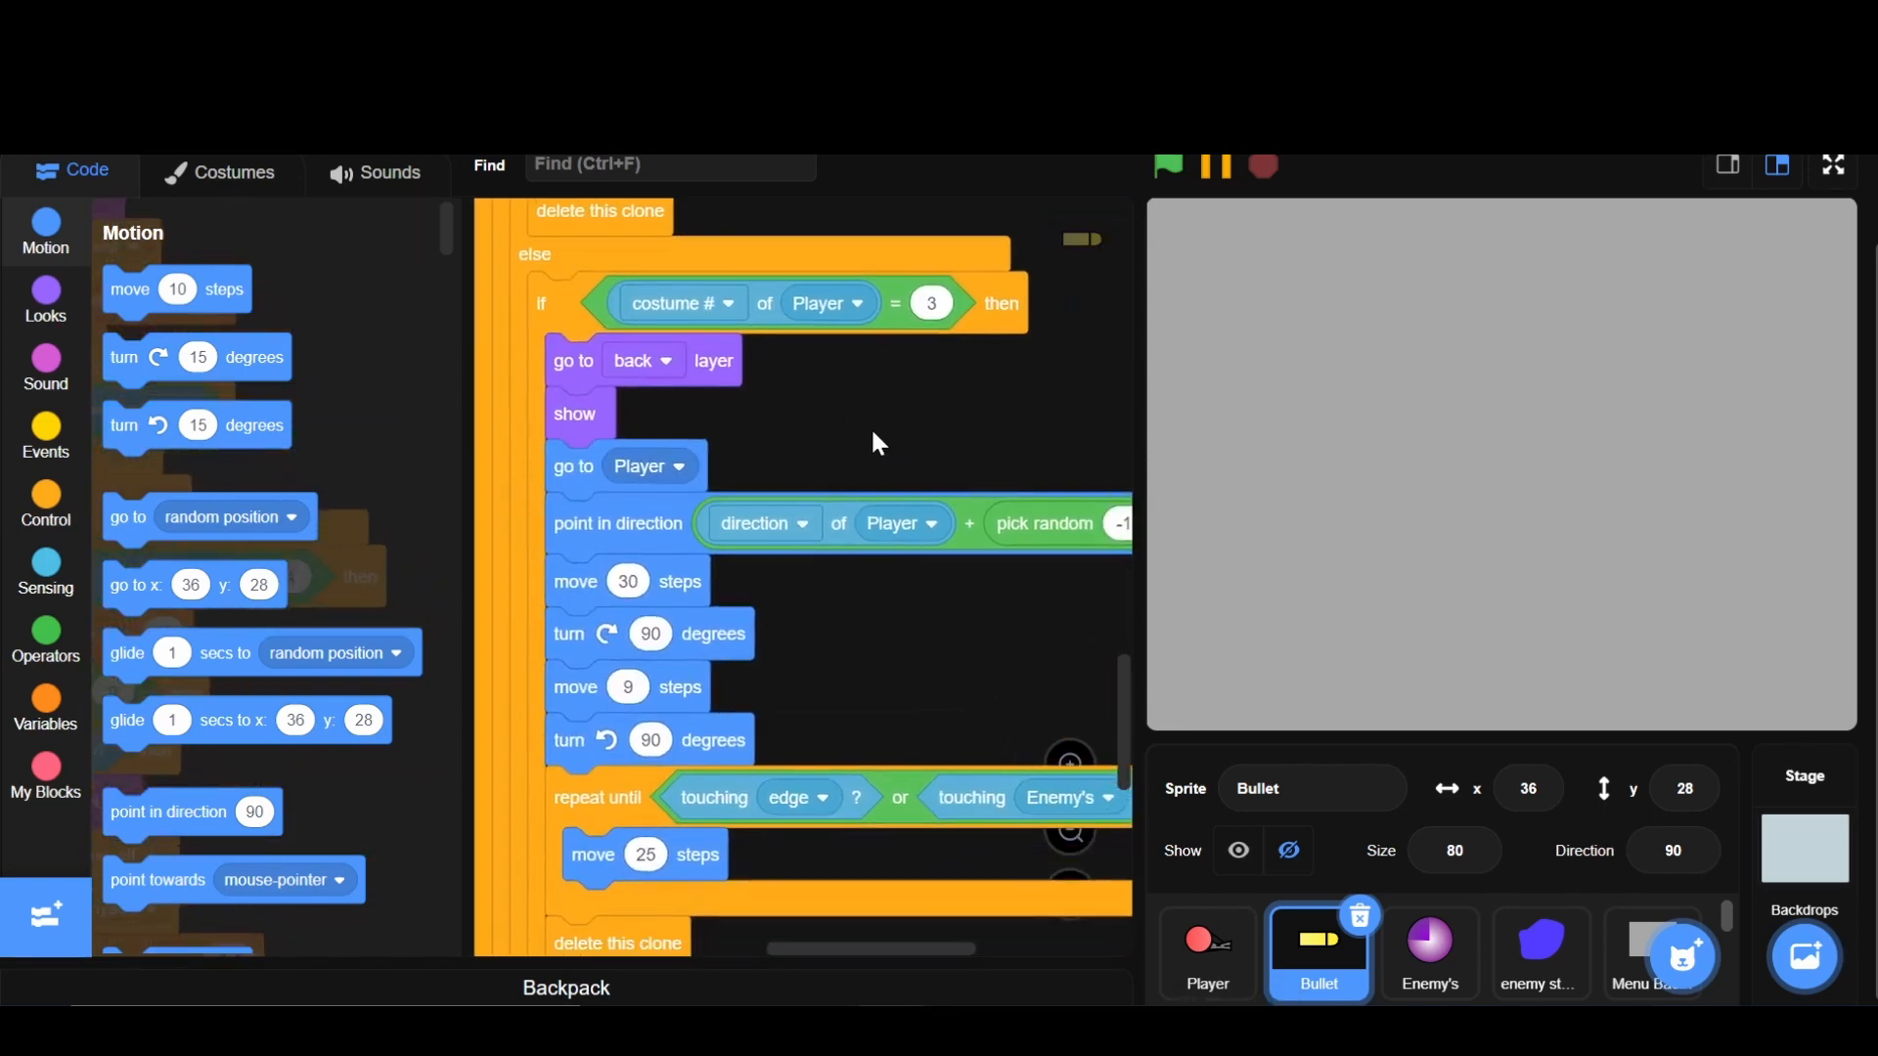
{"action": "mouse_move", "coordinate": [747, 313]}
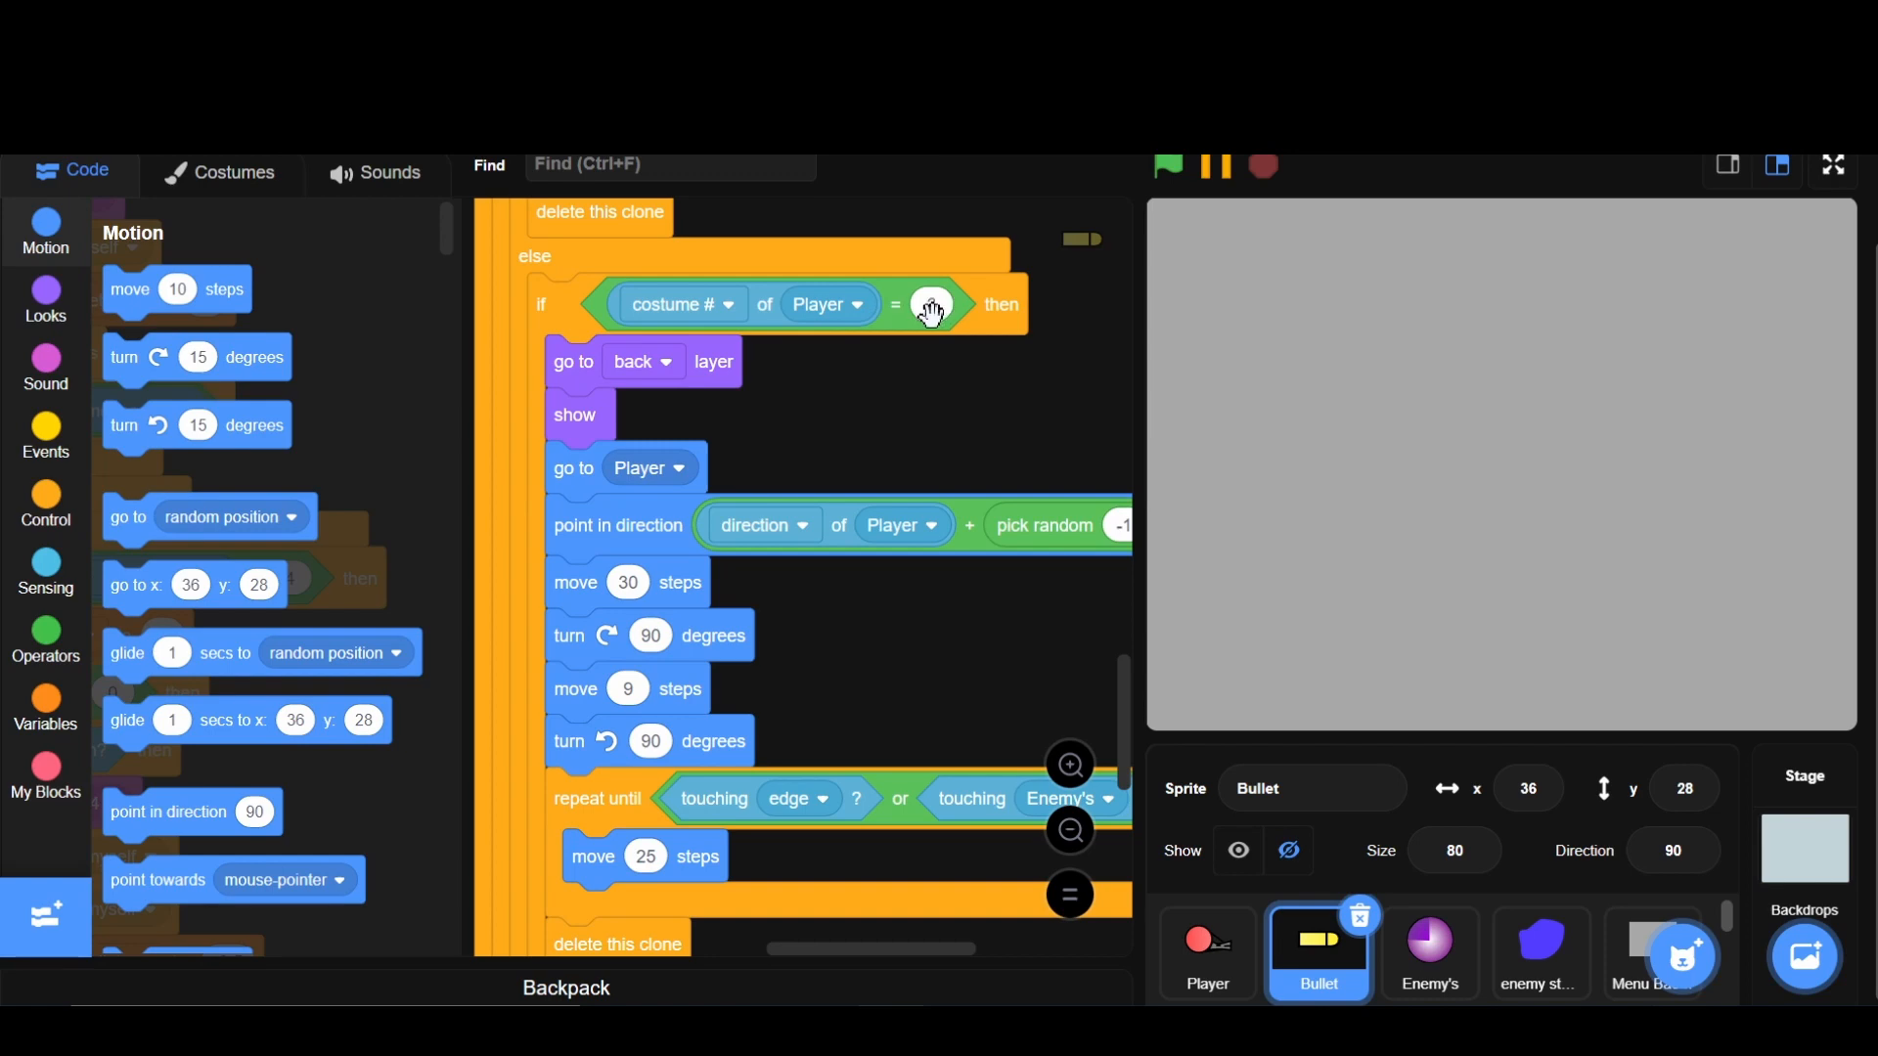
{"action": "type", "text": "3"}
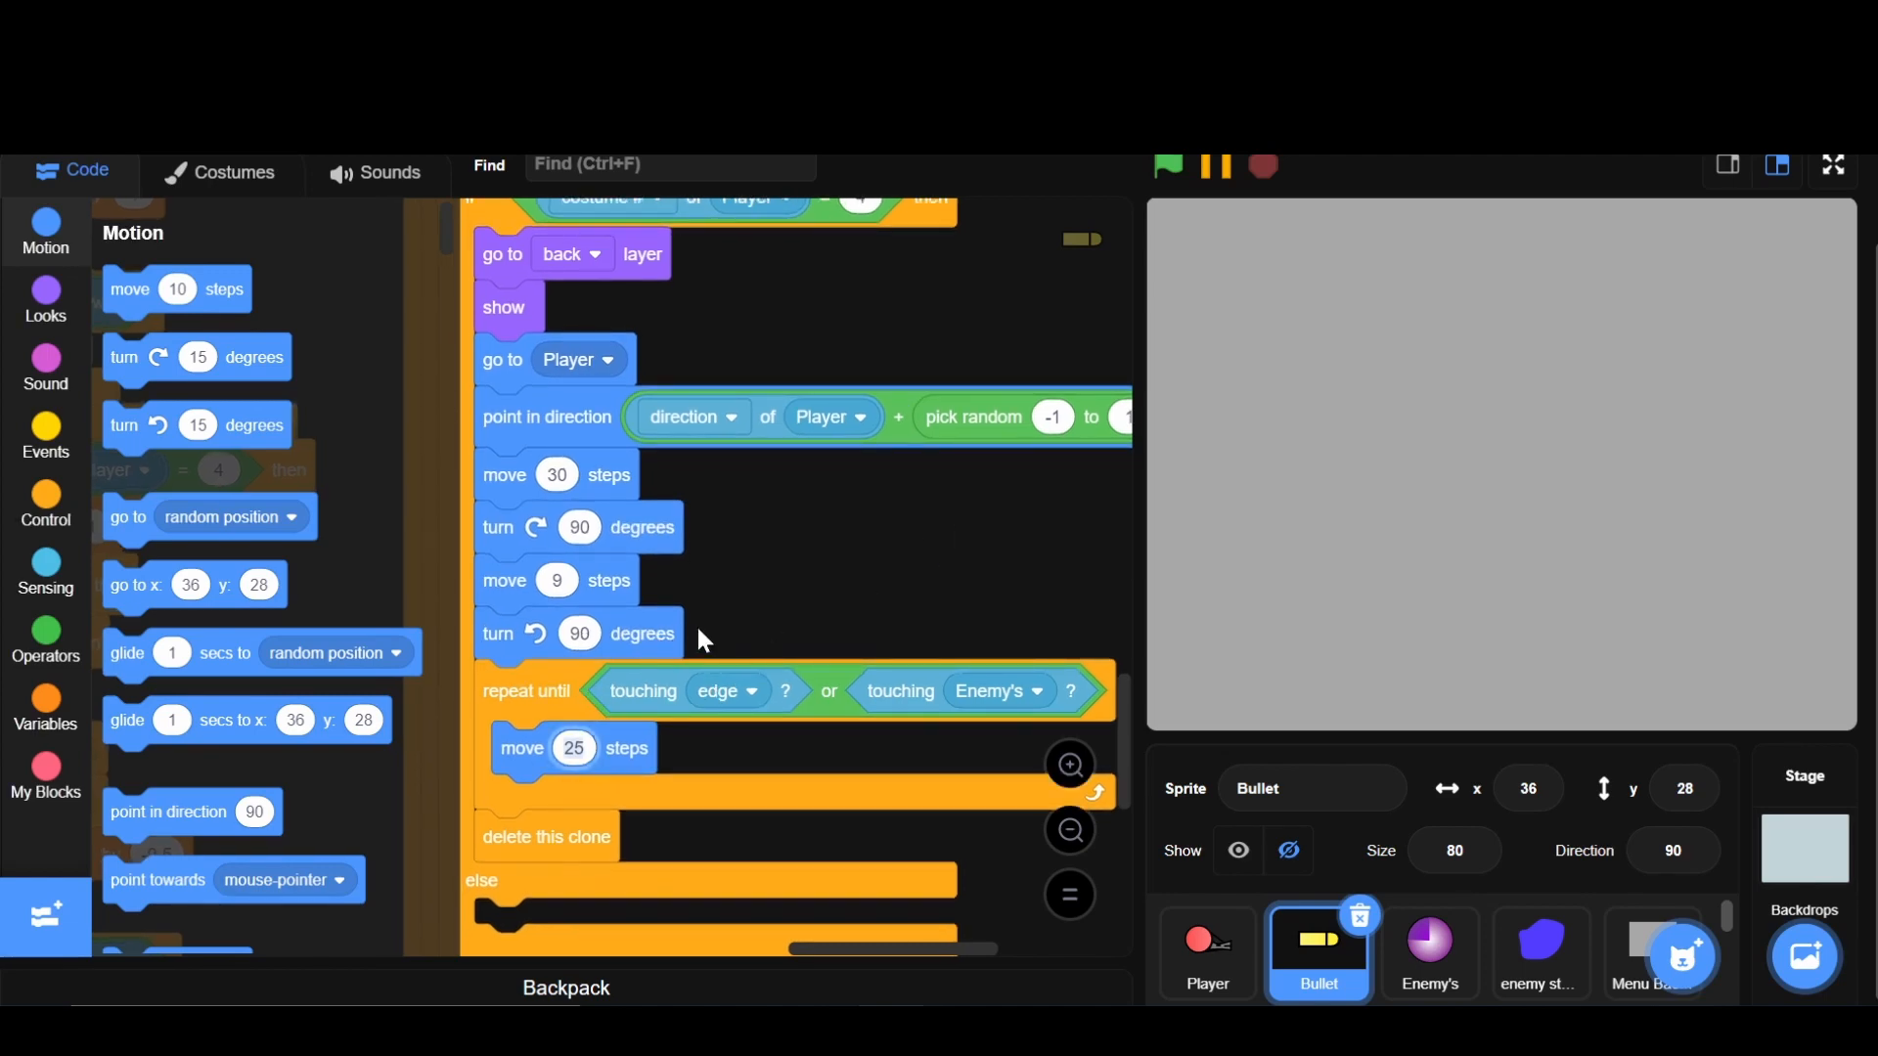
{"action": "left_click", "coordinate": [574, 748]}
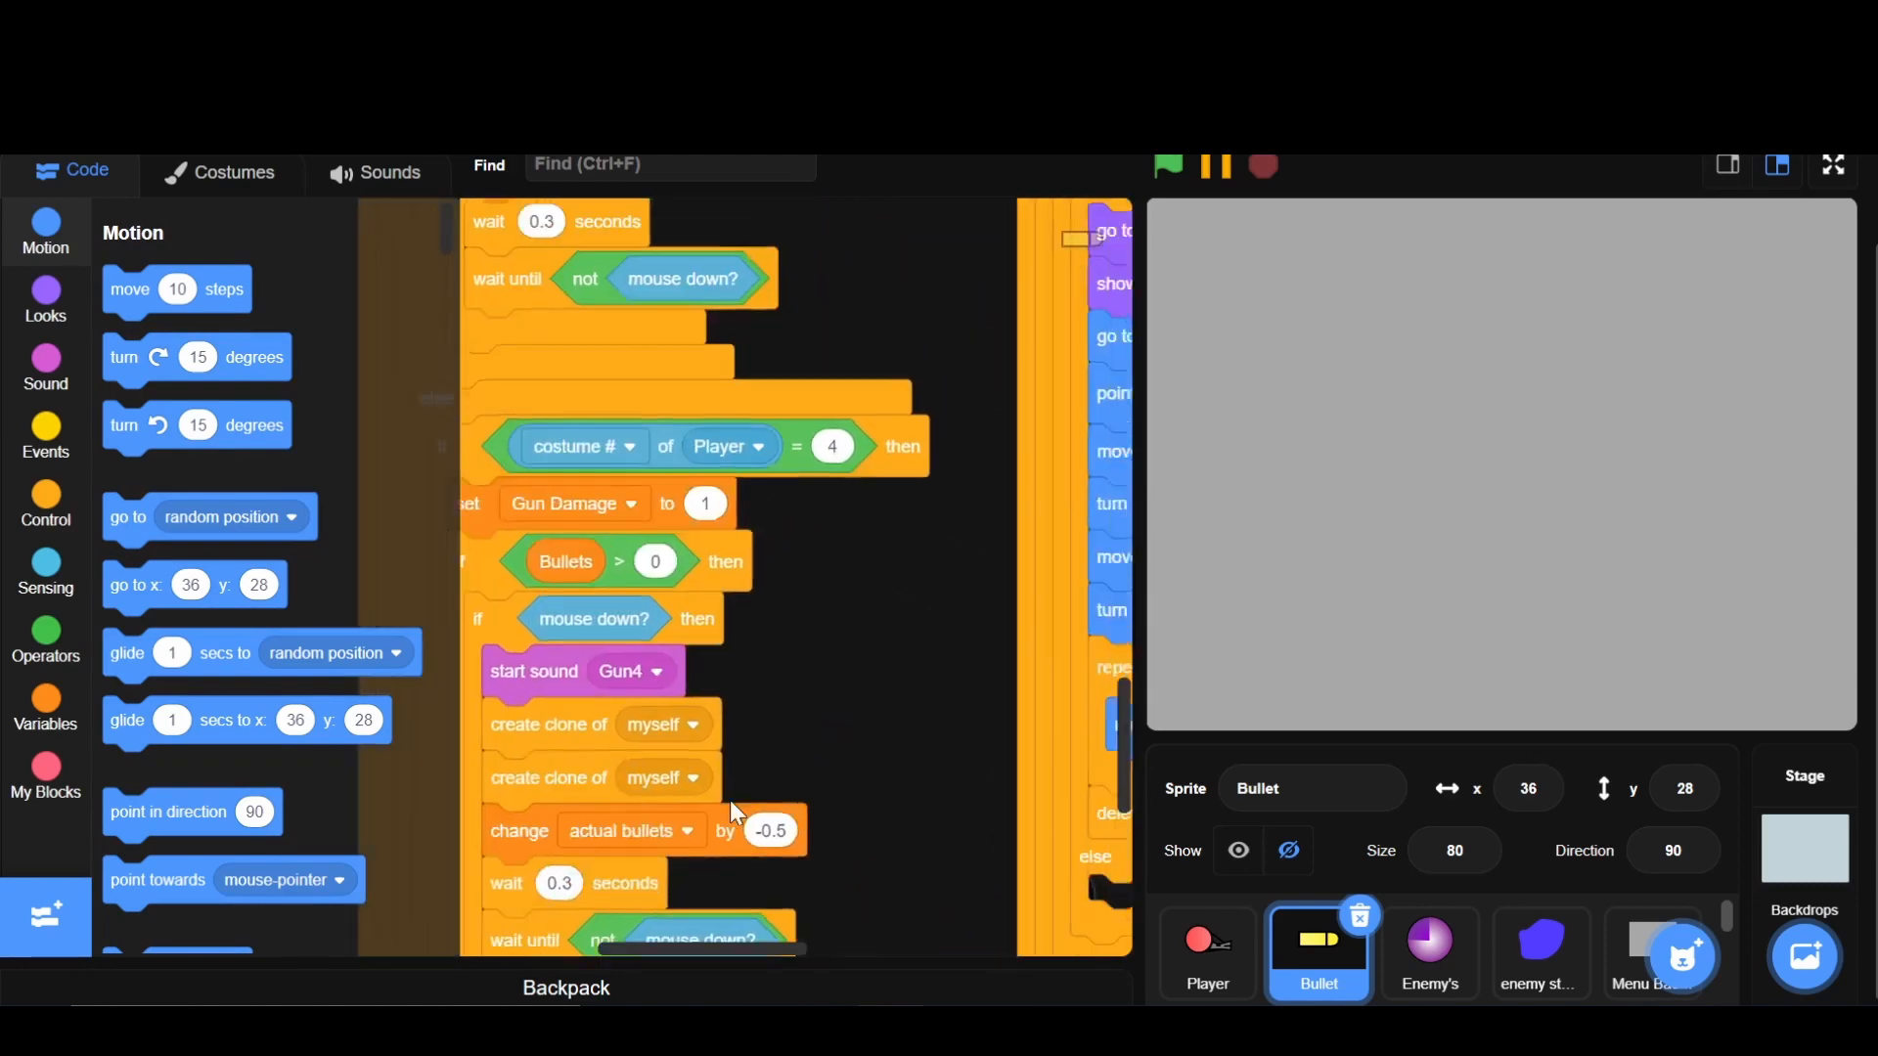
- Aim shotgun clones along Player's direction plus a random spread, then run the game
{"action": "left_click", "coordinate": [46, 701]}
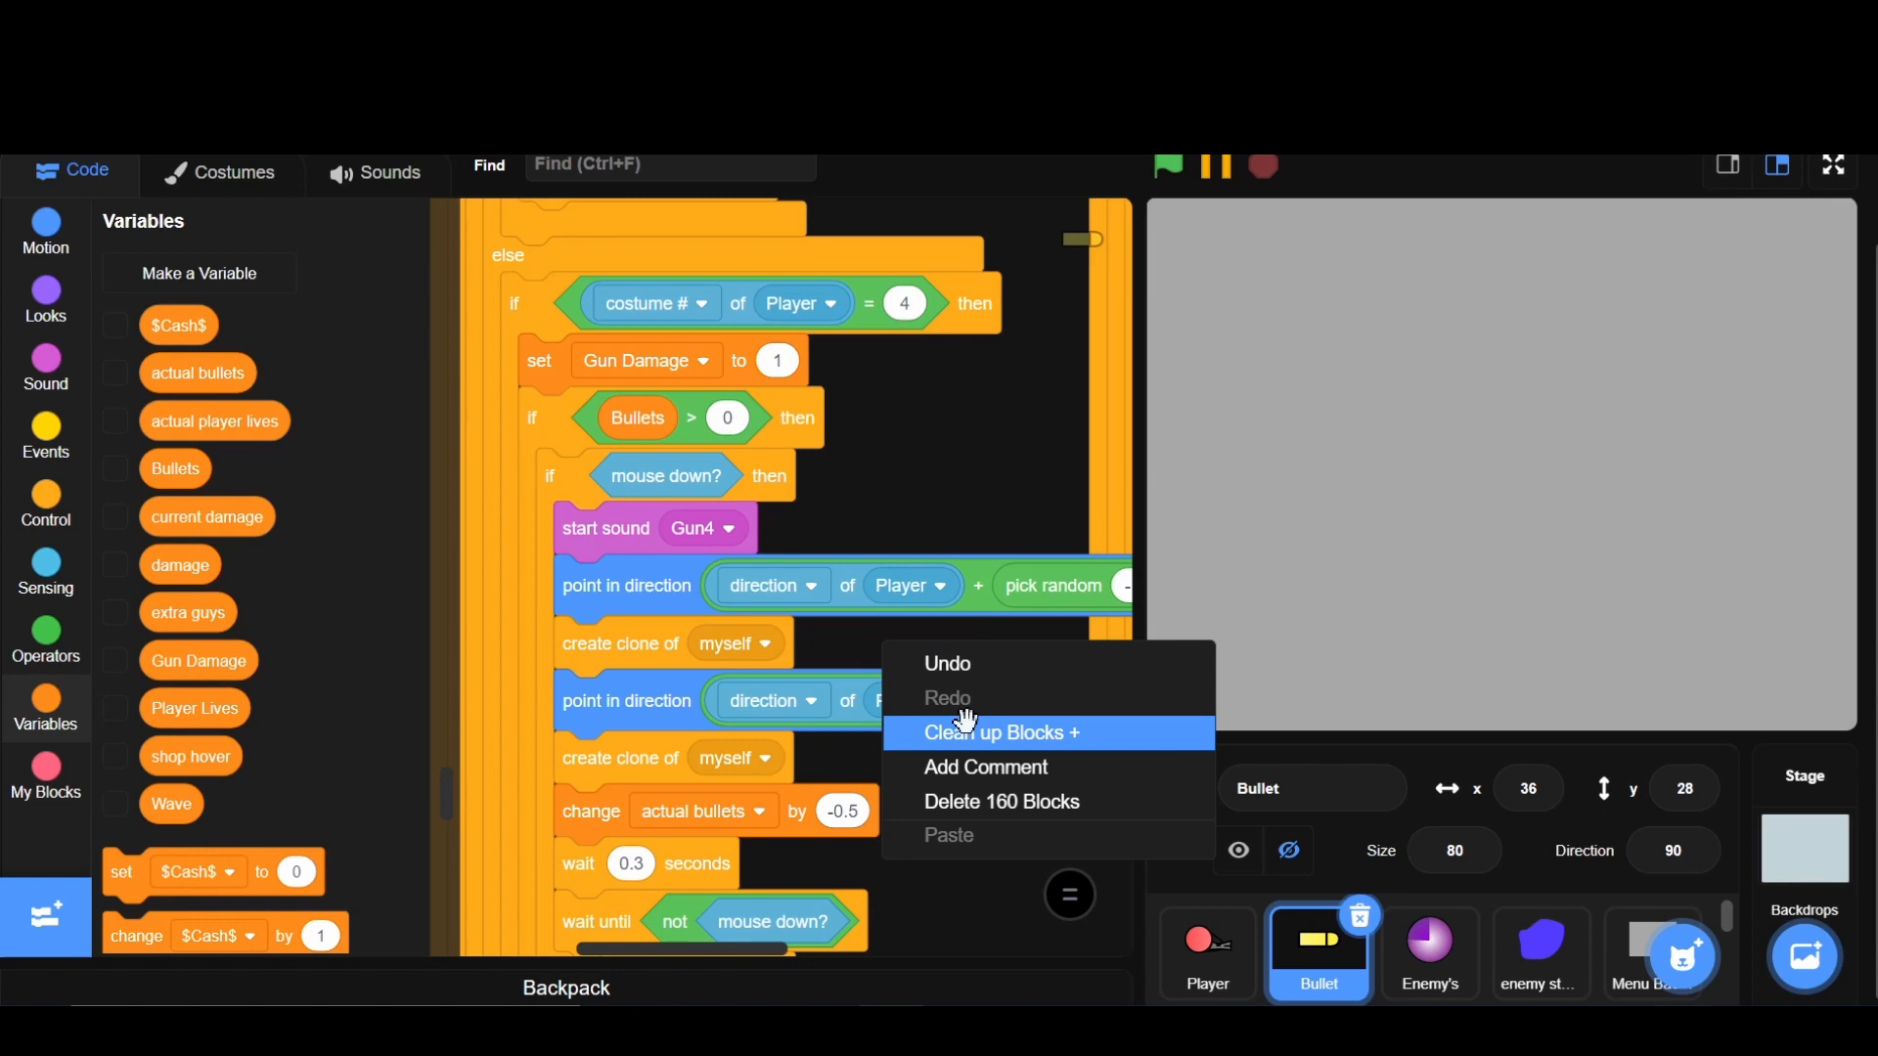
{"action": "left_click", "coordinate": [998, 732]}
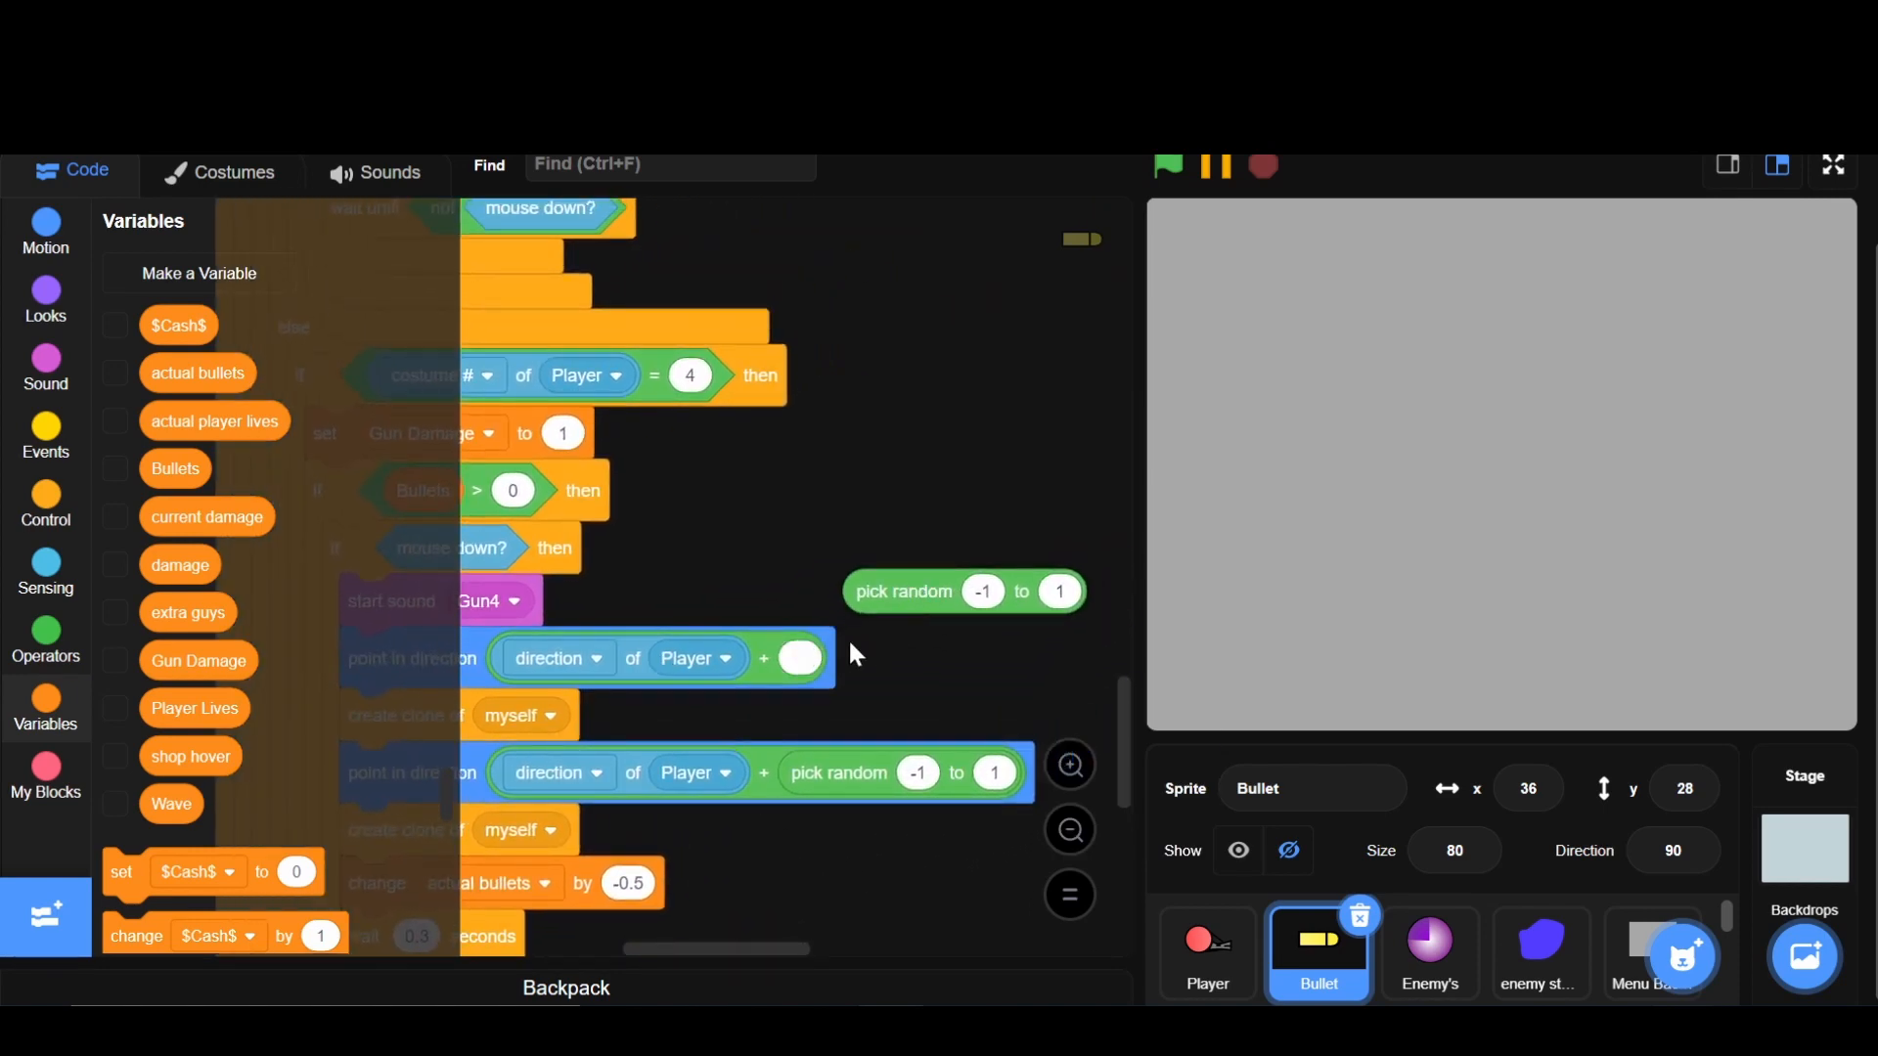
{"action": "left_click_drag", "start_coordinate": [959, 591], "coordinate": [790, 657]}
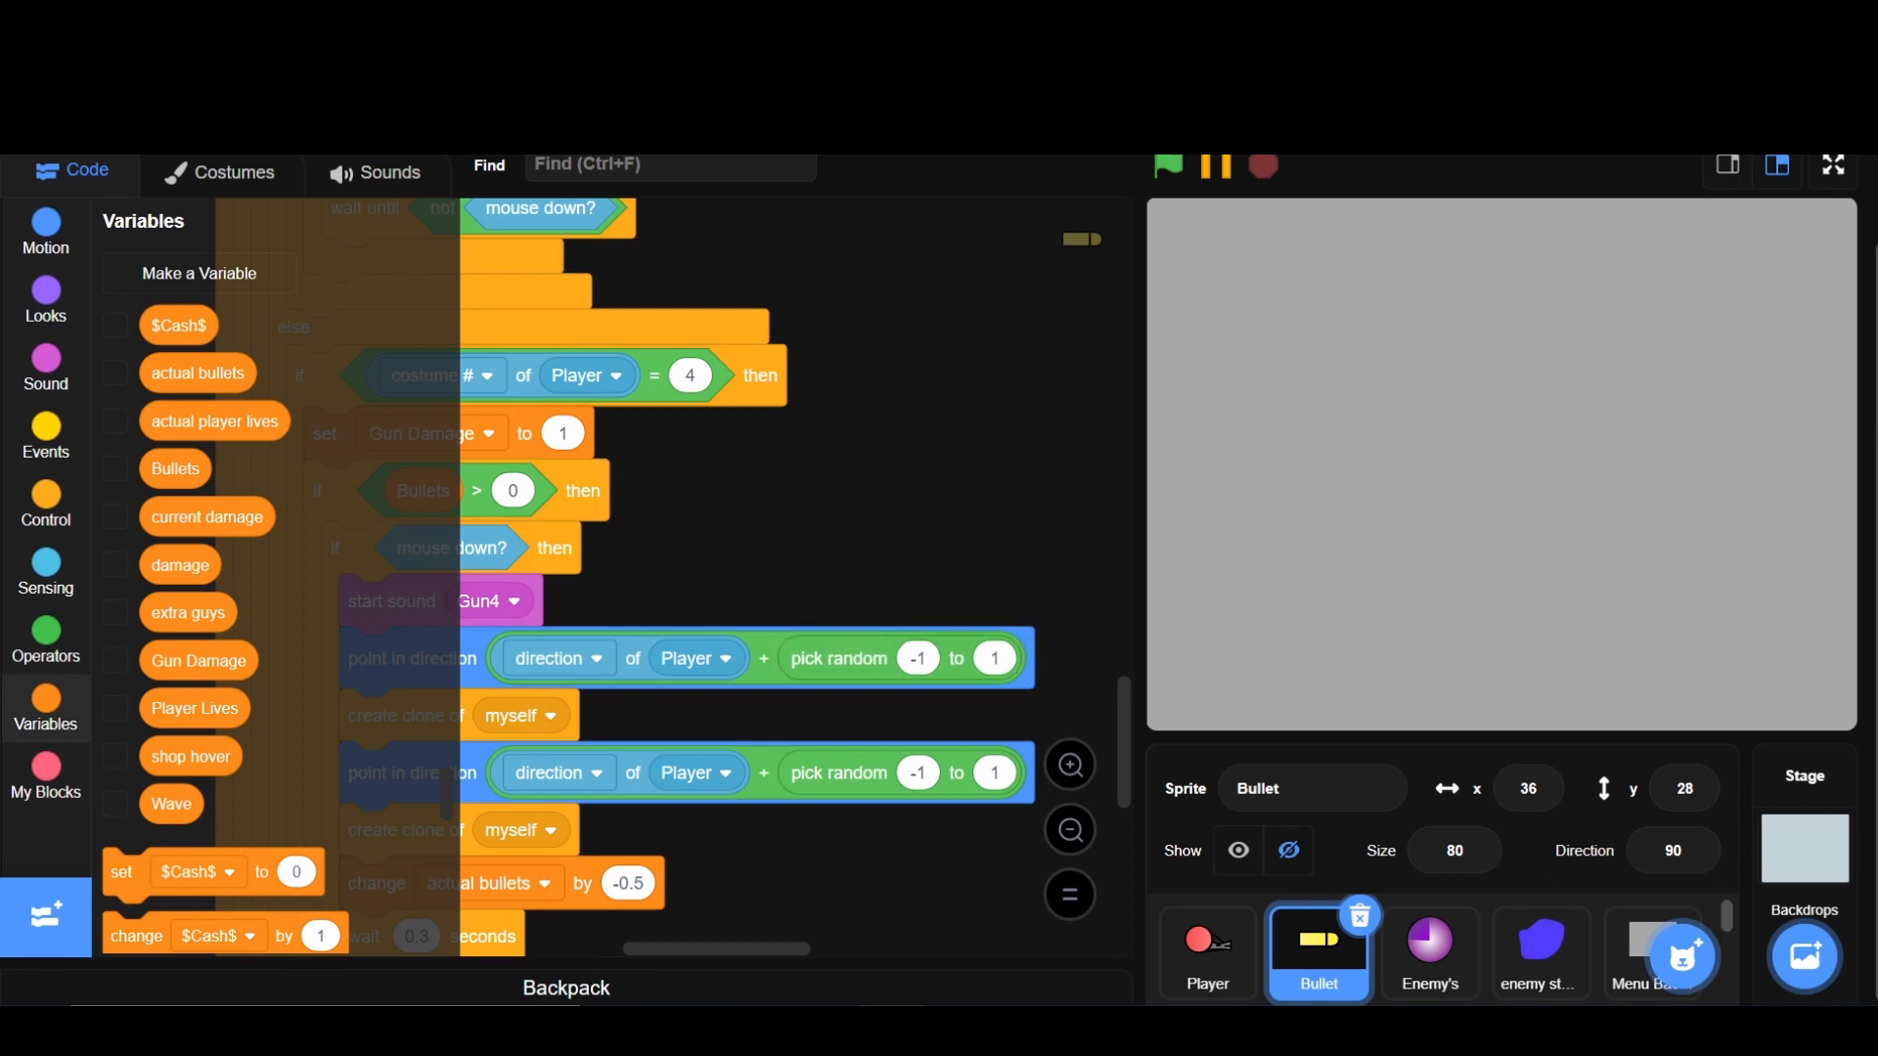
{"action": "mouse_move", "coordinate": [991, 631]}
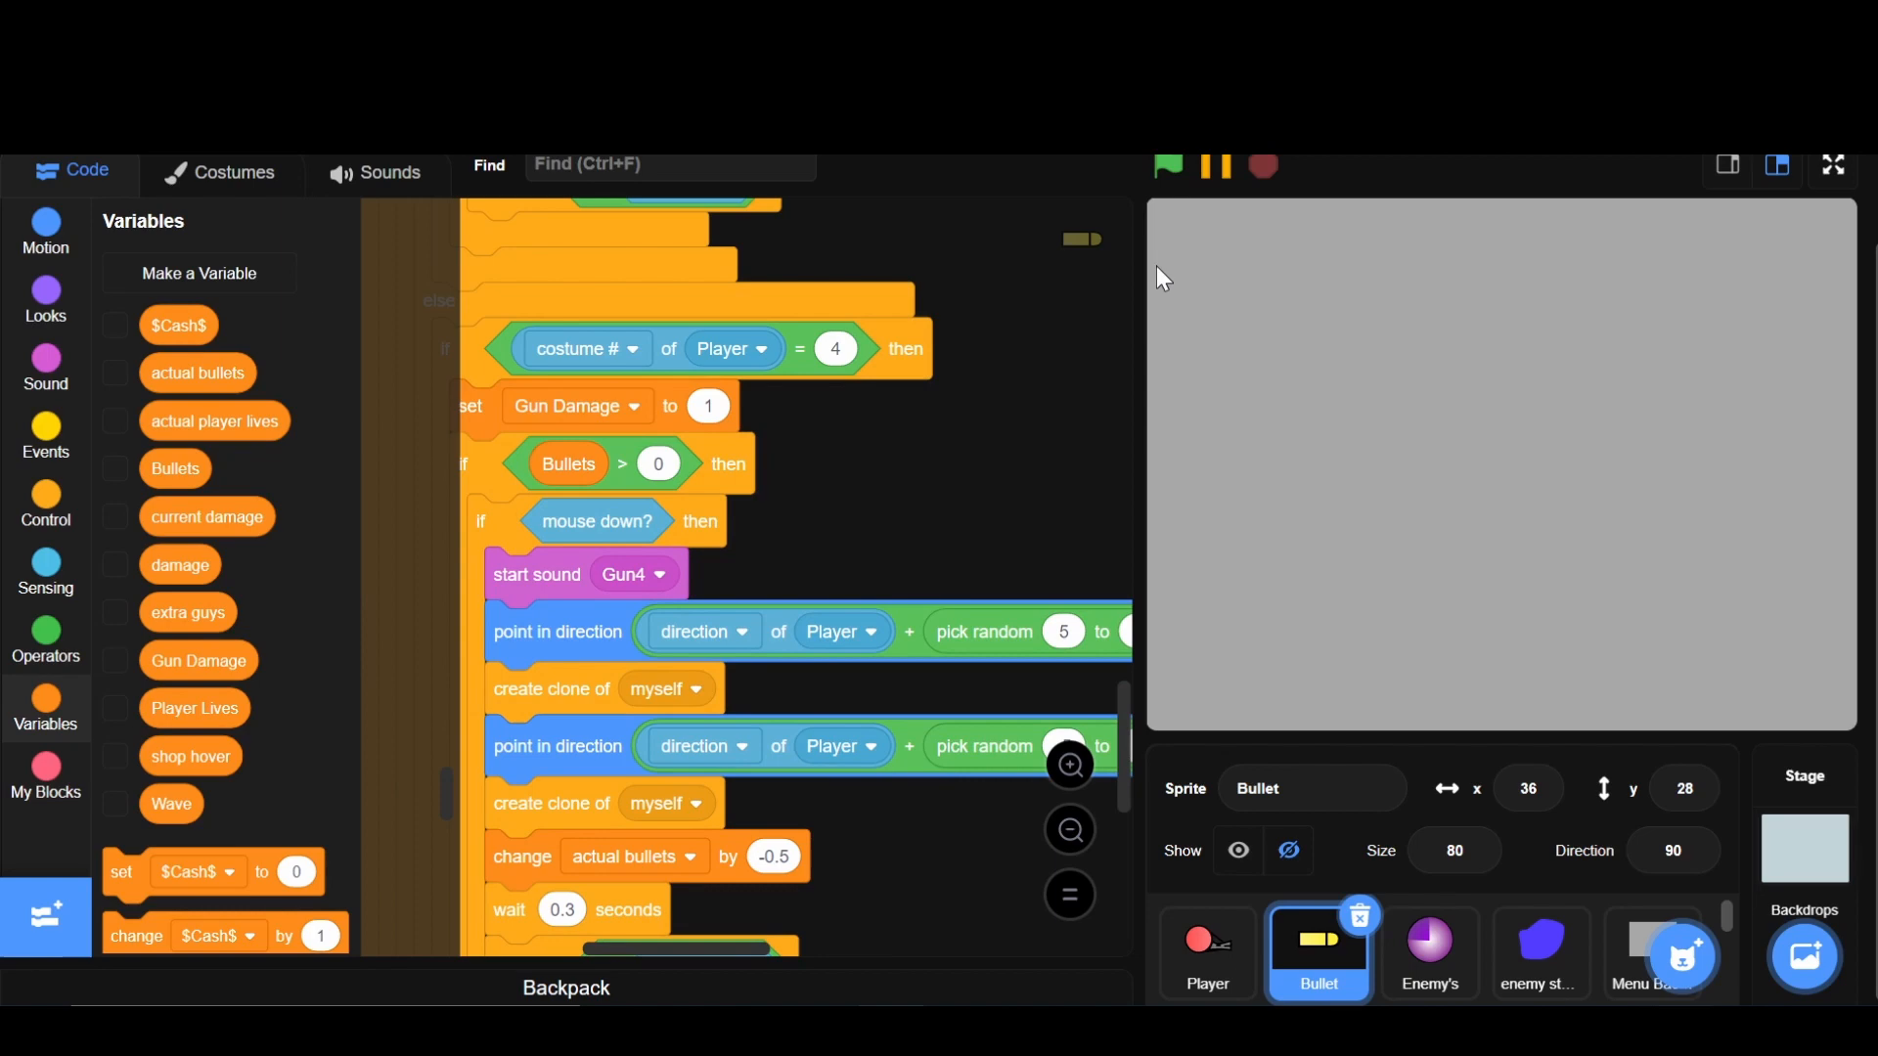
{"action": "left_click", "coordinate": [1168, 167]}
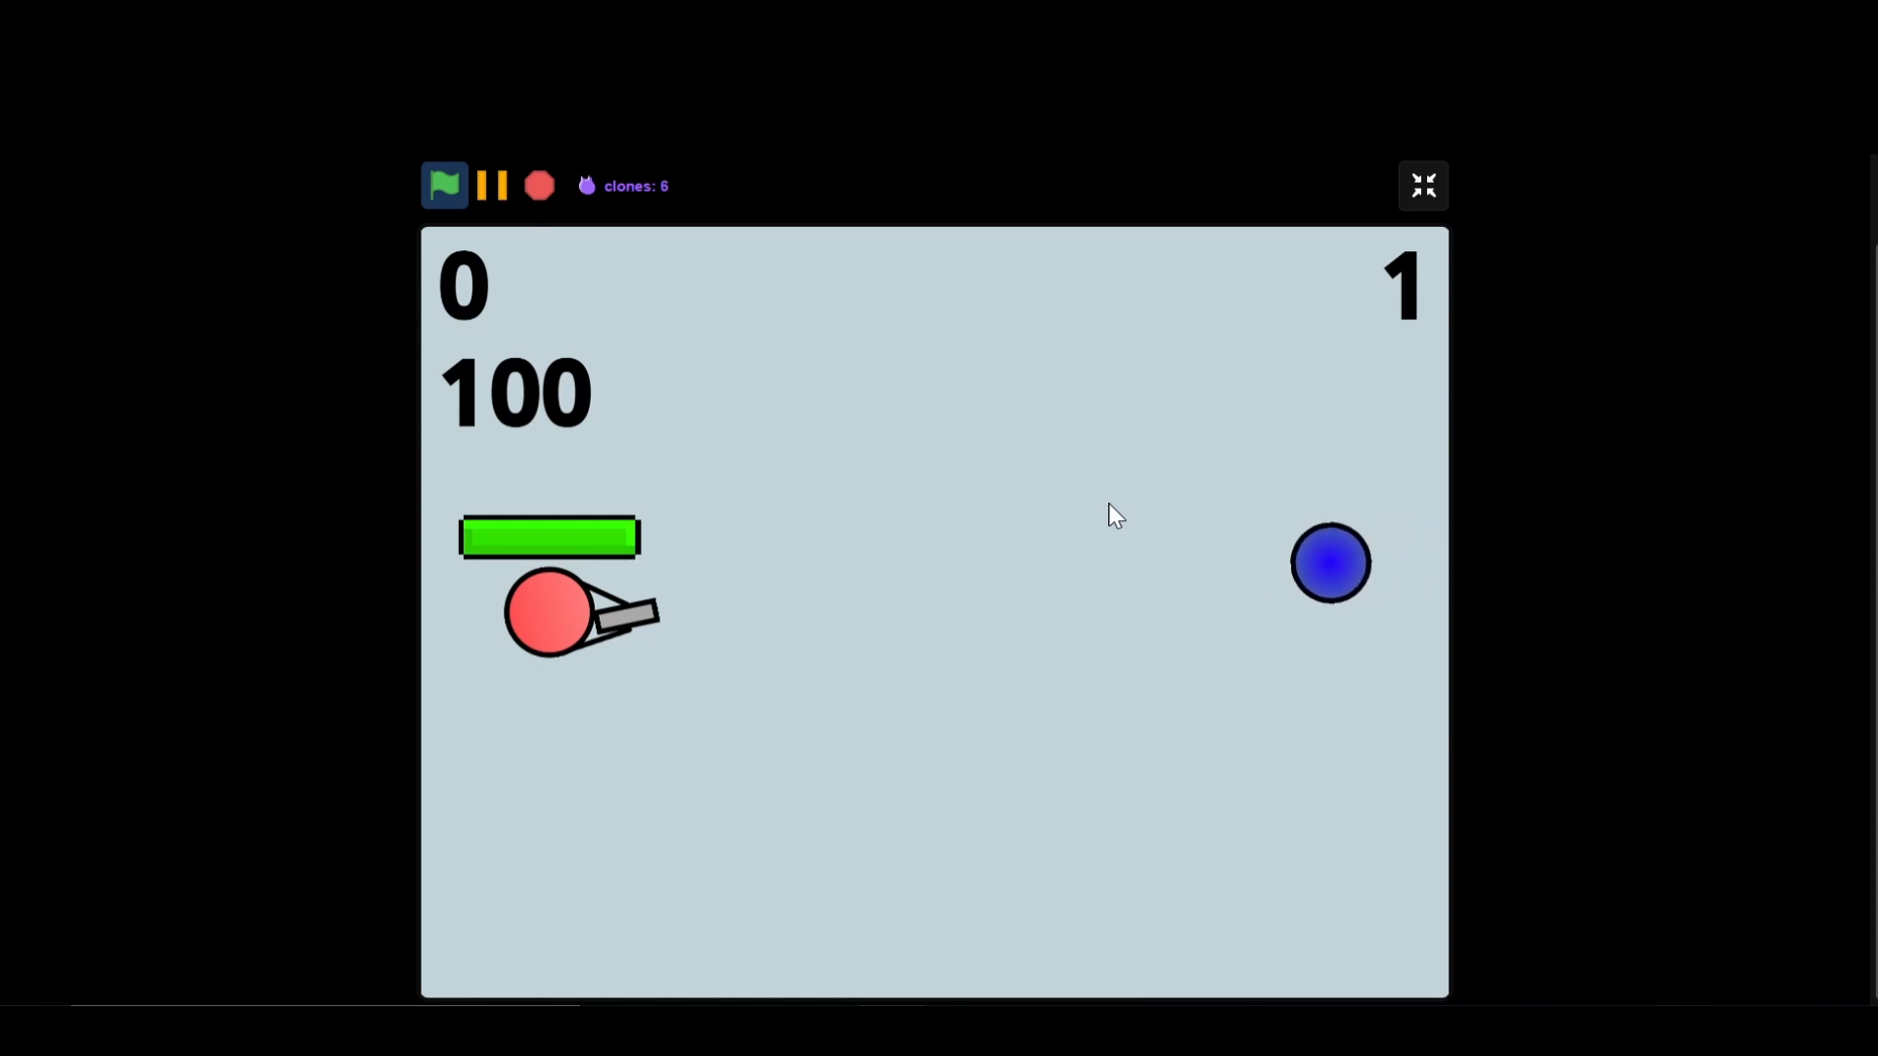
{"action": "left_click", "coordinate": [538, 186]}
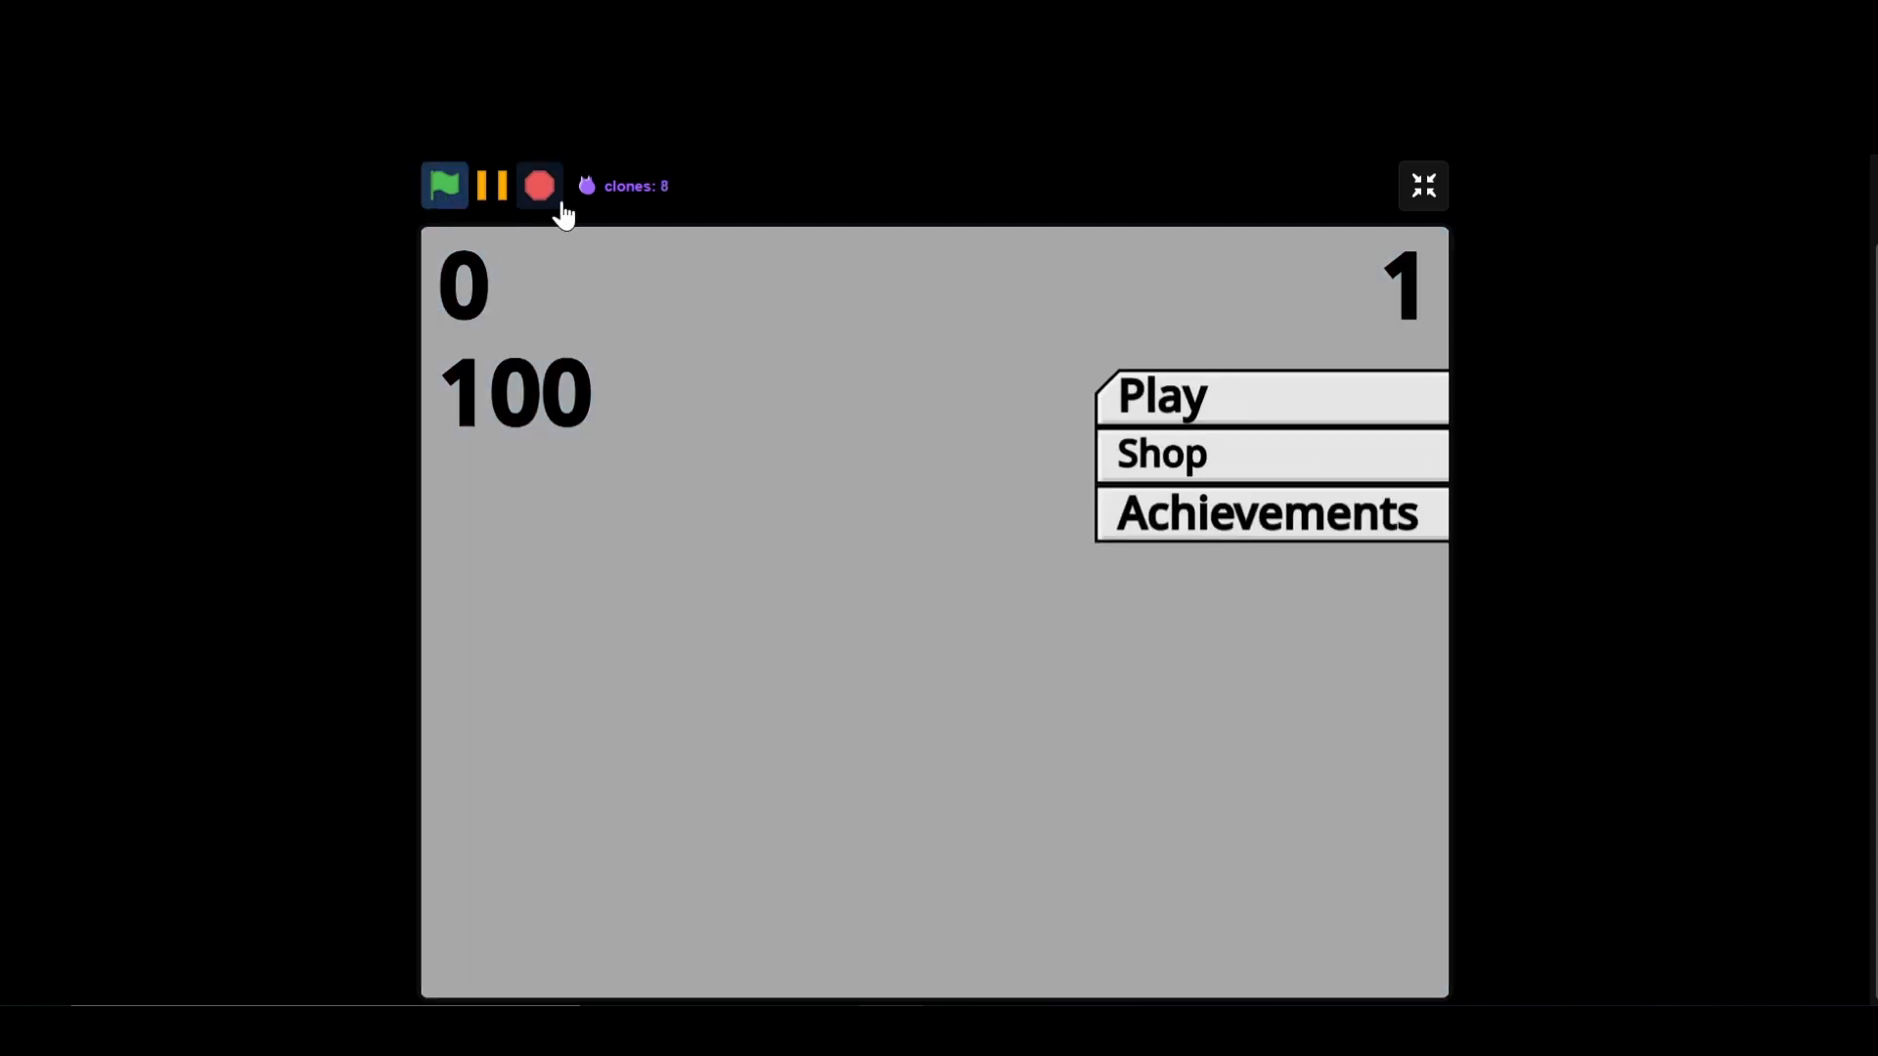
{"action": "left_click", "coordinate": [1422, 185]}
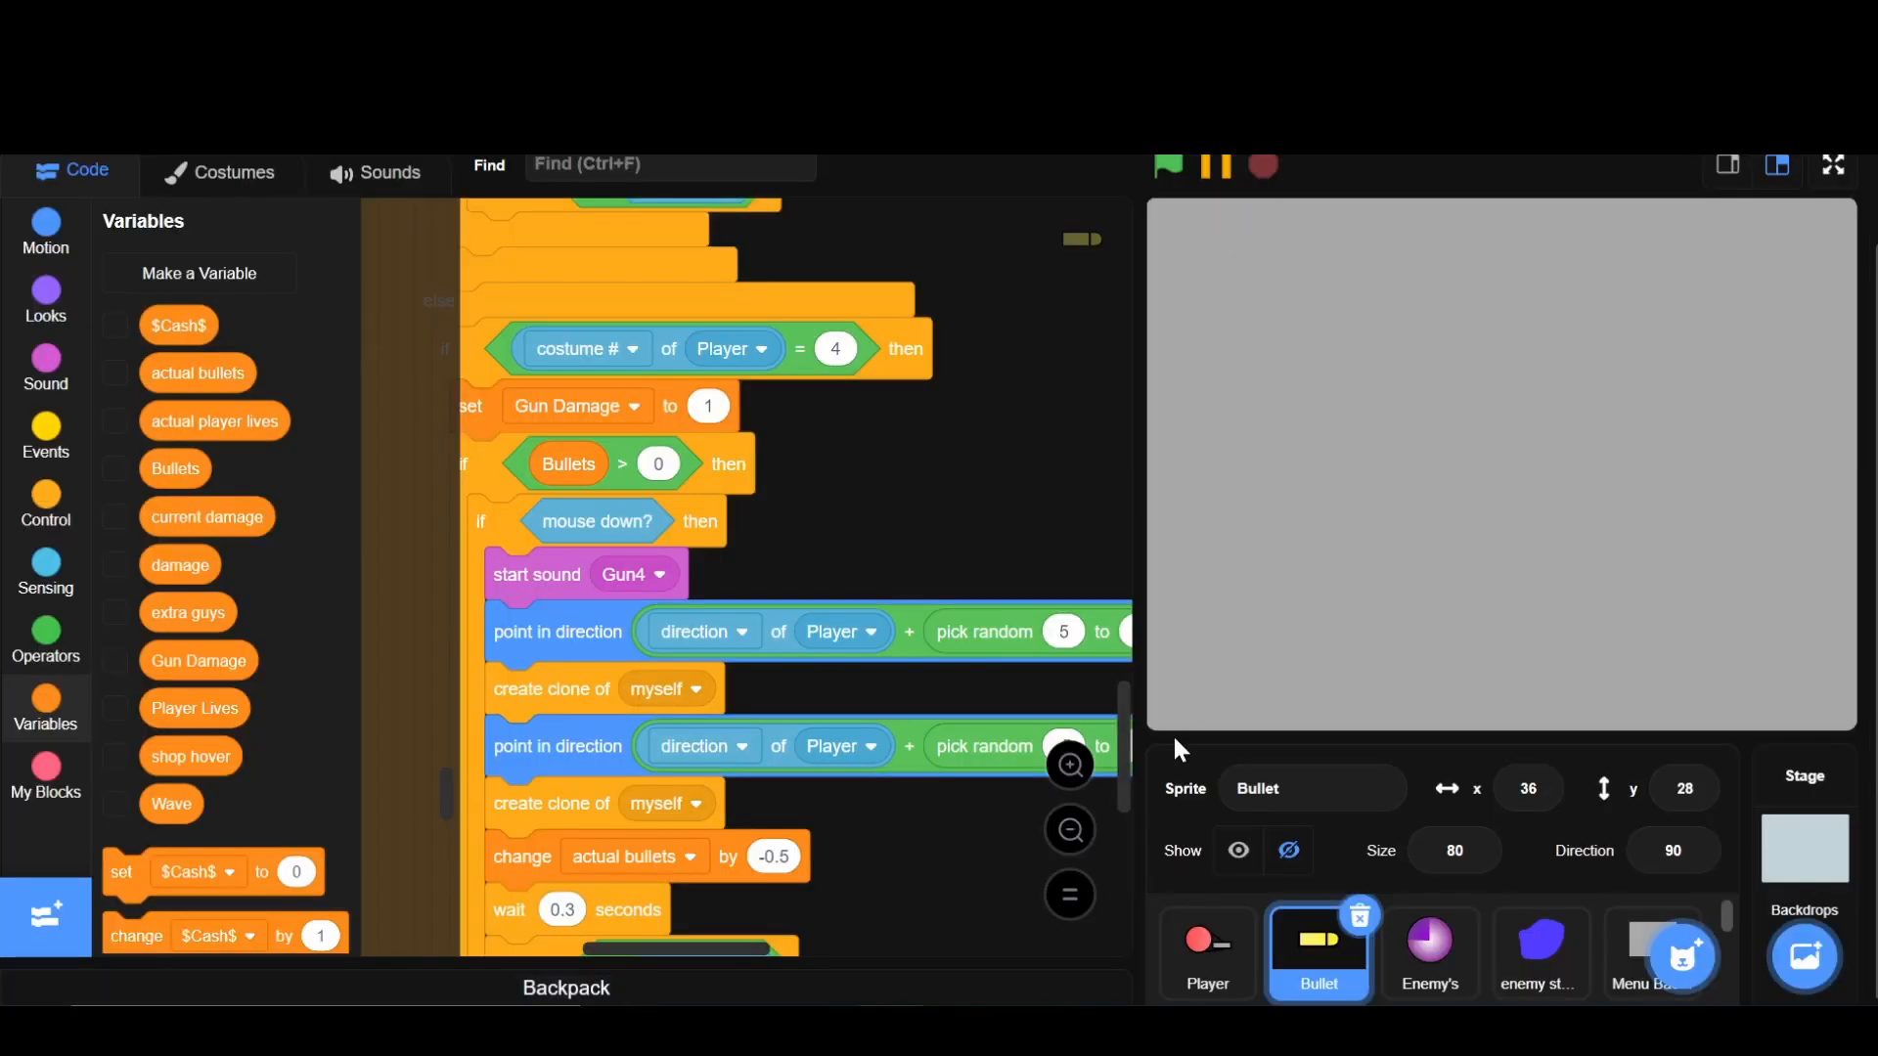
{"action": "mouse_move", "coordinate": [976, 863]}
{"action": "type", "text": "4"}
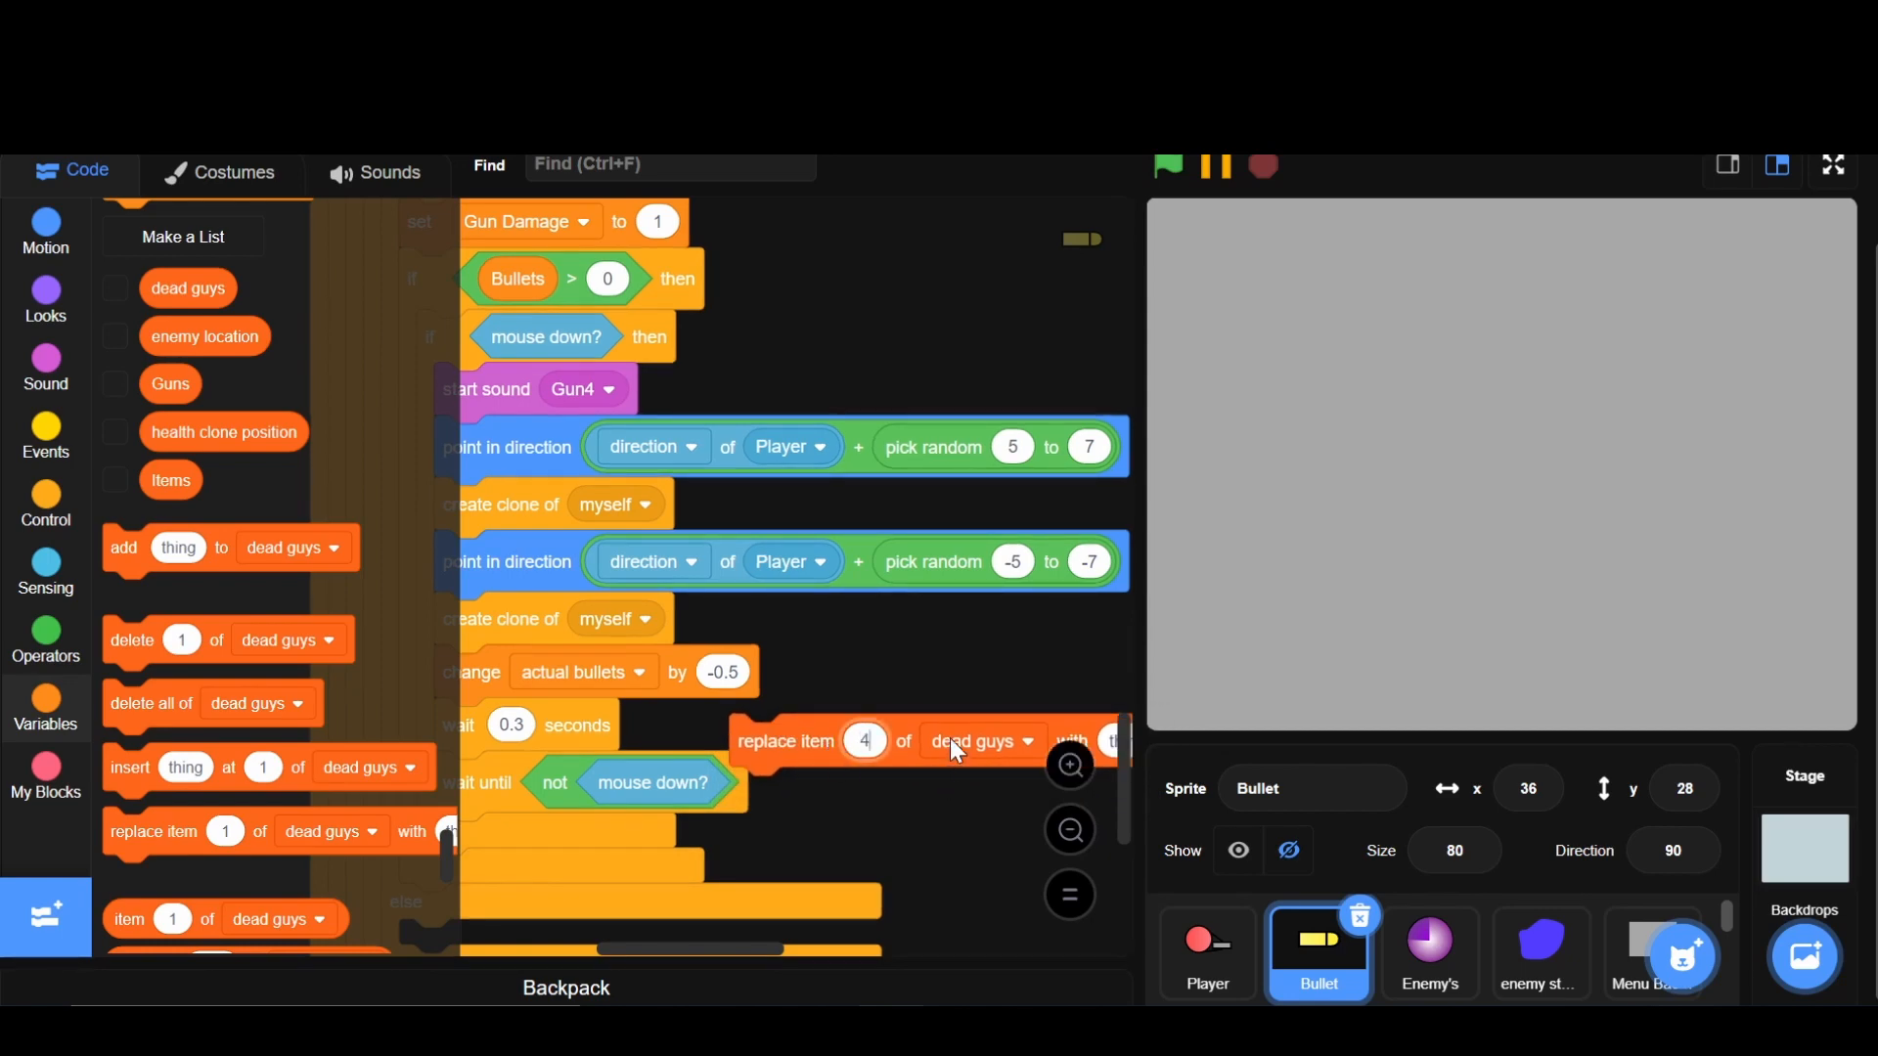
- Replace item 4 of the Guns list with 1 and start the game
{"action": "left_click", "coordinate": [1028, 741]}
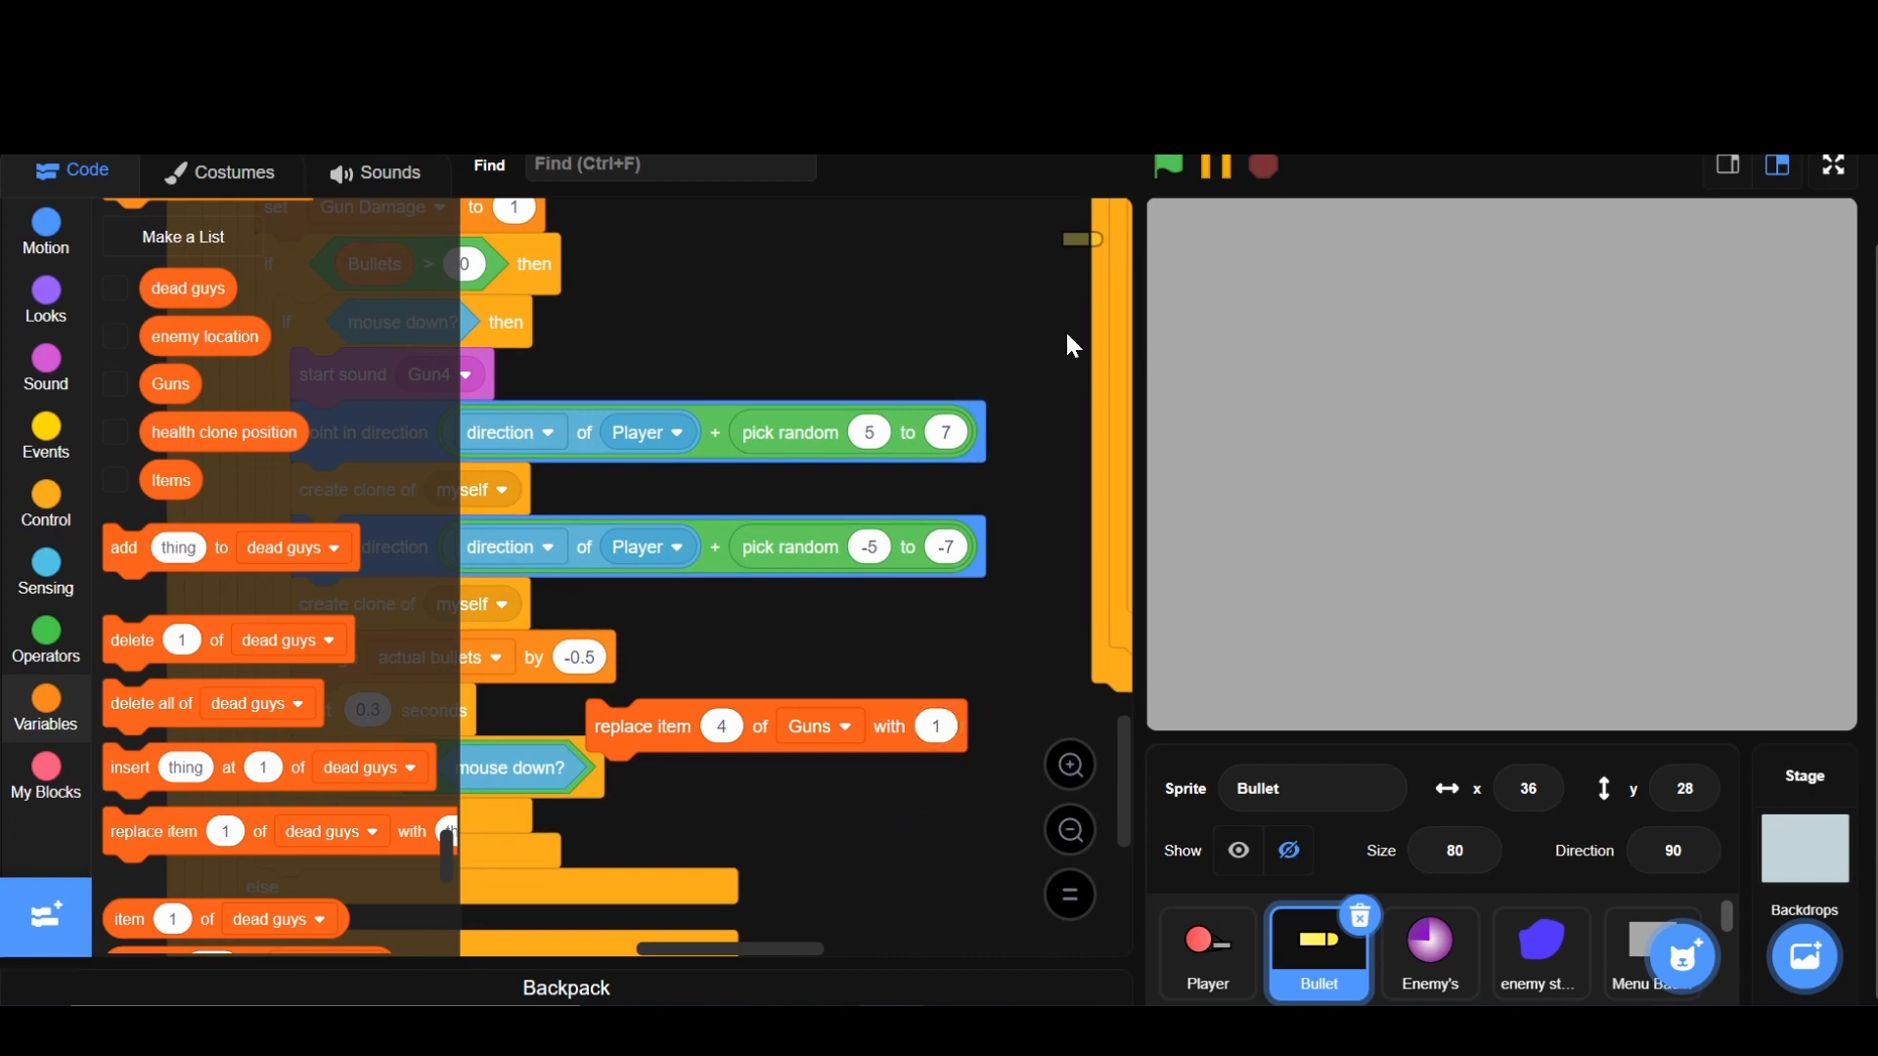
{"action": "left_click", "coordinate": [1168, 166]}
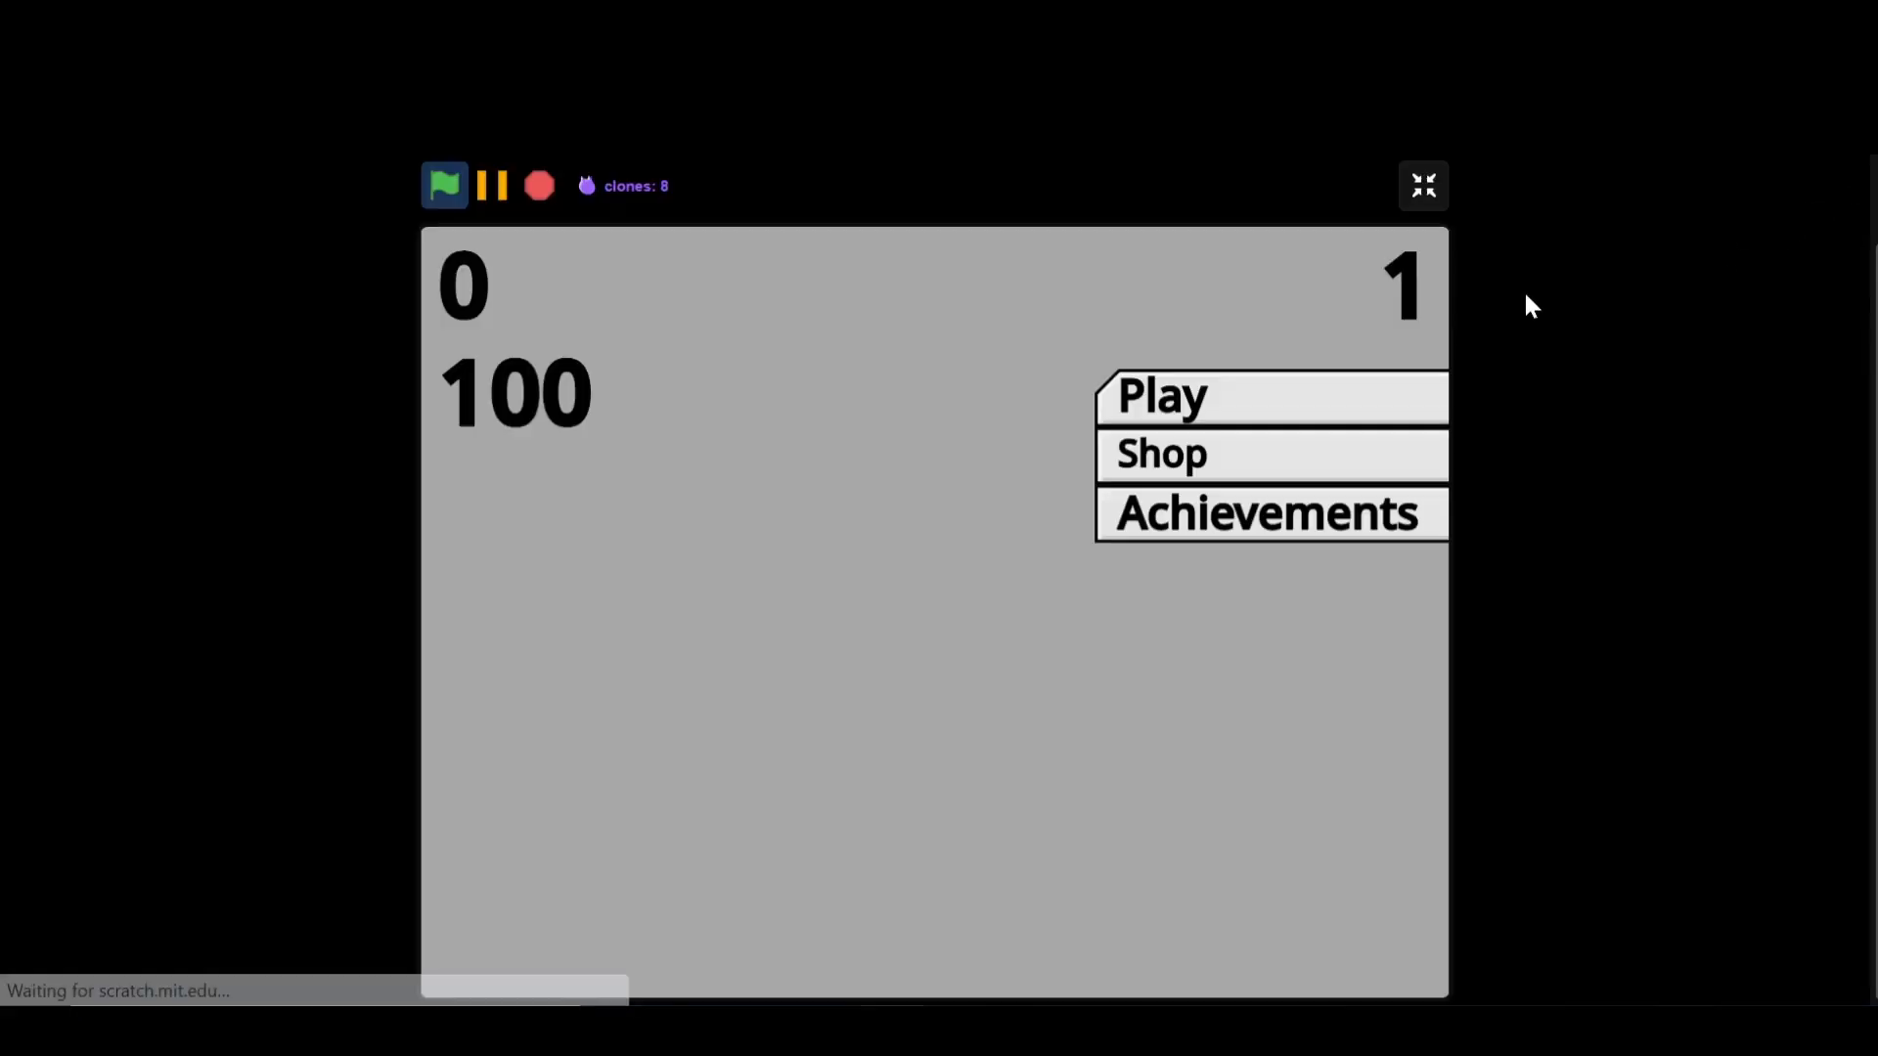
- Play a test round of the game, then stop it
{"action": "left_click", "coordinate": [1158, 397]}
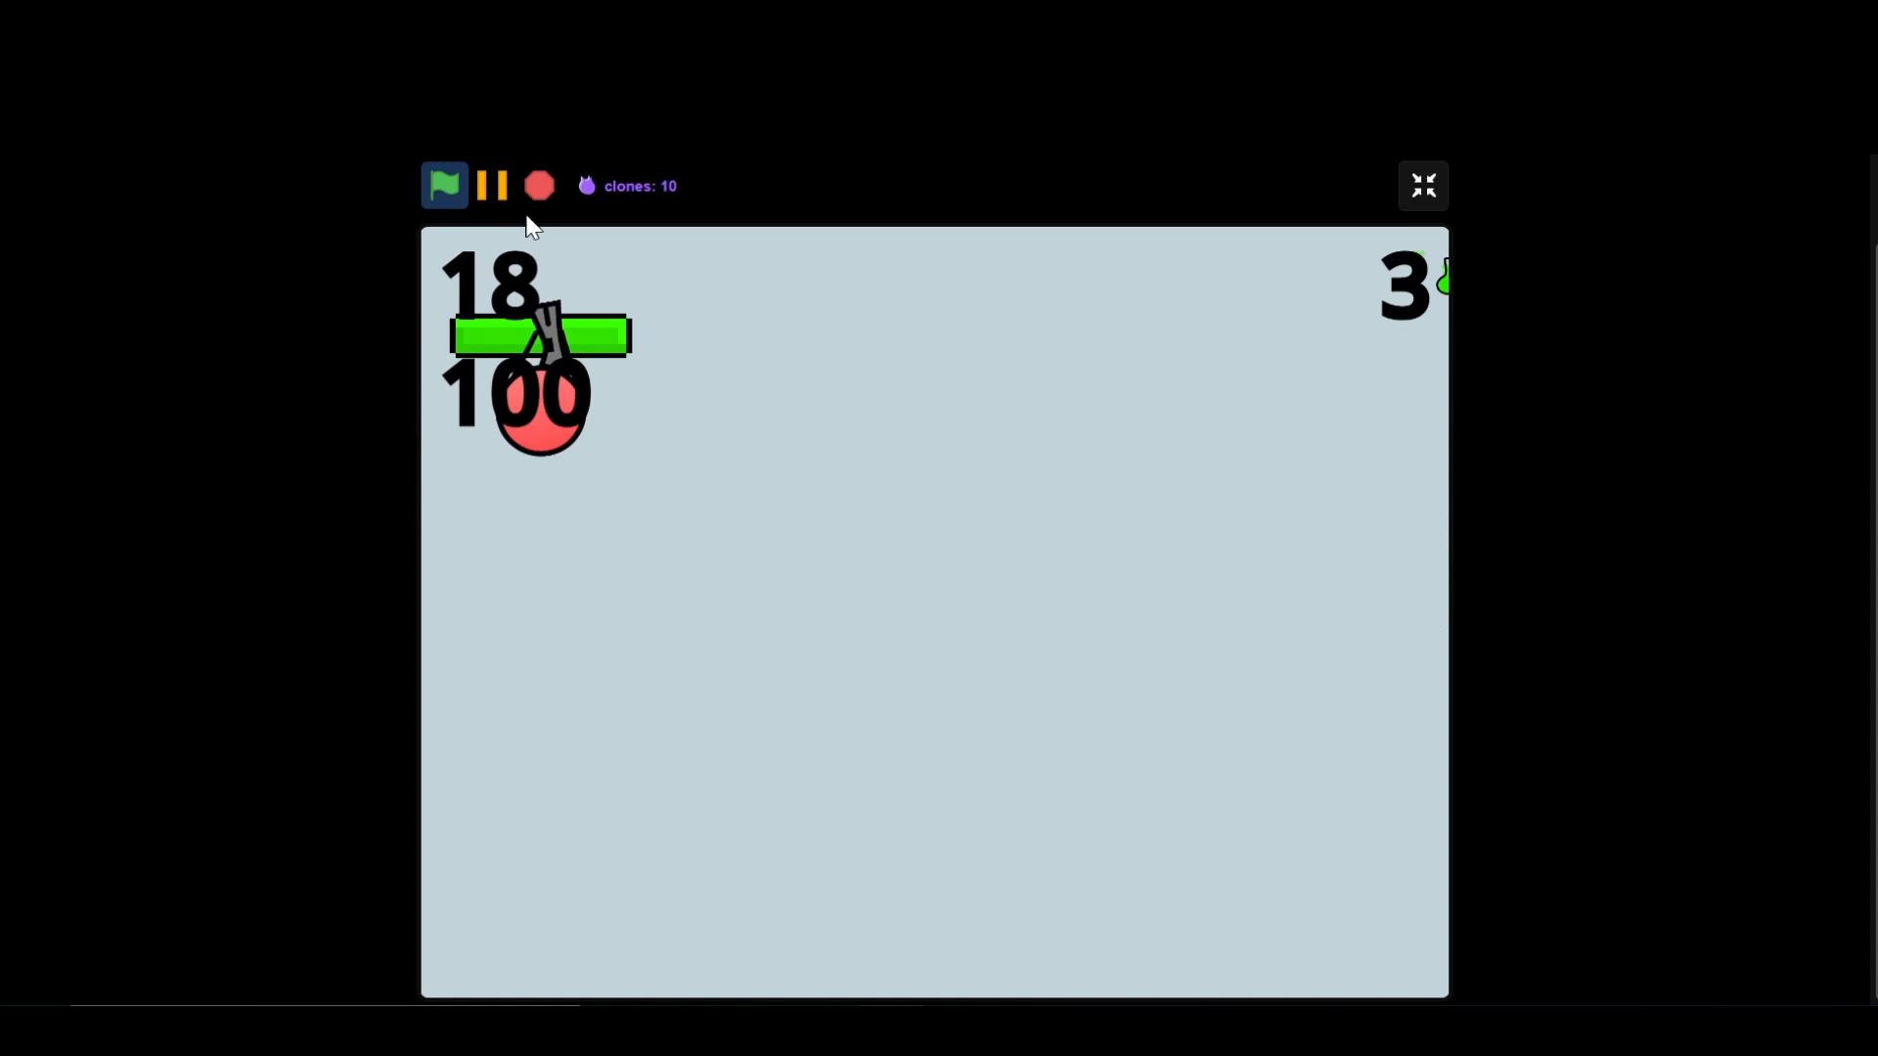
{"action": "left_click", "coordinate": [1422, 185]}
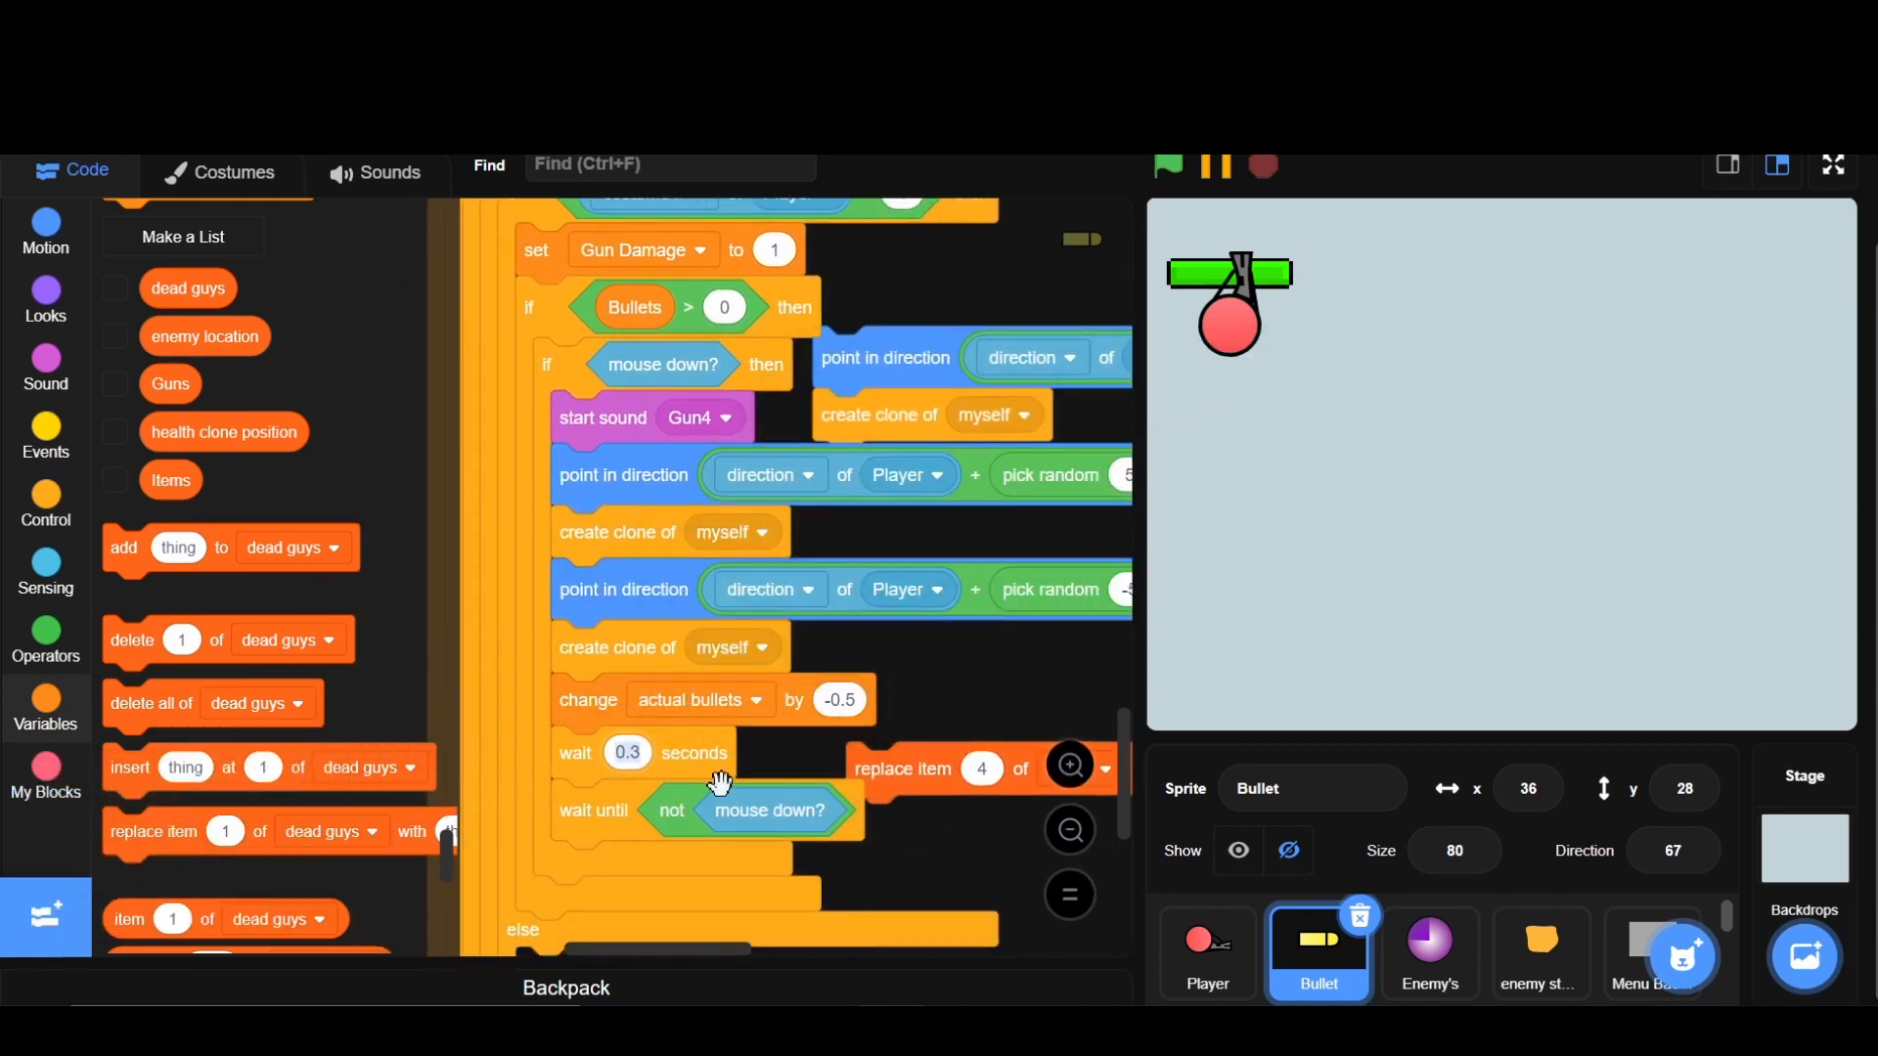
- Add a centred third bullet with a 0.4-second wait, then view the Bullet costumes
{"action": "type", "text": "0.4"}
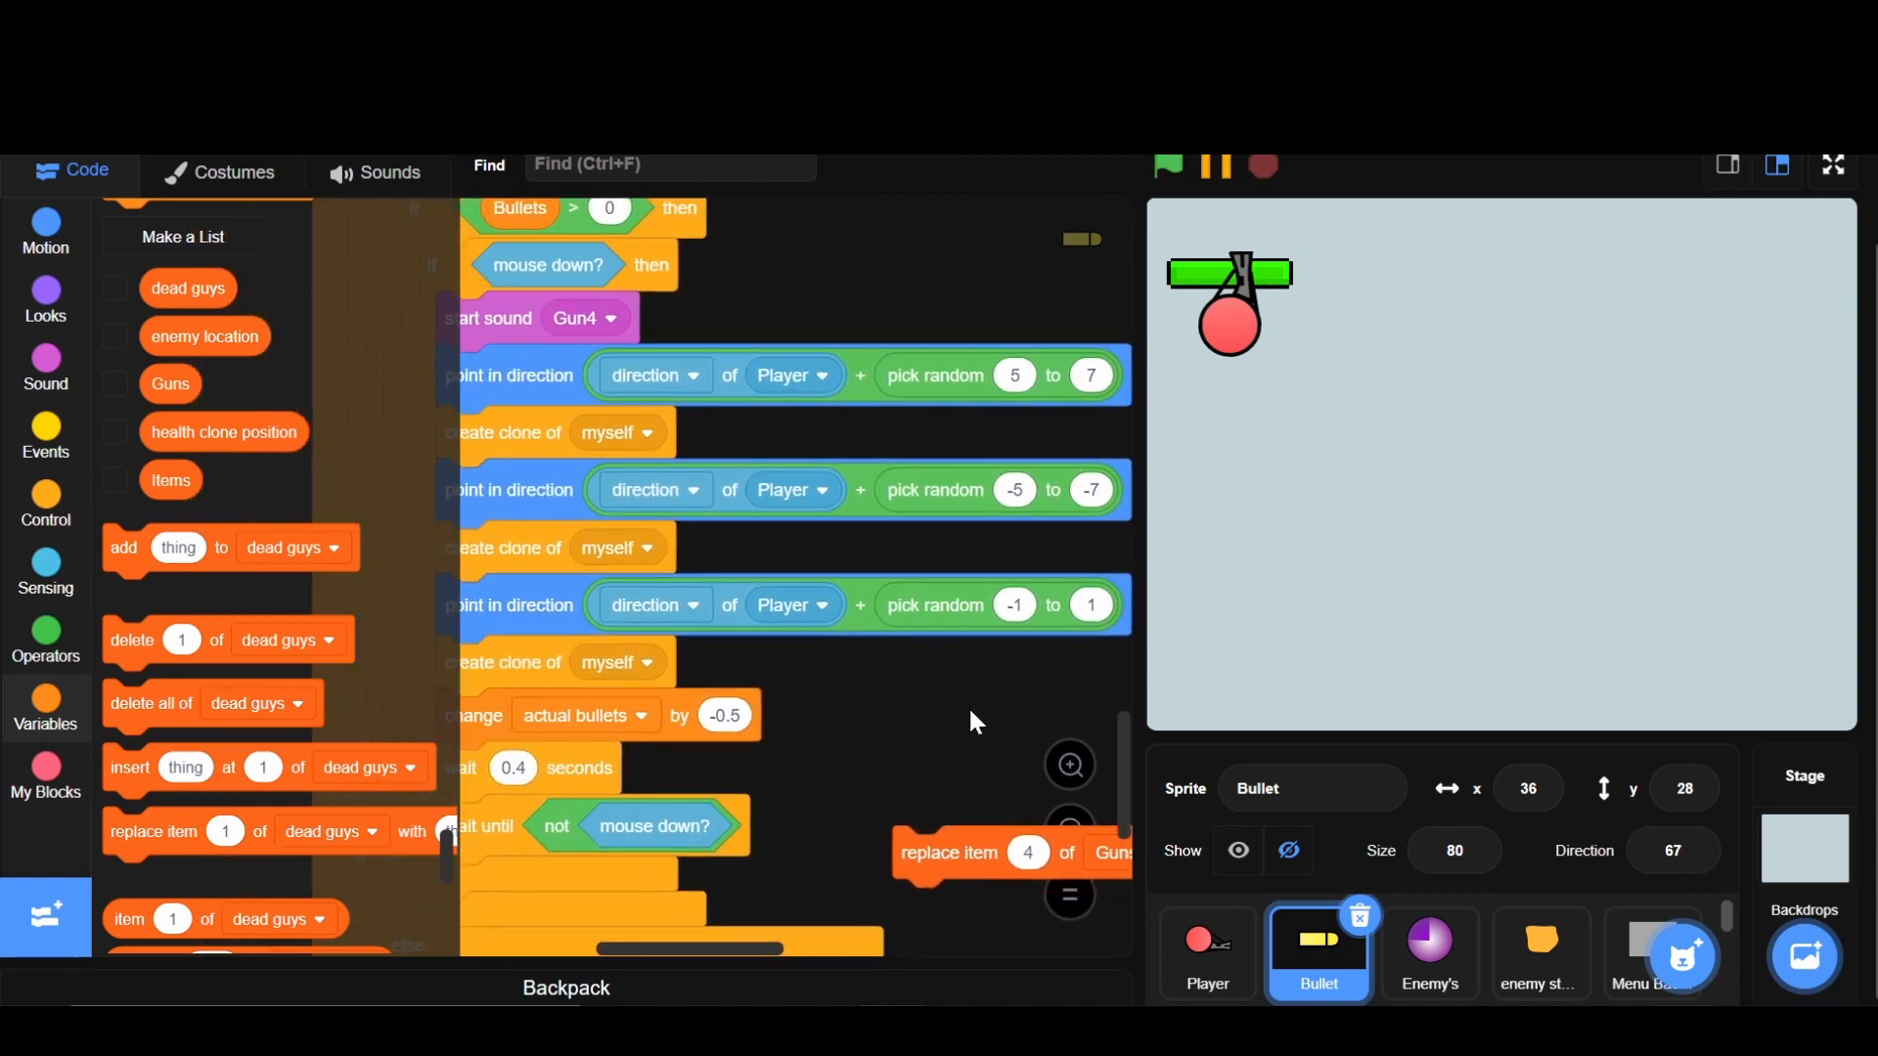
{"action": "left_click", "coordinate": [233, 173]}
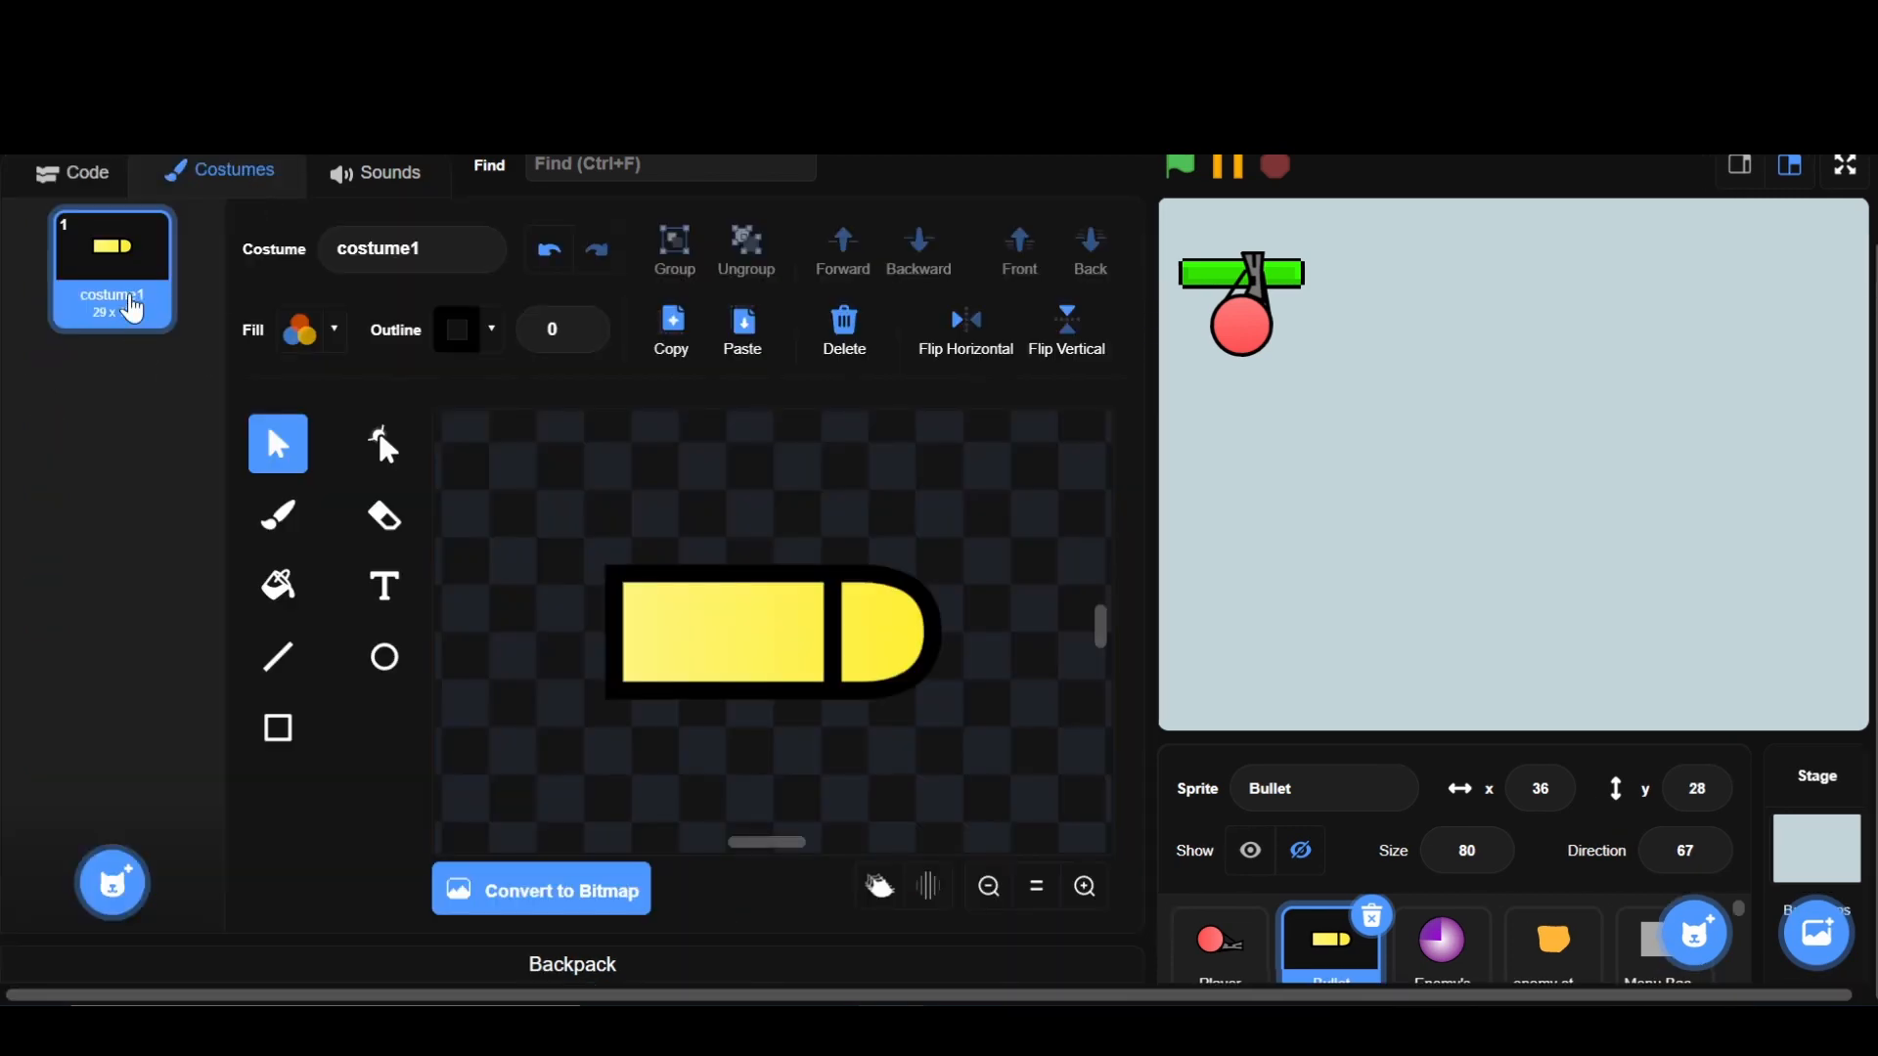
- Duplicate the bullet costume and redraw costume2 as a small black outline-free circle
{"action": "left_click", "coordinate": [671, 333]}
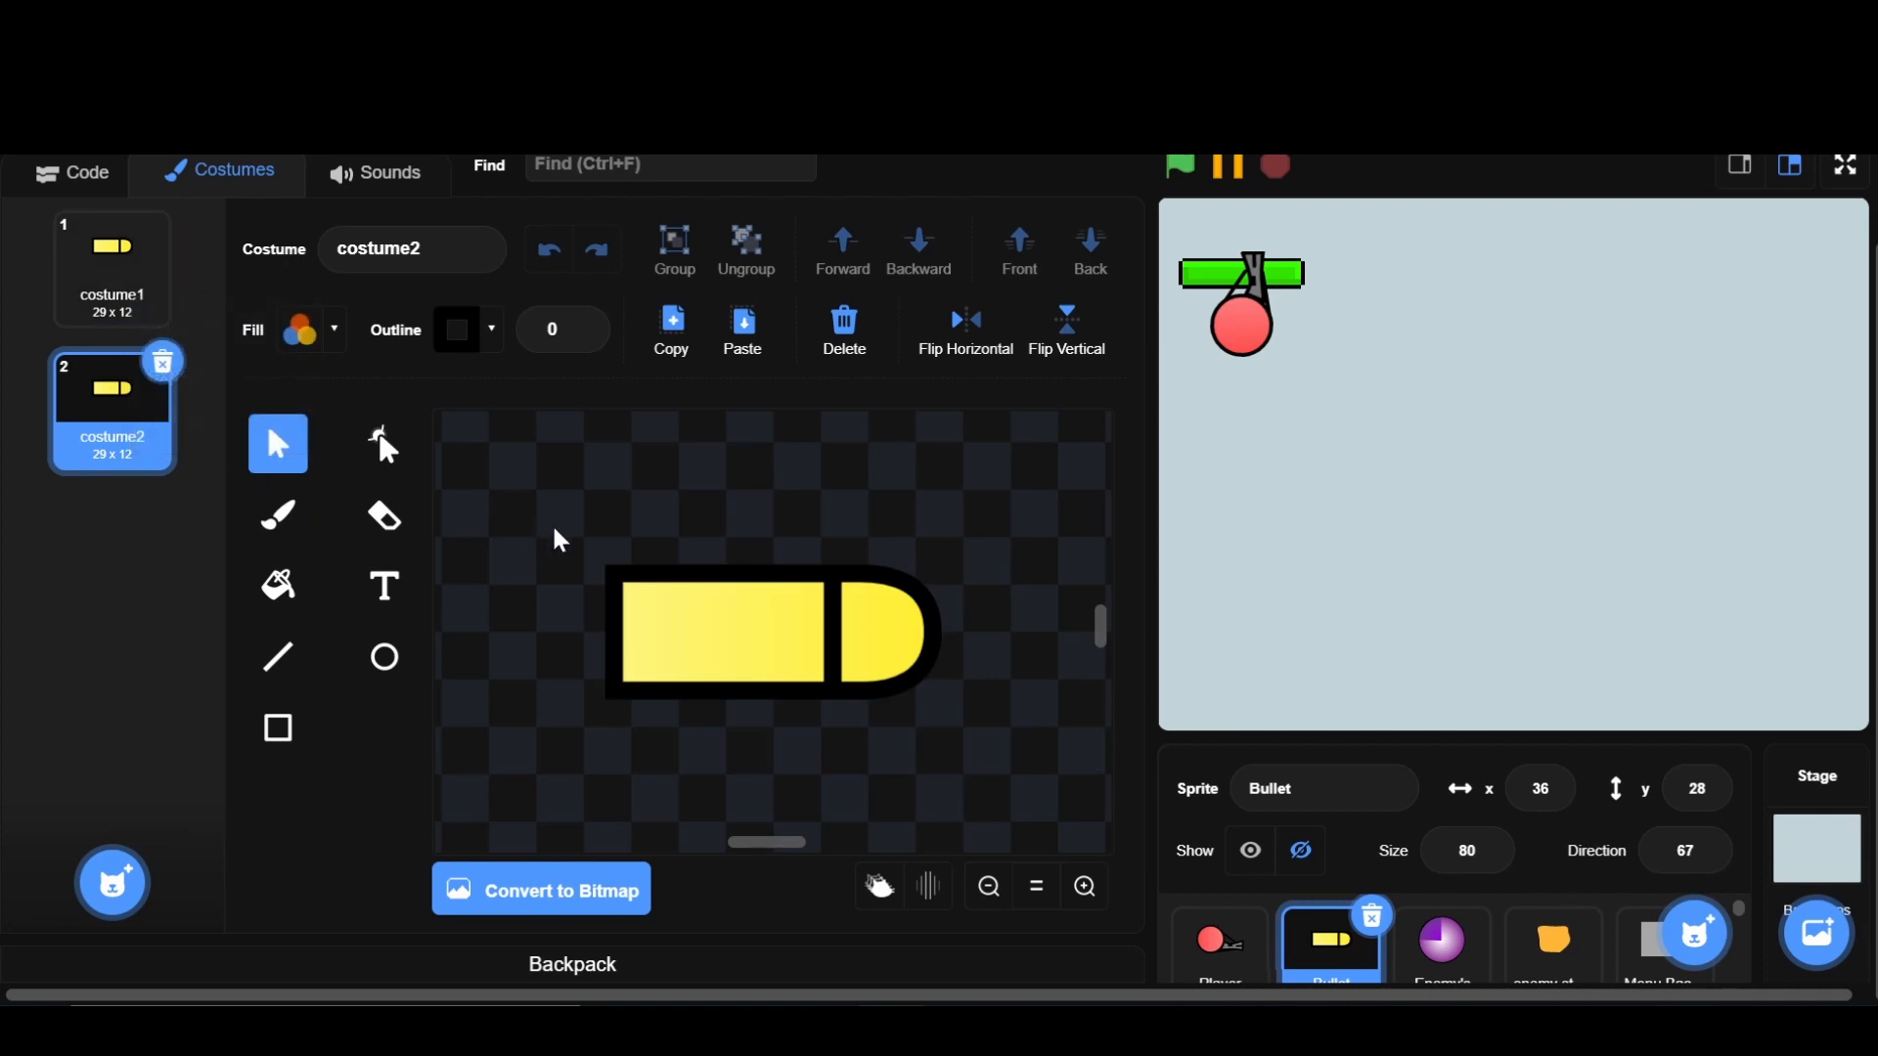
{"action": "left_click", "coordinate": [383, 657]}
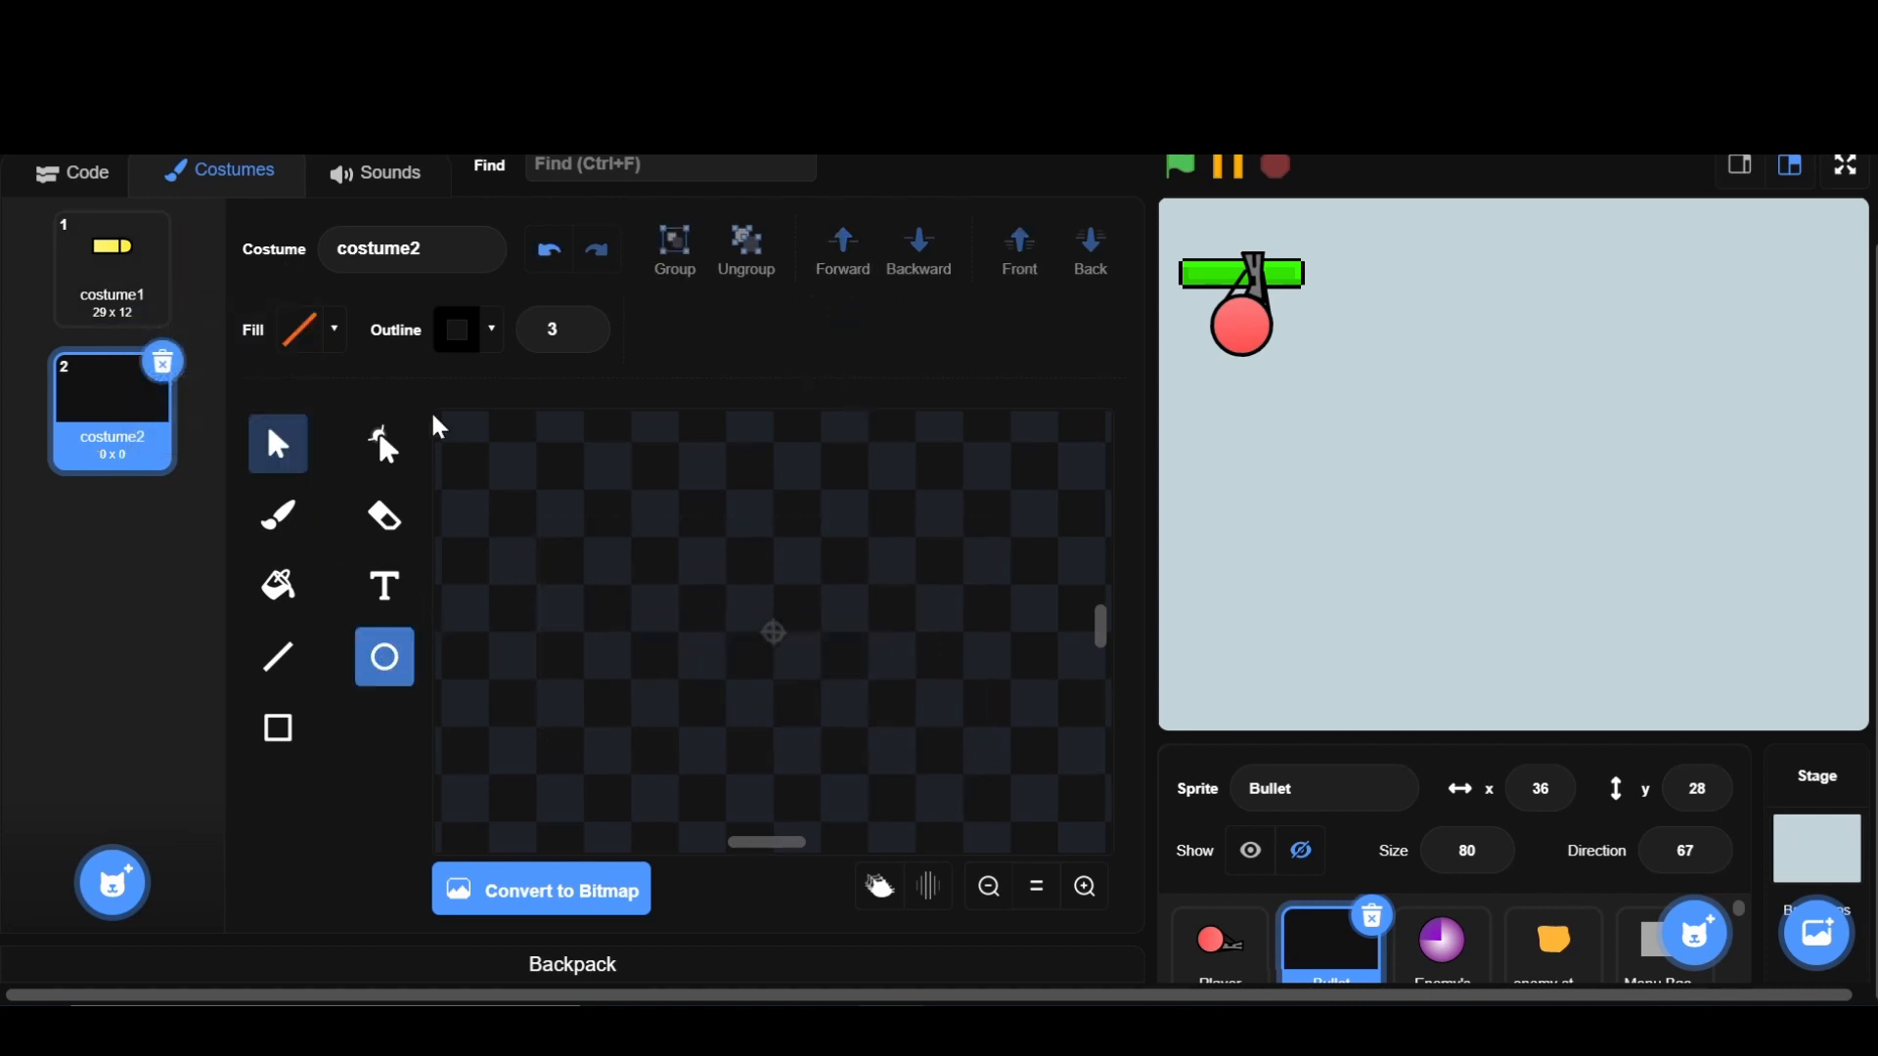
{"action": "left_click", "coordinate": [303, 330]}
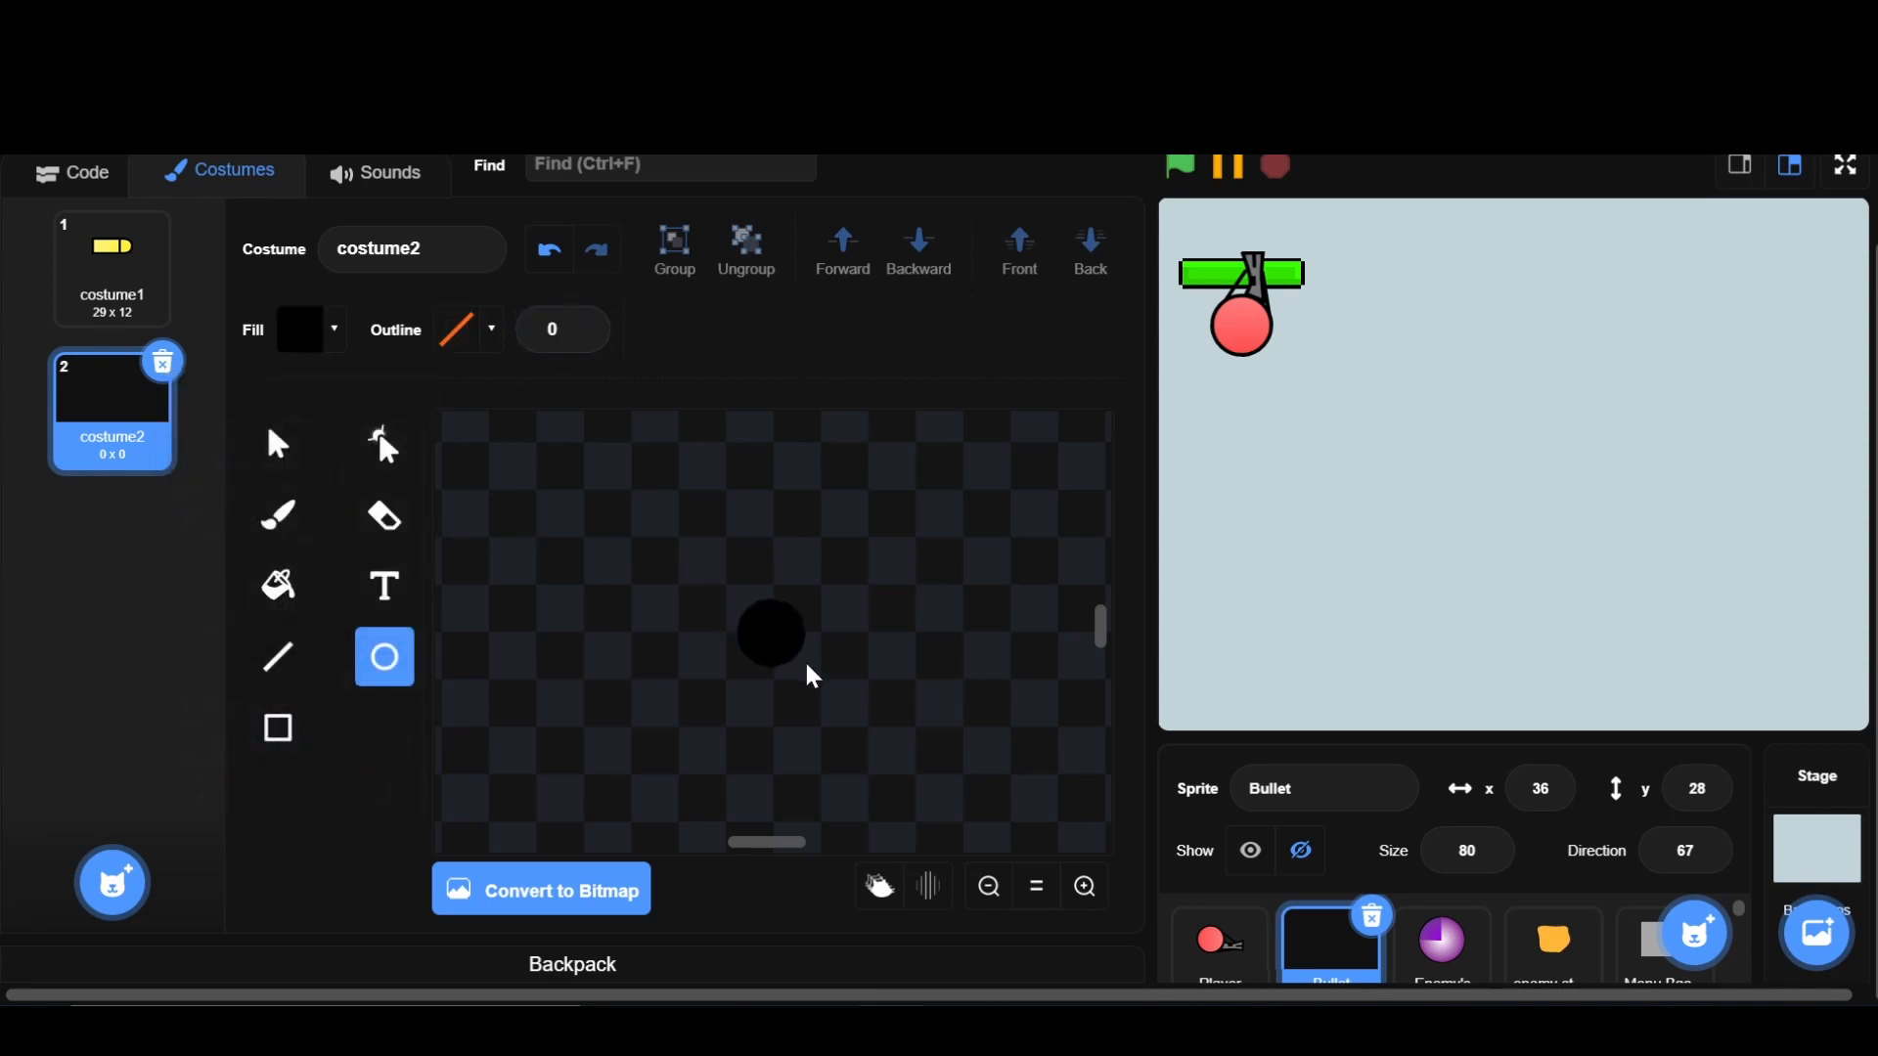
{"action": "left_click", "coordinate": [772, 632]}
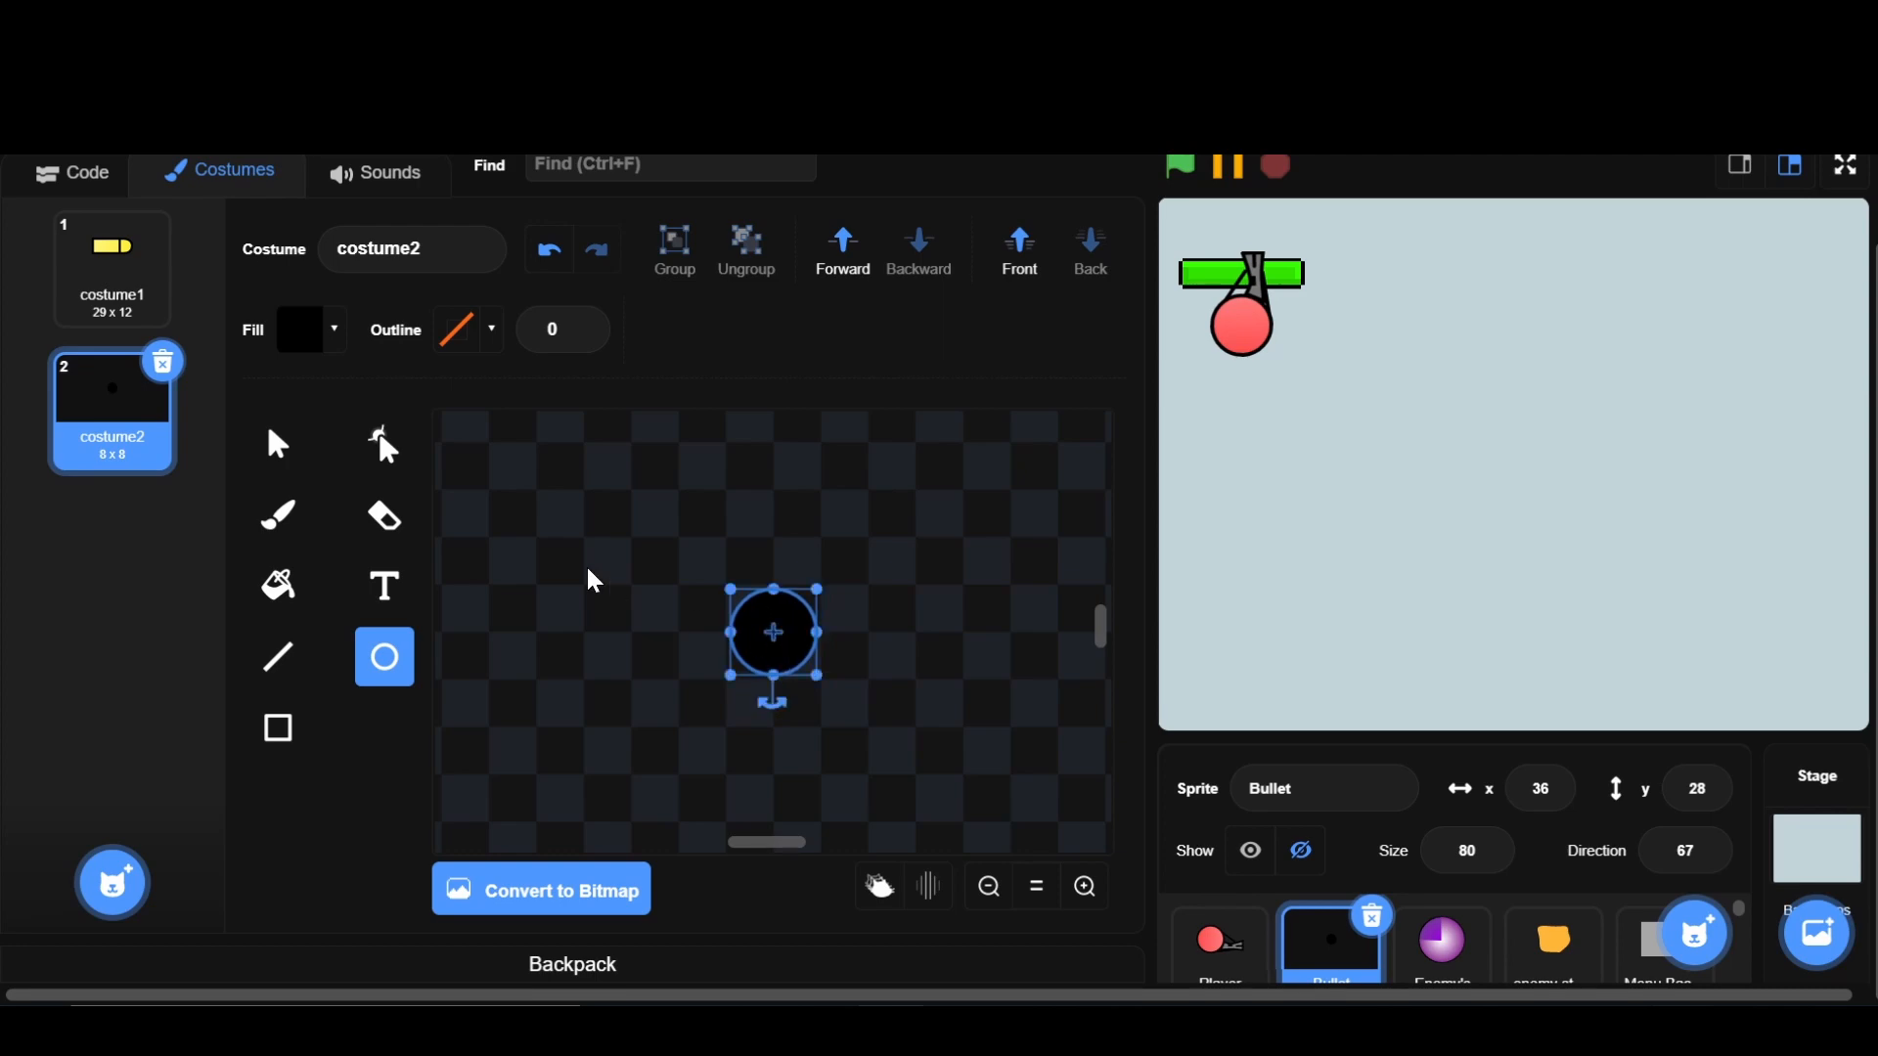
{"action": "left_click", "coordinate": [73, 171]}
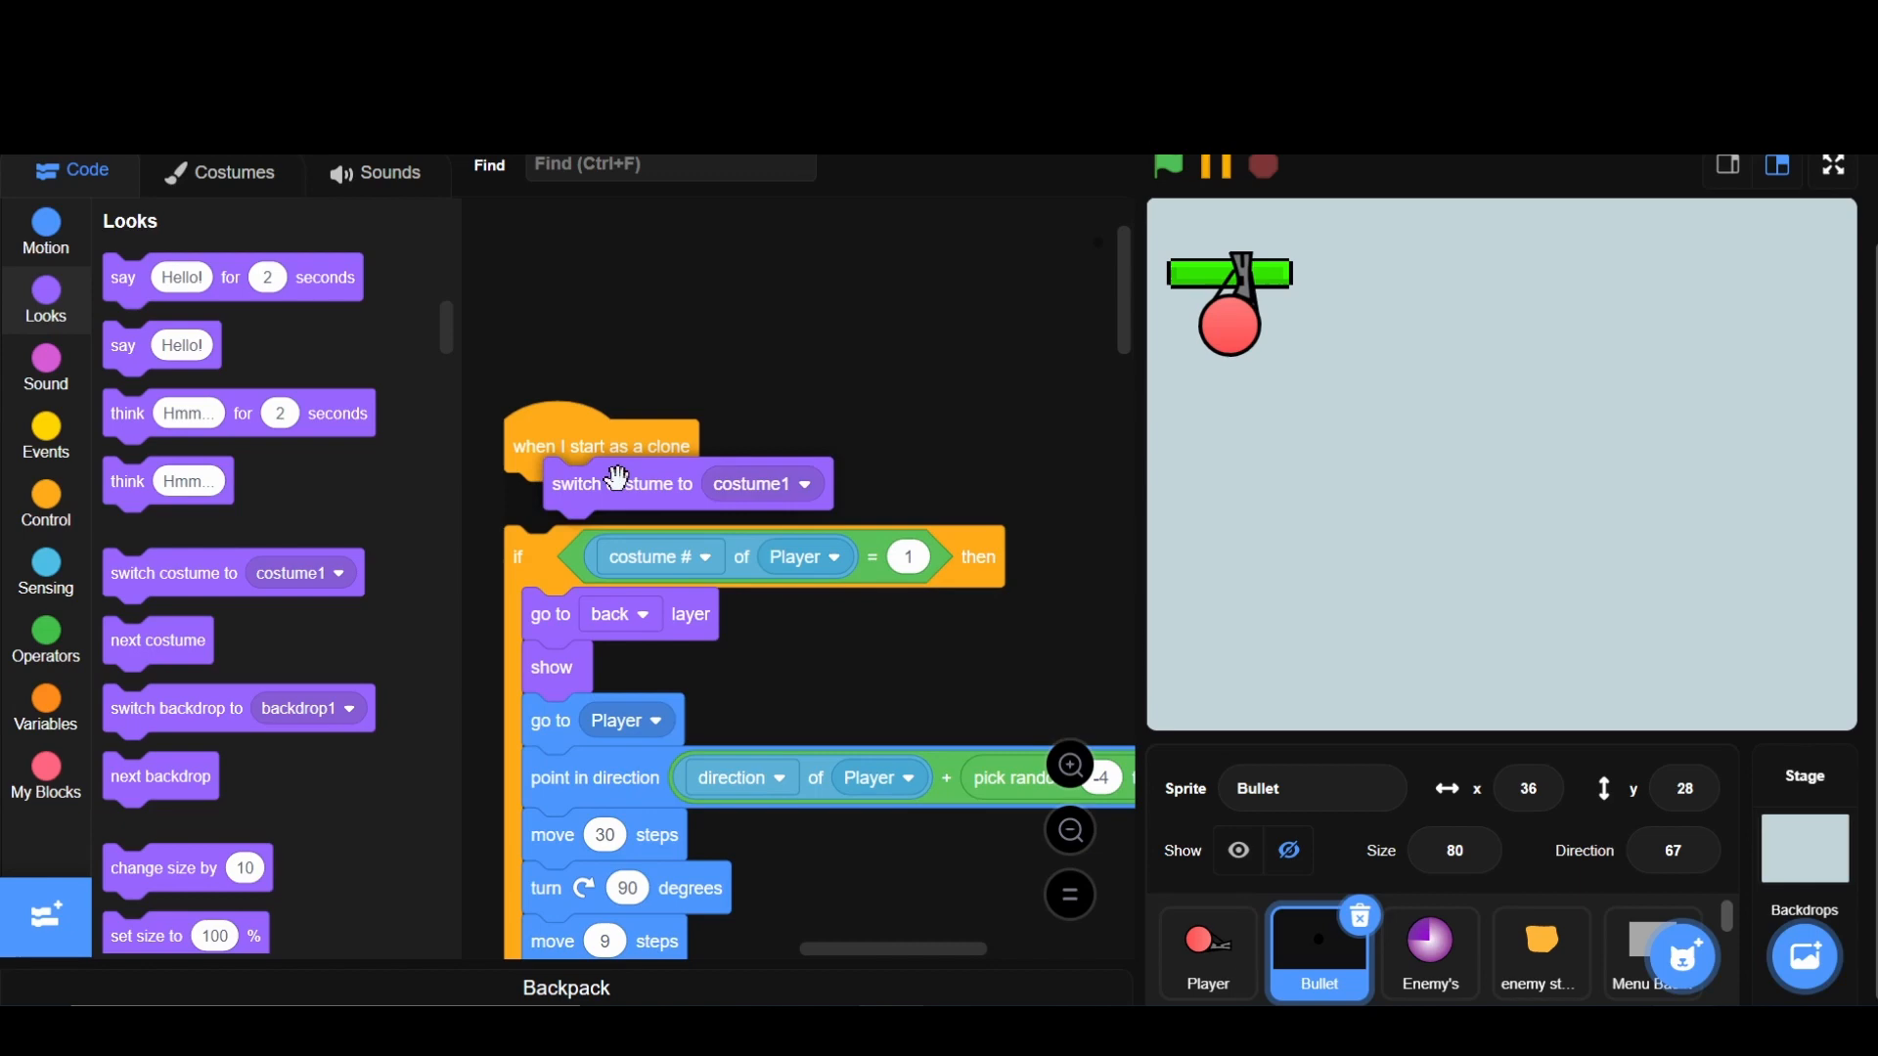
- Switch Player costume 4 shotgun clones to the pellet costume and run the game full screen
{"action": "scroll", "scroll_direction": "down", "scroll_amount": 3}
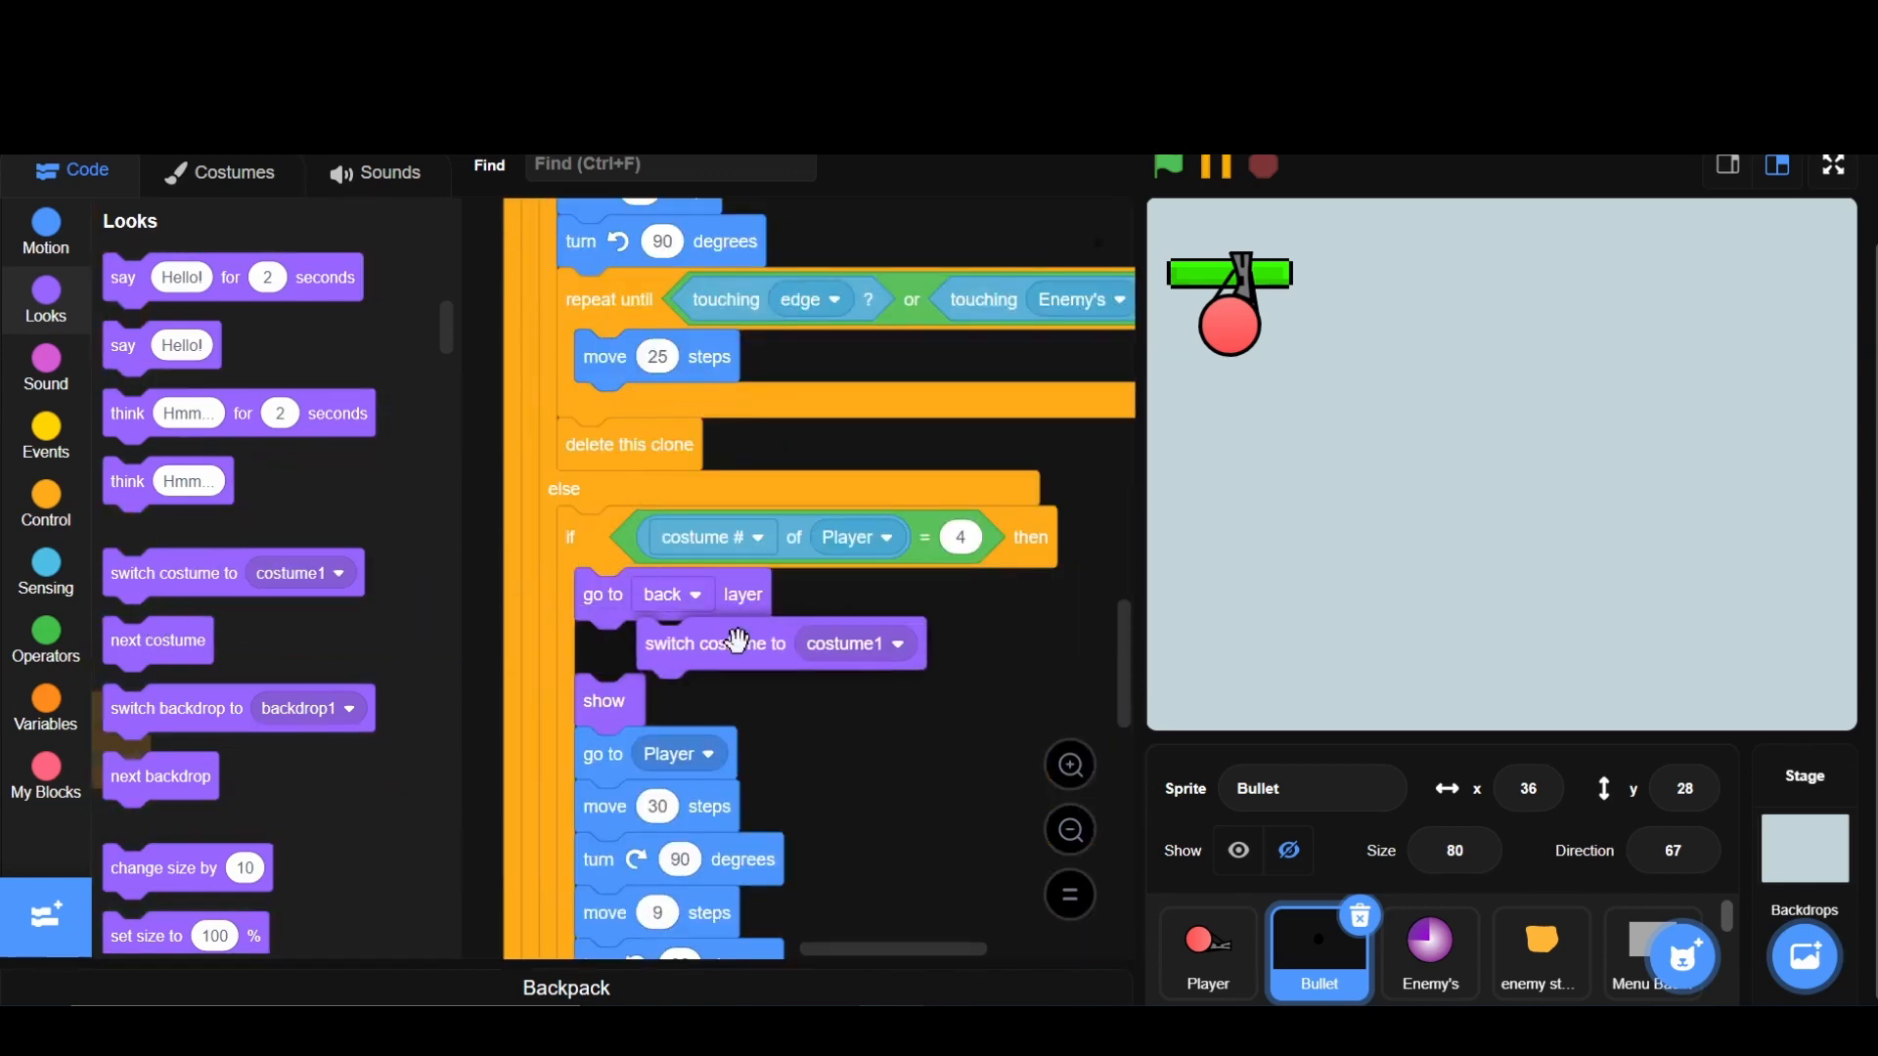
{"action": "left_click", "coordinate": [898, 644]}
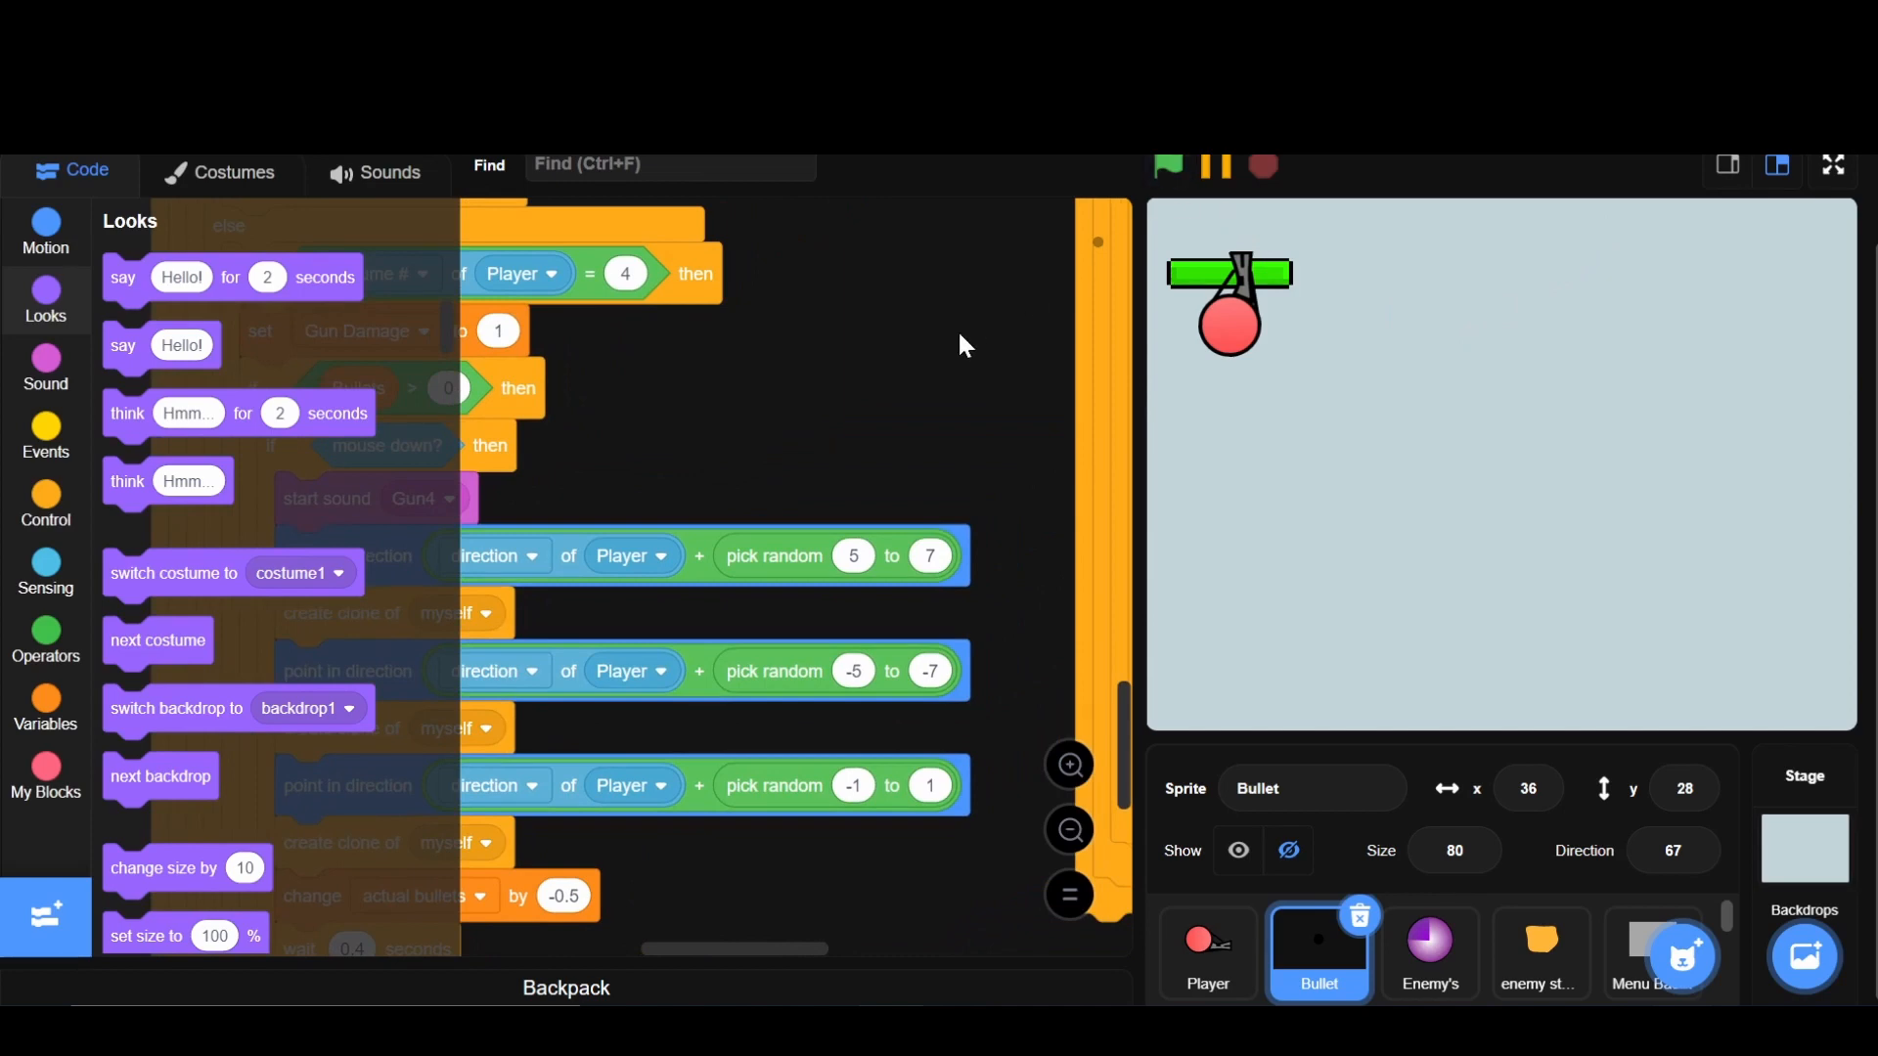
{"action": "left_click", "coordinate": [1167, 167]}
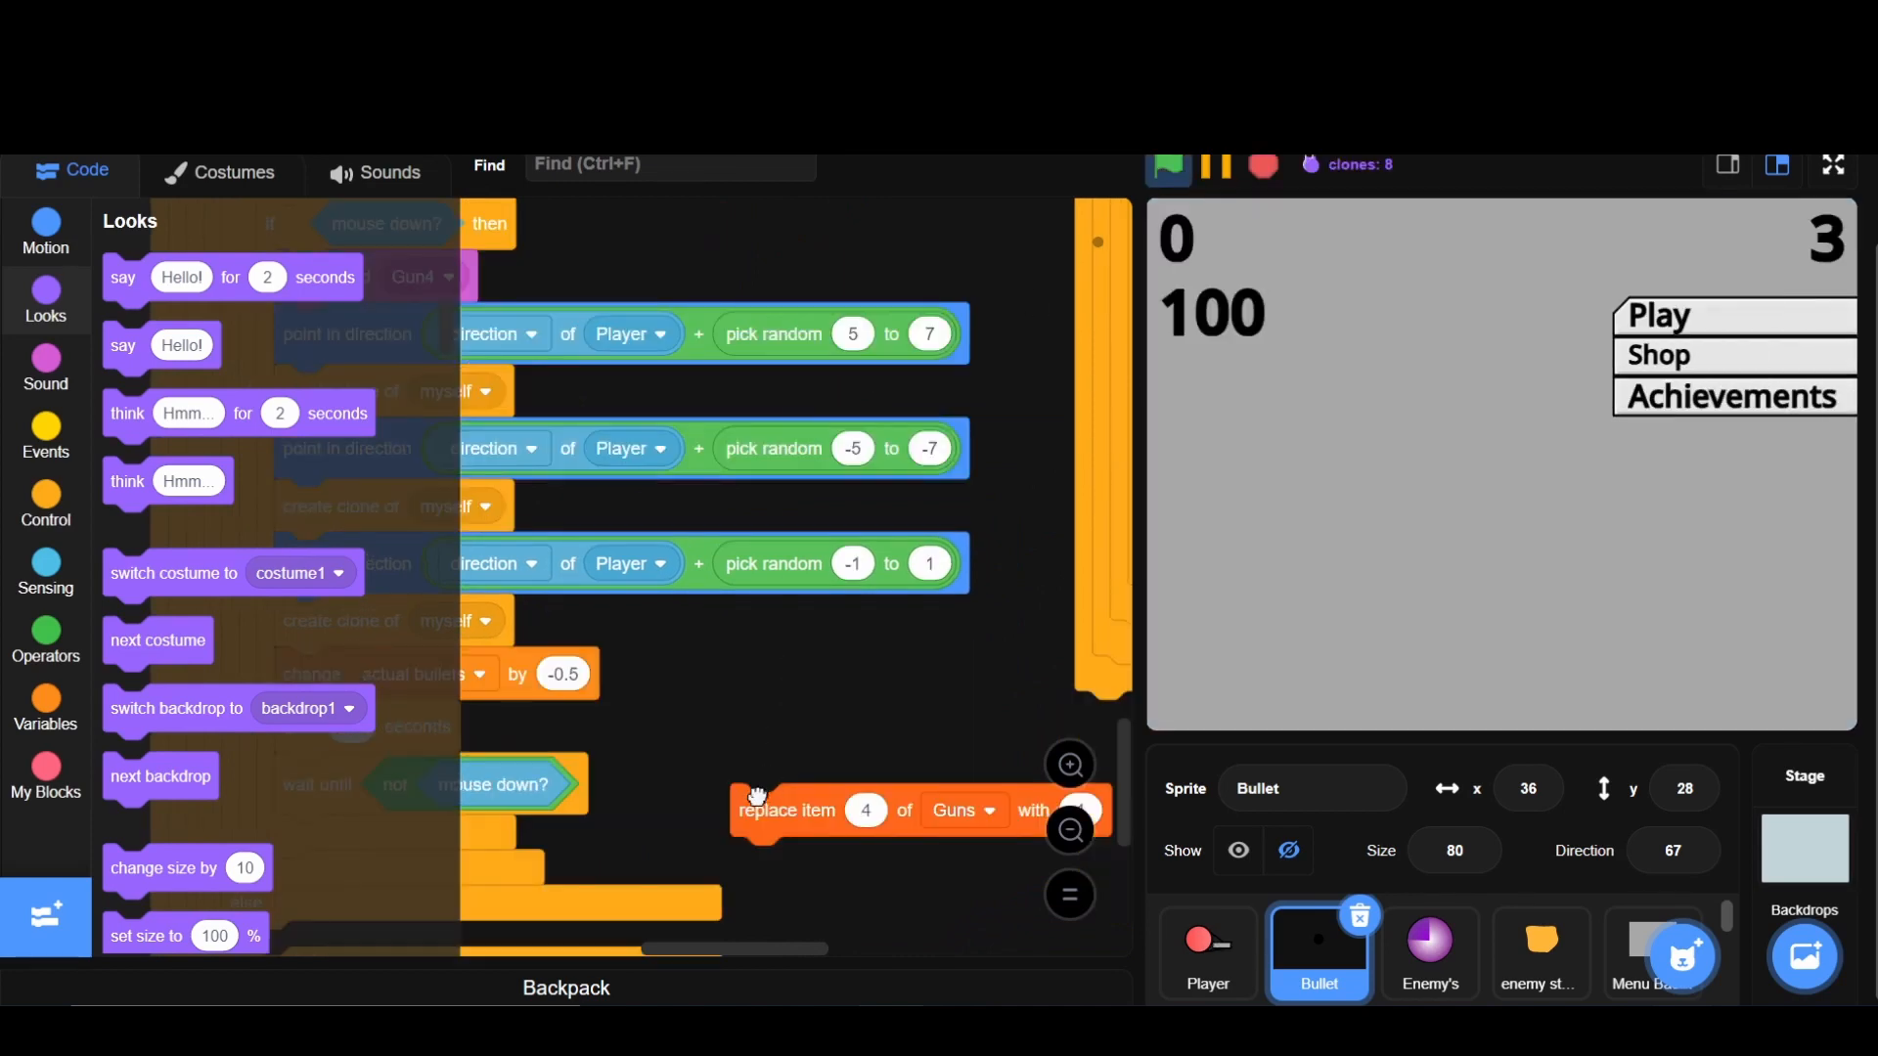
{"action": "left_click", "coordinate": [1829, 166]}
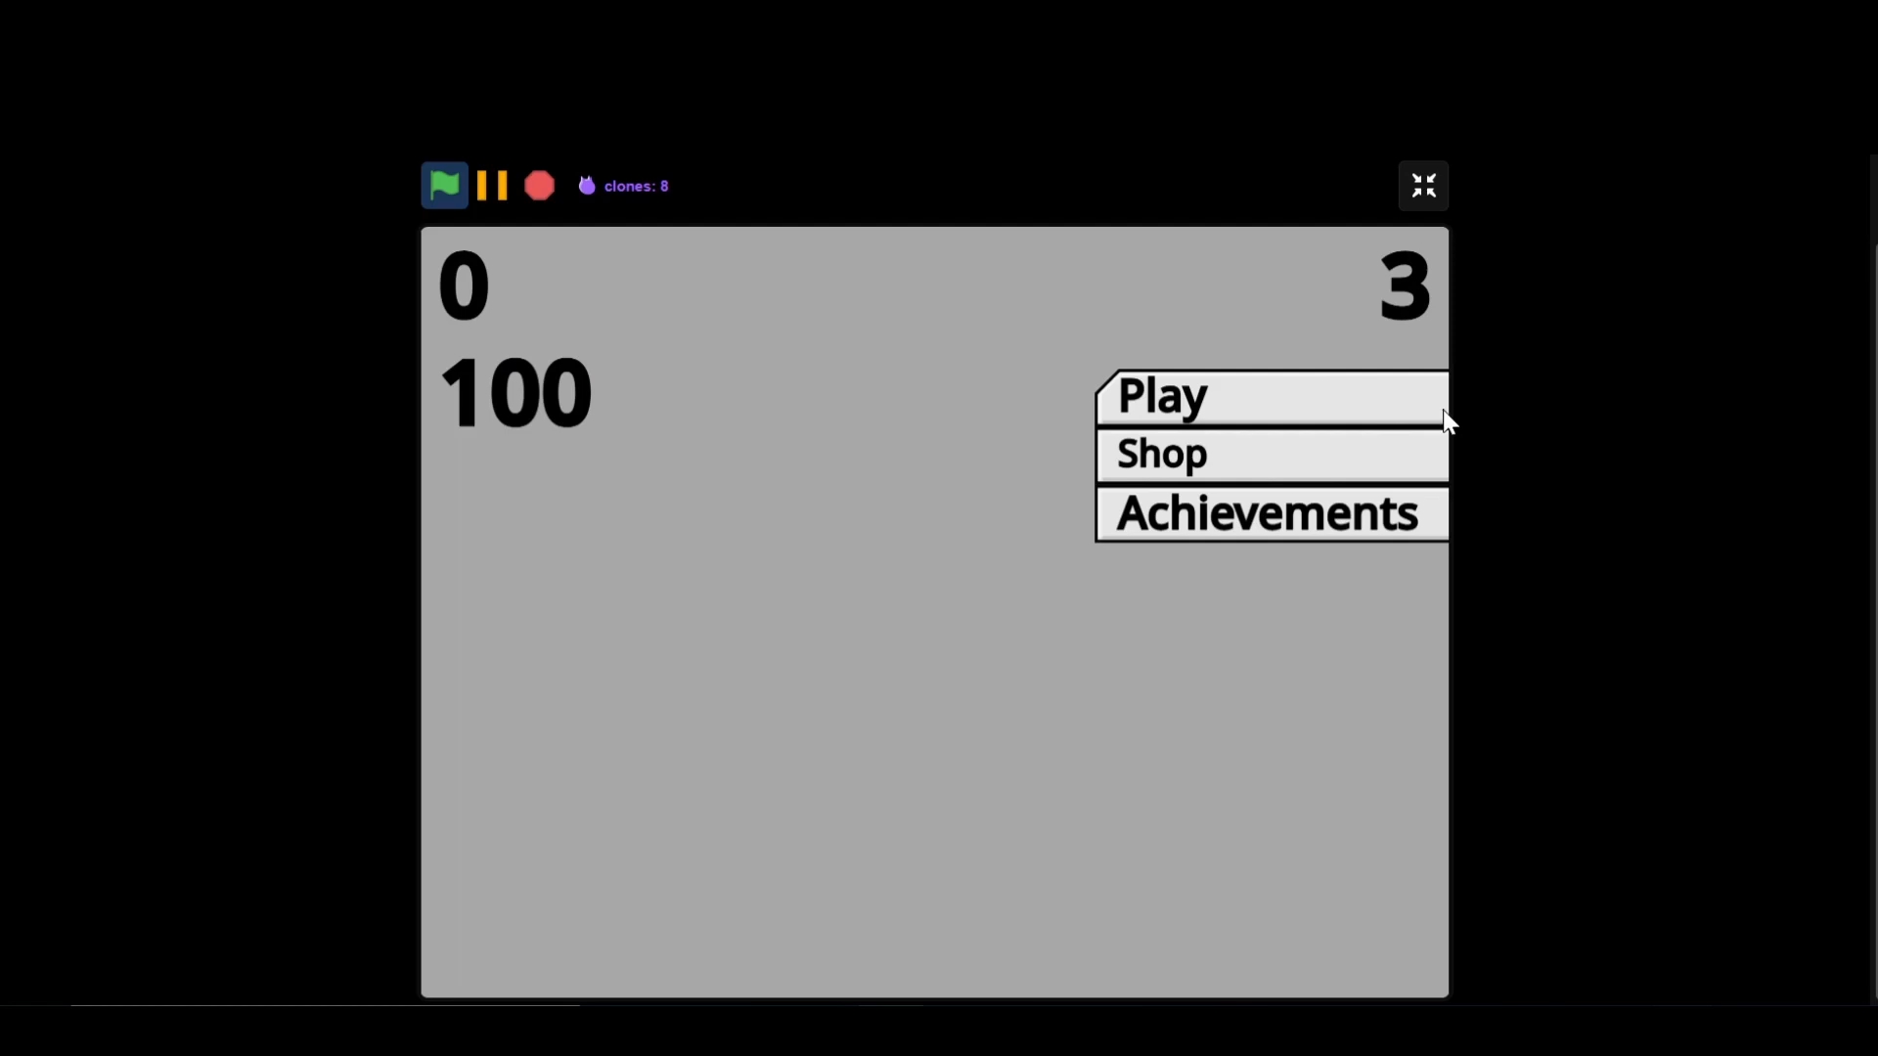
- Play-test the three-pellet shotgun spread full screen, then return to the Bullet scripts
{"action": "left_click", "coordinate": [1194, 397]}
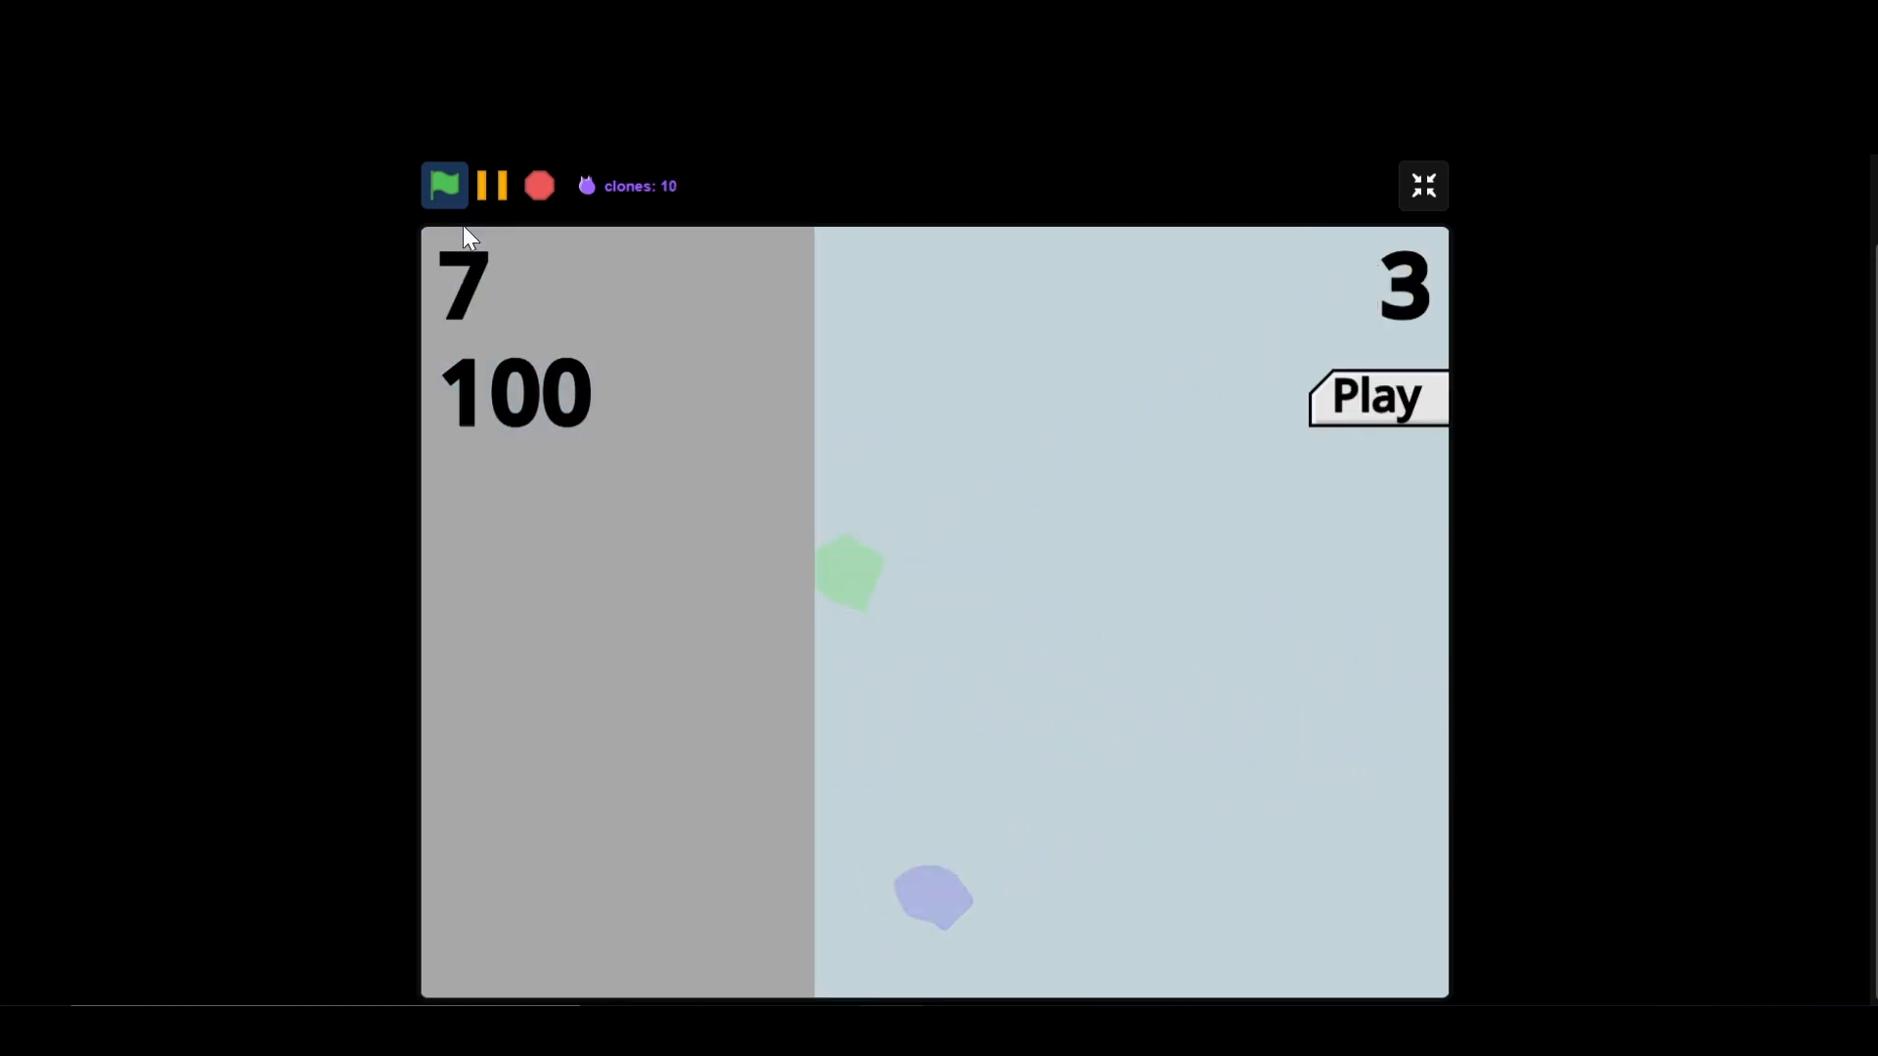
{"action": "left_click", "coordinate": [1377, 396]}
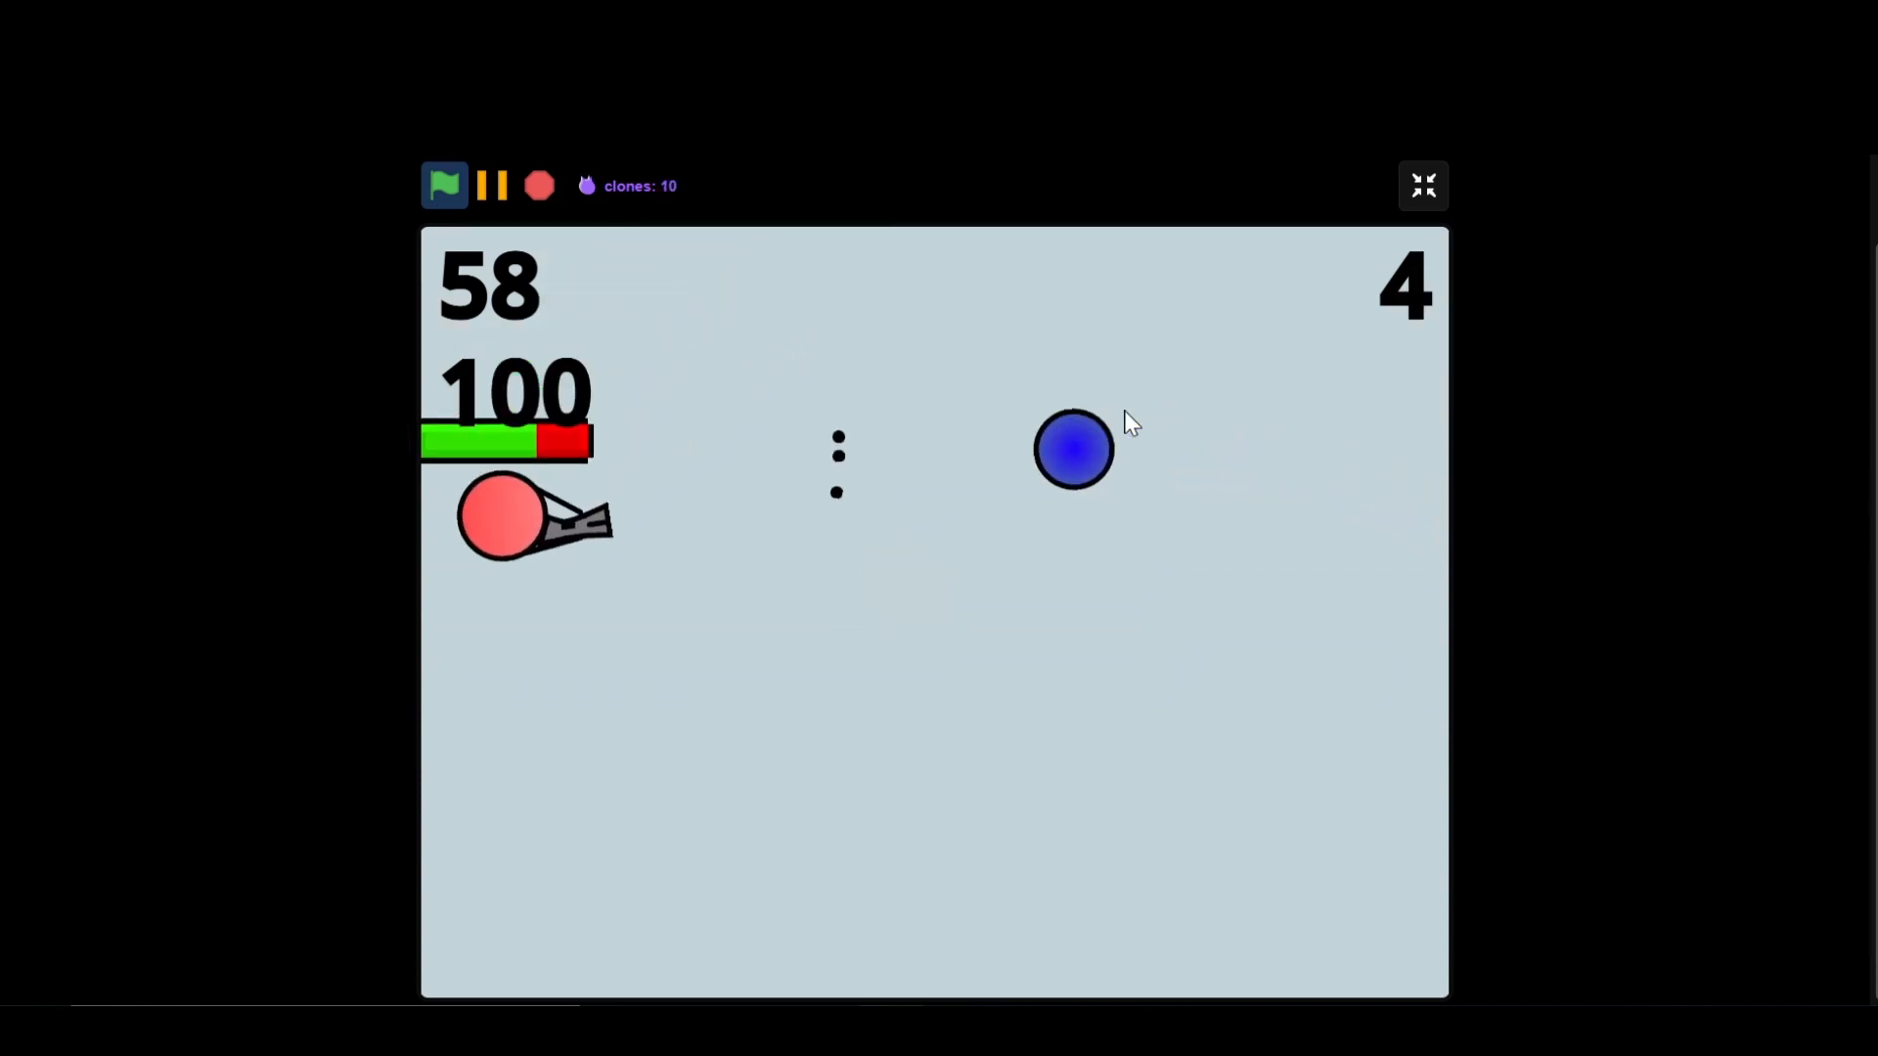
{"action": "left_click", "coordinate": [1422, 185]}
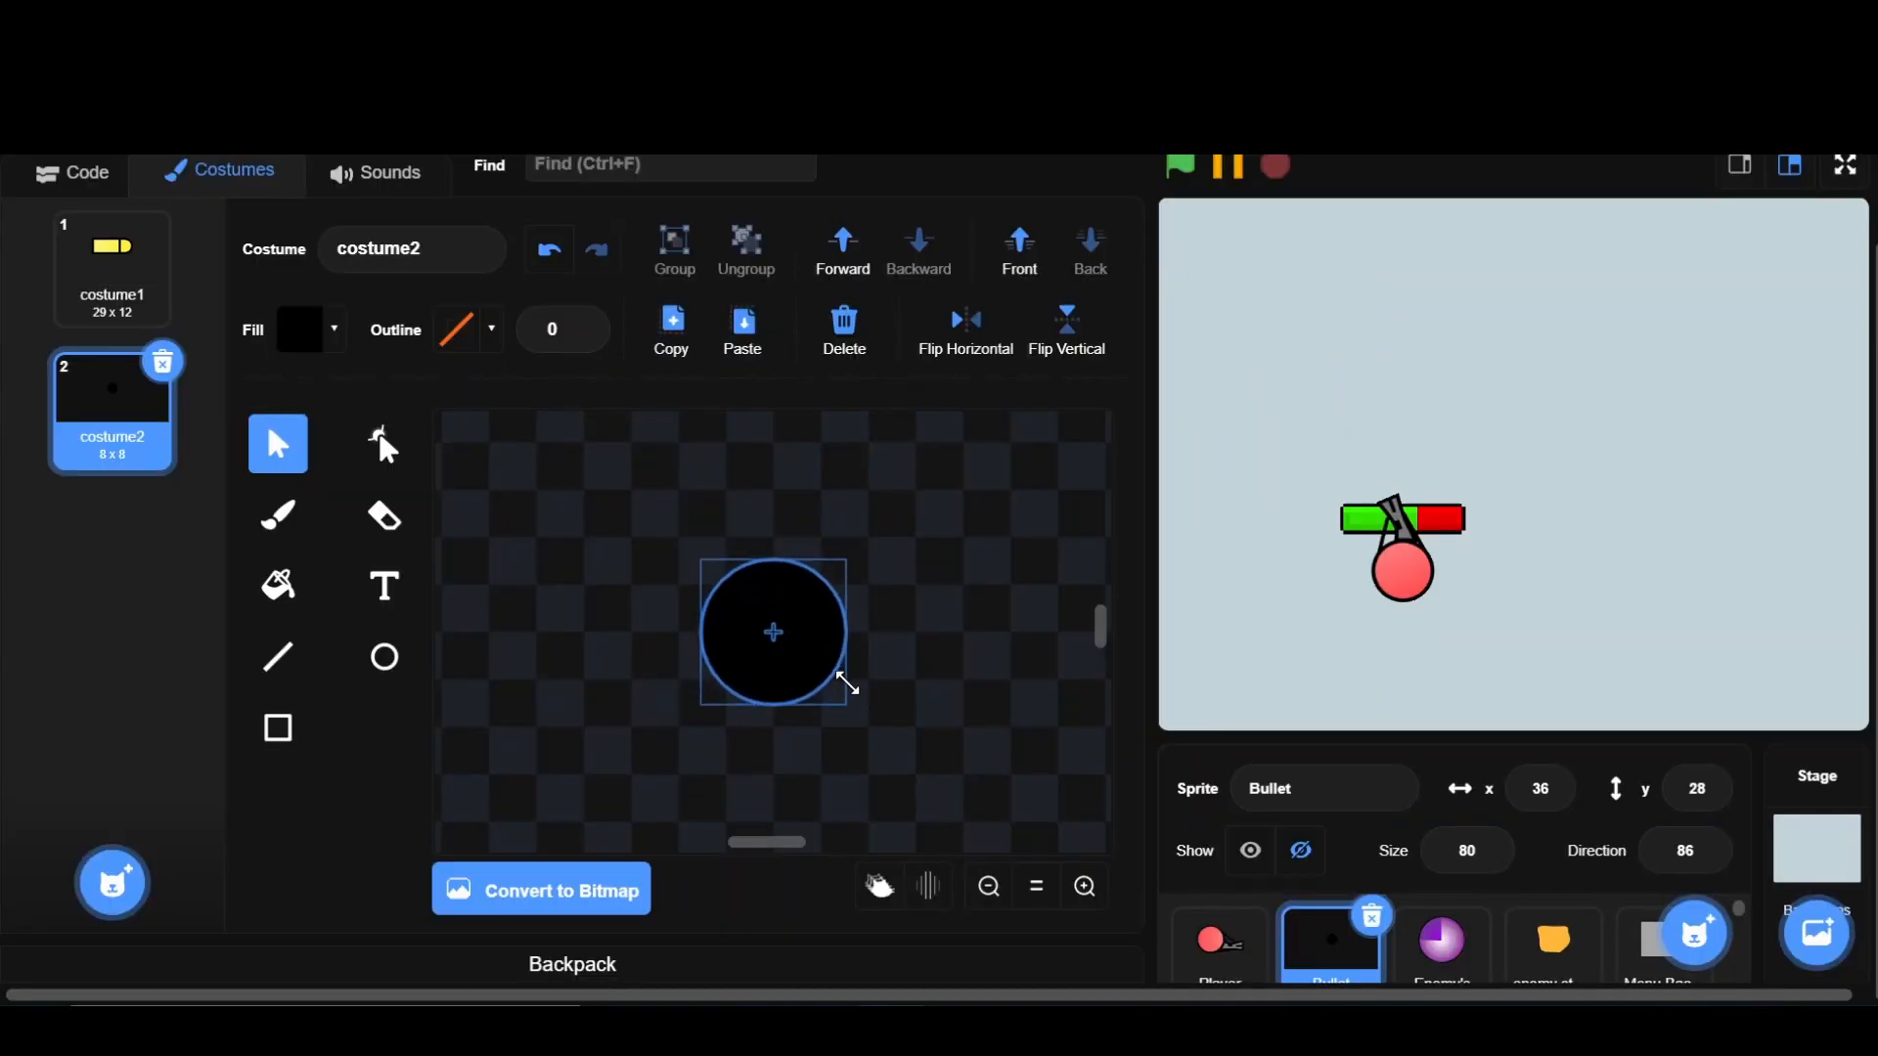
{"action": "left_click", "coordinate": [71, 170]}
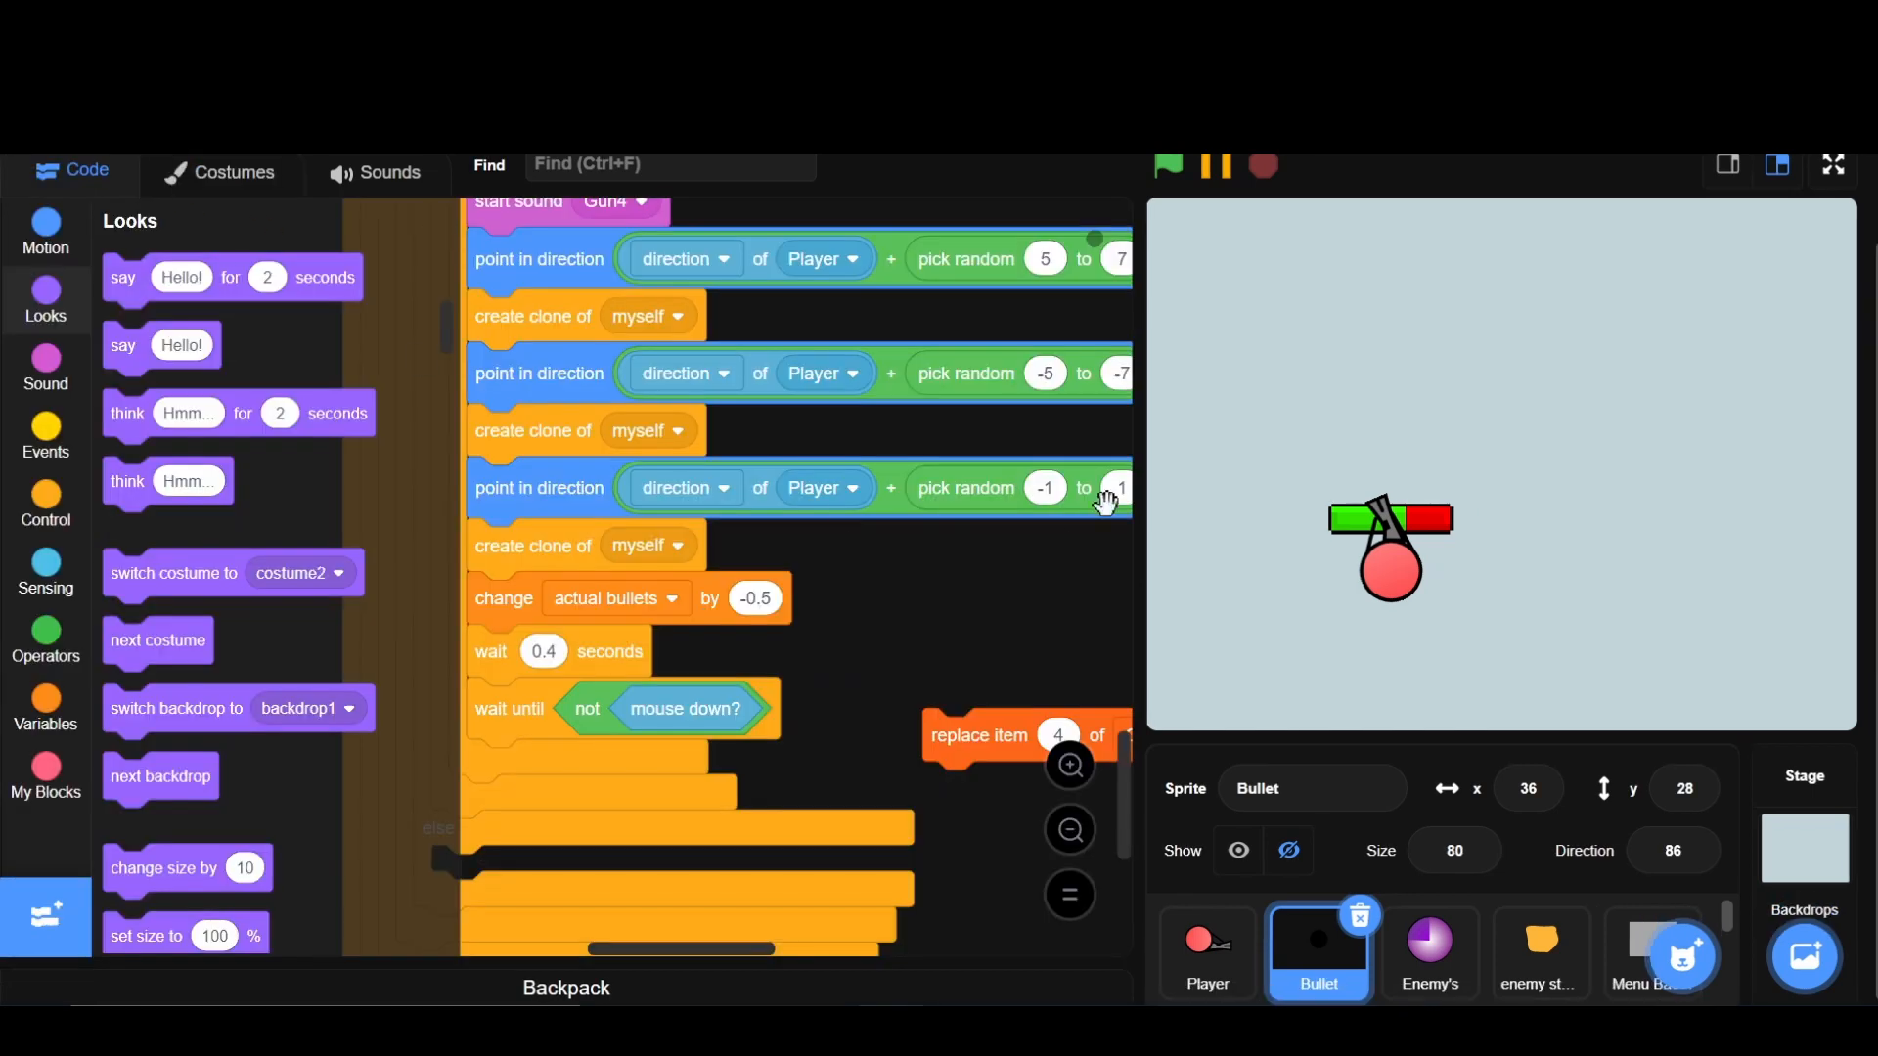
{"action": "left_click", "coordinate": [1169, 168]}
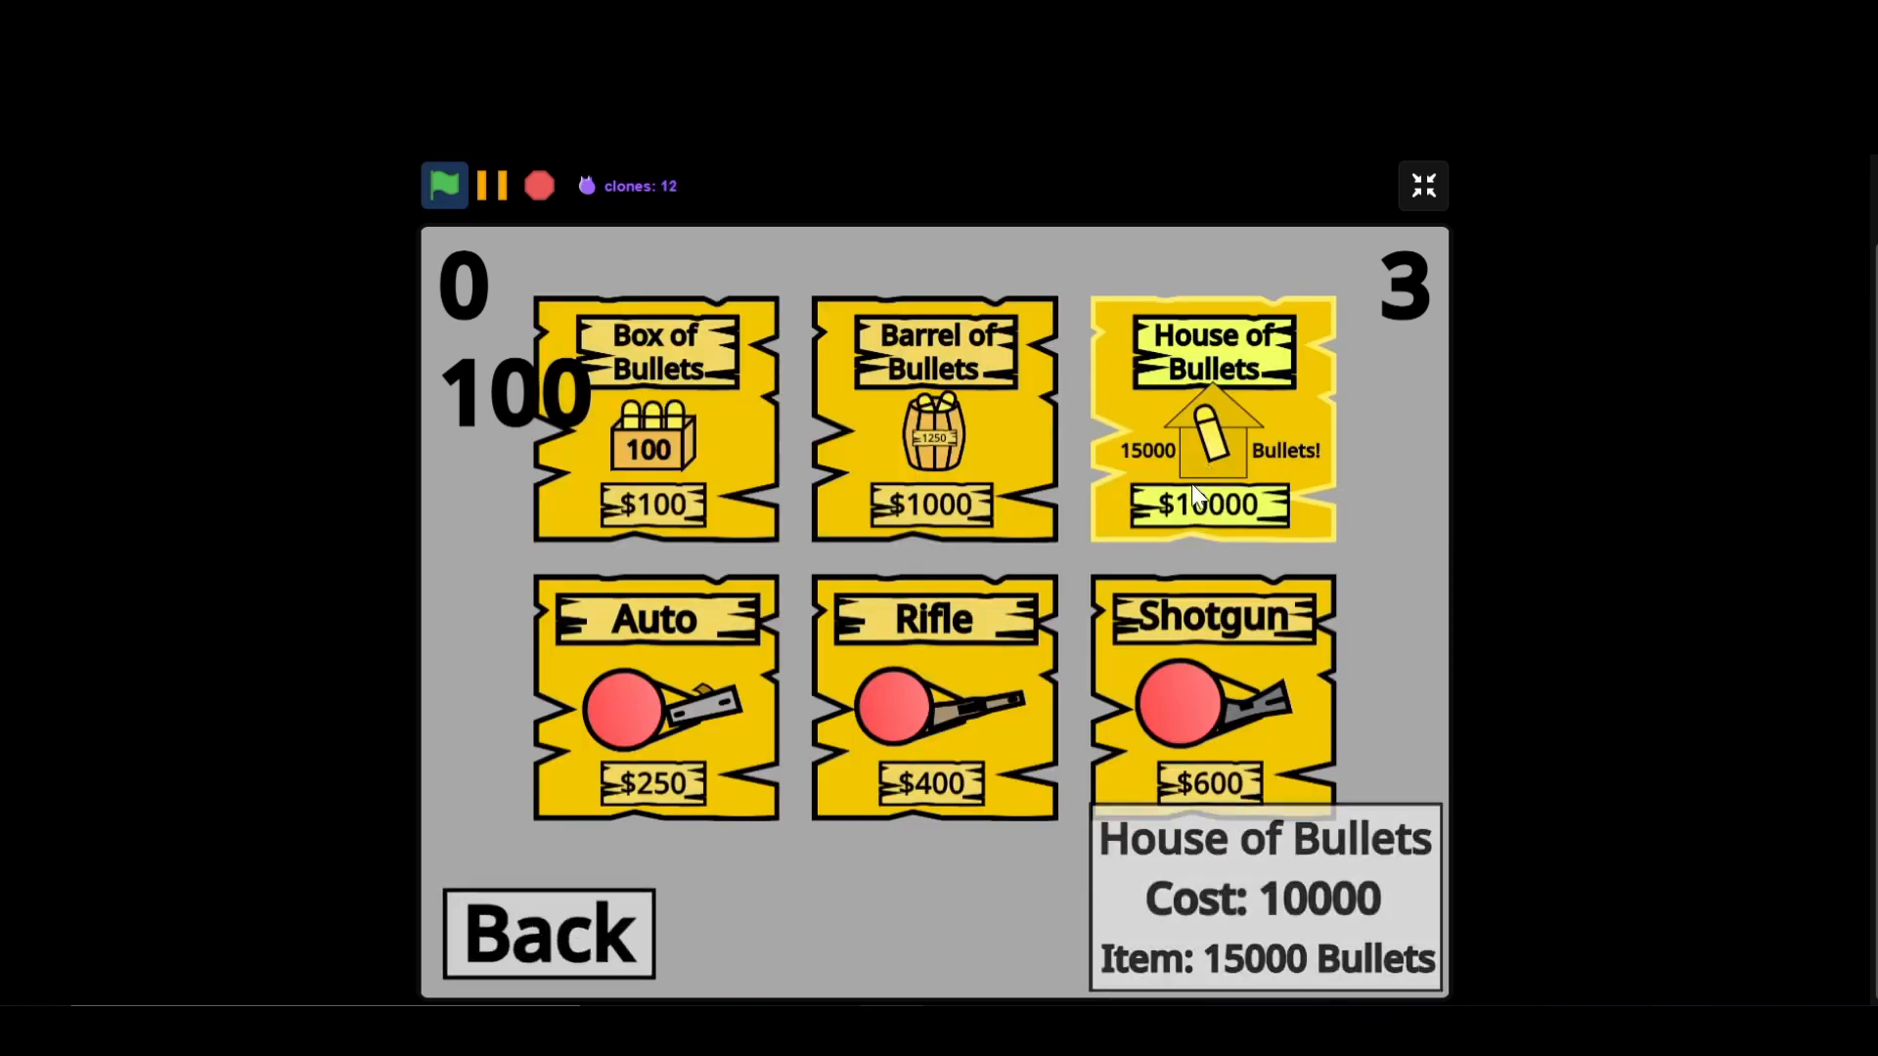
{"action": "mouse_move", "coordinate": [984, 758]}
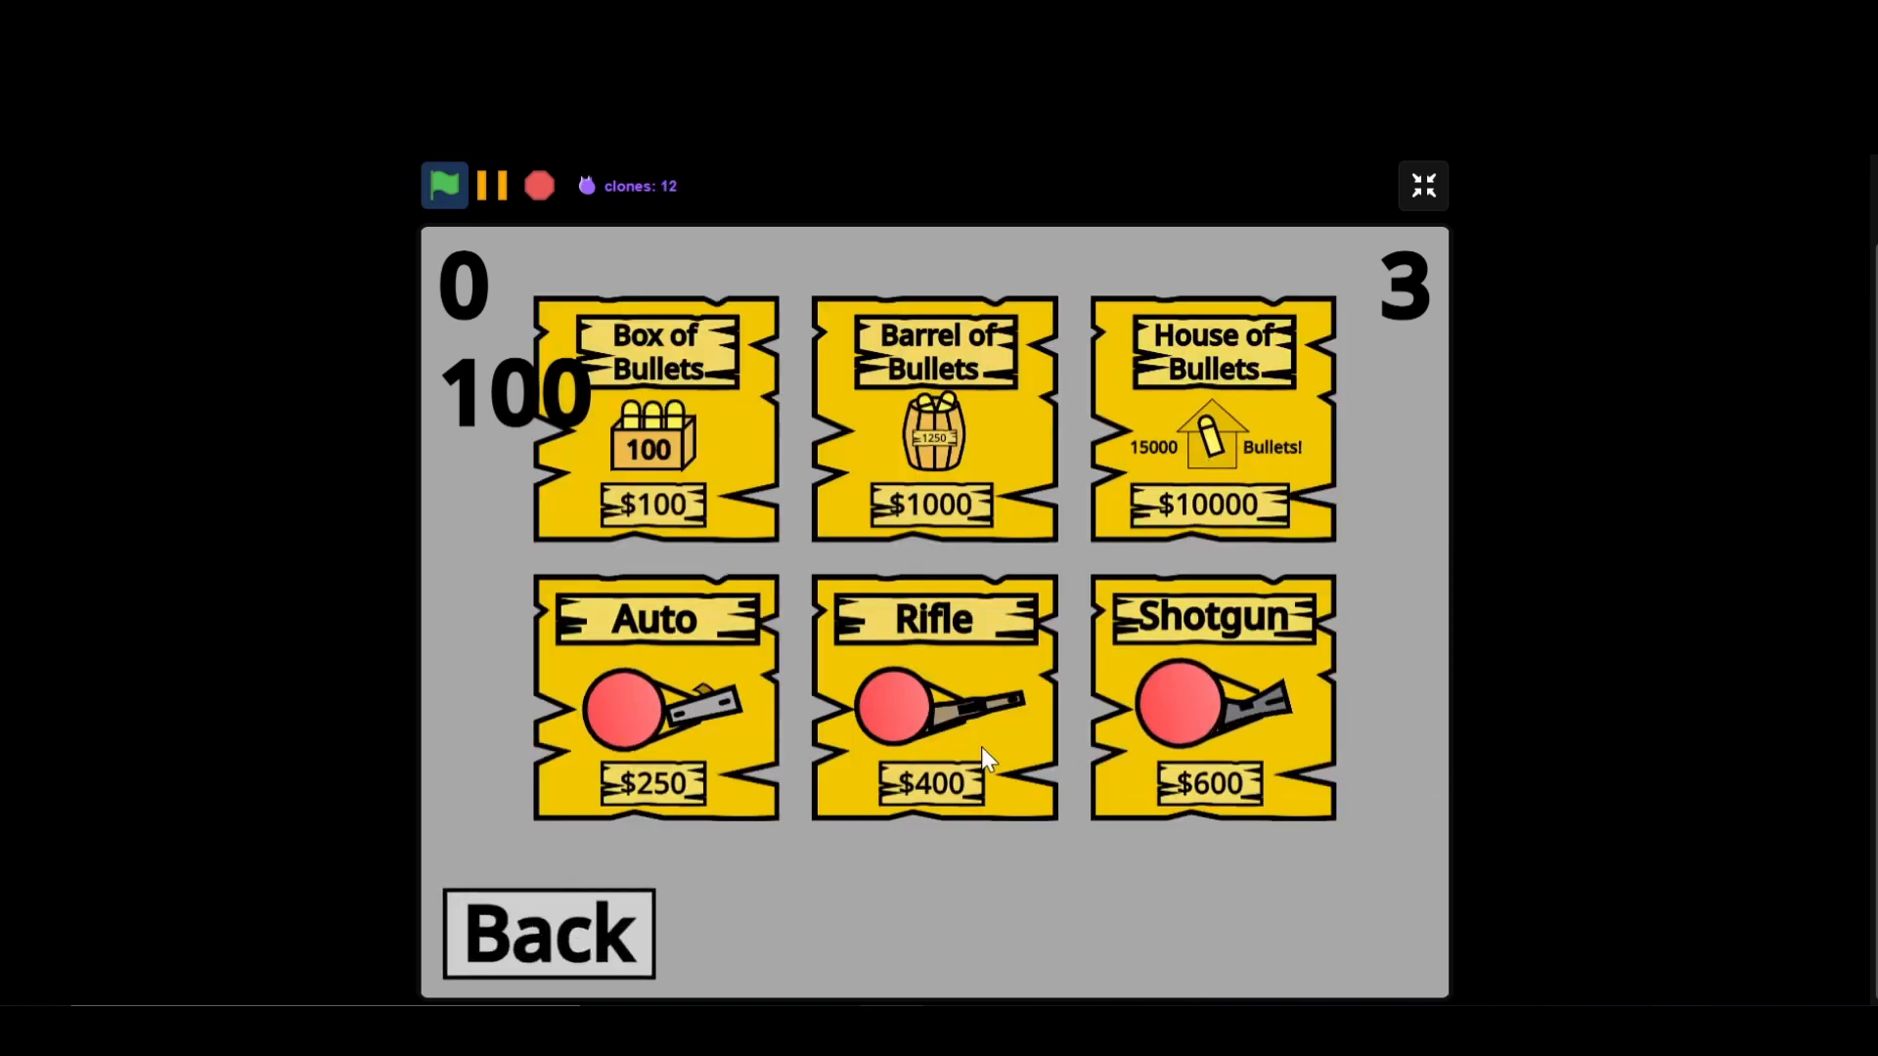
{"action": "mouse_move", "coordinate": [1135, 940]}
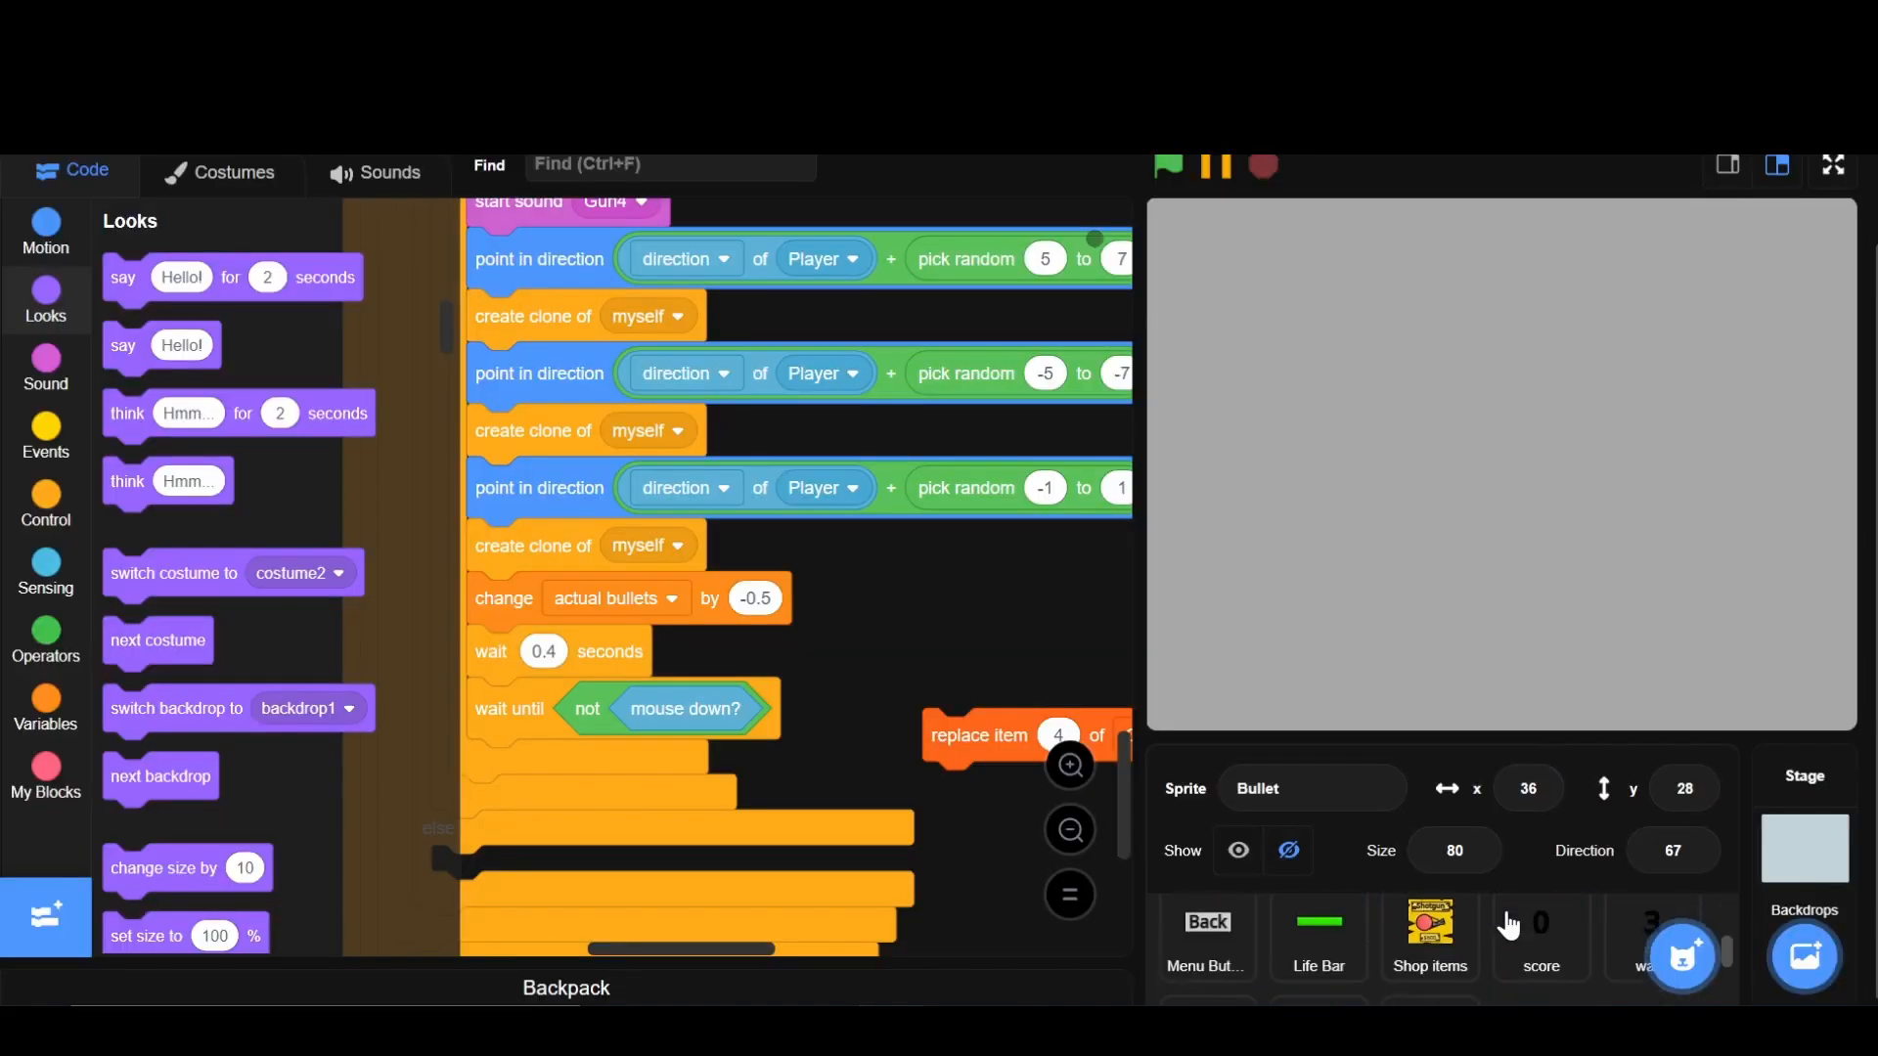
- Duplicate a shop info card as Rifle3 reading Shotgun, Cost: 200, Item: Tri-shot
{"action": "left_click", "coordinate": [1430, 936]}
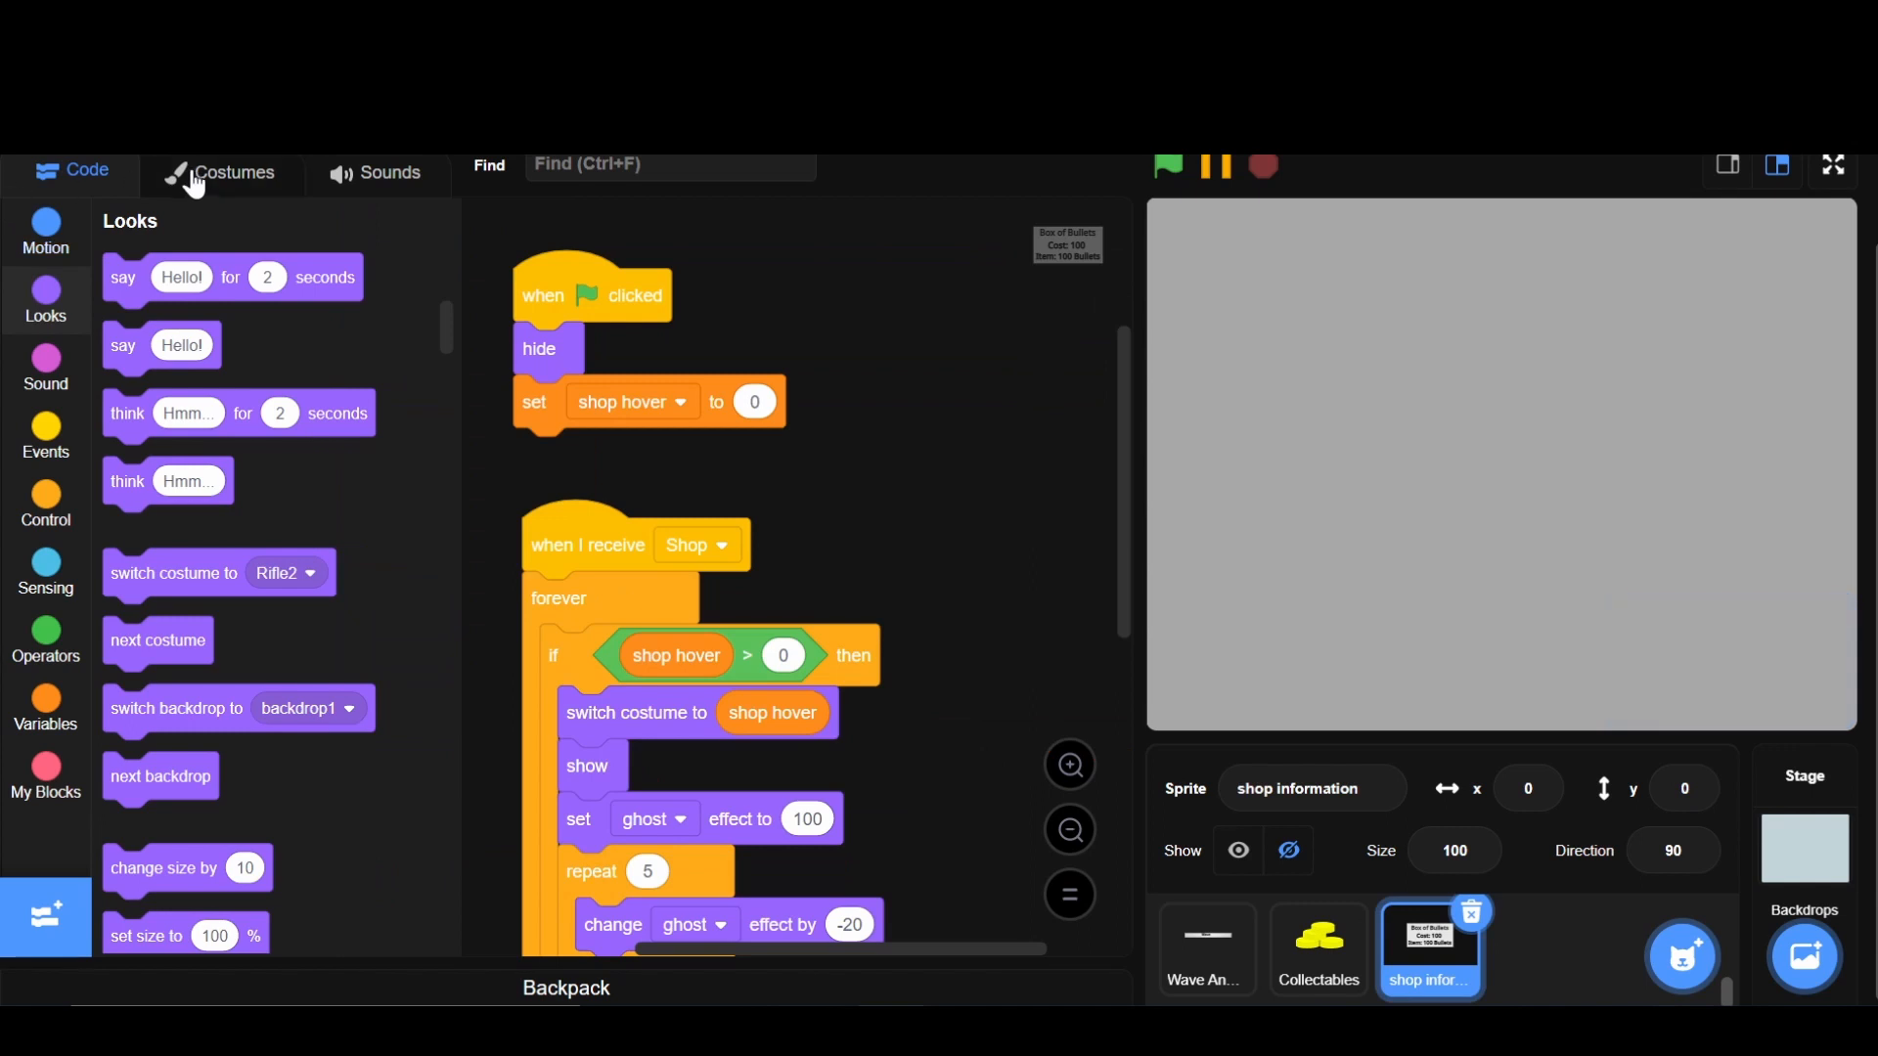
{"action": "left_click", "coordinate": [232, 172]}
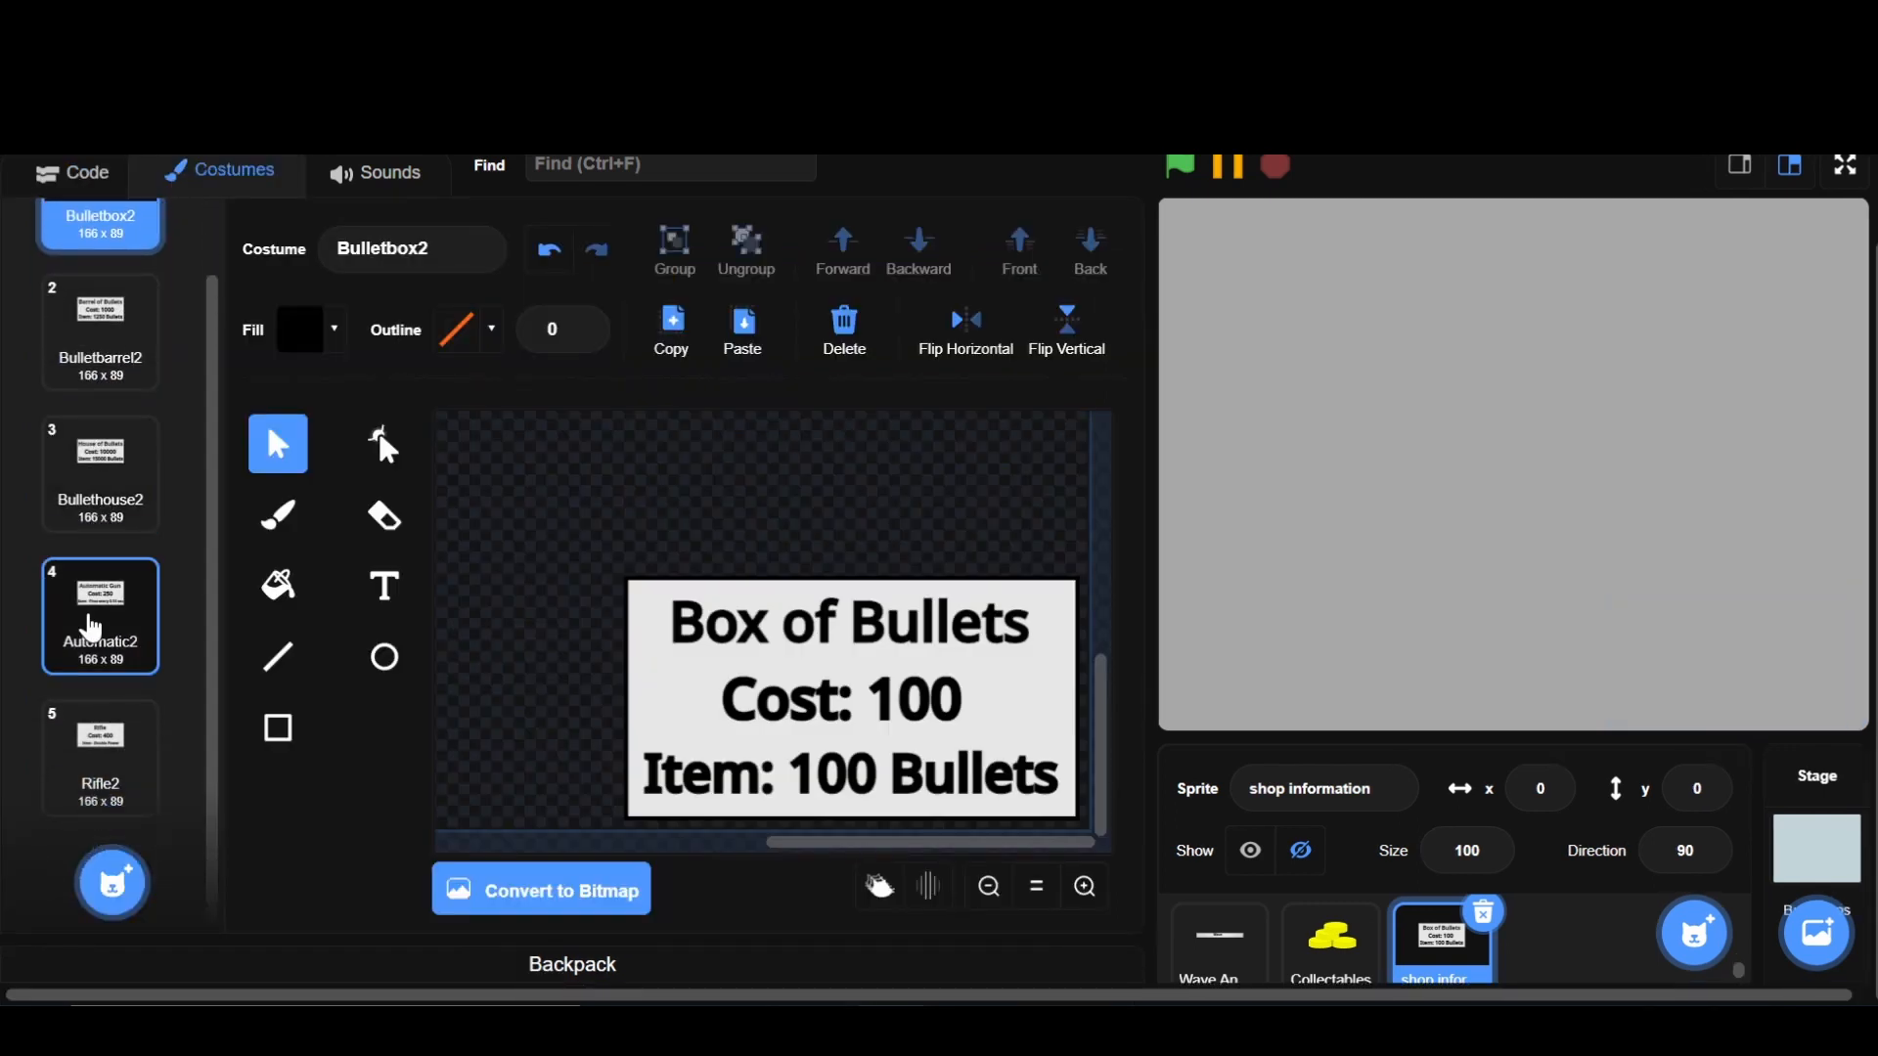
{"action": "right_click", "coordinate": [100, 757]}
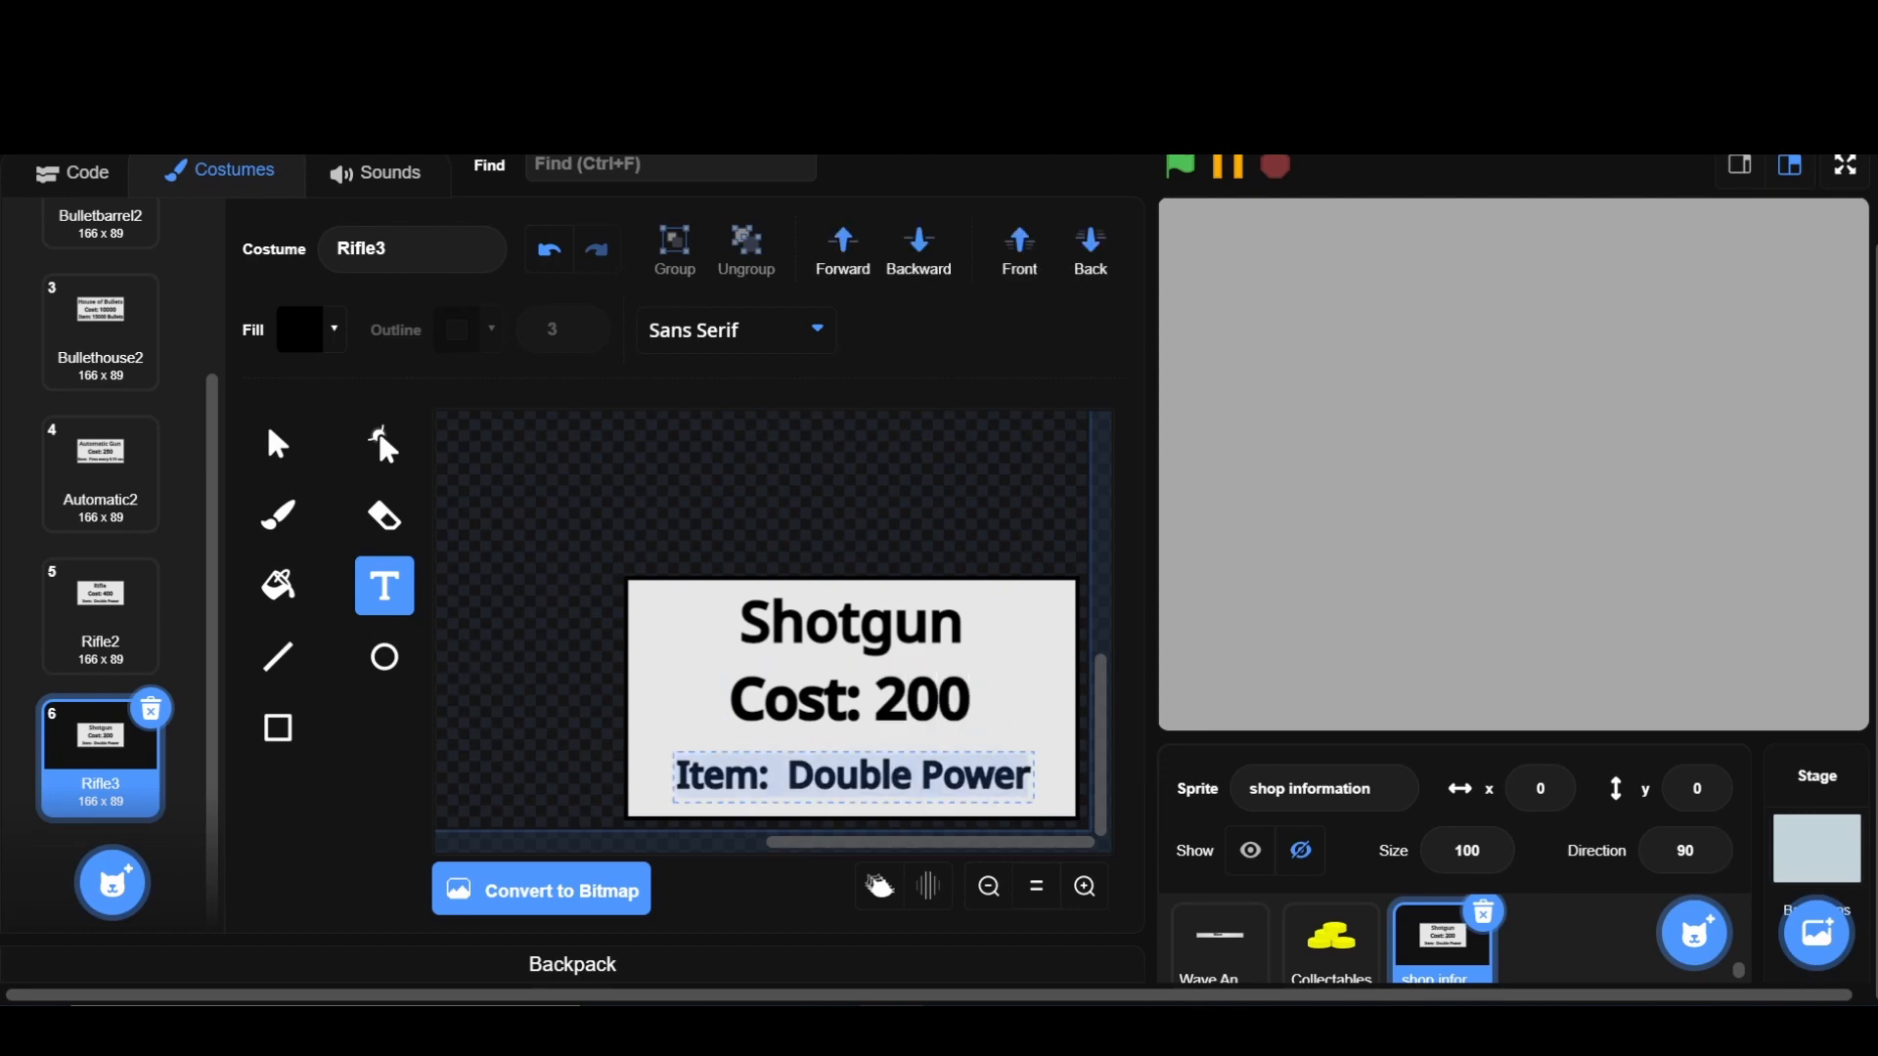
{"action": "type", "text": "Tri"}
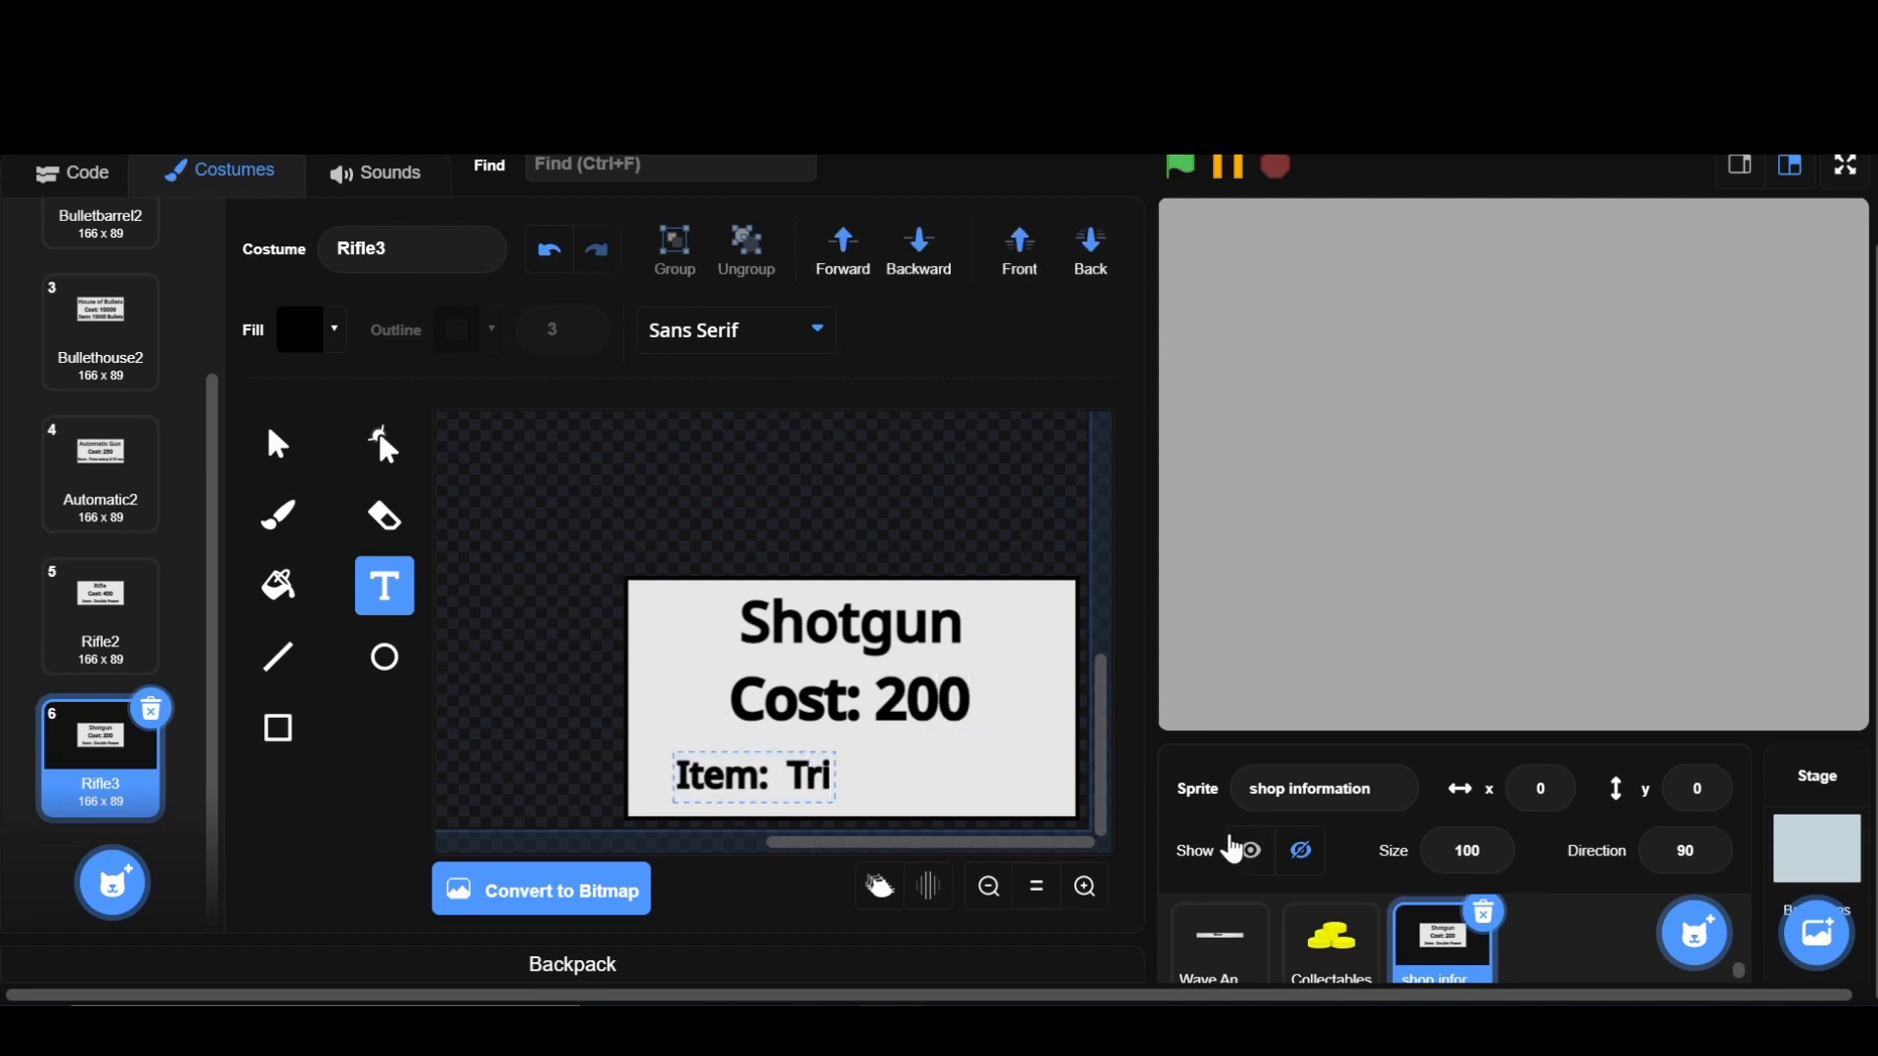
{"action": "type", "text": "-shot"}
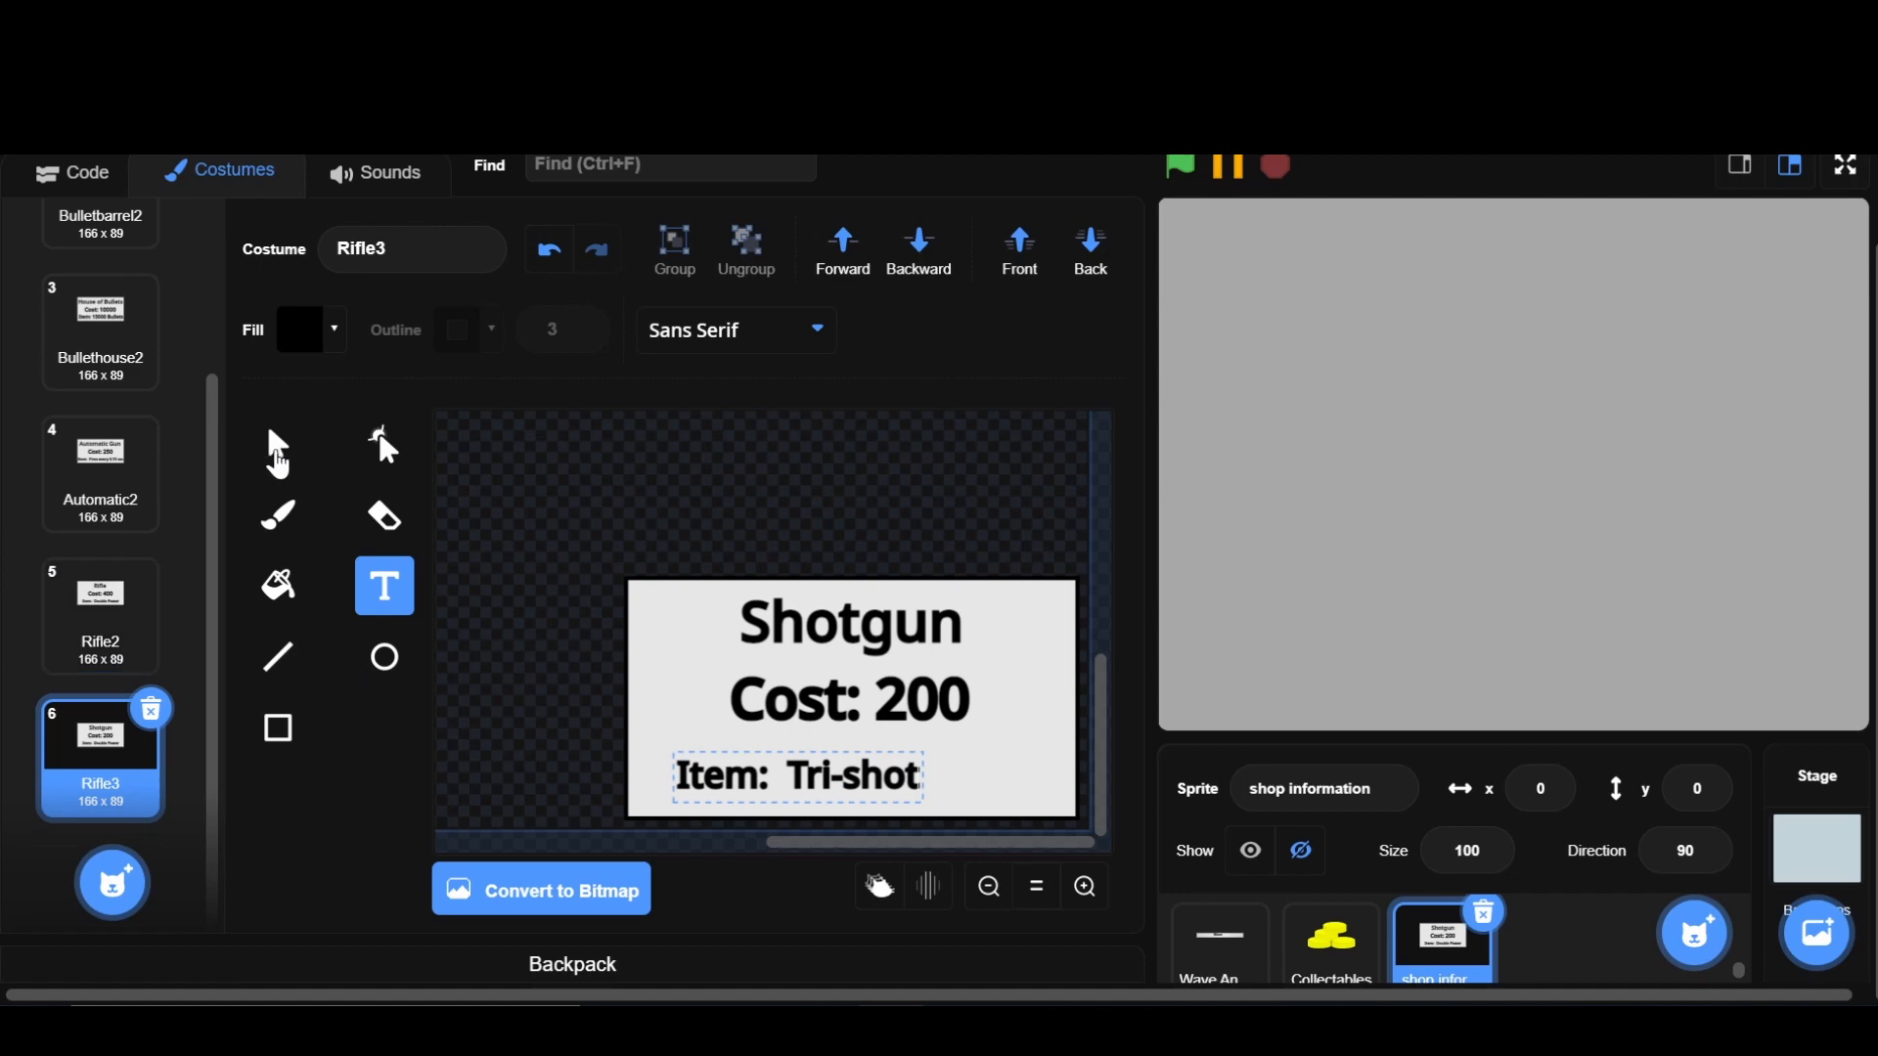
{"action": "left_click", "coordinate": [278, 444]}
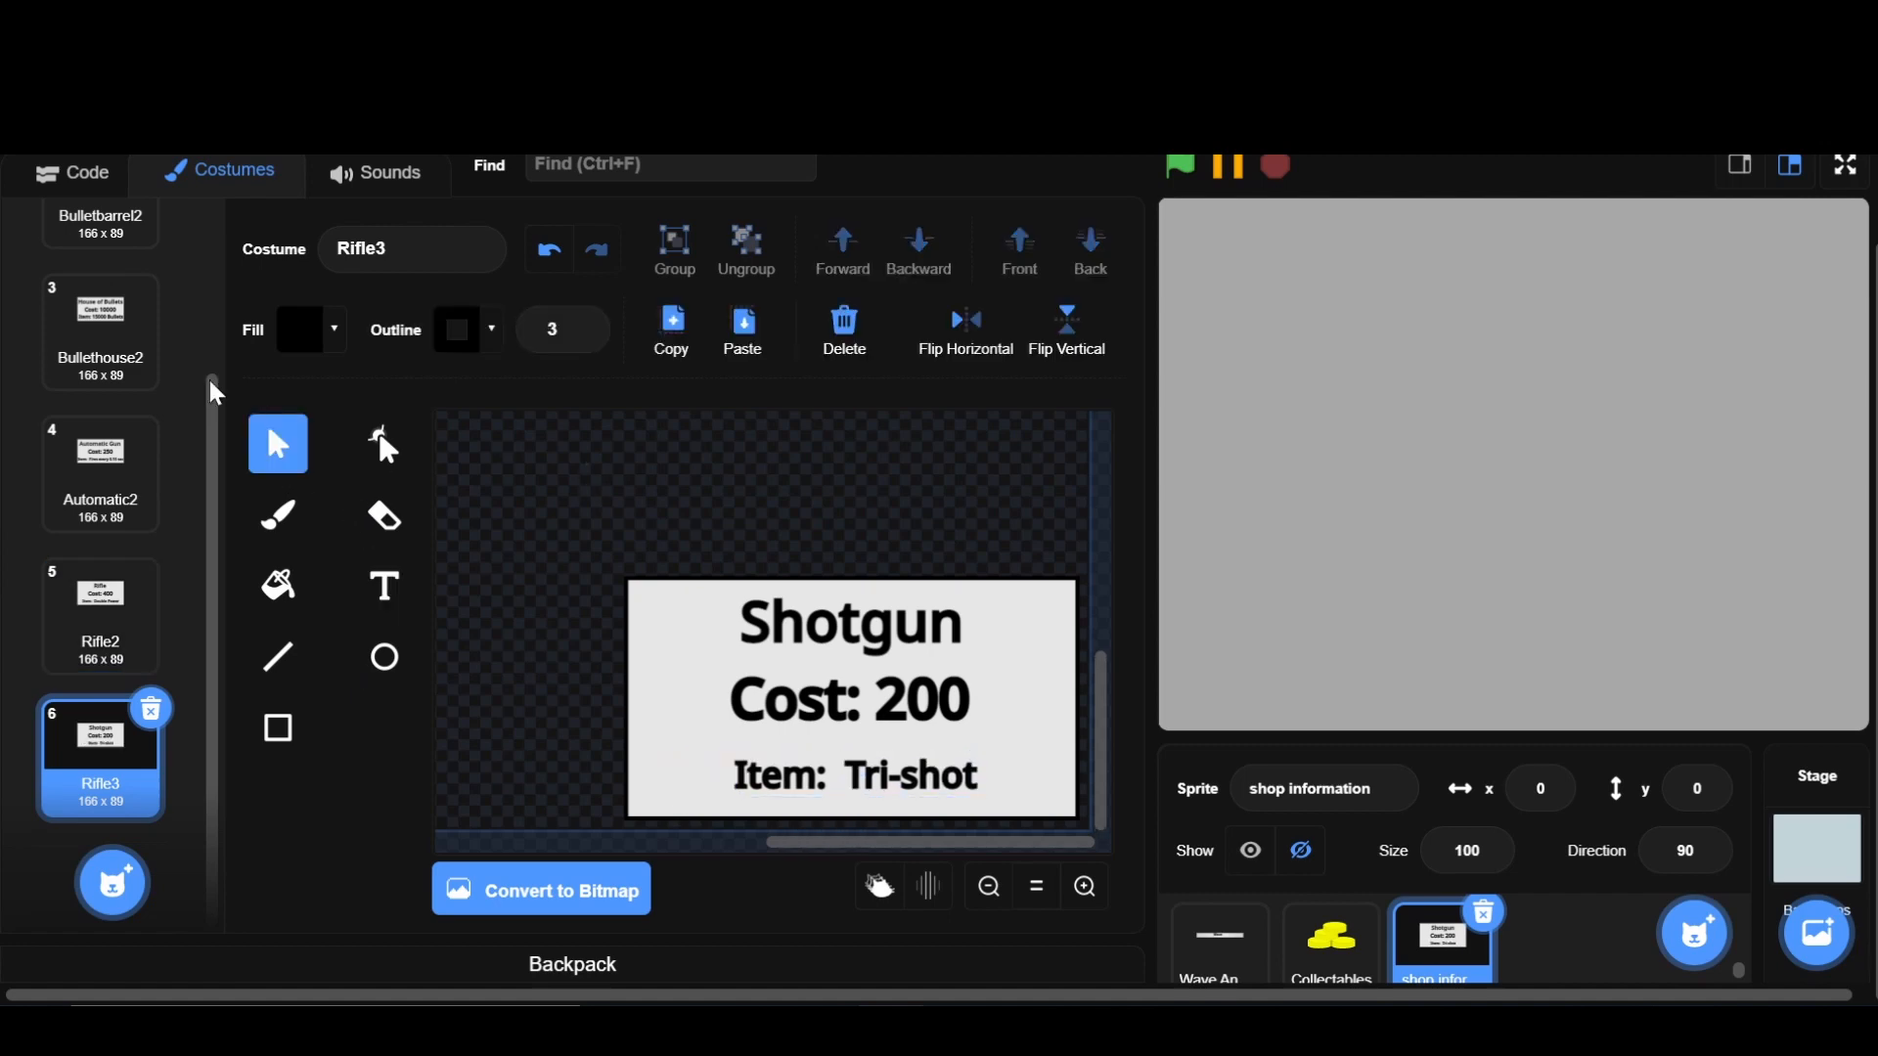
{"action": "left_click", "coordinate": [71, 171]}
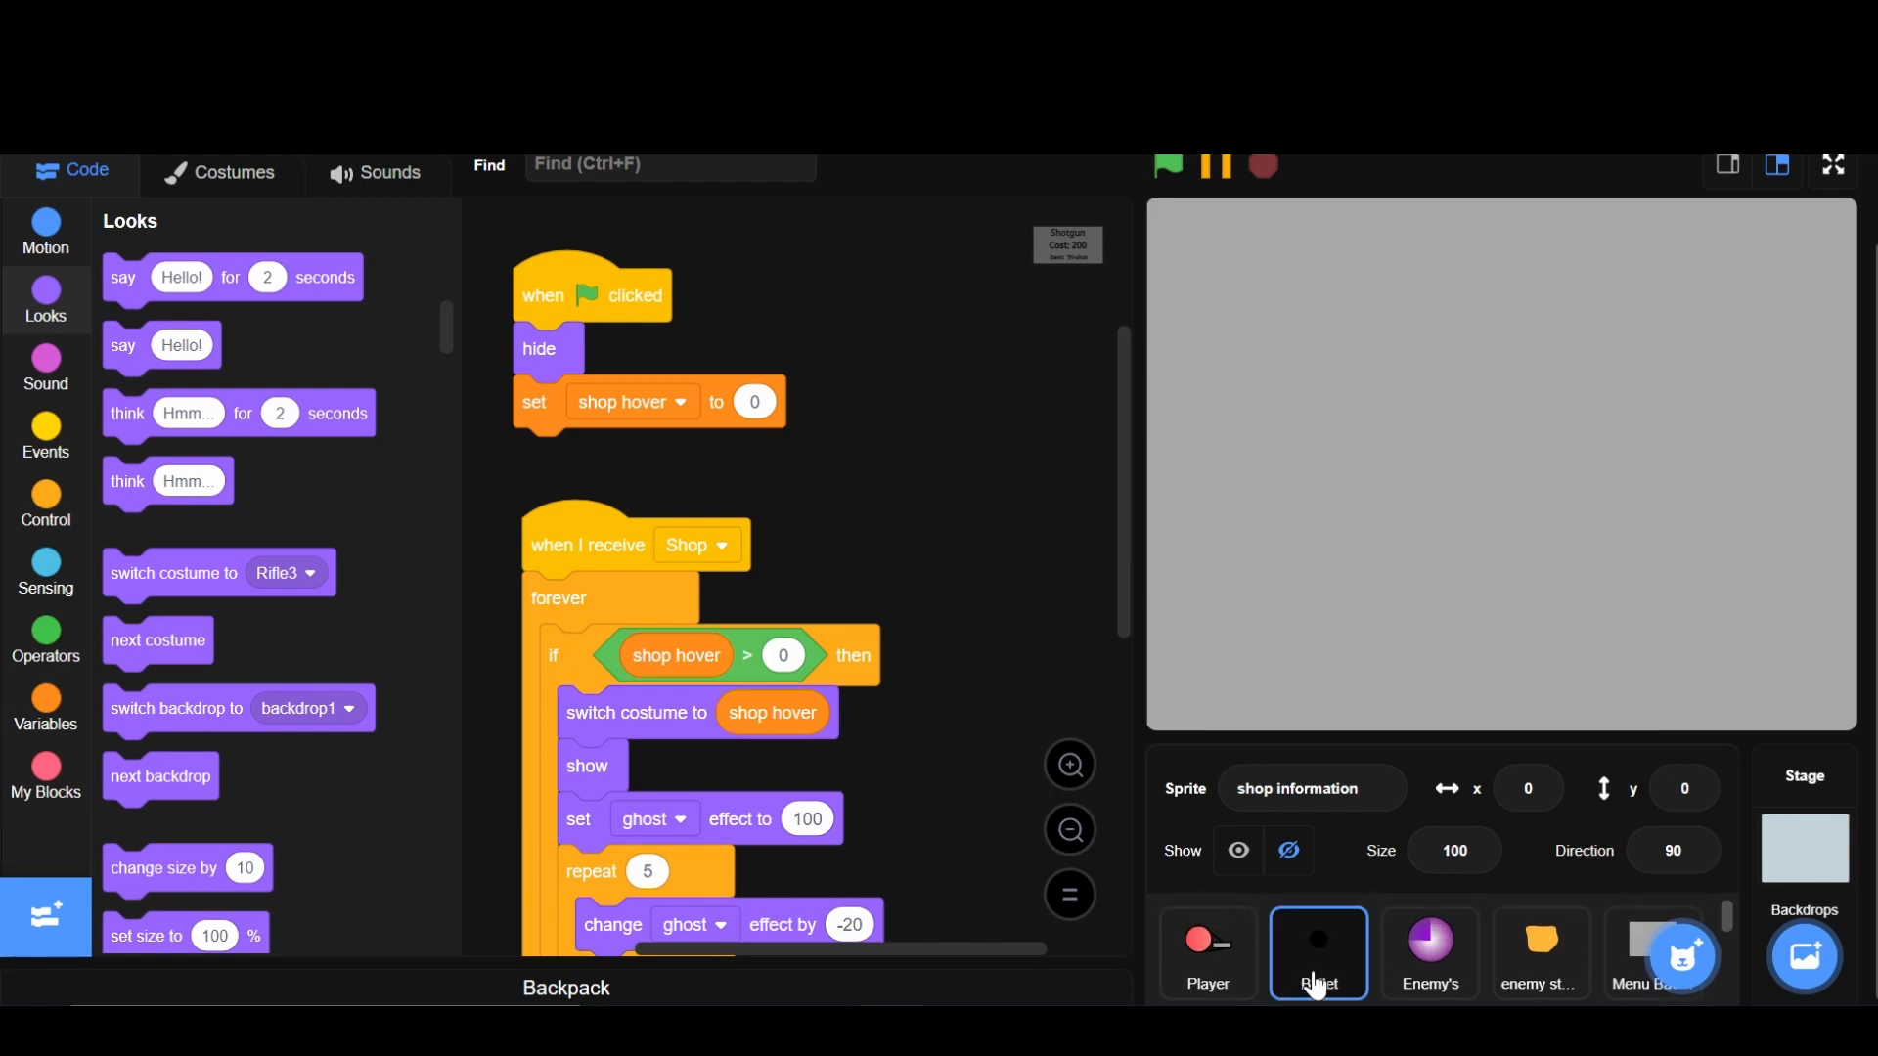
- Select the Bullet sprite, then the Shop items sprite showing the $200 Shotgun branch
{"action": "left_click", "coordinate": [1318, 954]}
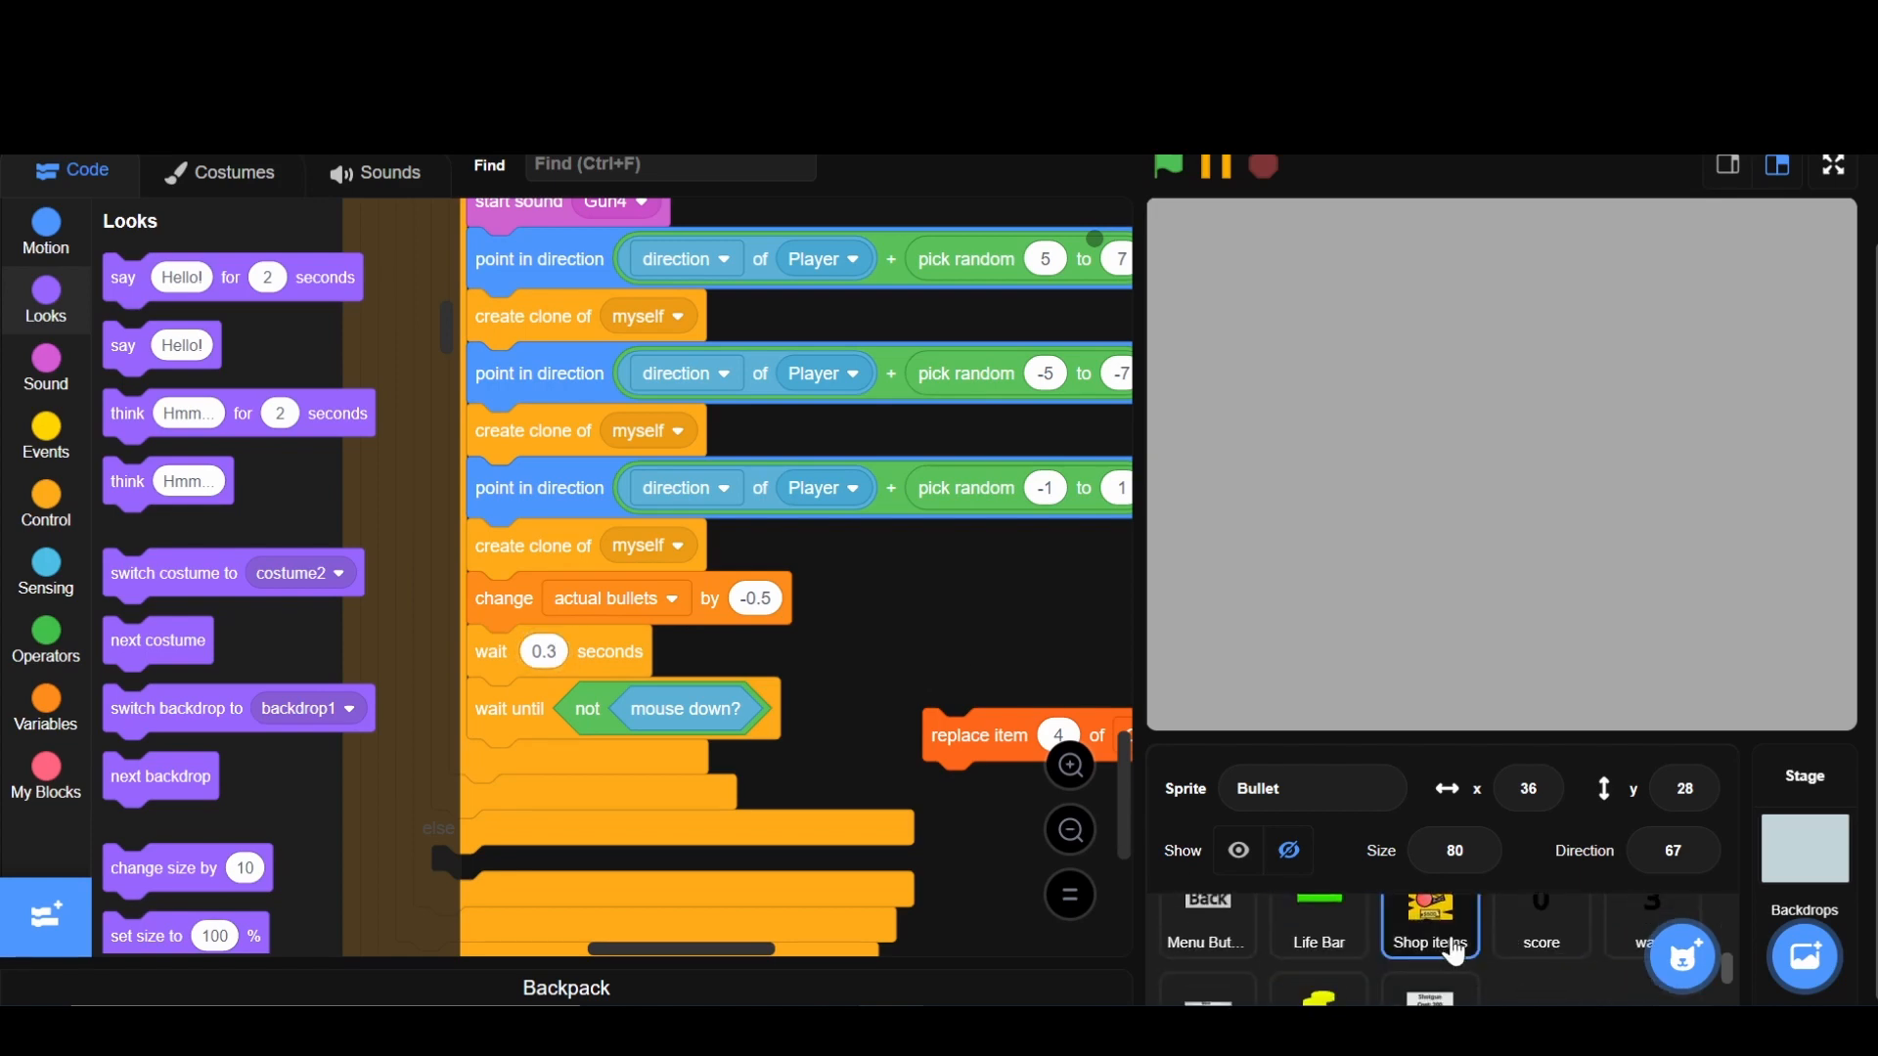
{"action": "left_click", "coordinate": [1429, 917]}
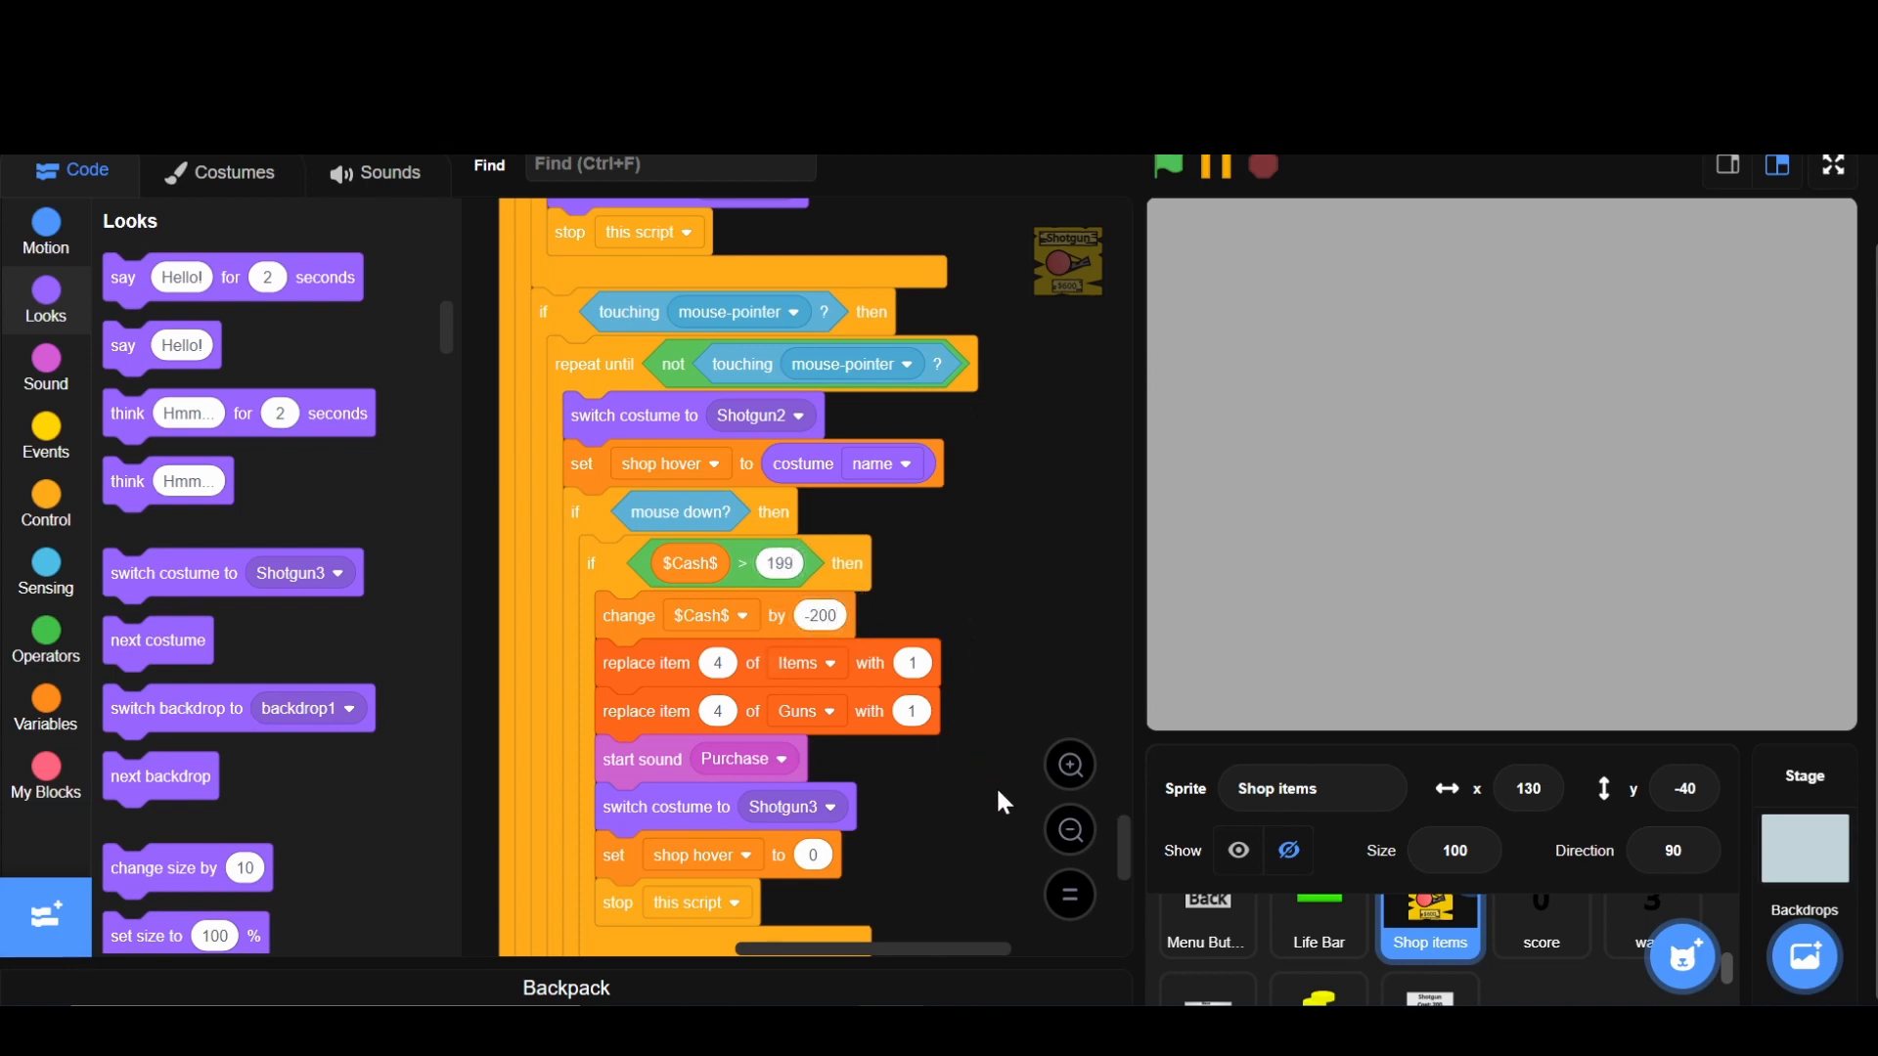
{"action": "mouse_move", "coordinate": [1306, 957]}
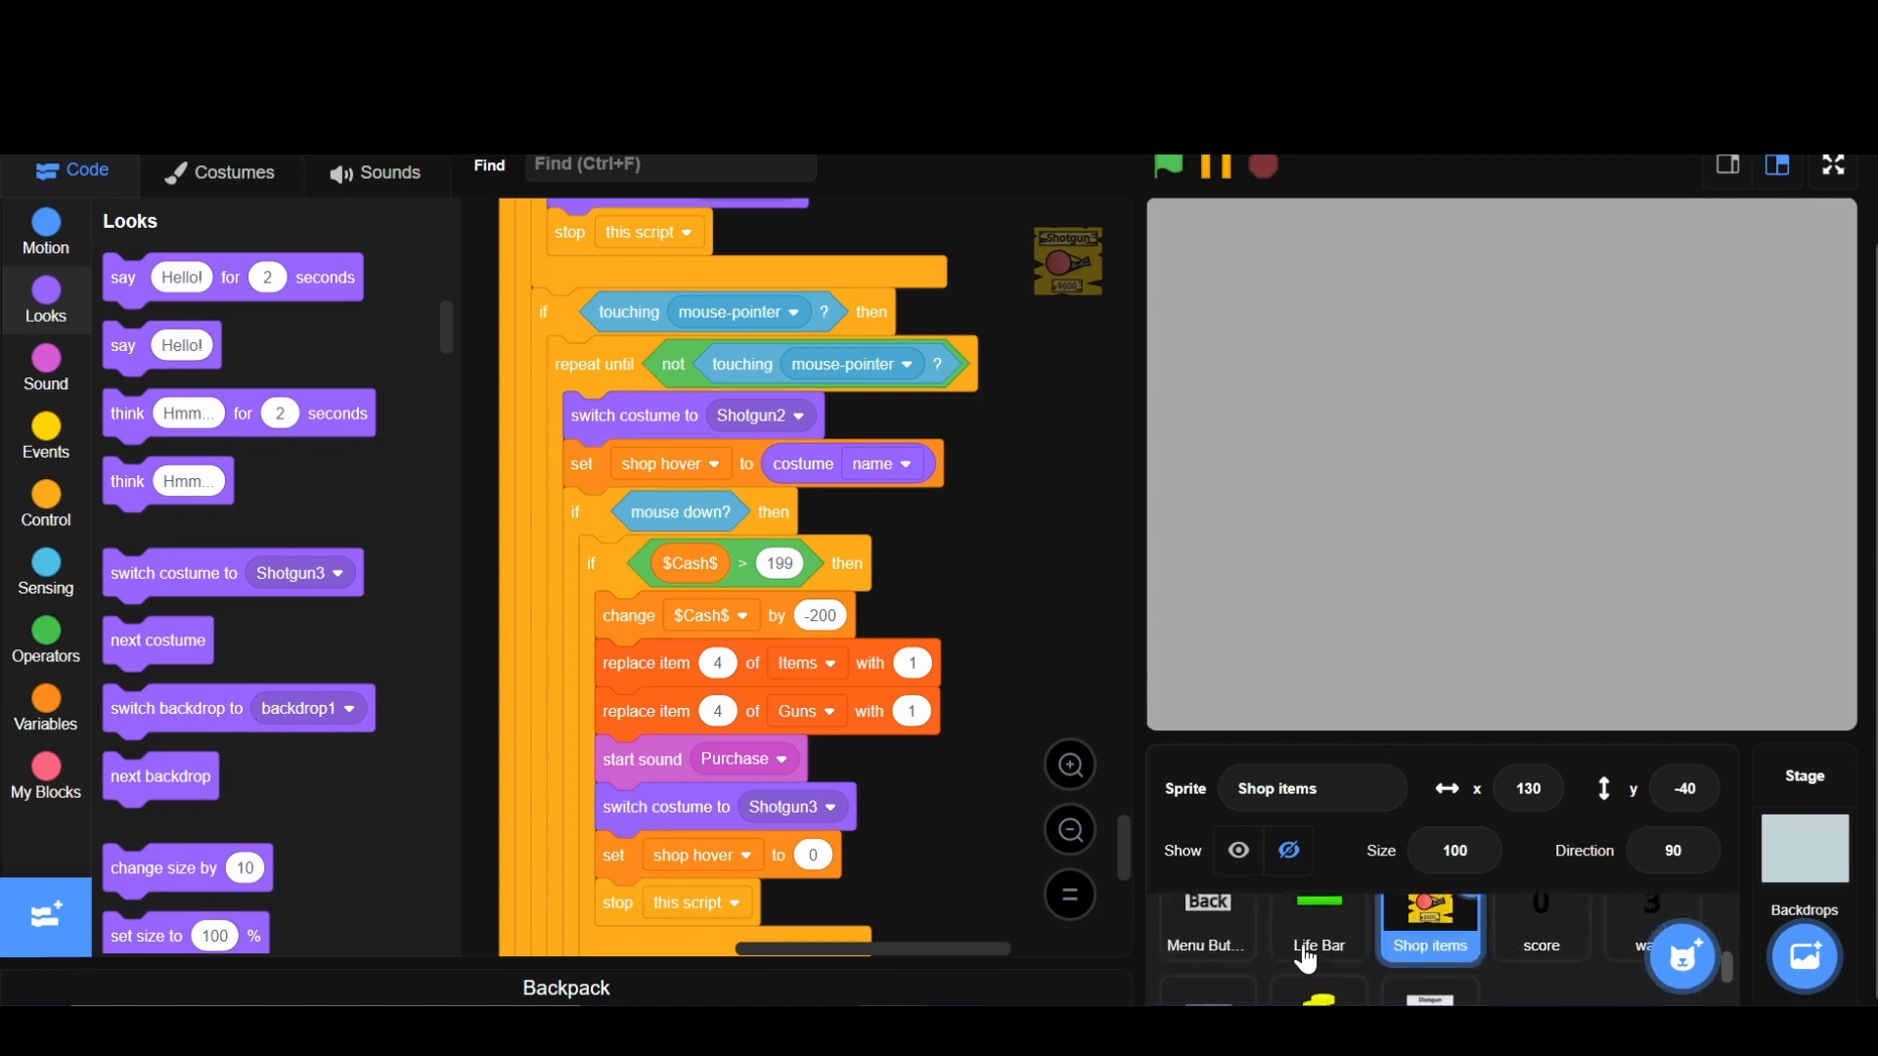
- On the Player sprite, move the firing blocks out of the shotgun branch and set Bullets to actual bullets
{"action": "left_click", "coordinate": [1208, 954]}
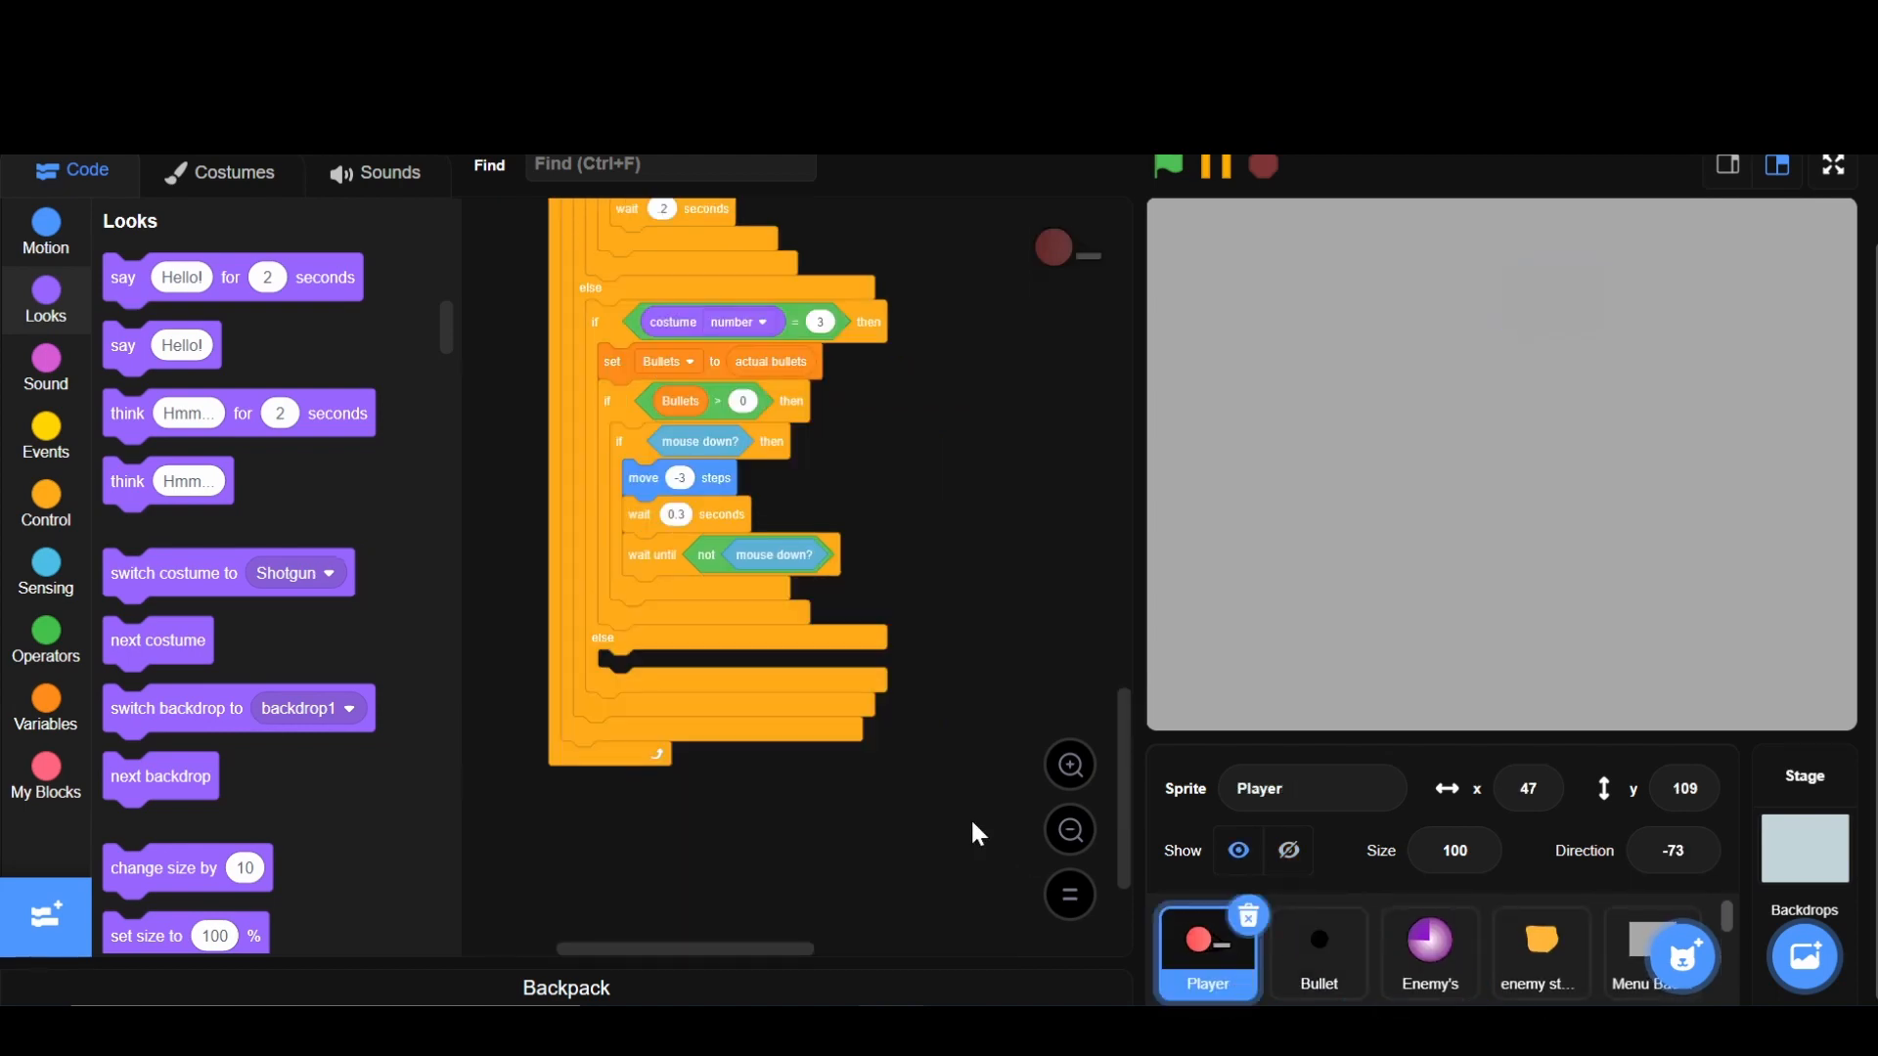
{"action": "left_click", "coordinate": [1319, 955]}
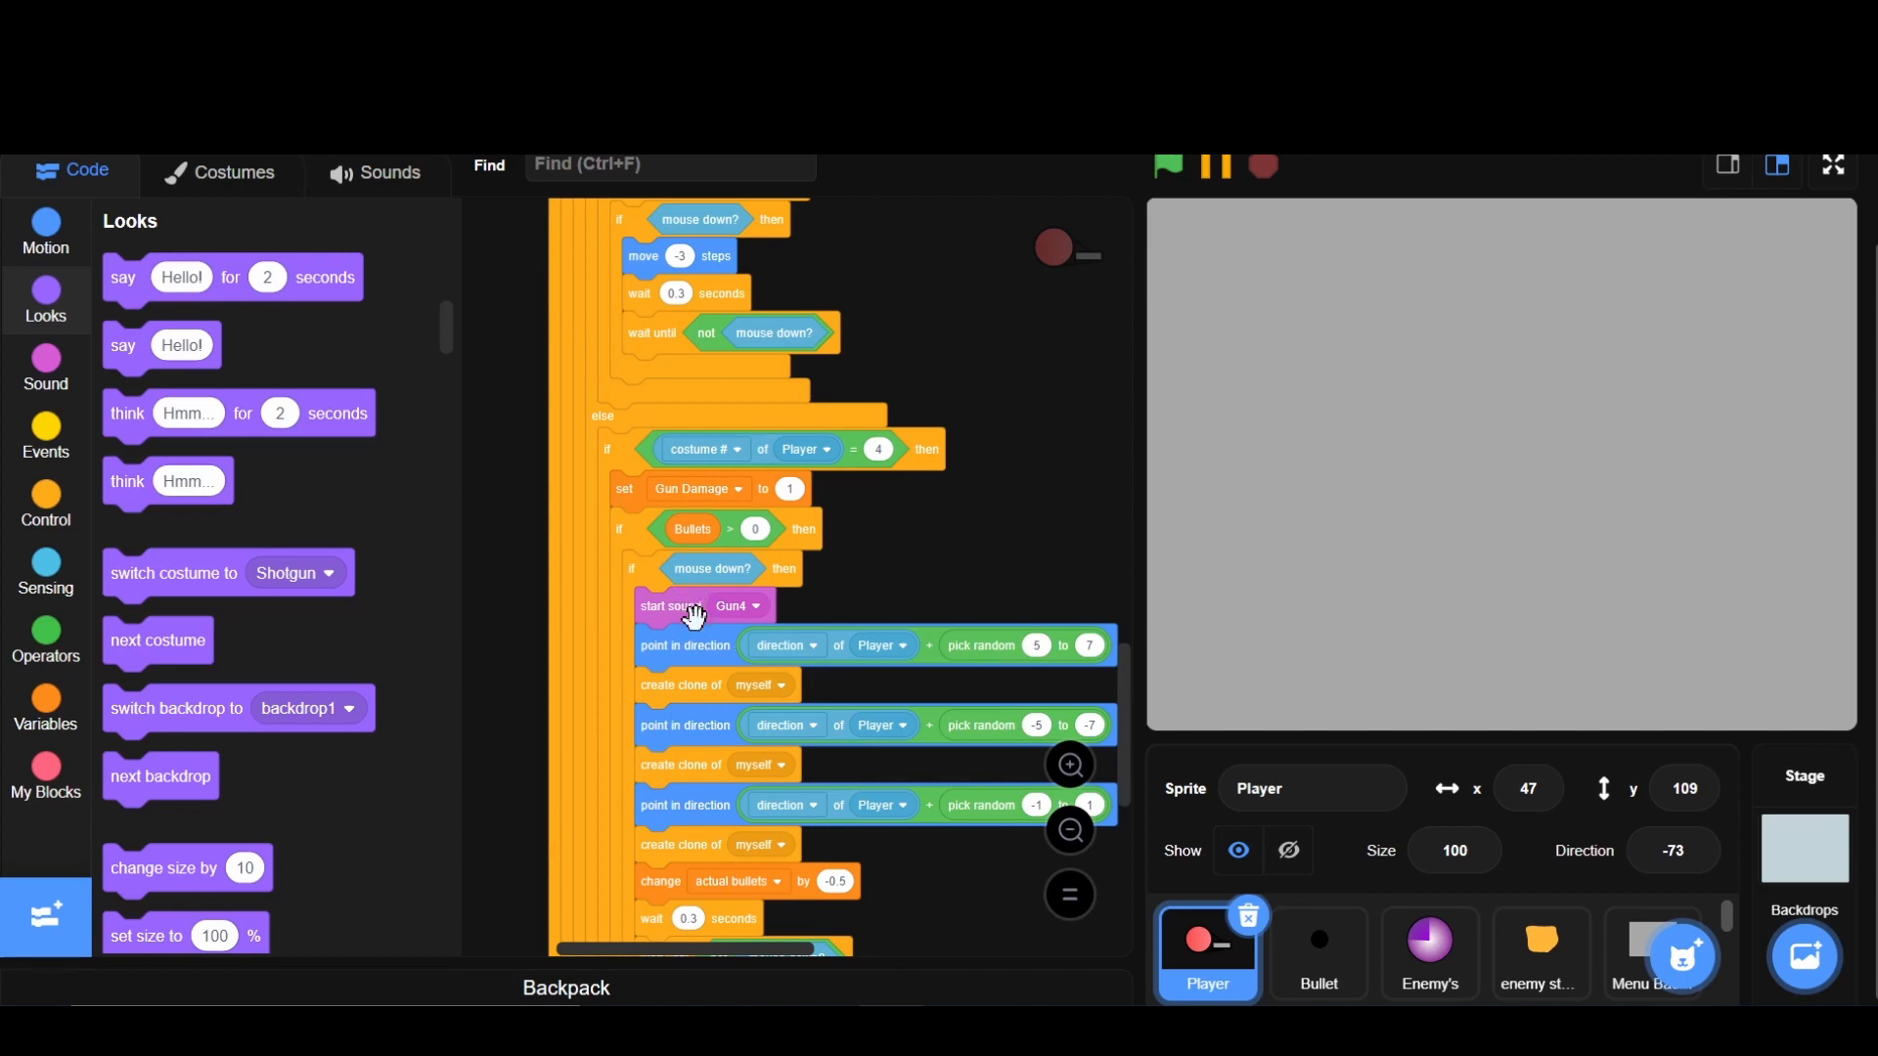
{"action": "mouse_move", "coordinate": [717, 612]}
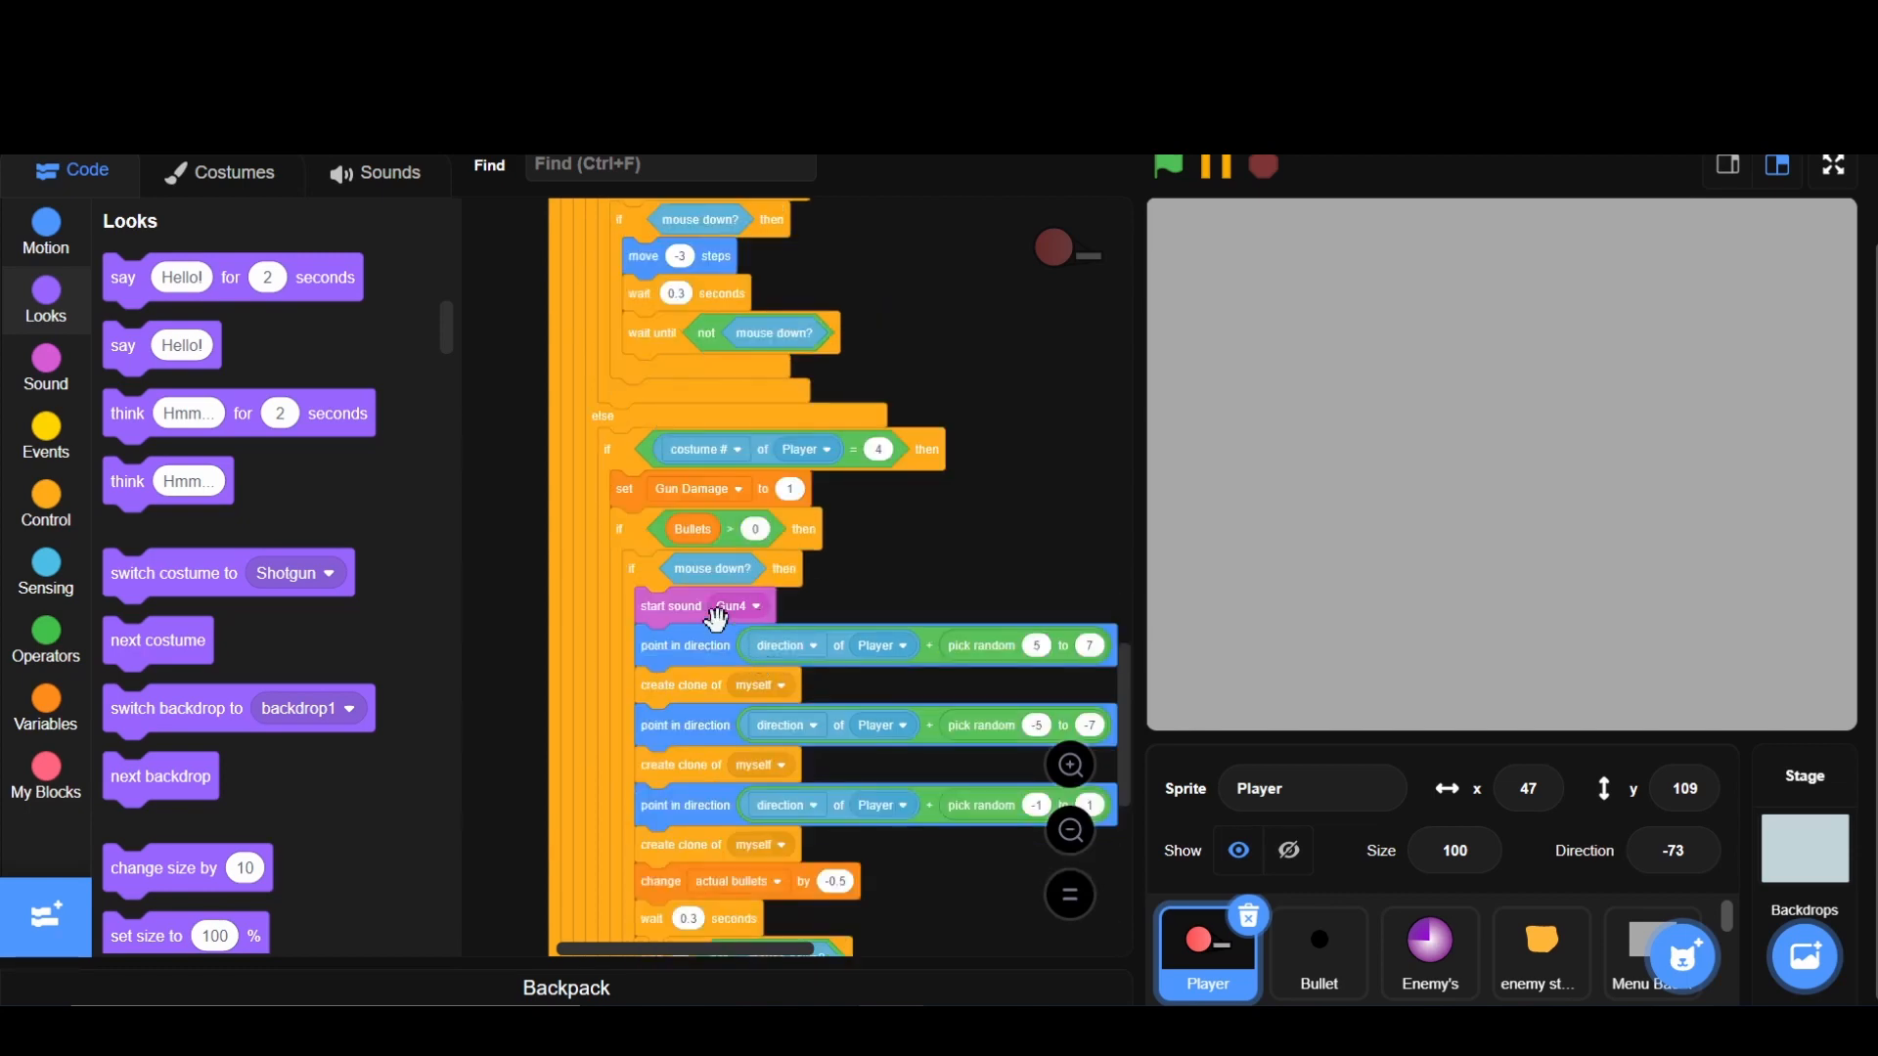
{"action": "left_click_drag", "start_coordinate": [713, 605], "coordinate": [971, 509]}
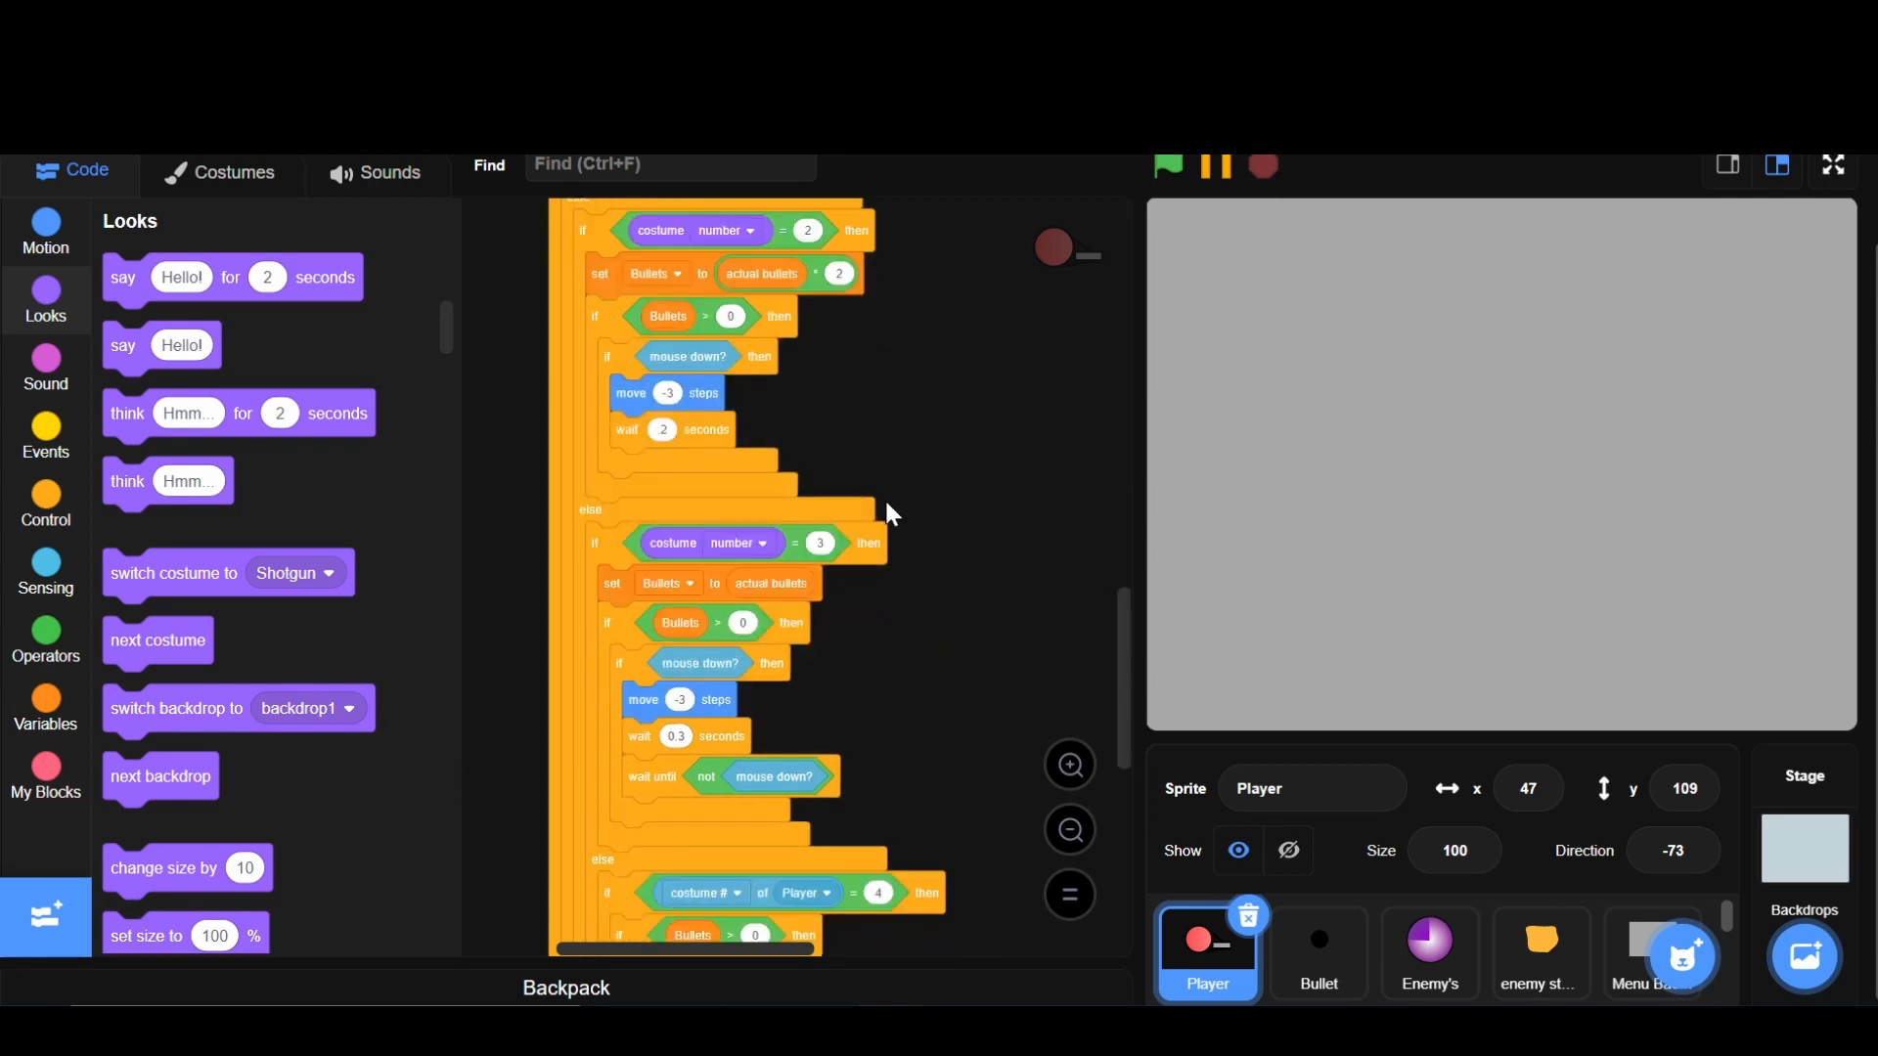
{"action": "scroll", "scroll_direction": "down", "scroll_amount": 3}
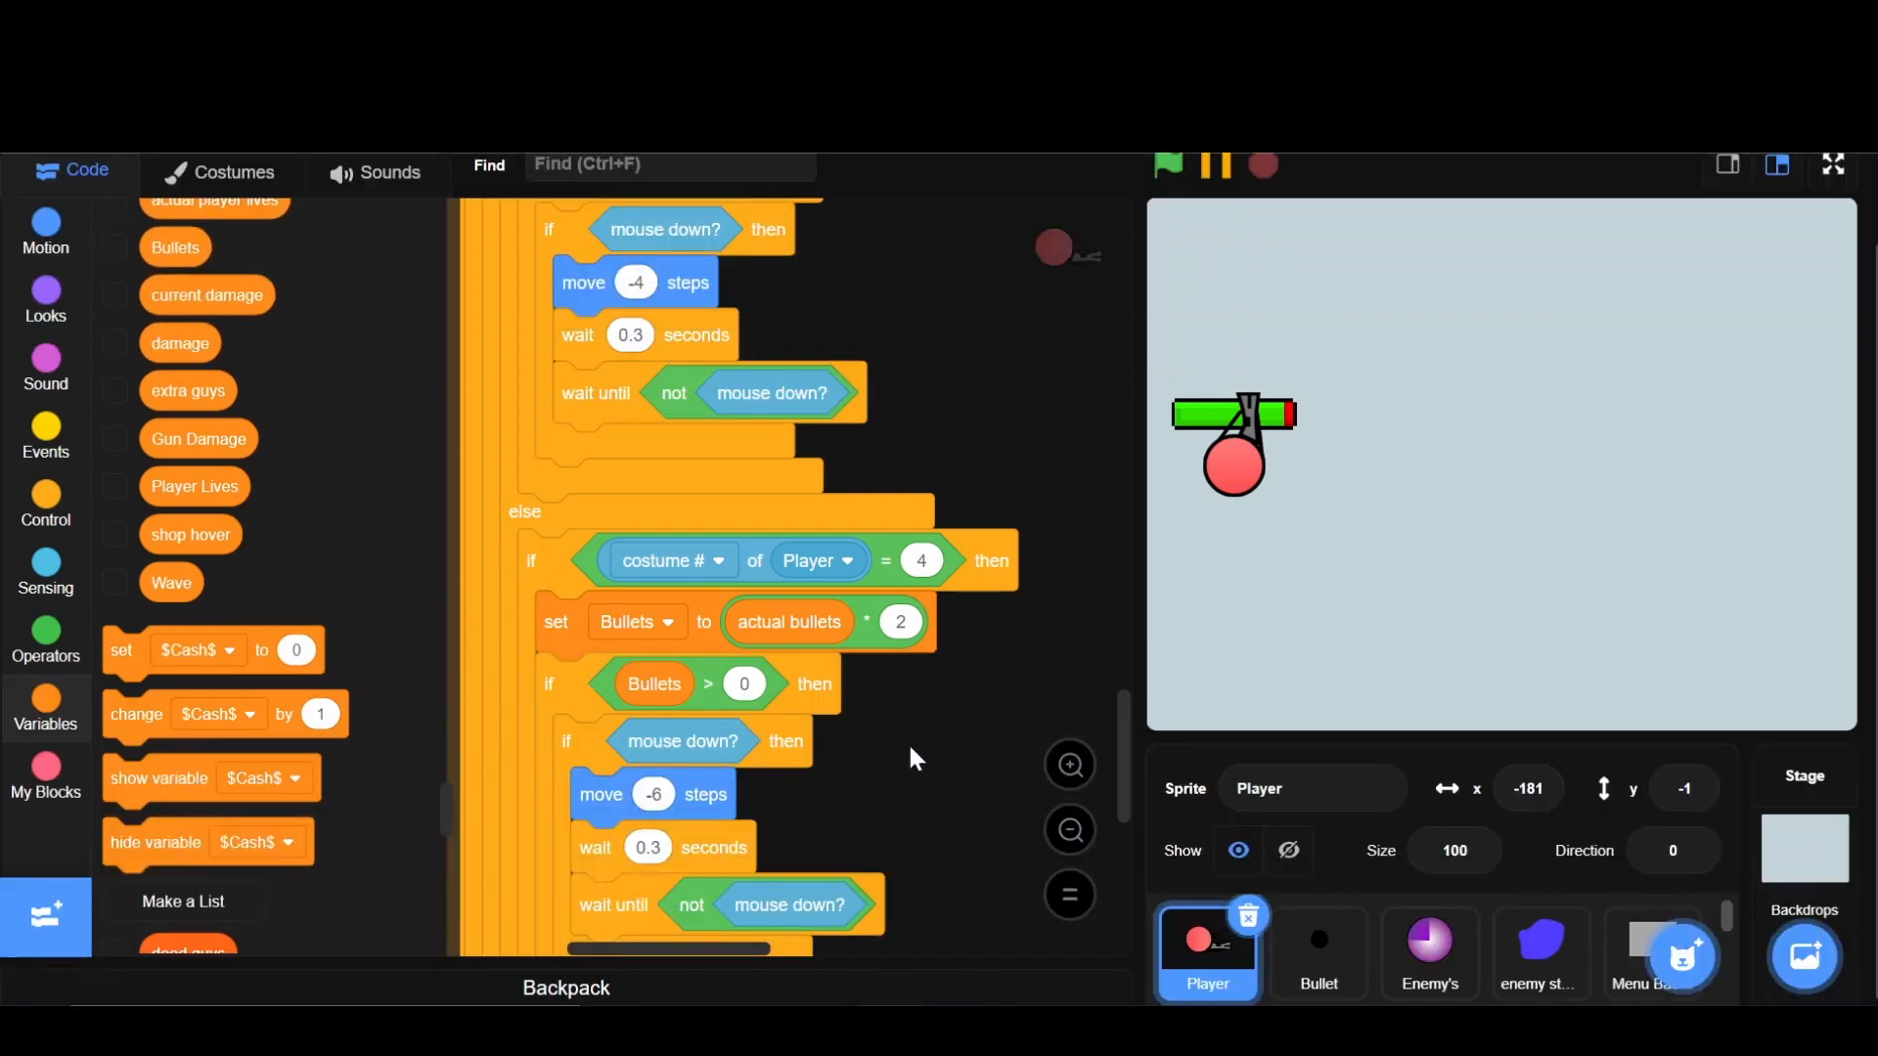
{"action": "mouse_move", "coordinate": [838, 621]}
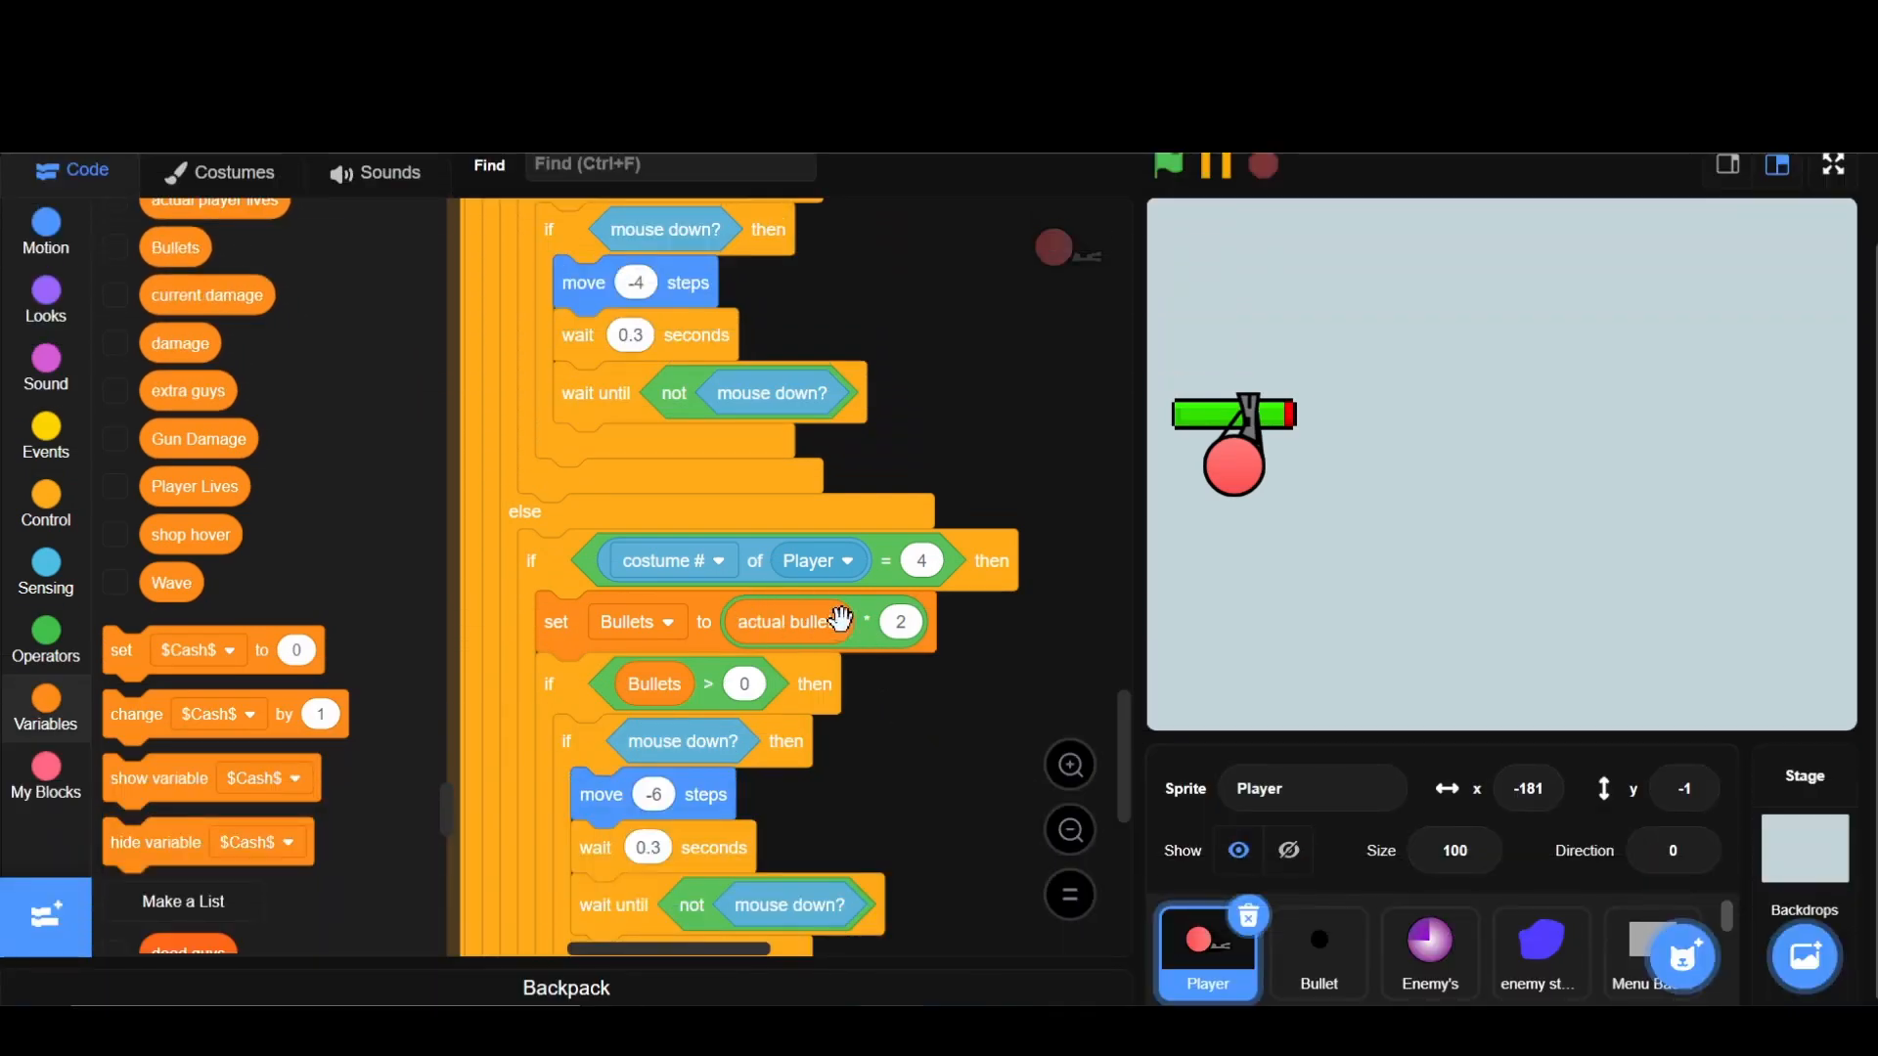
{"action": "mouse_move", "coordinate": [999, 738]}
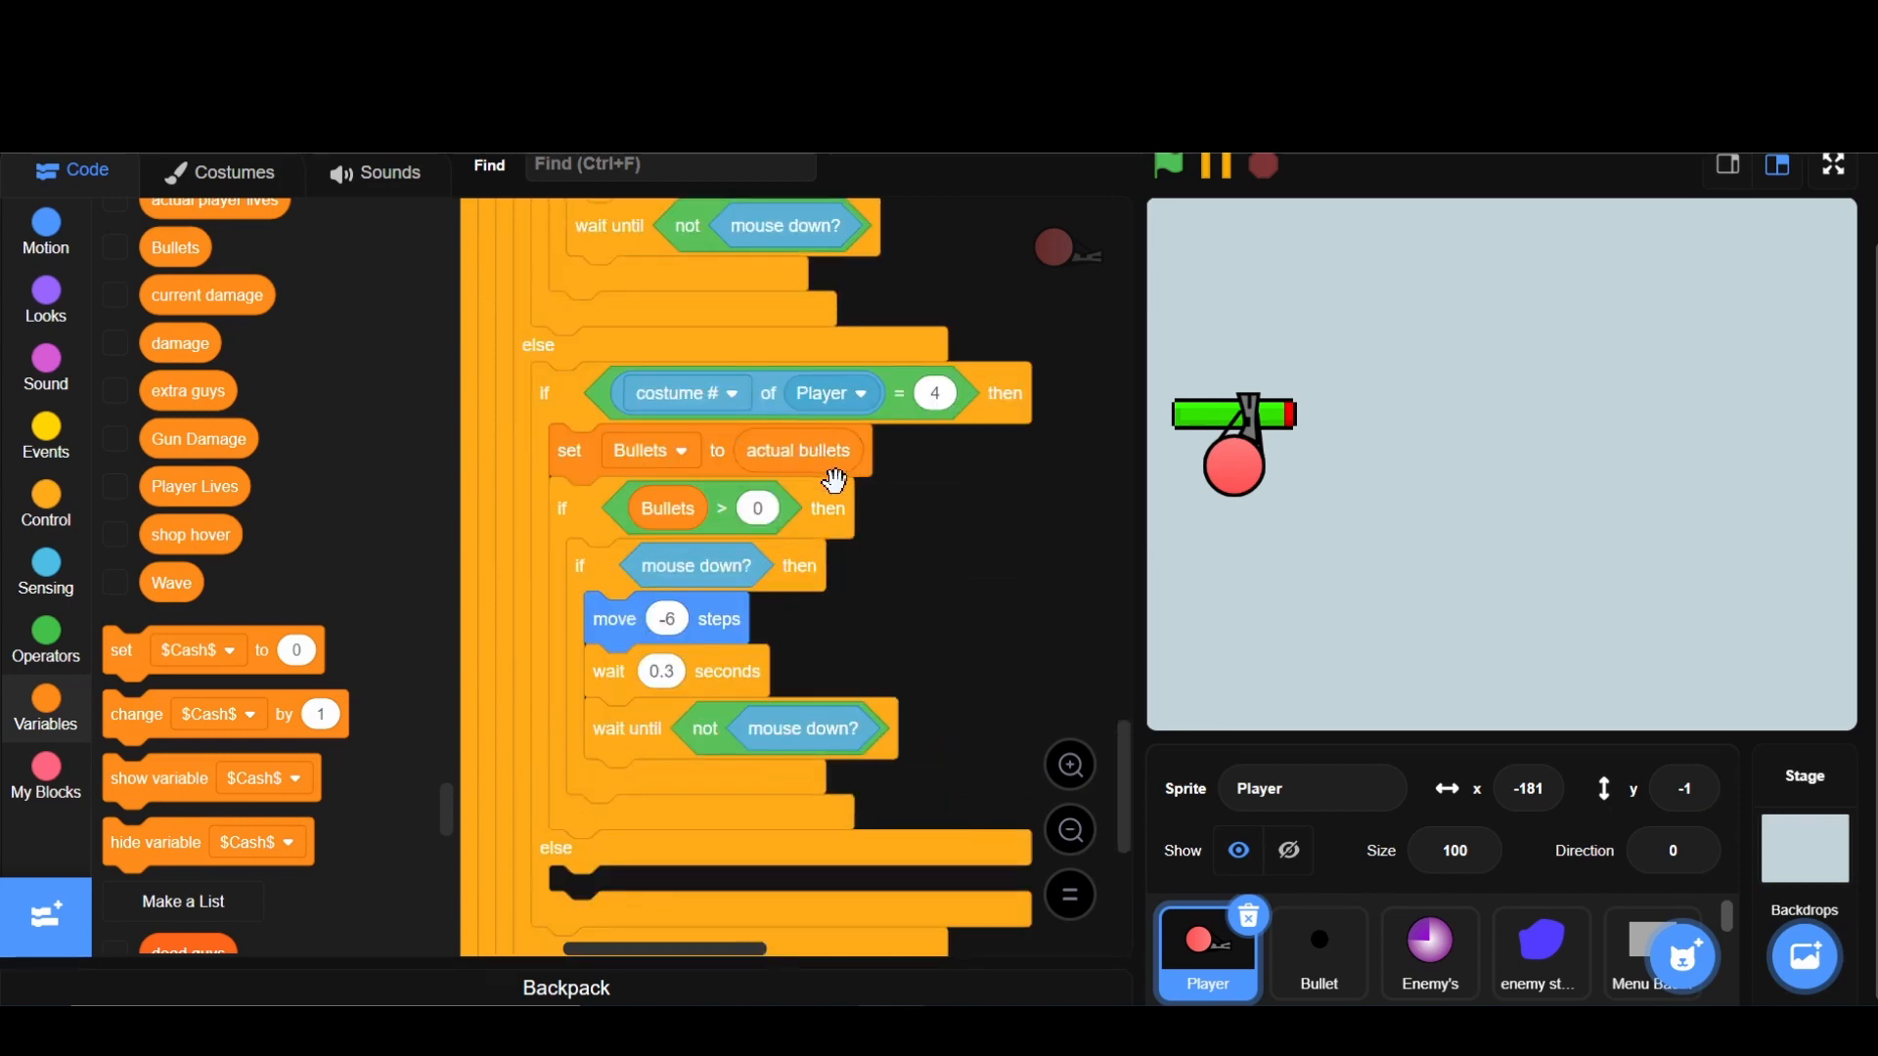
{"action": "mouse_move", "coordinate": [1351, 385]}
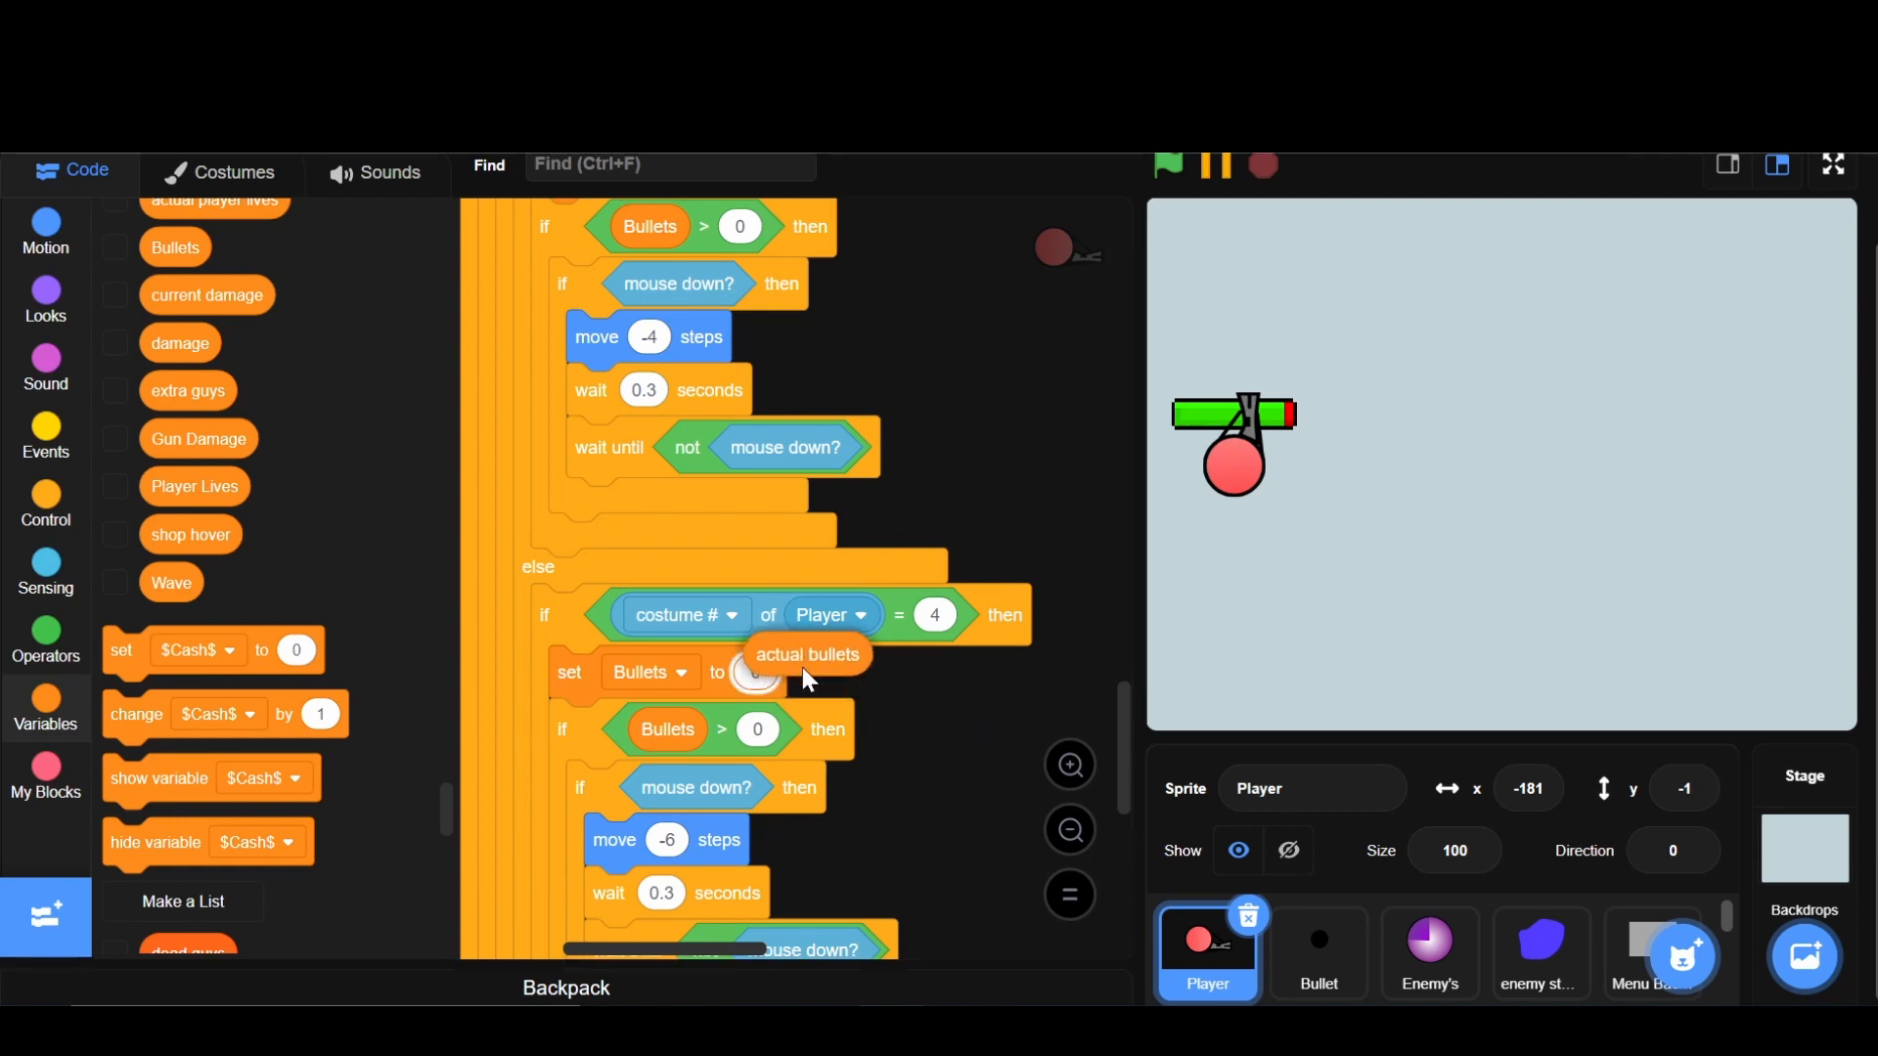
{"action": "left_click_drag", "start_coordinate": [806, 654], "coordinate": [794, 672]}
{"action": "type", "text": "2"}
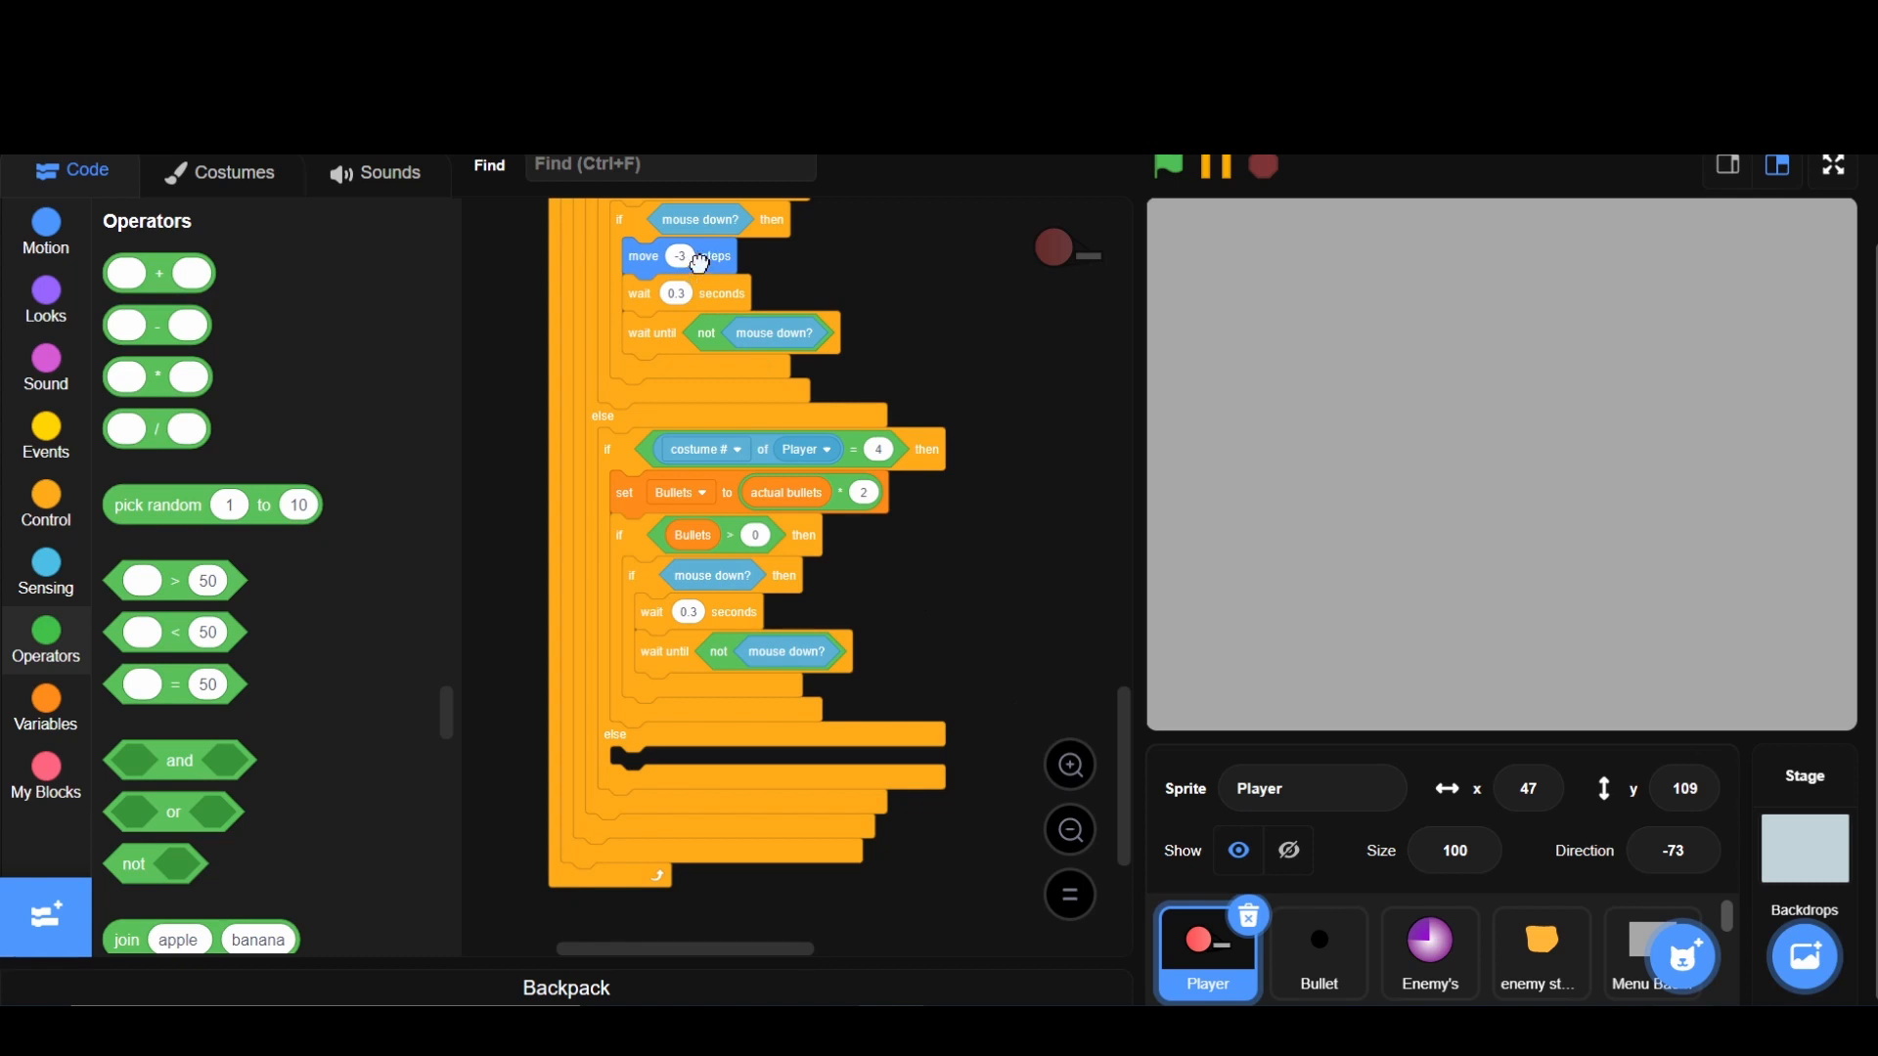
- Add a backward move to the costume-4 shotgun branch, then scroll to the movement blocks
{"action": "left_click_drag", "start_coordinate": [677, 255], "coordinate": [964, 276]}
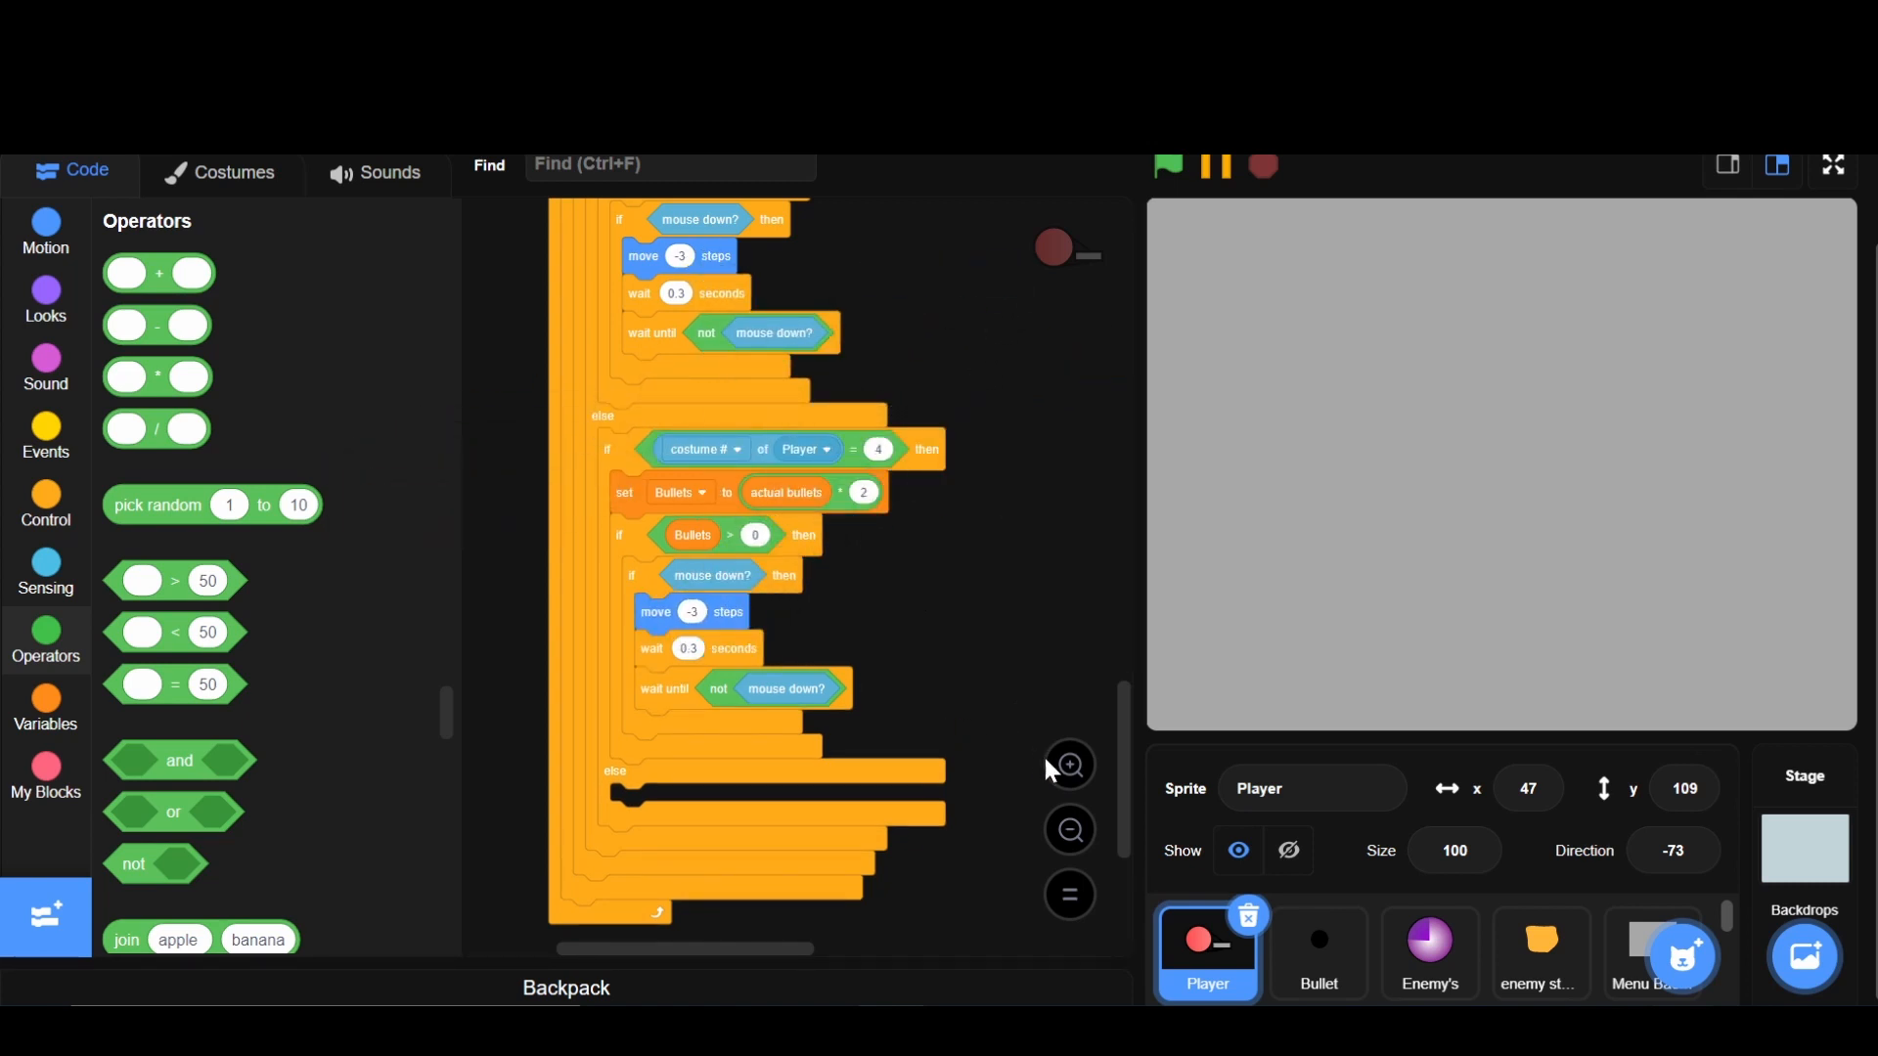
{"action": "mouse_move", "coordinate": [778, 423]}
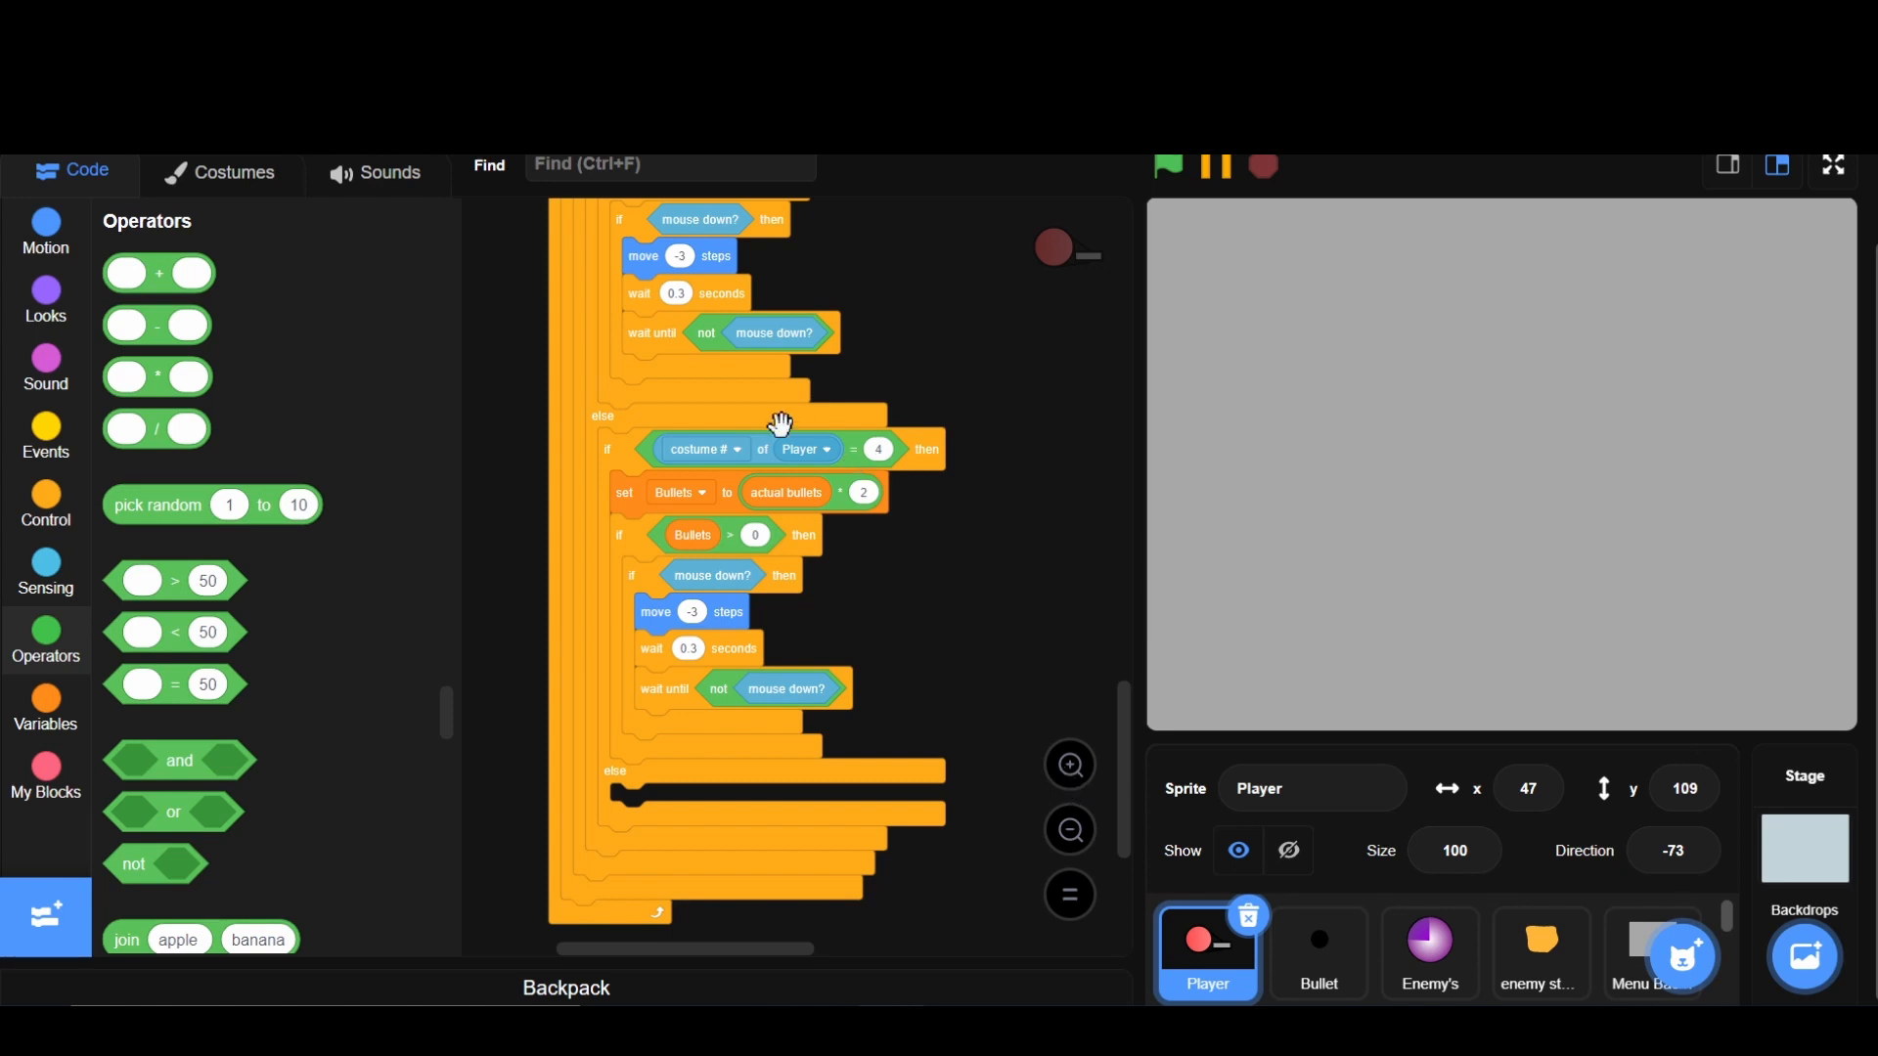
{"action": "mouse_move", "coordinate": [1032, 684]}
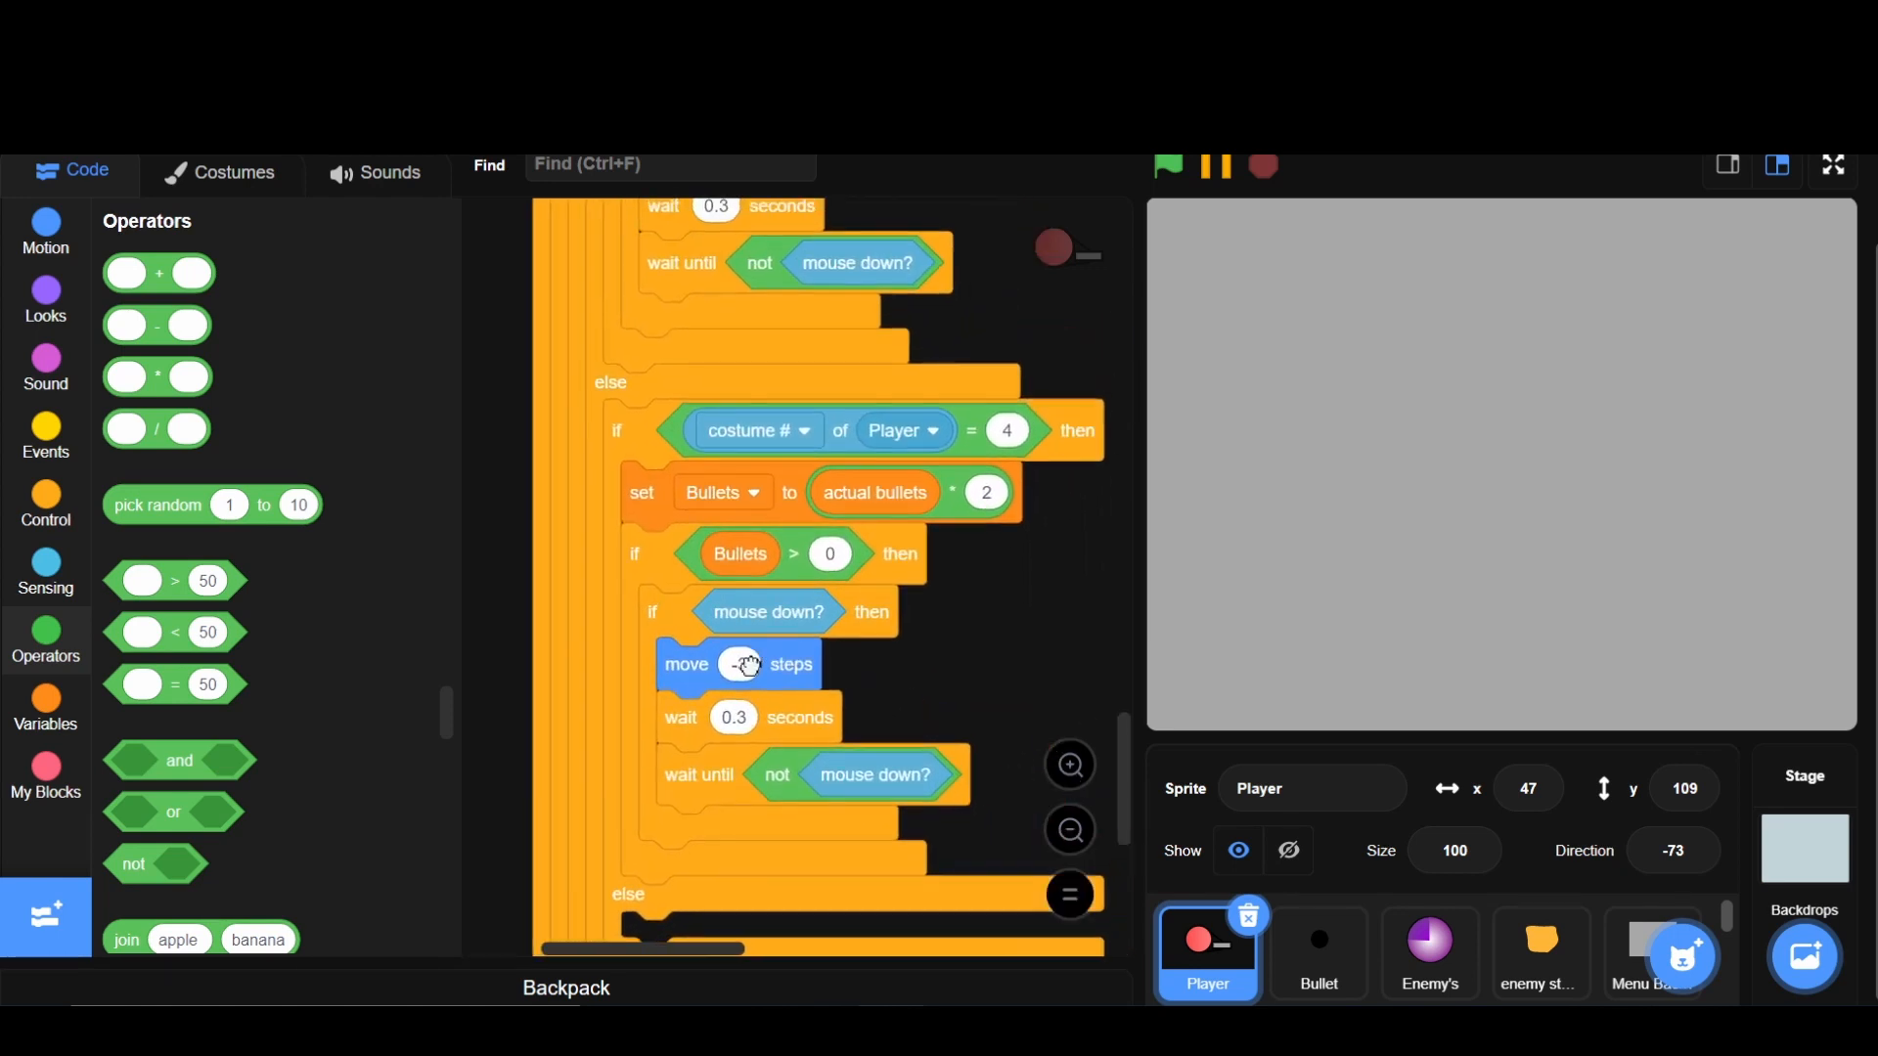
{"action": "left_click", "coordinate": [741, 664]}
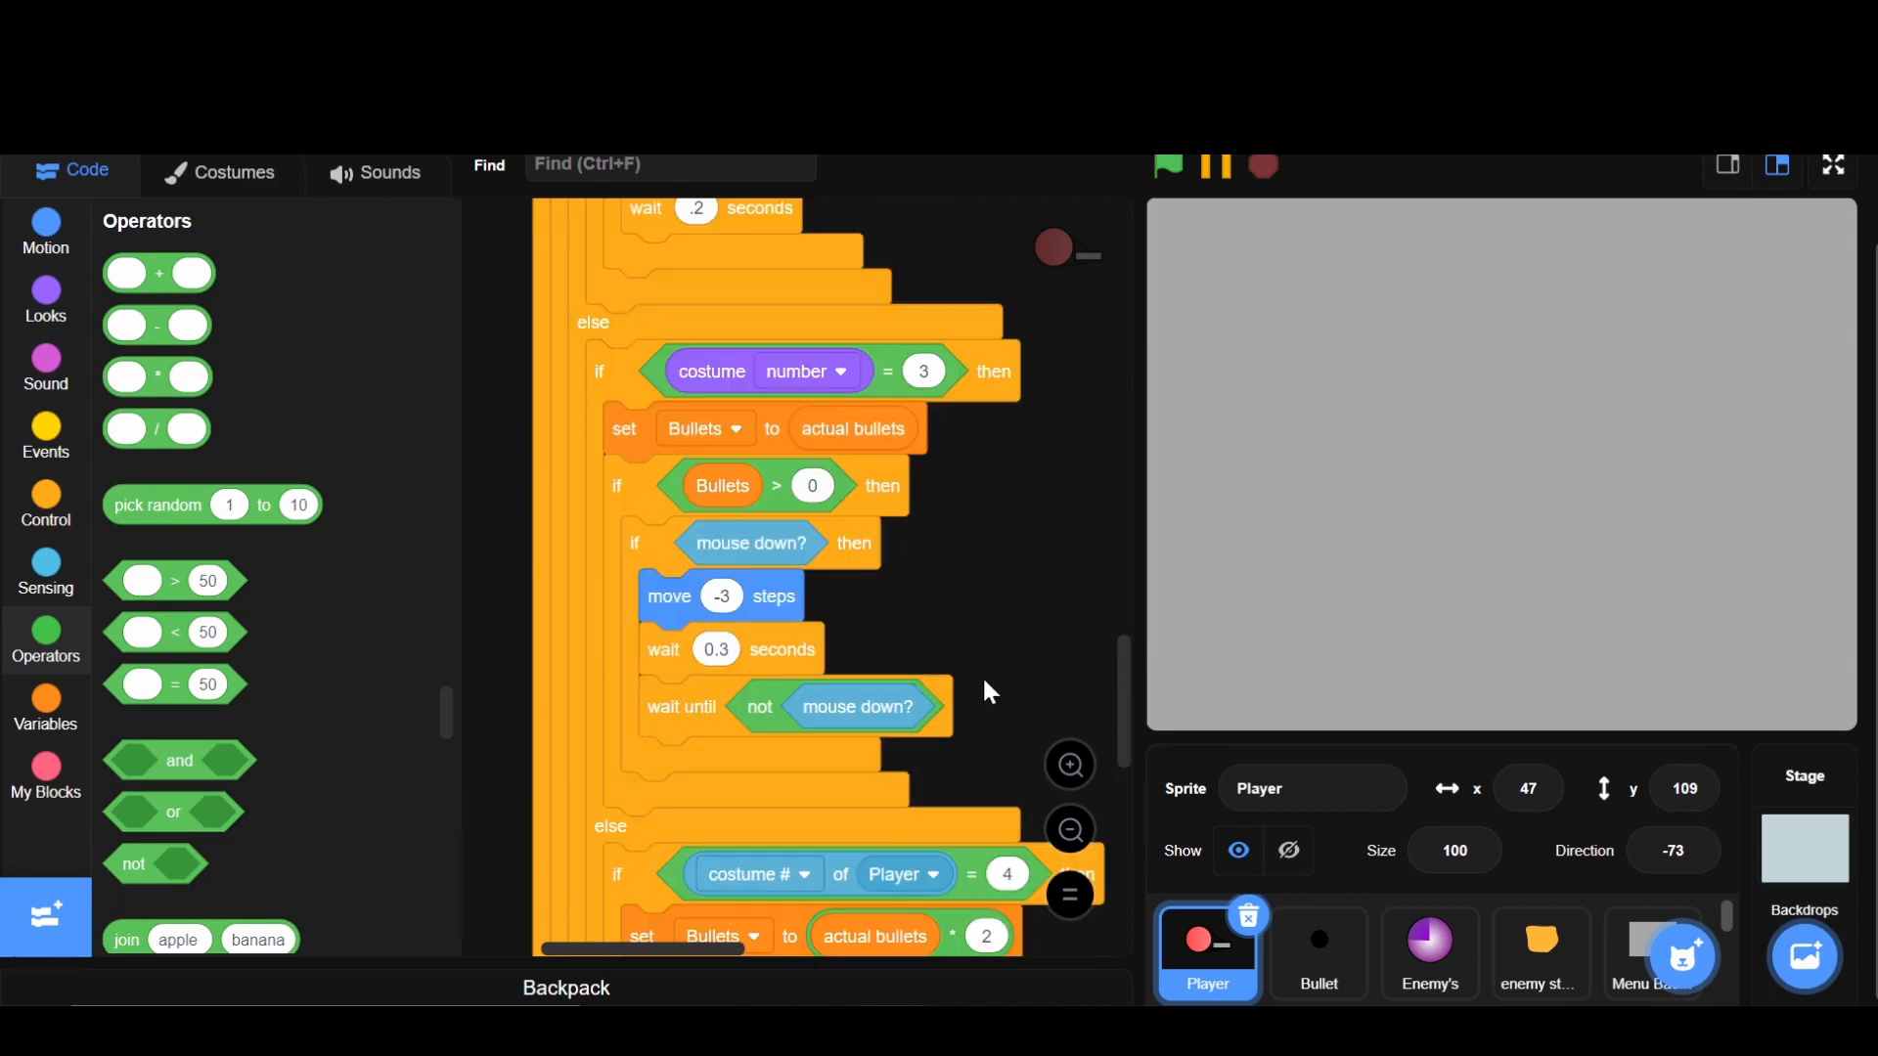
{"action": "mouse_move", "coordinate": [746, 567]}
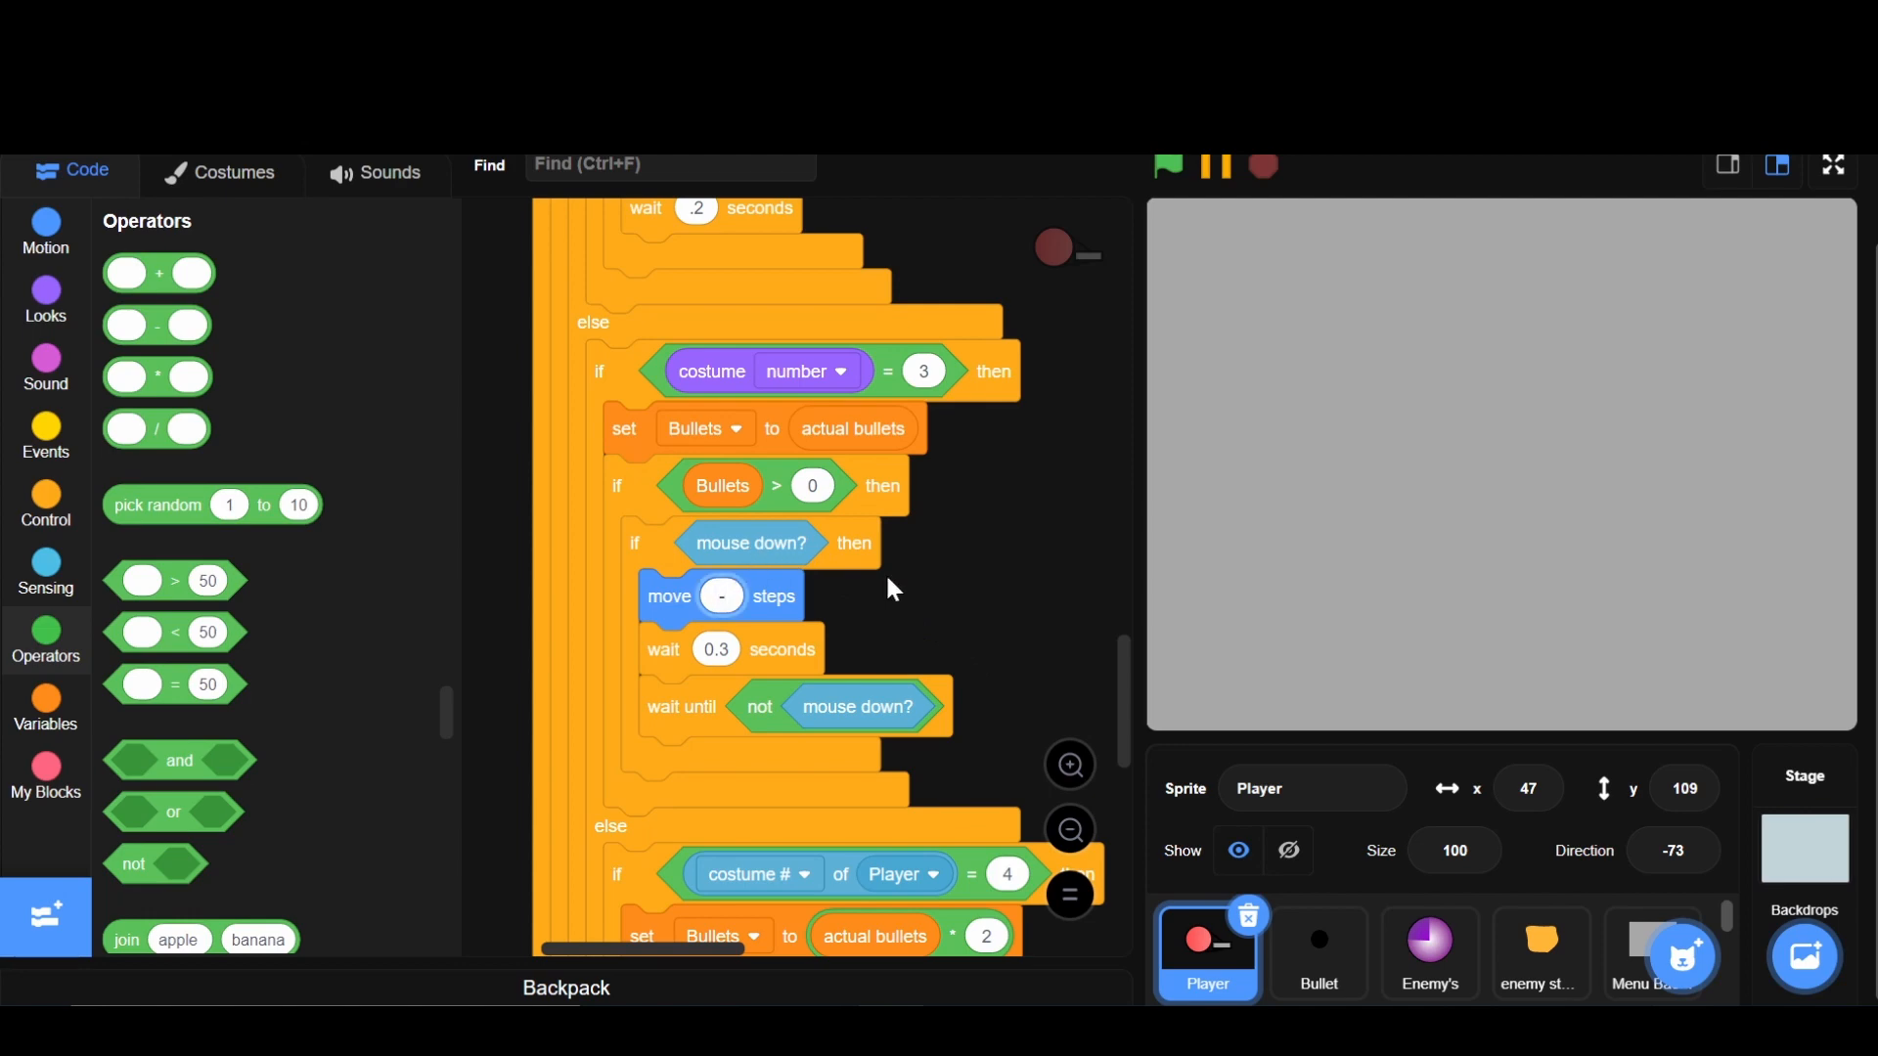
{"action": "scroll", "scroll_direction": "down", "scroll_amount": 3}
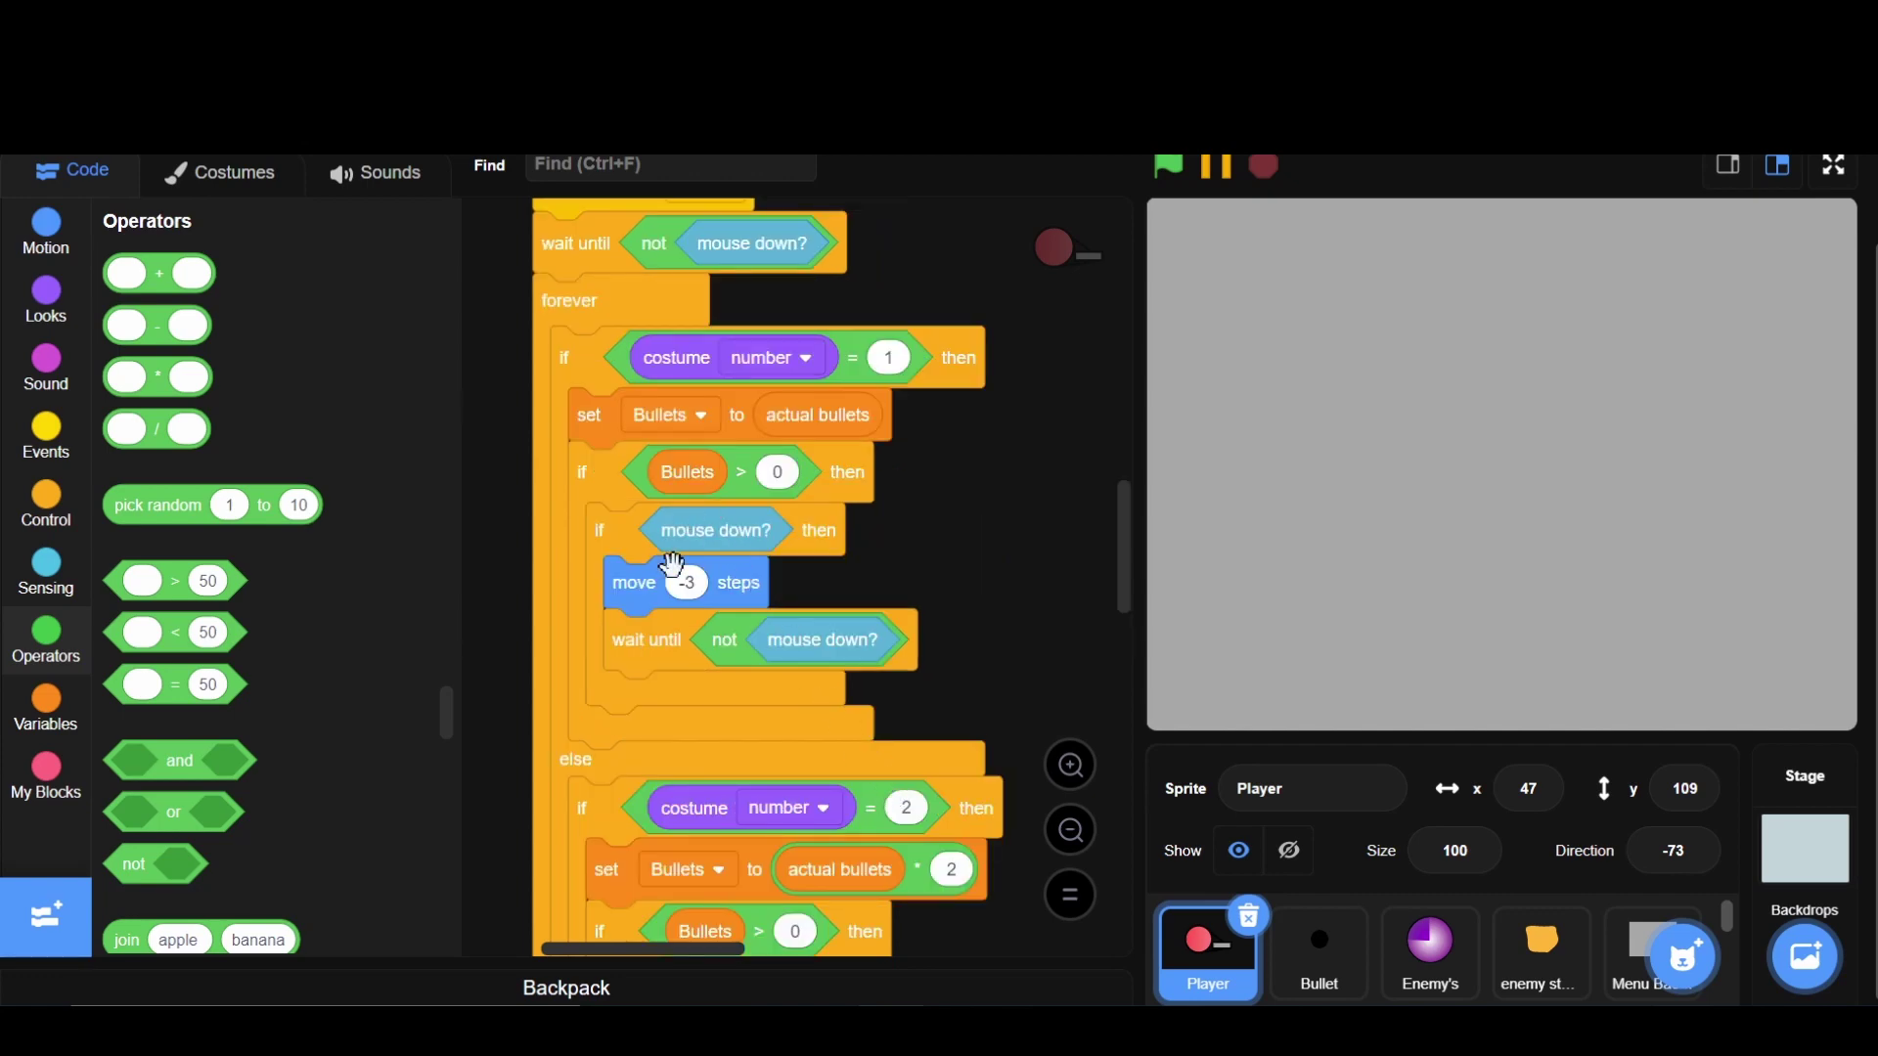
{"action": "scroll", "scroll_direction": "down", "scroll_amount": 3}
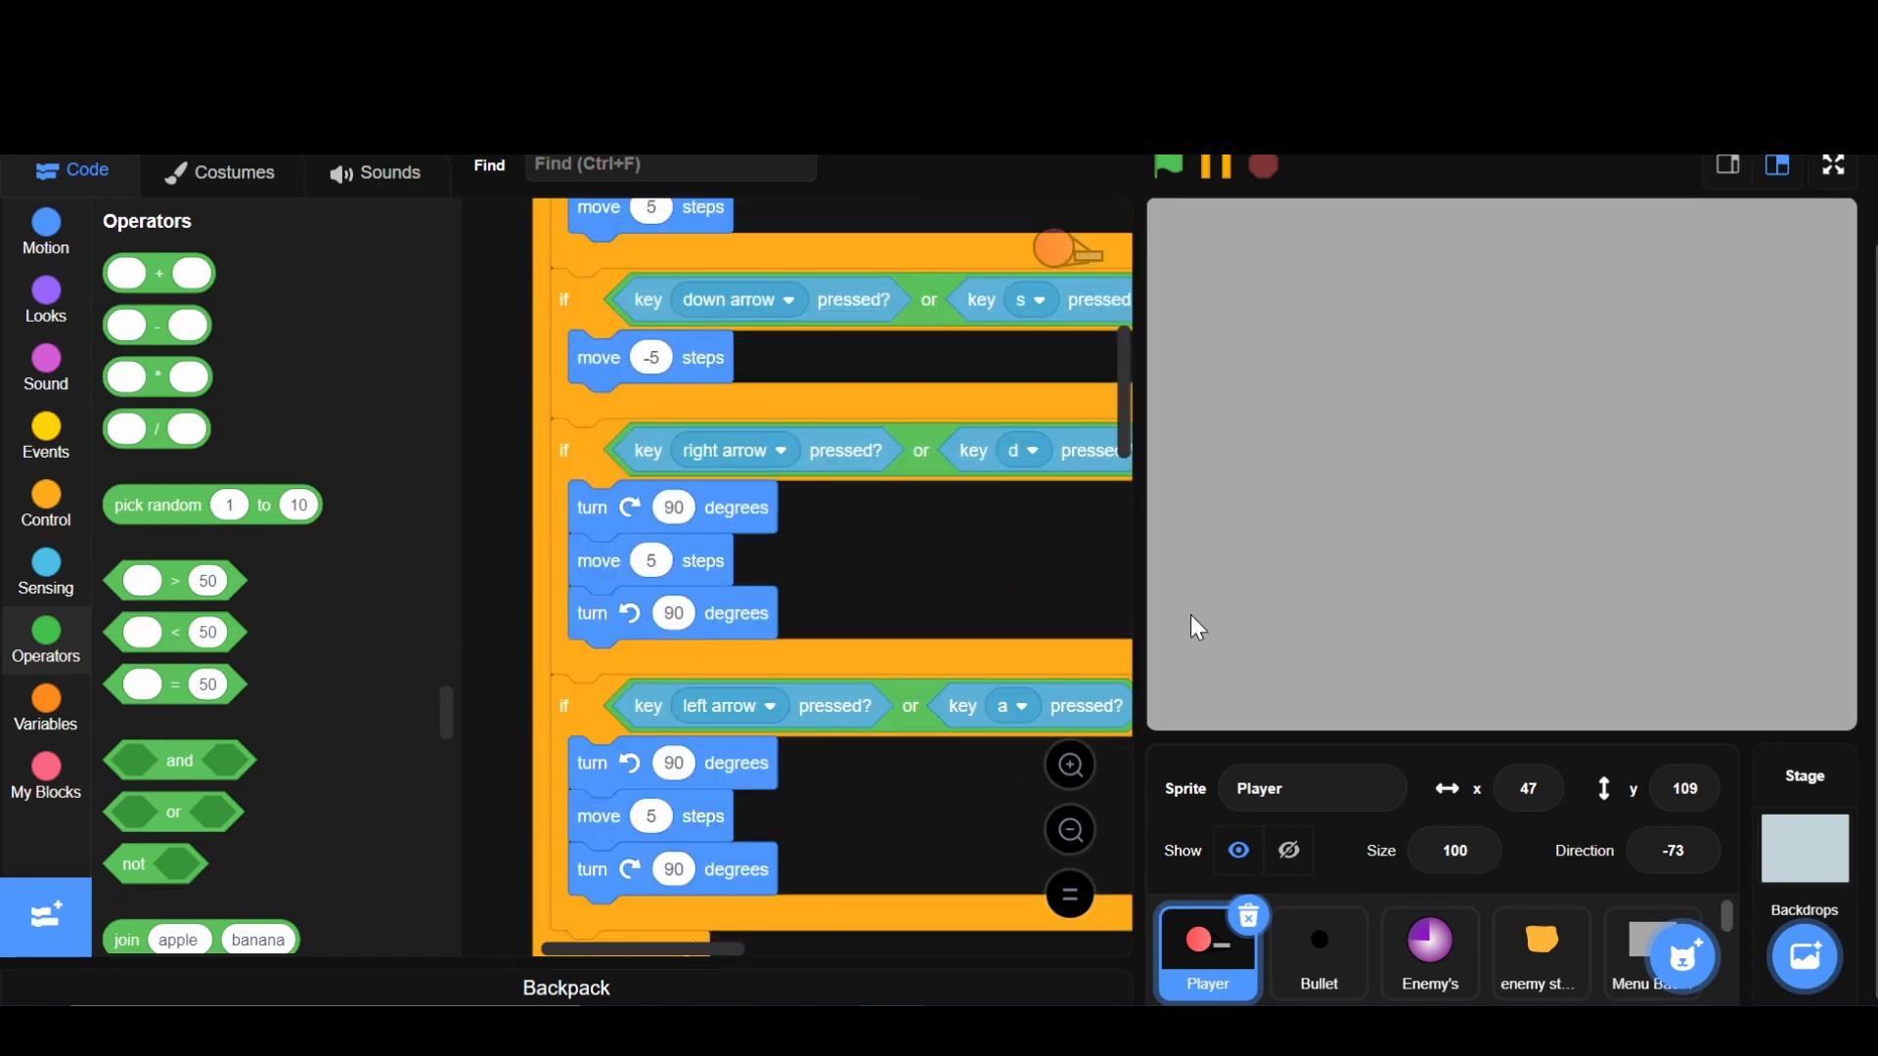
- Run the game full screen and open the Shop to view the Shotgun card
{"action": "left_click", "coordinate": [1832, 164]}
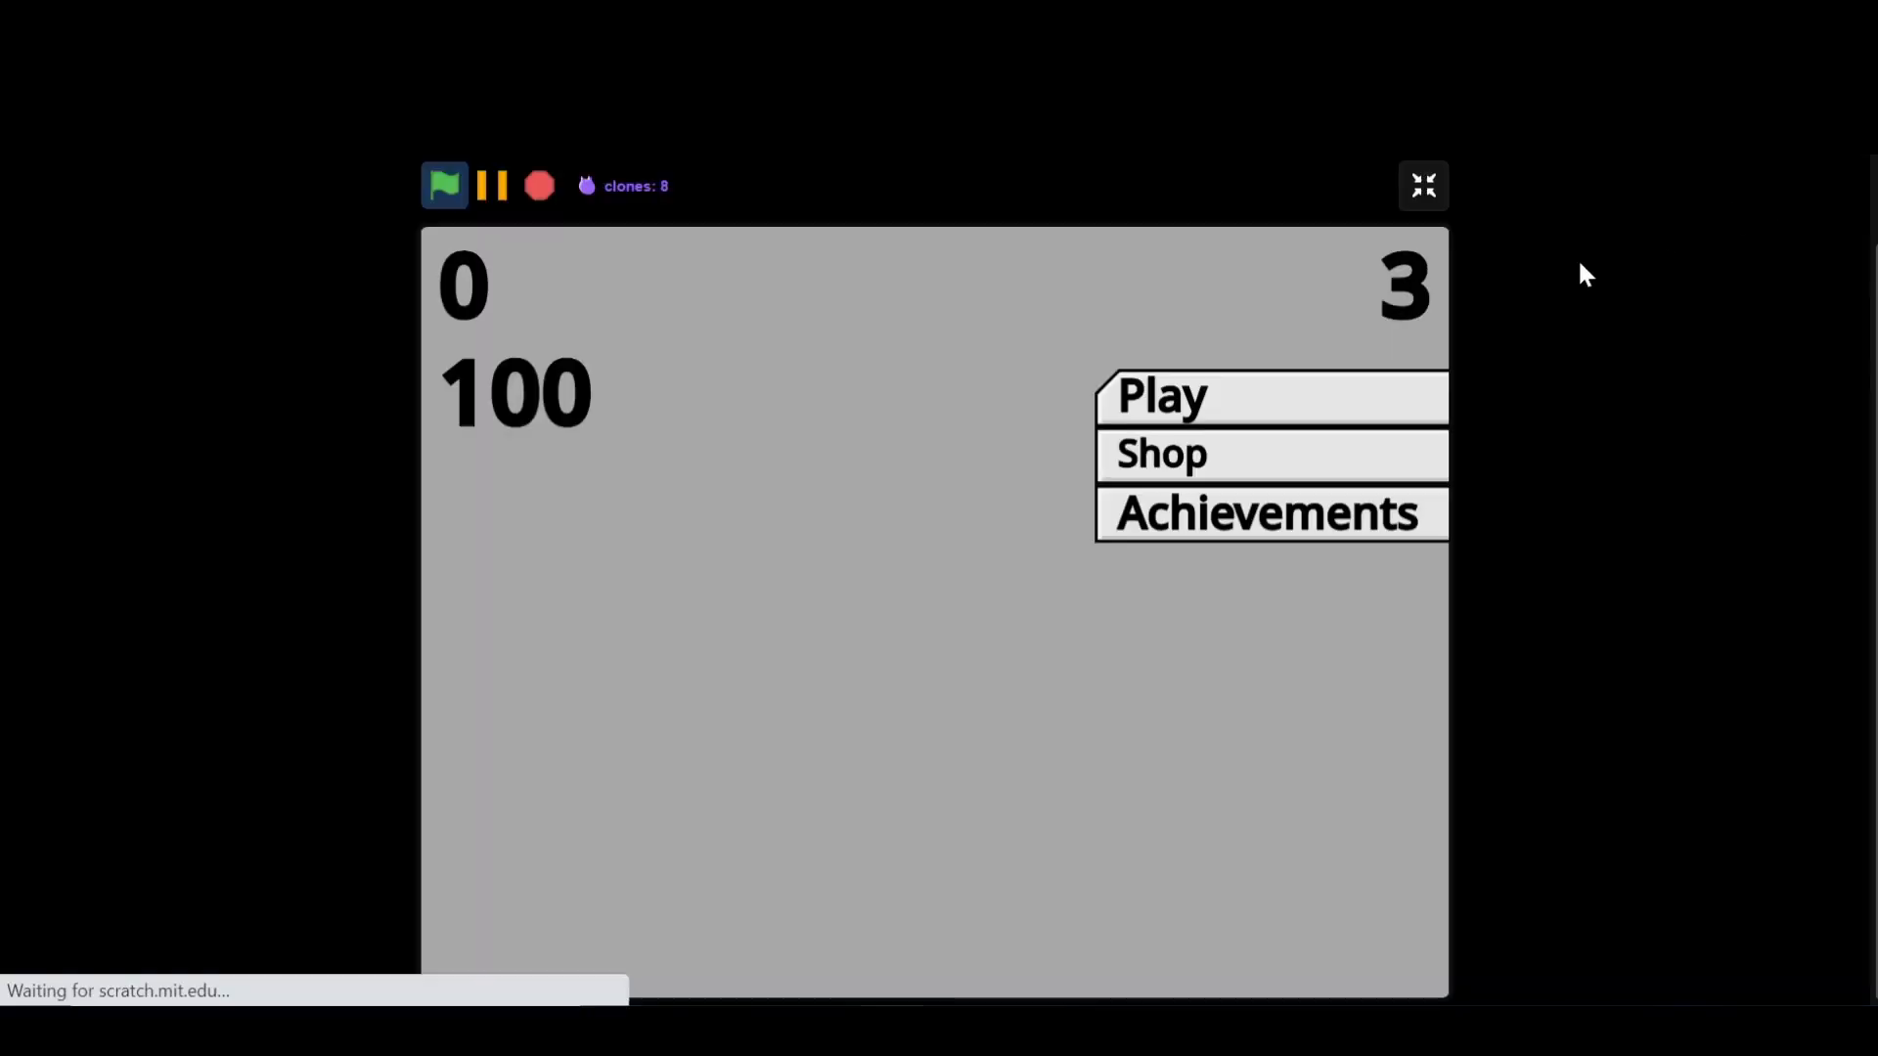
{"action": "left_click", "coordinate": [1161, 453]}
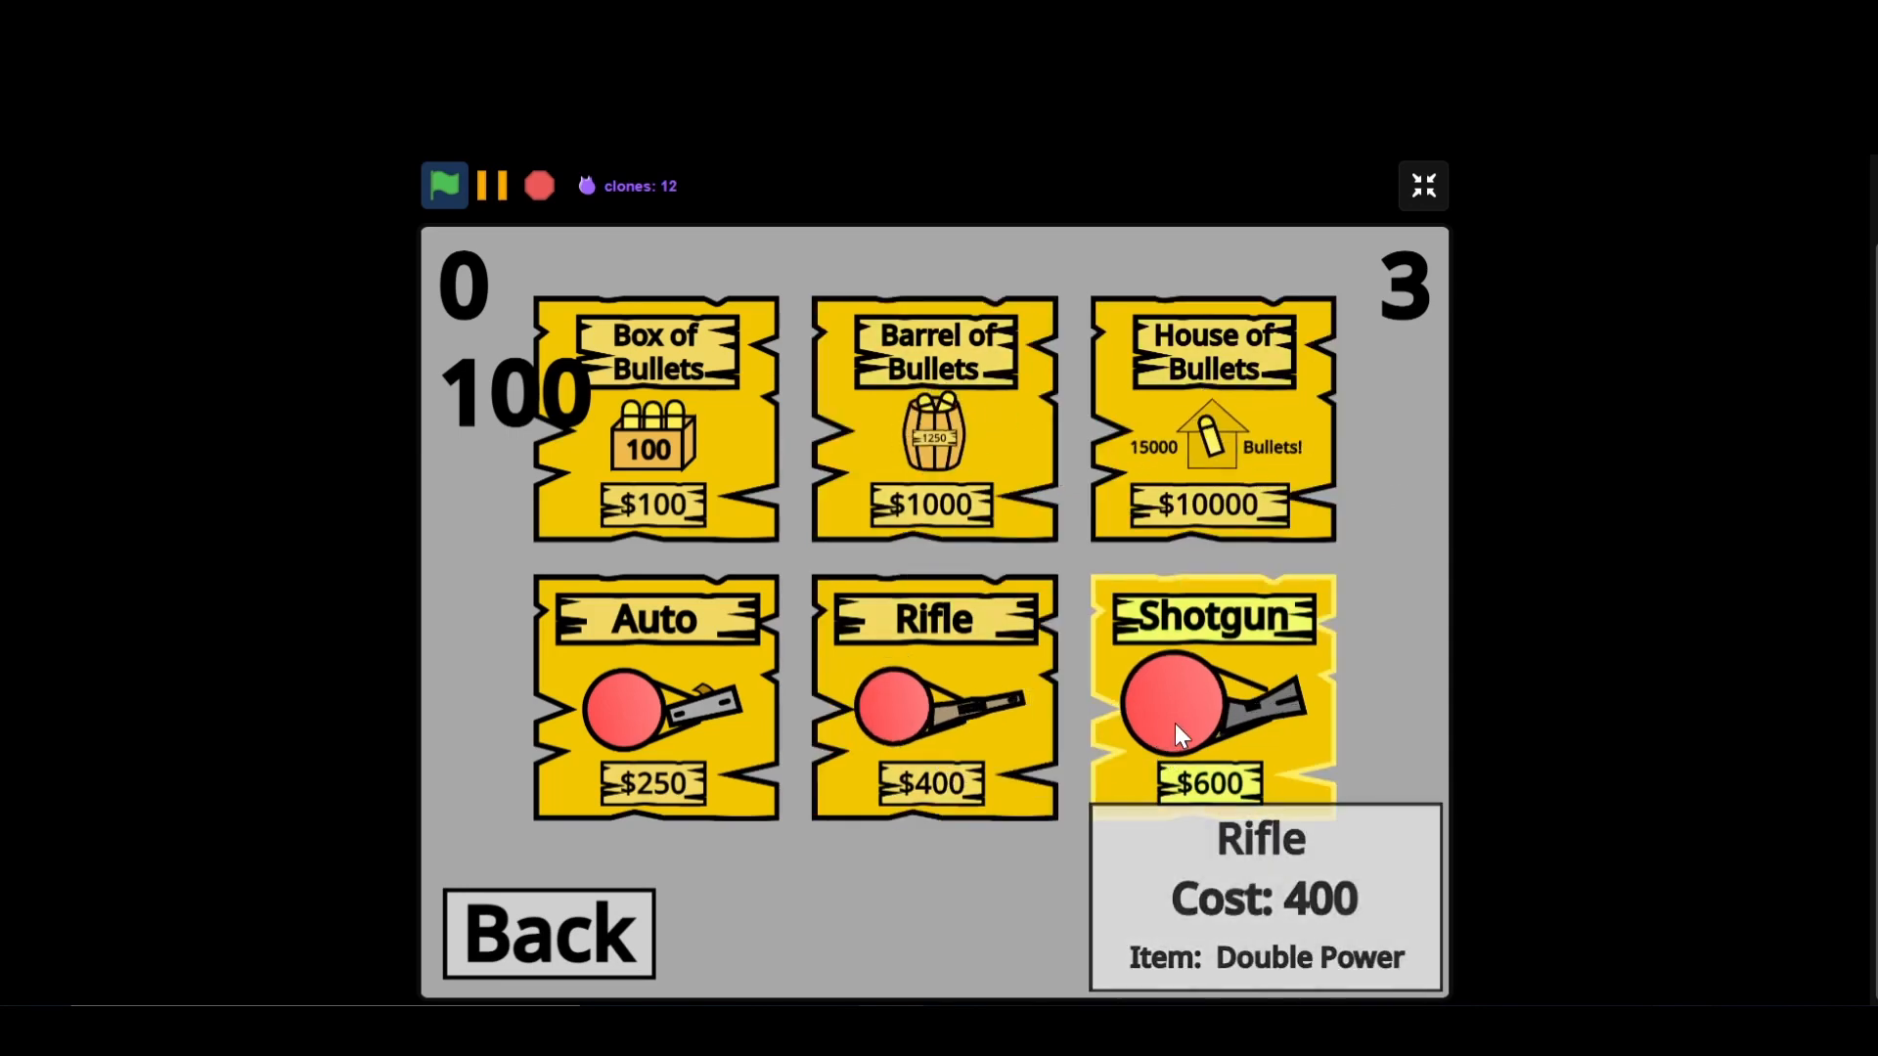
{"action": "mouse_move", "coordinate": [1374, 182]}
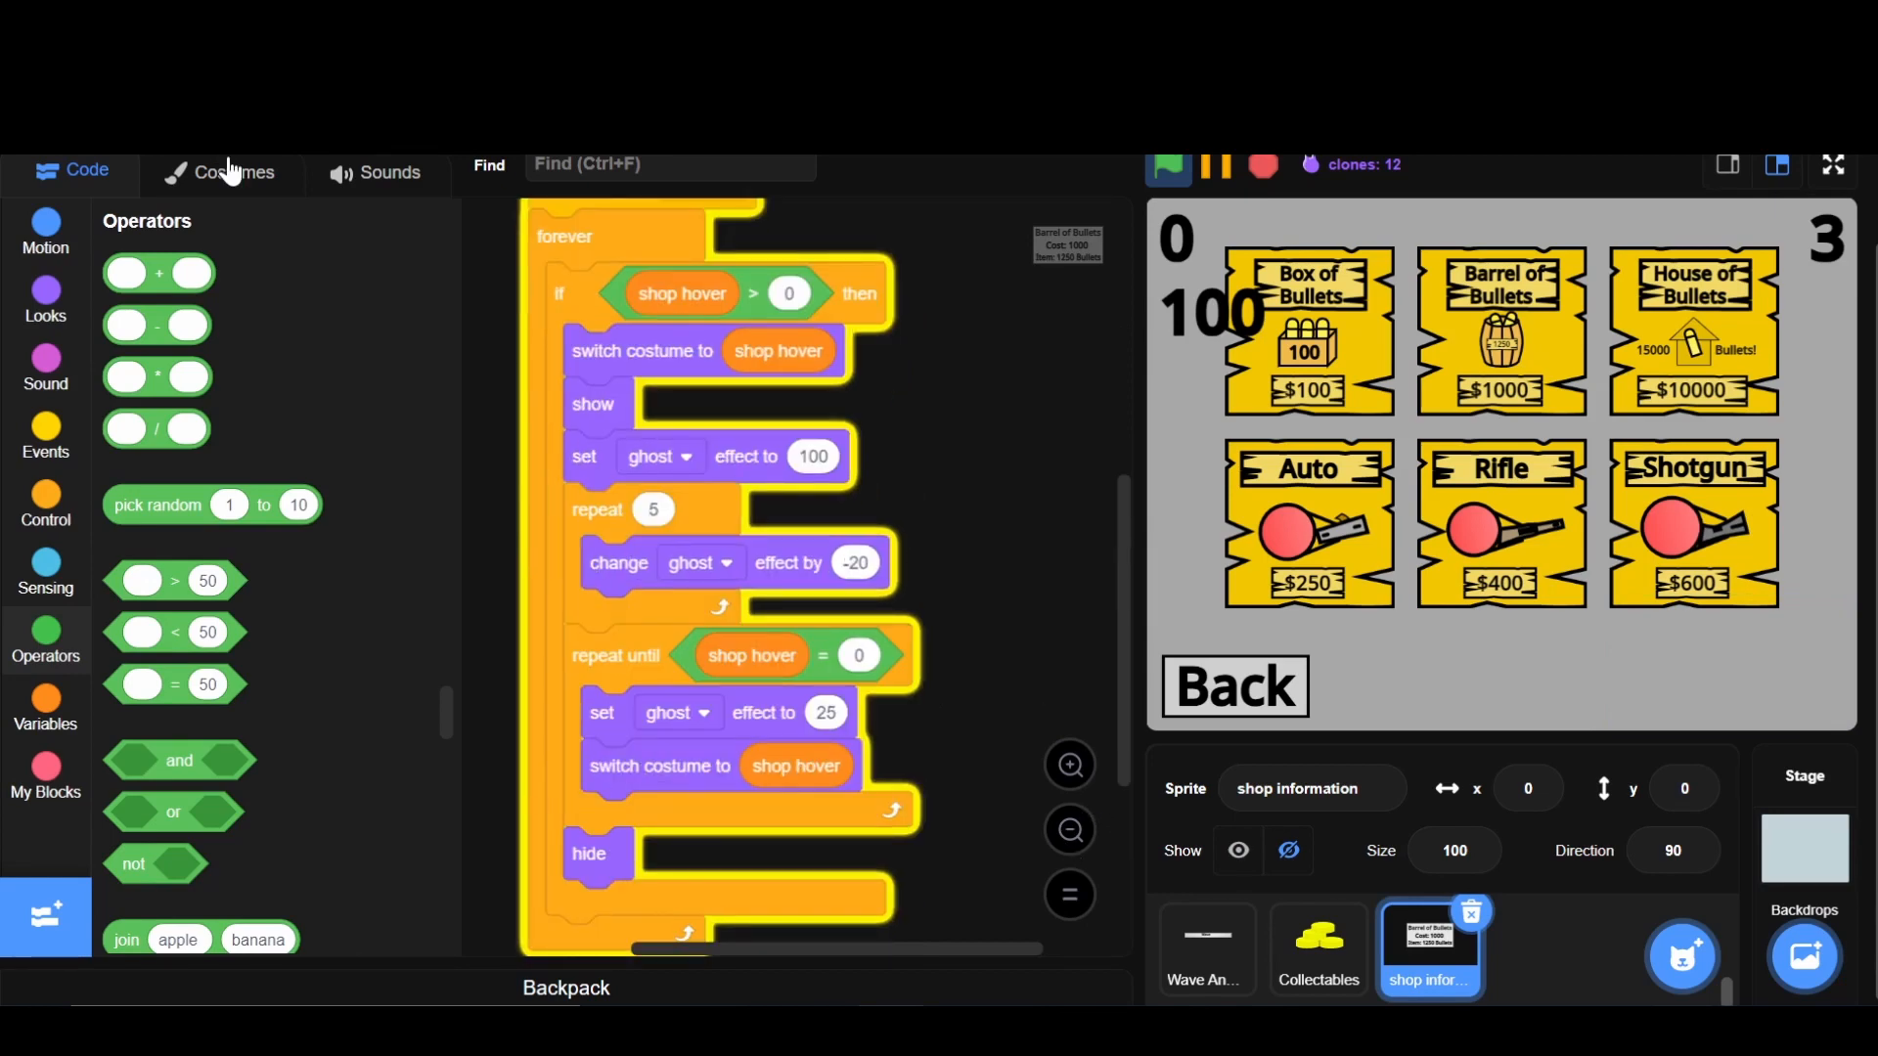
- Name the shop information Shotgun costume 'Shotgun'
{"action": "left_click", "coordinate": [231, 172]}
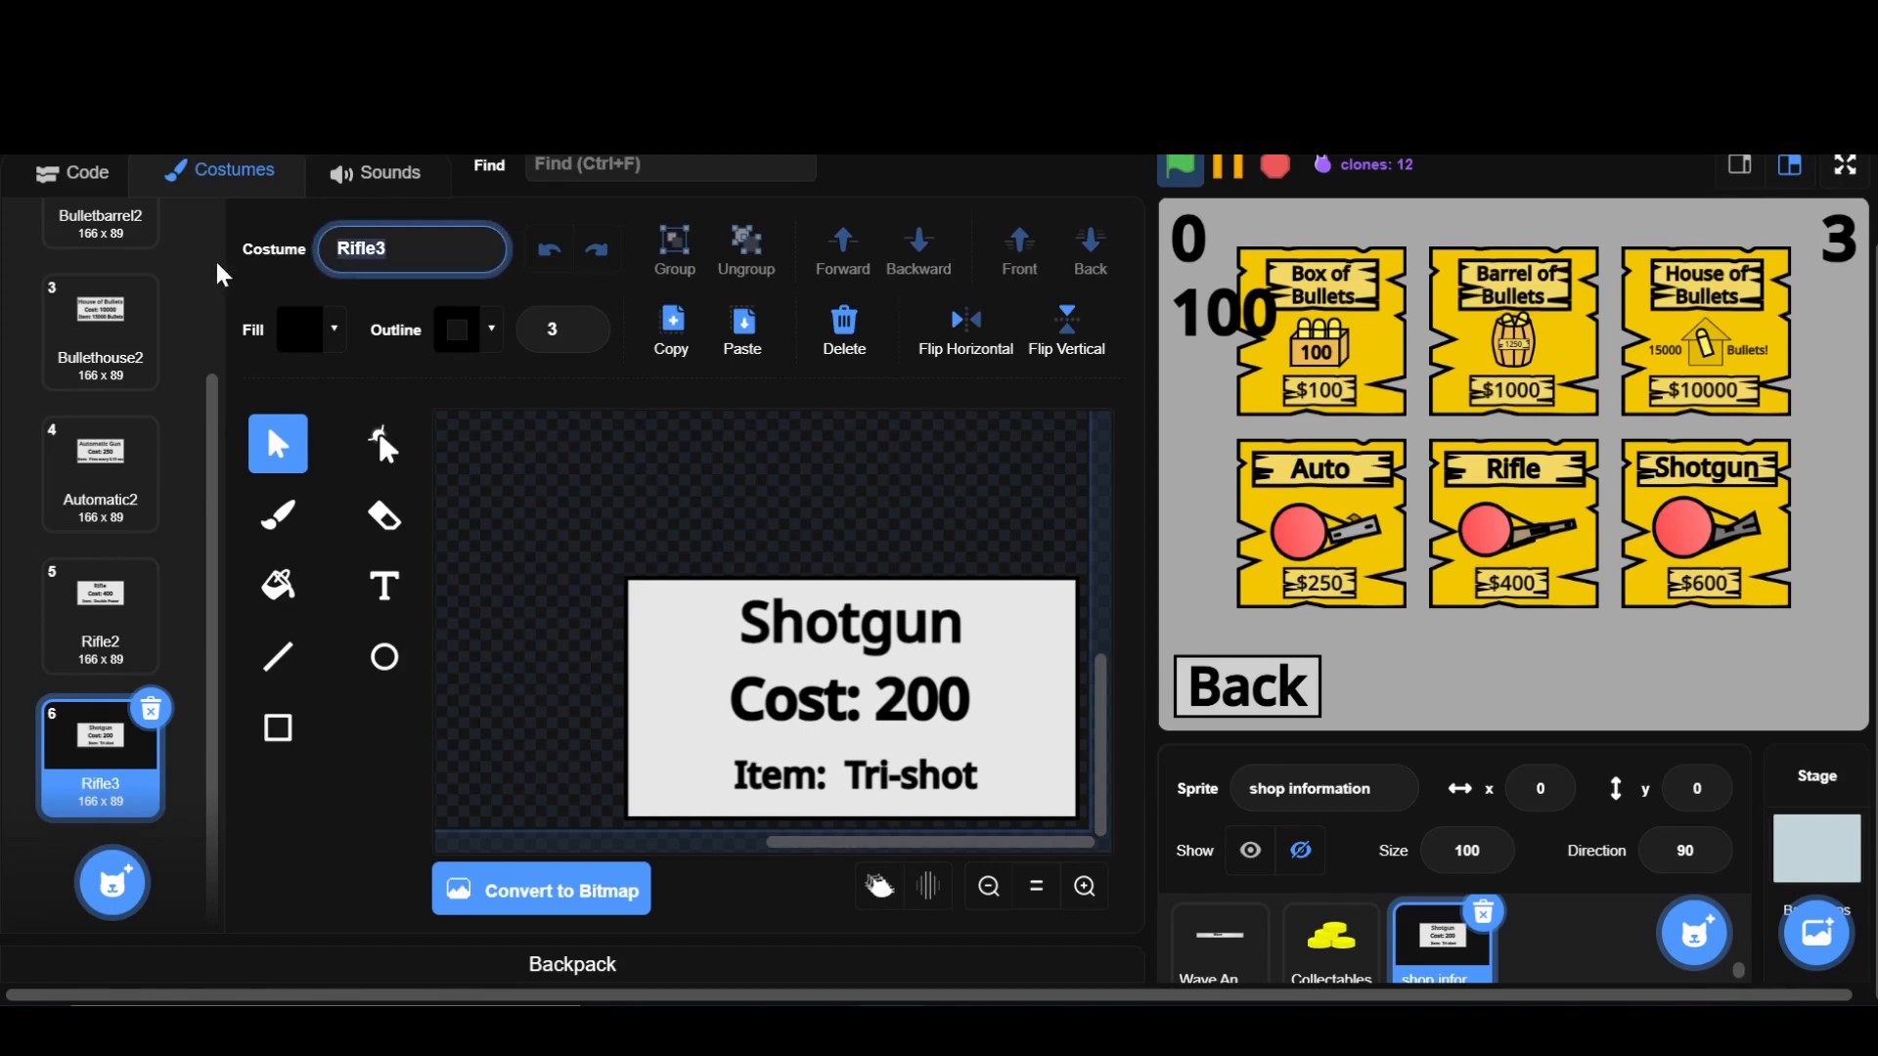
{"action": "type", "text": "Shotgun"}
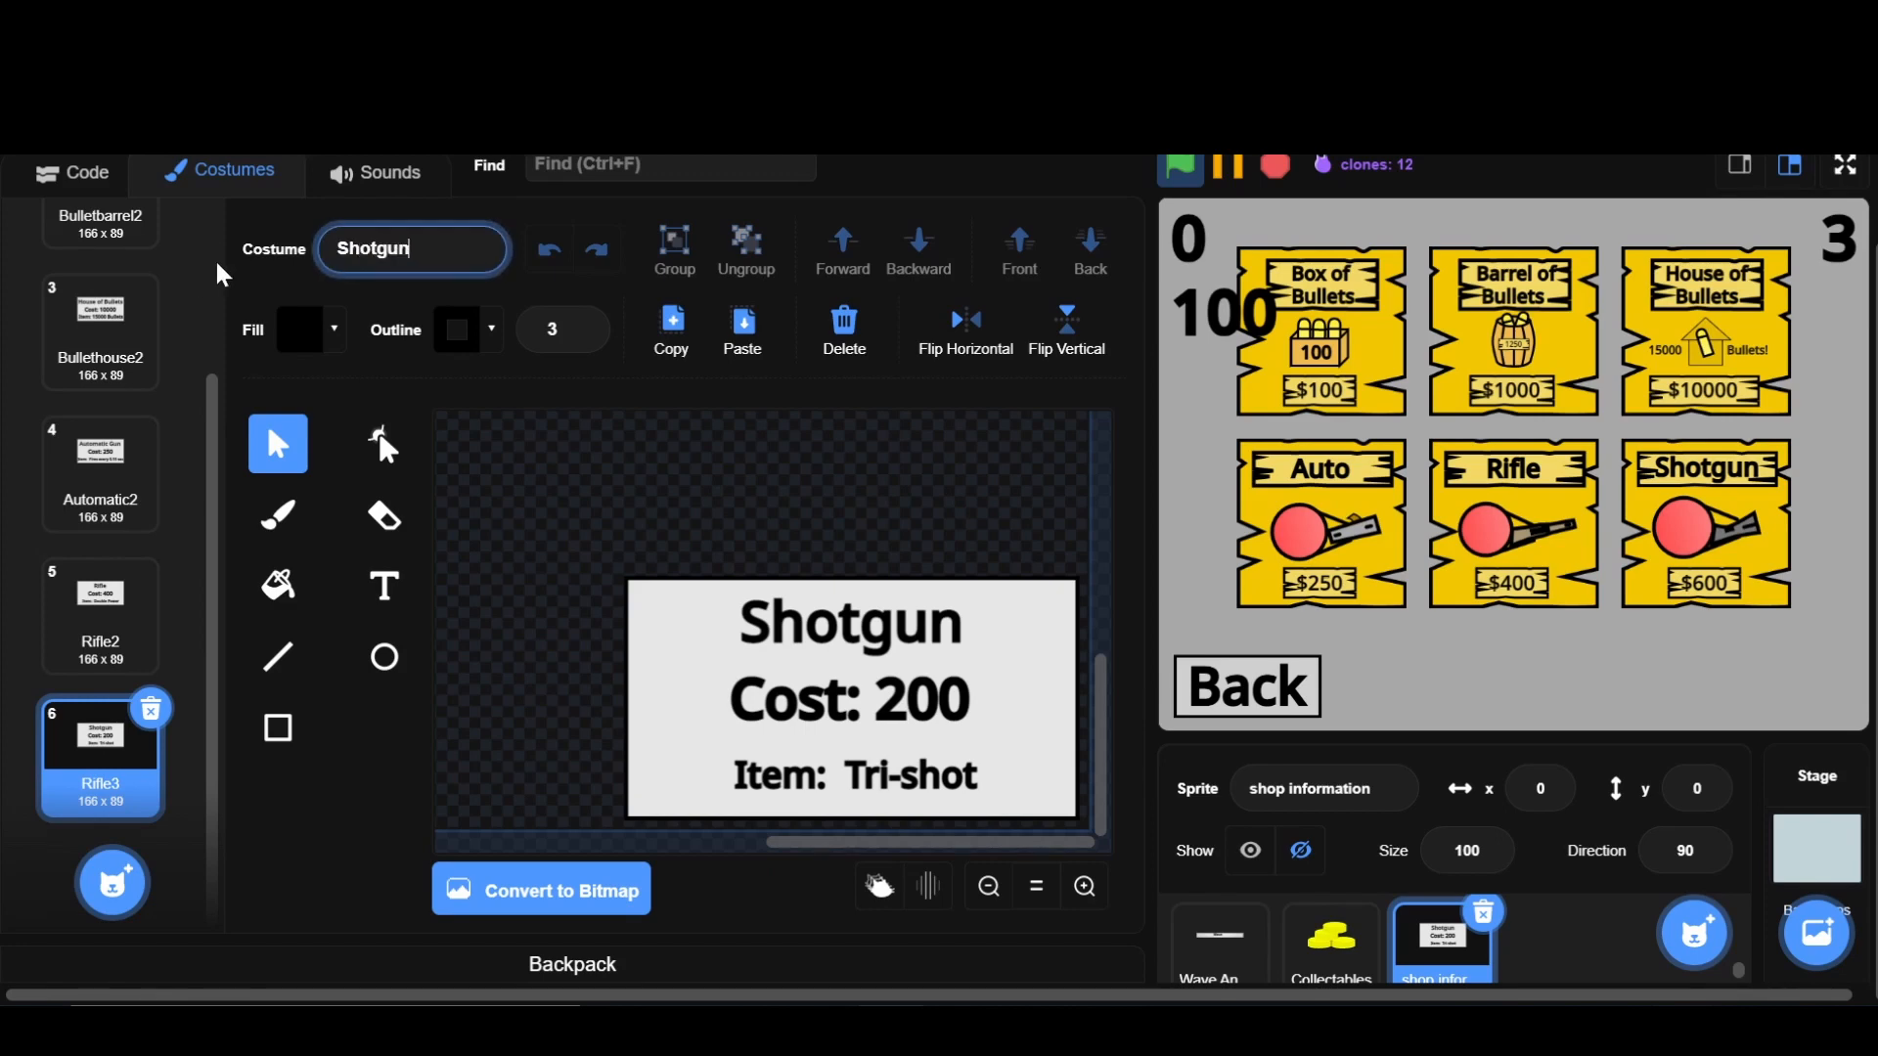
{"action": "left_click", "coordinate": [74, 171]}
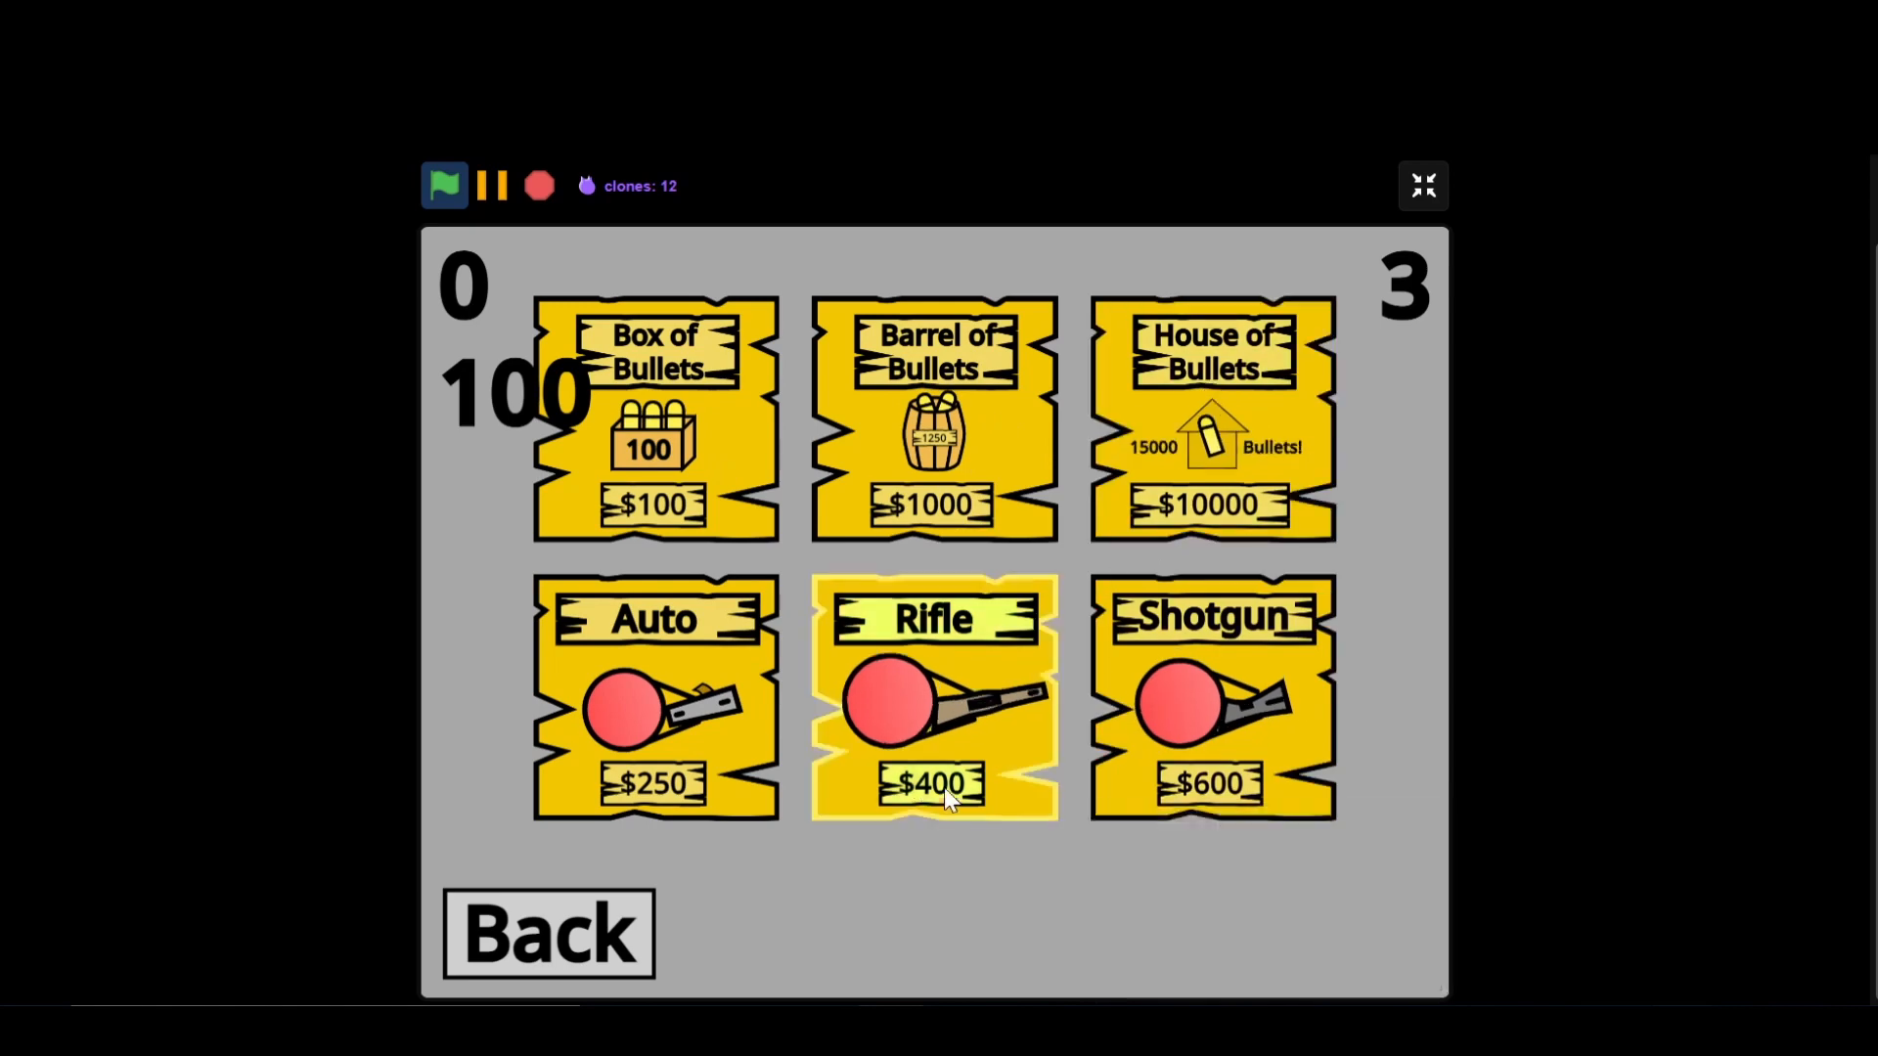
{"action": "mouse_move", "coordinate": [666, 598]}
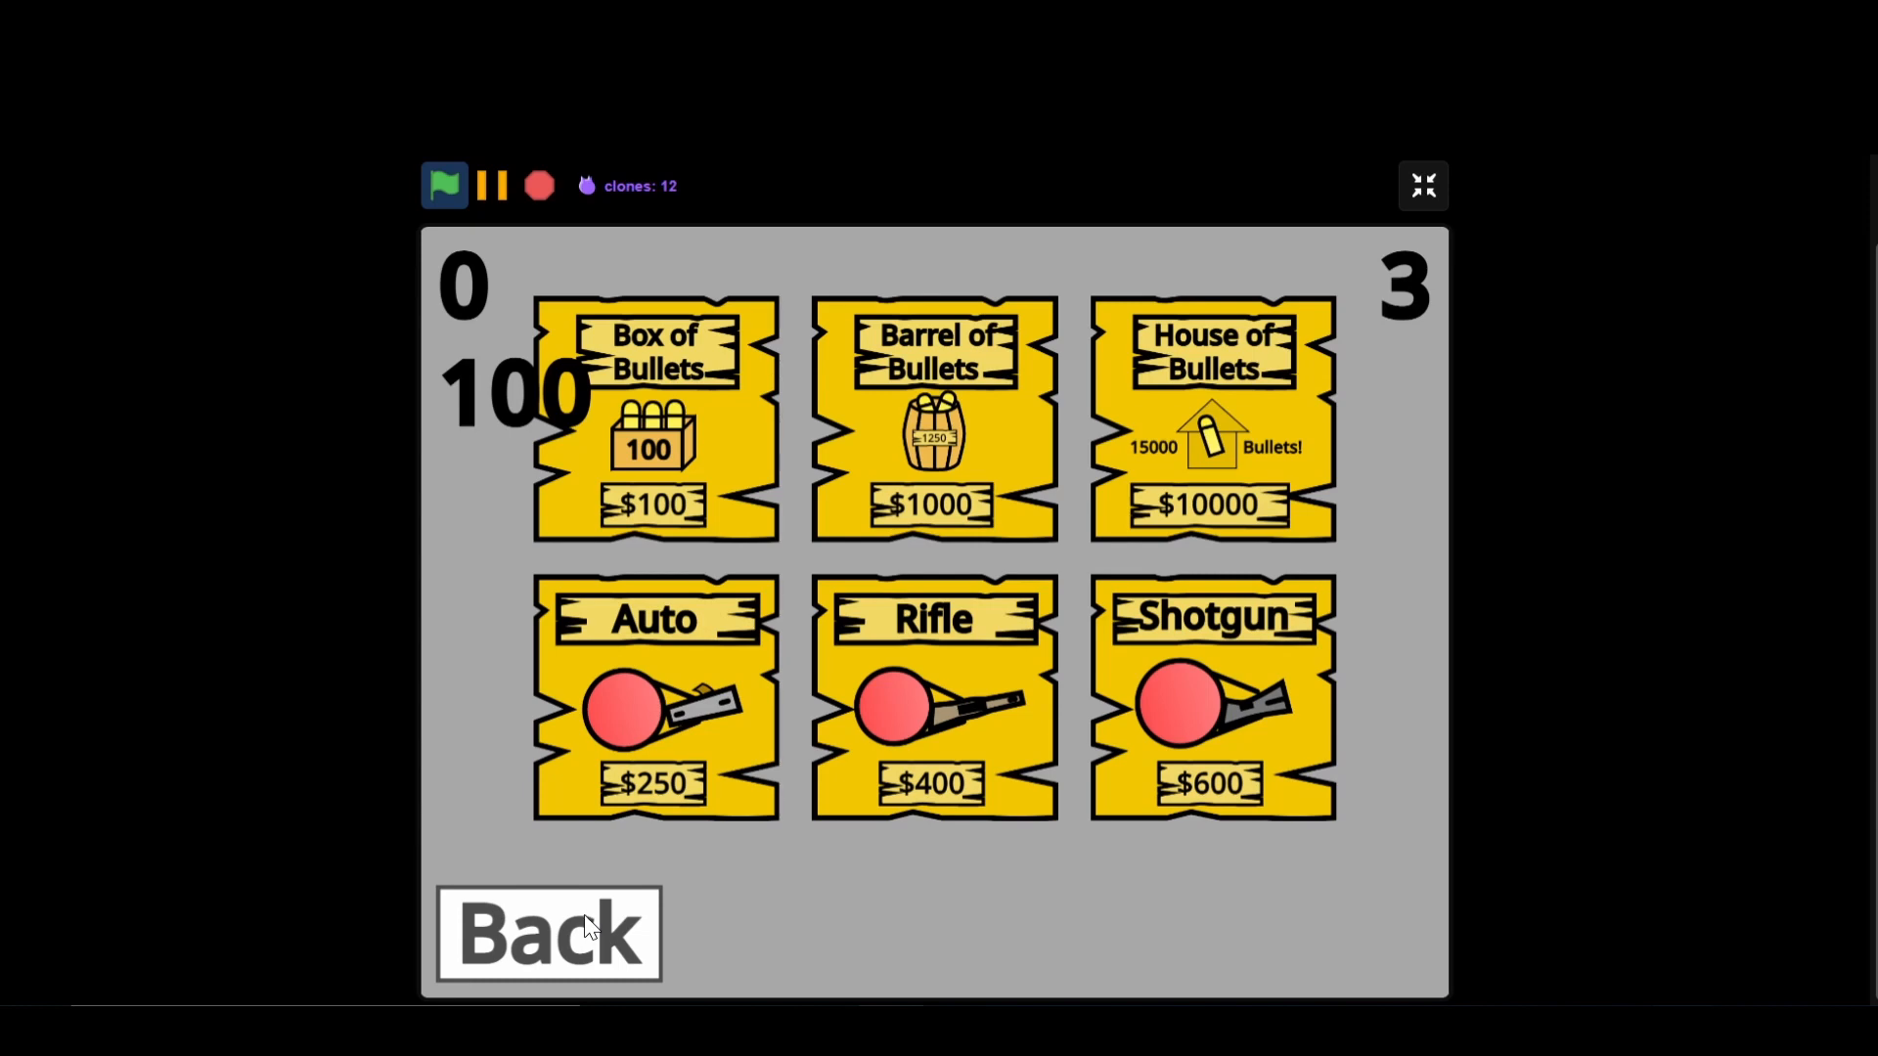
- Return from the shop to the main menu and start a play round
{"action": "left_click", "coordinate": [547, 933]}
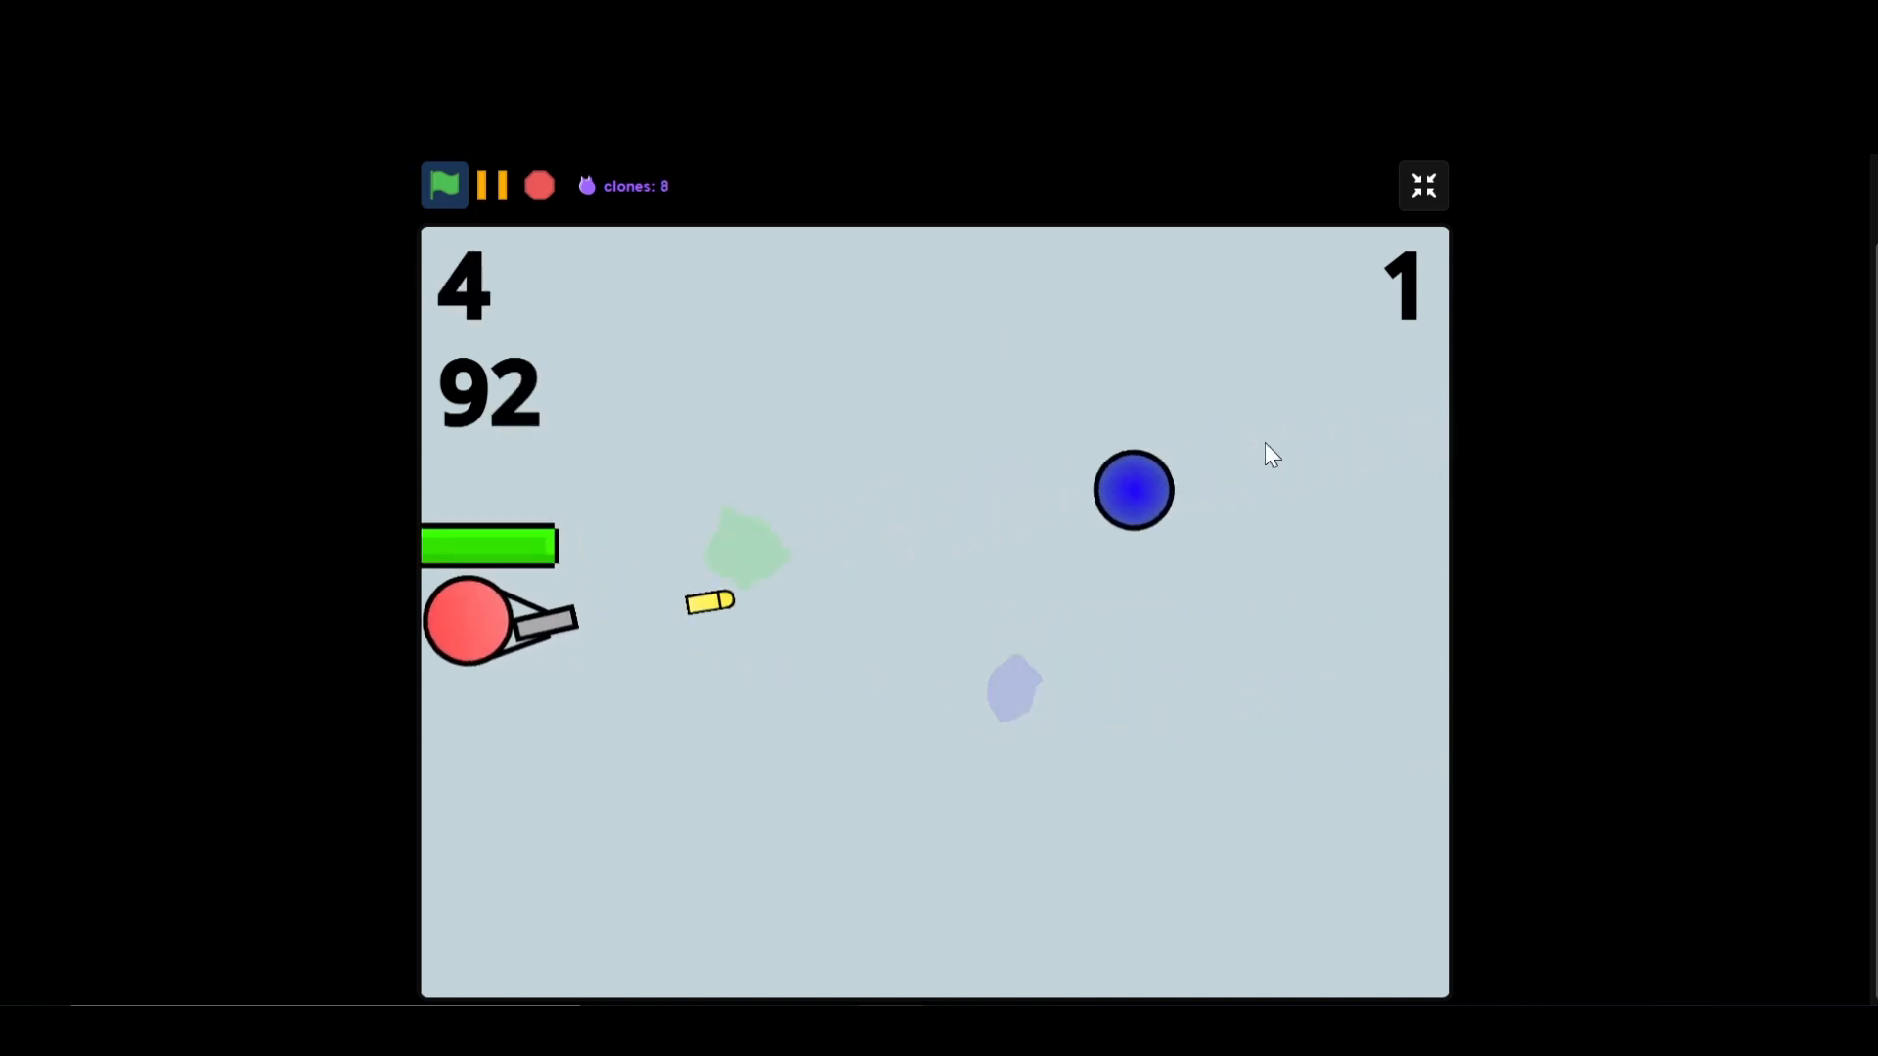
{"action": "left_click", "coordinate": [1423, 186]}
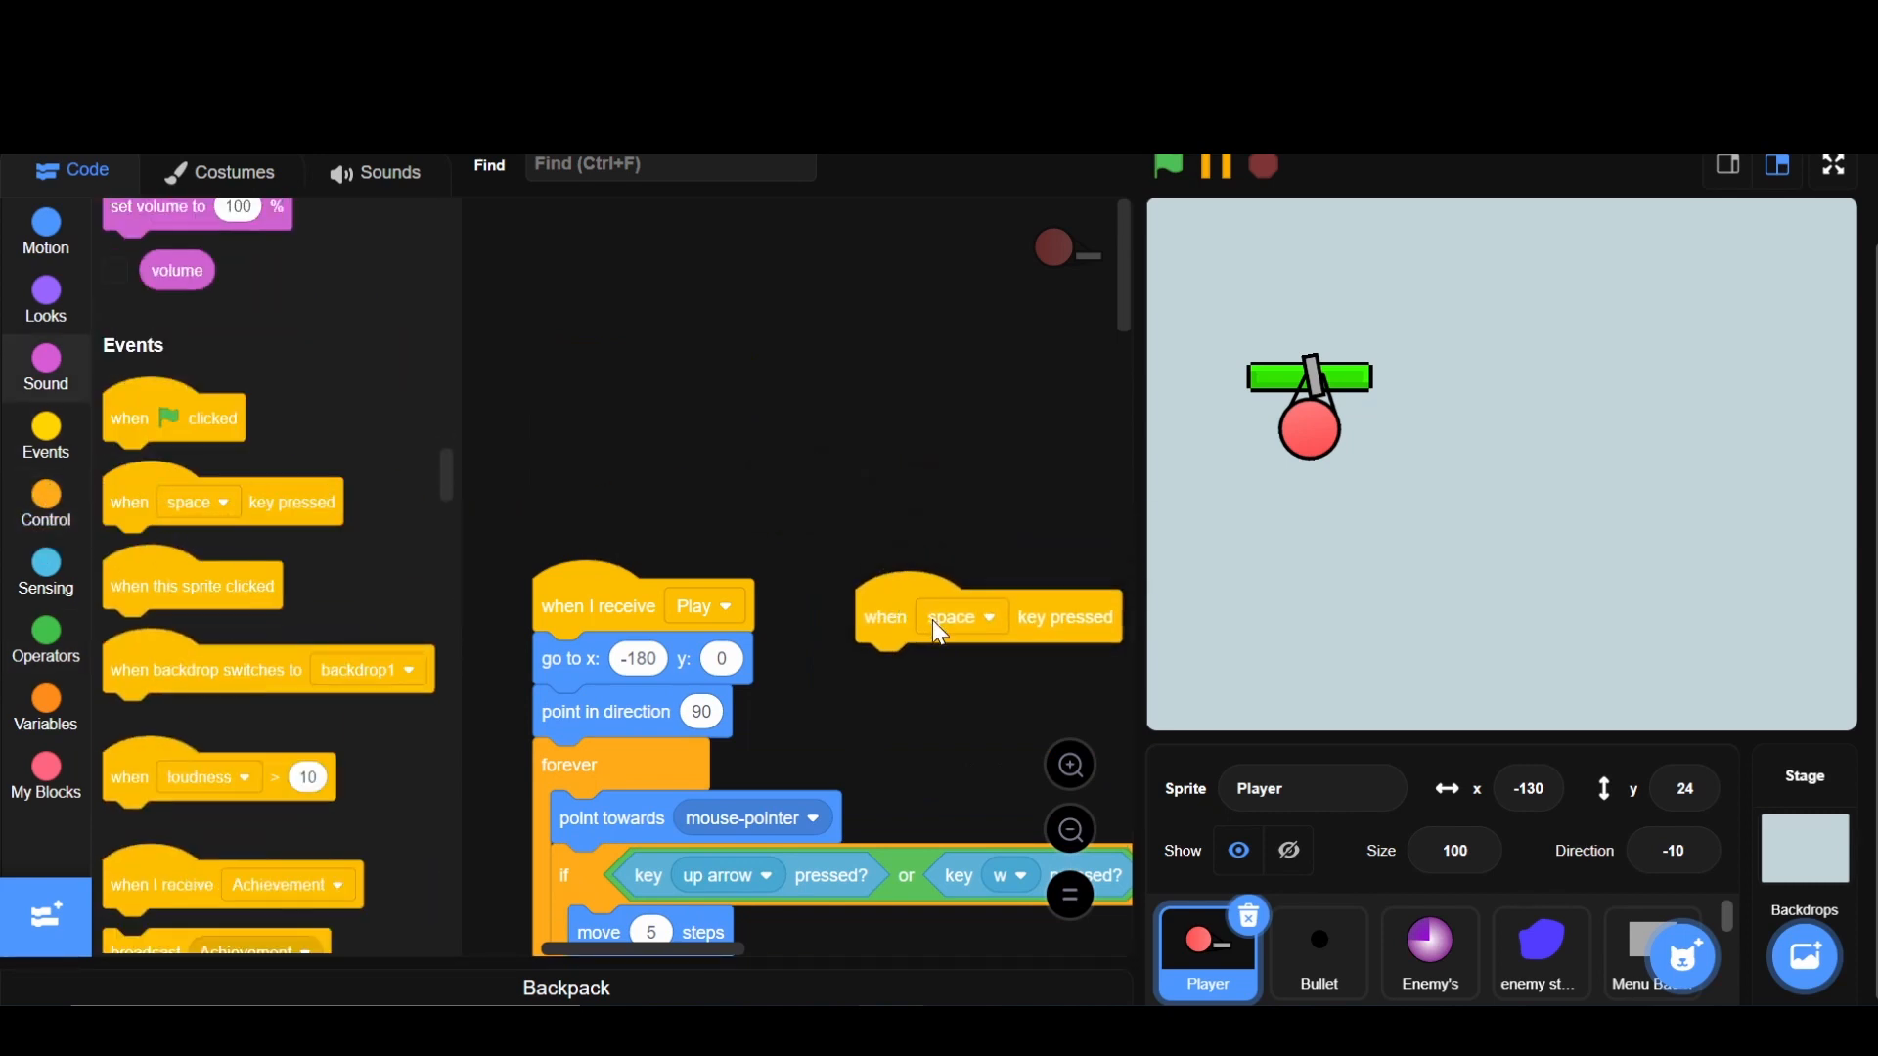
- Change the event key to p for the +100 $Cash$ hack and start the game
{"action": "left_click", "coordinate": [961, 618]}
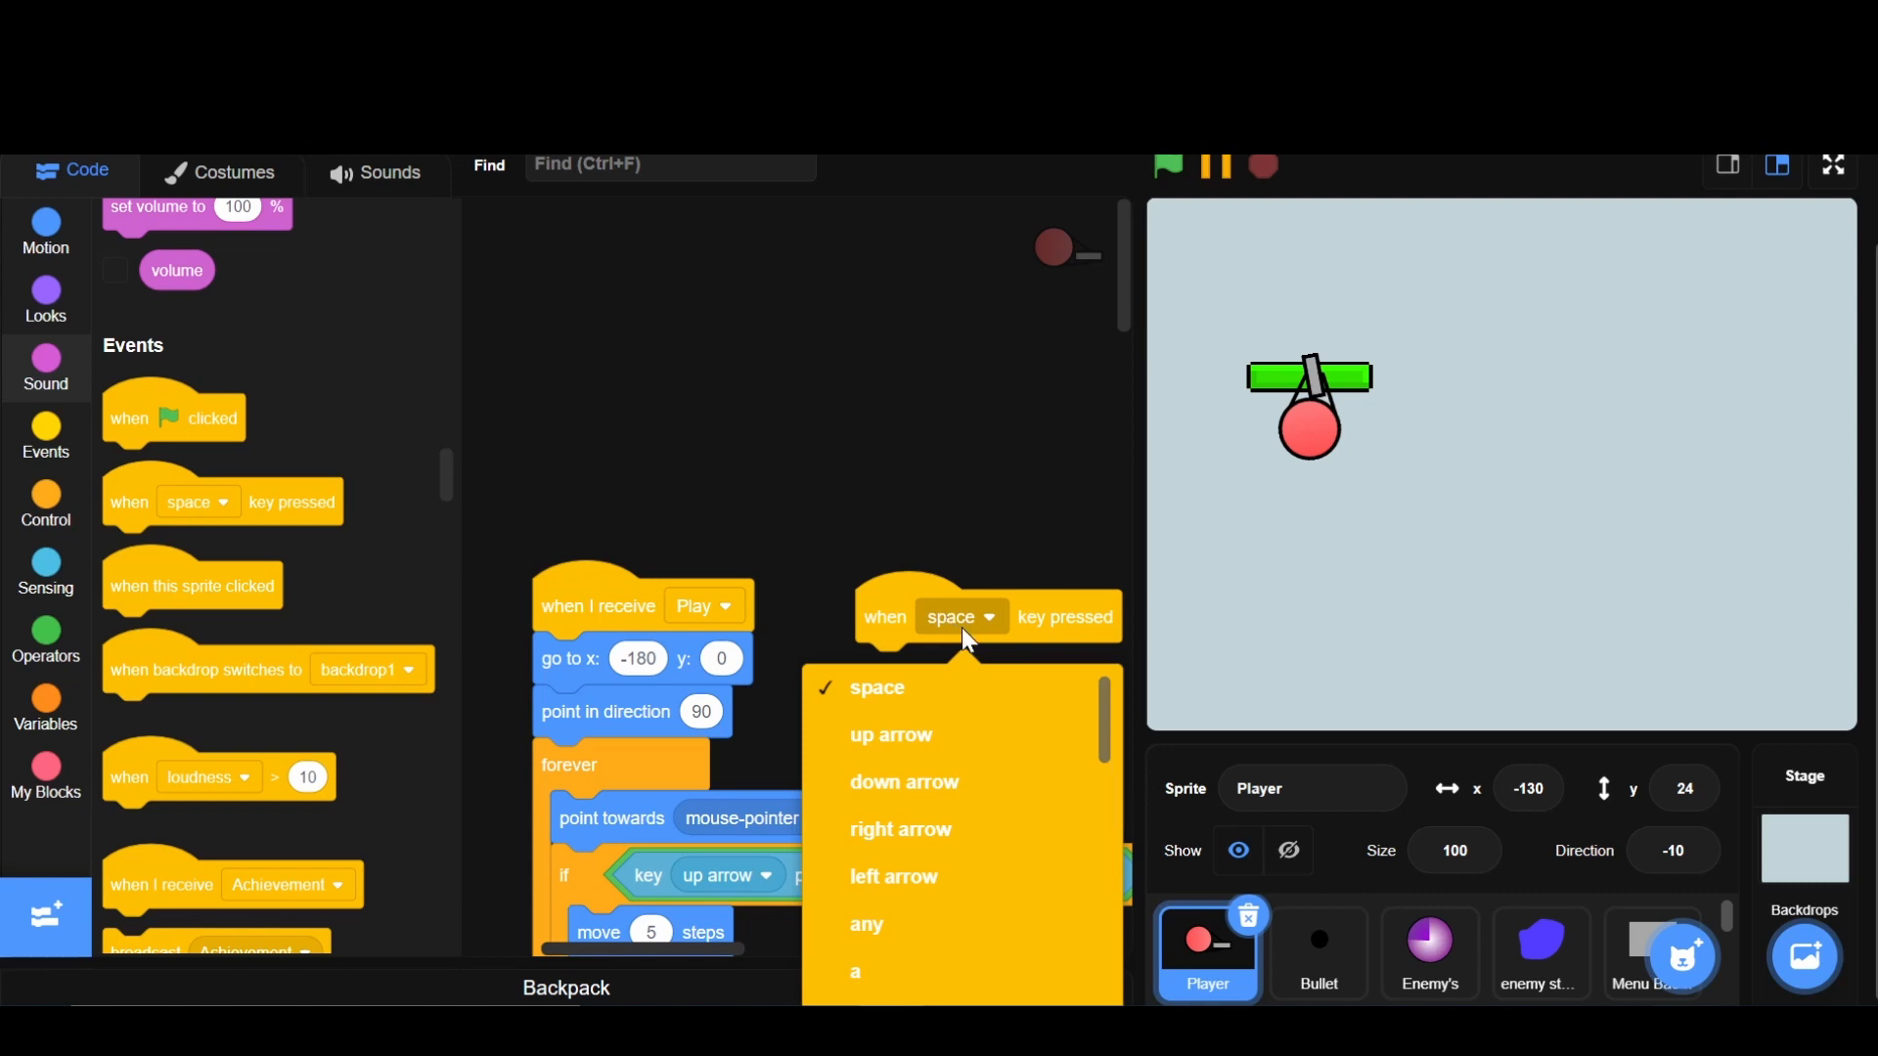
{"action": "mouse_move", "coordinate": [959, 754]}
{"action": "type", "text": "100"}
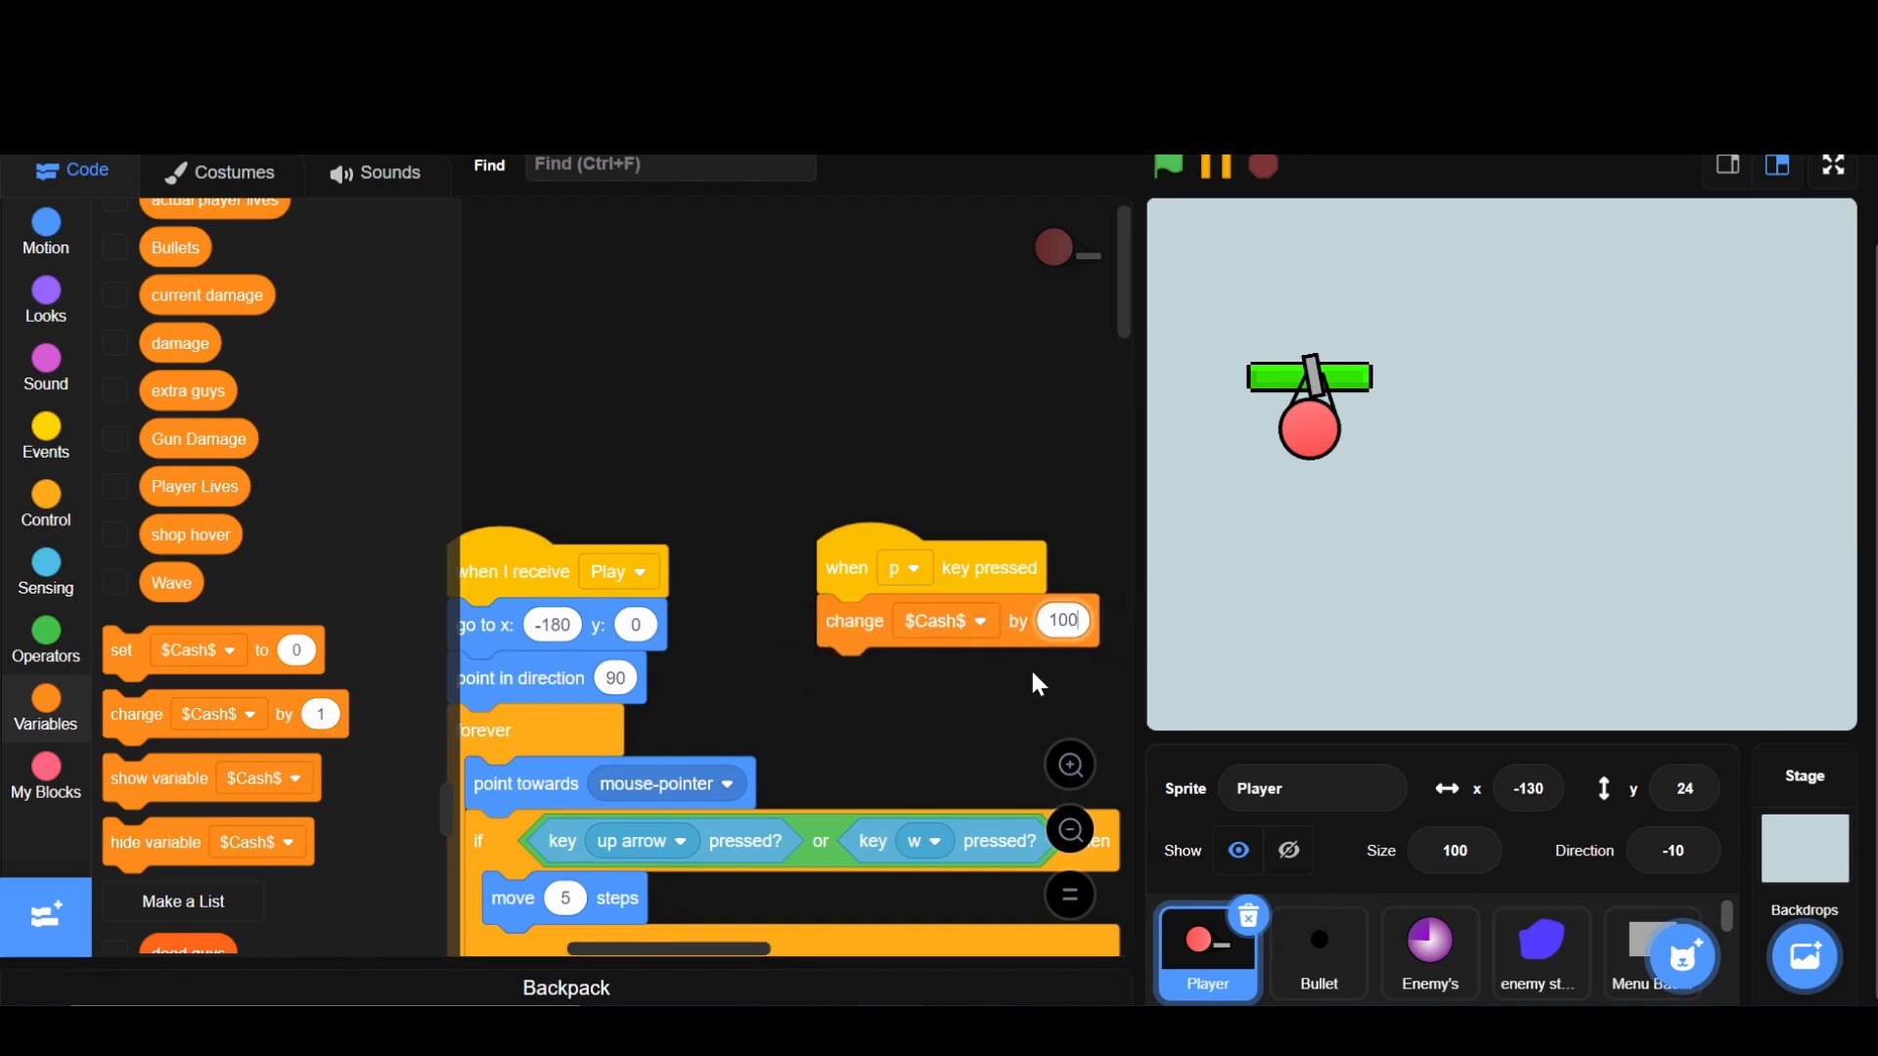
{"action": "left_click", "coordinate": [1168, 168]}
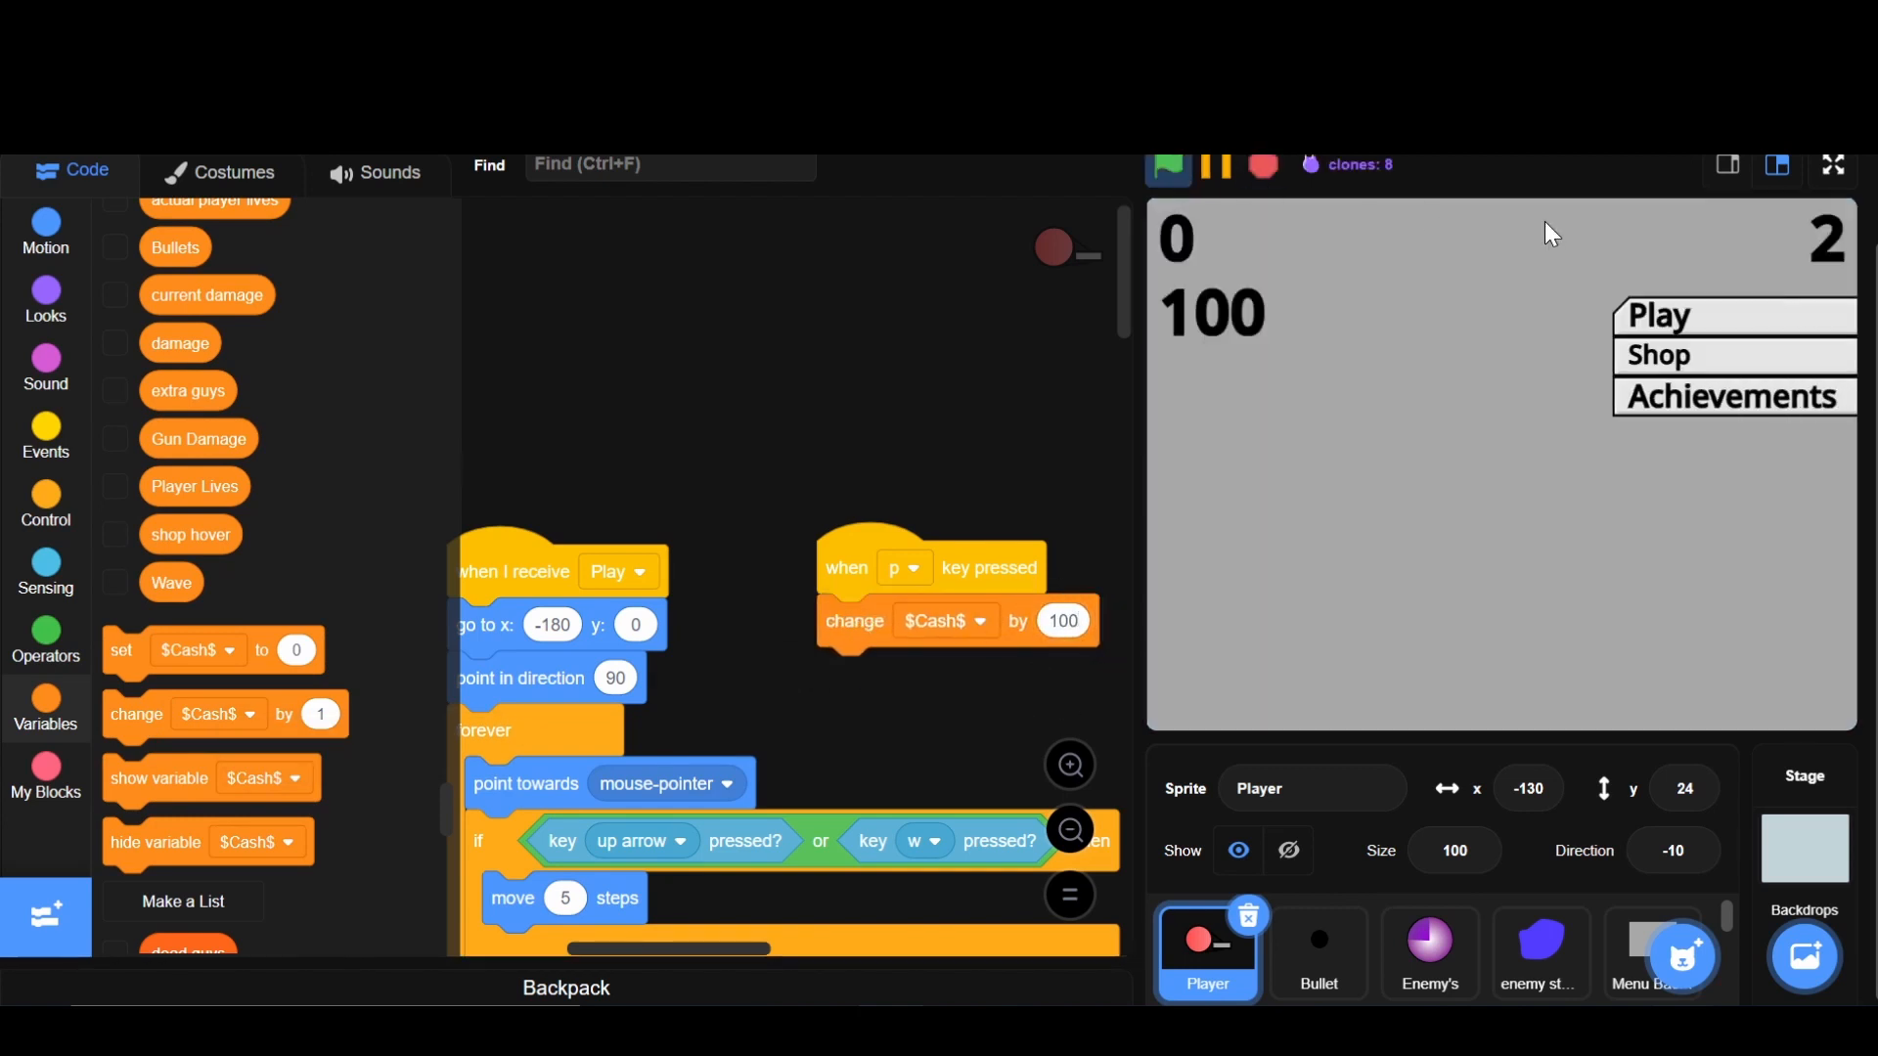
- In full screen, open the shop and buy the Rifle
{"action": "left_click", "coordinate": [1833, 165]}
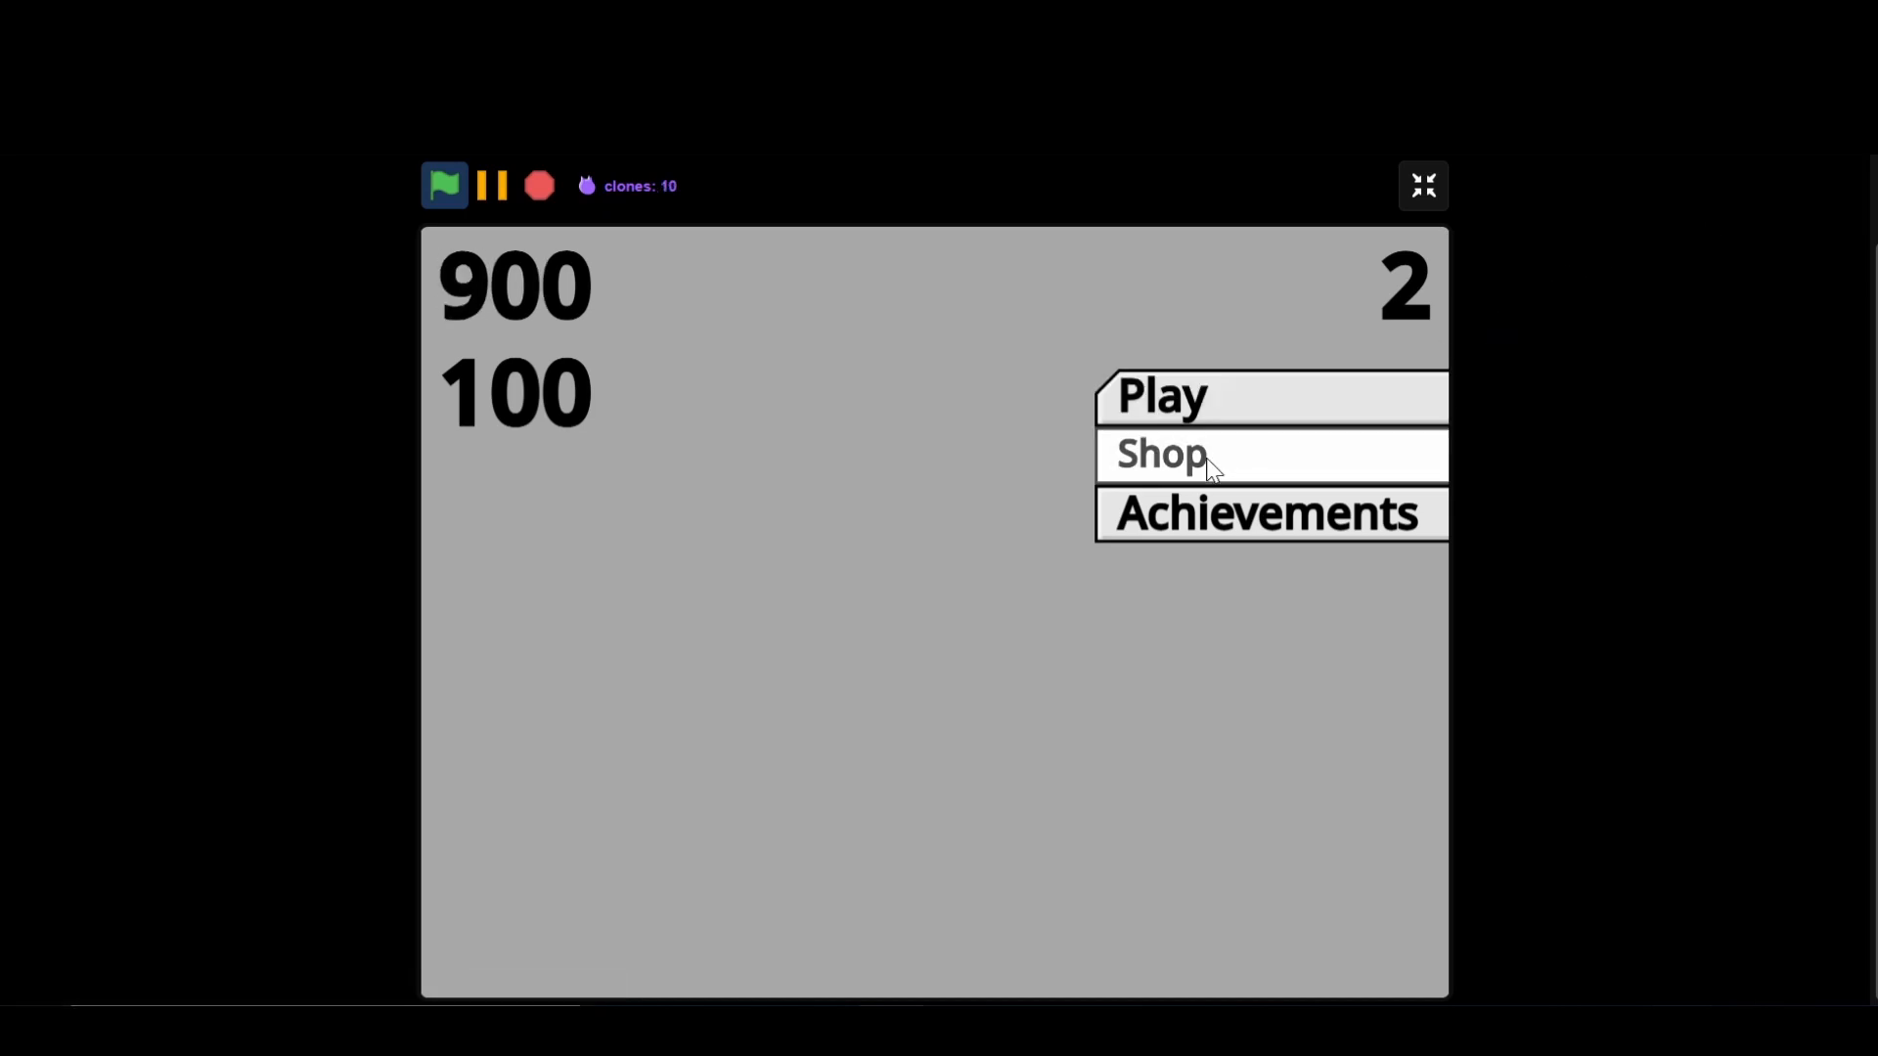
{"action": "left_click", "coordinate": [1159, 453]}
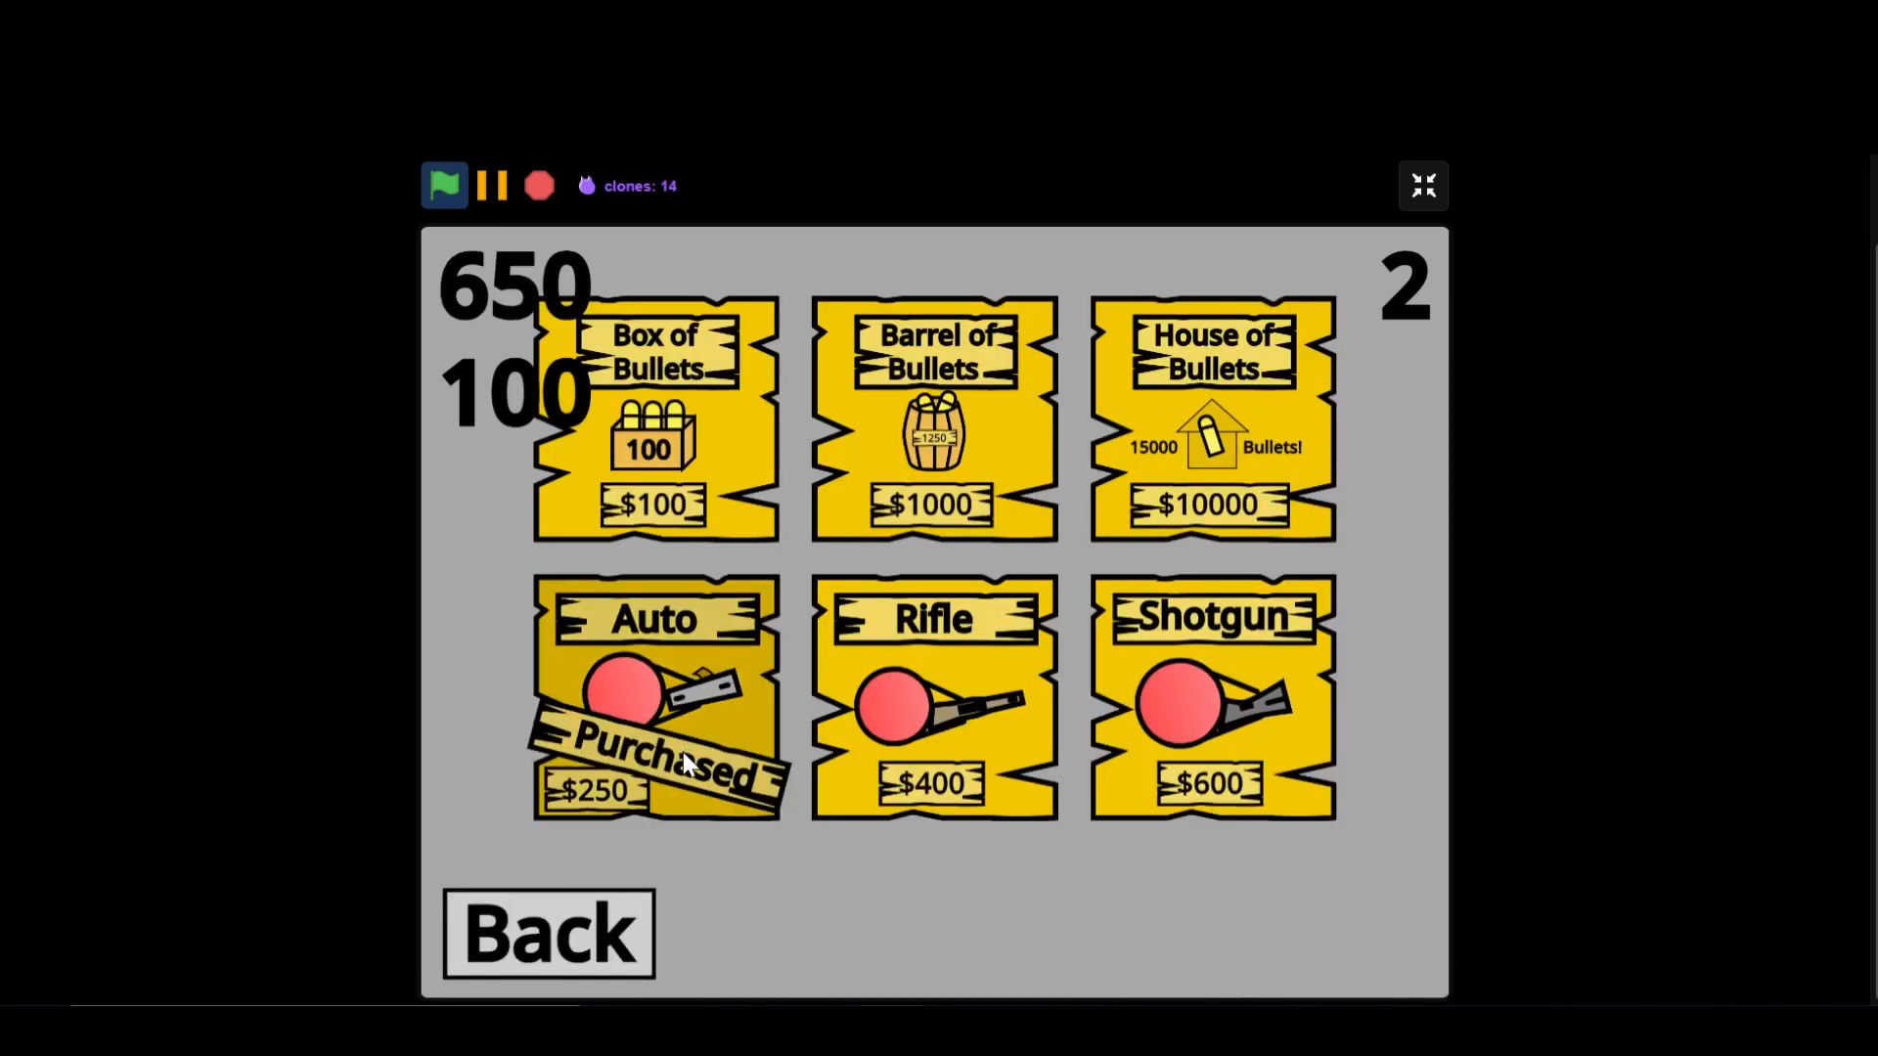
{"action": "left_click", "coordinate": [932, 696]}
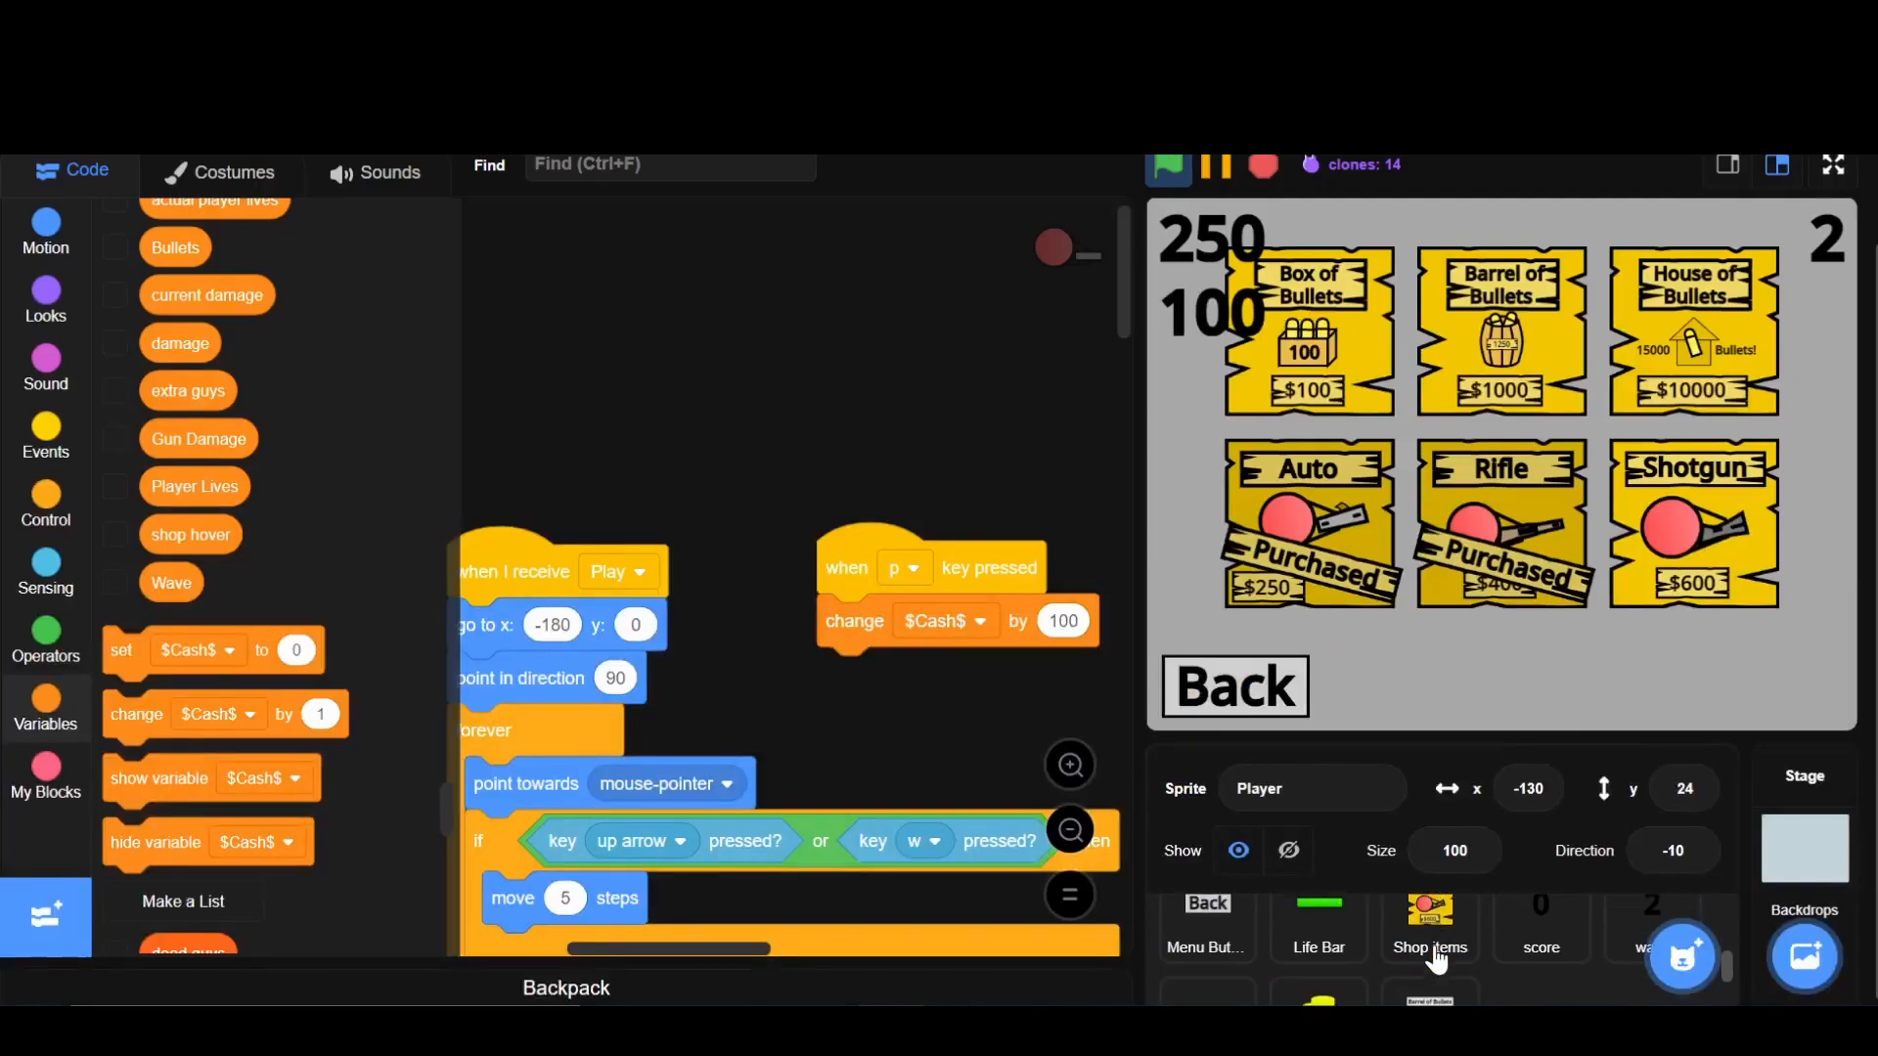
- Edit the Shop items Shotgun and Shotgun2 costume price text from $600 to $200
{"action": "left_click", "coordinate": [1429, 918]}
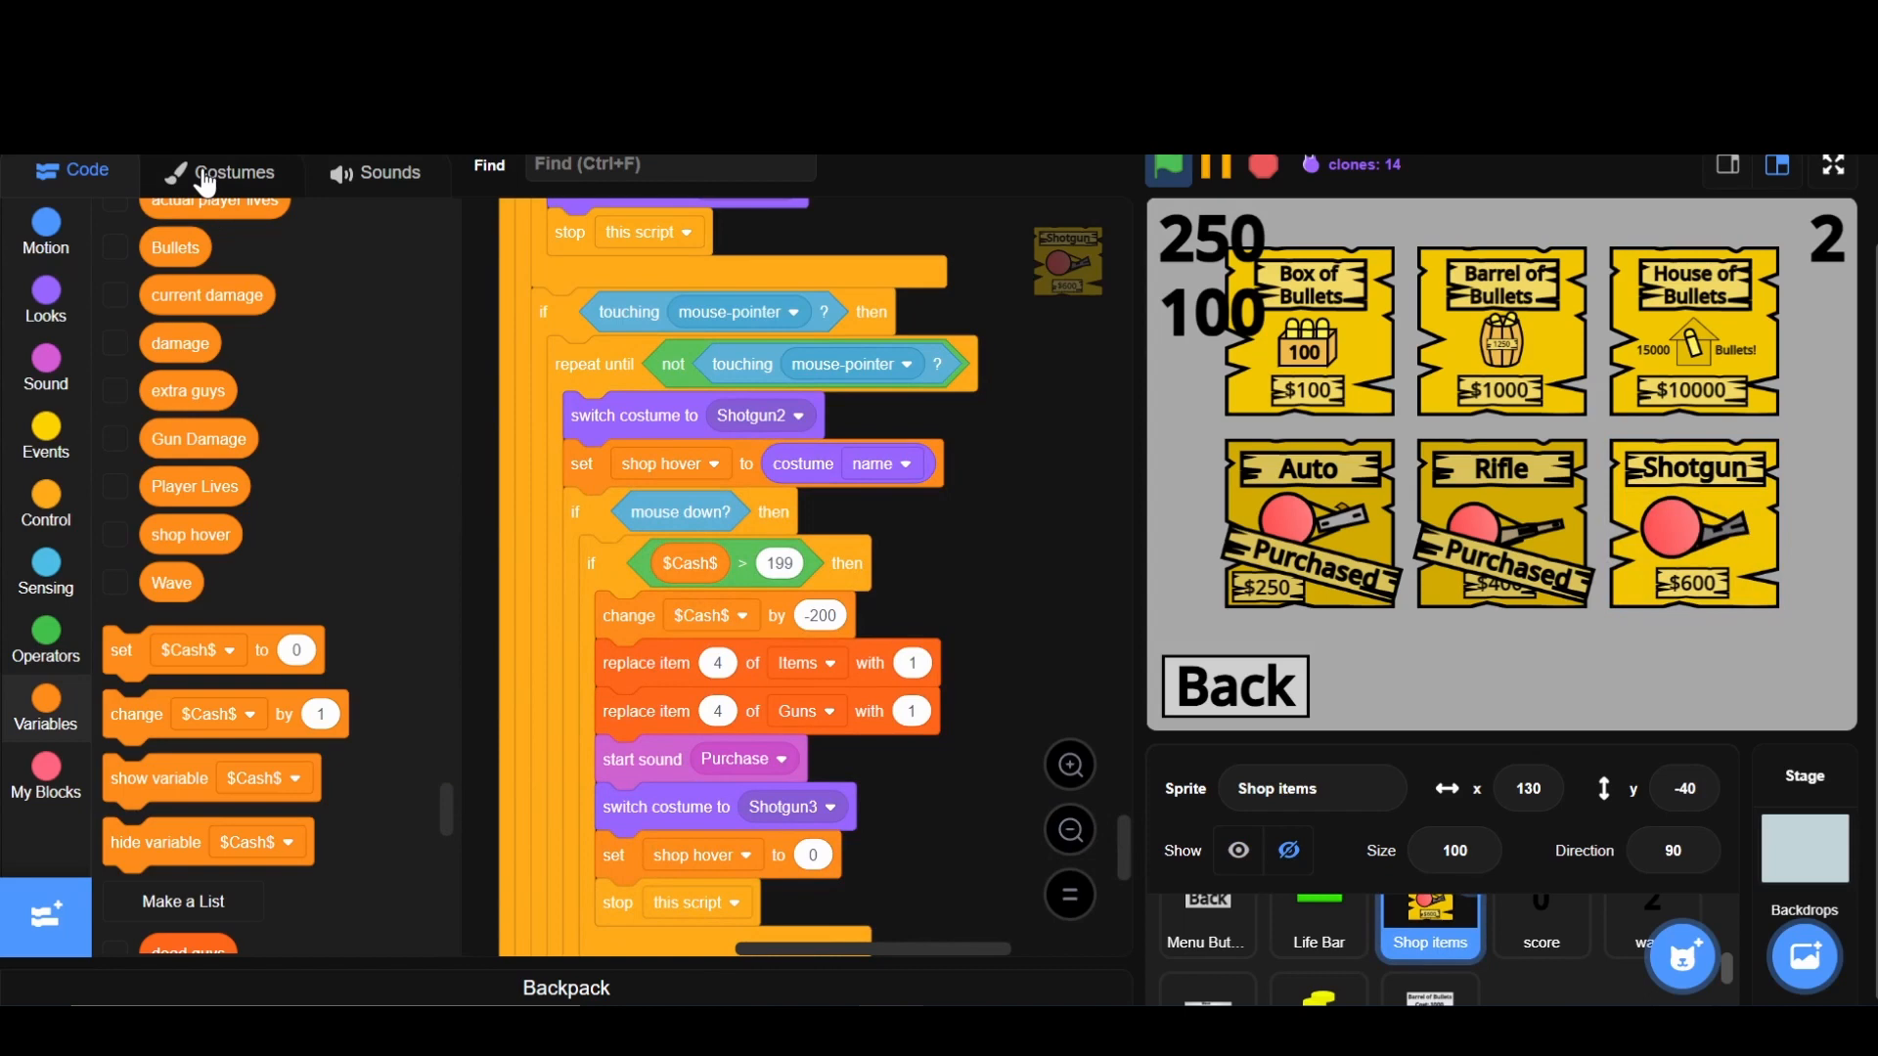
{"action": "left_click", "coordinate": [221, 173]}
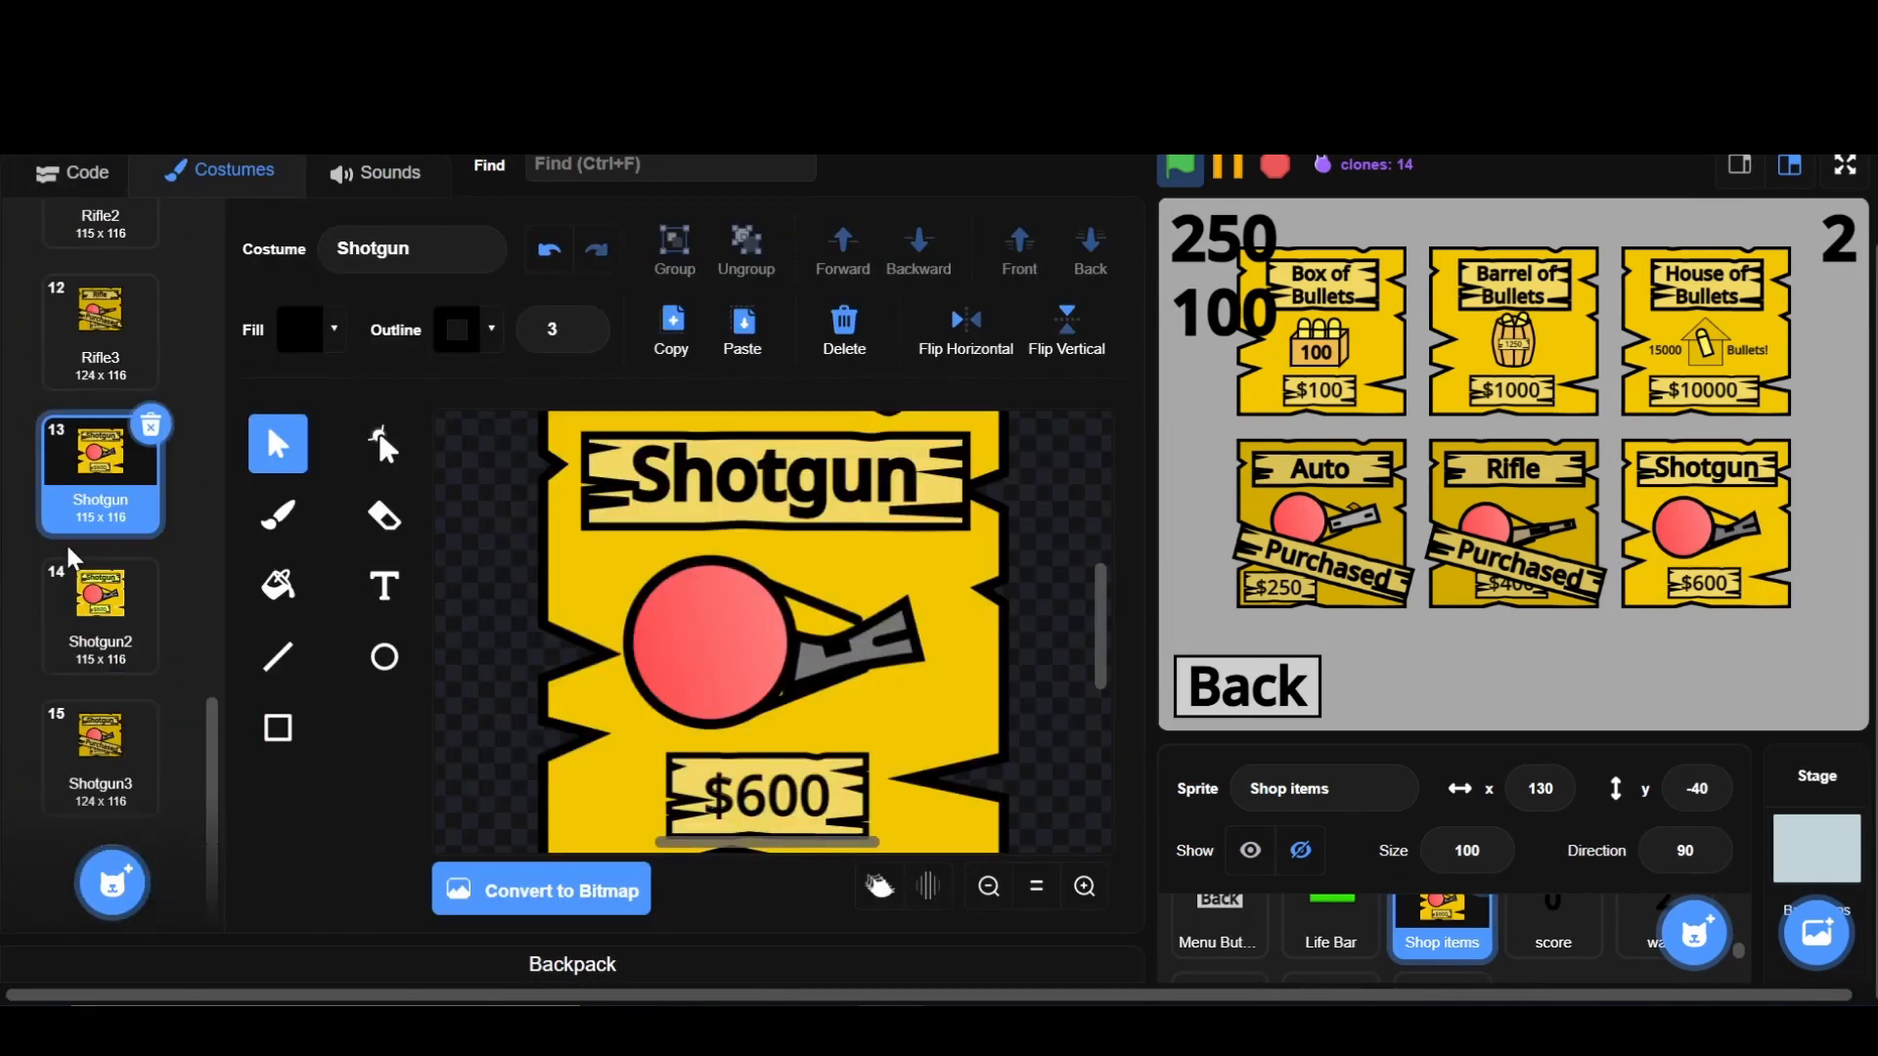
{"action": "left_click", "coordinate": [383, 587]}
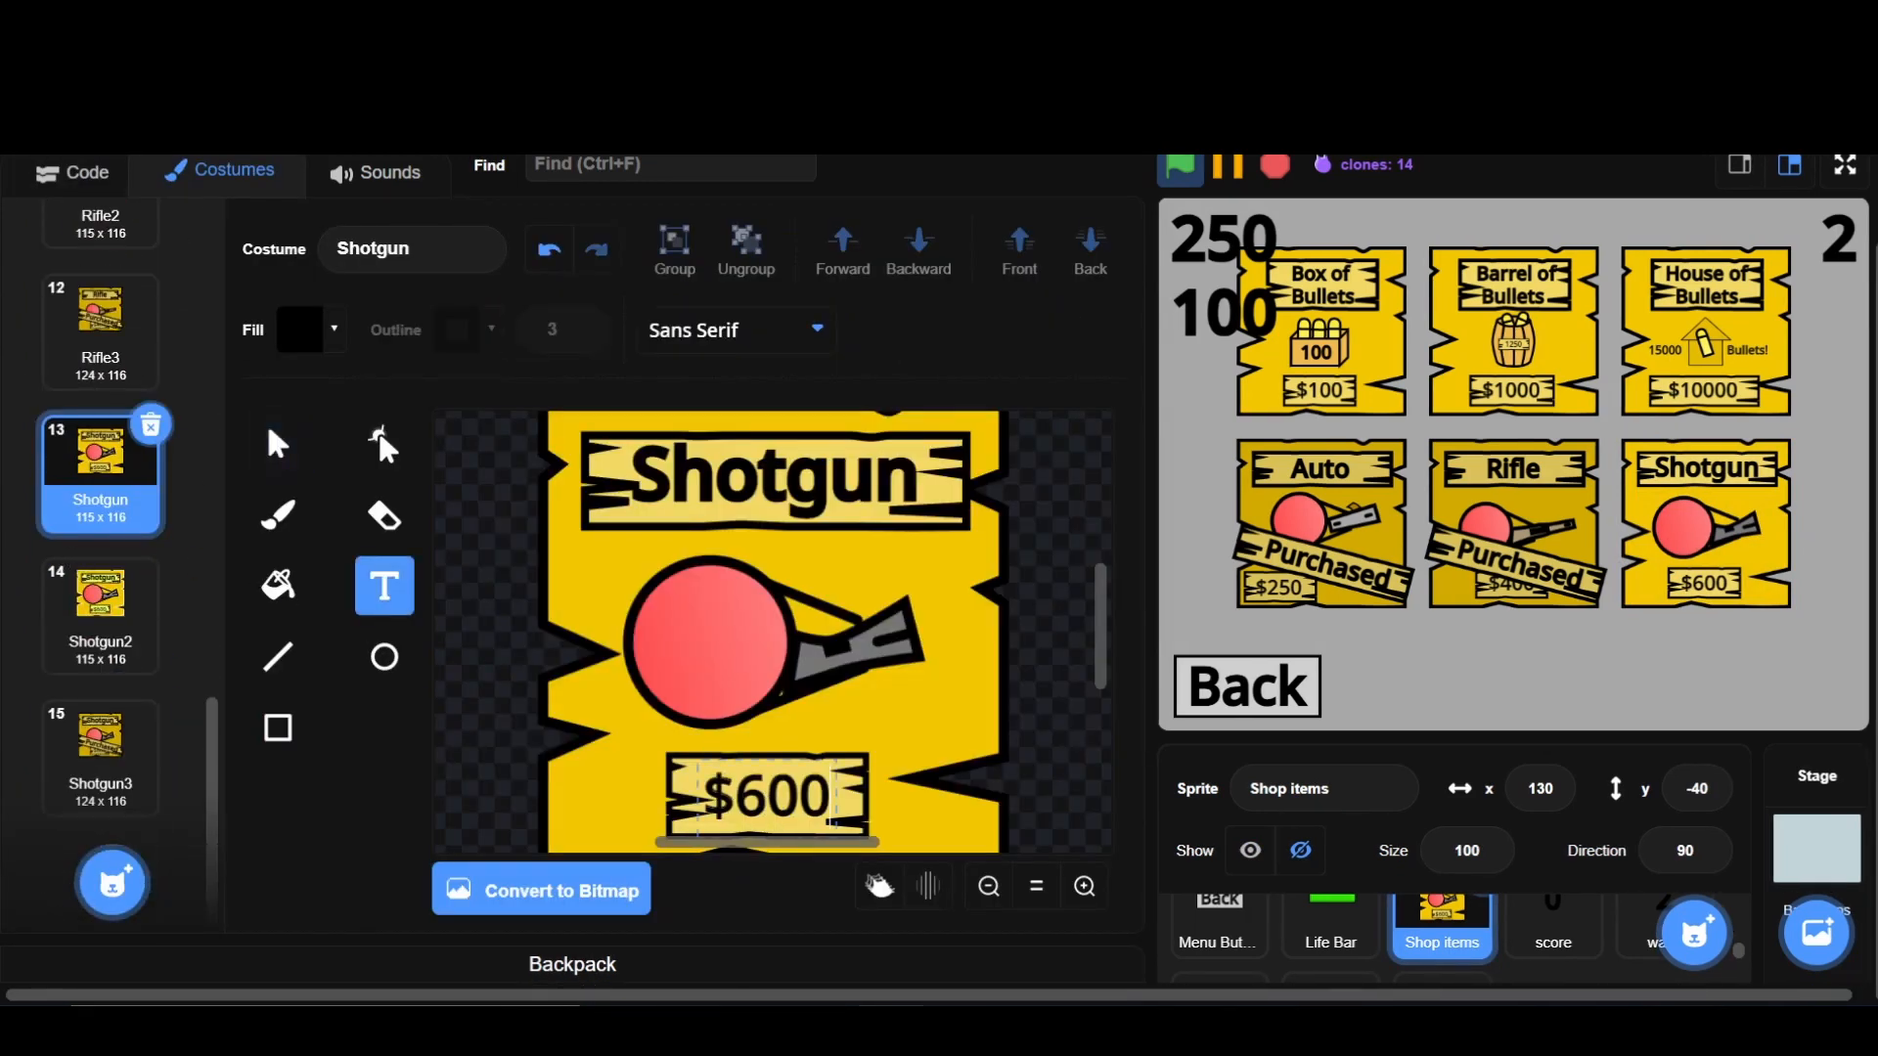
{"action": "left_click", "coordinate": [100, 616]}
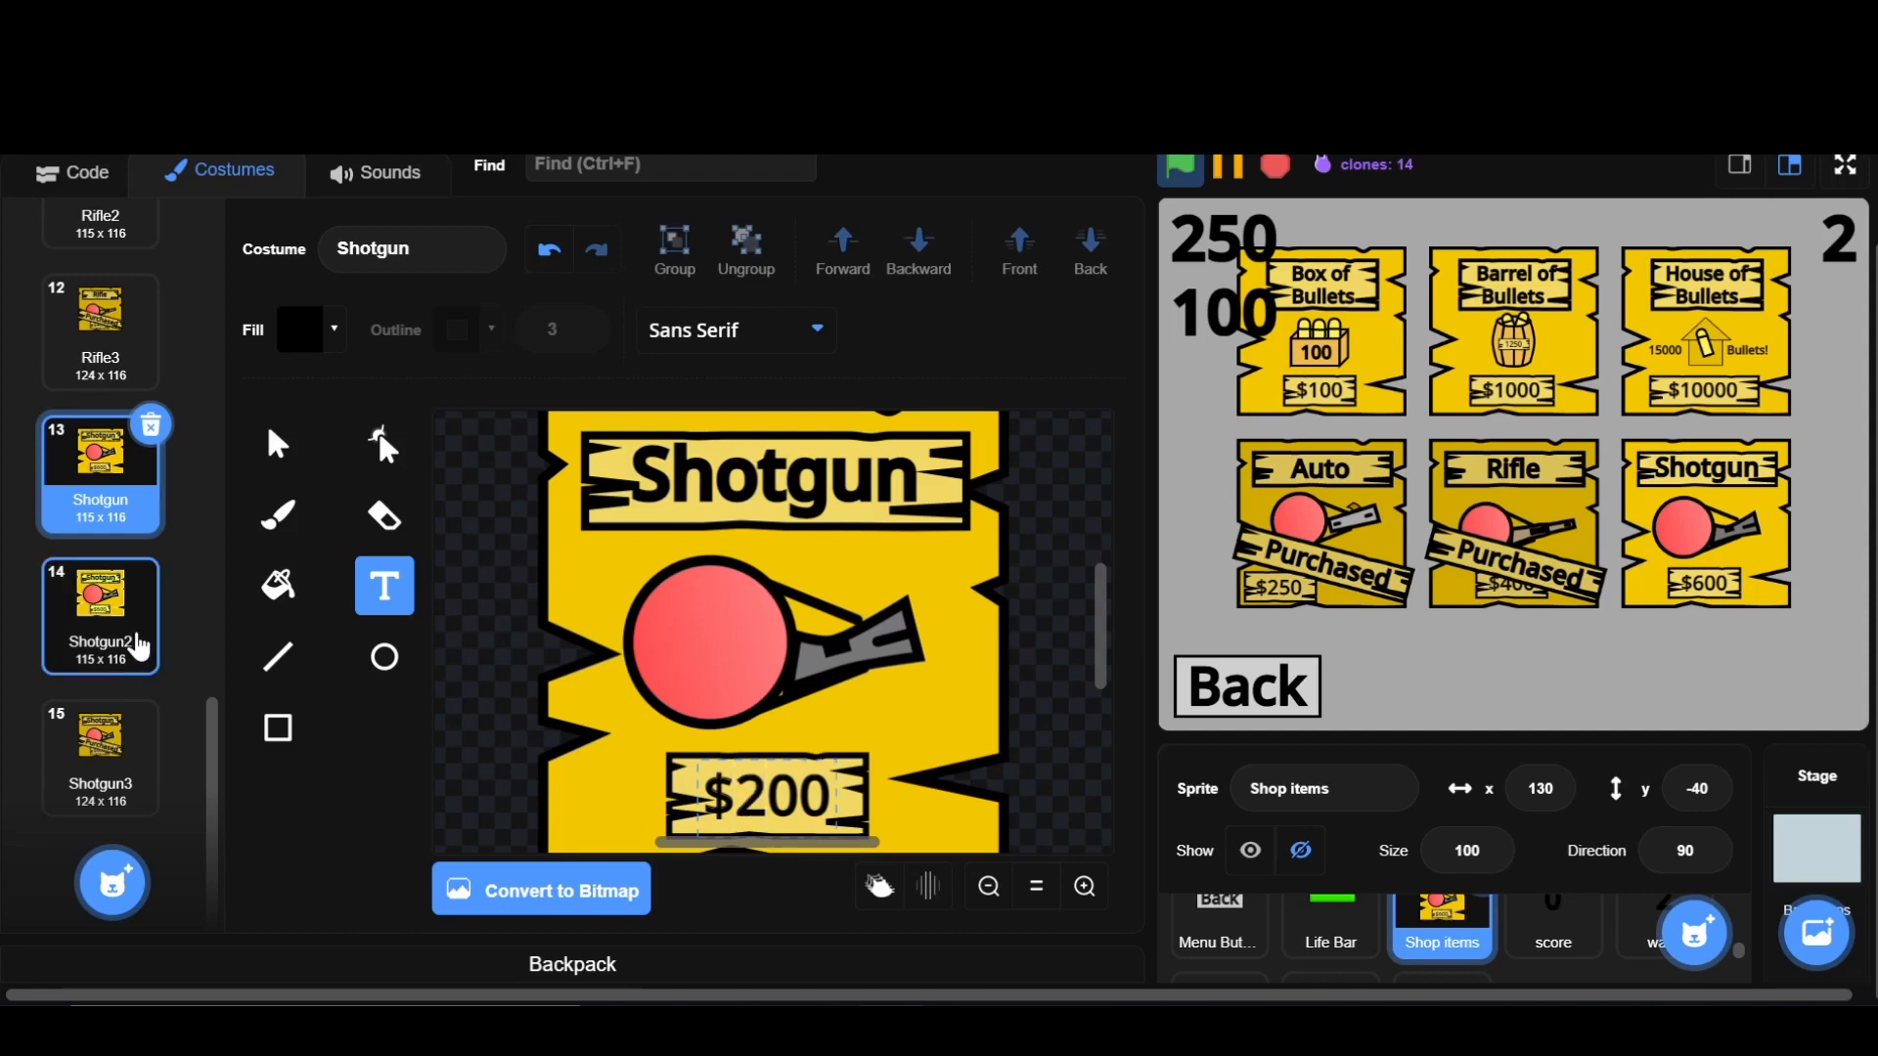
{"action": "left_click", "coordinate": [100, 614]}
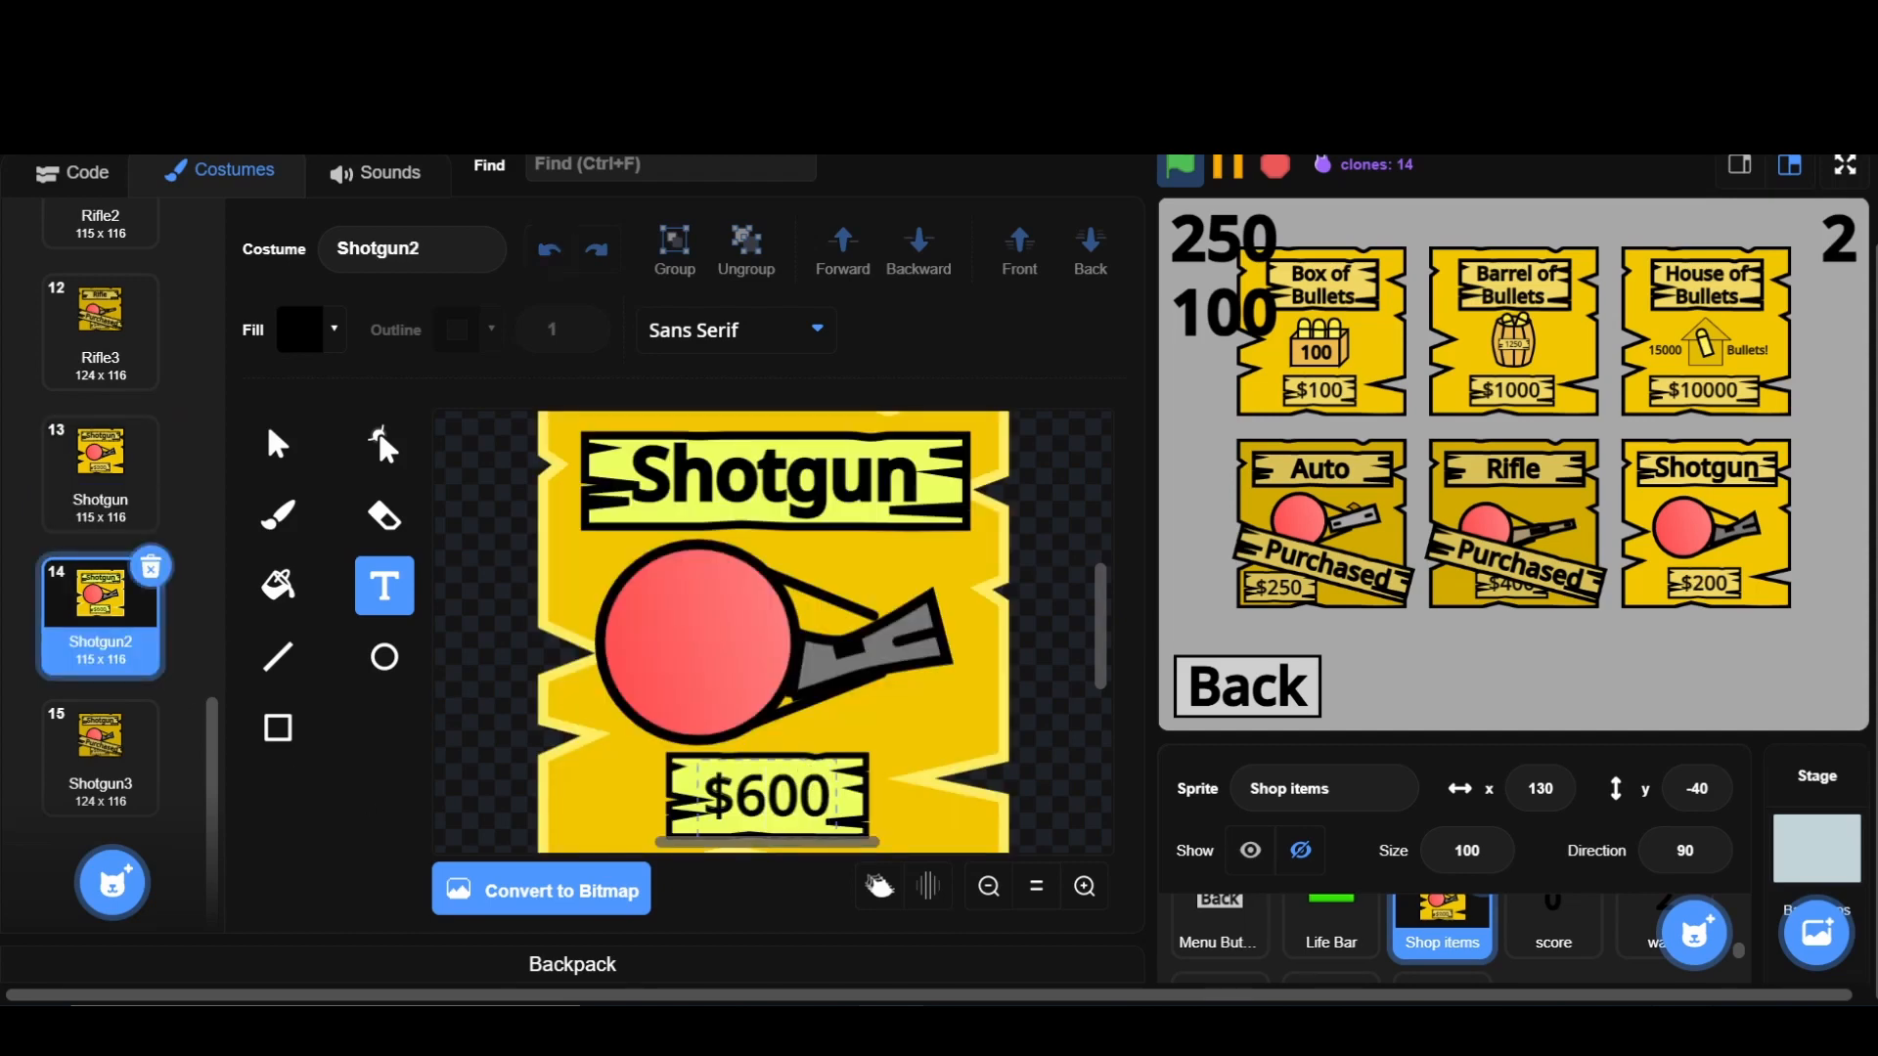
{"action": "left_click", "coordinate": [101, 757]}
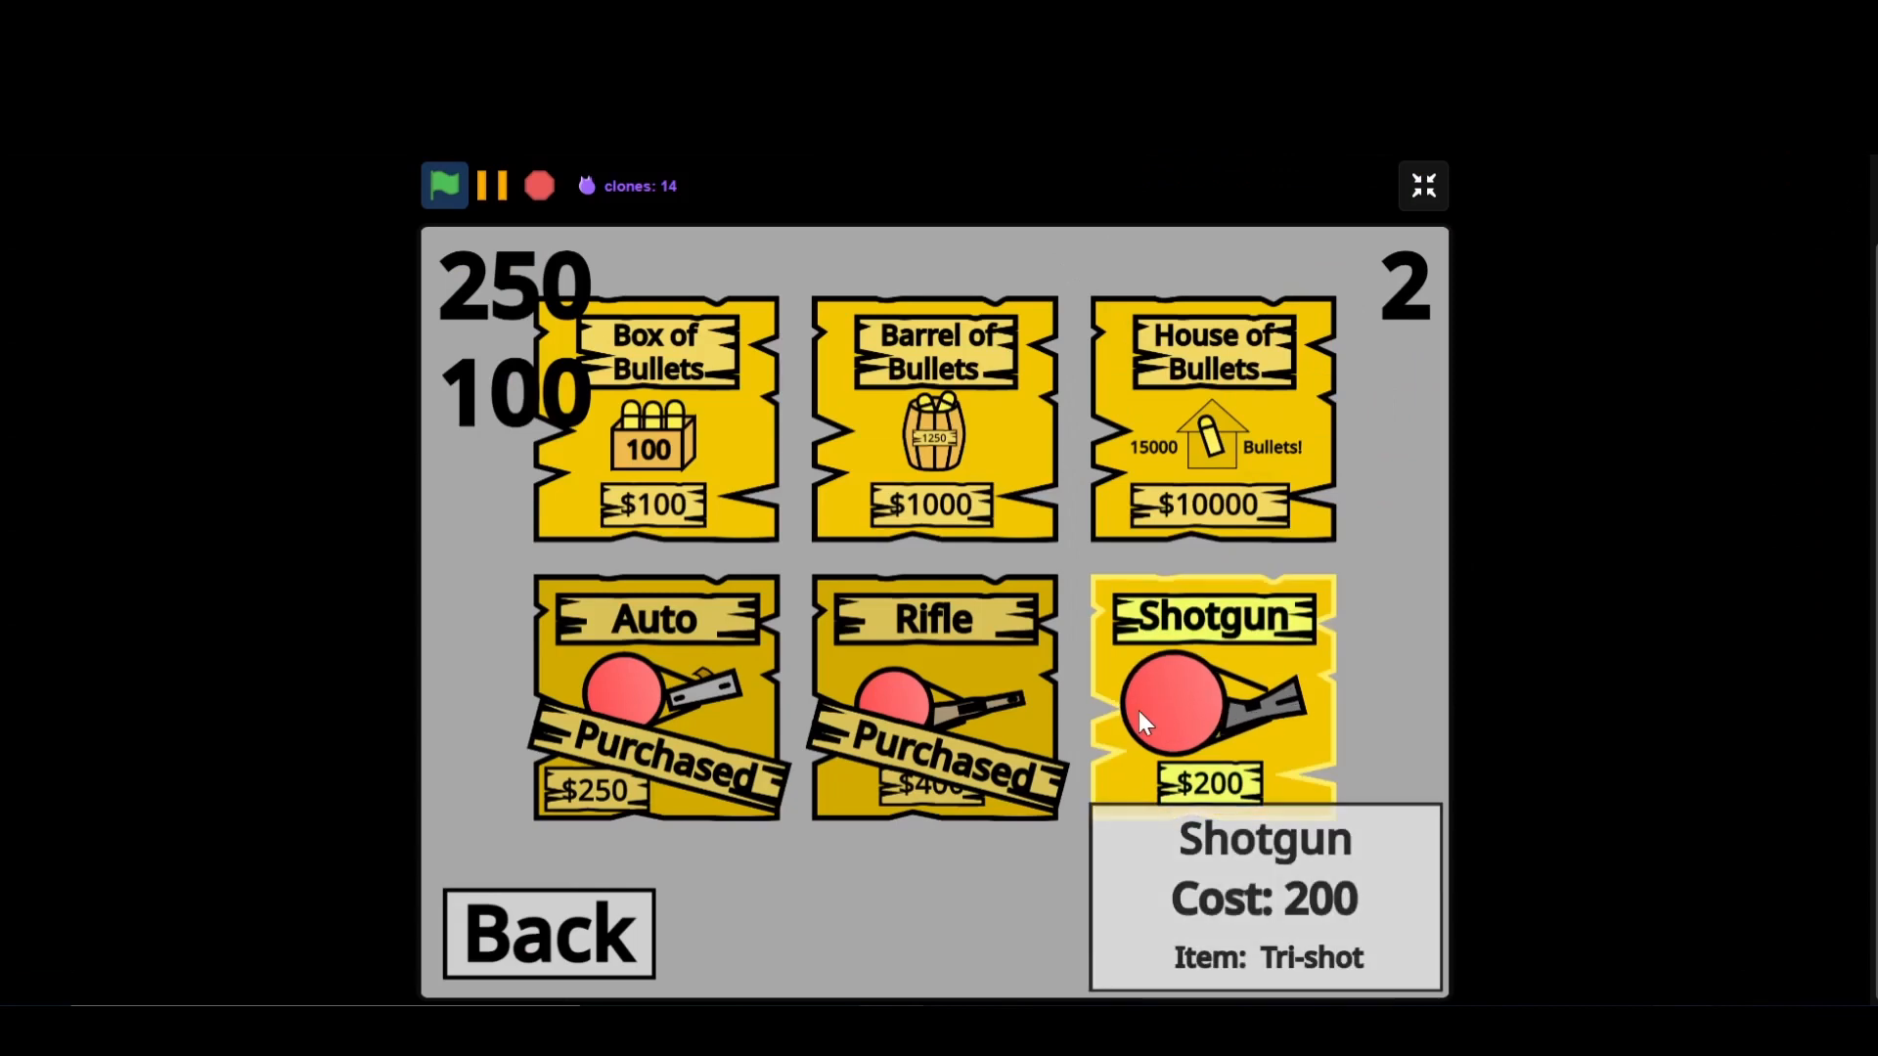
- Buy the Shotgun for $200, then leave the shop
{"action": "left_click", "coordinate": [1208, 704]}
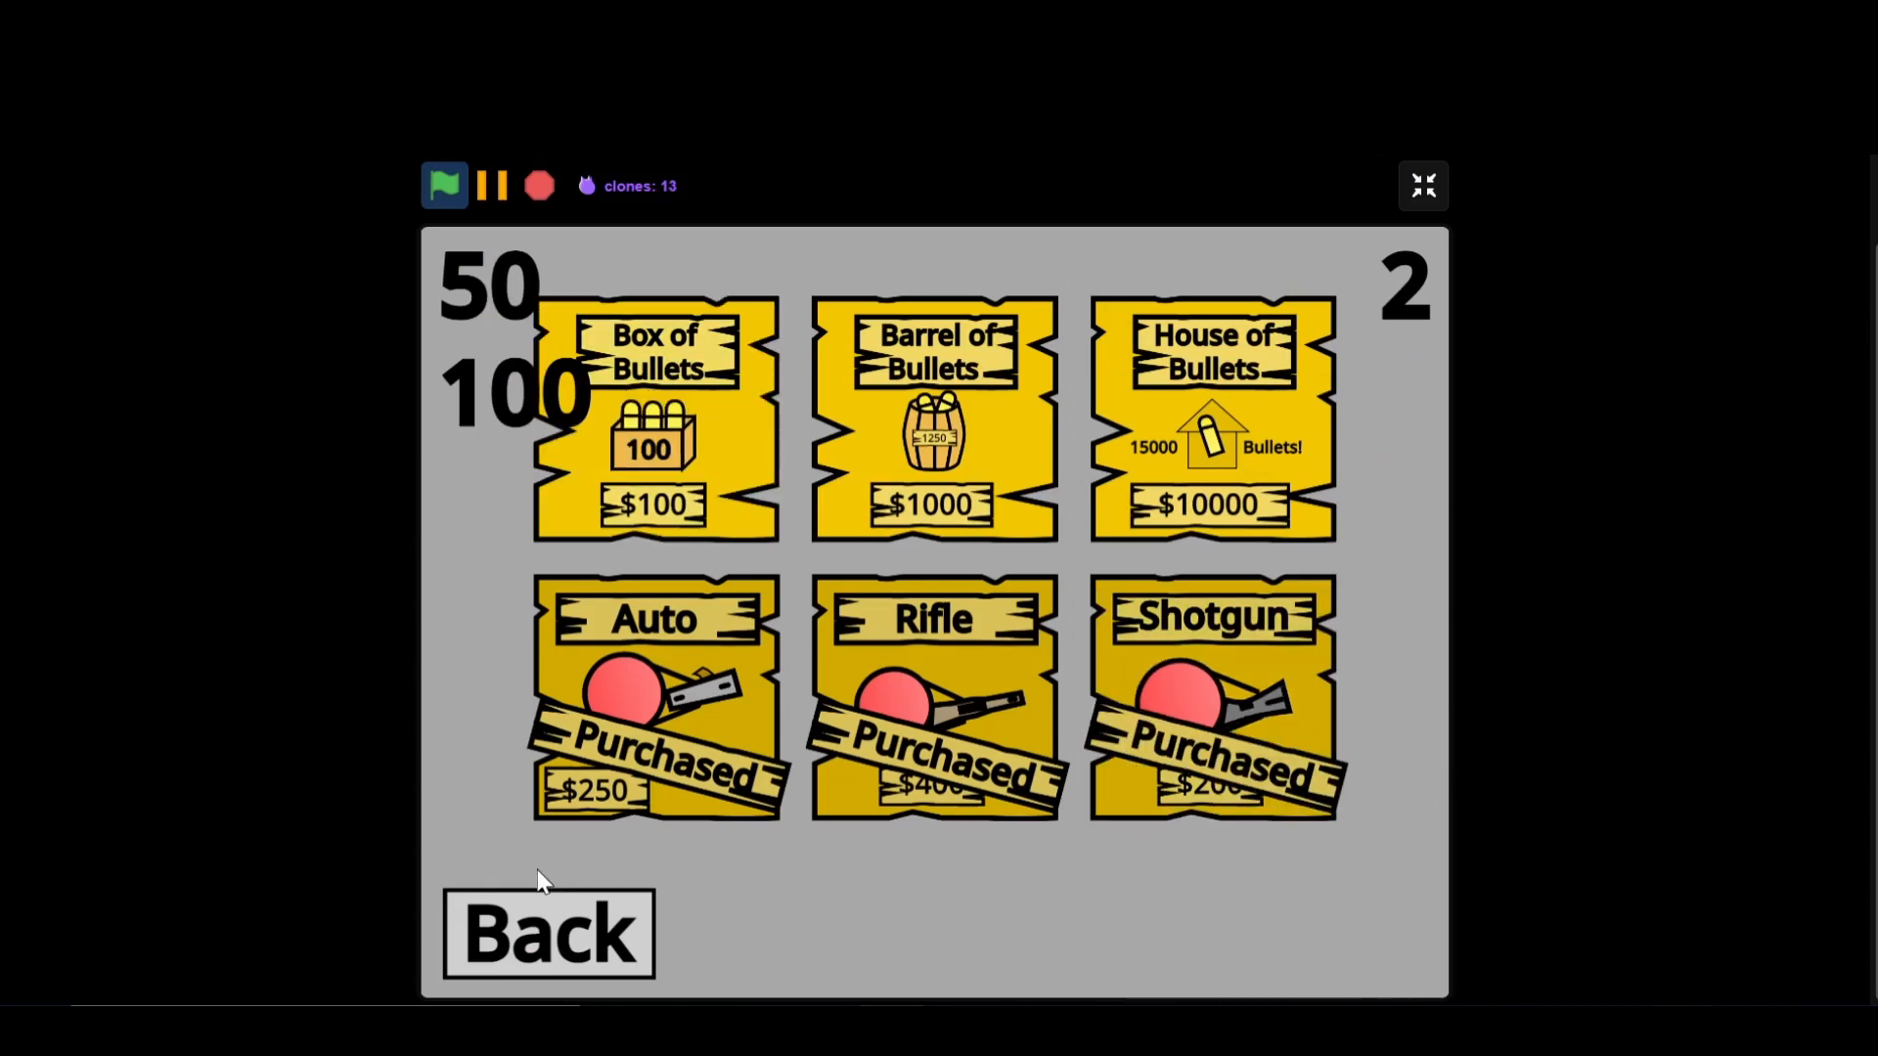
{"action": "left_click", "coordinate": [547, 935]}
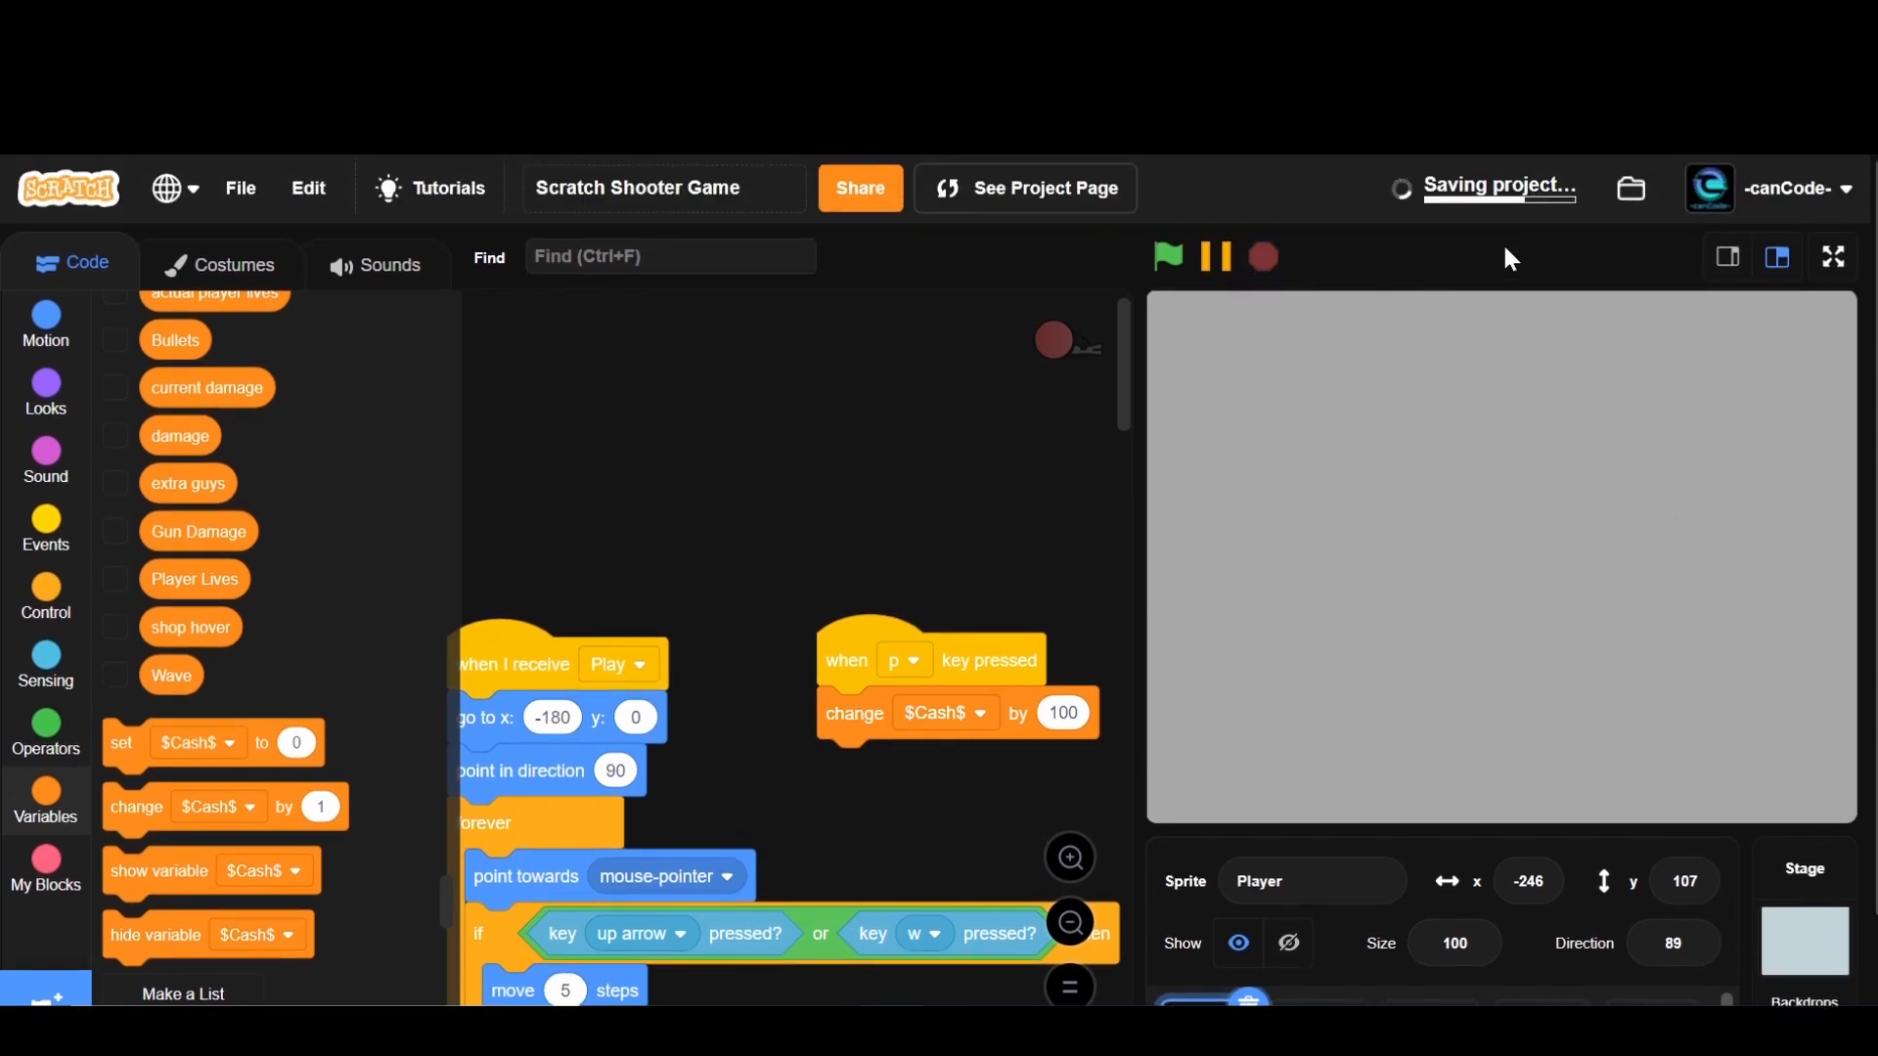
{"action": "mouse_move", "coordinate": [1416, 438]}
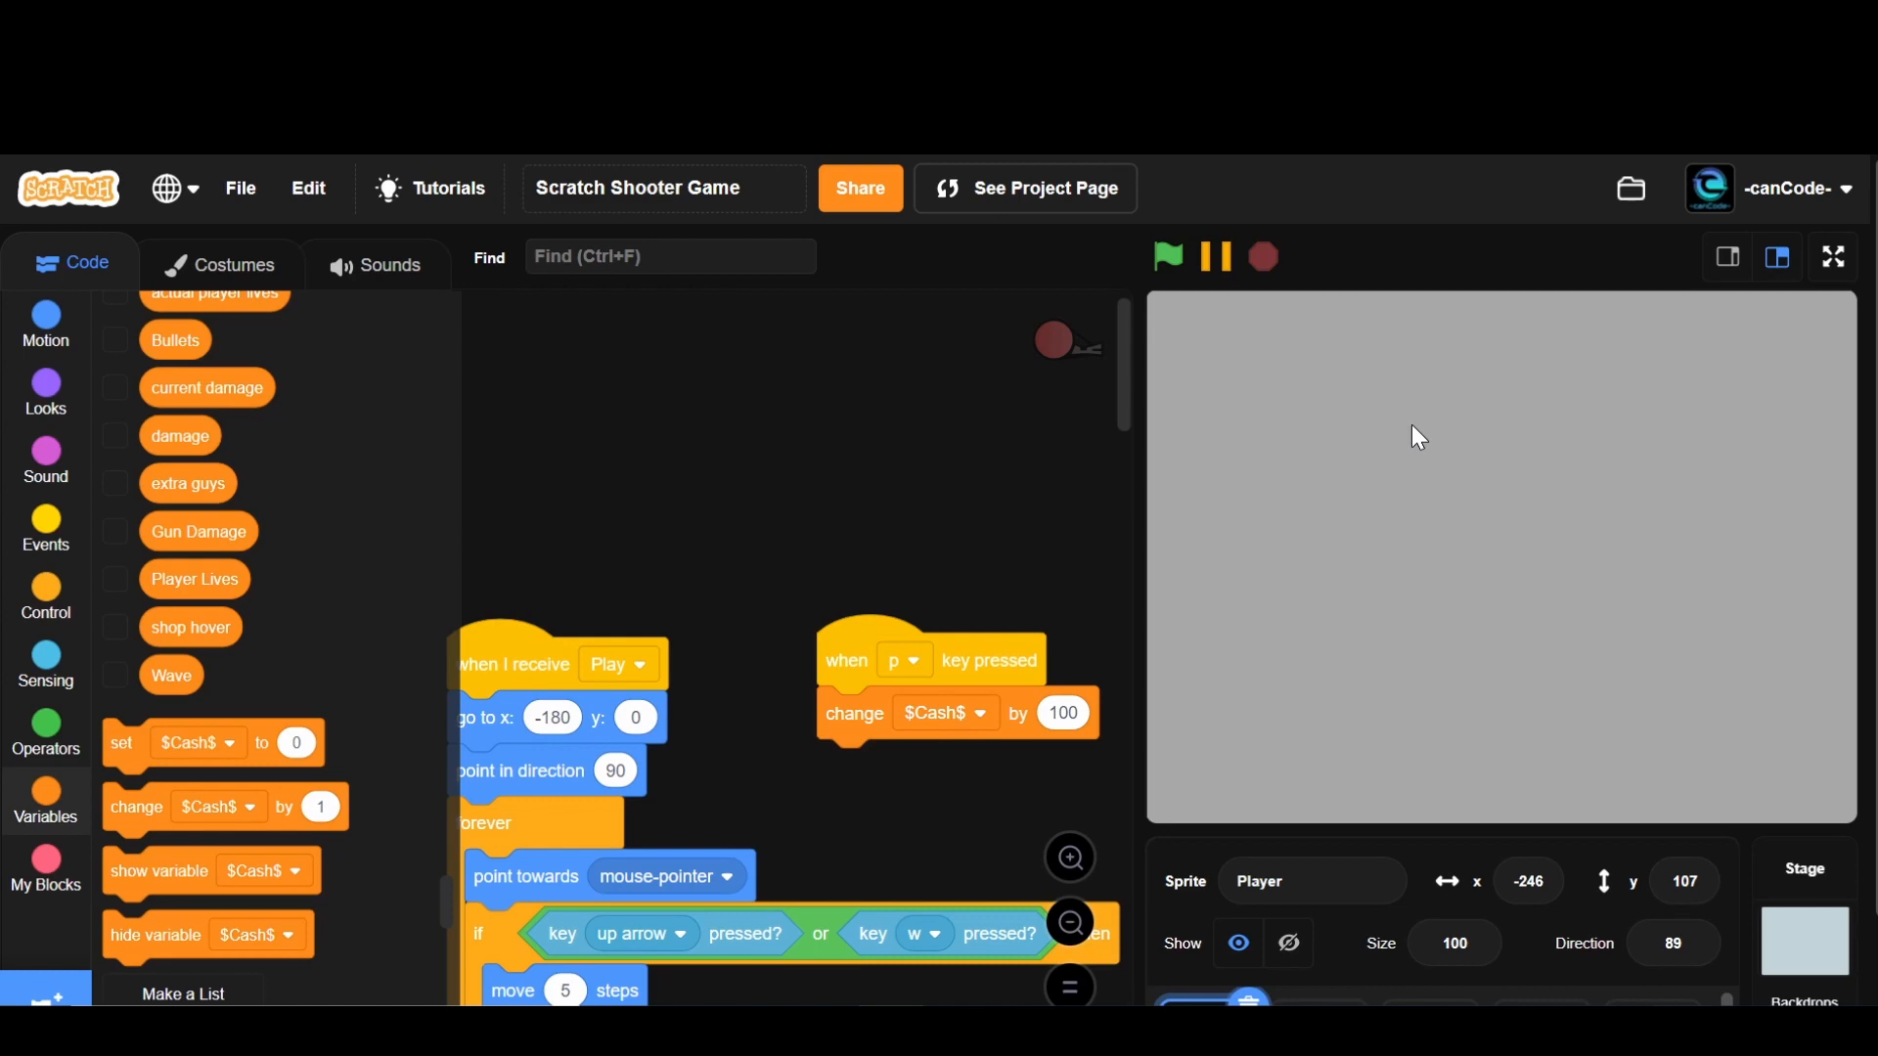
{"action": "mouse_move", "coordinate": [99, 248]}
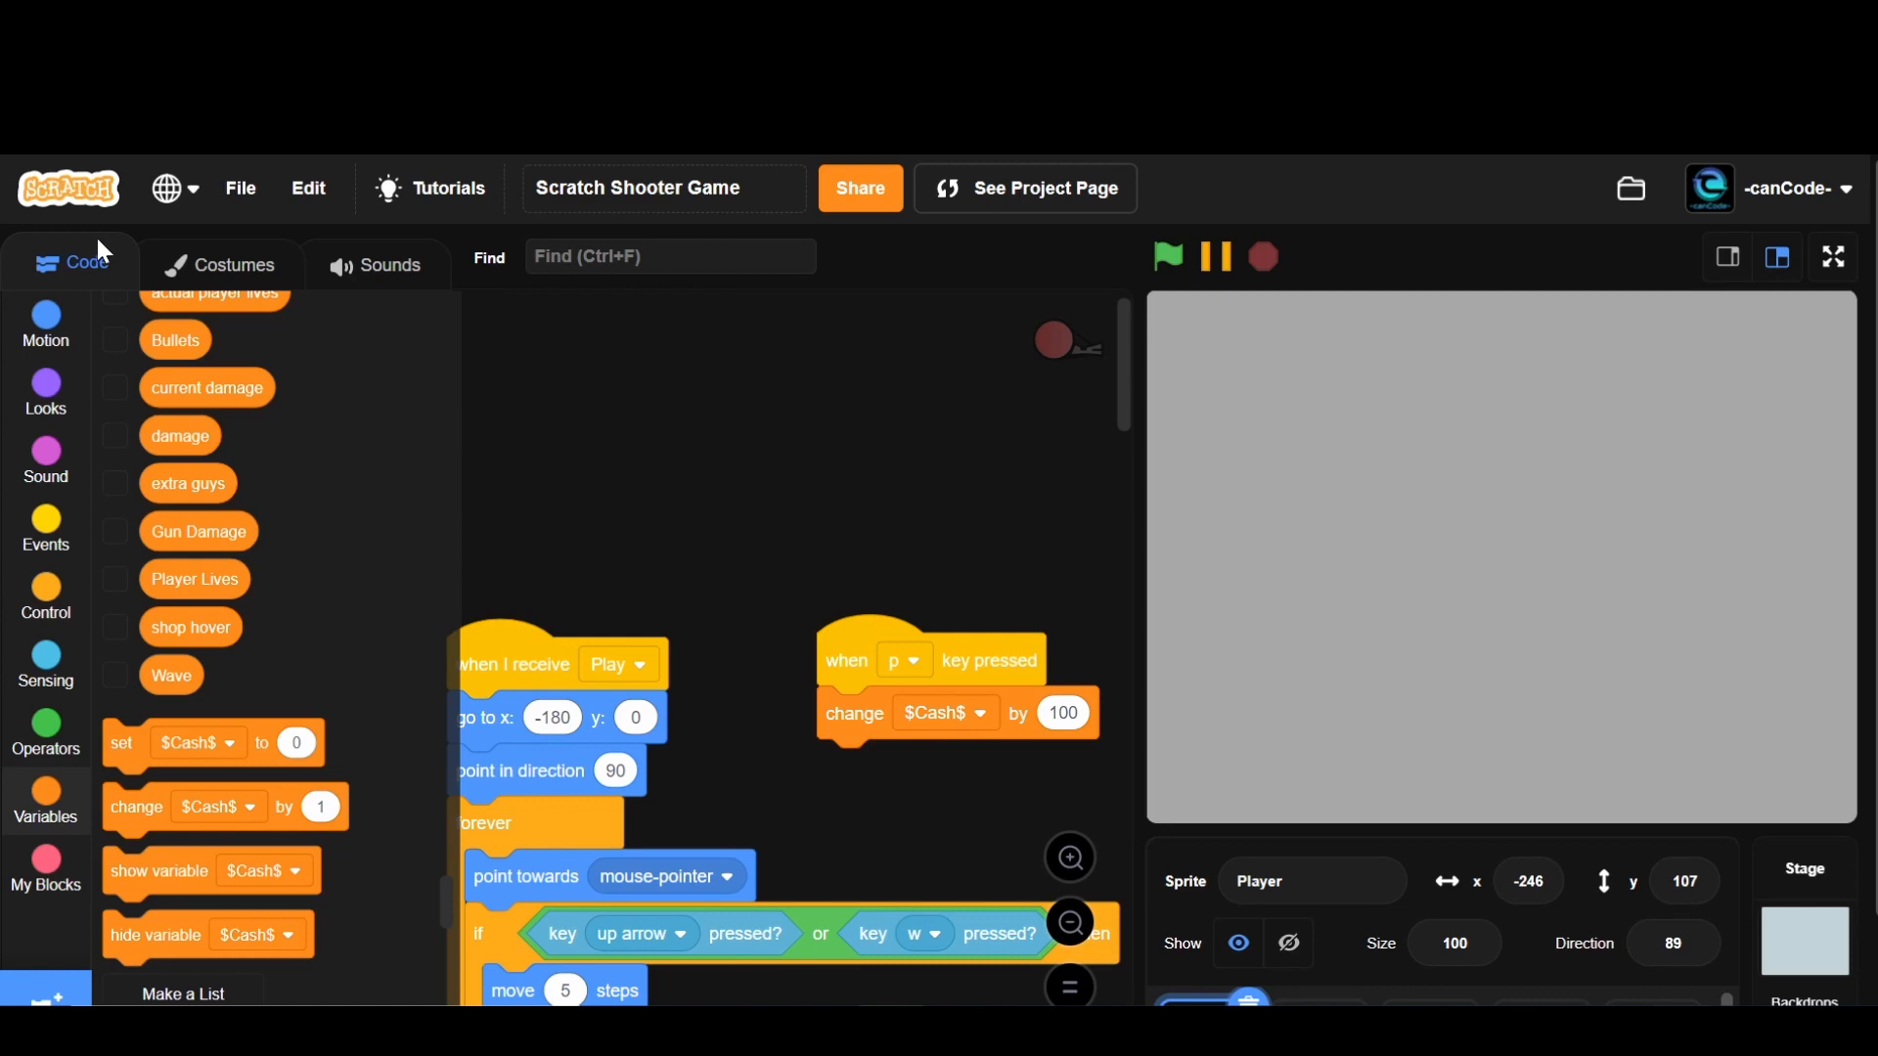
{"action": "mouse_move", "coordinate": [715, 585]}
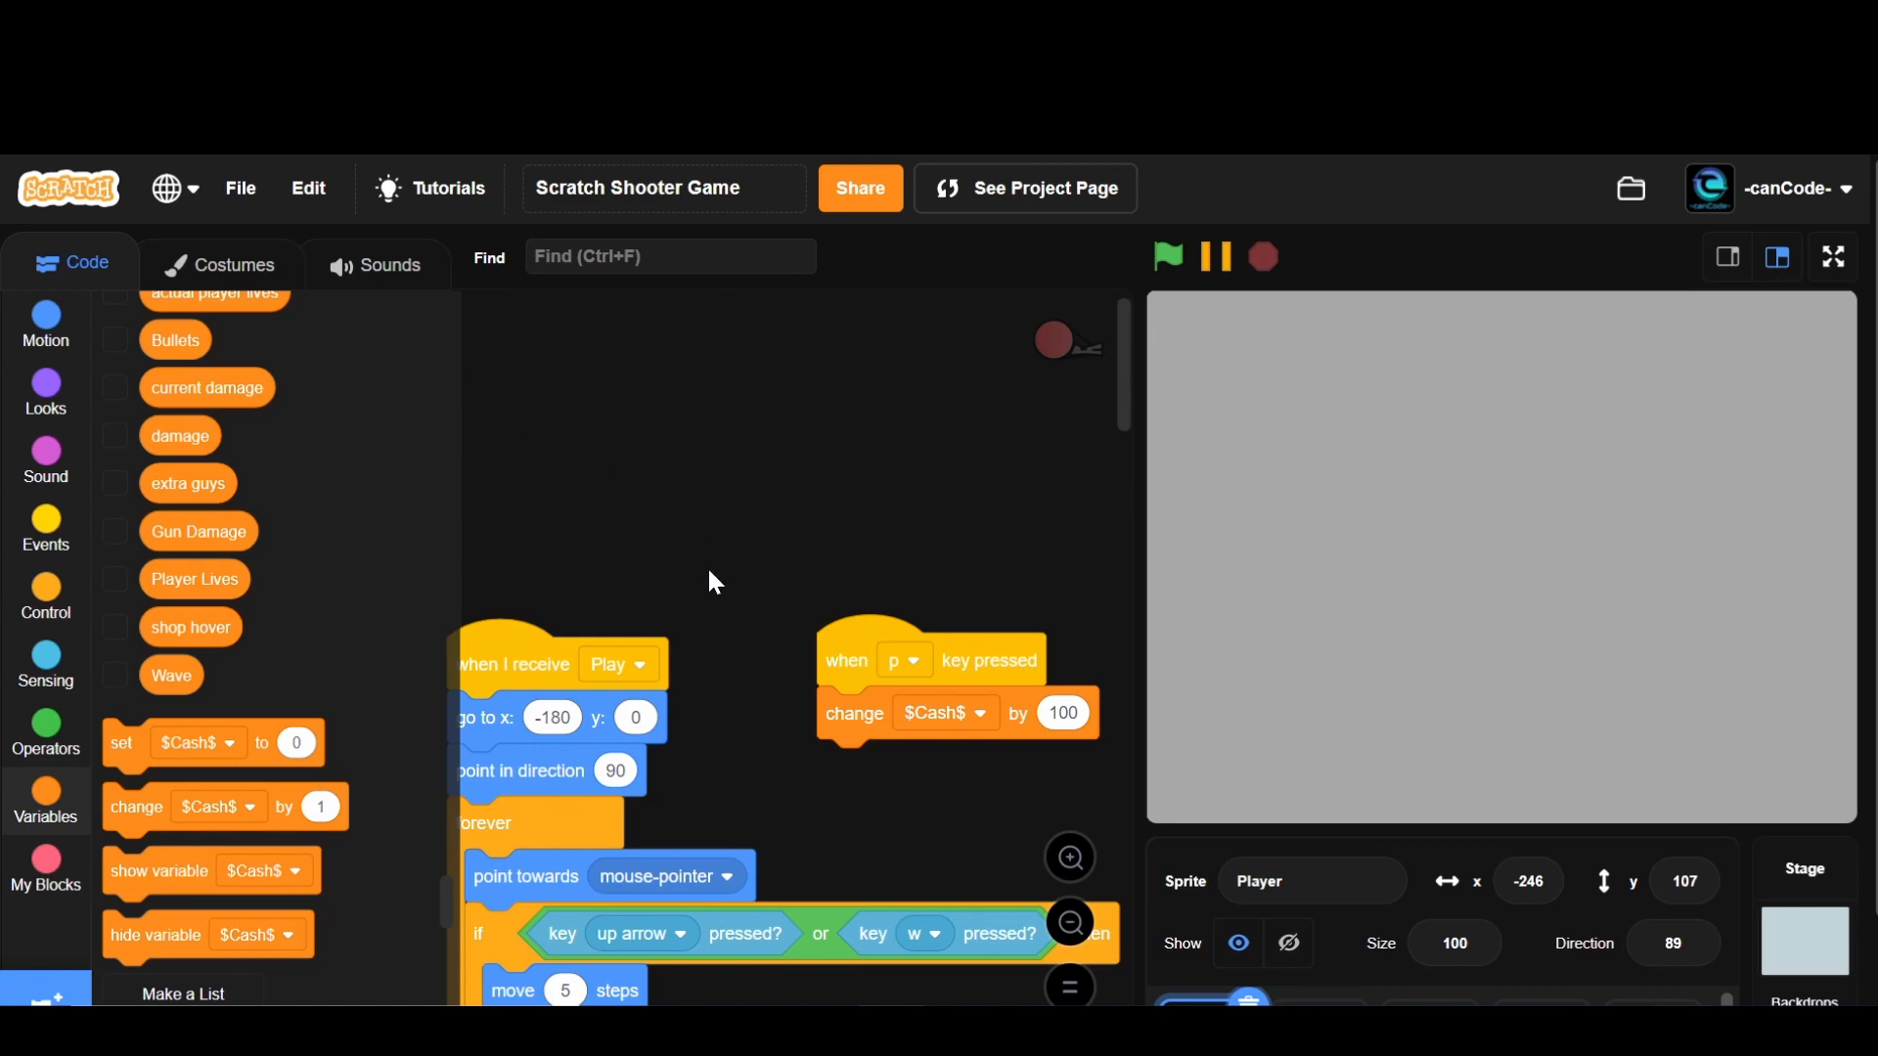